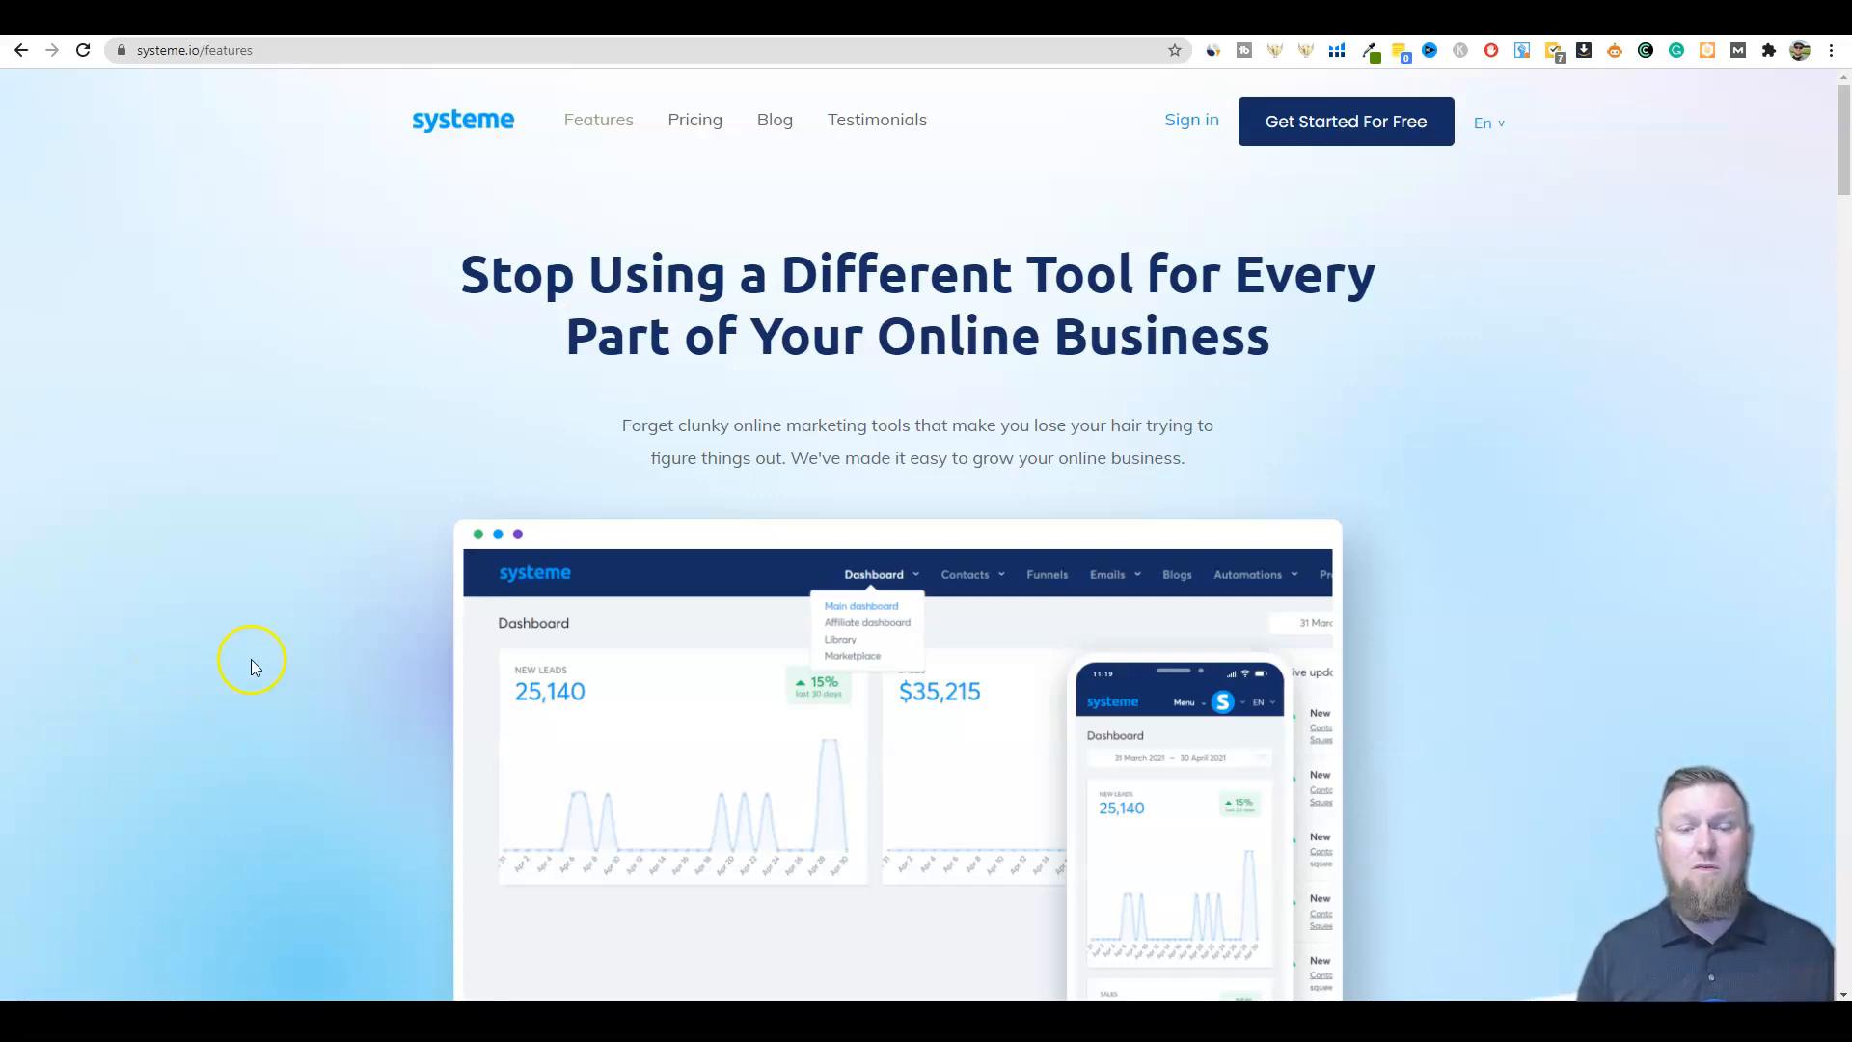
mouse_move(1076, 522)
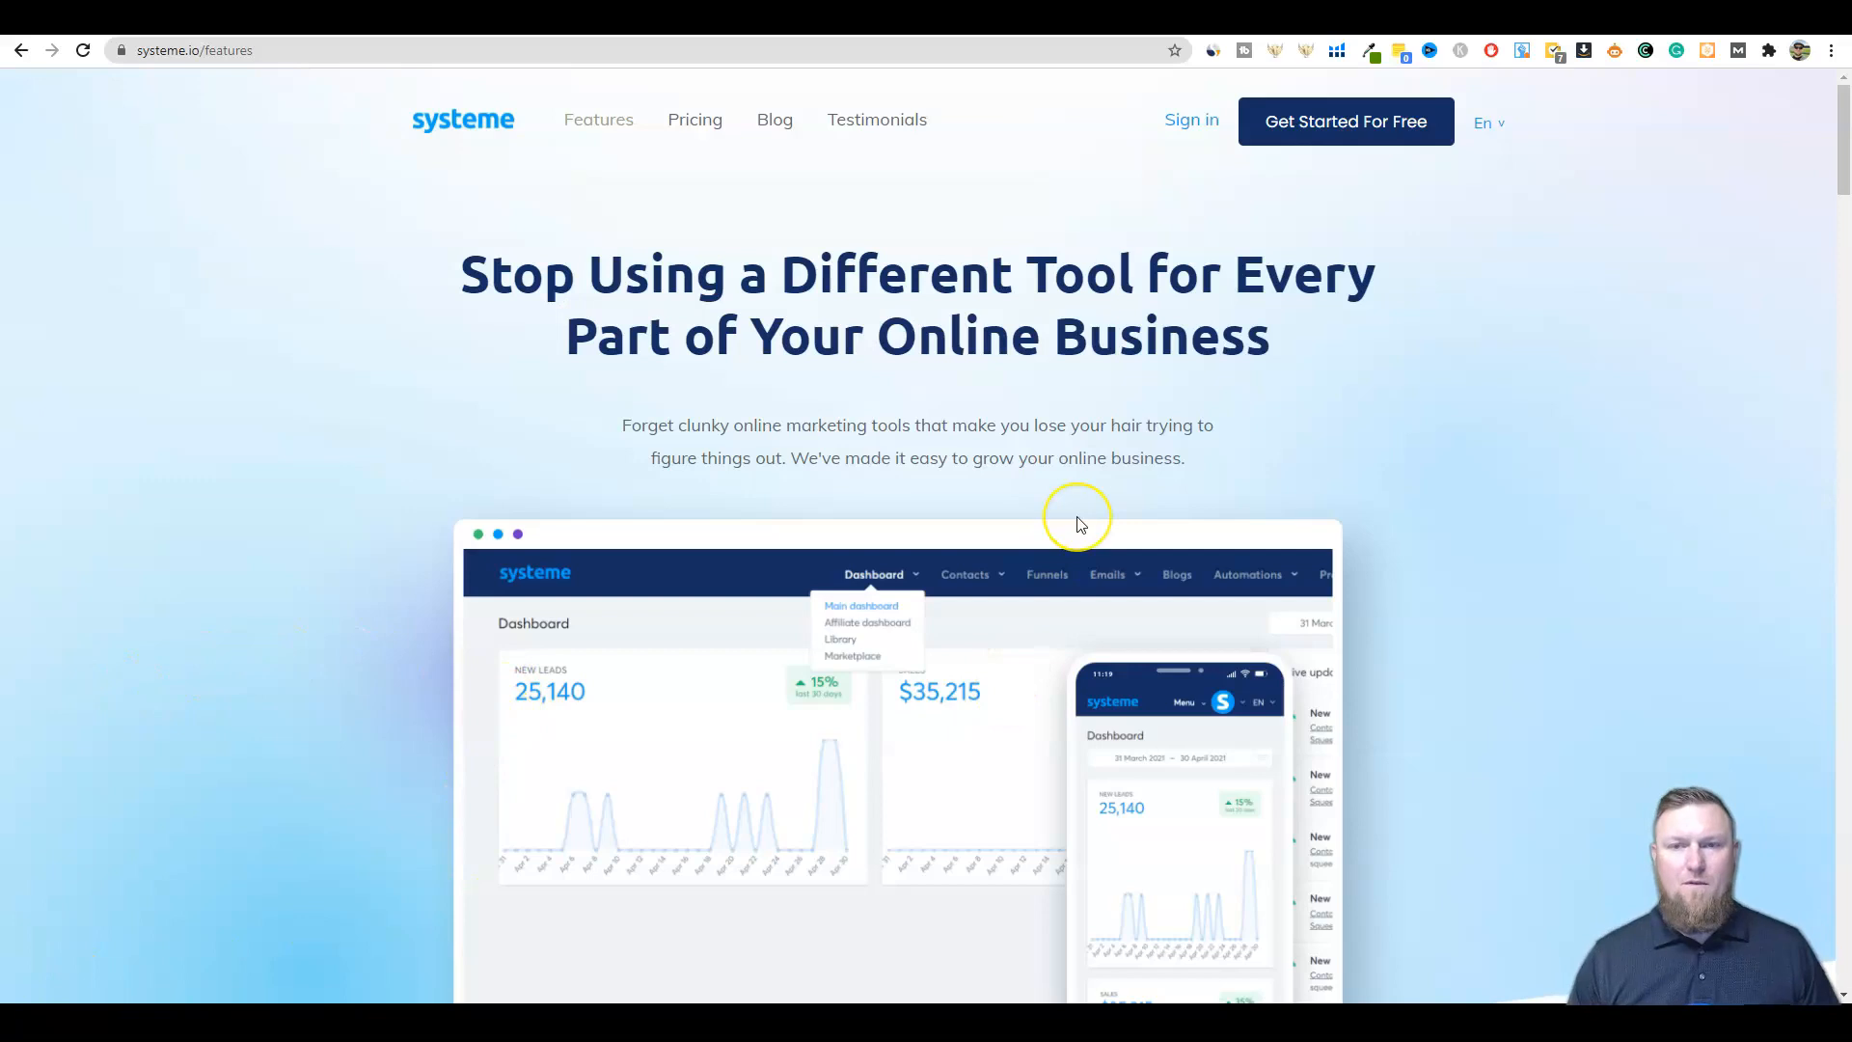
mouse_move(1055, 305)
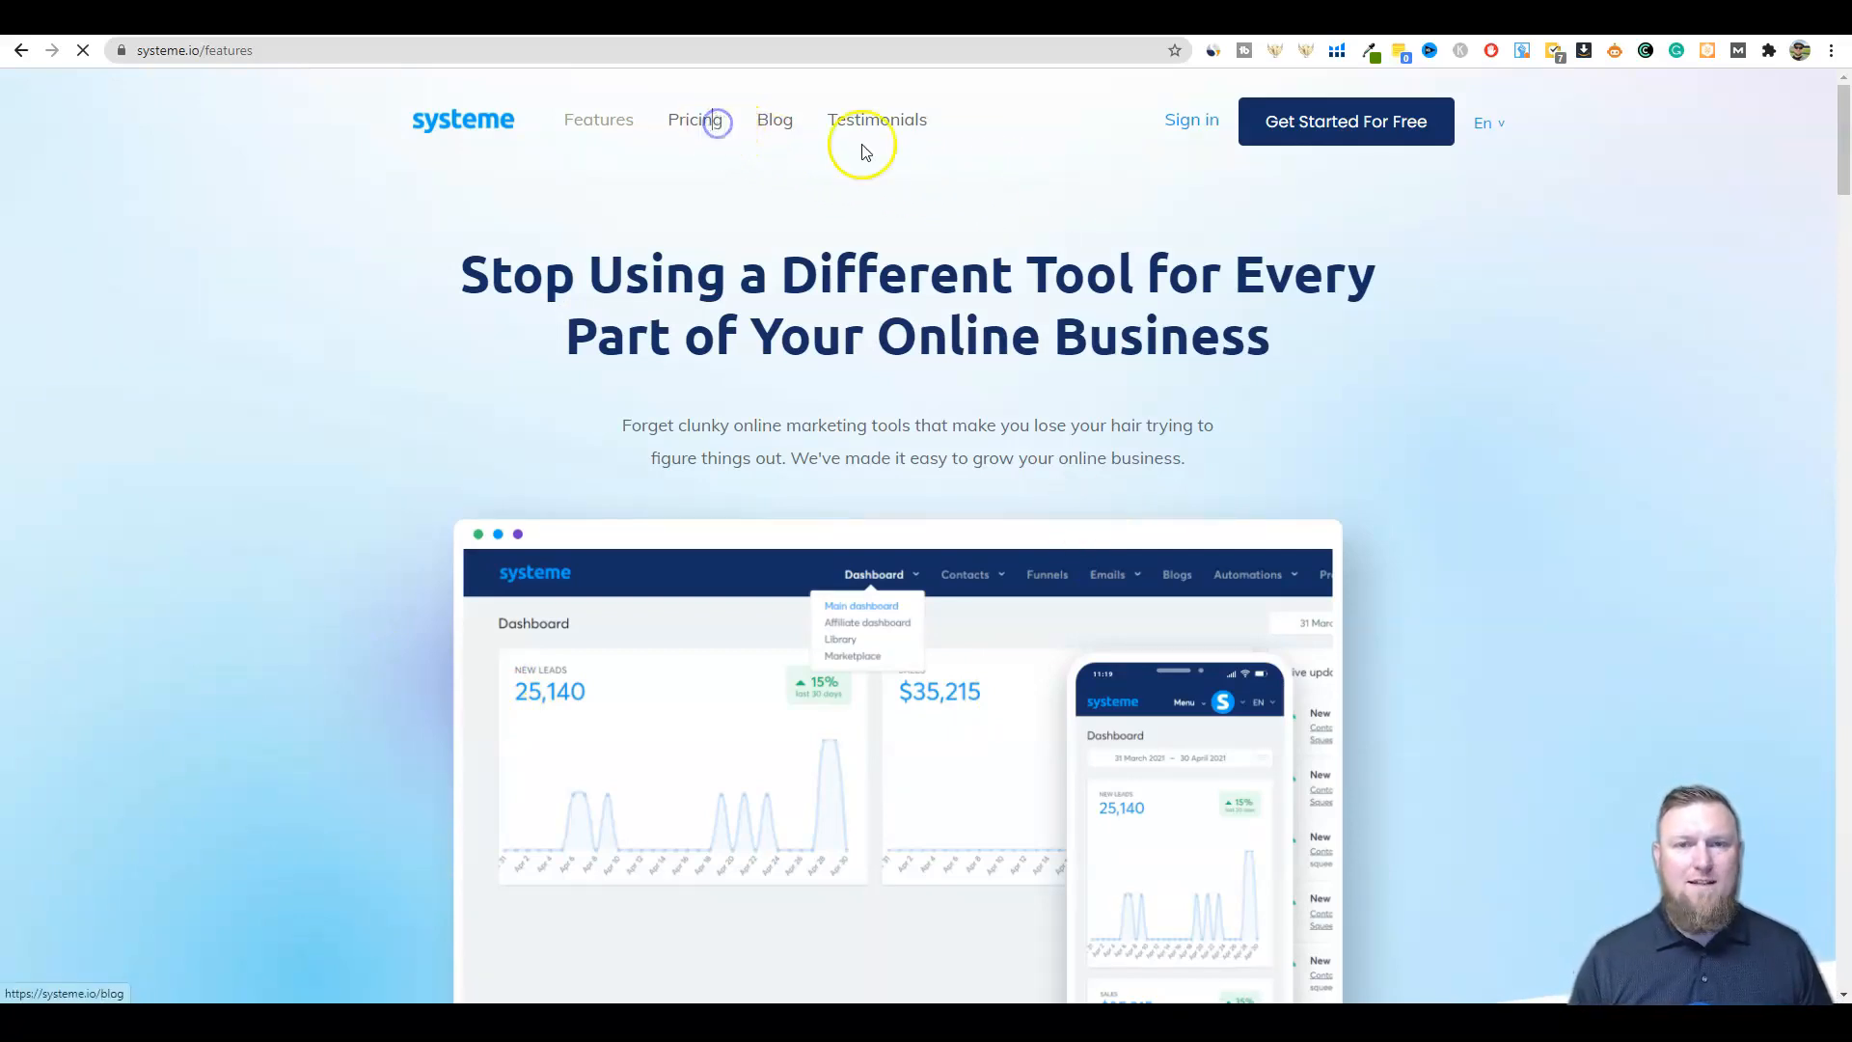
Step: Load the pricing page and scroll through the Free, Startup, Webinar and Enterprise plan limits
left_click(694, 120)
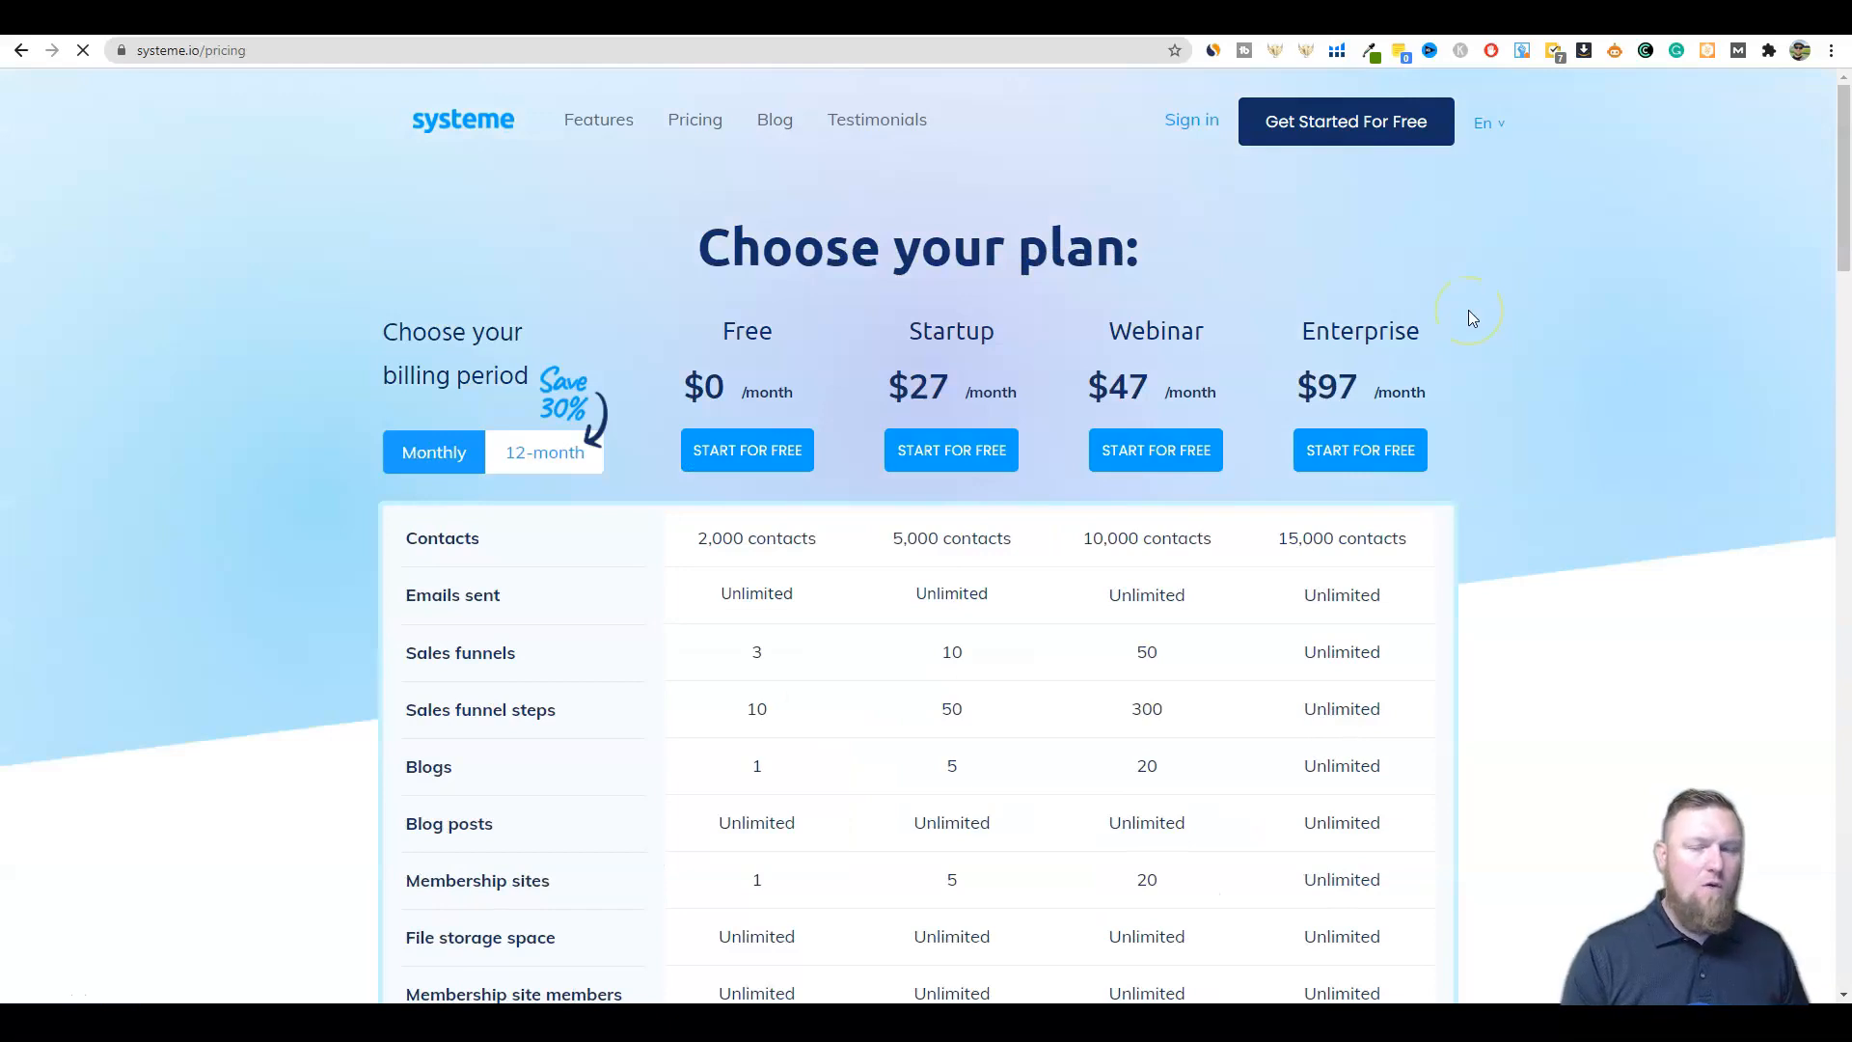
left_click(746, 451)
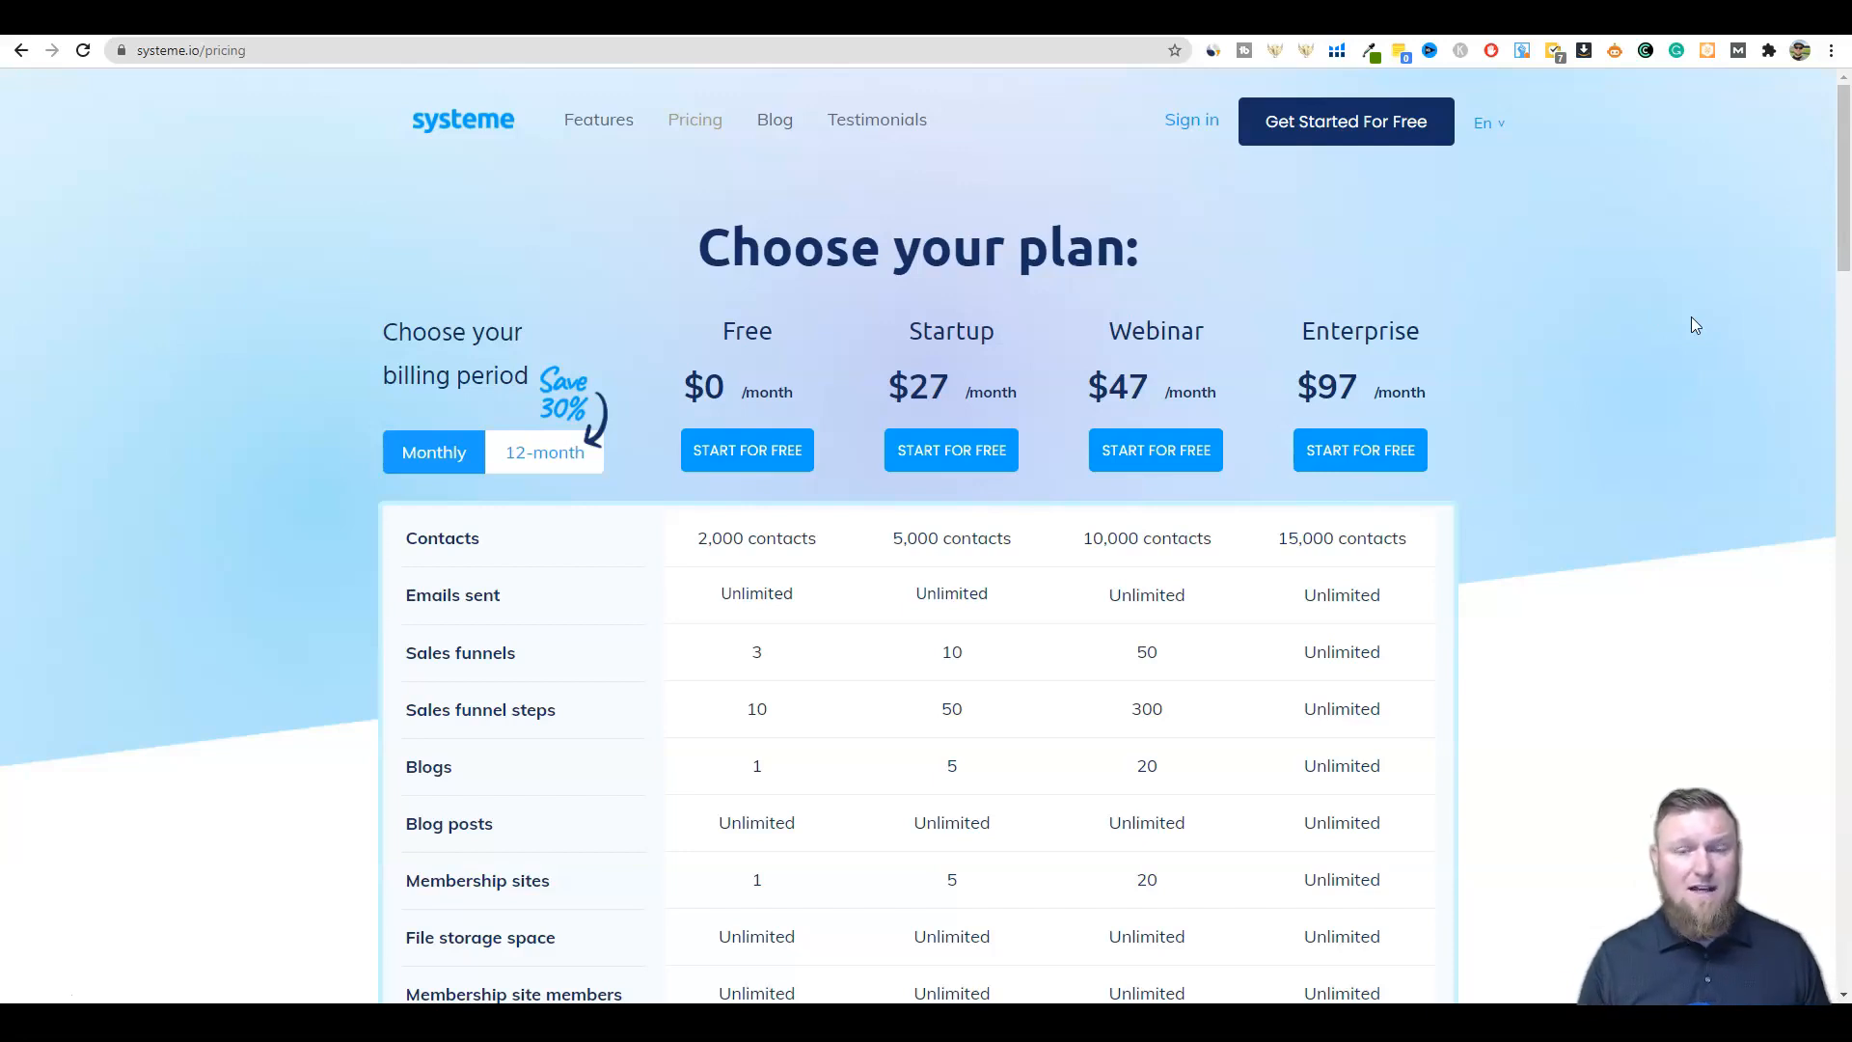
mouse_move(335, 848)
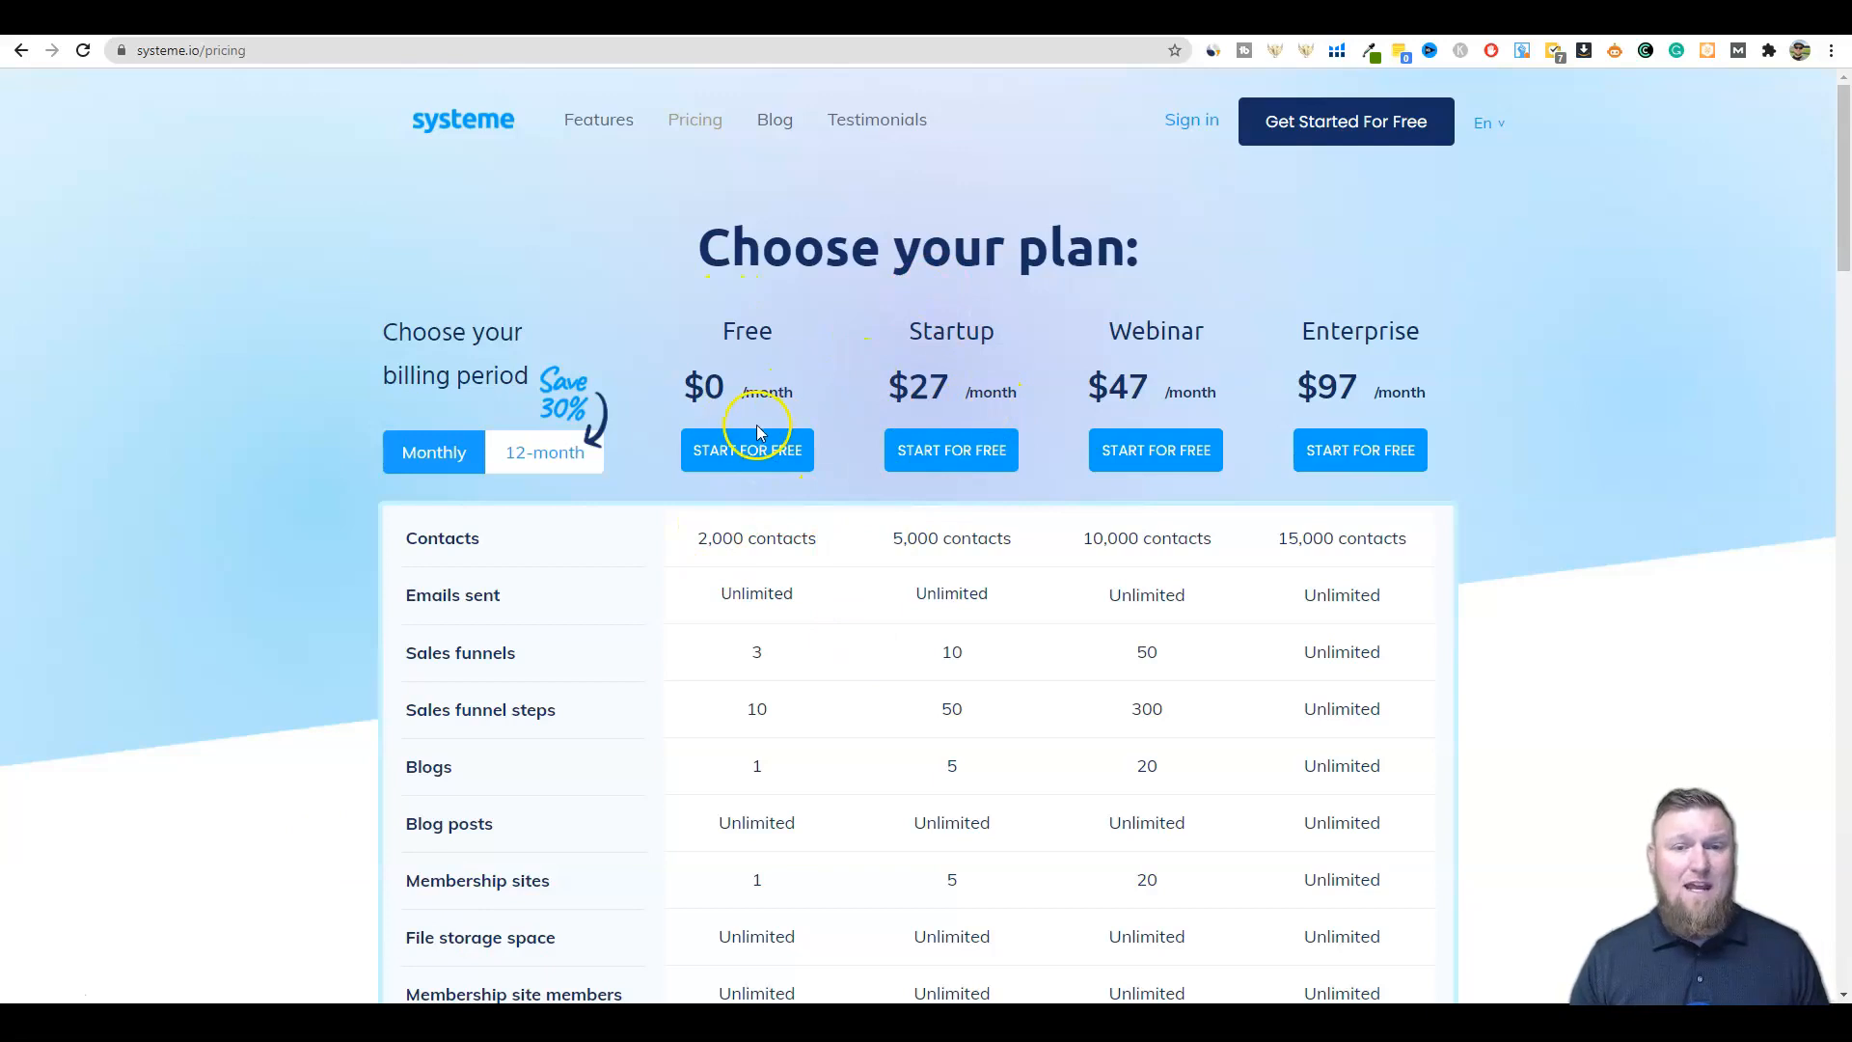
scroll("down", 3)
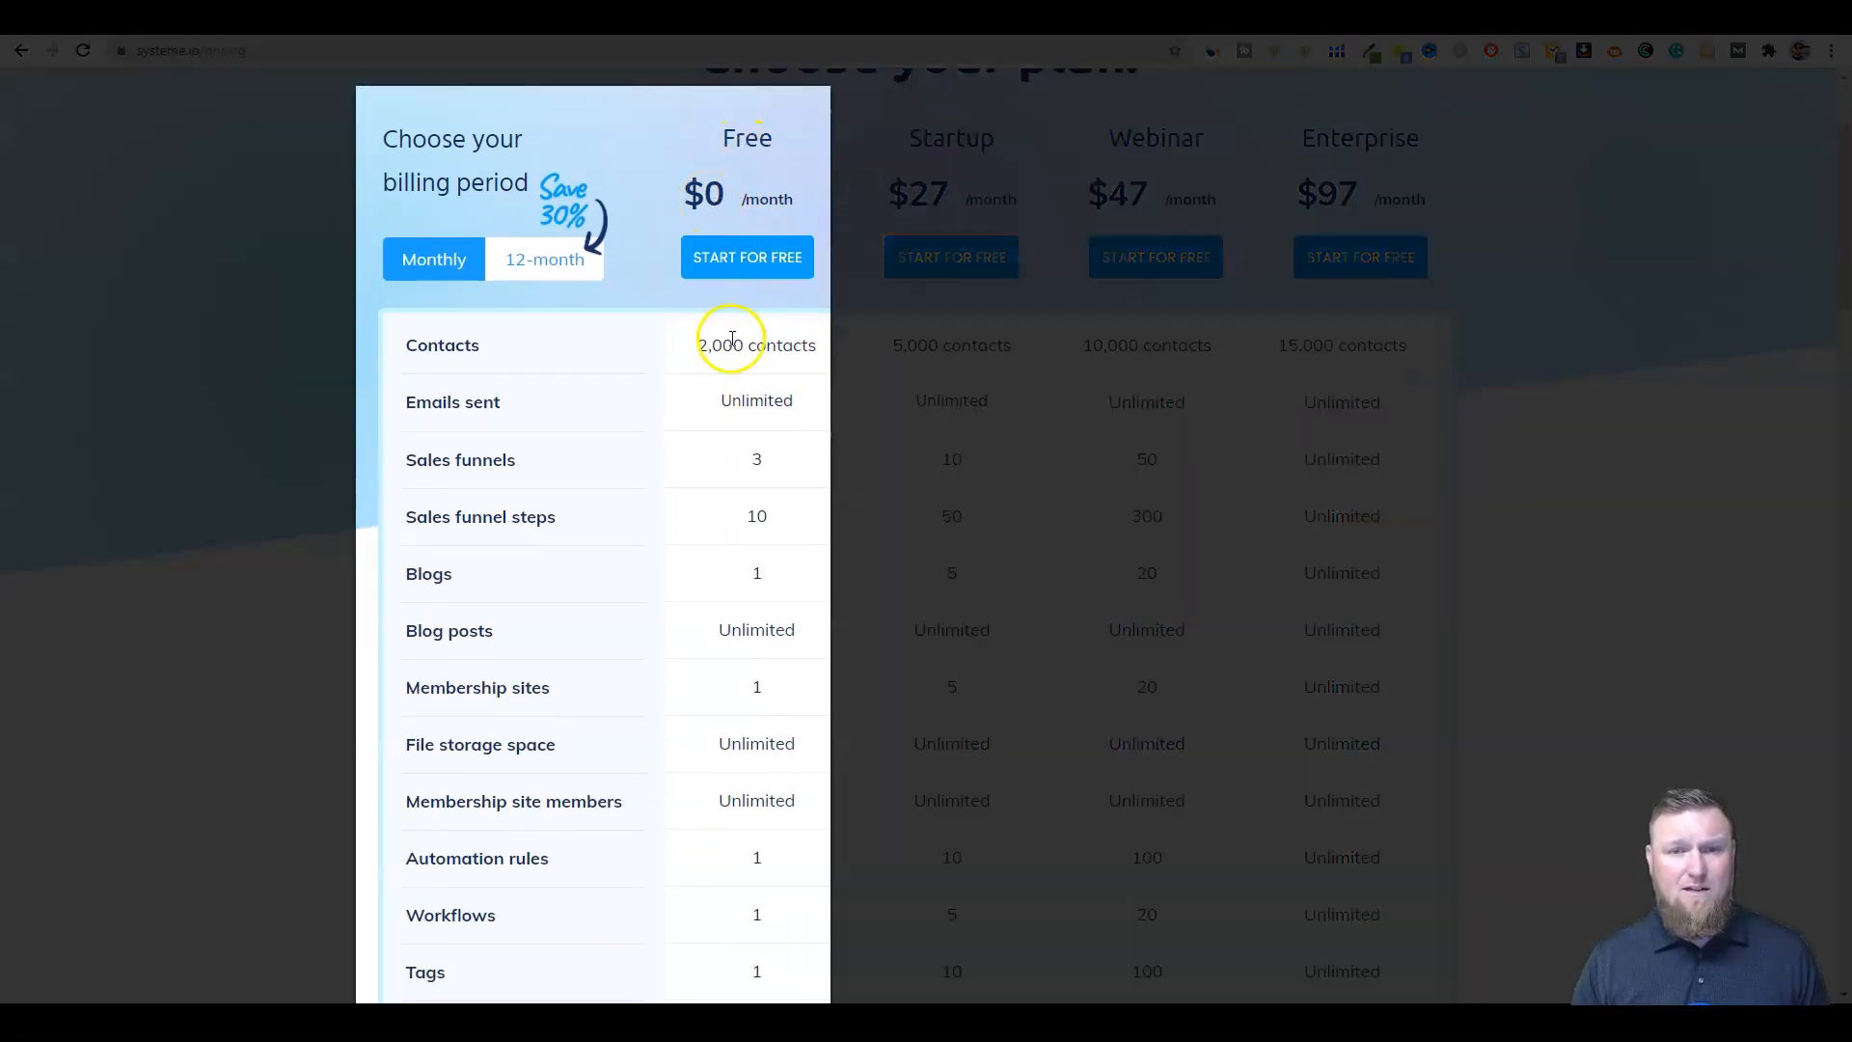
double_click(756, 345)
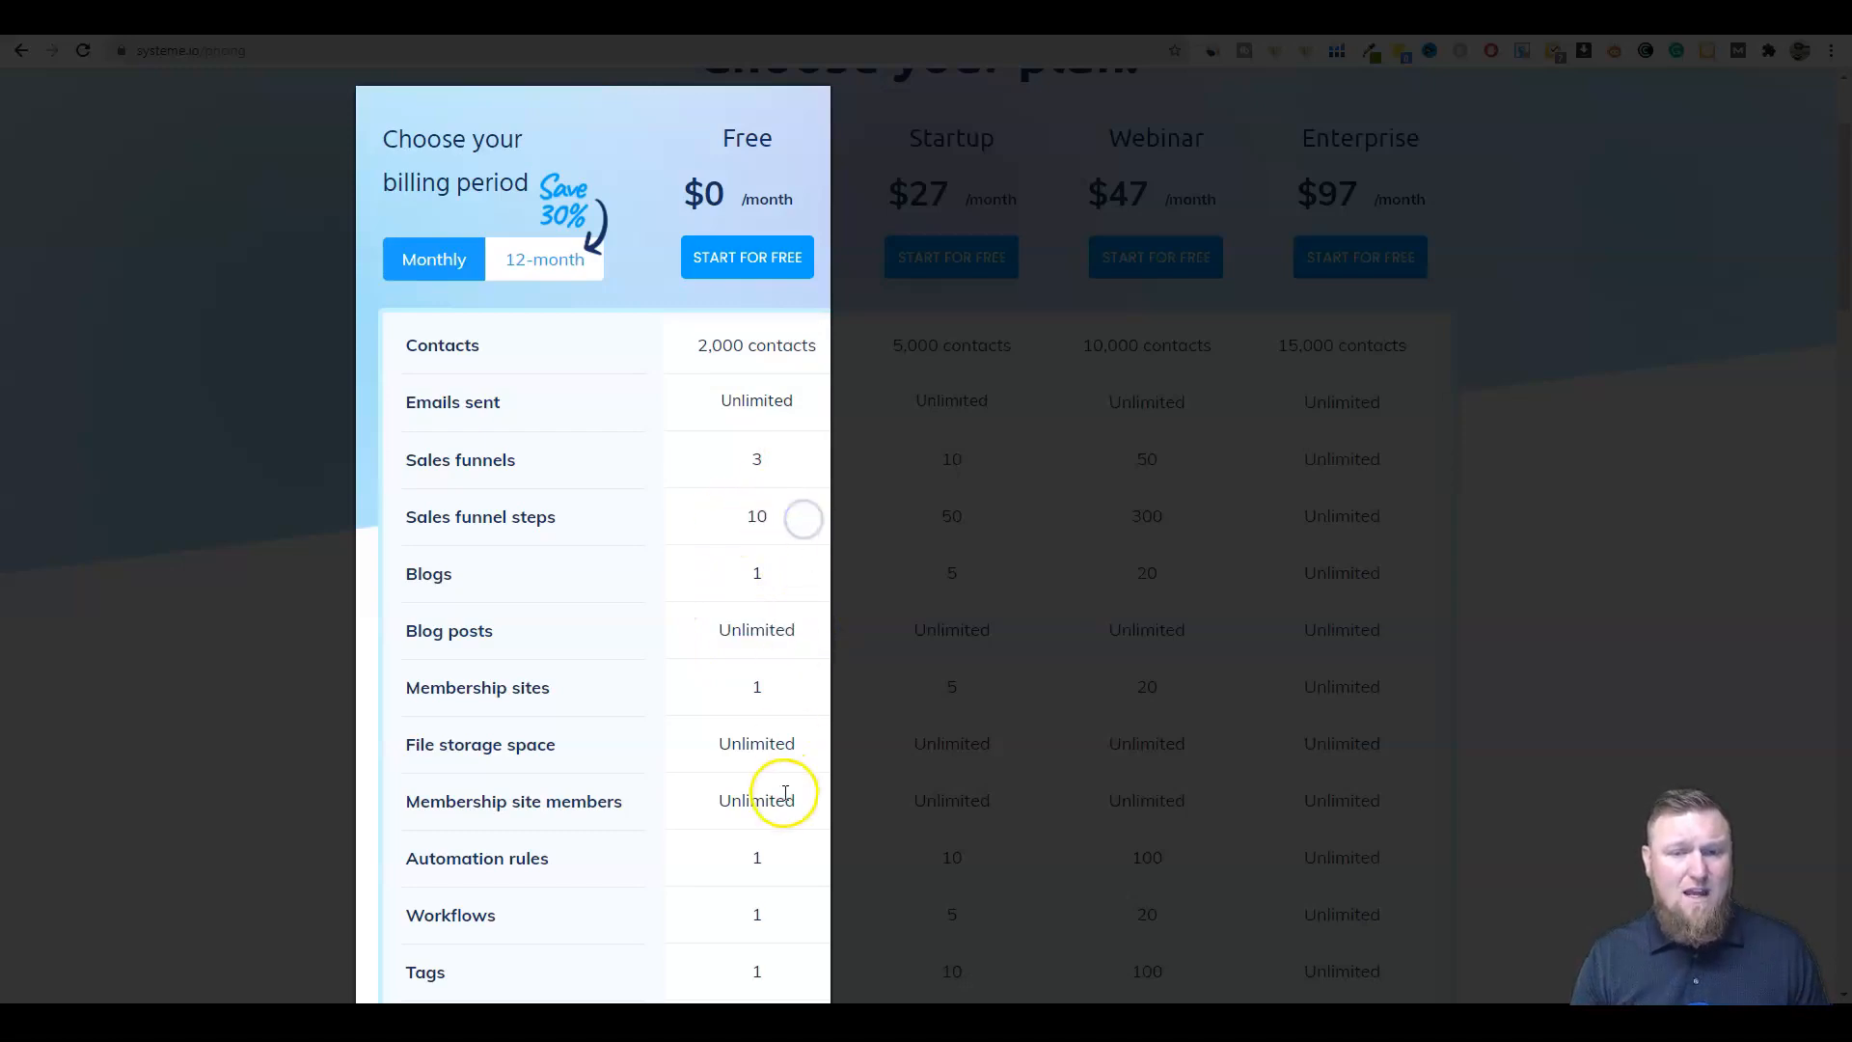
scroll("down", 3)
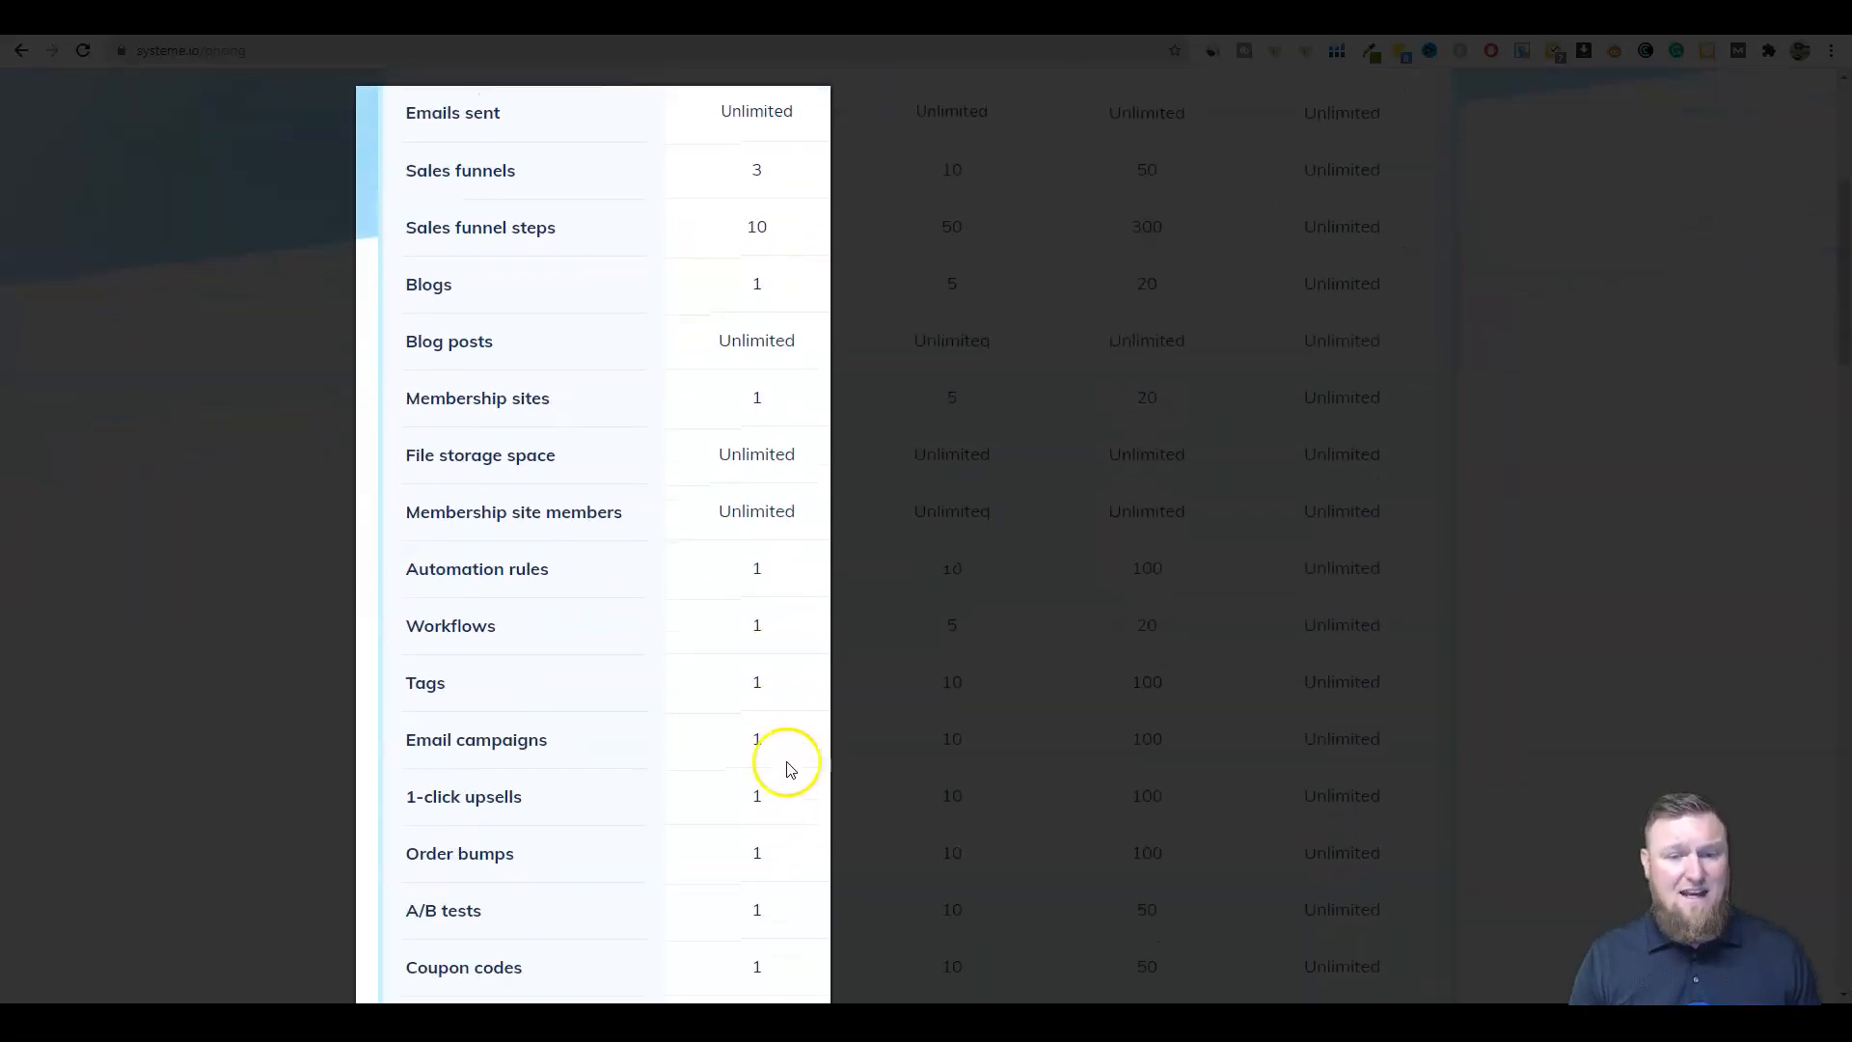
scroll("down", 3)
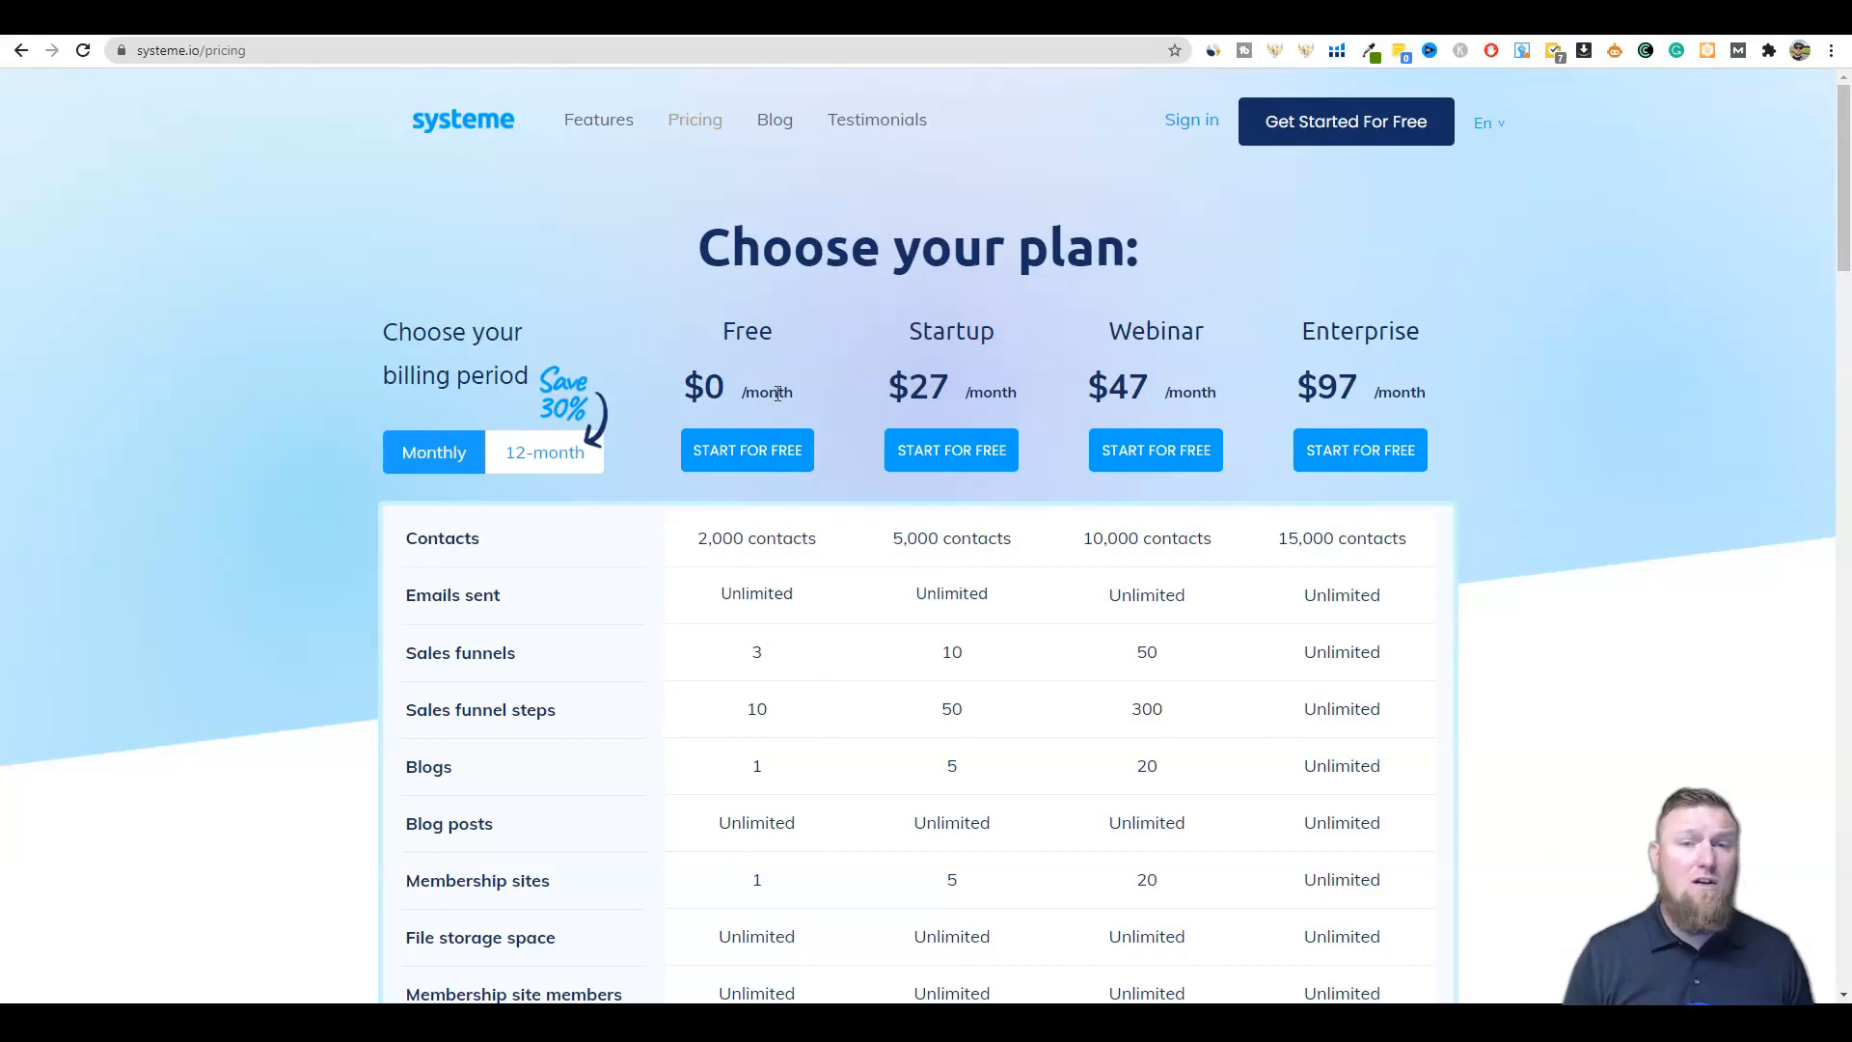
mouse_move(874, 289)
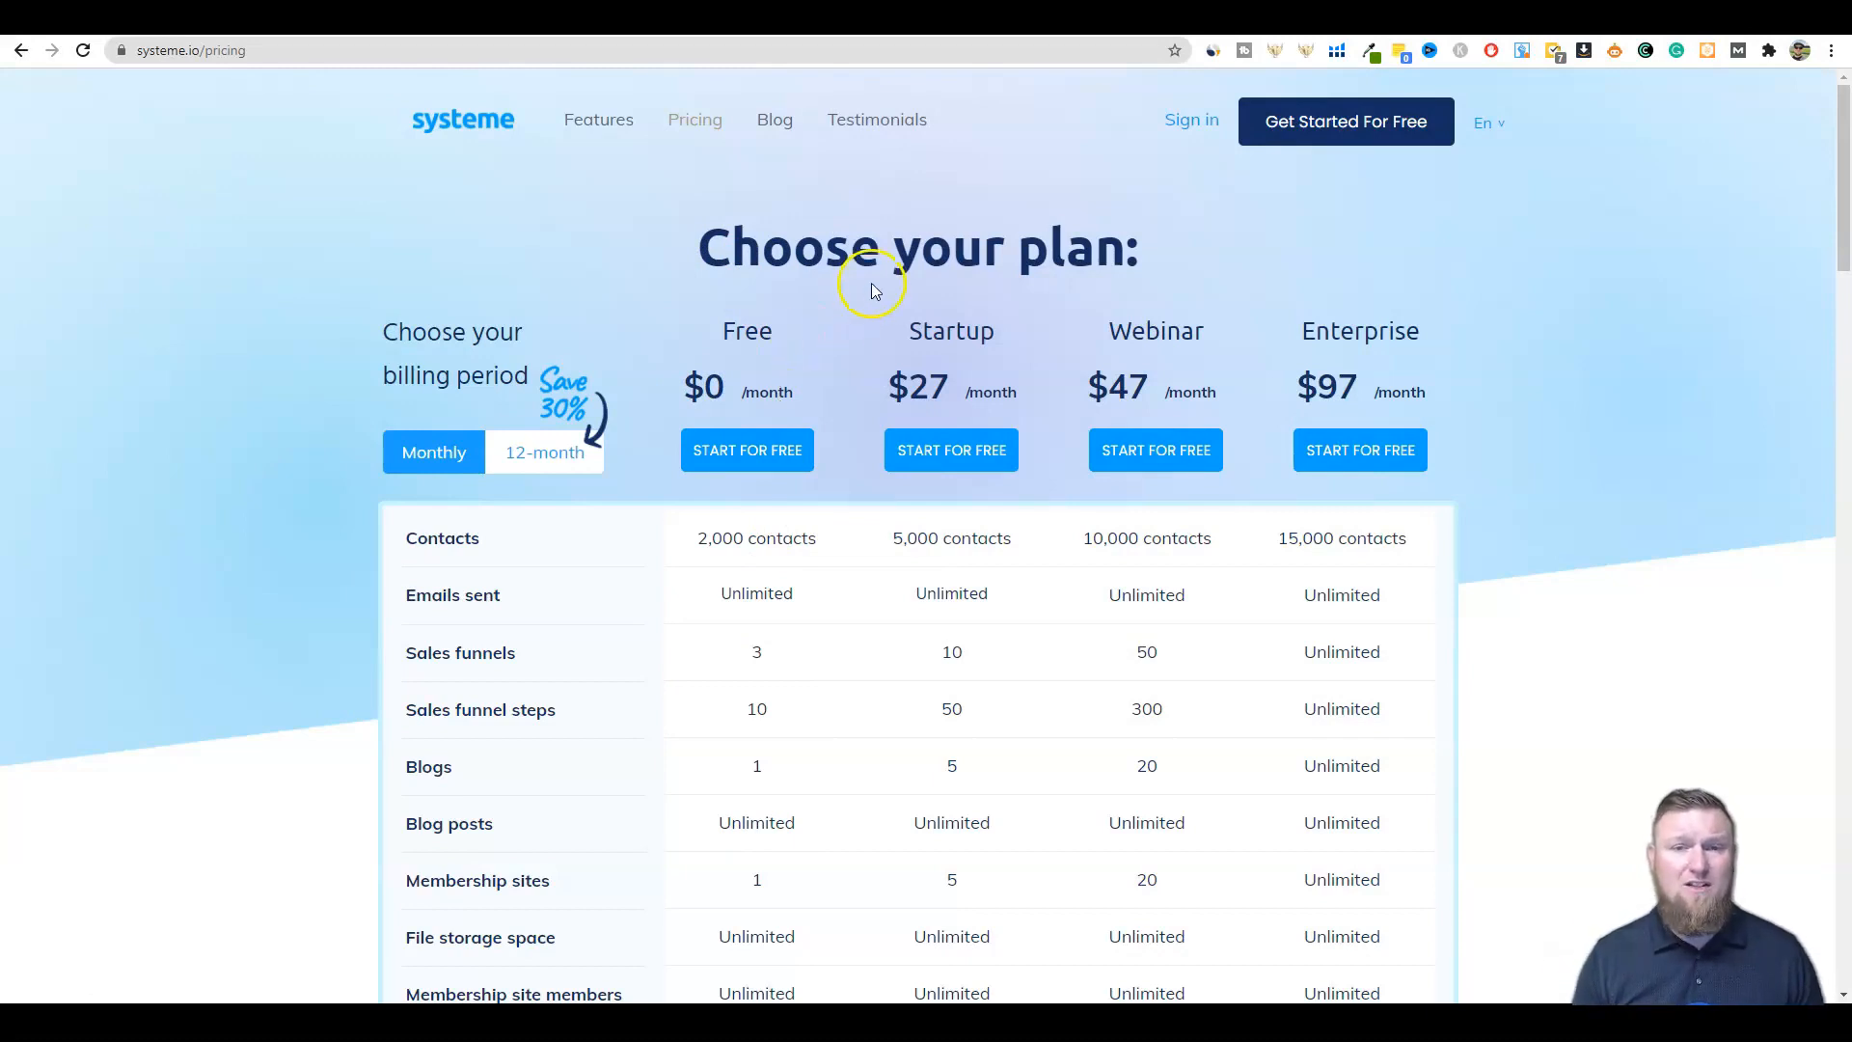
mouse_move(815, 281)
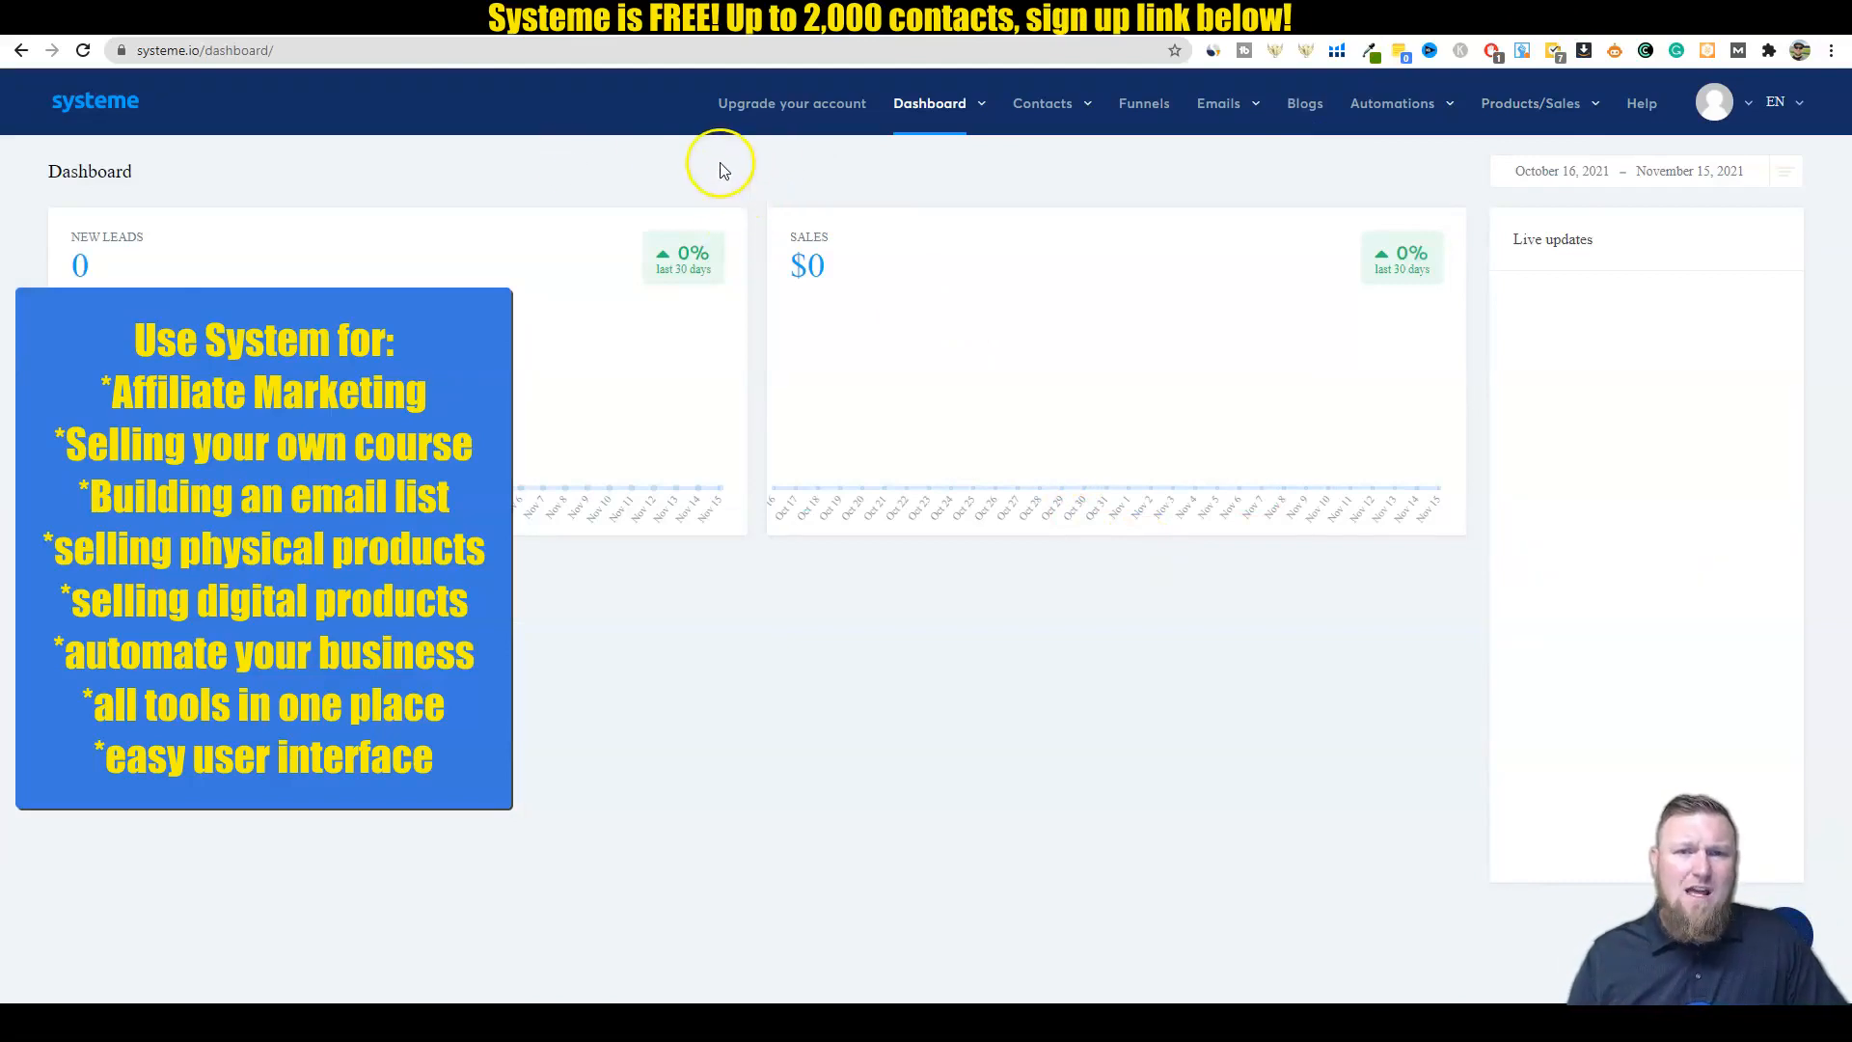
mouse_move(1247, 393)
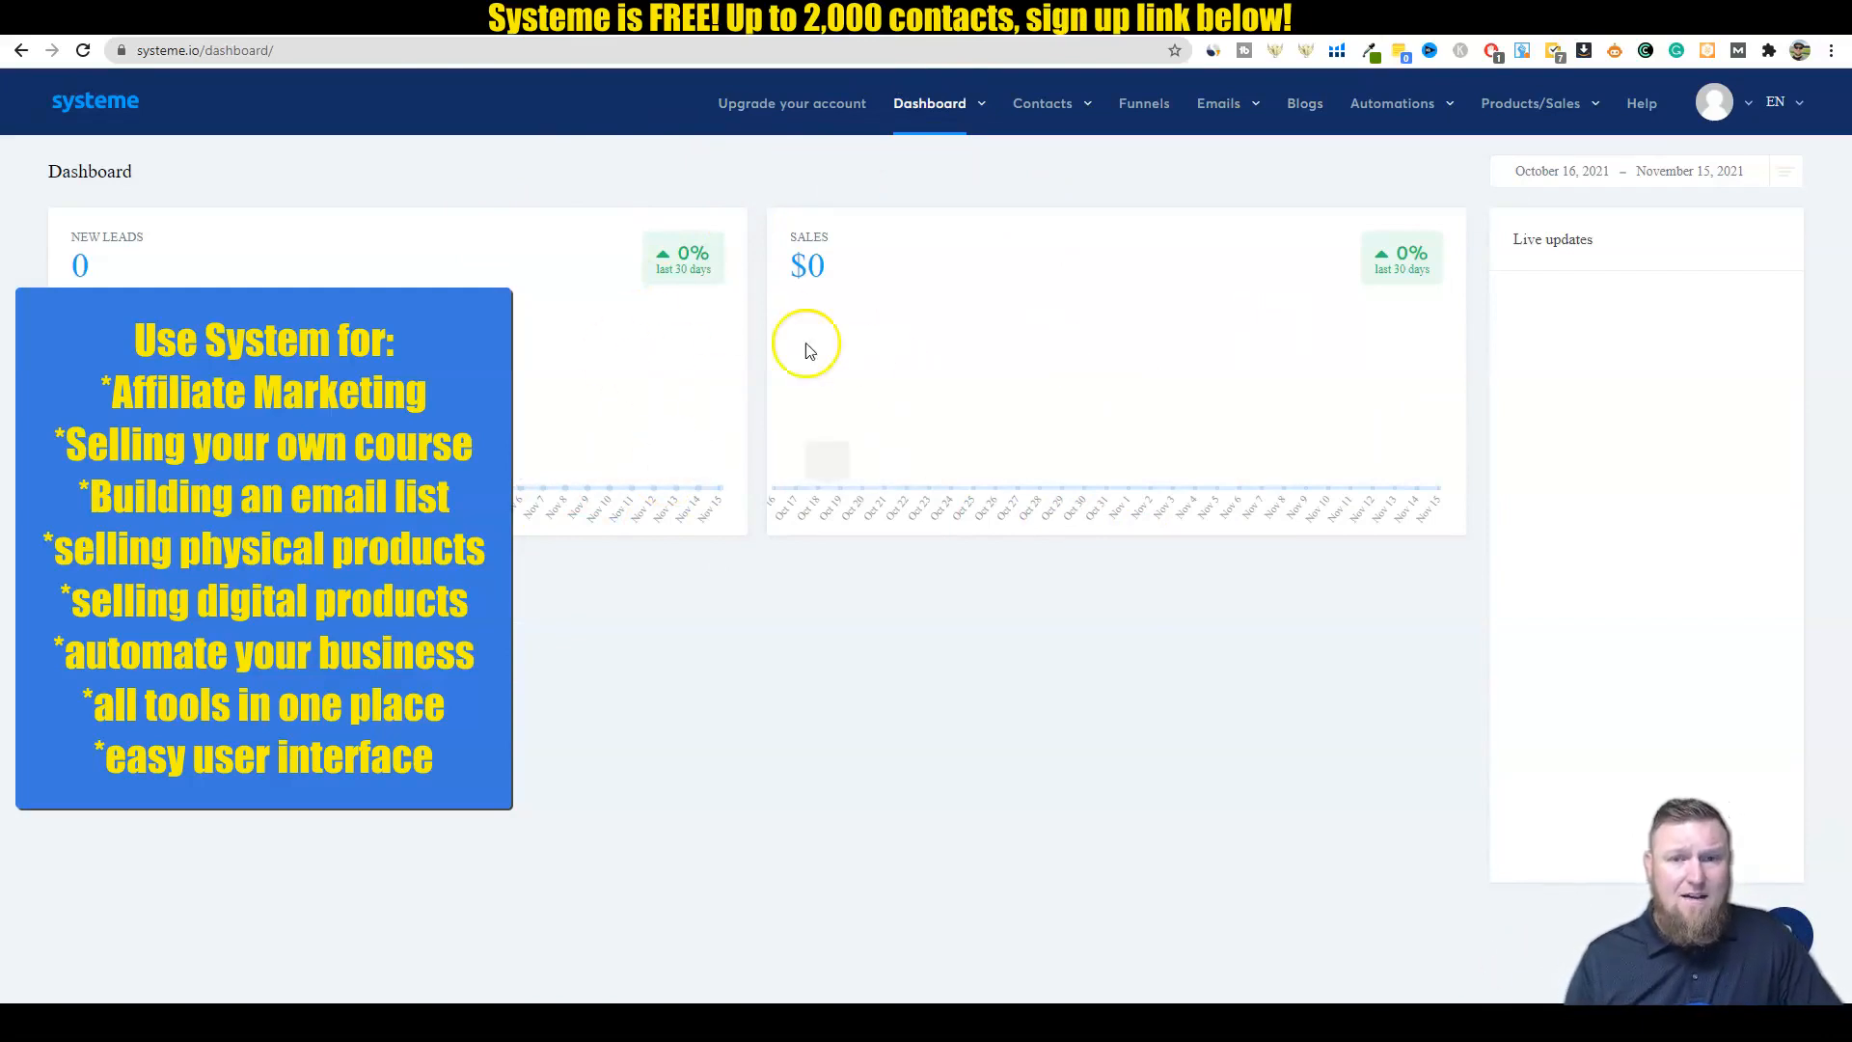
mouse_move(1075, 341)
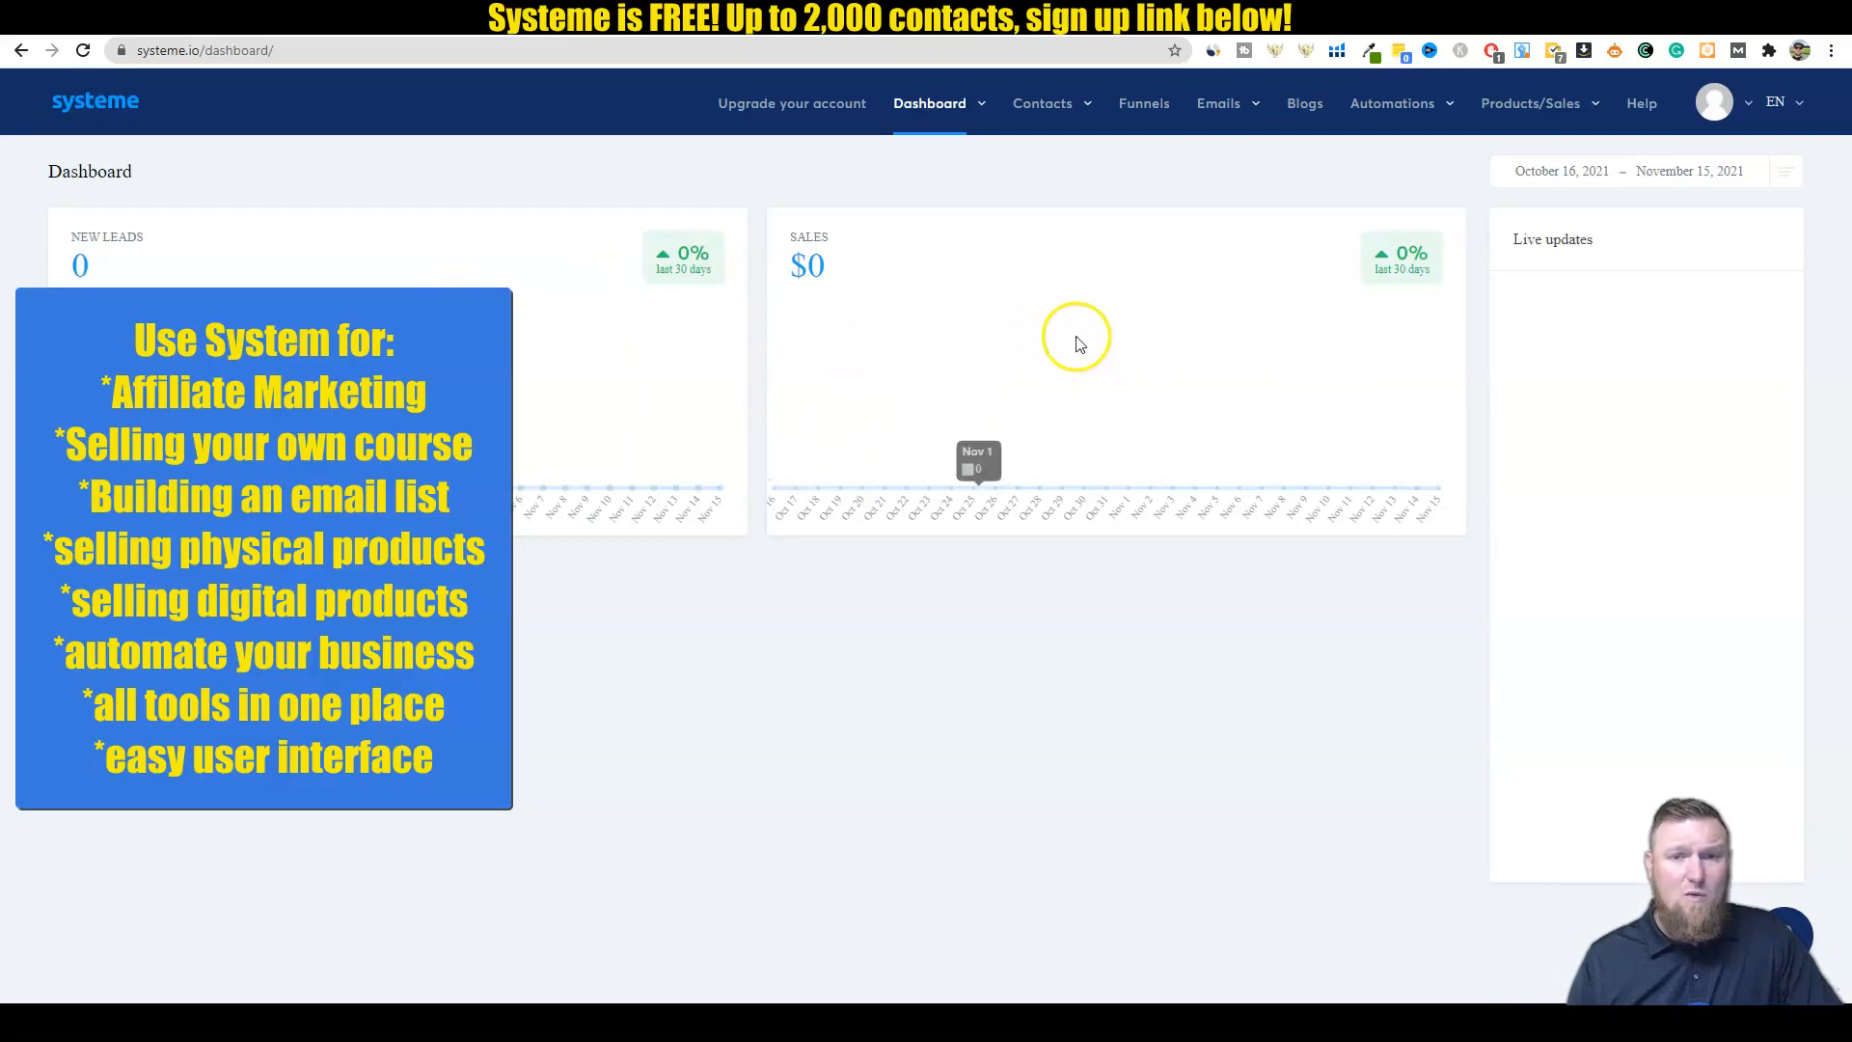
mouse_move(1705, 170)
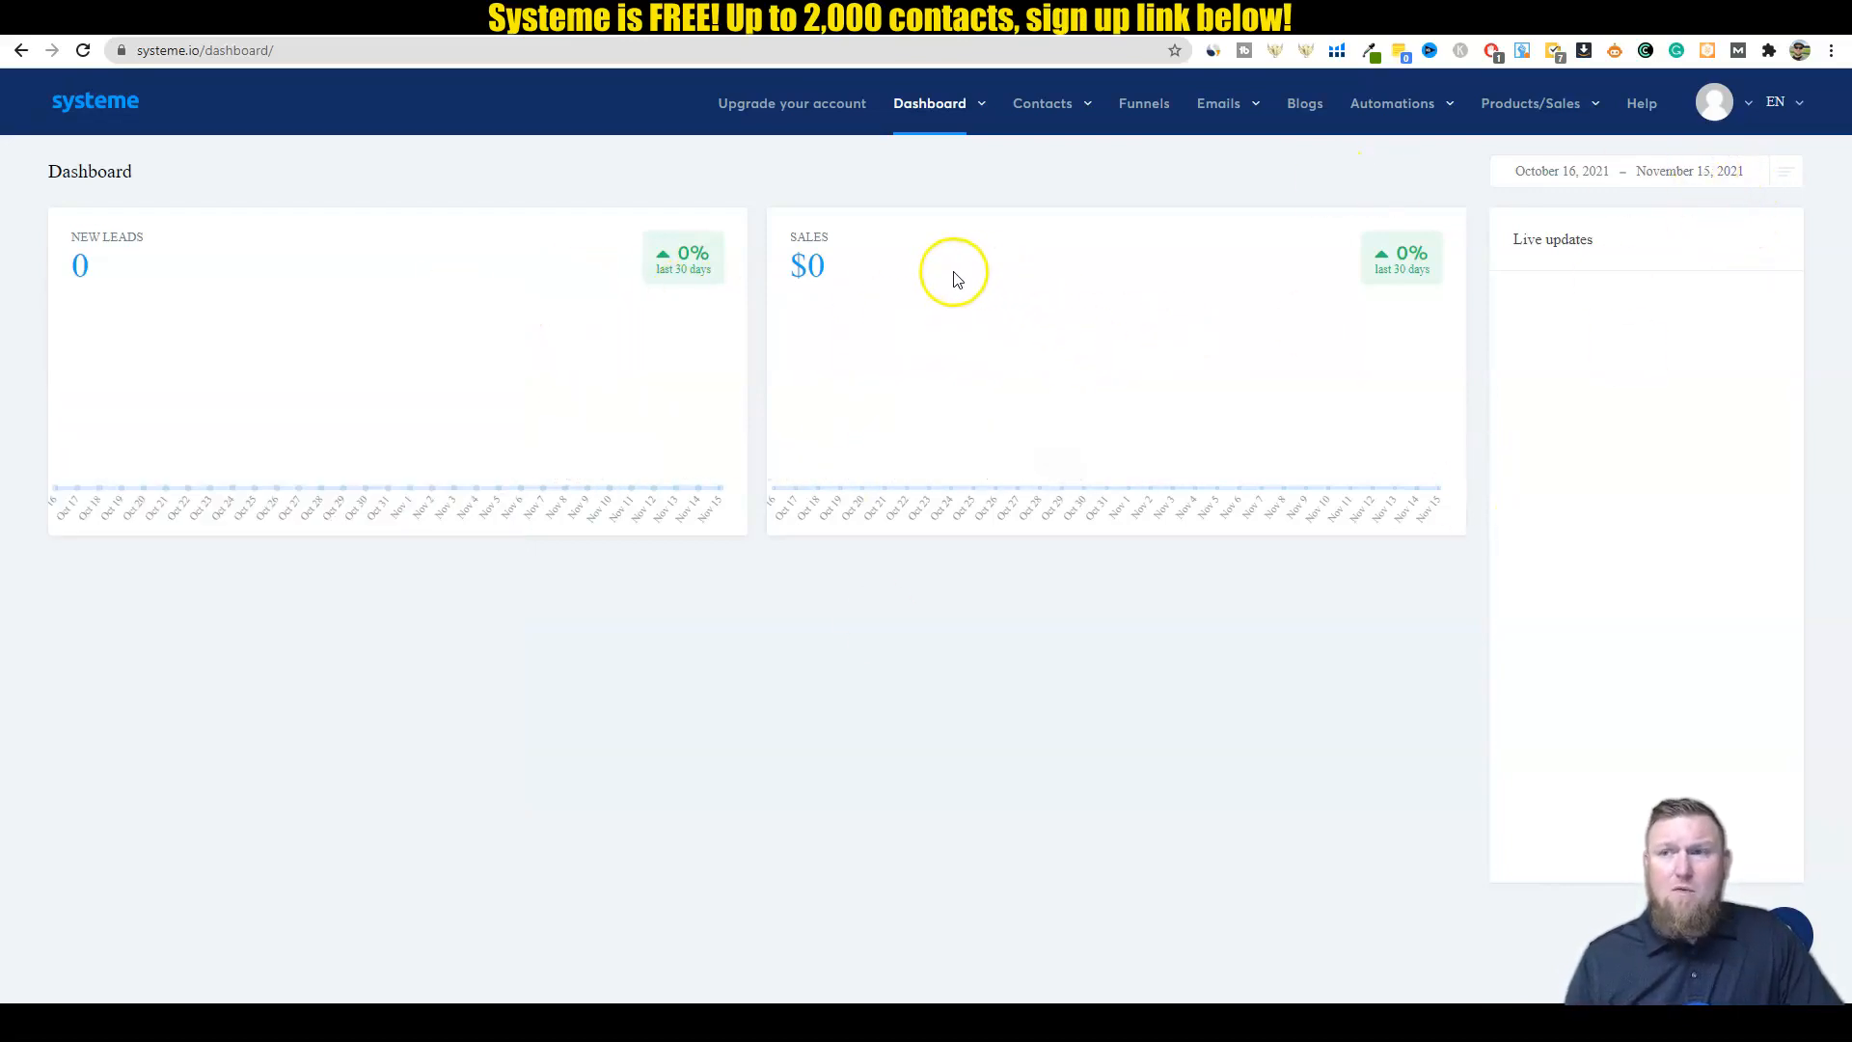
mouse_move(1142, 103)
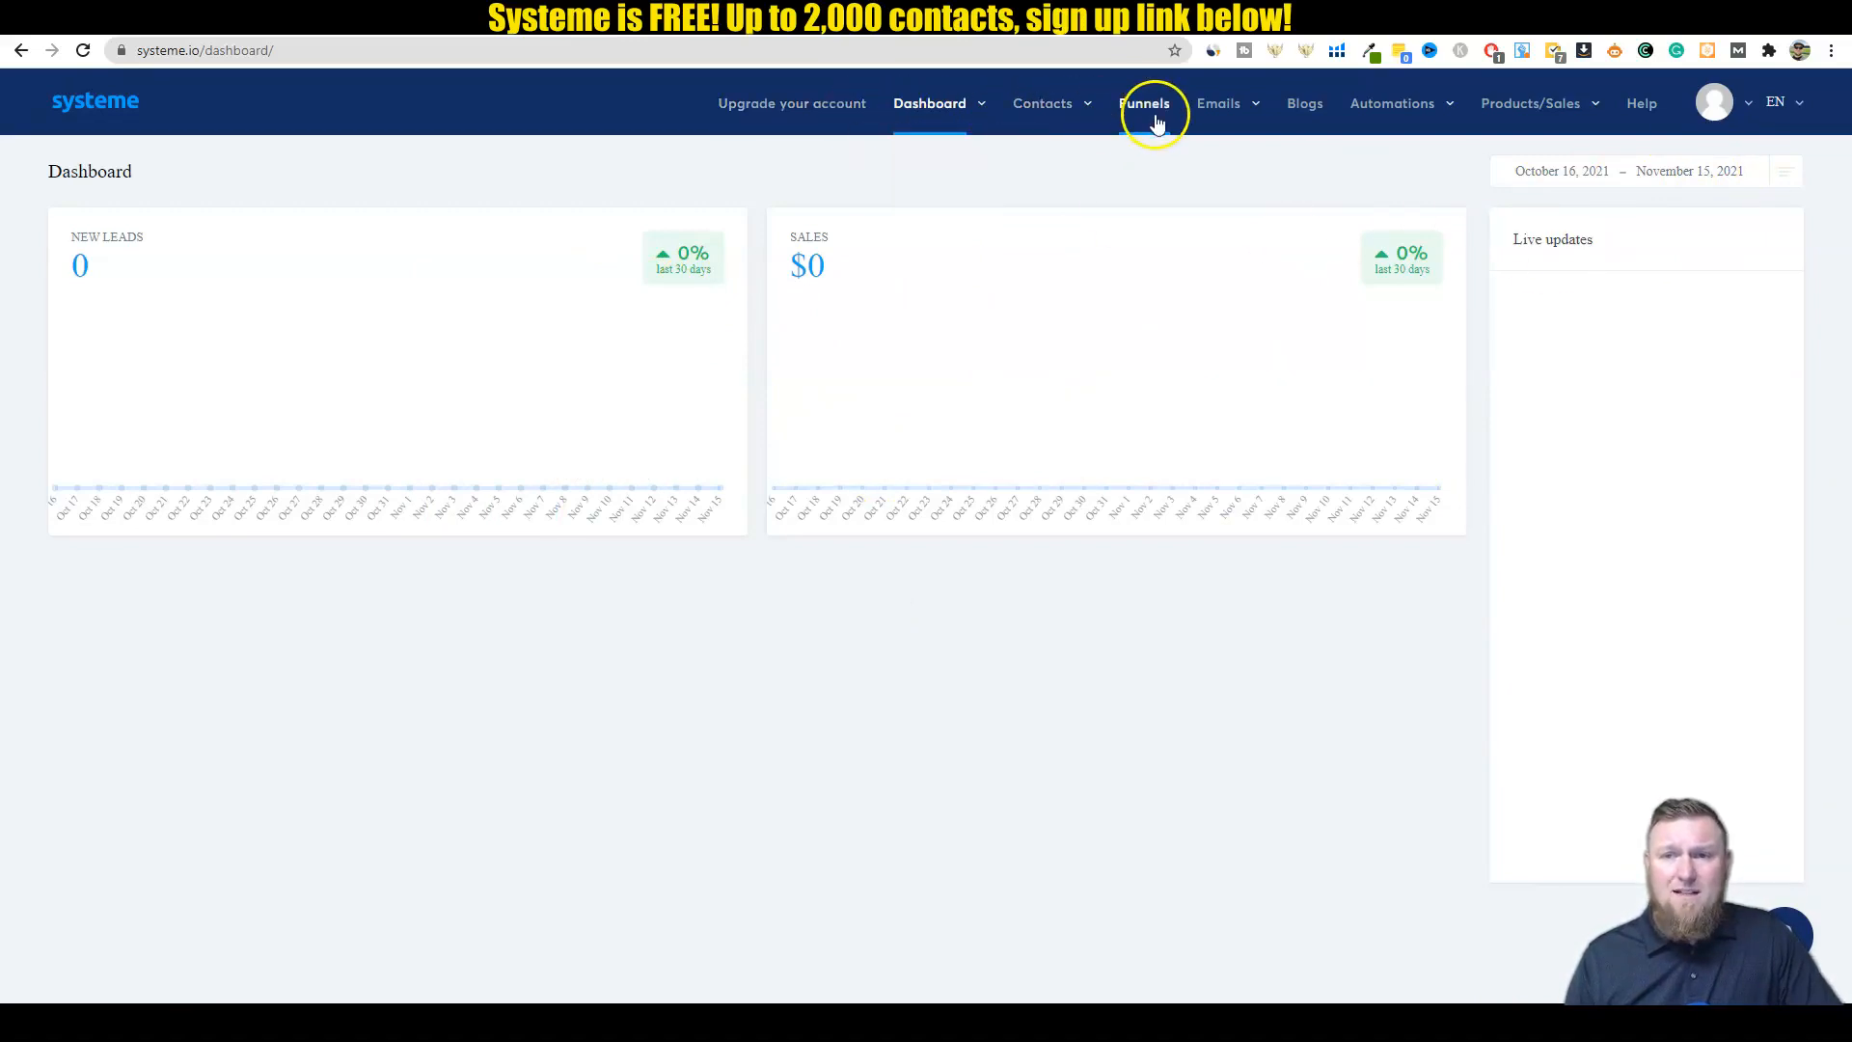
Step: Open the profile avatar dropdown with plan, settings, password and logout options
left_click(1217, 103)
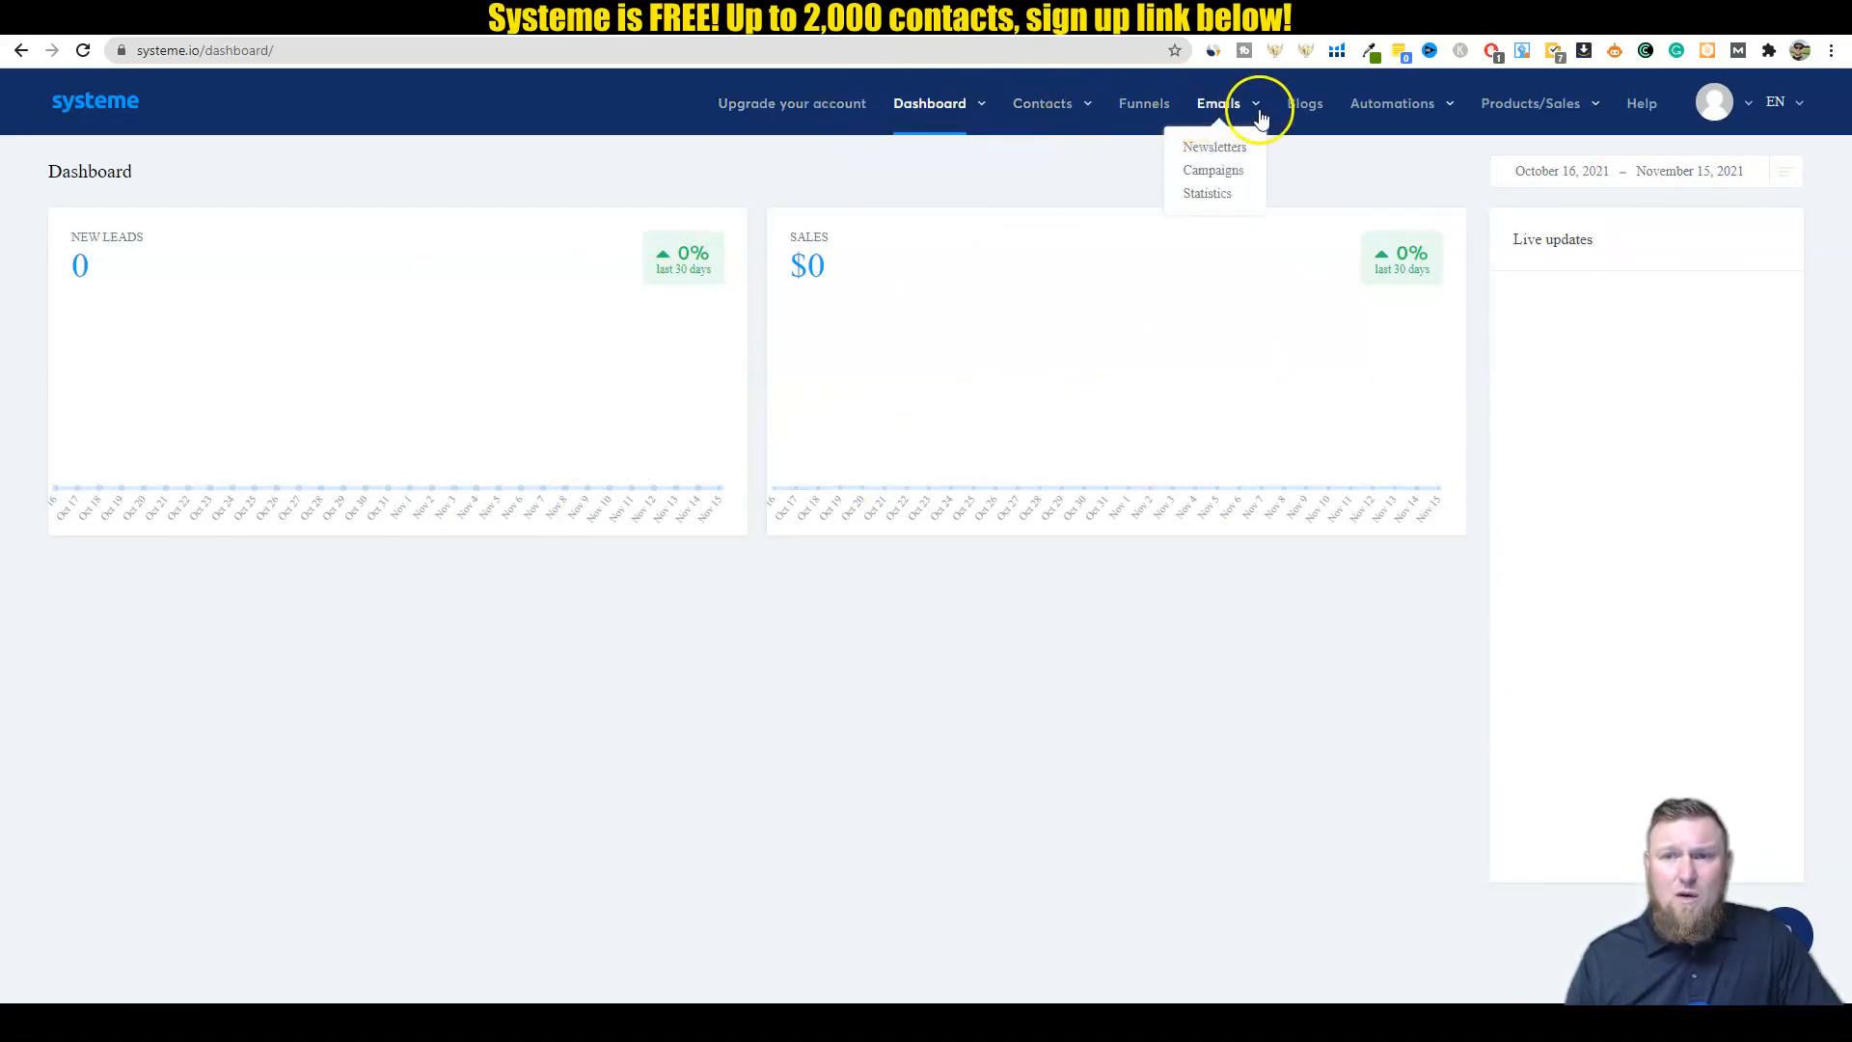
left_click(1530, 103)
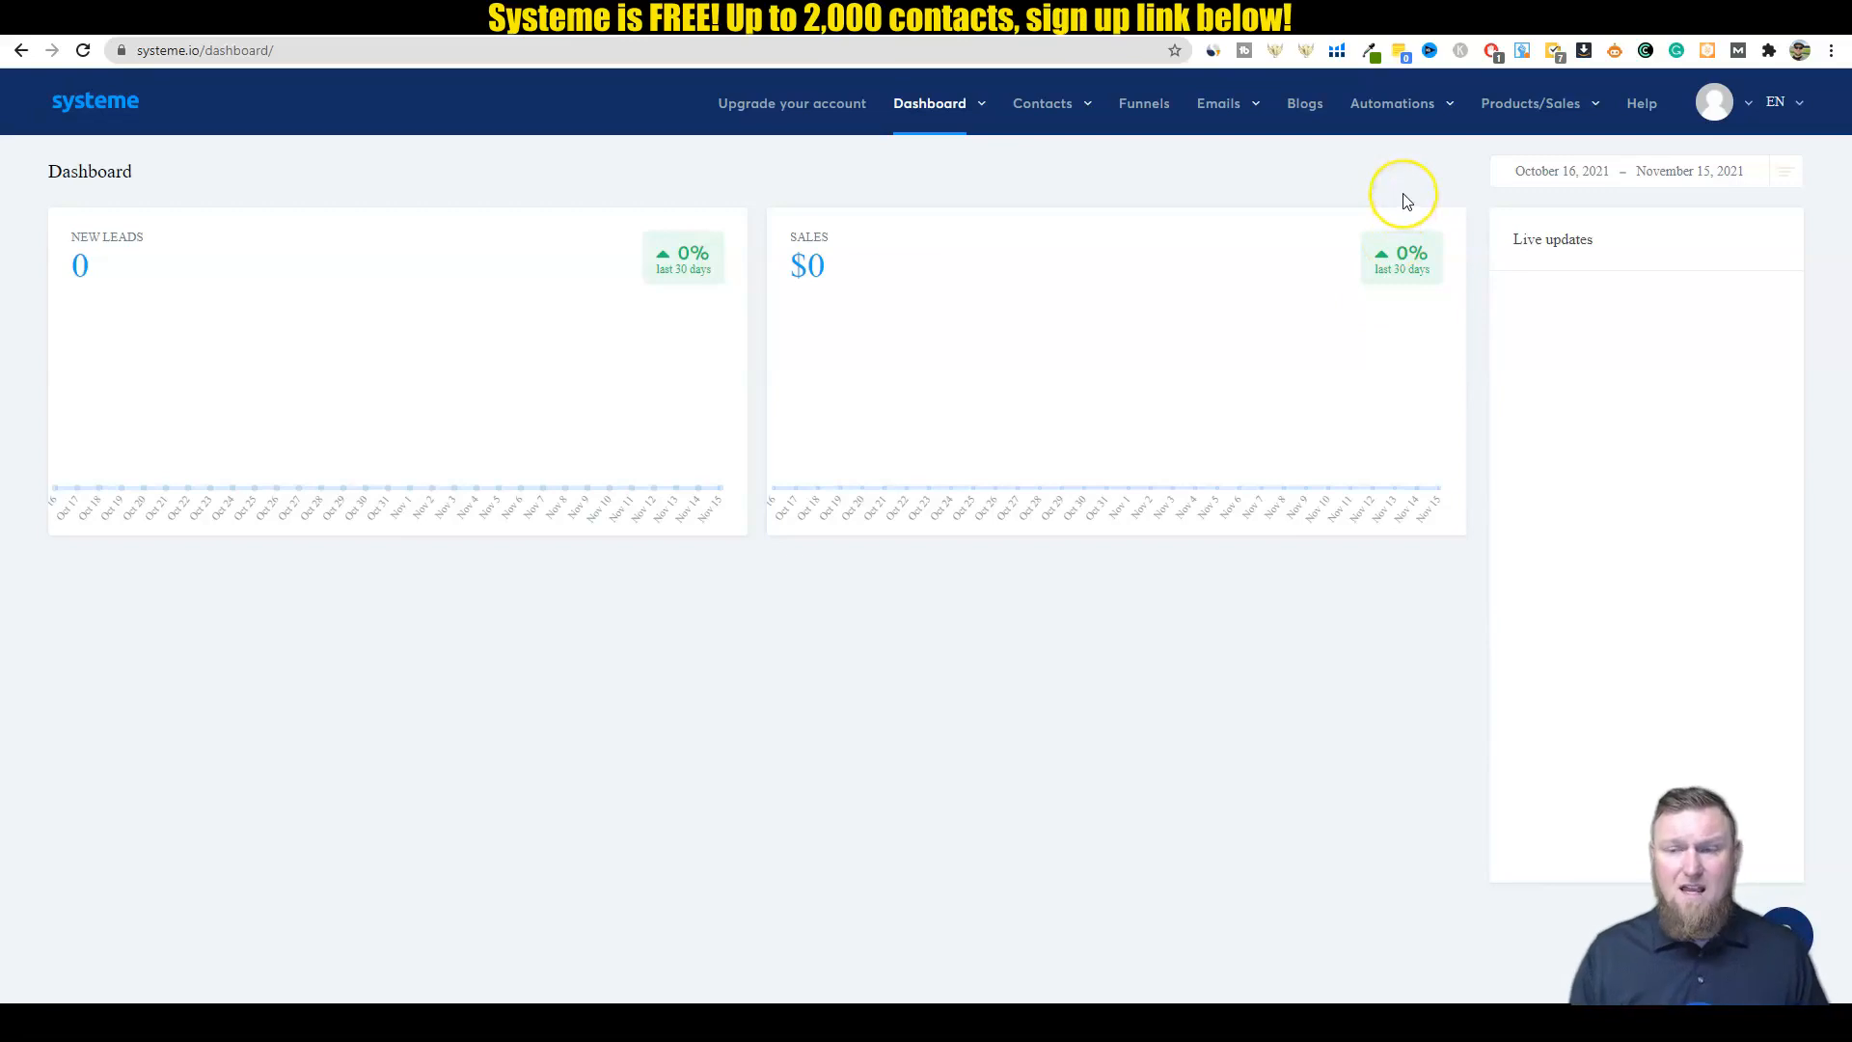
mouse_move(1438, 147)
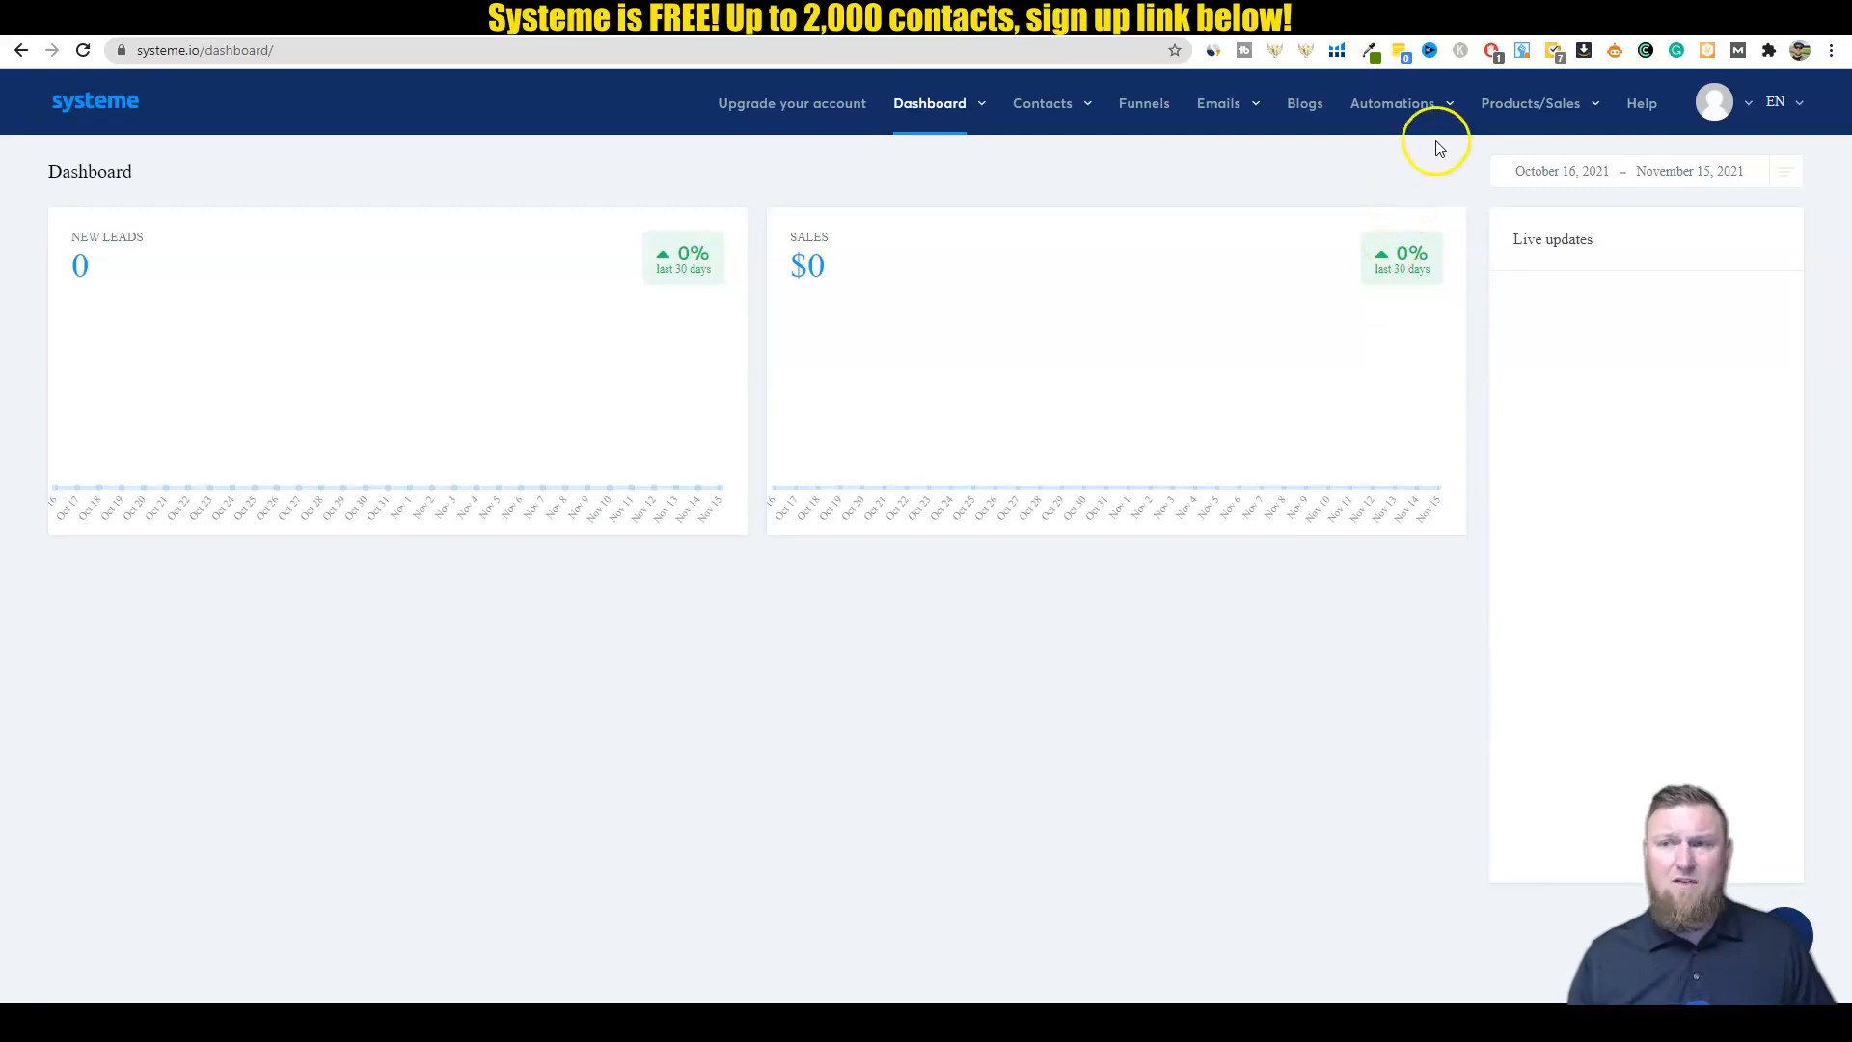
left_click(1714, 101)
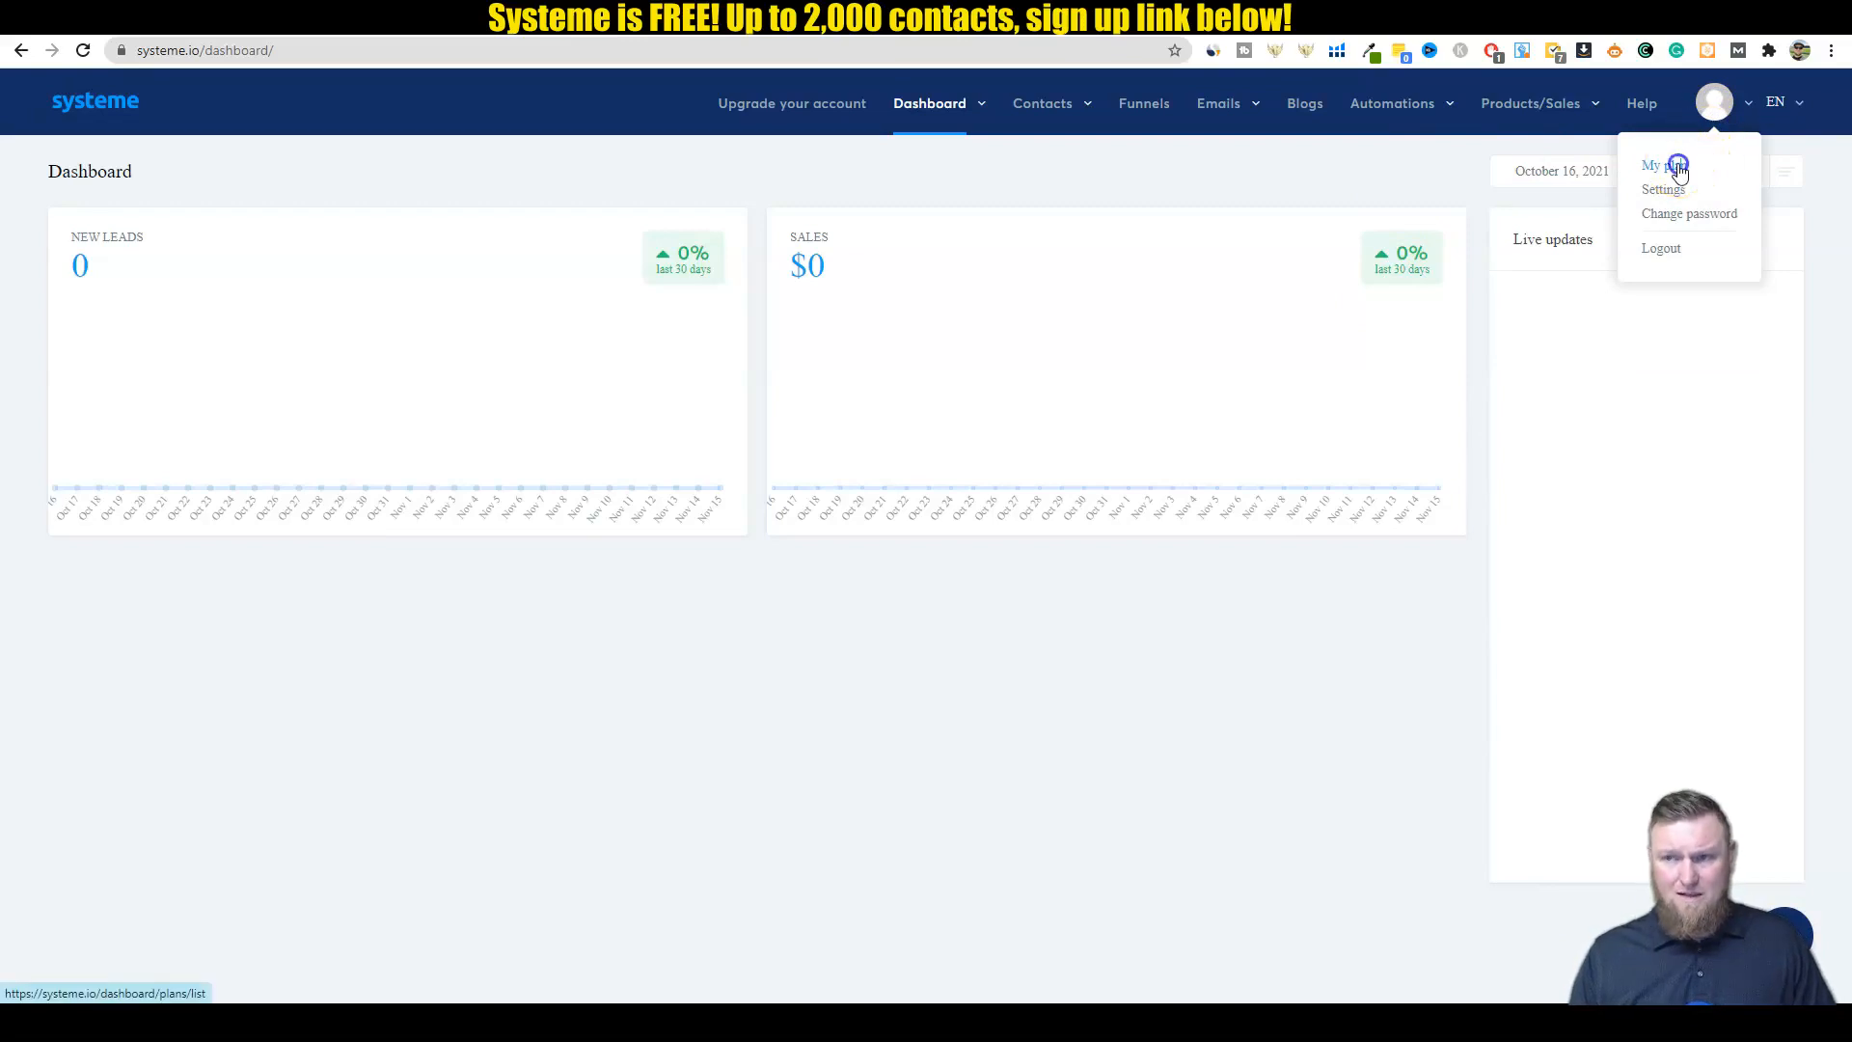
Step: View My plan's Freemium usage and select the 0 / 2,000 contacts figure
left_click(1658, 165)
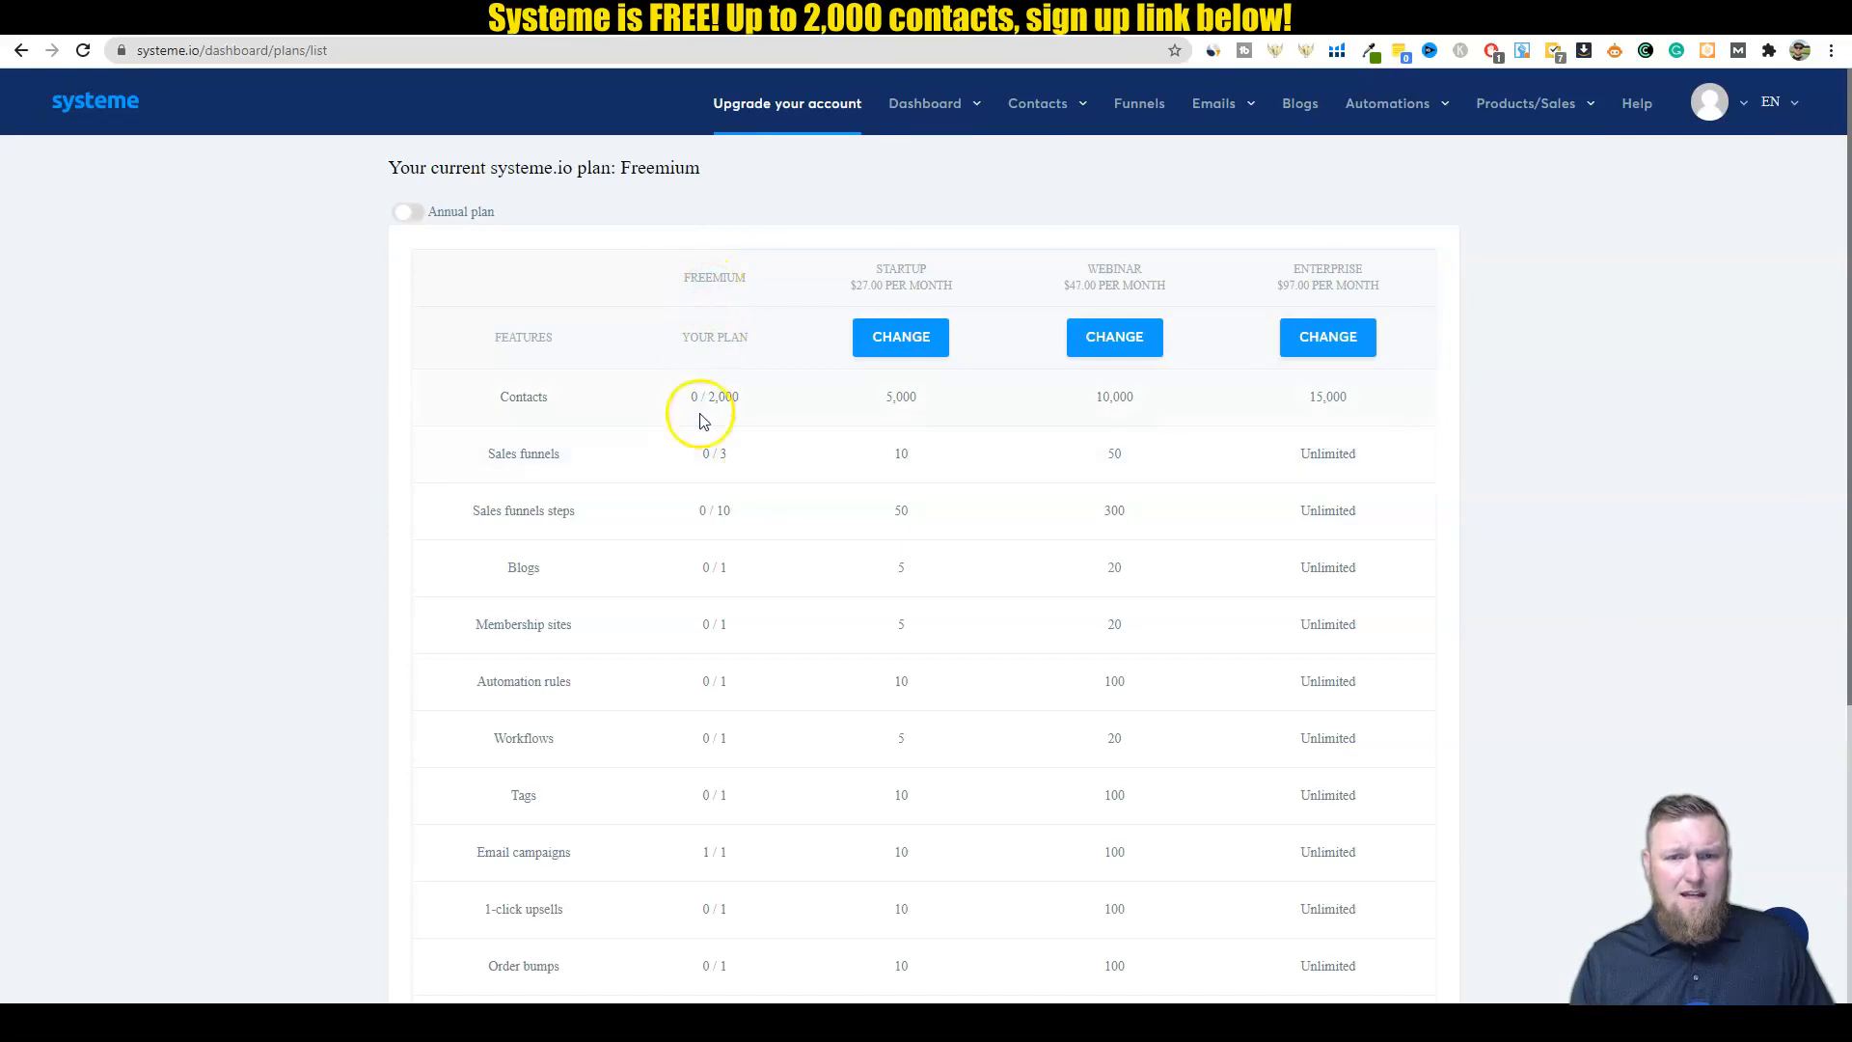
mouse_move(727, 674)
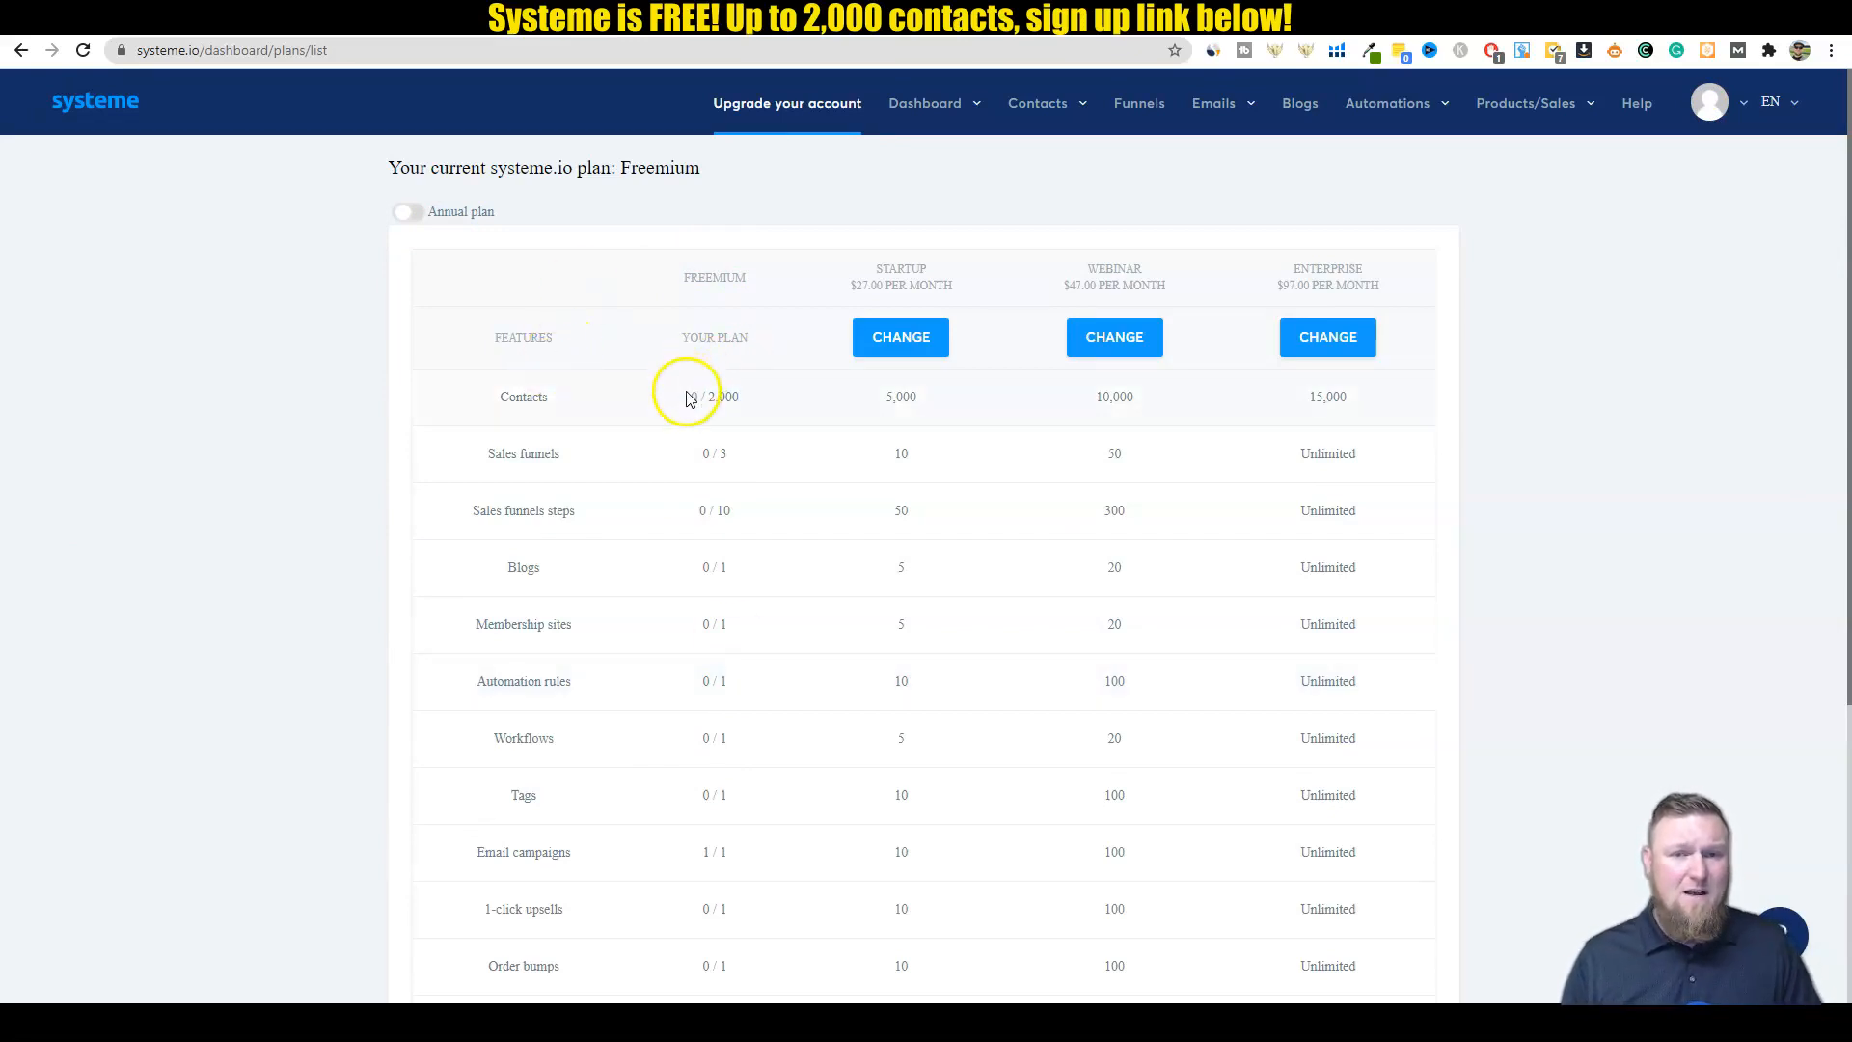
double_click(715, 395)
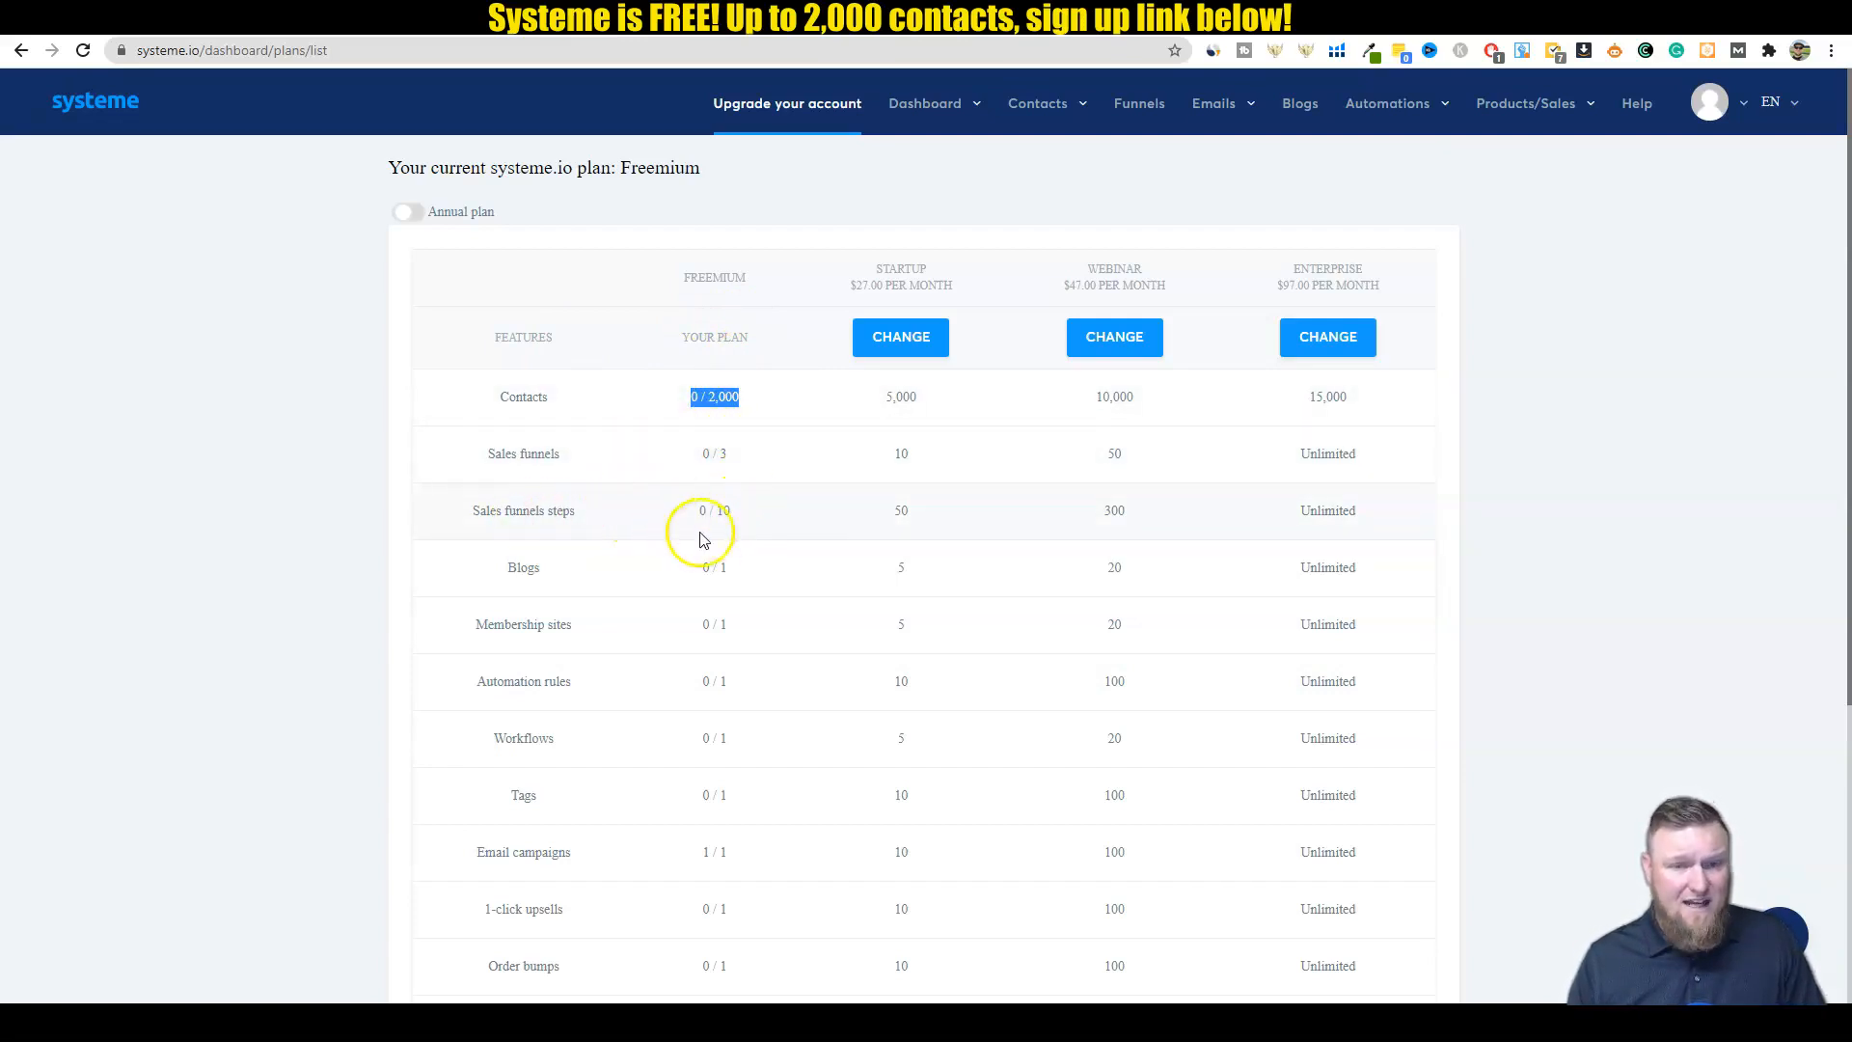
mouse_move(1042, 516)
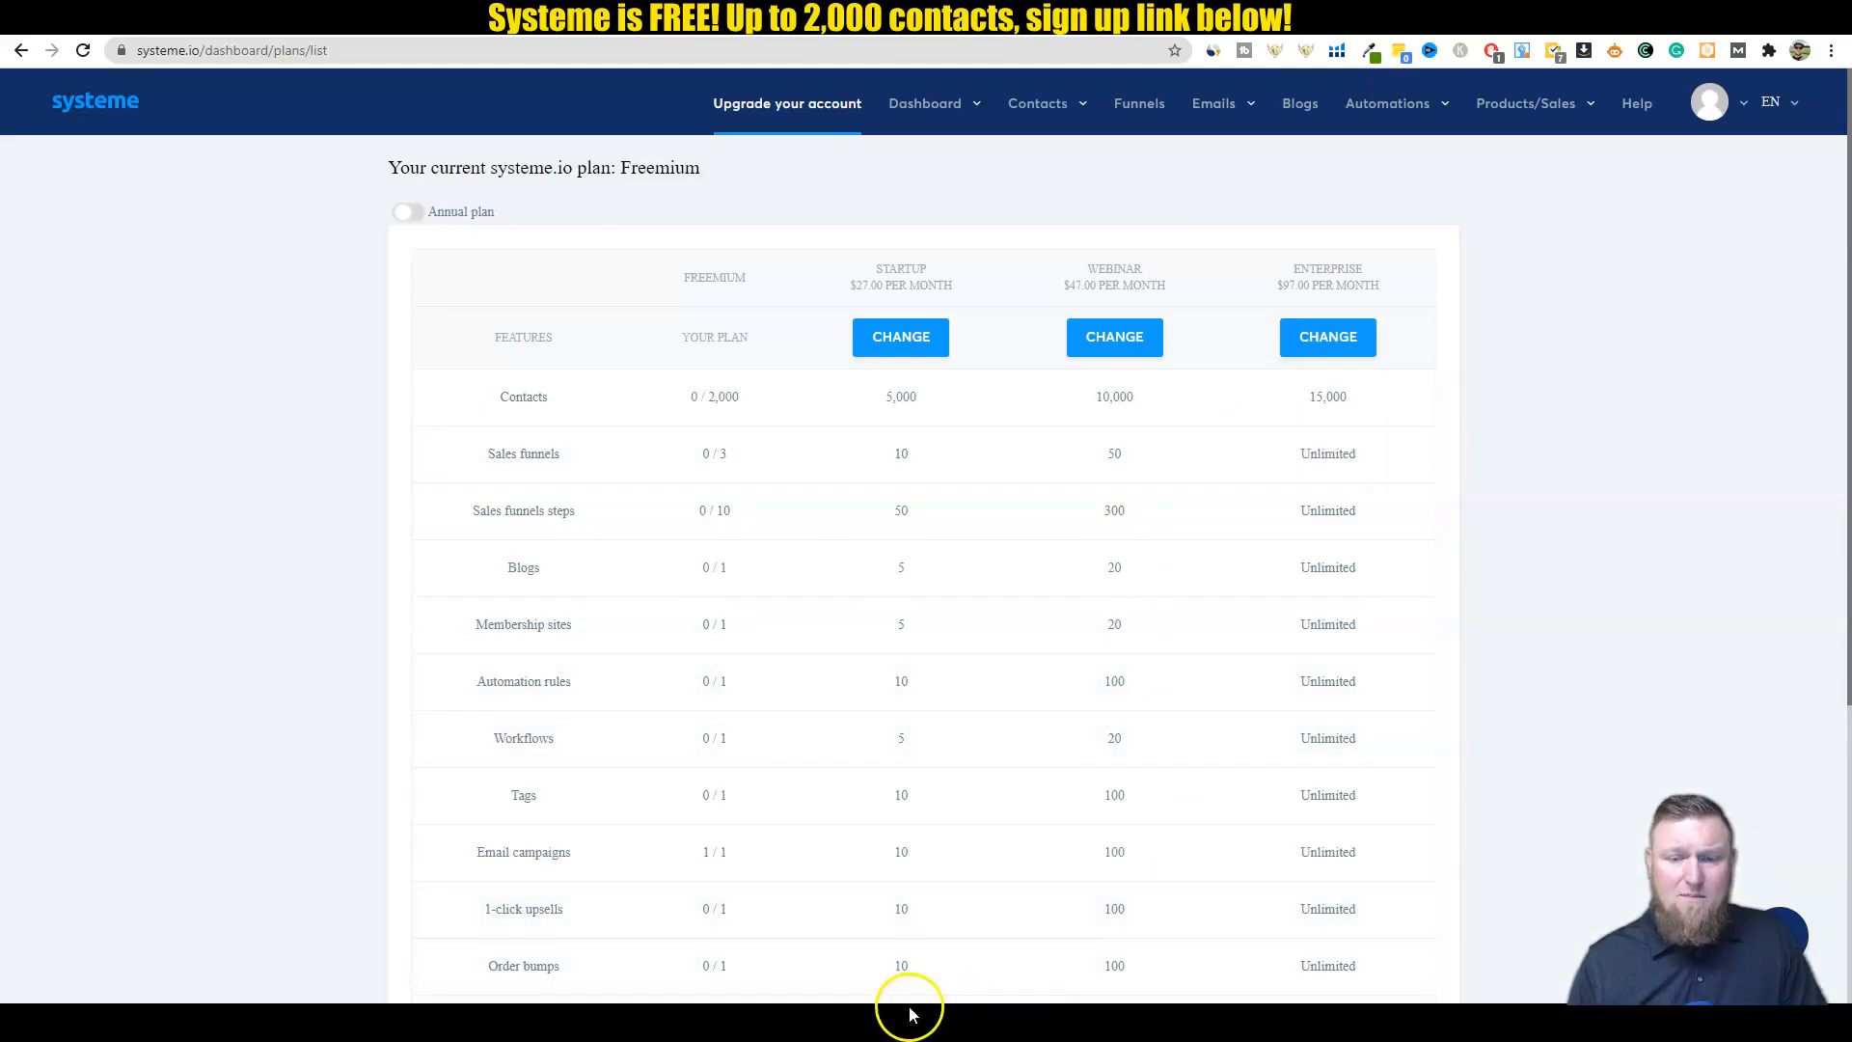
mouse_move(874, 1021)
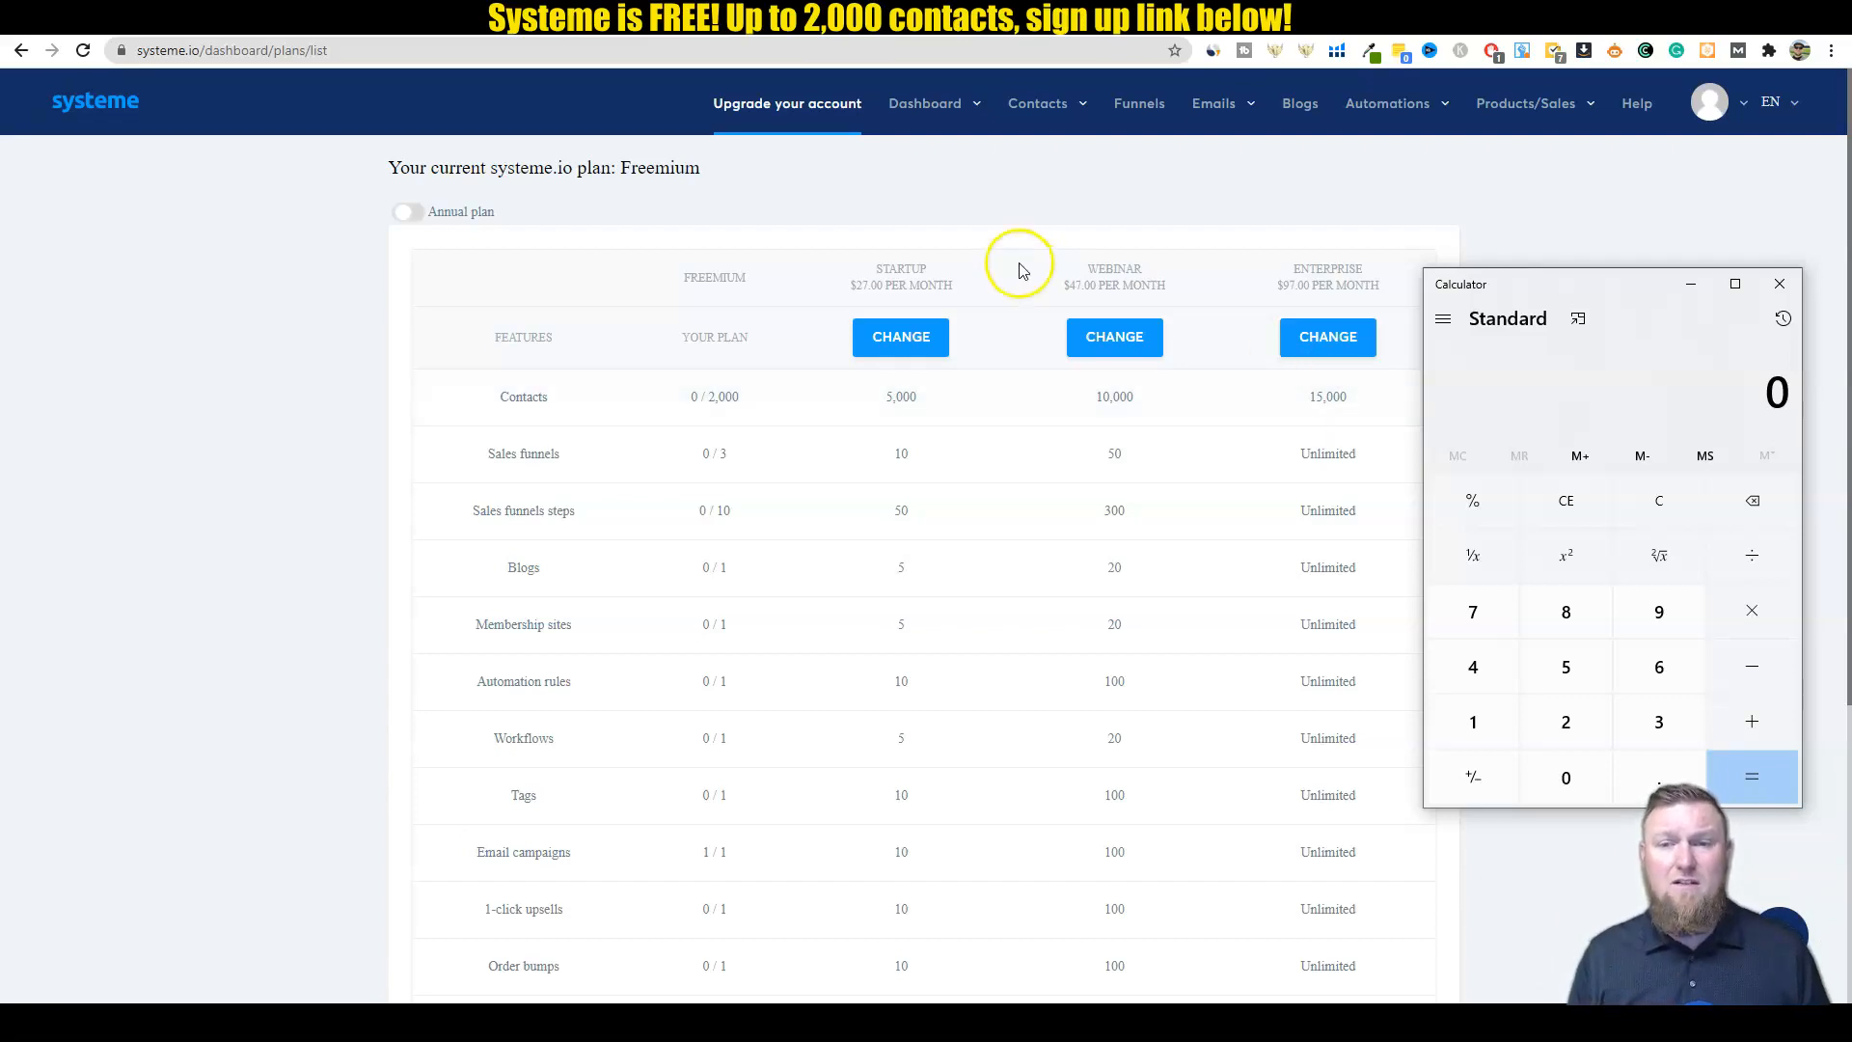
mouse_move(1146, 200)
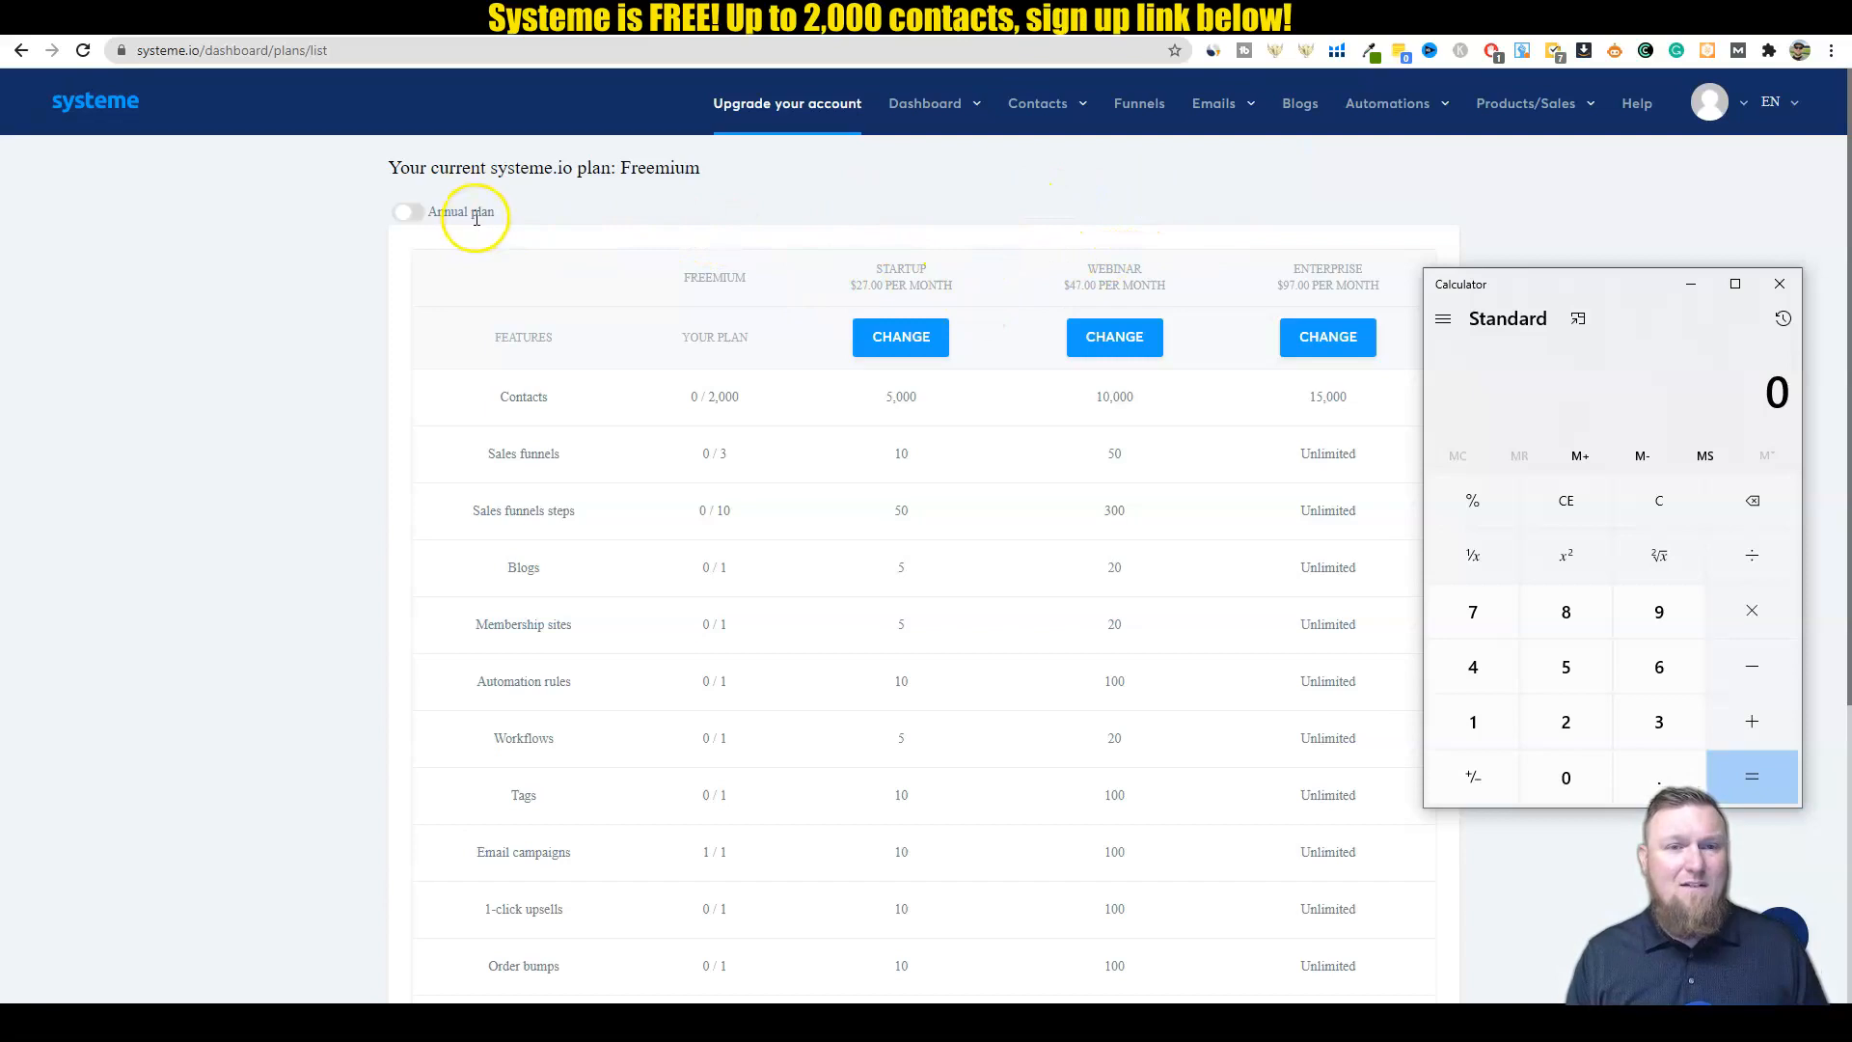
Step: Show annual plan prices ($228, $396, $828) and close Calculator after checking 828 ÷ 12
left_click(406, 211)
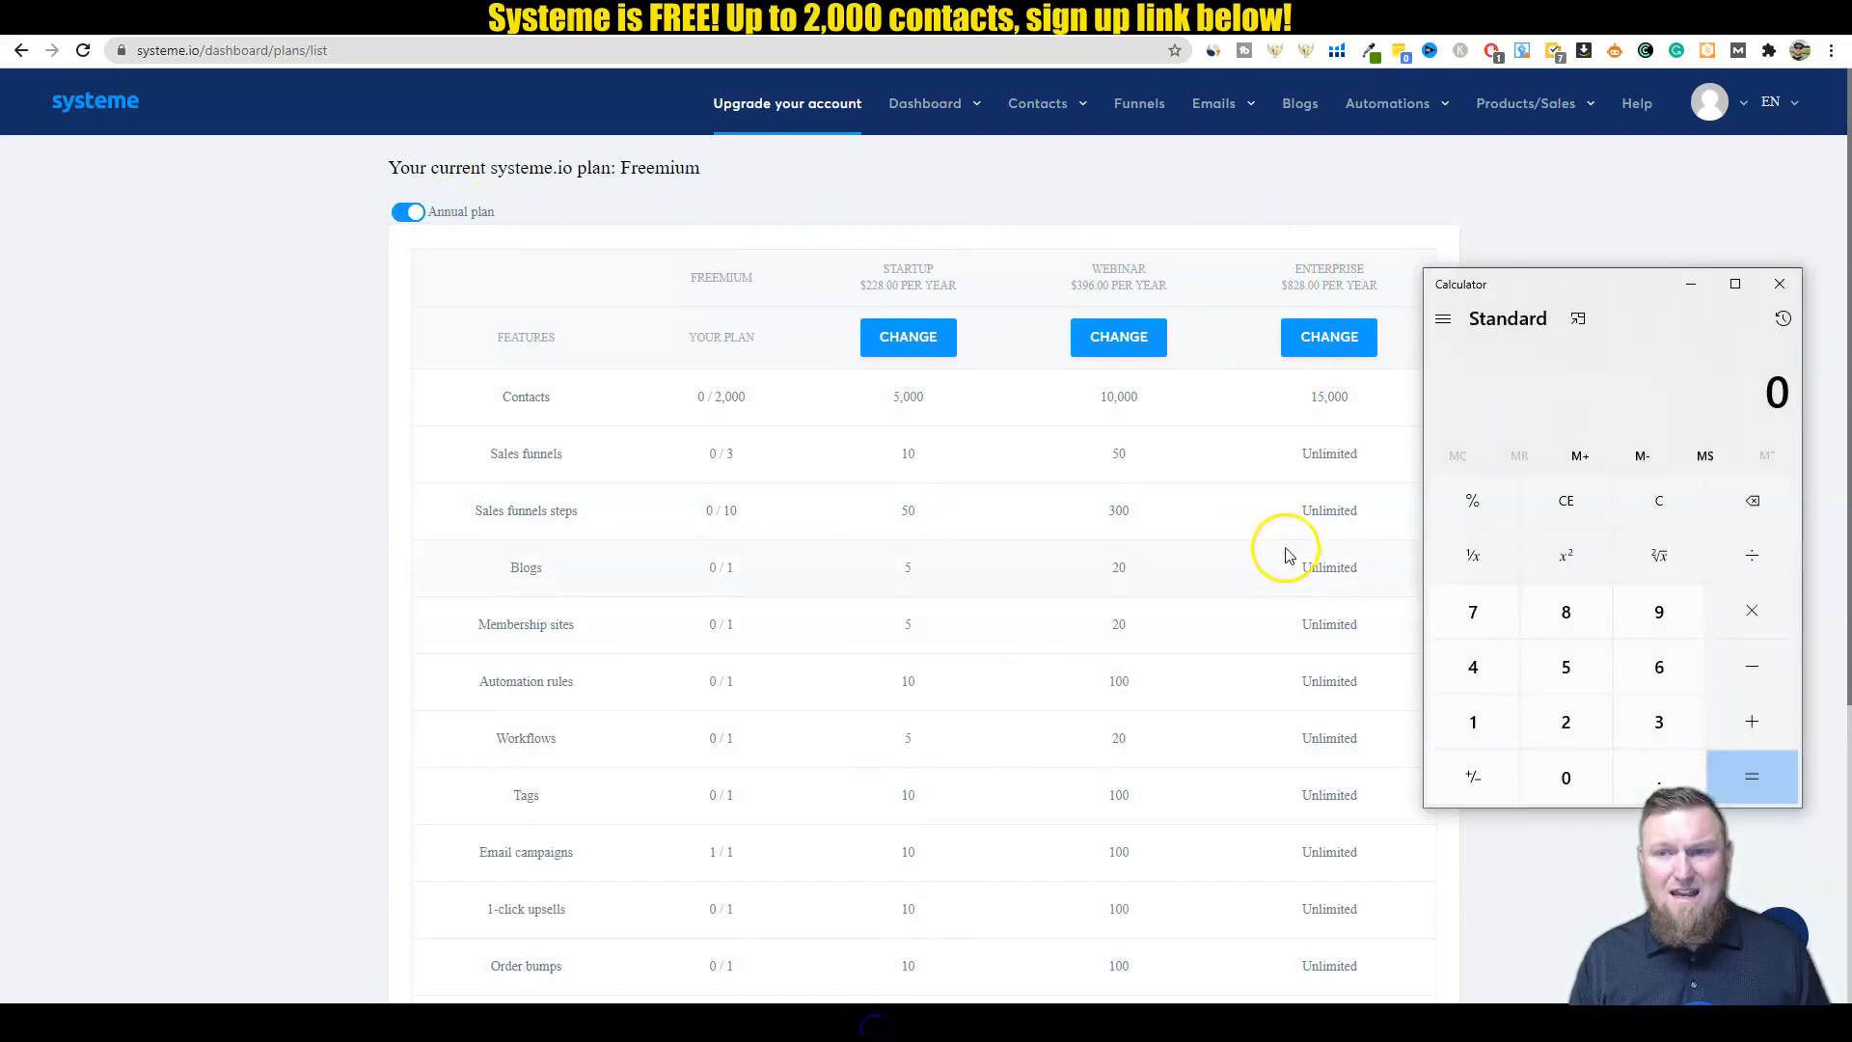
mouse_move(1590, 484)
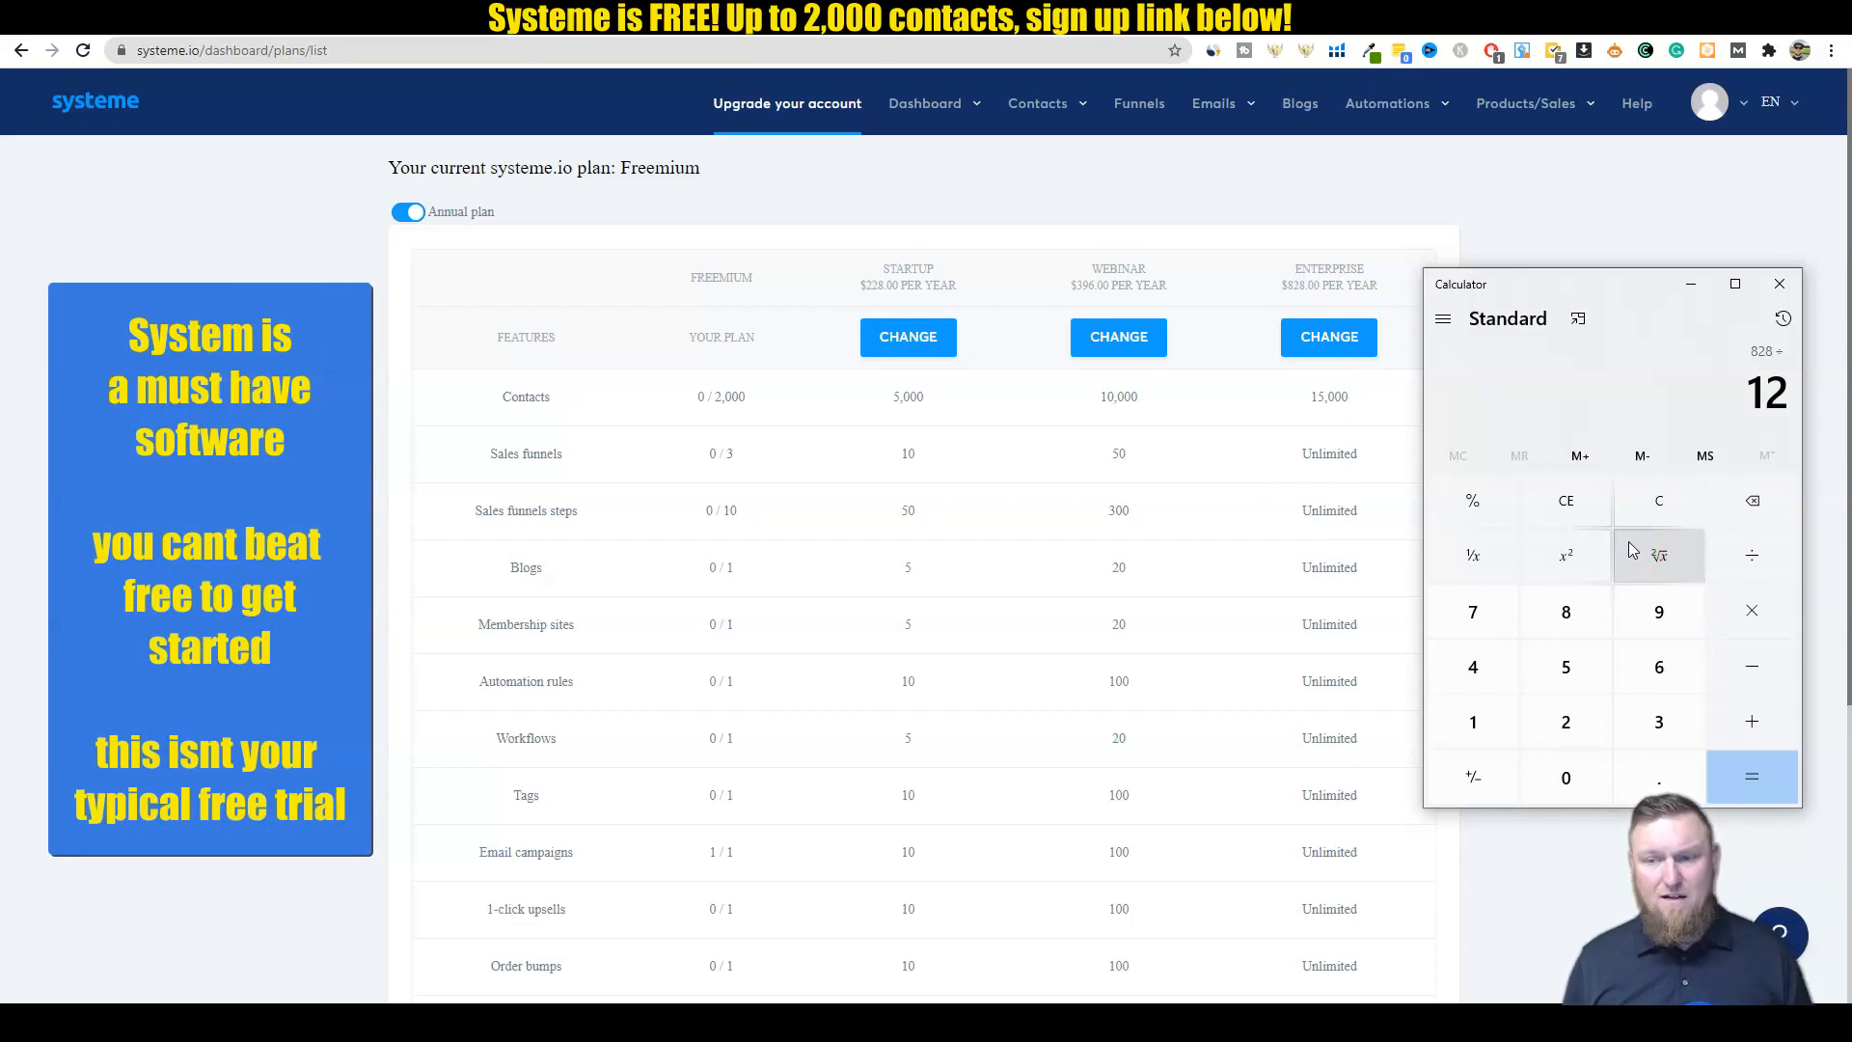
left_click(1752, 776)
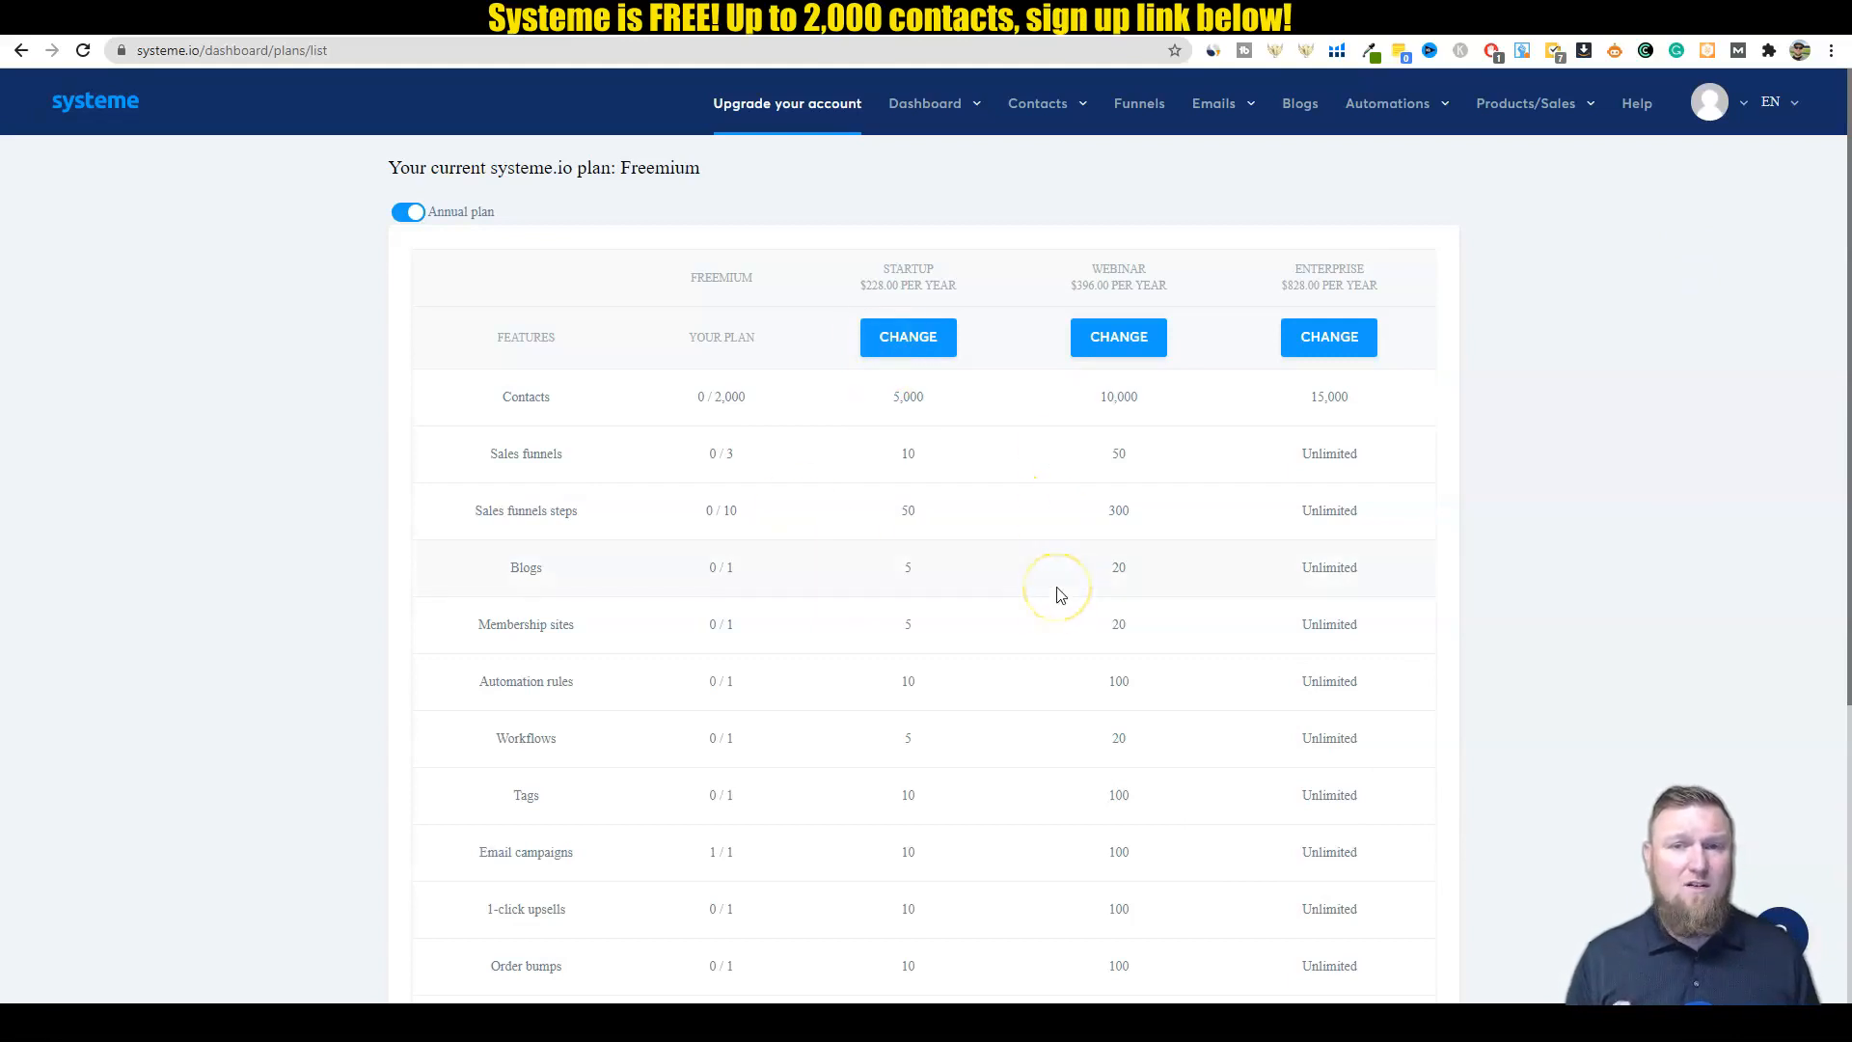
mouse_move(1116, 159)
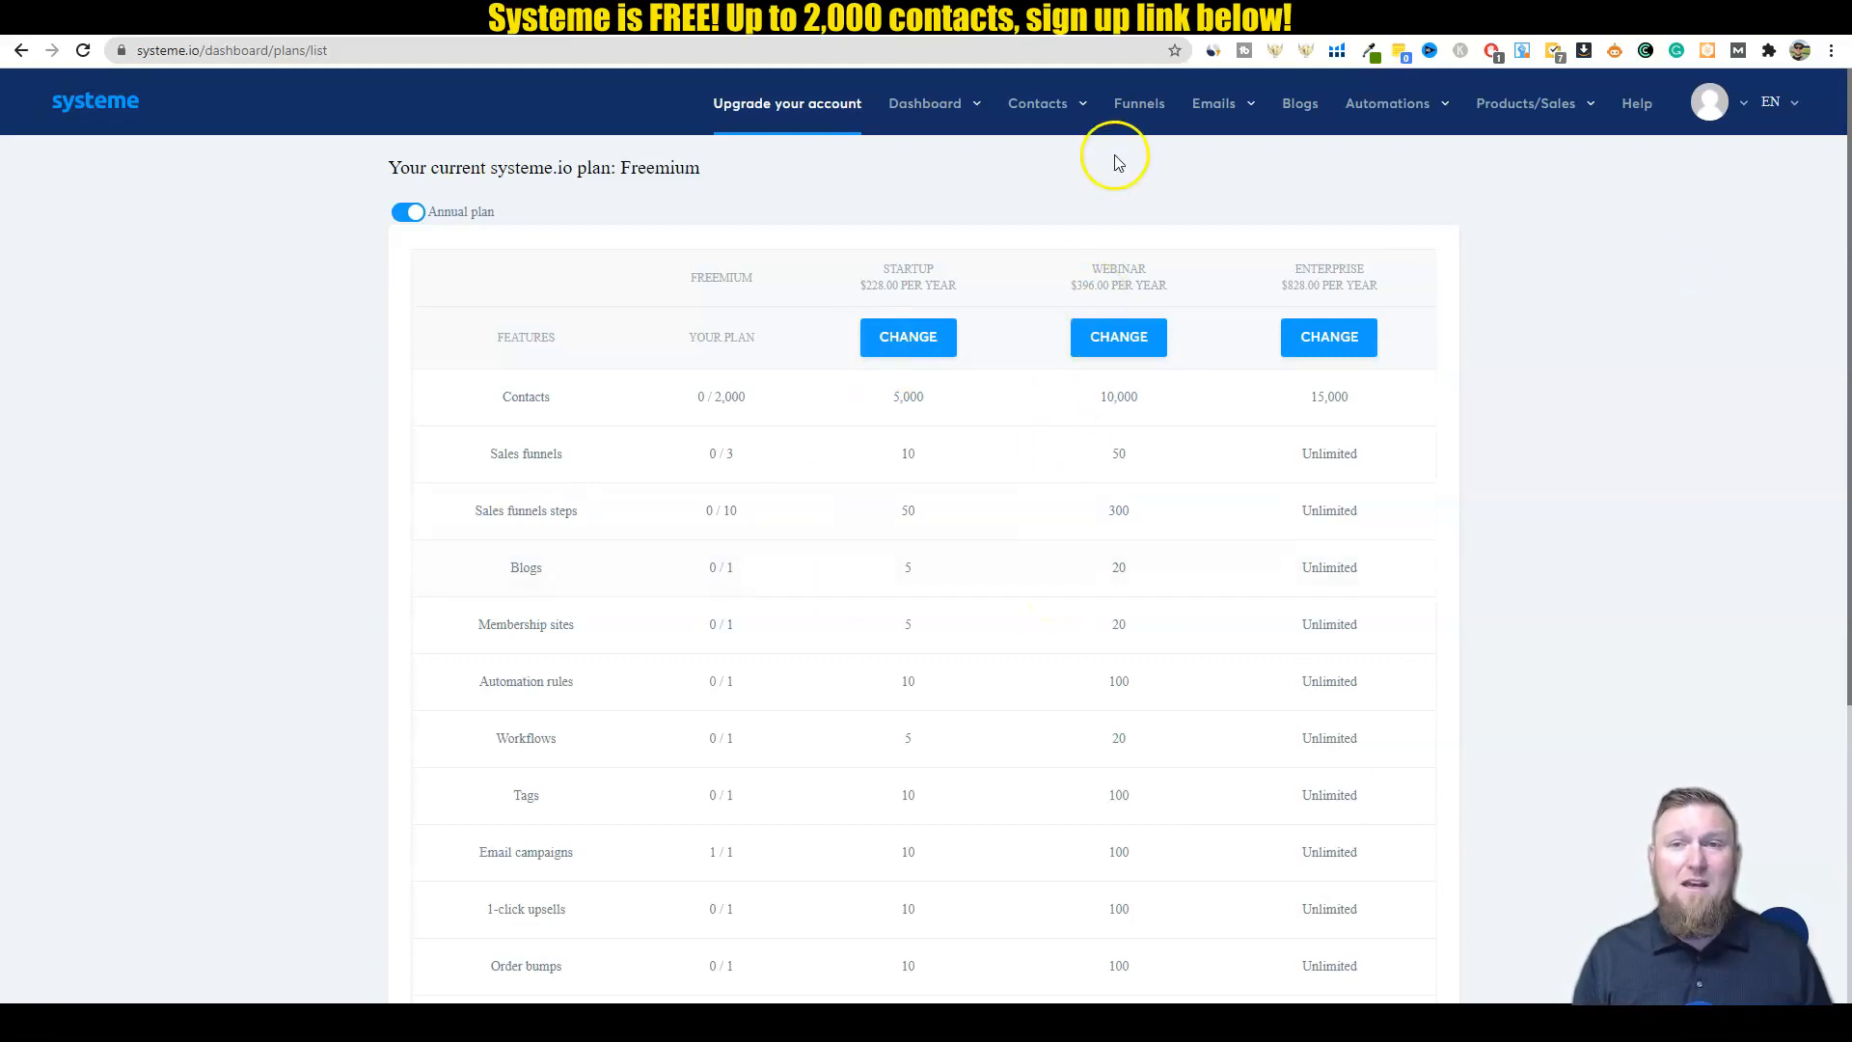
Step: Go to Contacts > Tags, showing an empty tag list
left_click(924, 103)
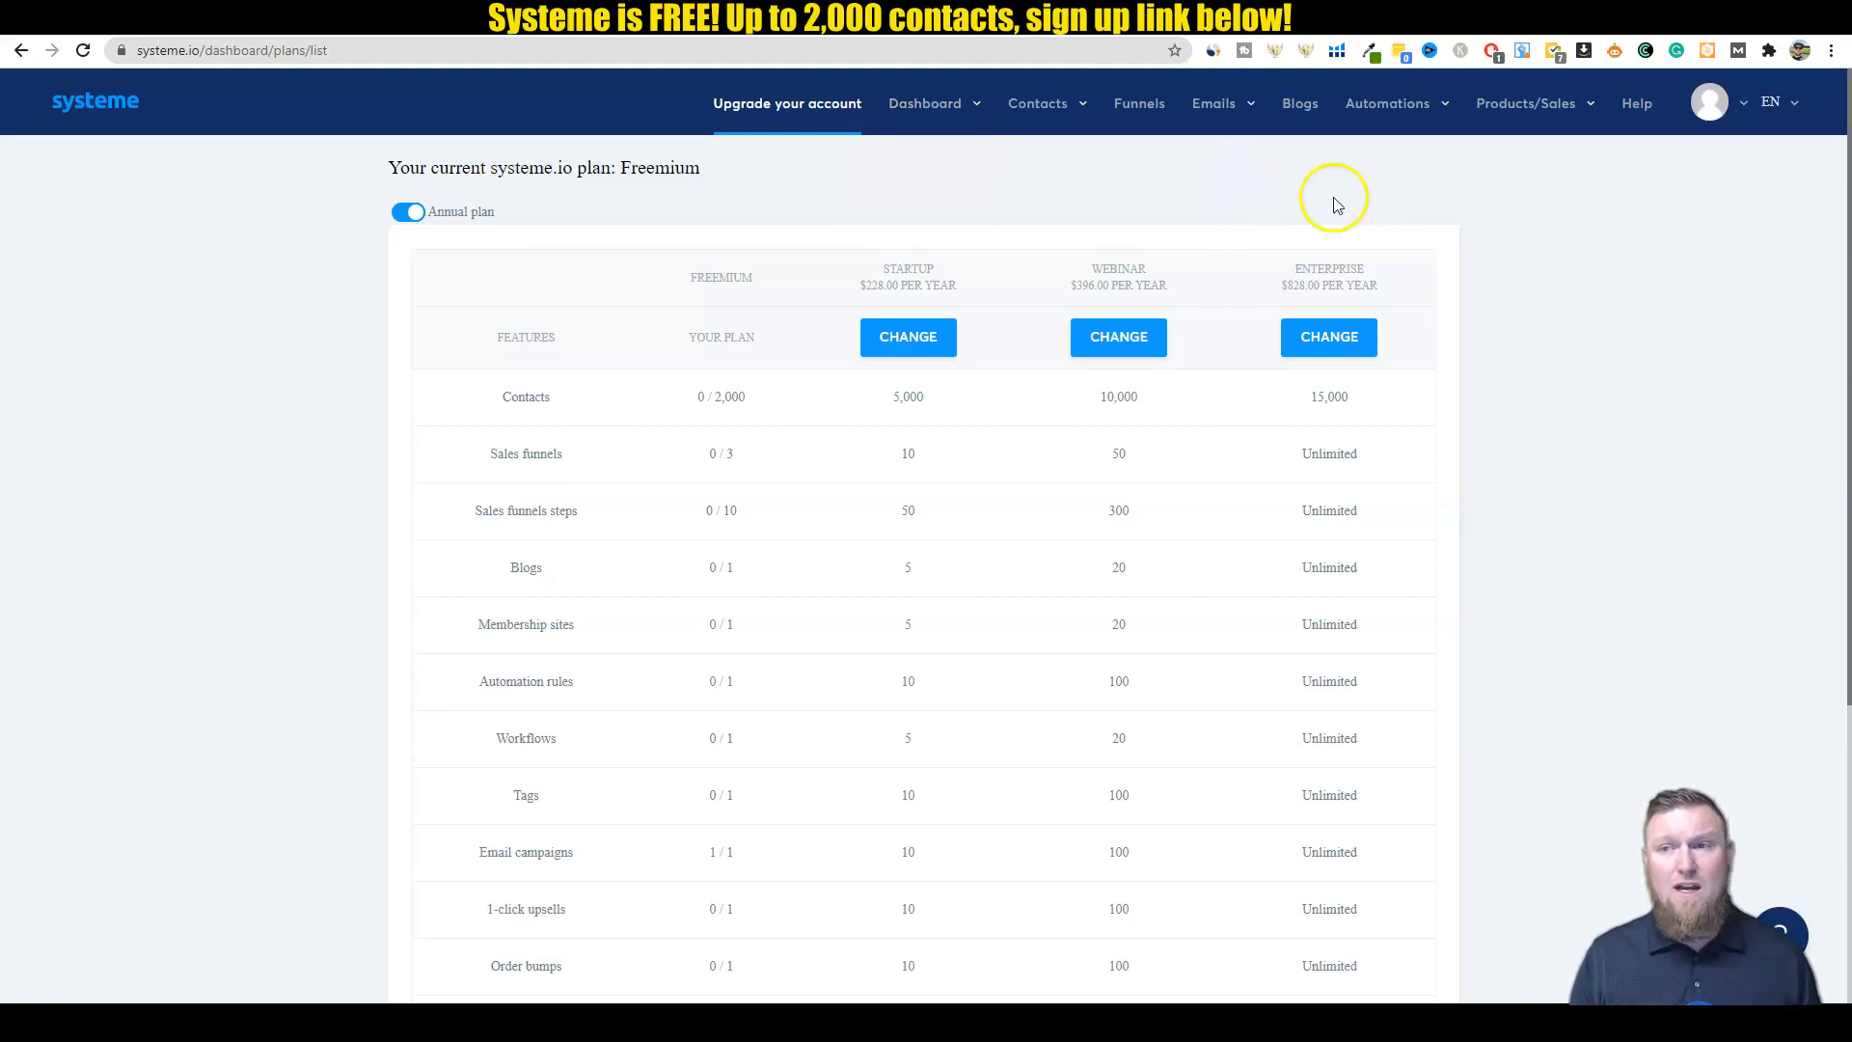
mouse_move(1097, 163)
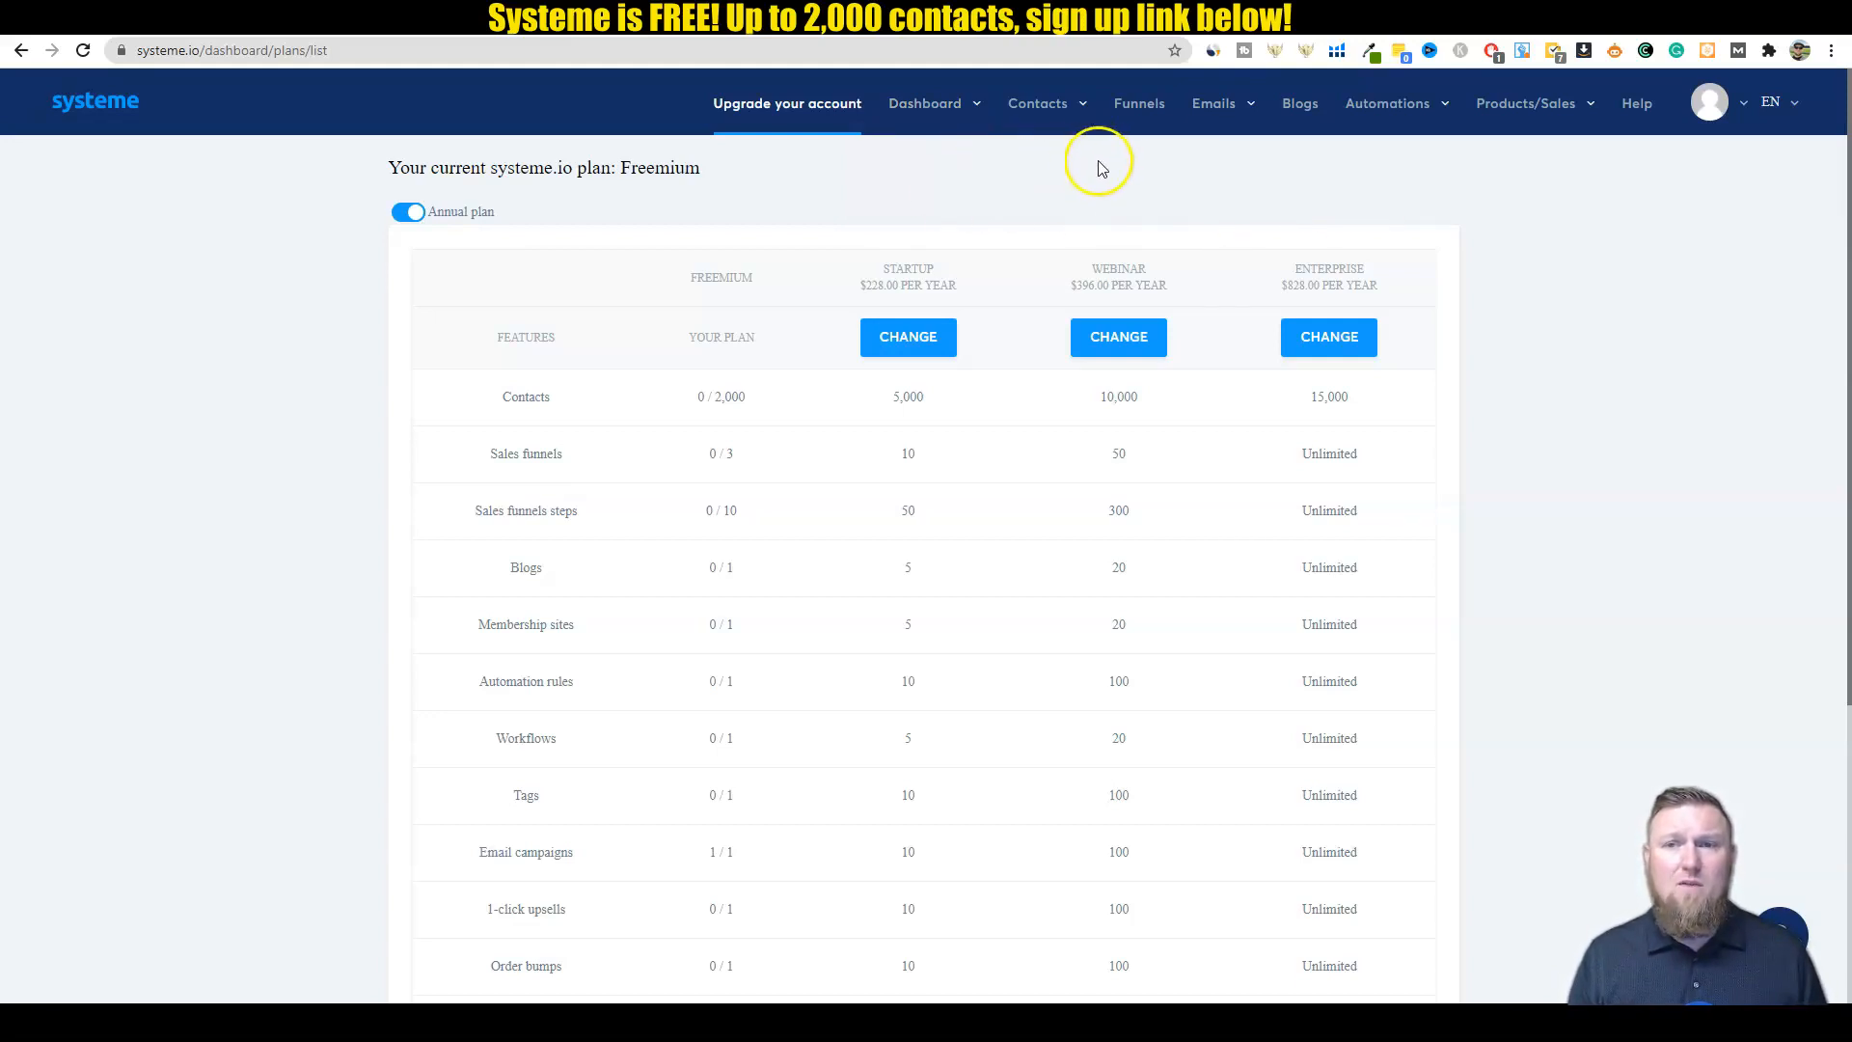
left_click(1037, 104)
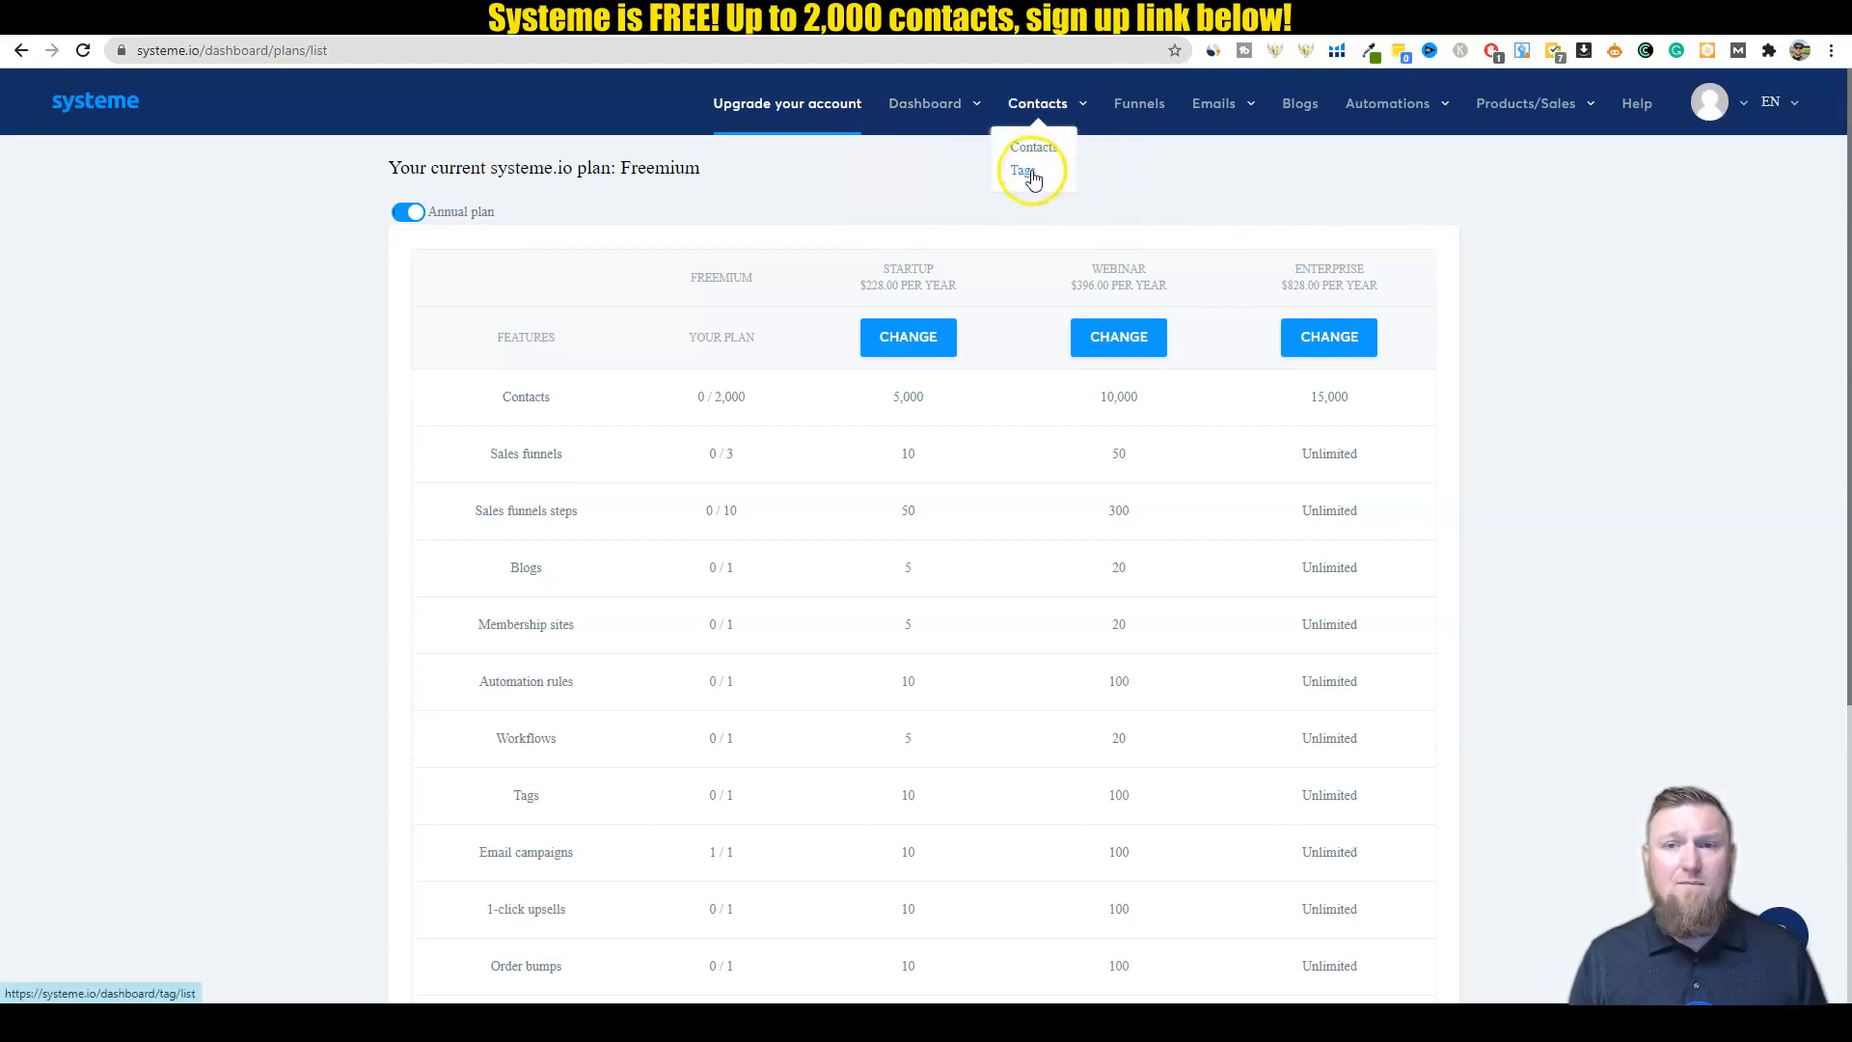
left_click(1024, 169)
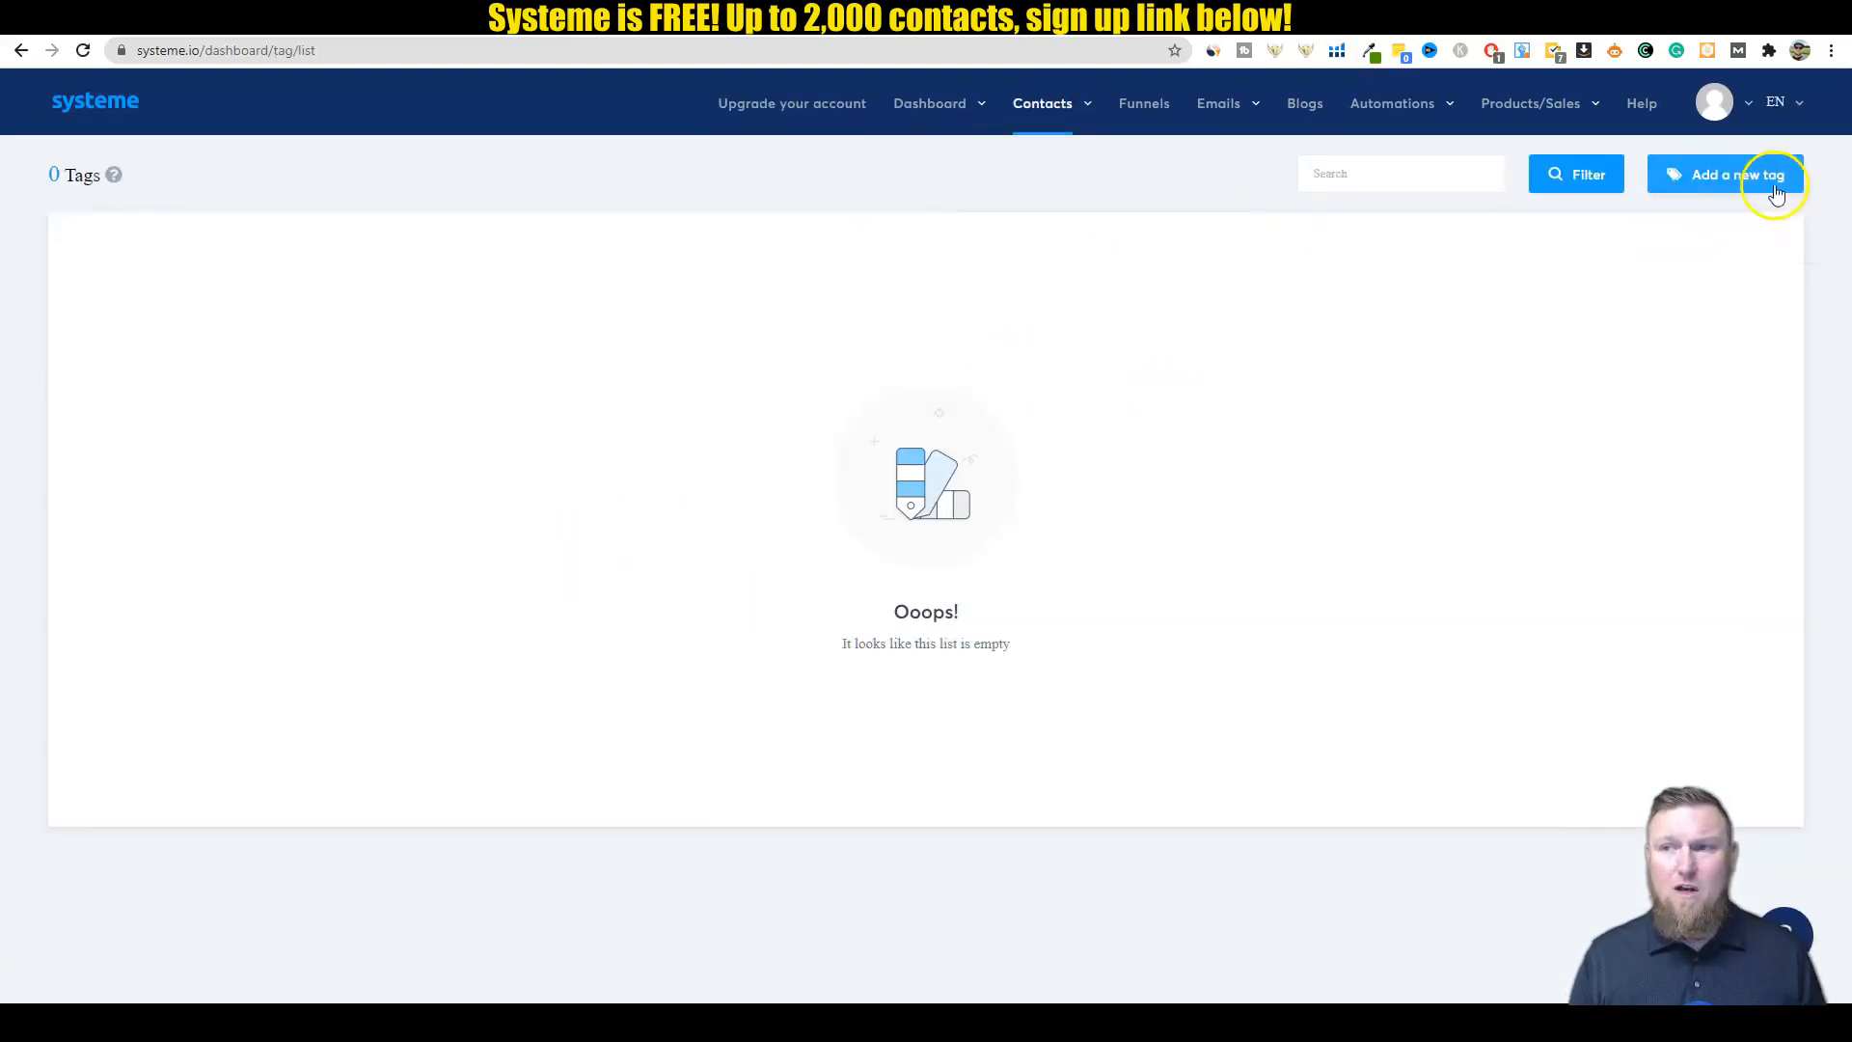
Step: Add and save a tag named 'Youtube - 5 Day Mini Course'
left_click(1724, 173)
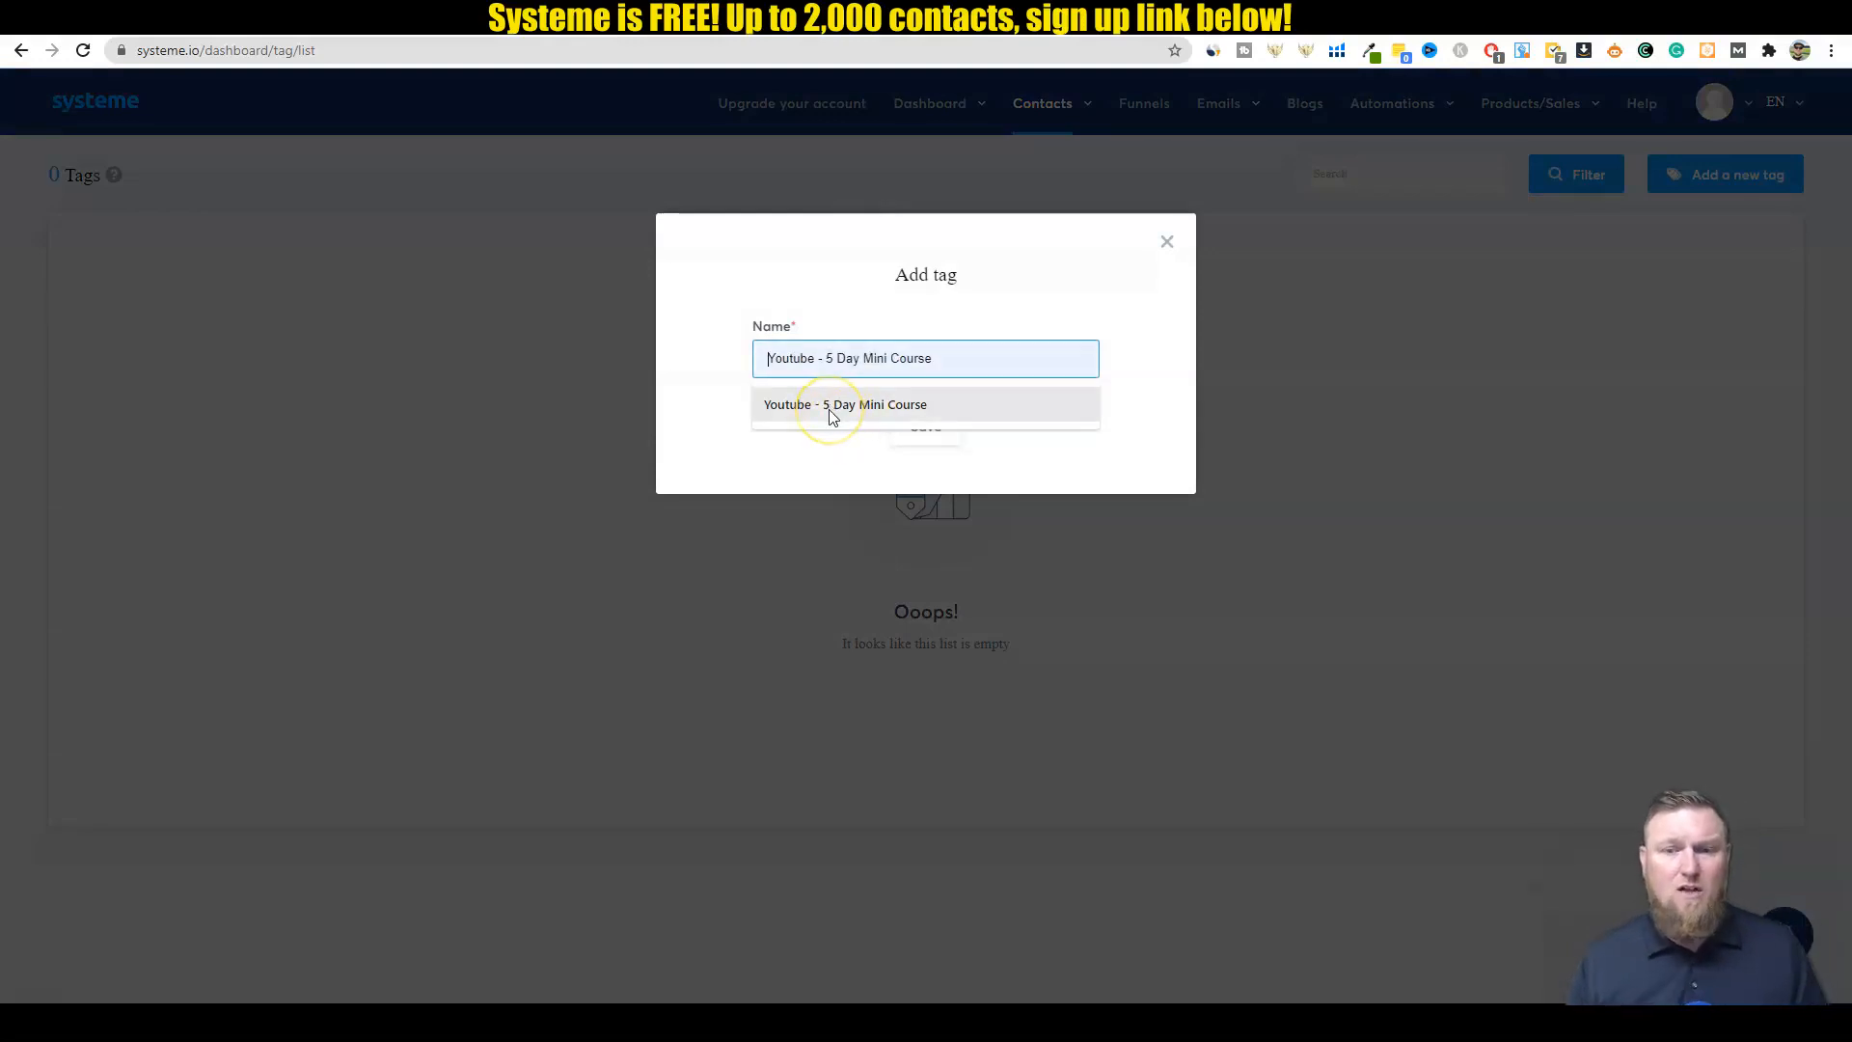
left_click(845, 404)
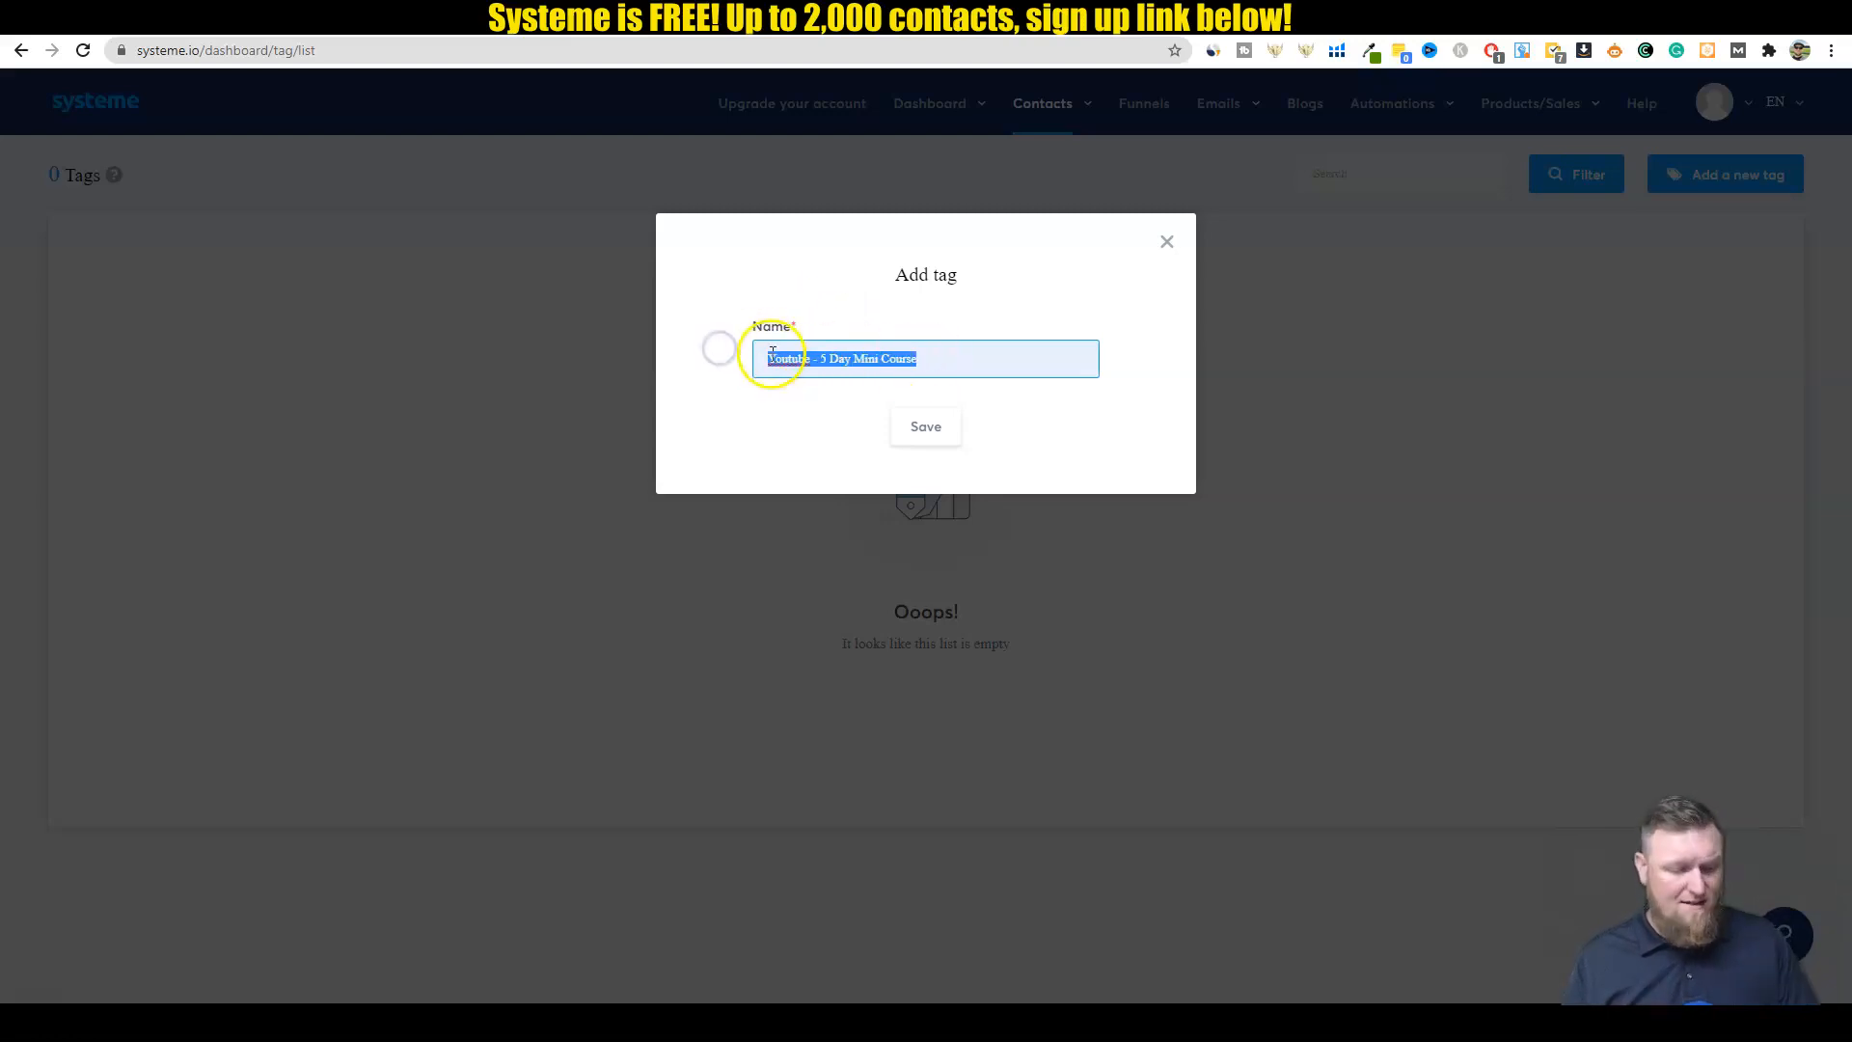
left_click(926, 426)
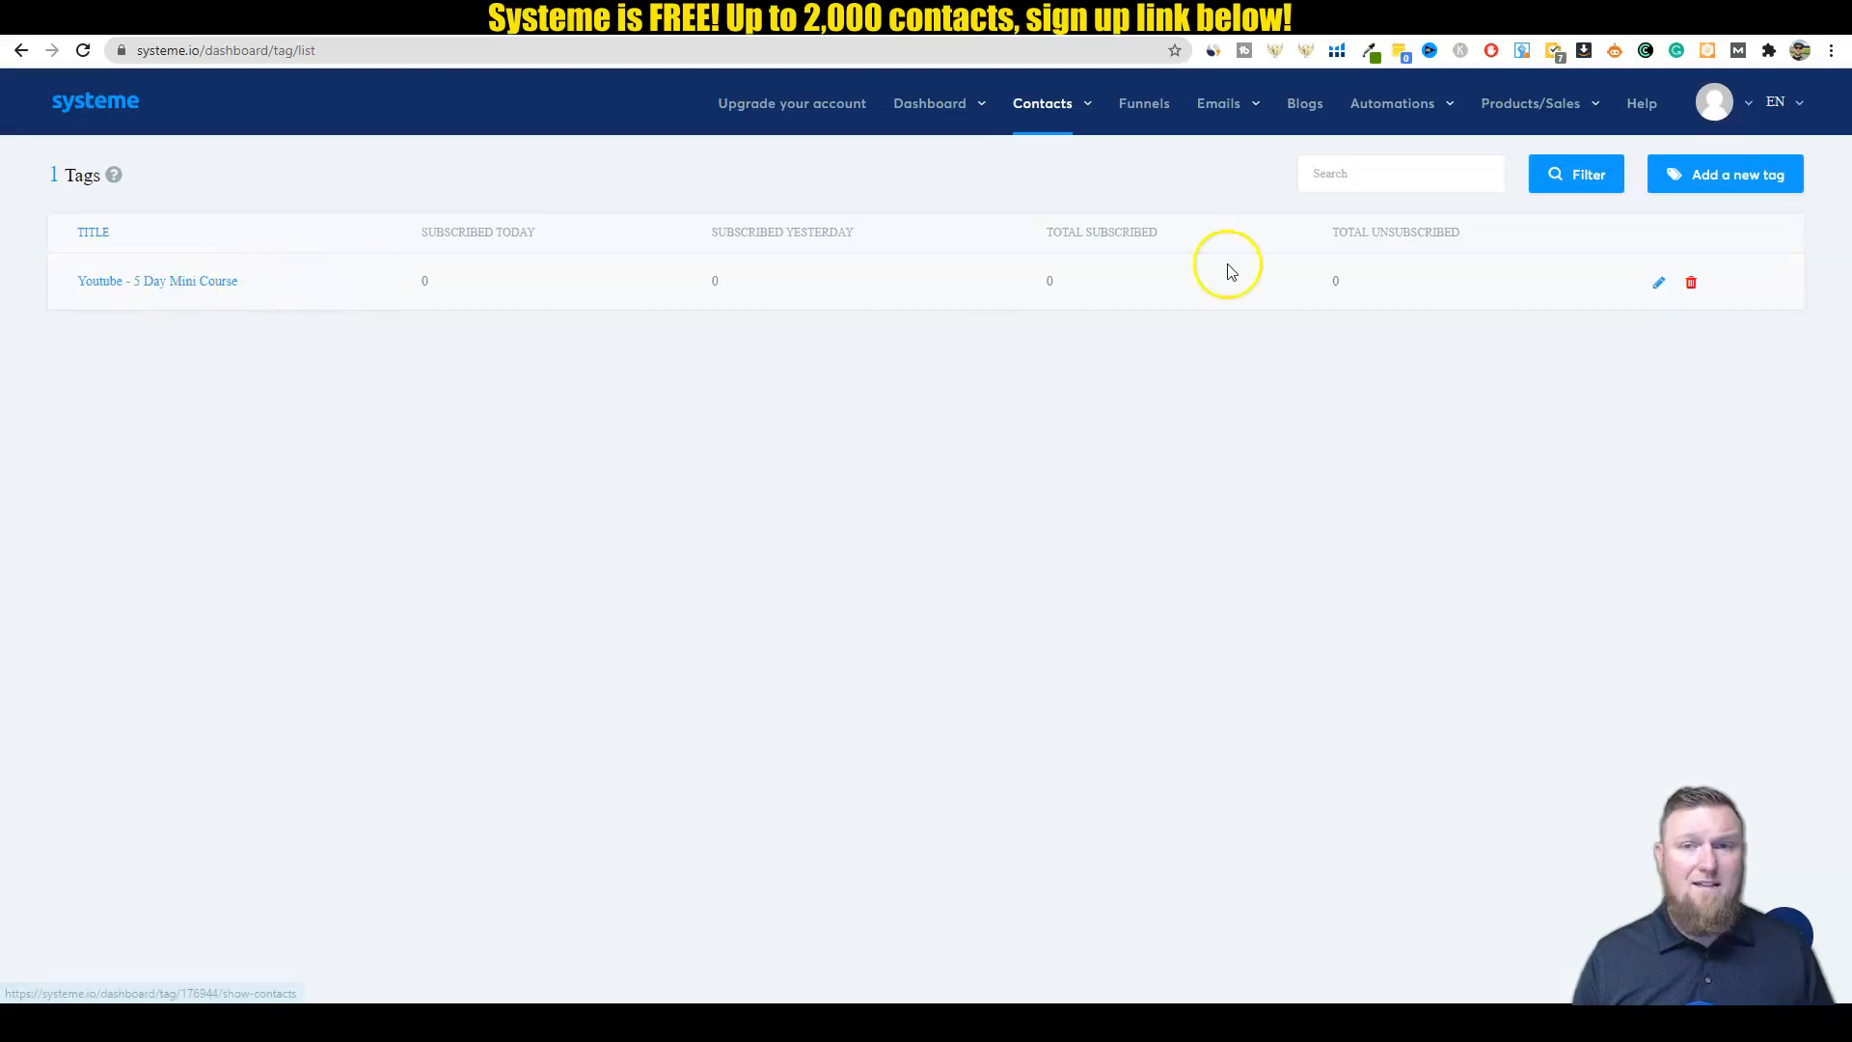
mouse_move(1119, 186)
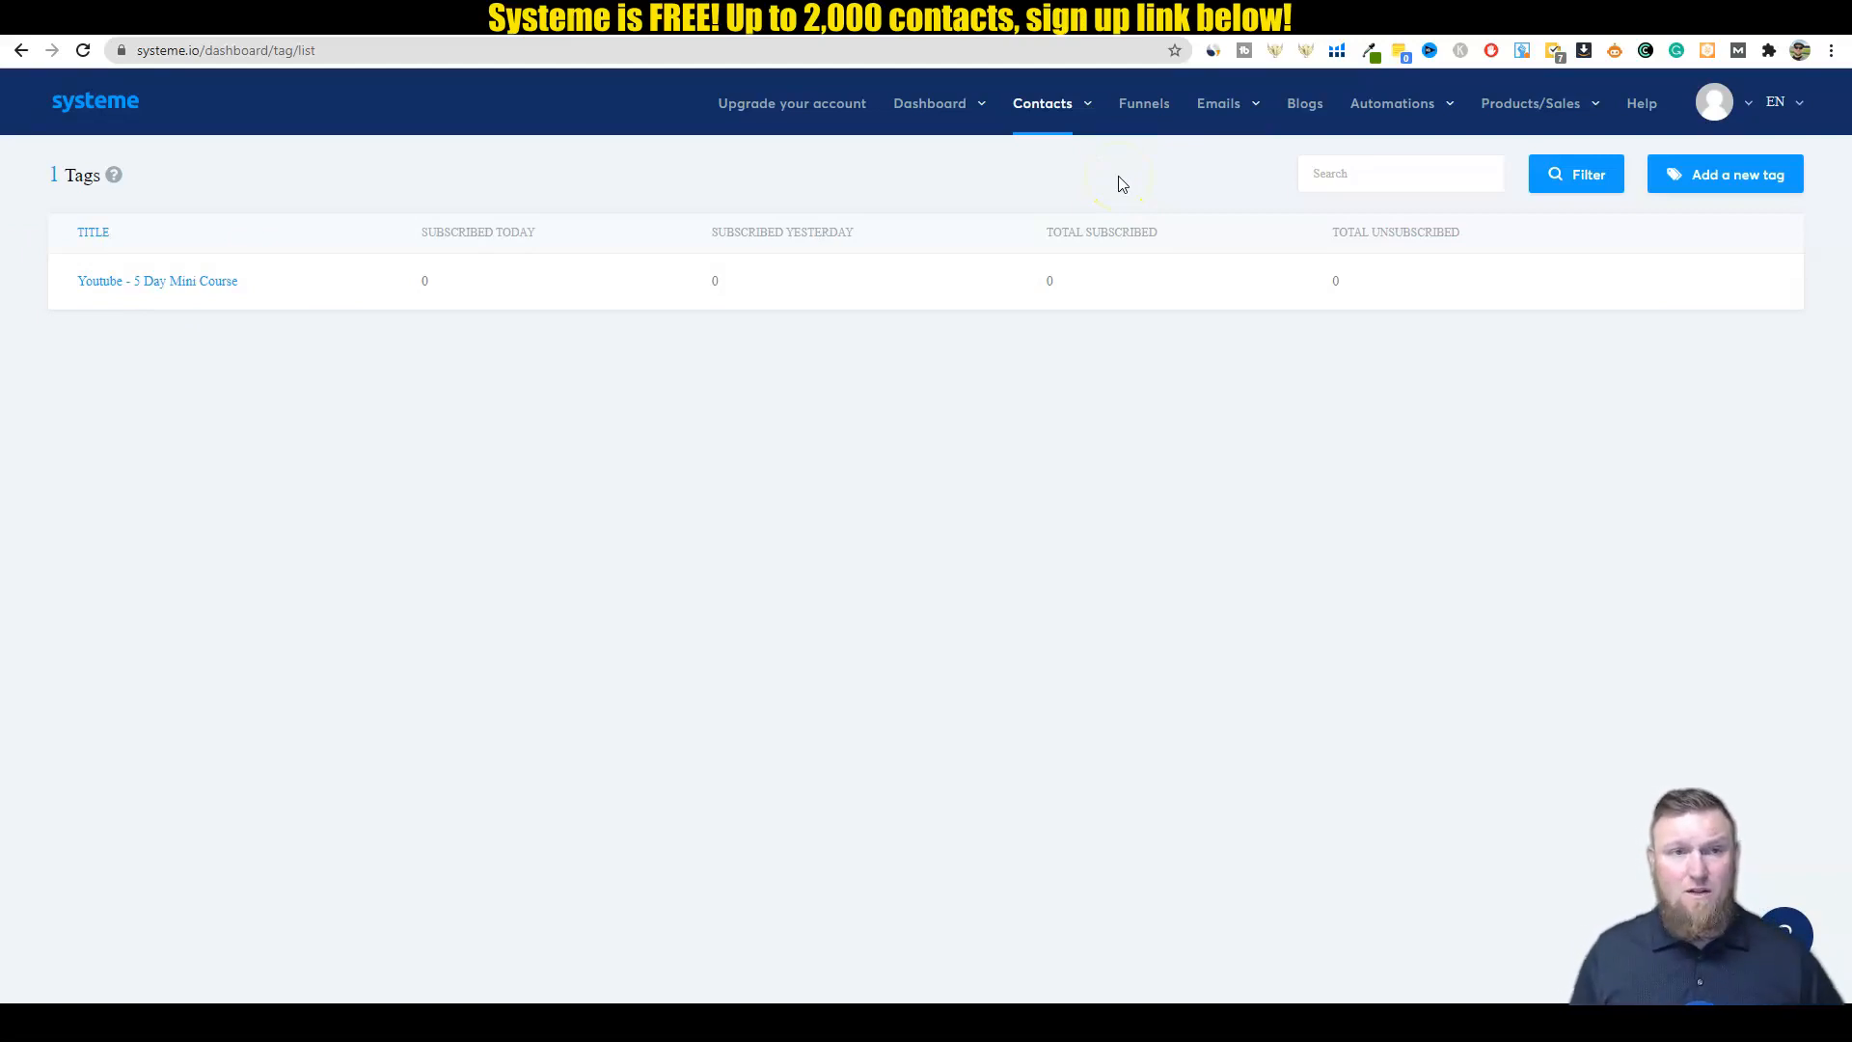
left_click(1391, 104)
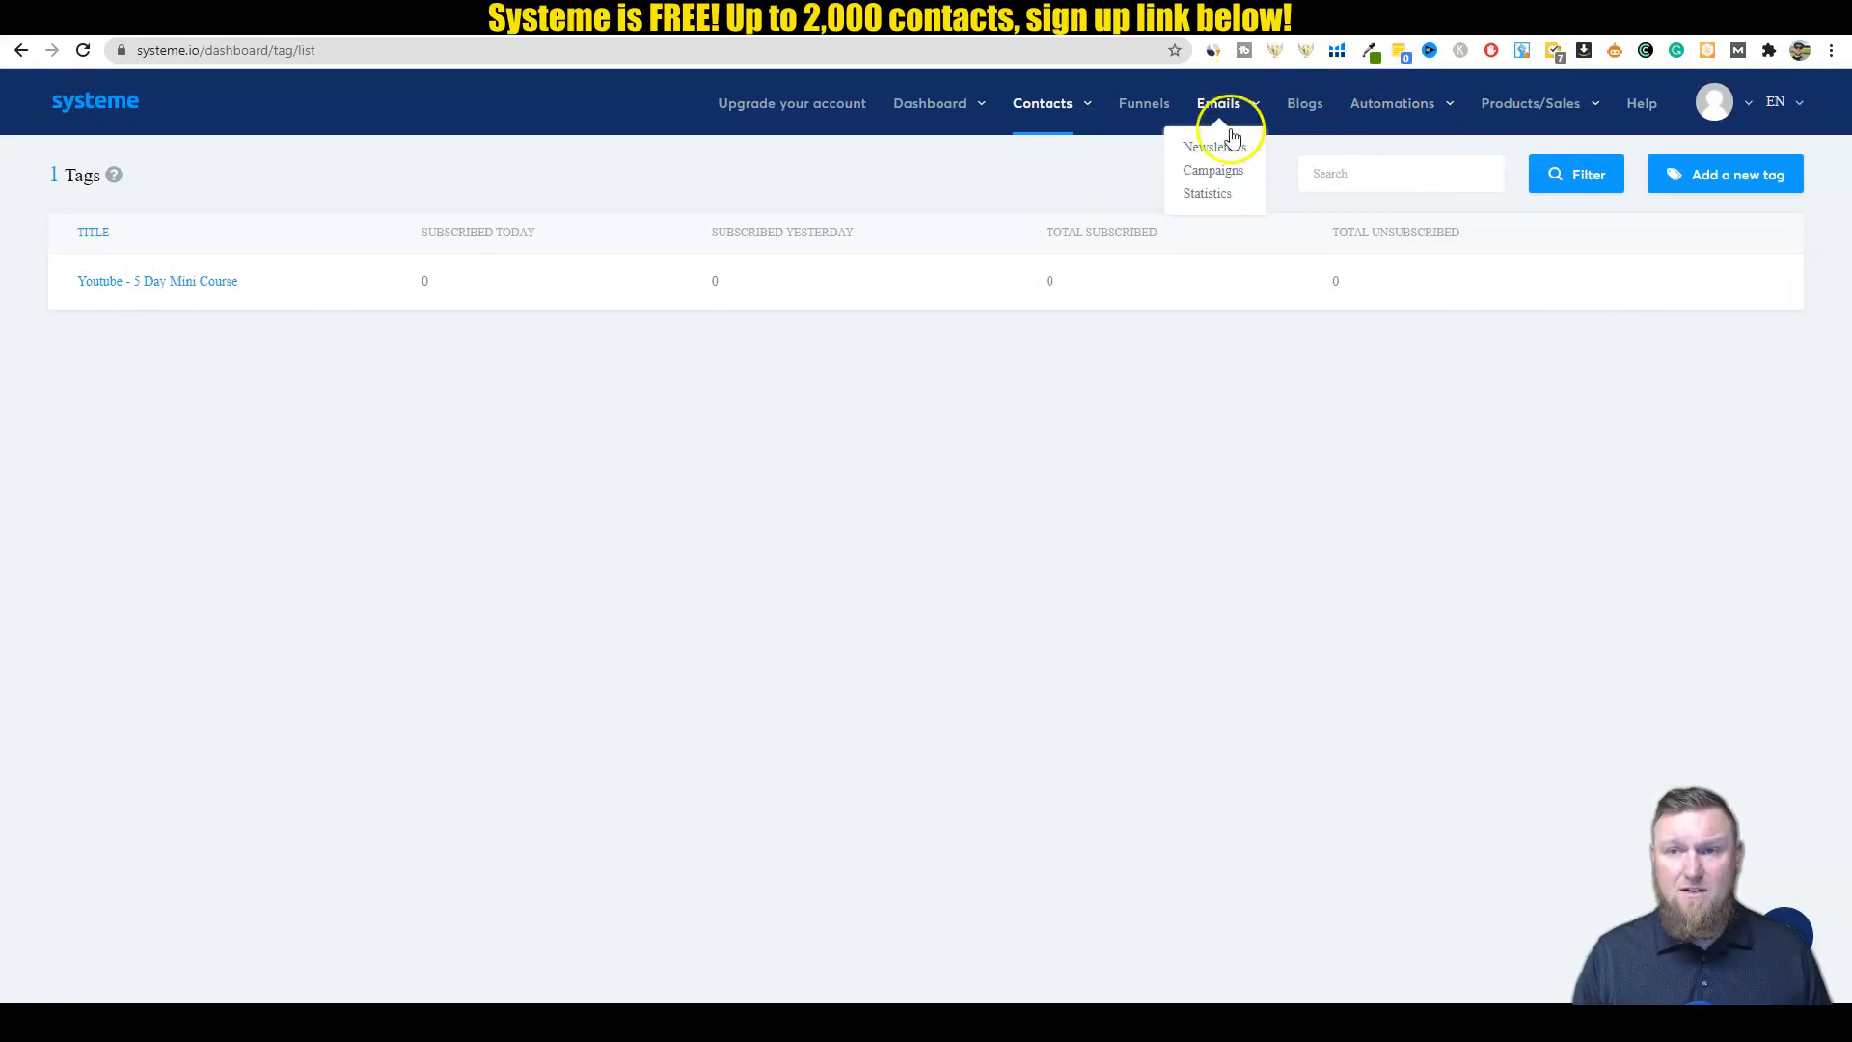
Step: Add an email to the 5 Day Mini Course campaign with sender David, using the Visual editor
left_click(1213, 168)
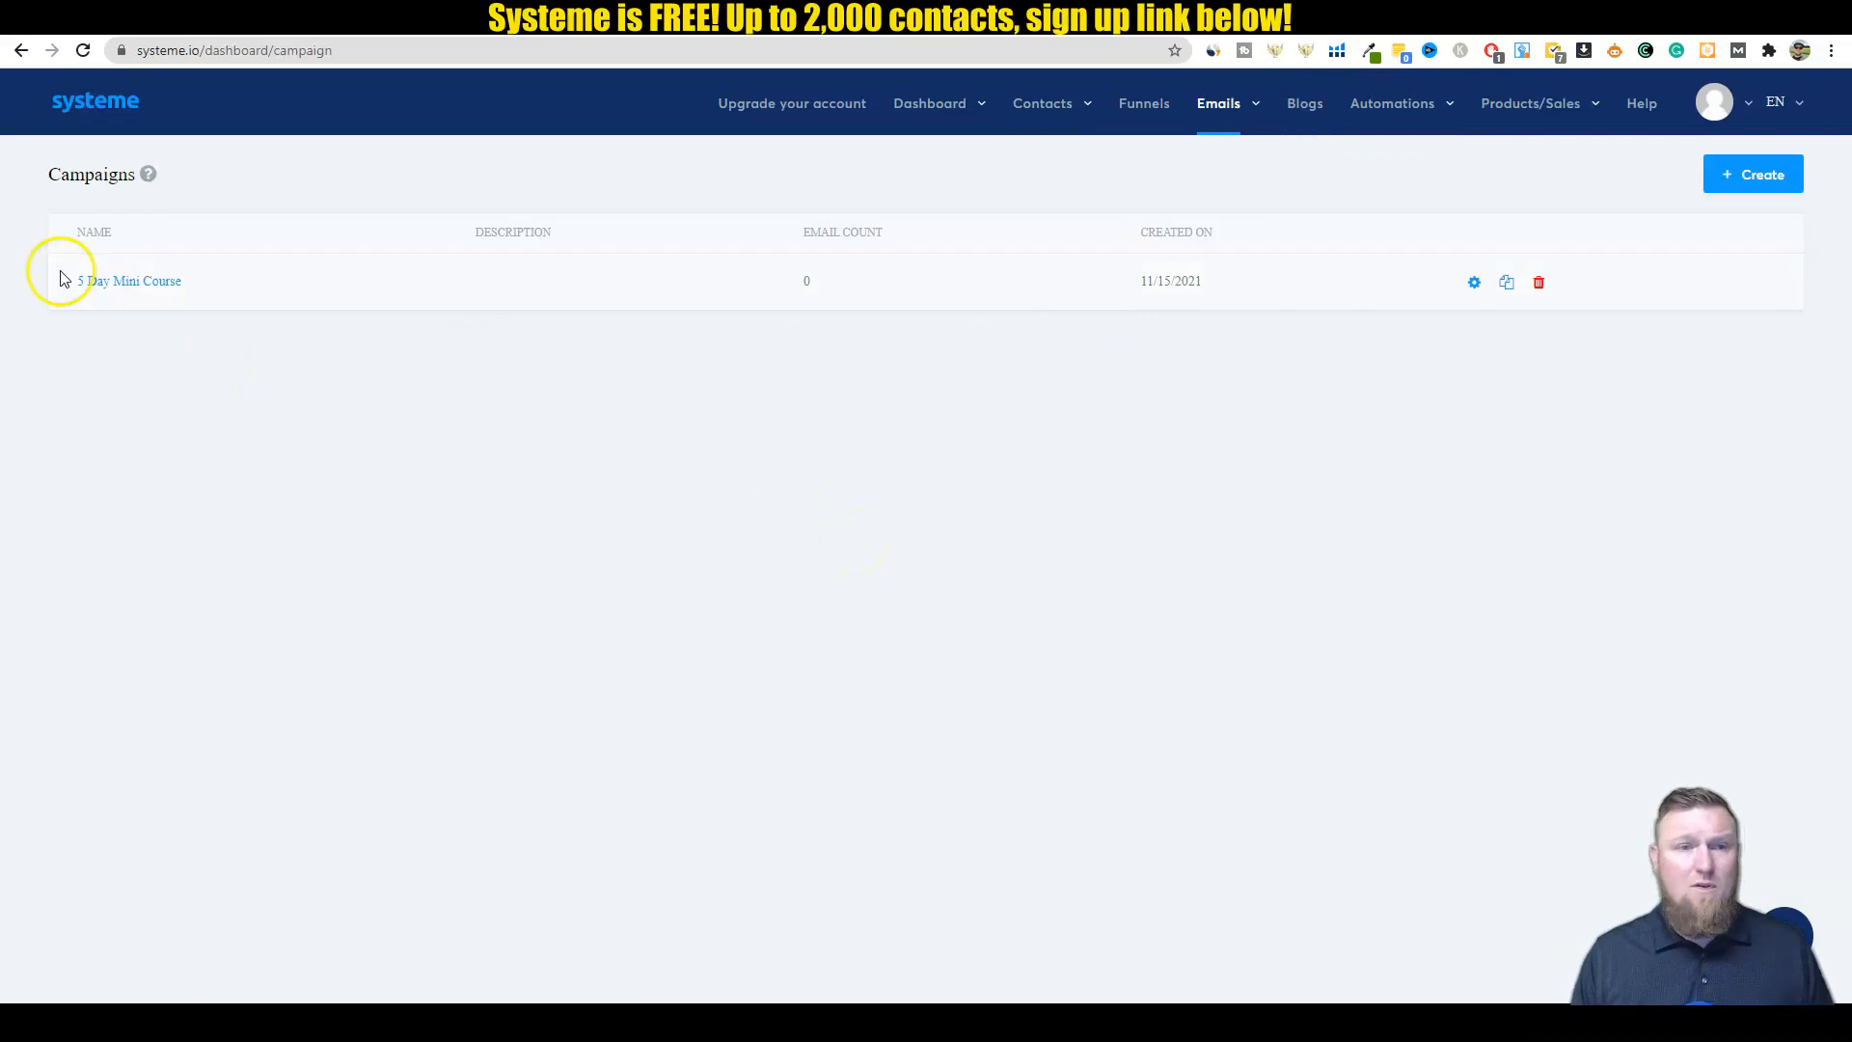
left_click(131, 281)
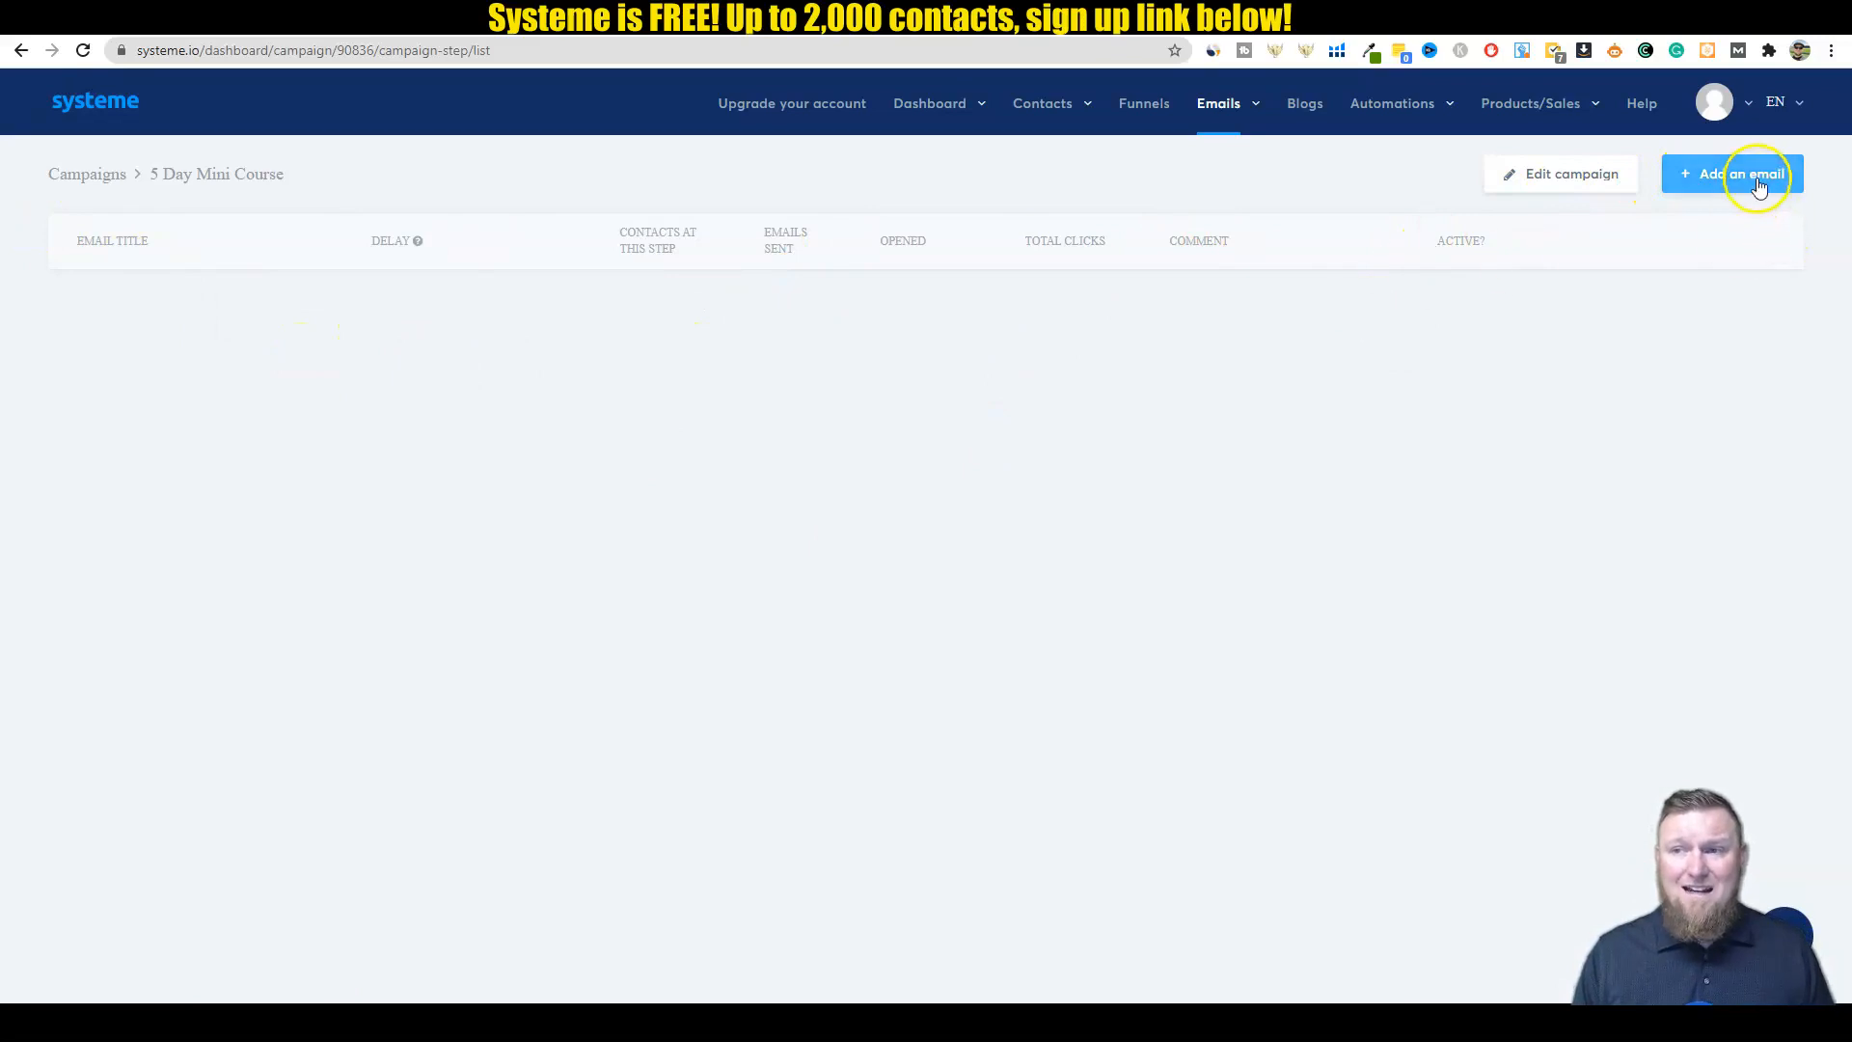
left_click(1731, 173)
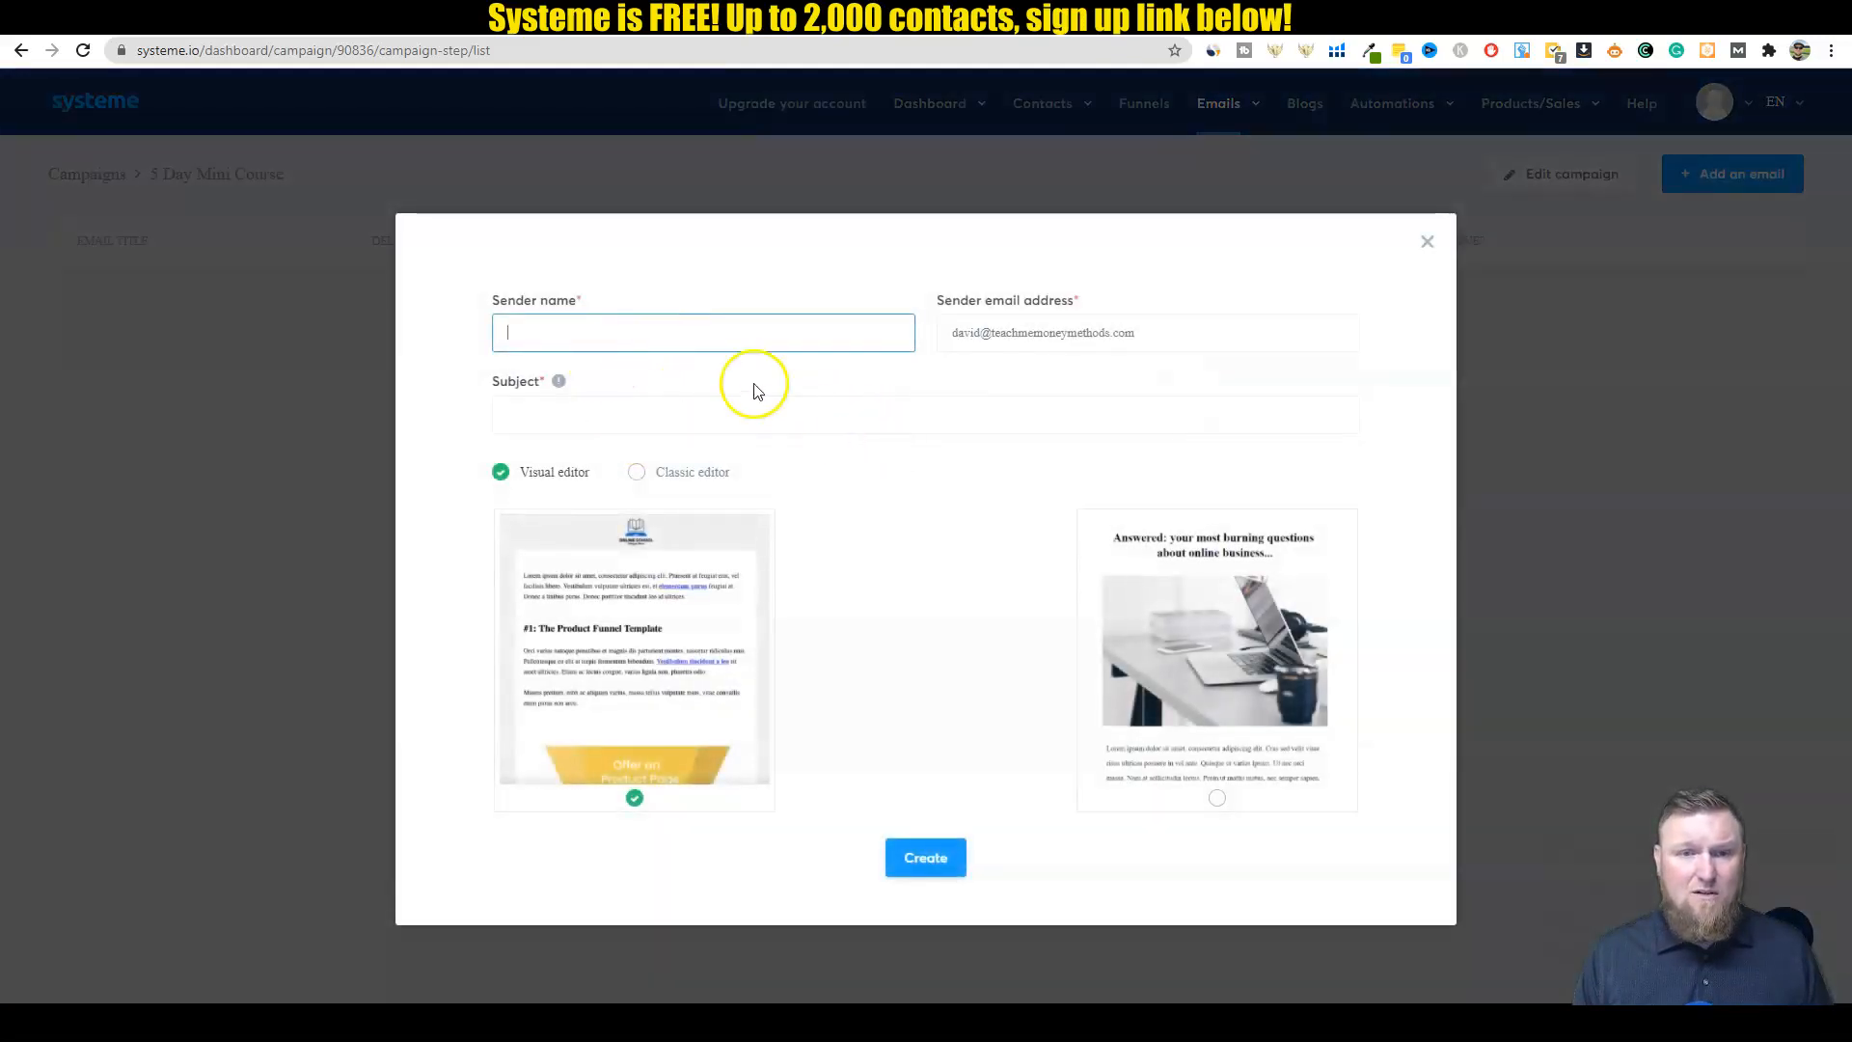
type("David")
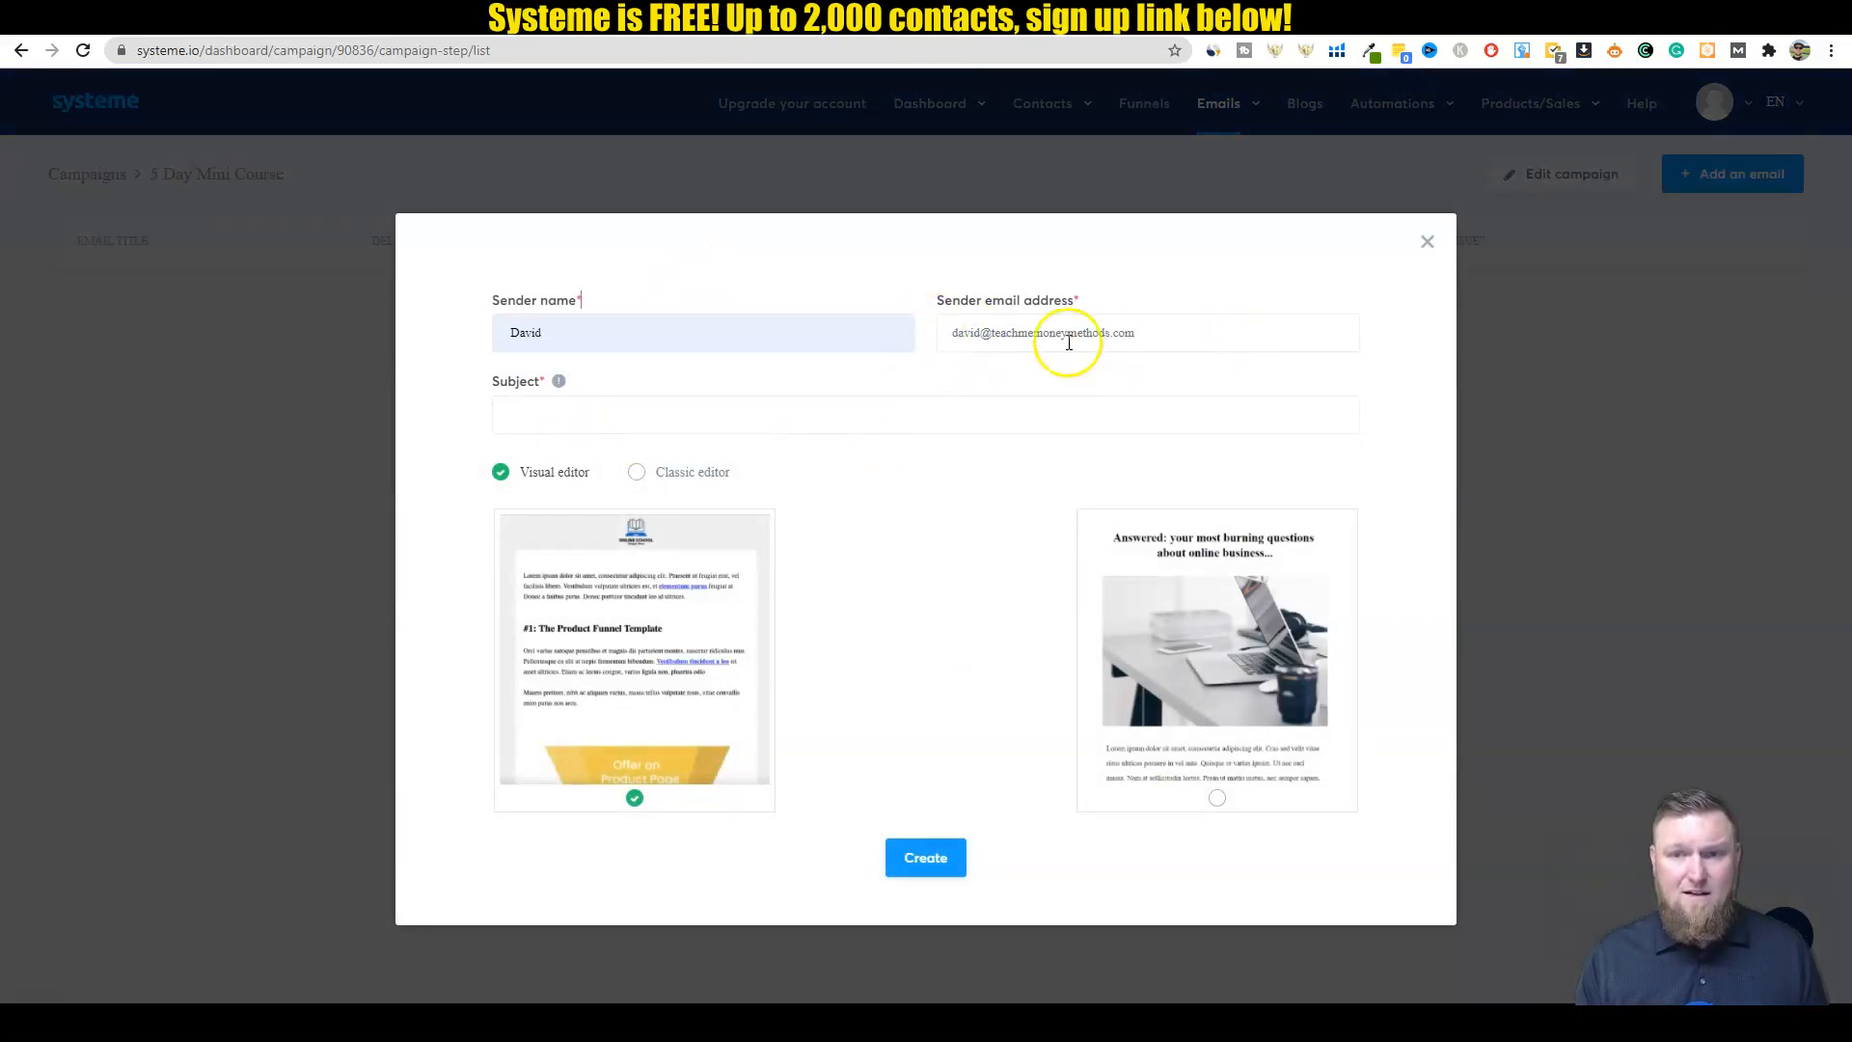
left_click(924, 415)
type("Here is your 5 day mini course! Thanks for signing up")
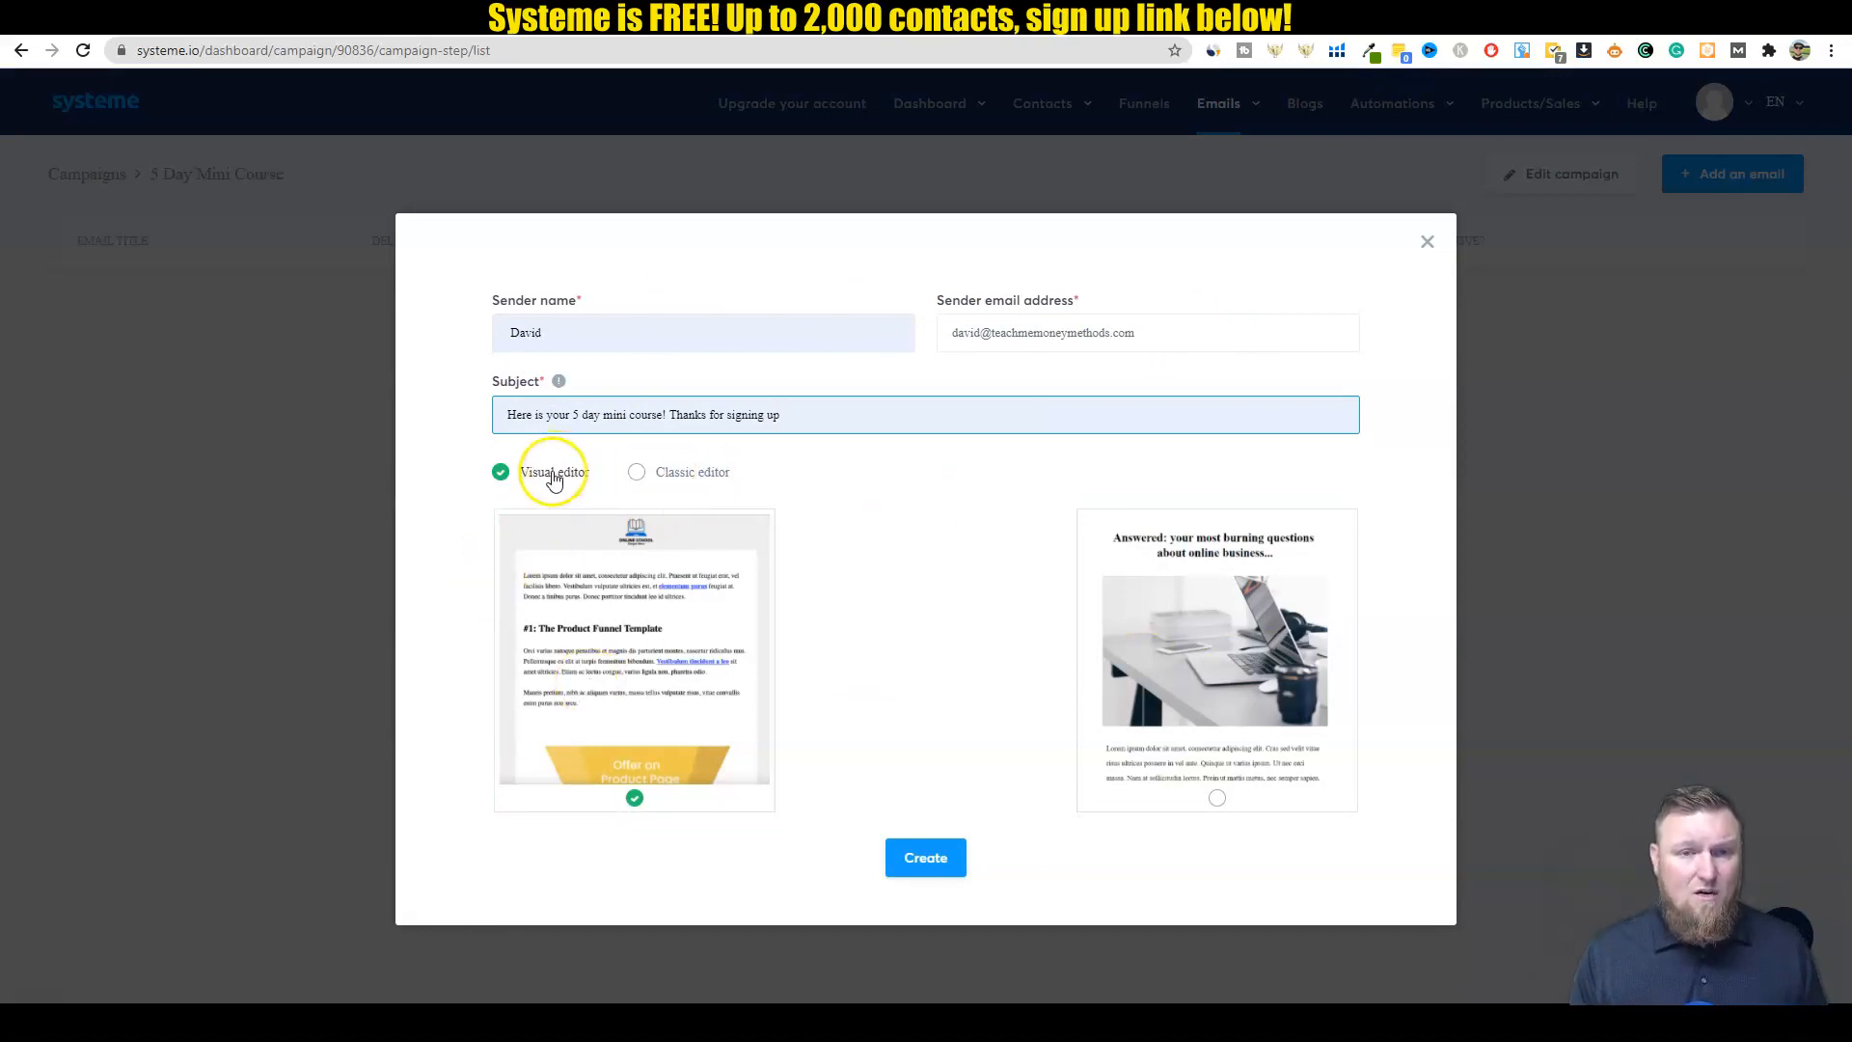
left_click(925, 857)
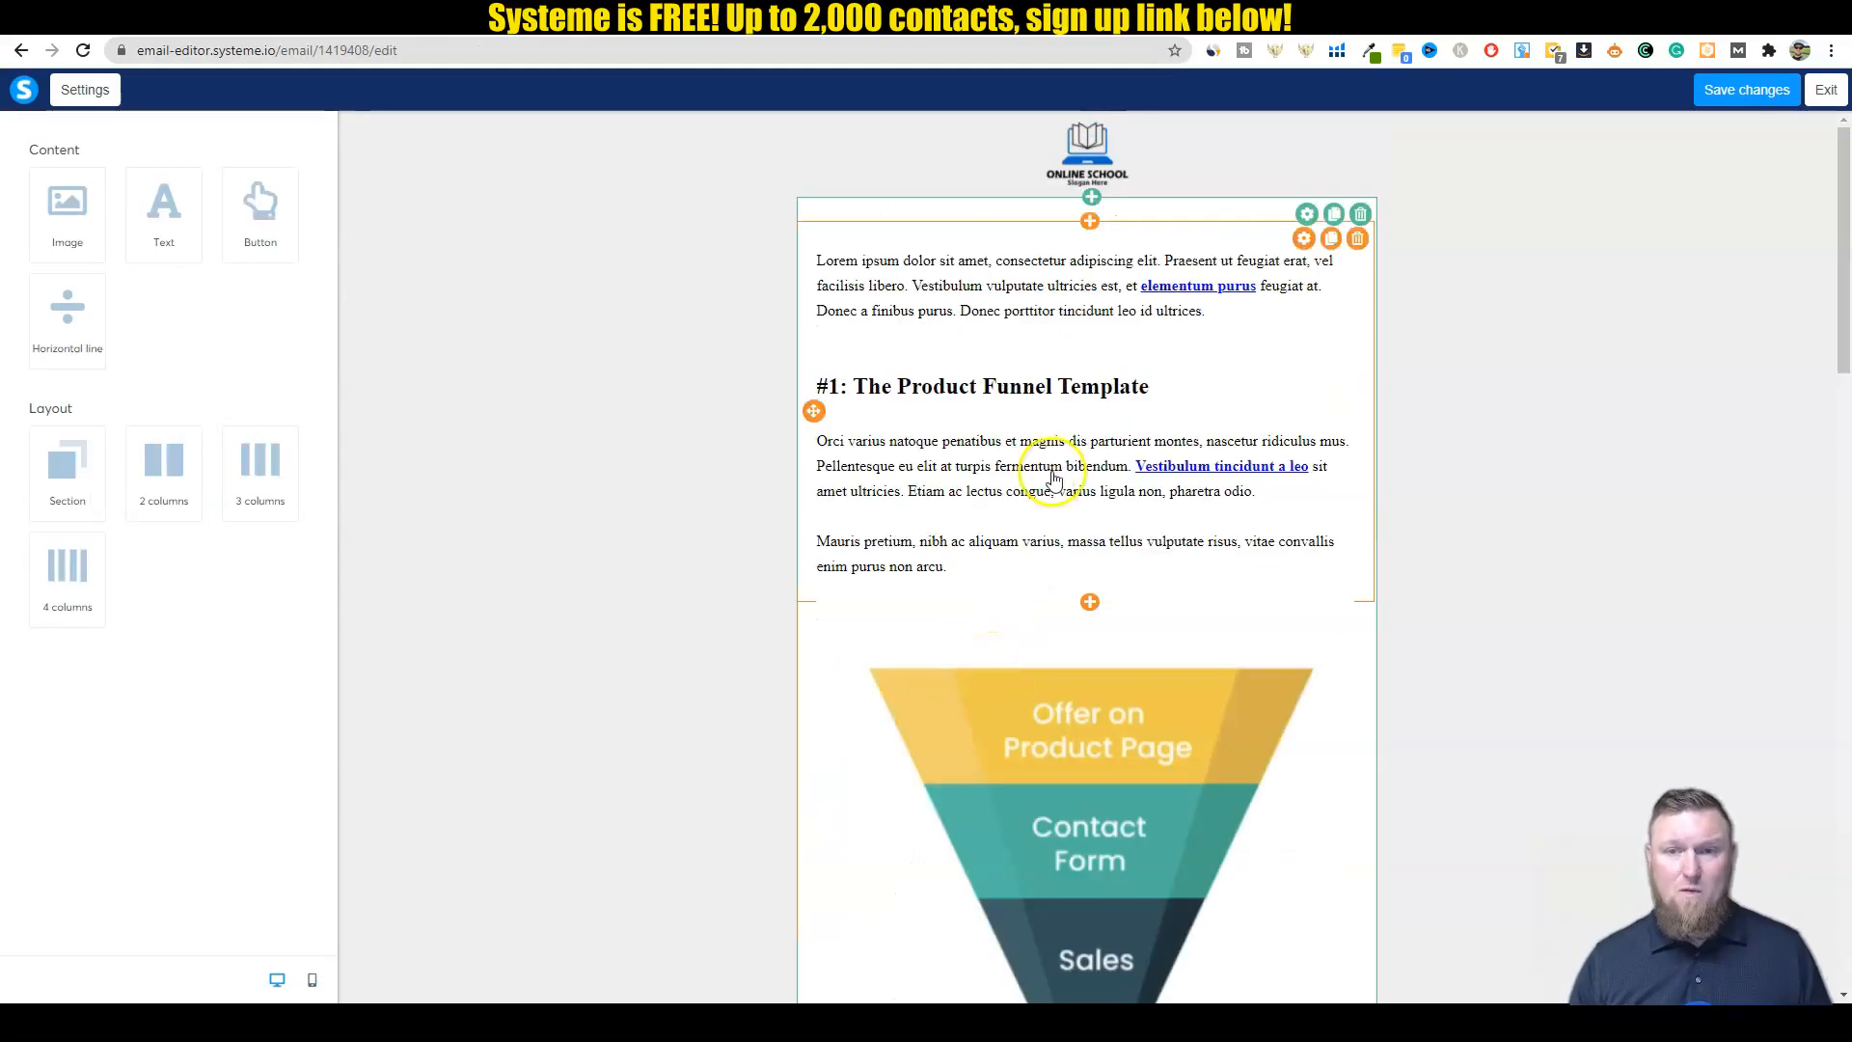
Step: Replace the funnel graphic with the profile photo from the File manager
scroll("down", 3)
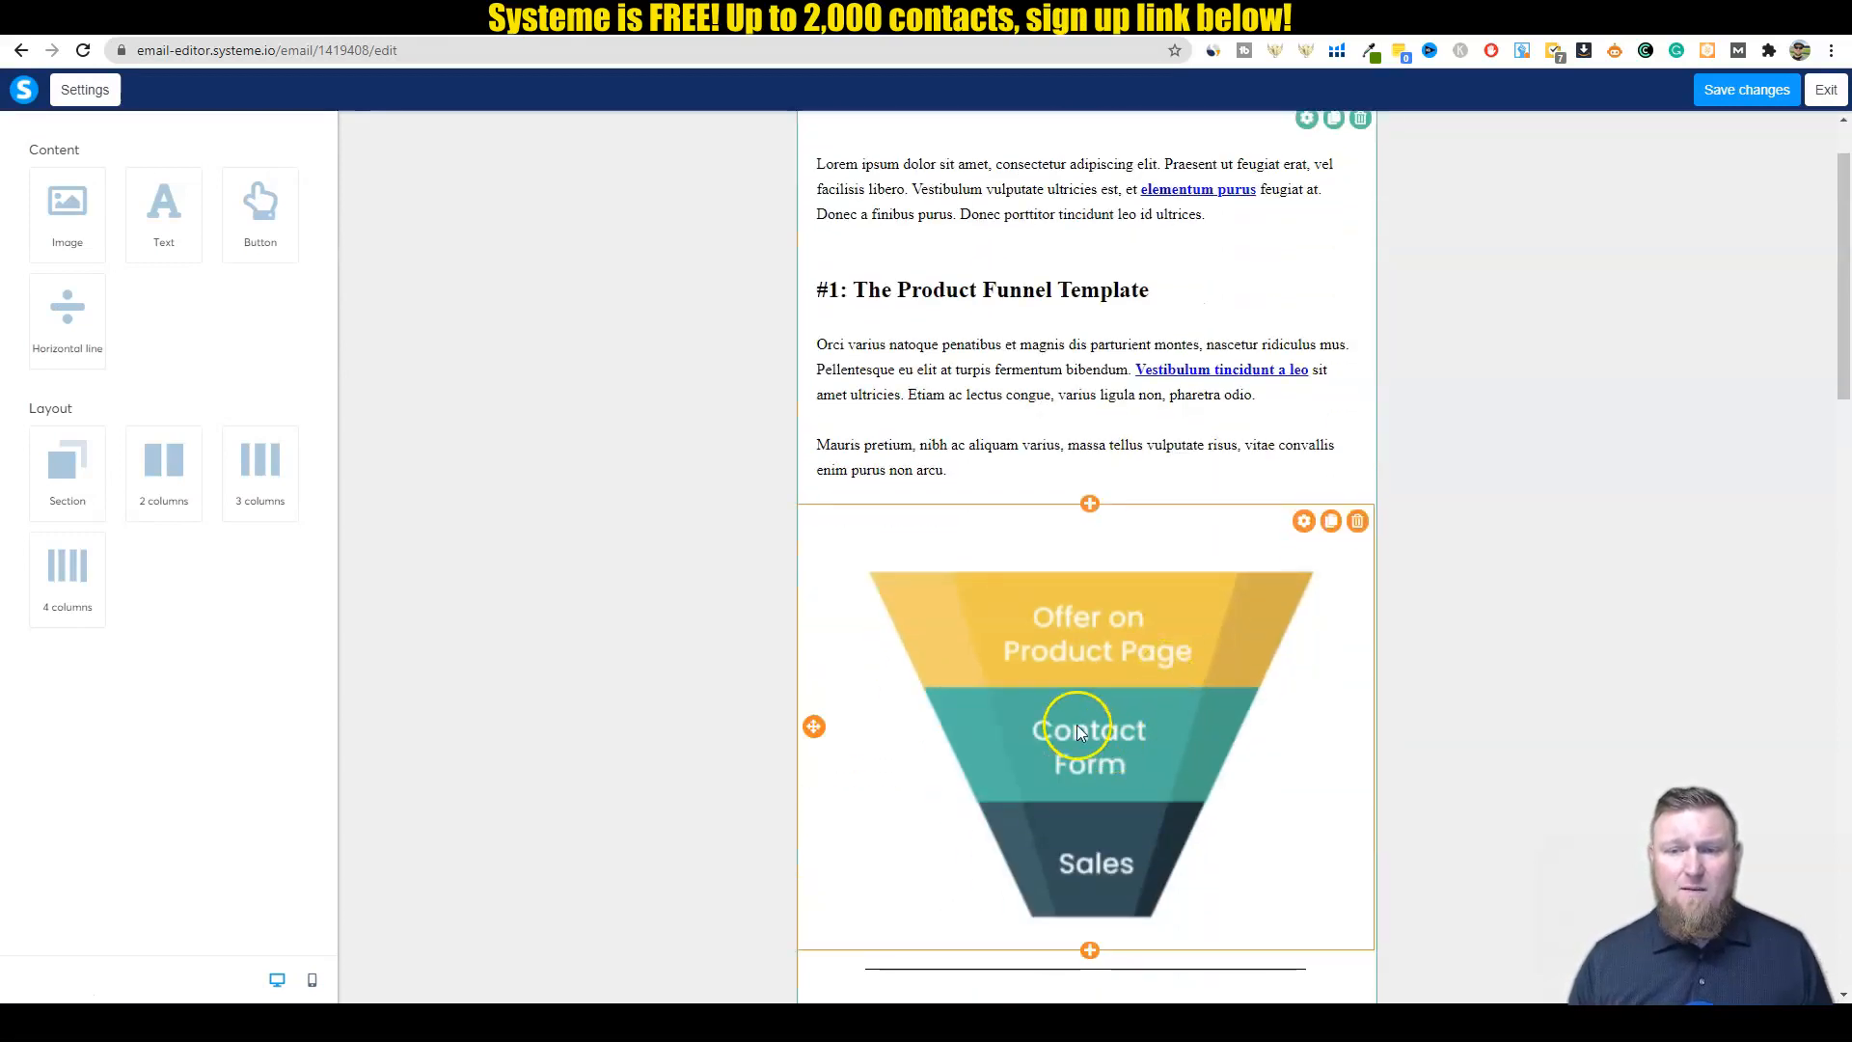
left_click(1084, 726)
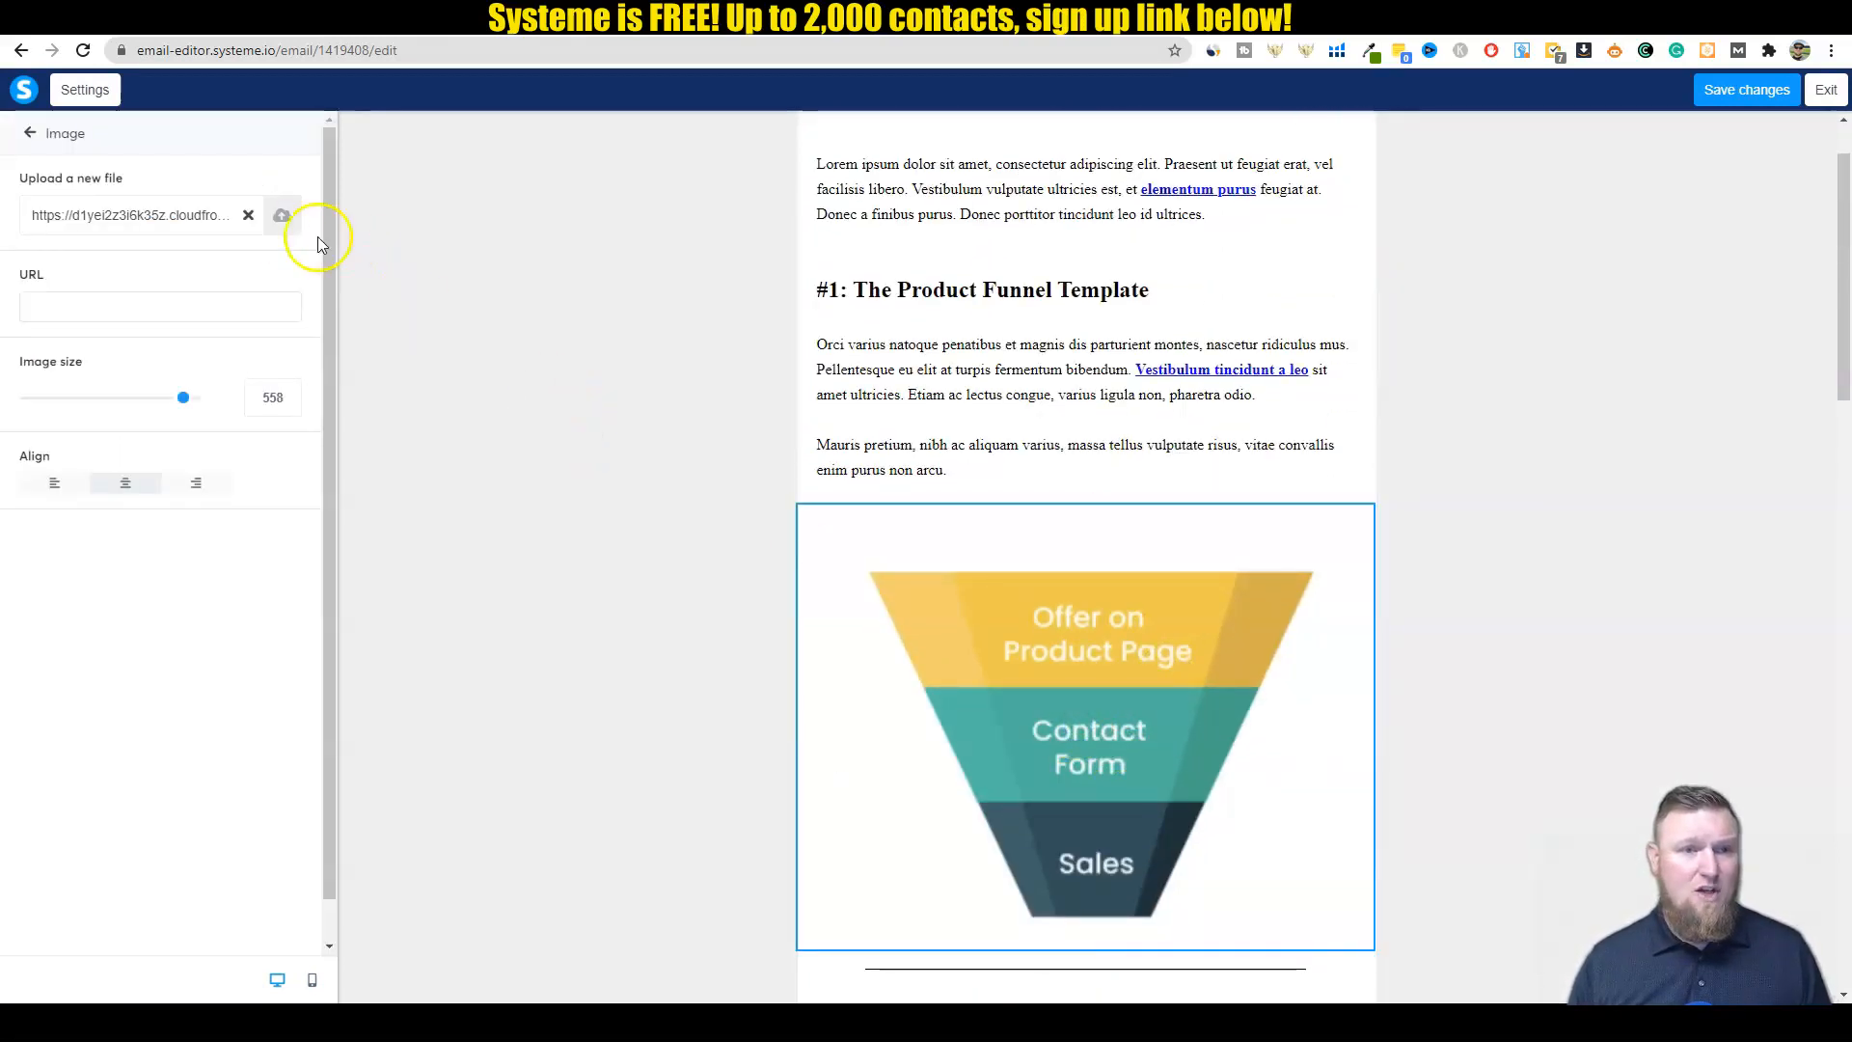
left_click(248, 215)
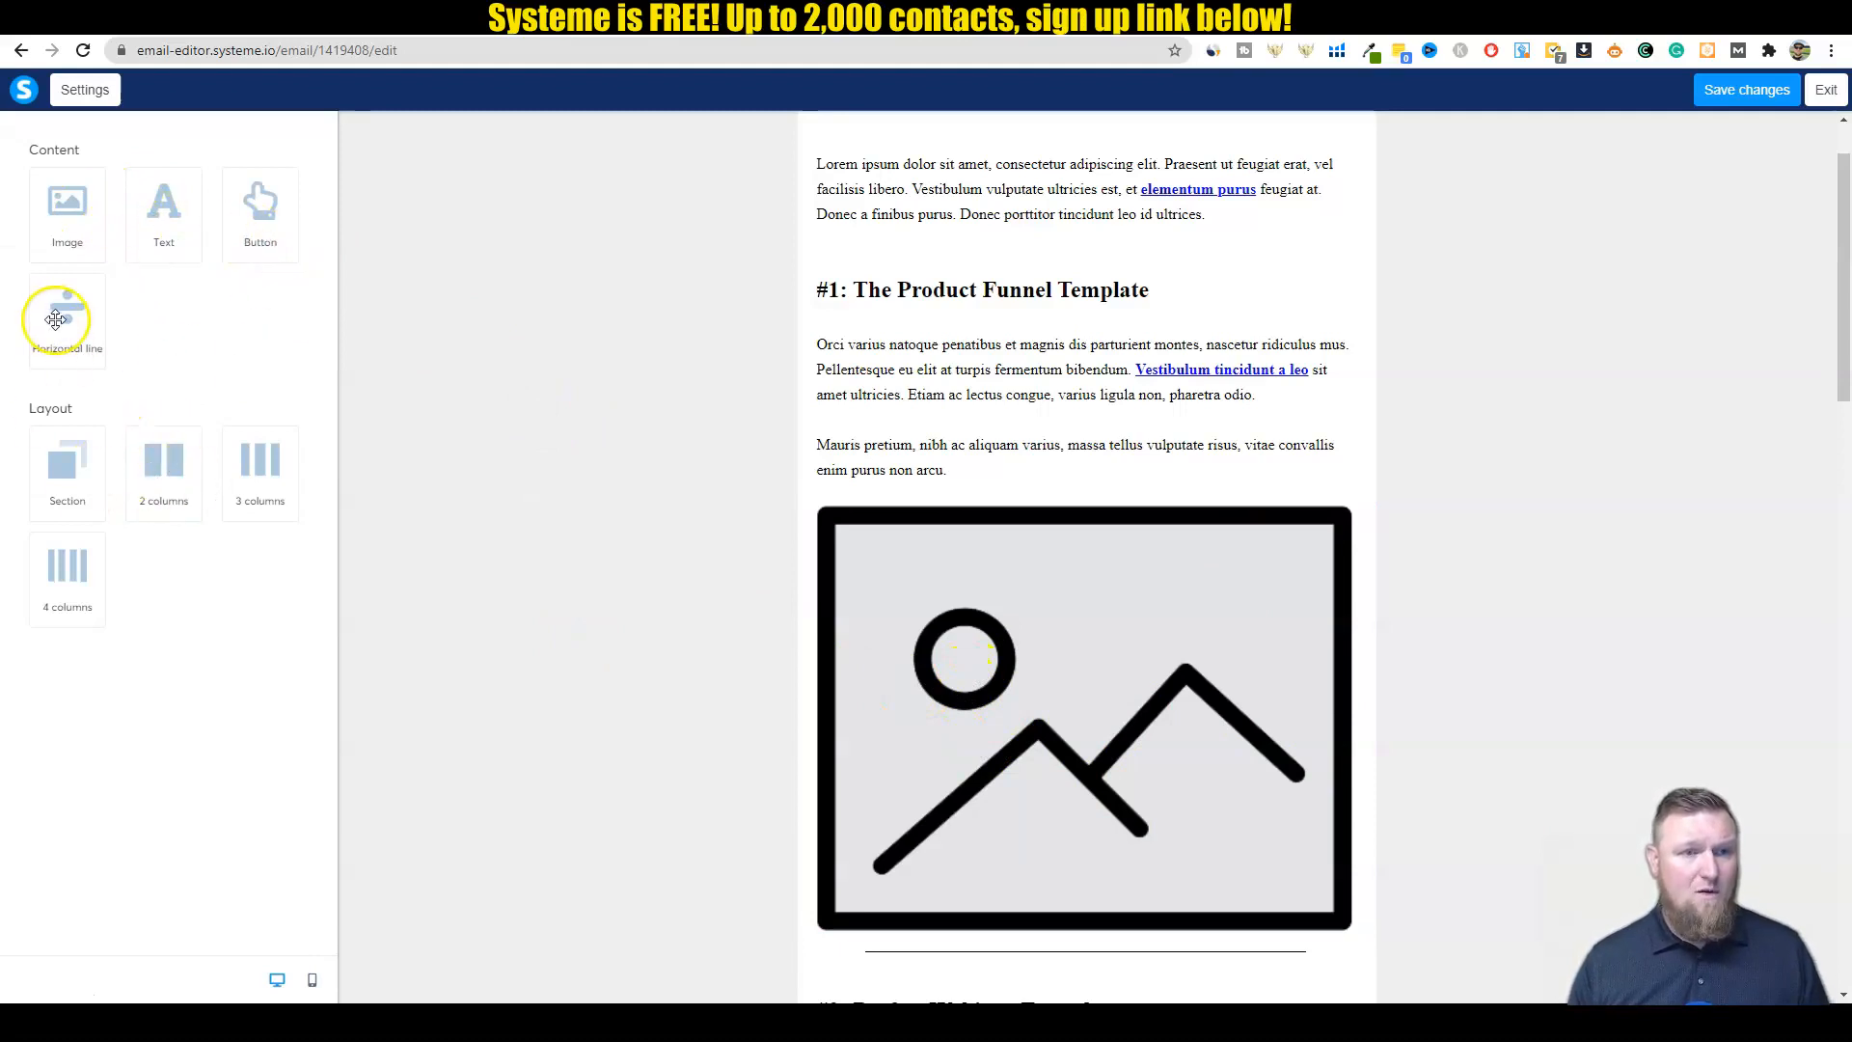
left_click_drag(67, 315, 851, 433)
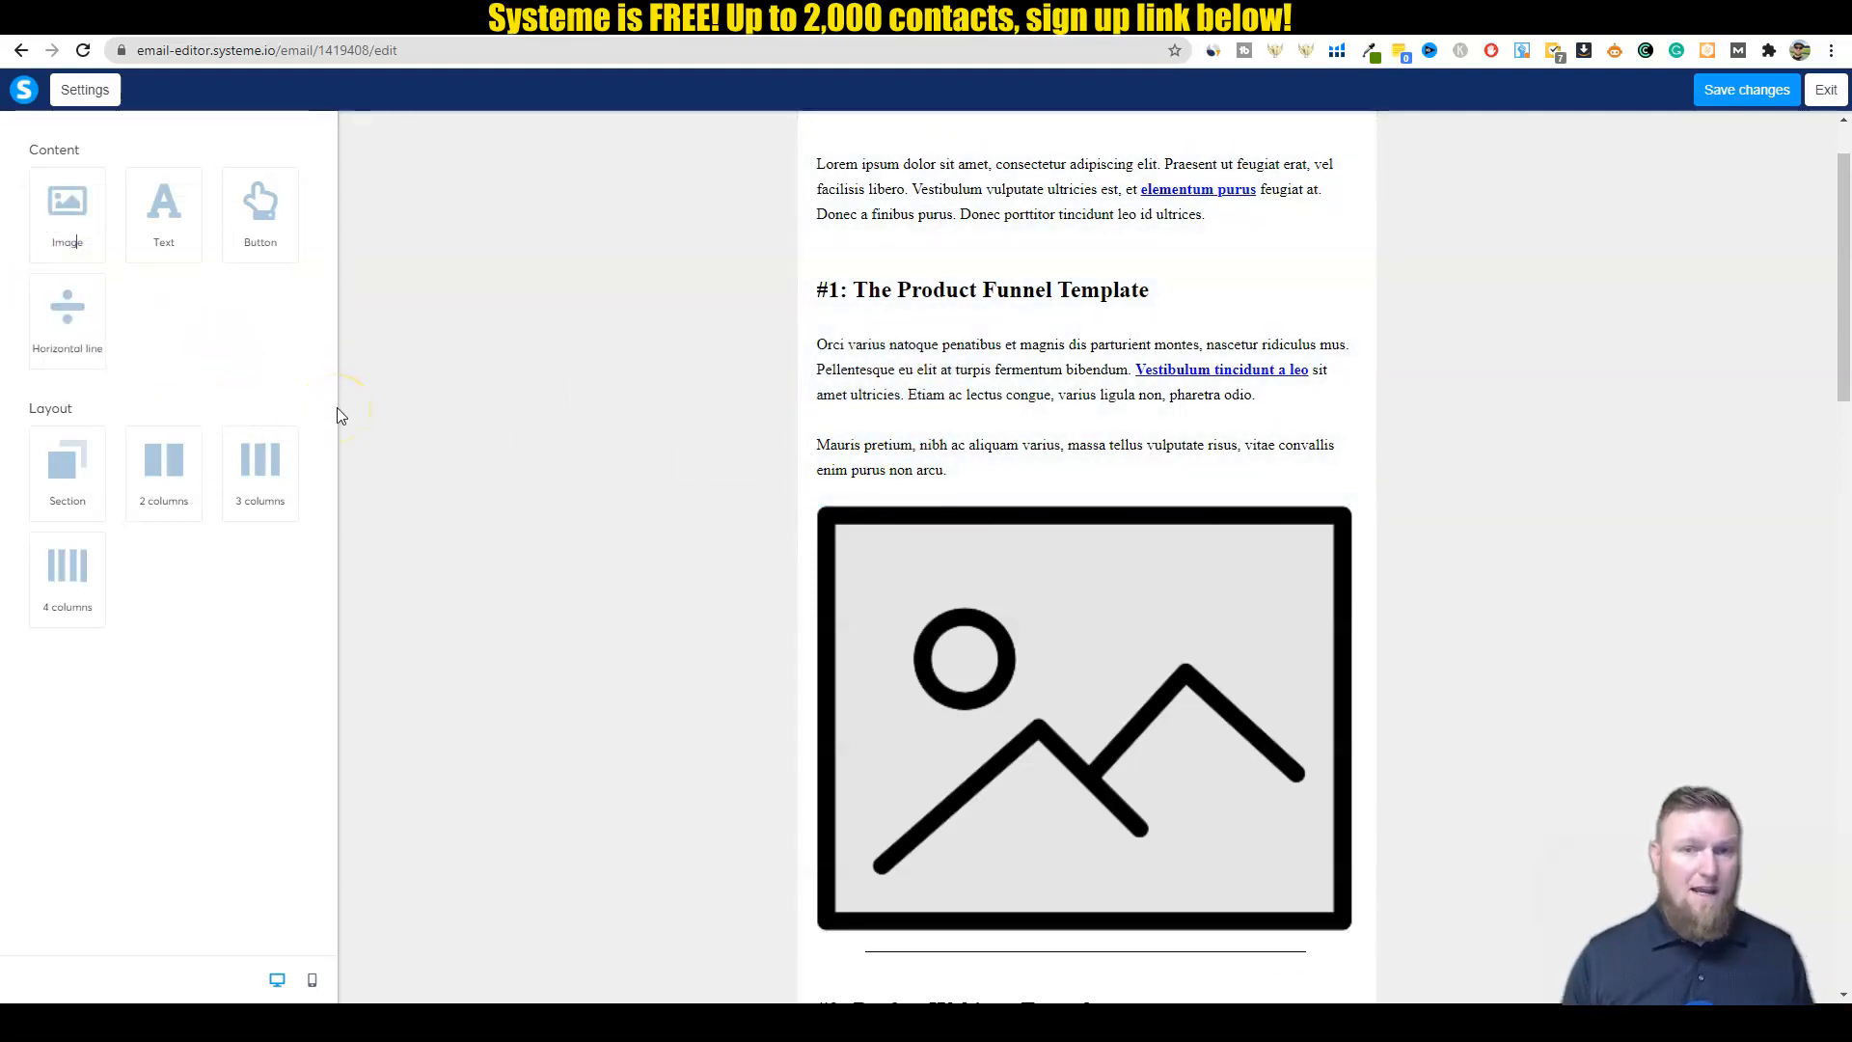
mouse_move(210, 363)
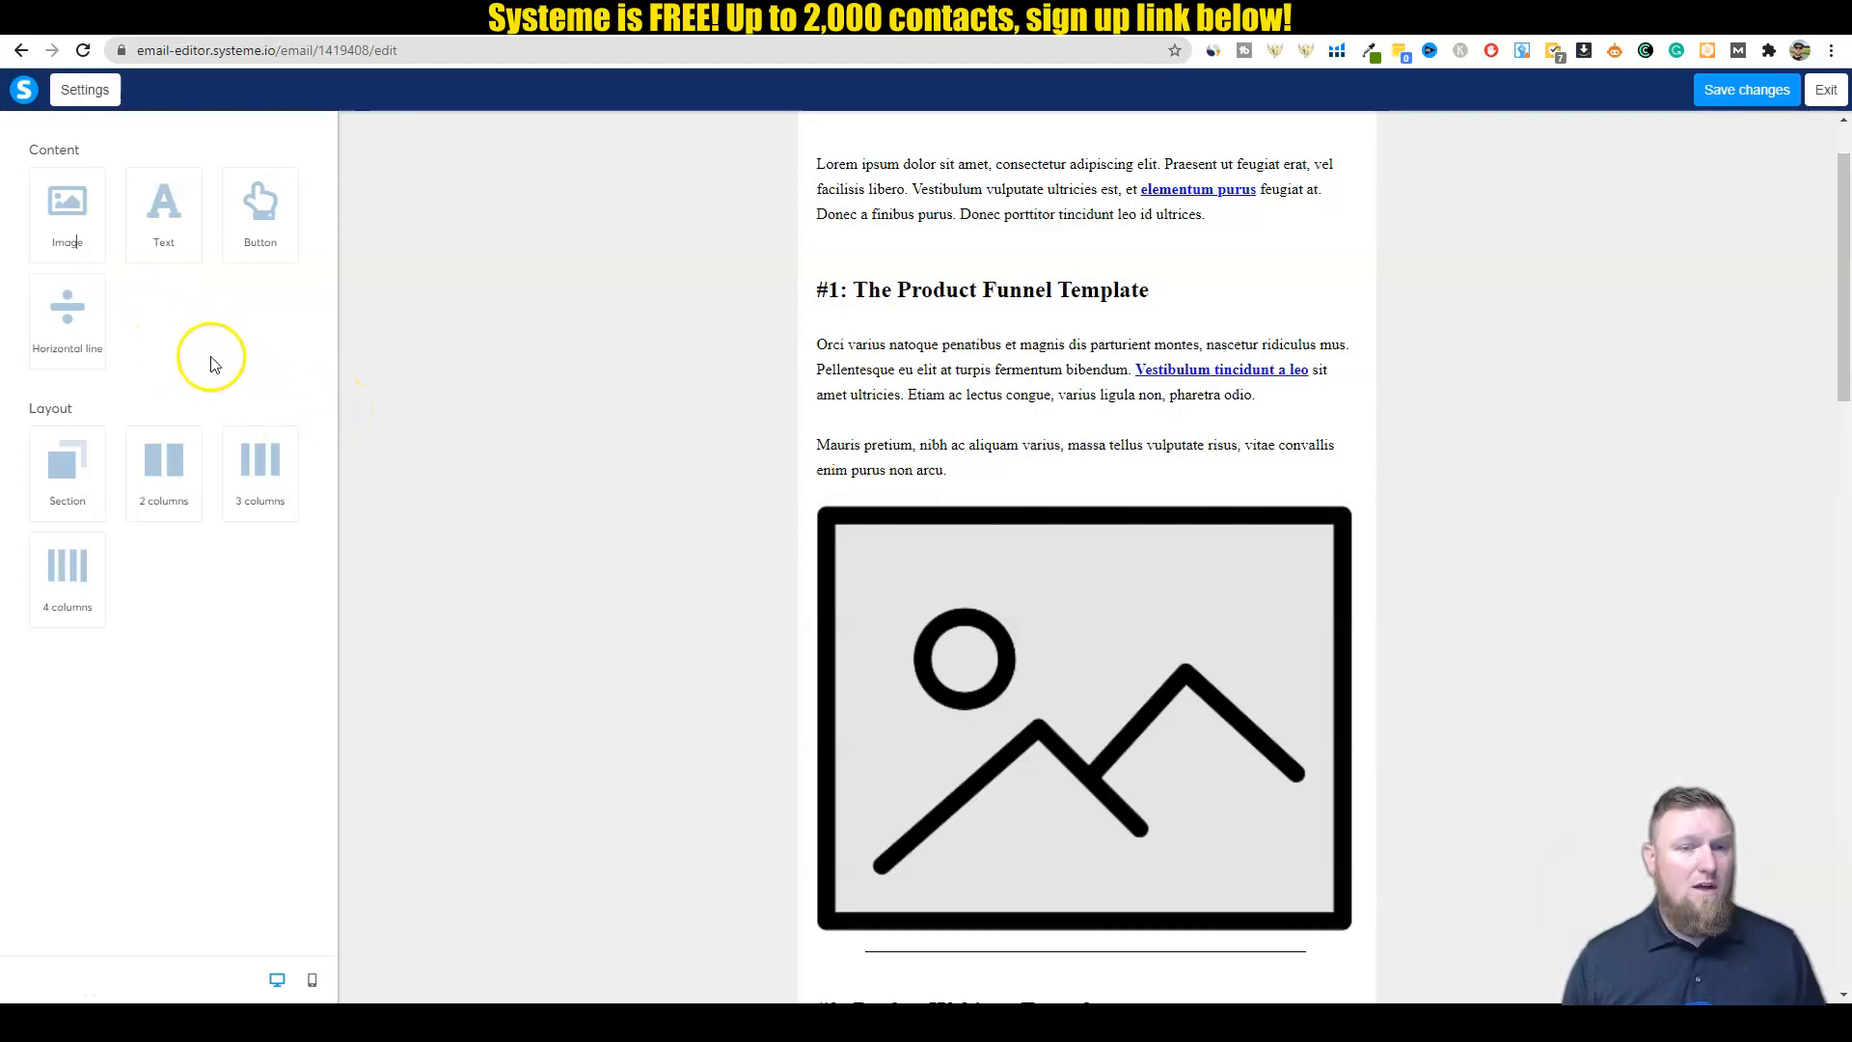
left_click(1082, 718)
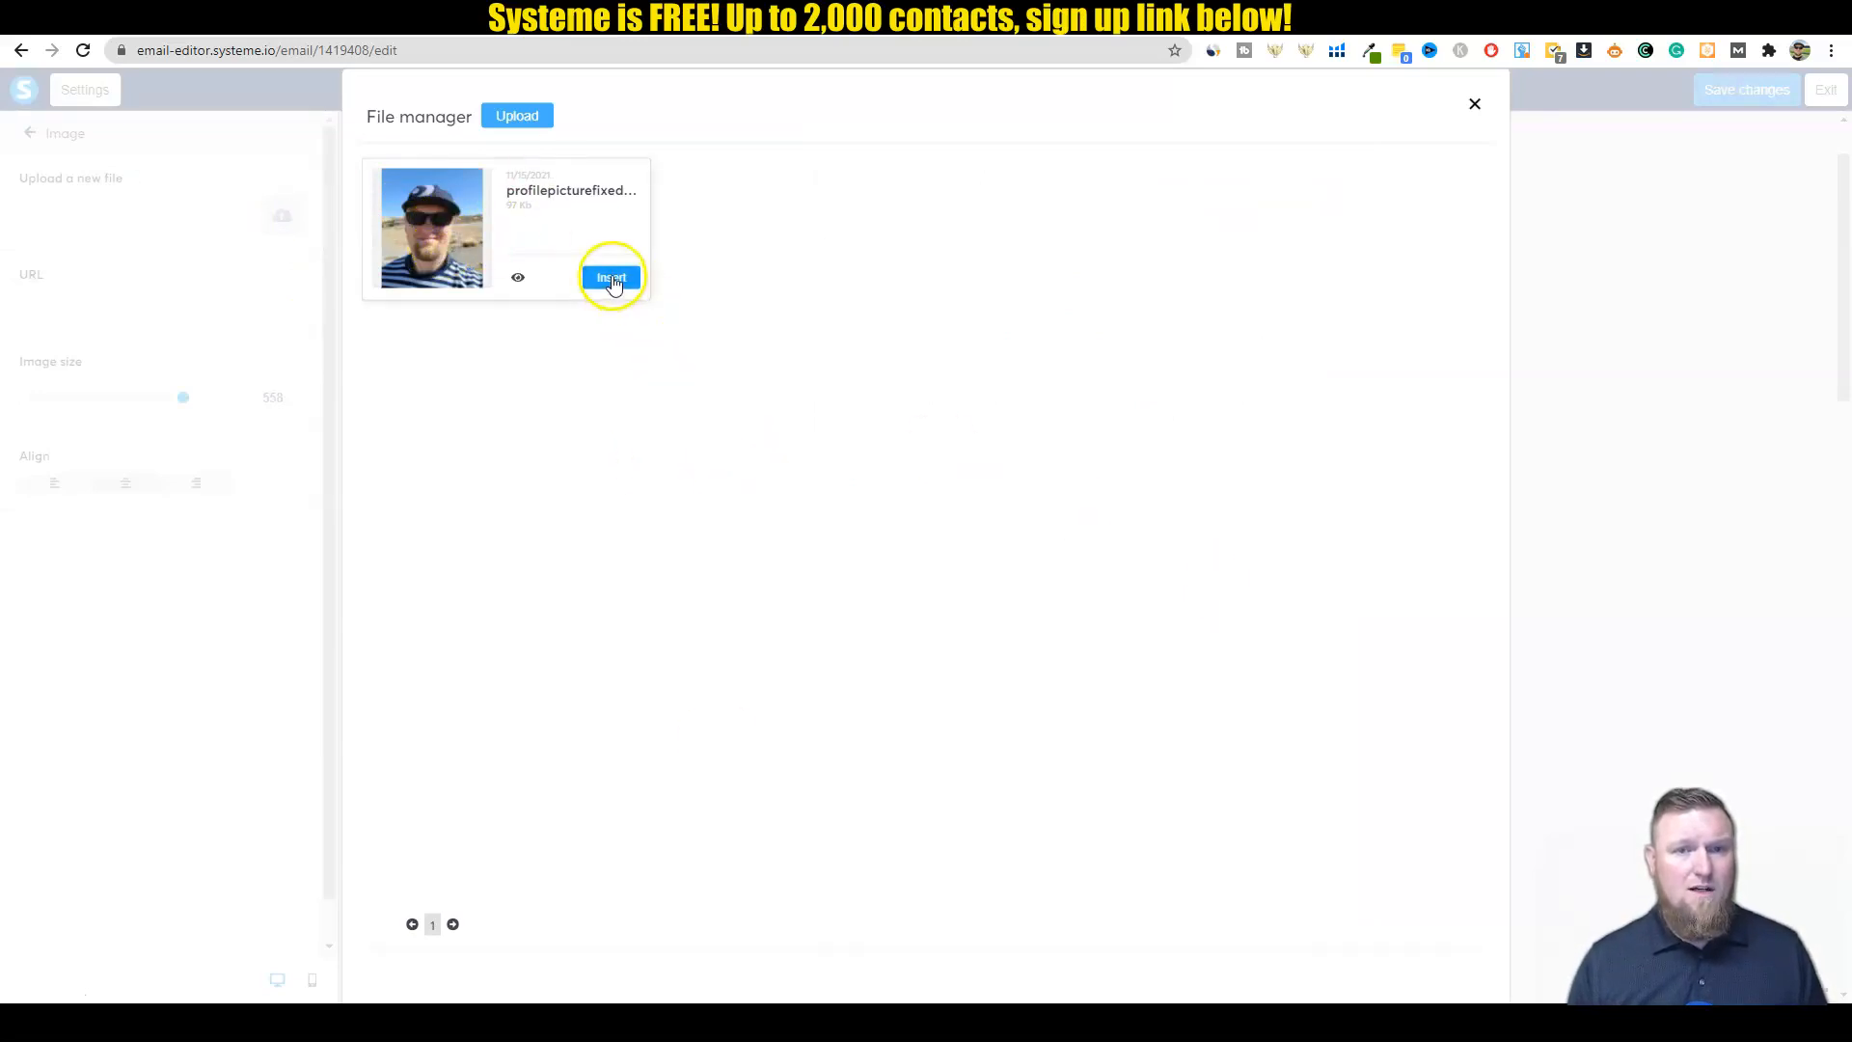
left_click(611, 276)
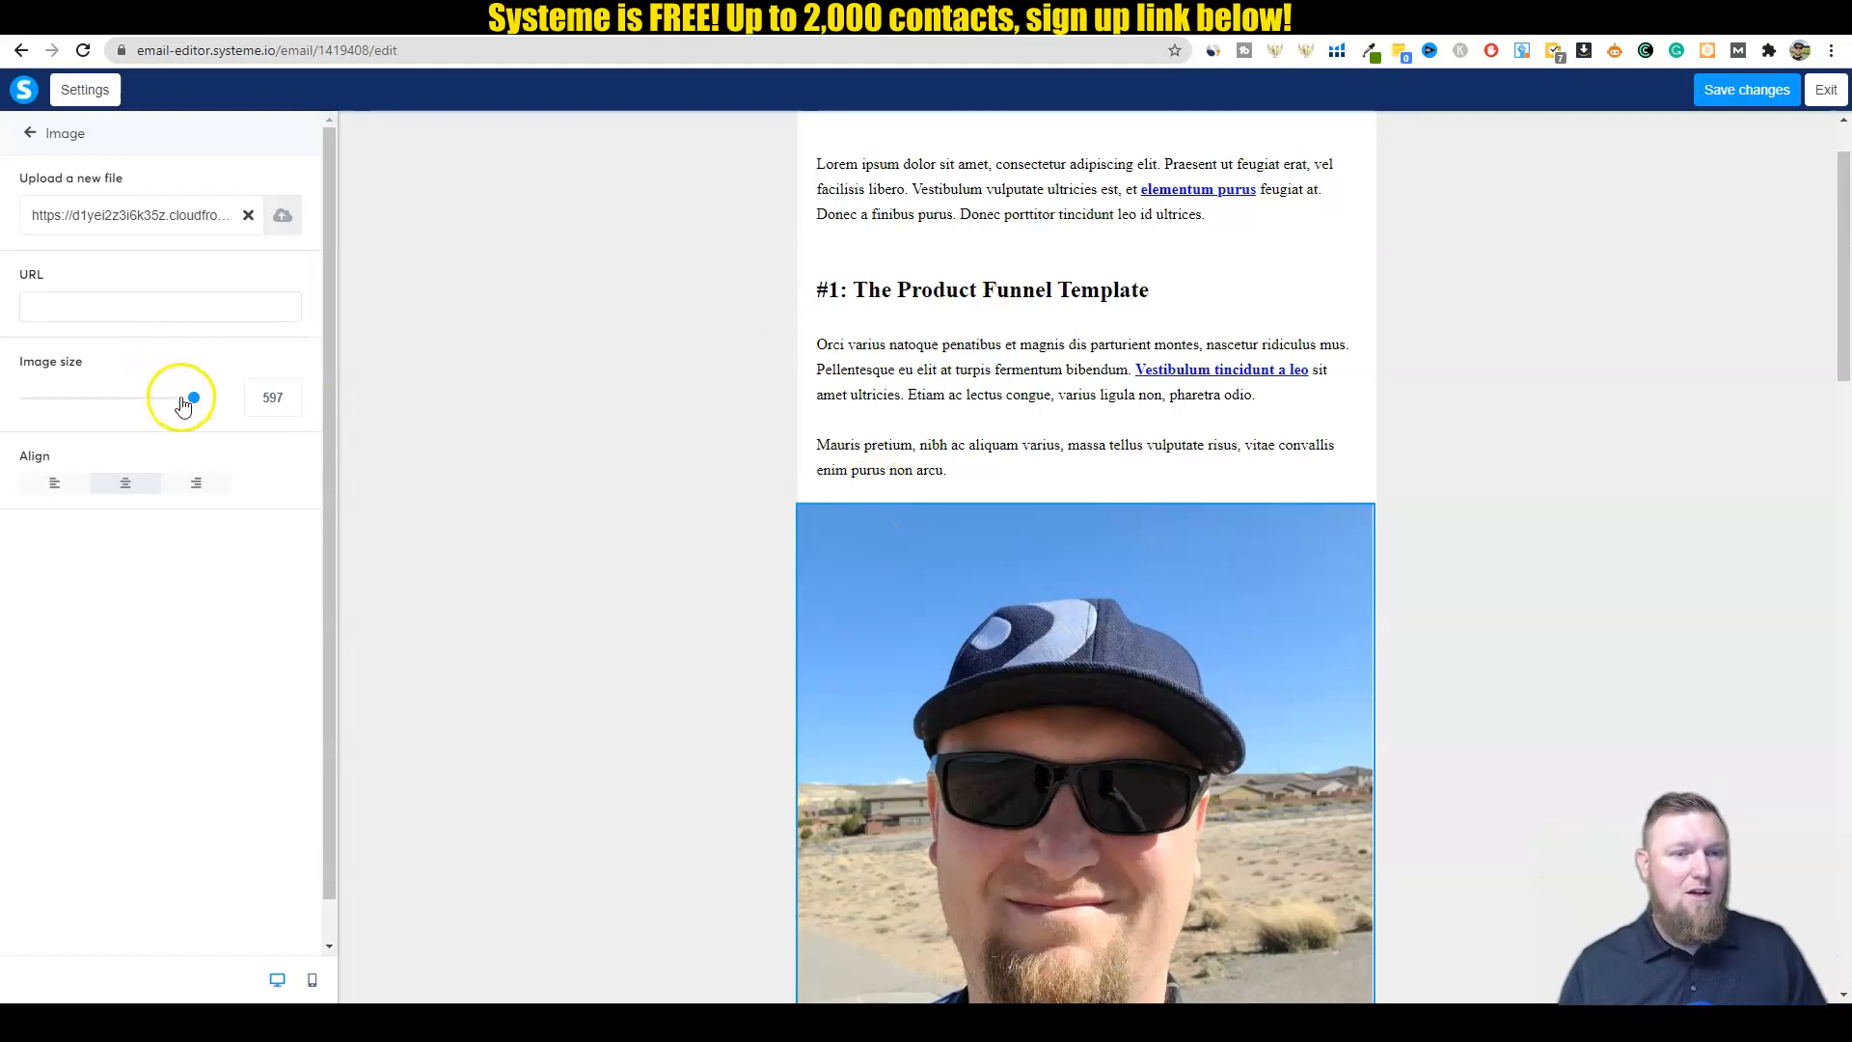
Step: Shrink the profile photo using the Image size slider
left_click_drag(194, 398, 170, 399)
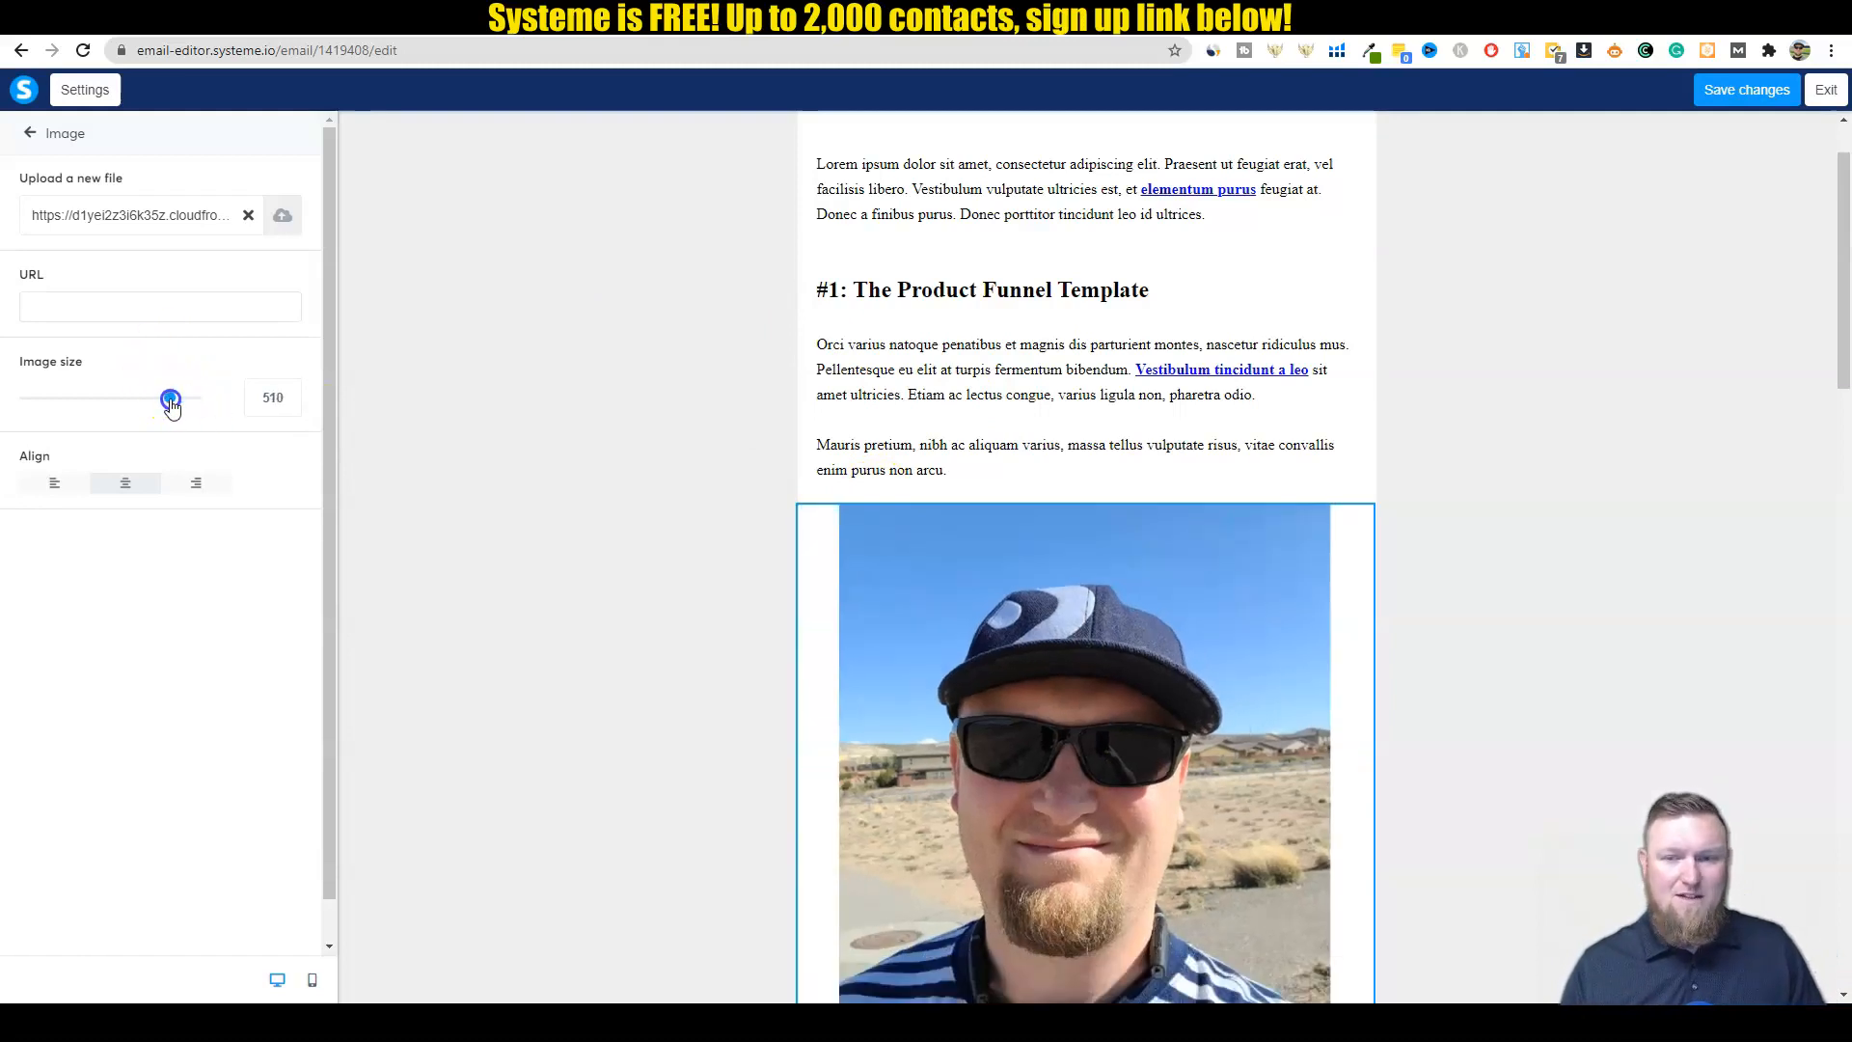
left_click_drag(170, 400, 131, 399)
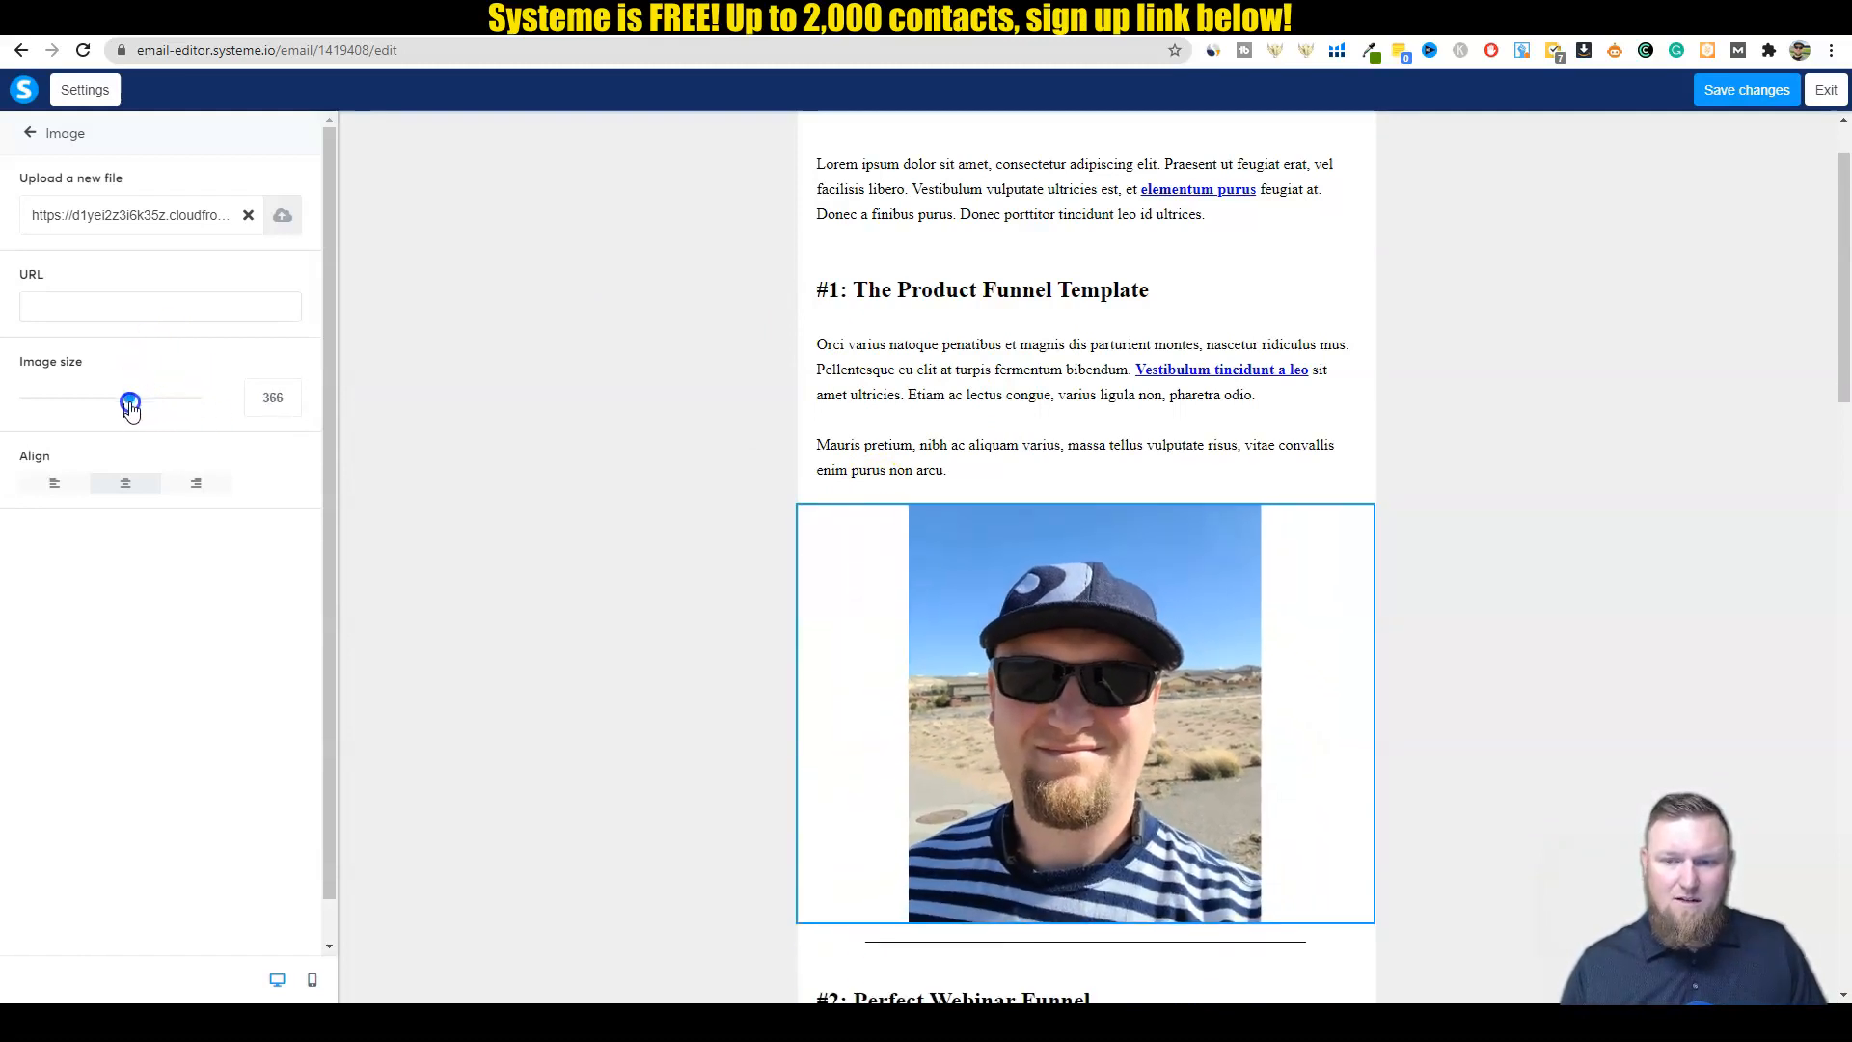
left_click_drag(130, 399, 127, 399)
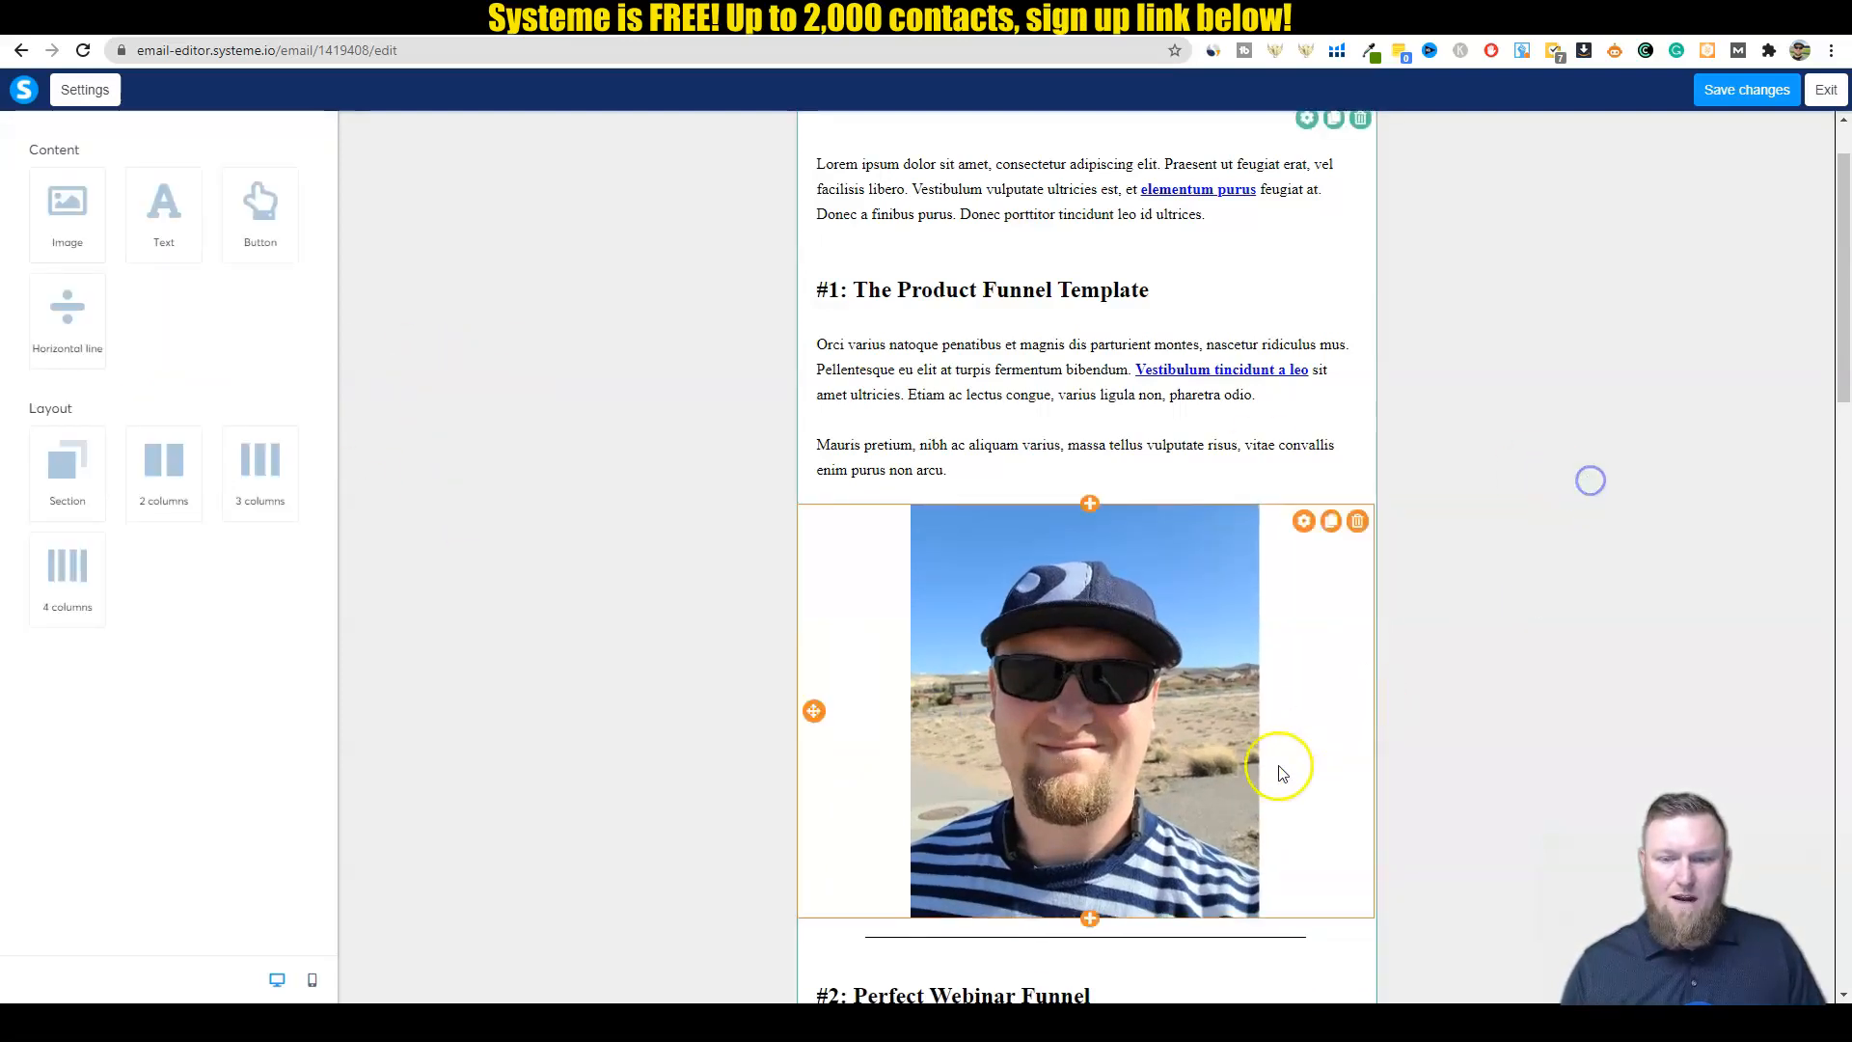
Step: Delete the #2 Perfect Webinar Funnel text, divider, webinar graphic and Product Launch graphic
scroll("down", 3)
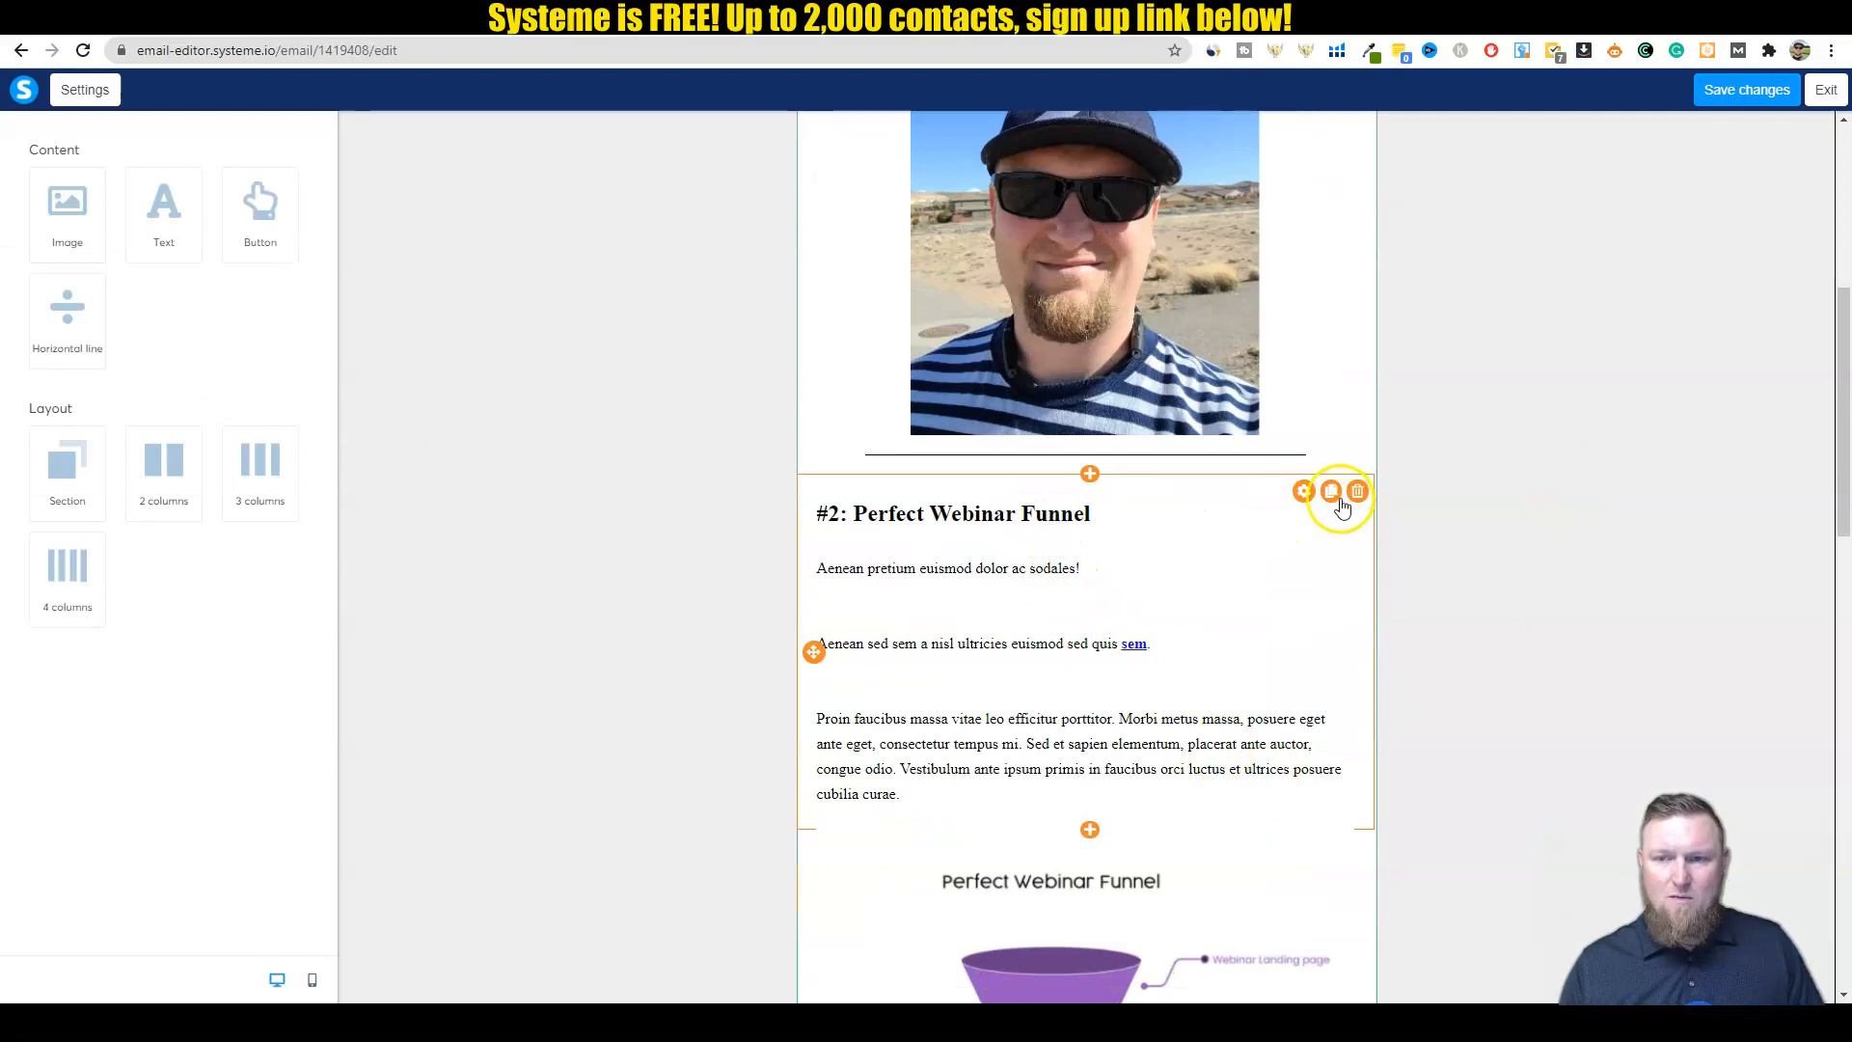
left_click(1356, 491)
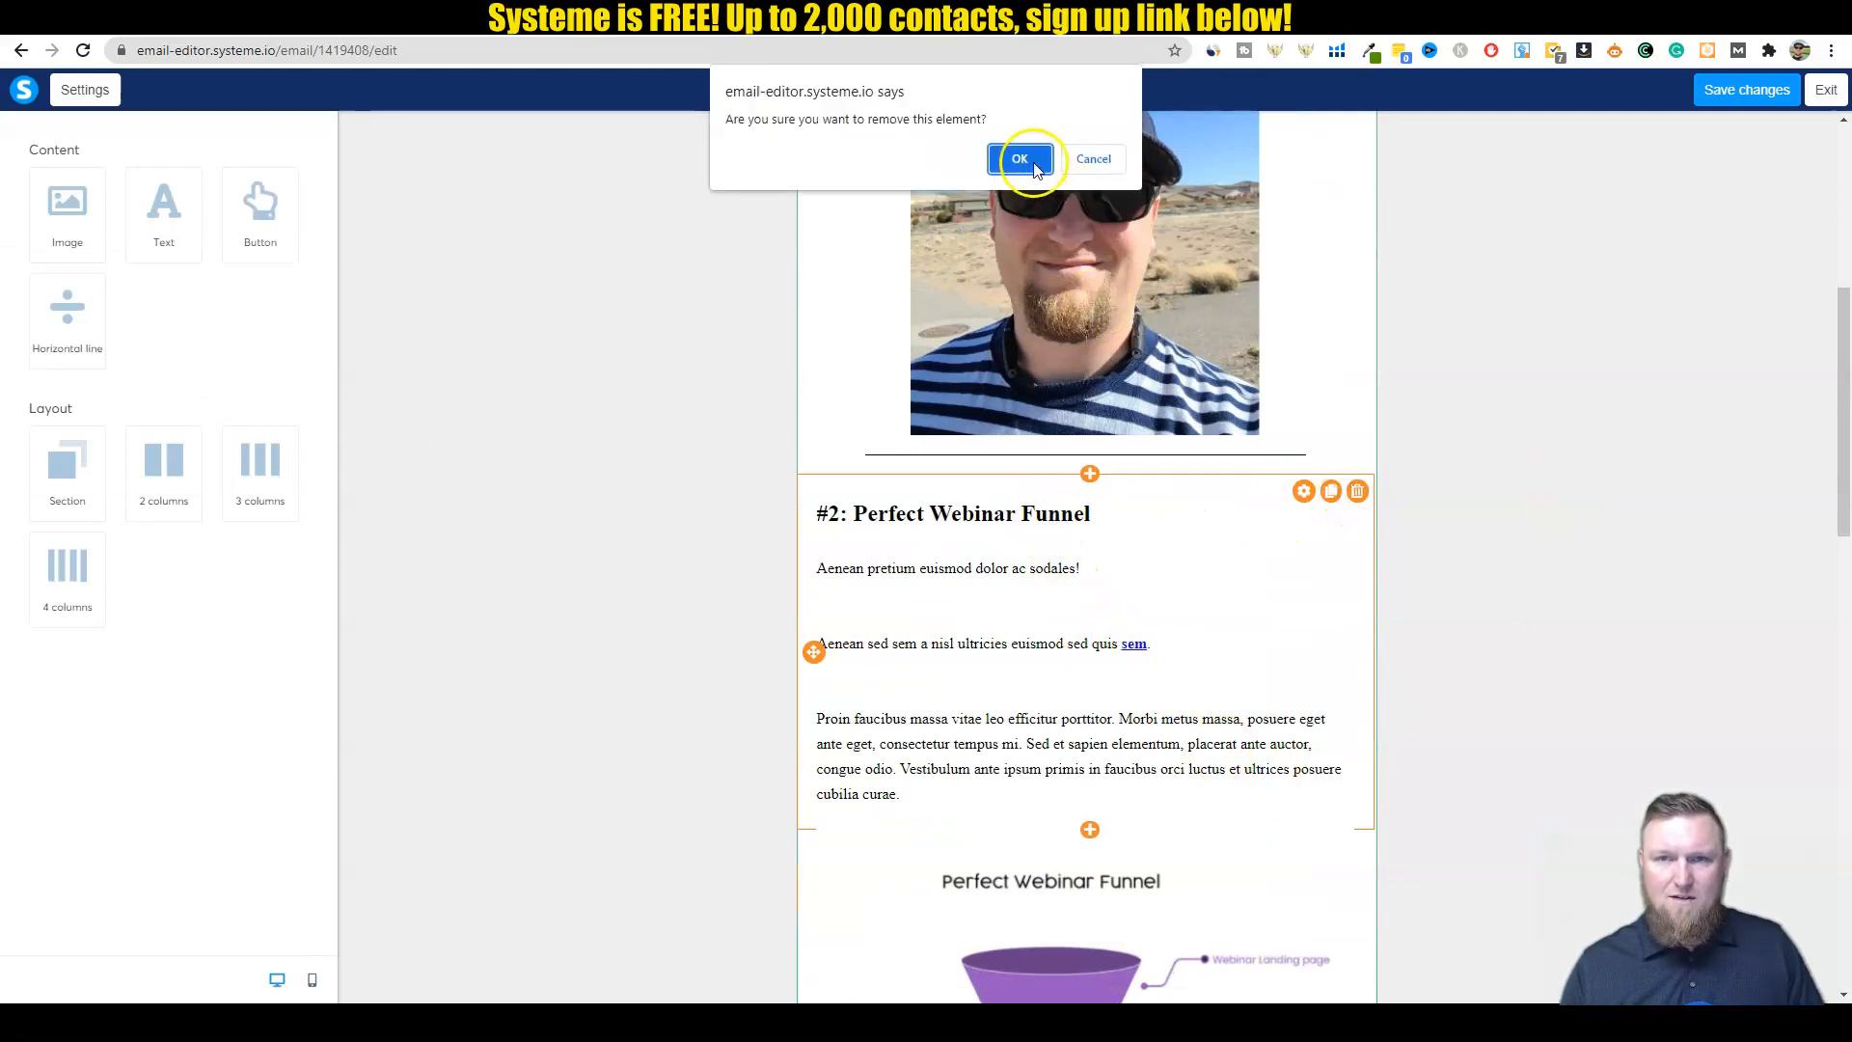
left_click(1019, 159)
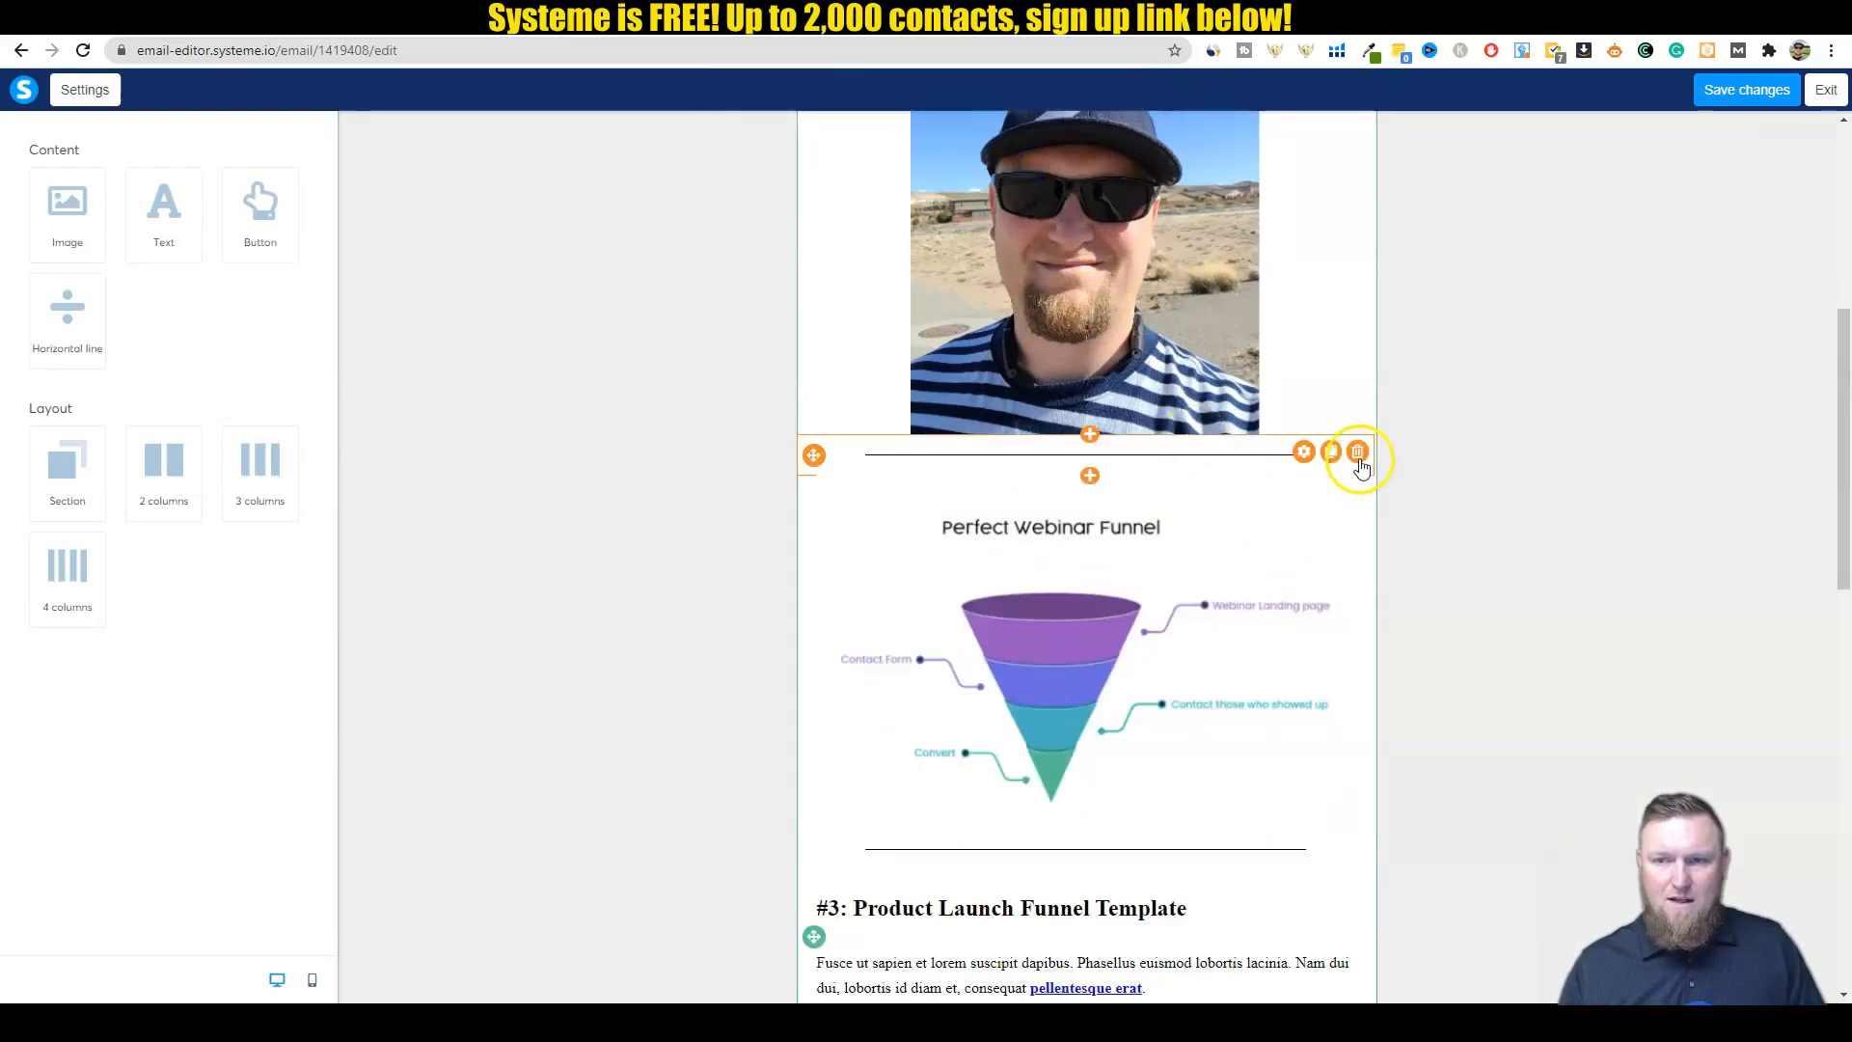
left_click(1357, 452)
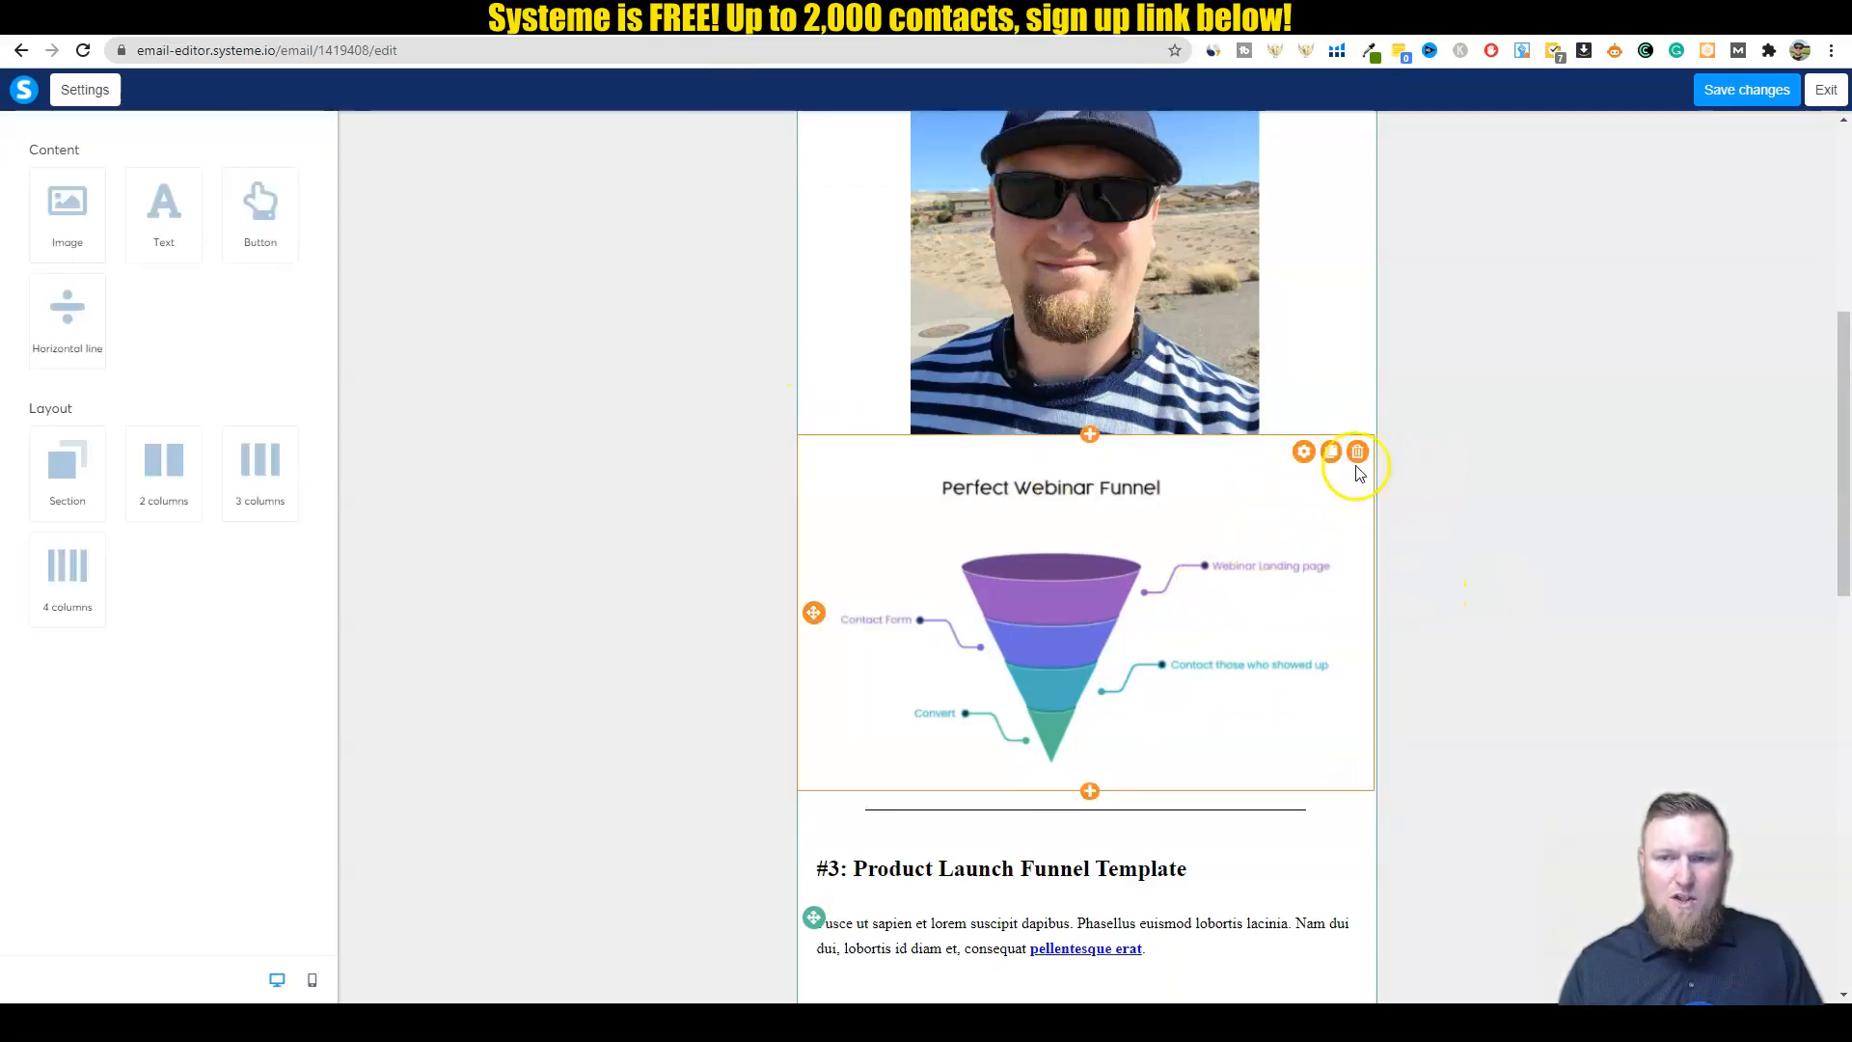
left_click(1356, 451)
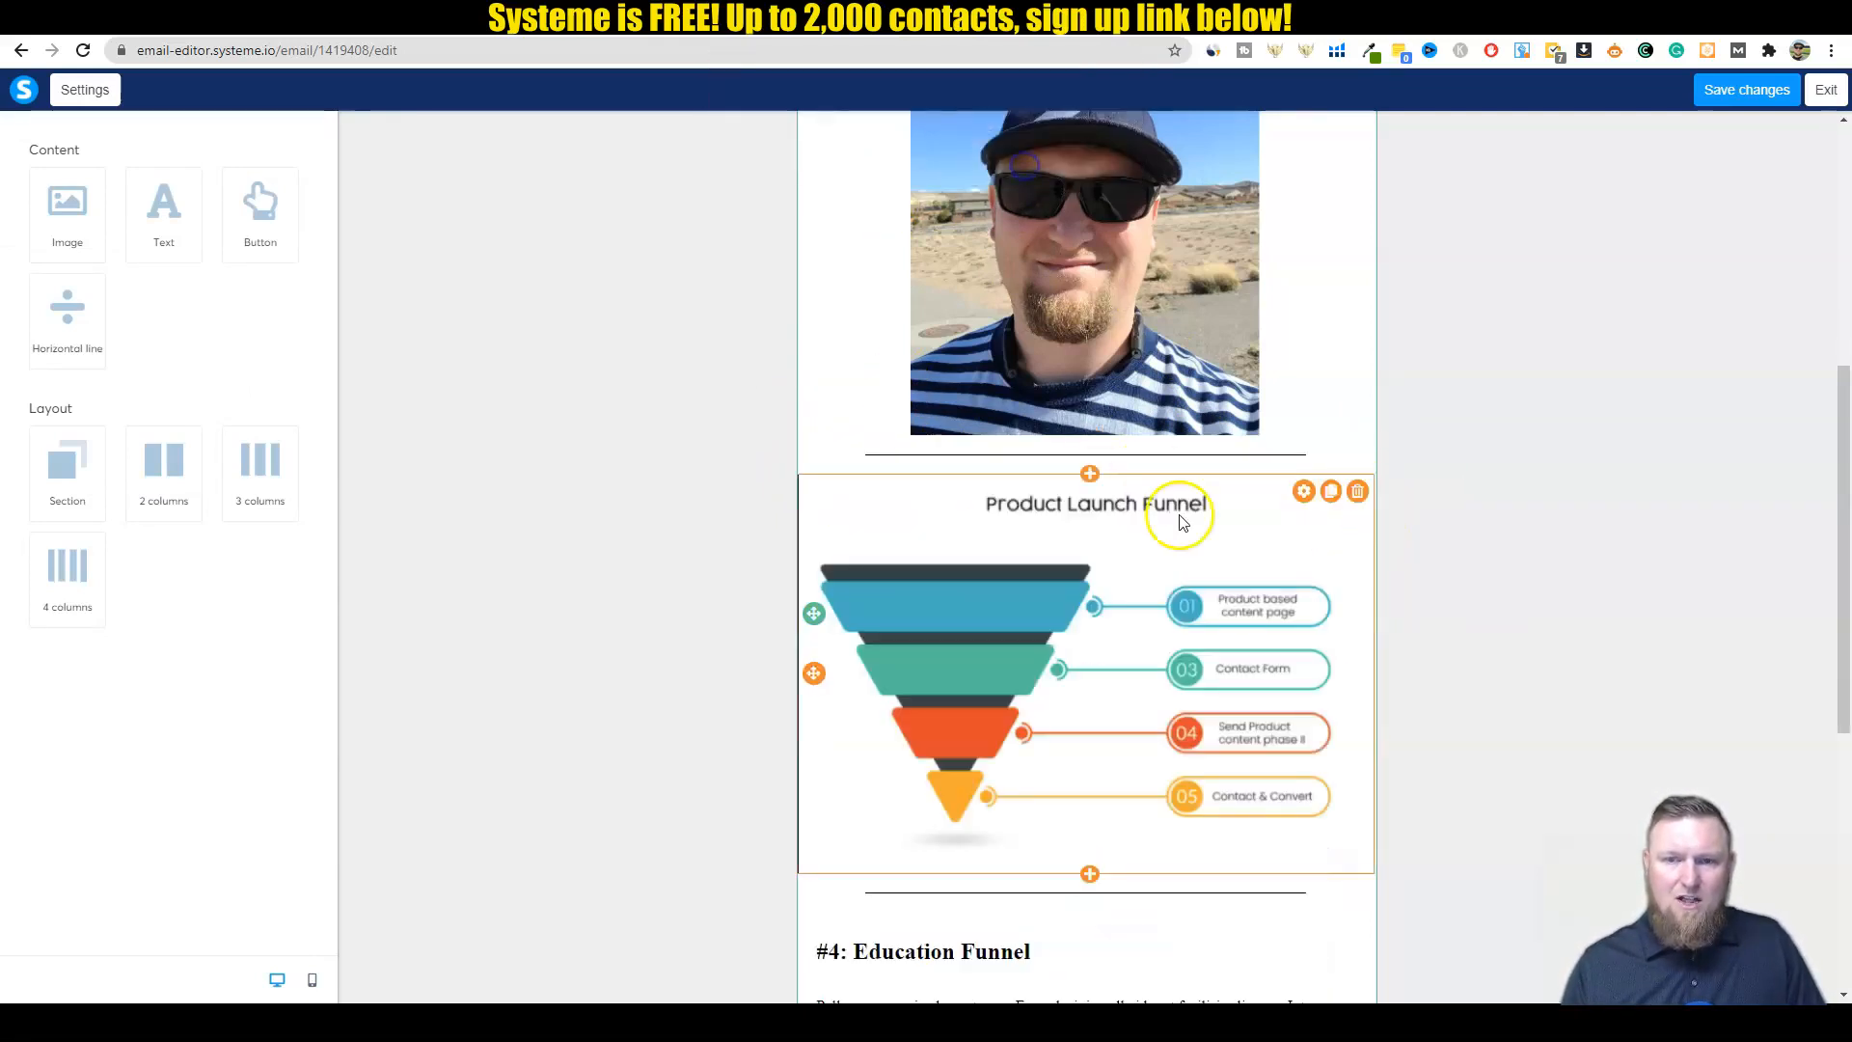
left_click(1356, 490)
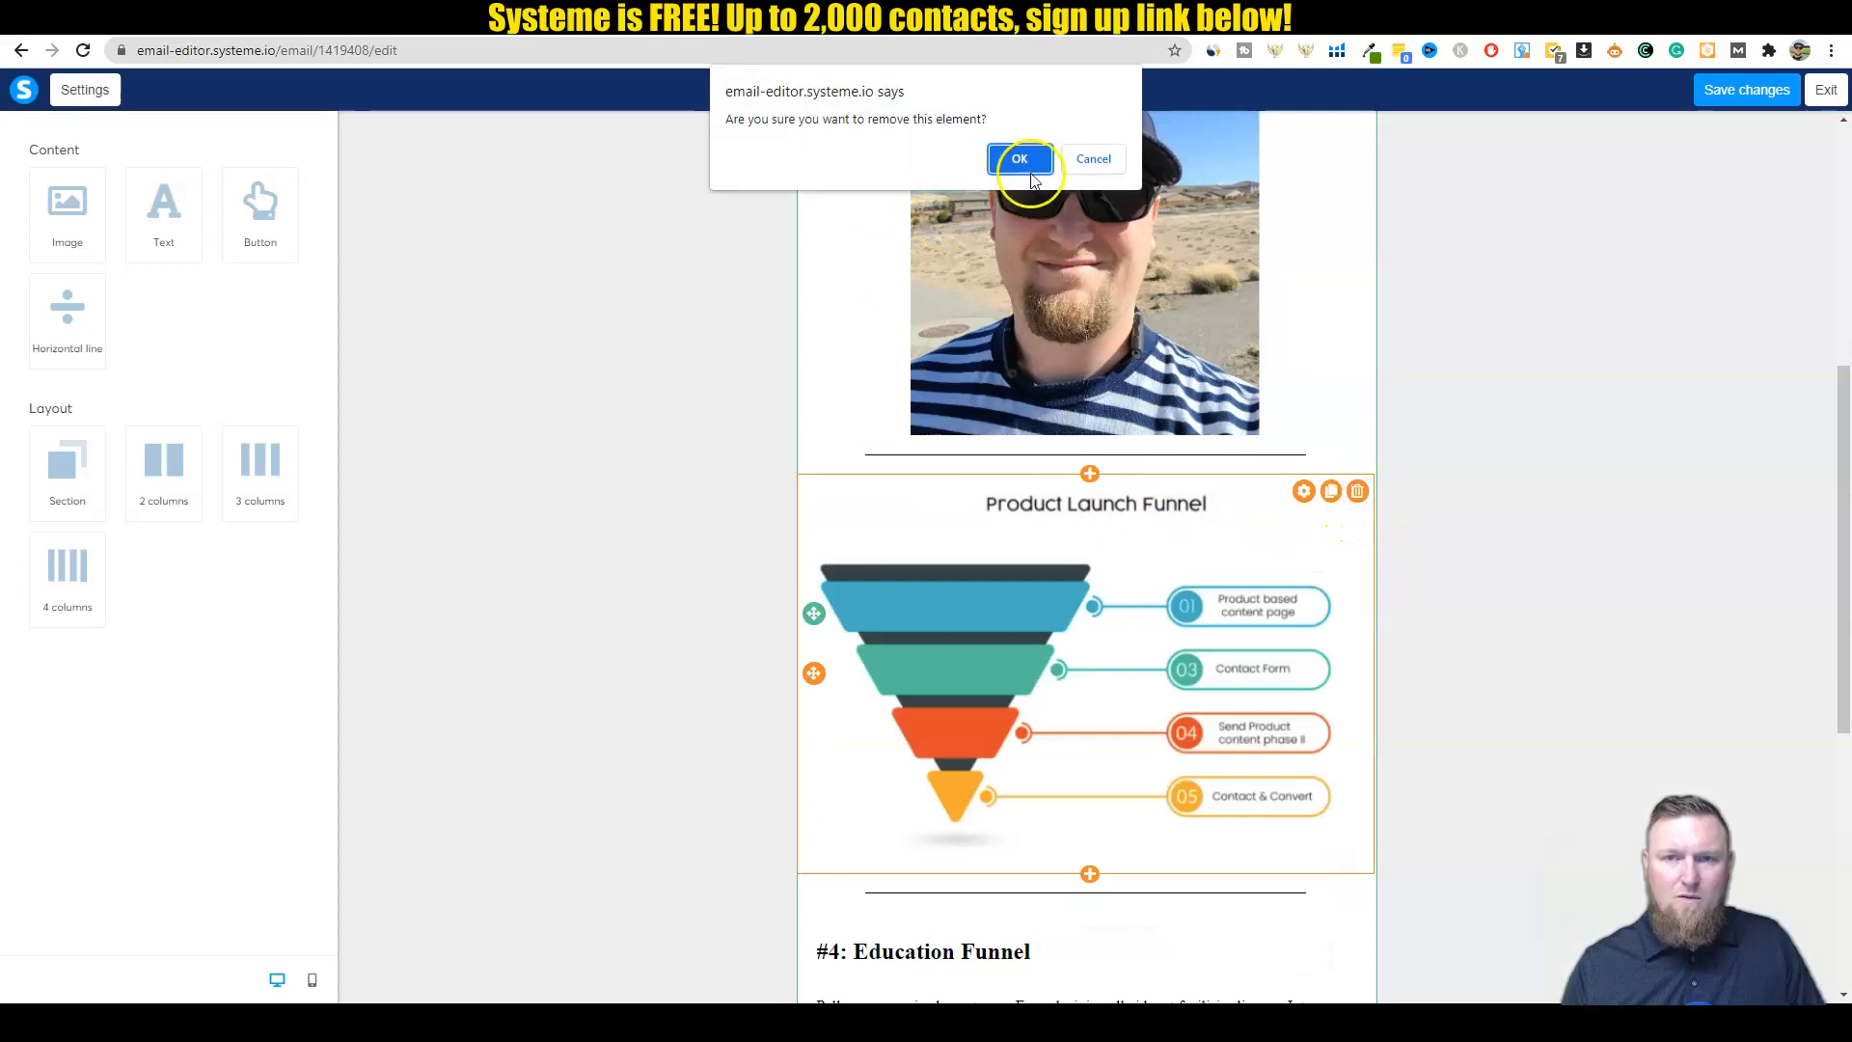
left_click(1018, 159)
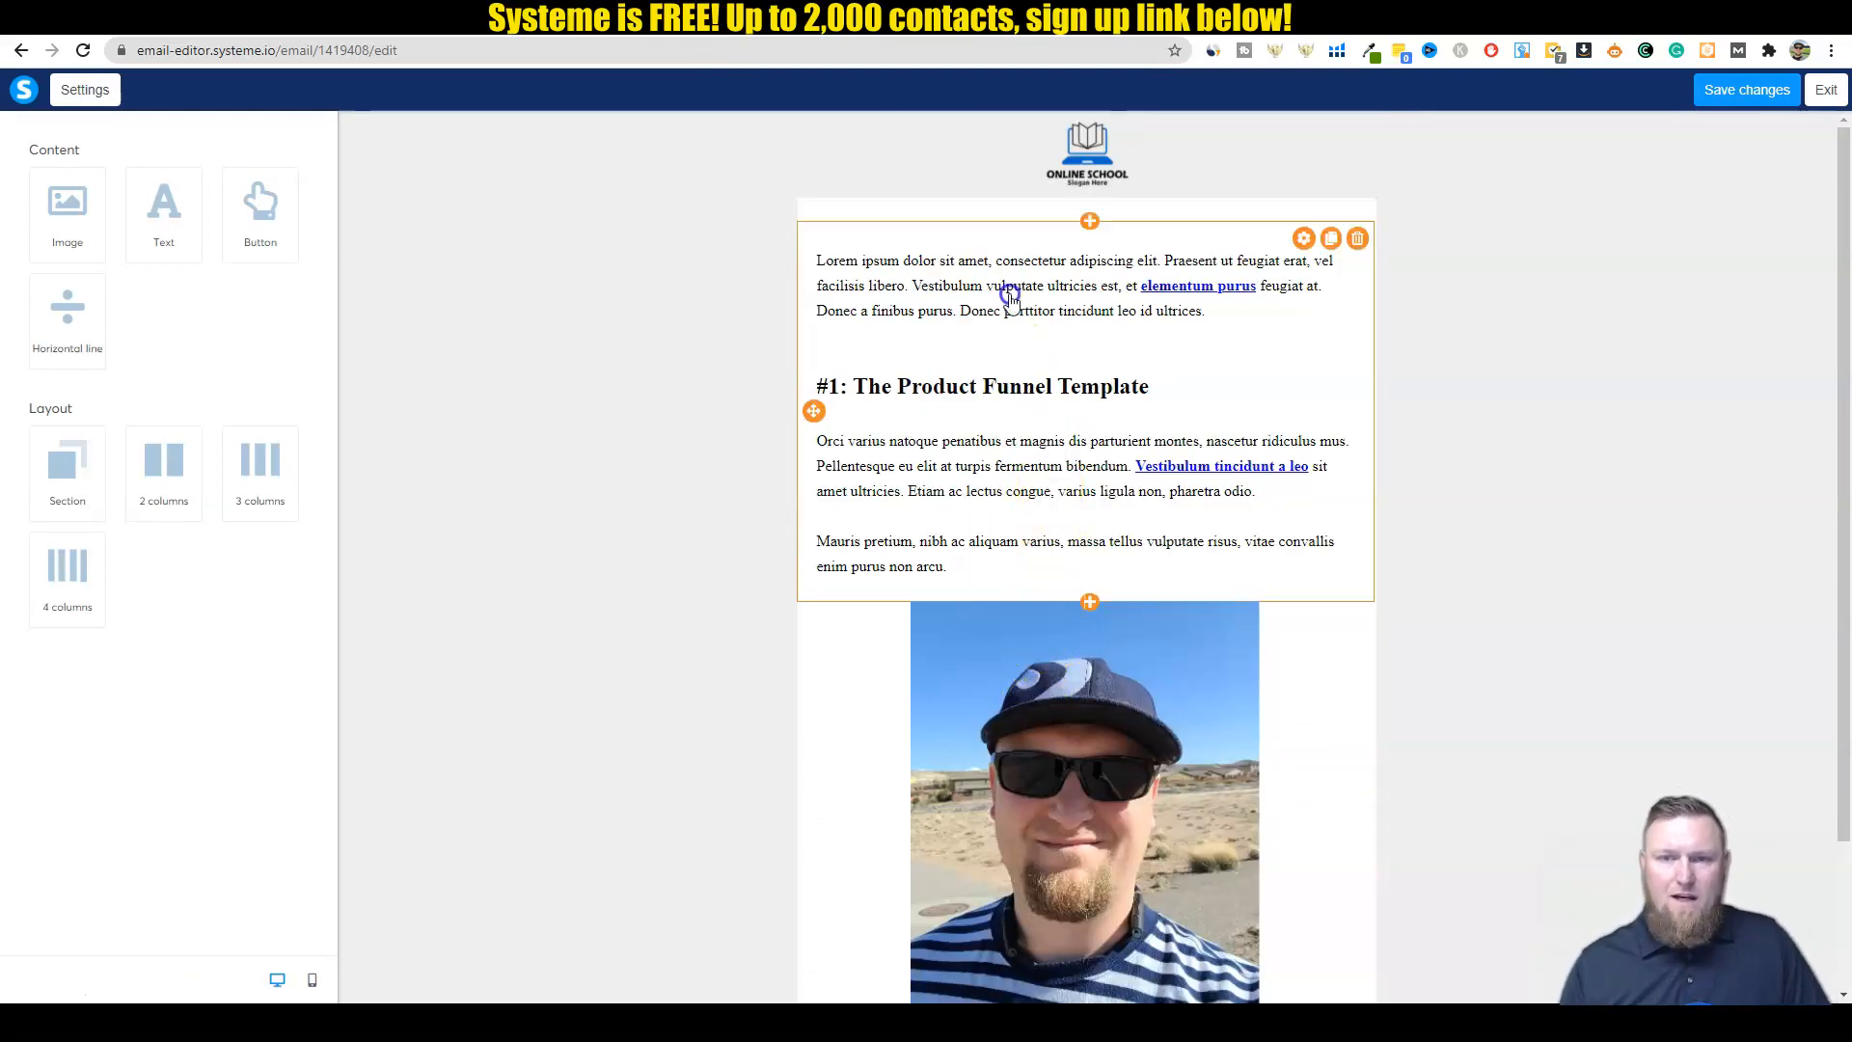
Step: Fill the top text block with the 5-day mini course welcome message, bolding Steps 1–3
left_click(1004, 284)
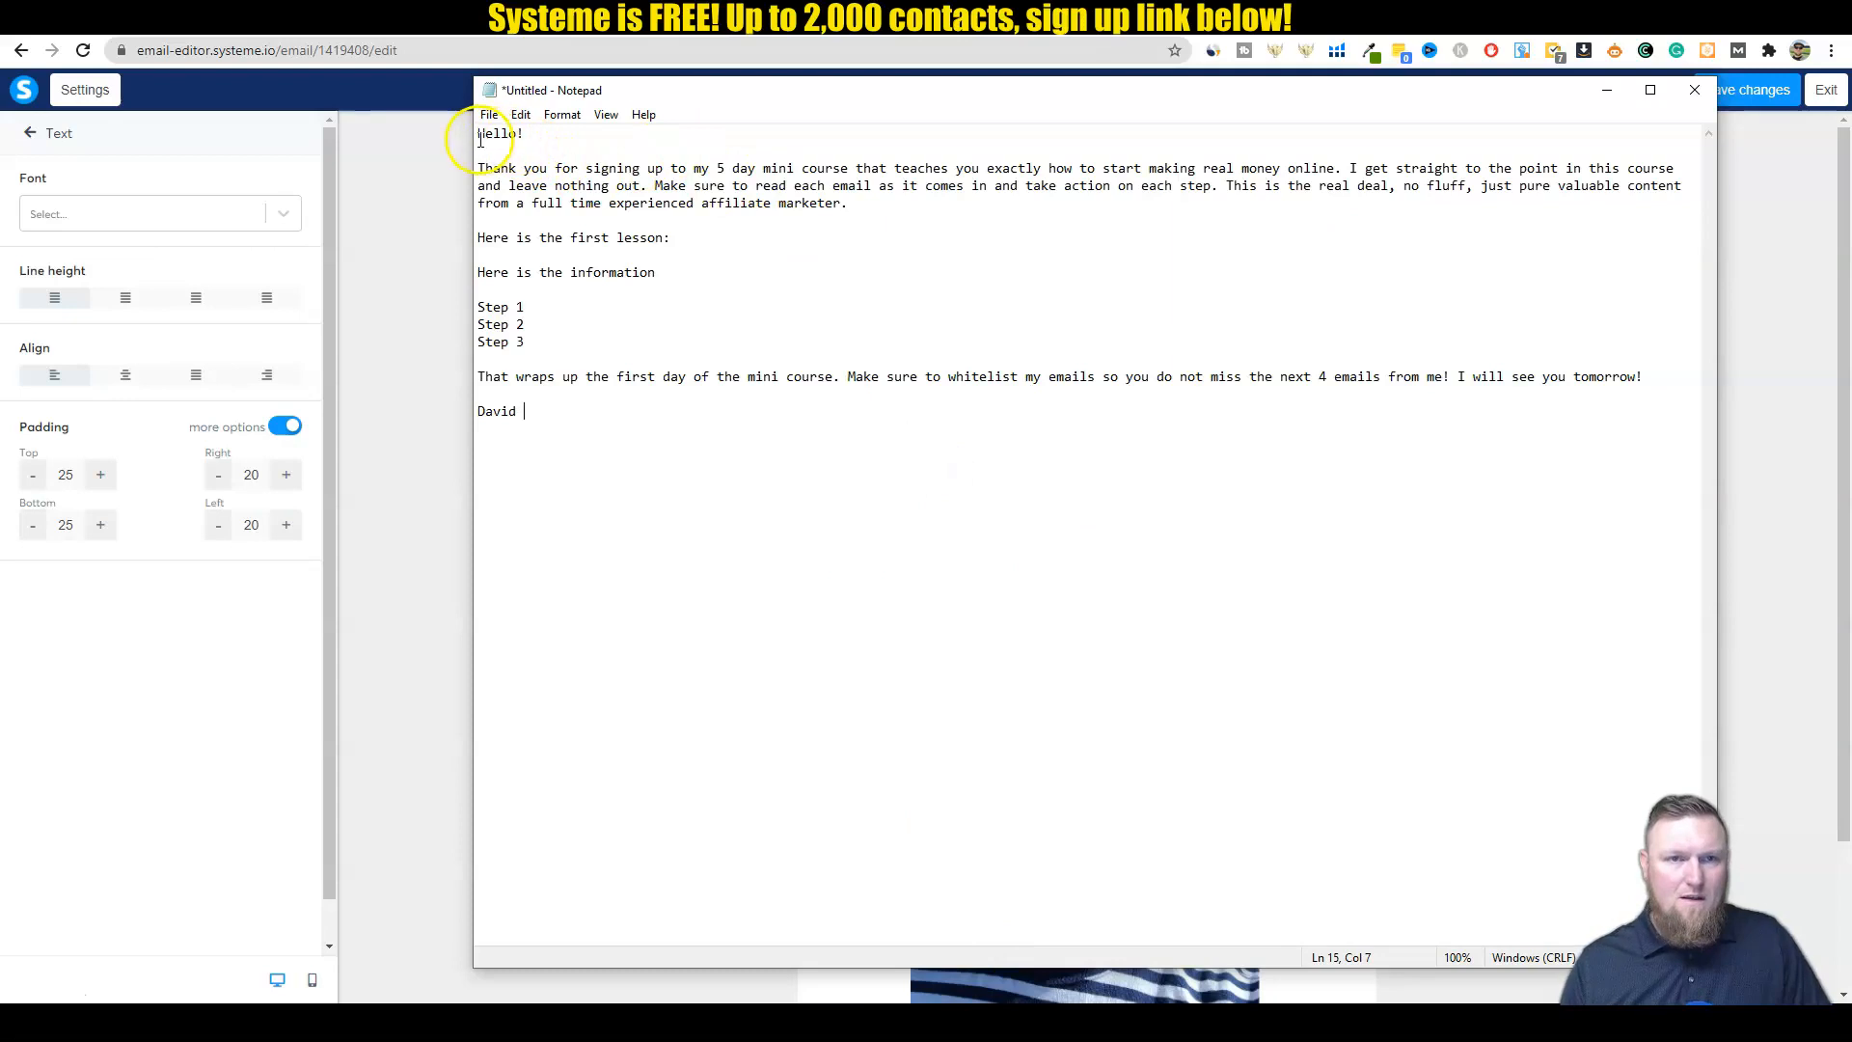
key("ctrl+a")
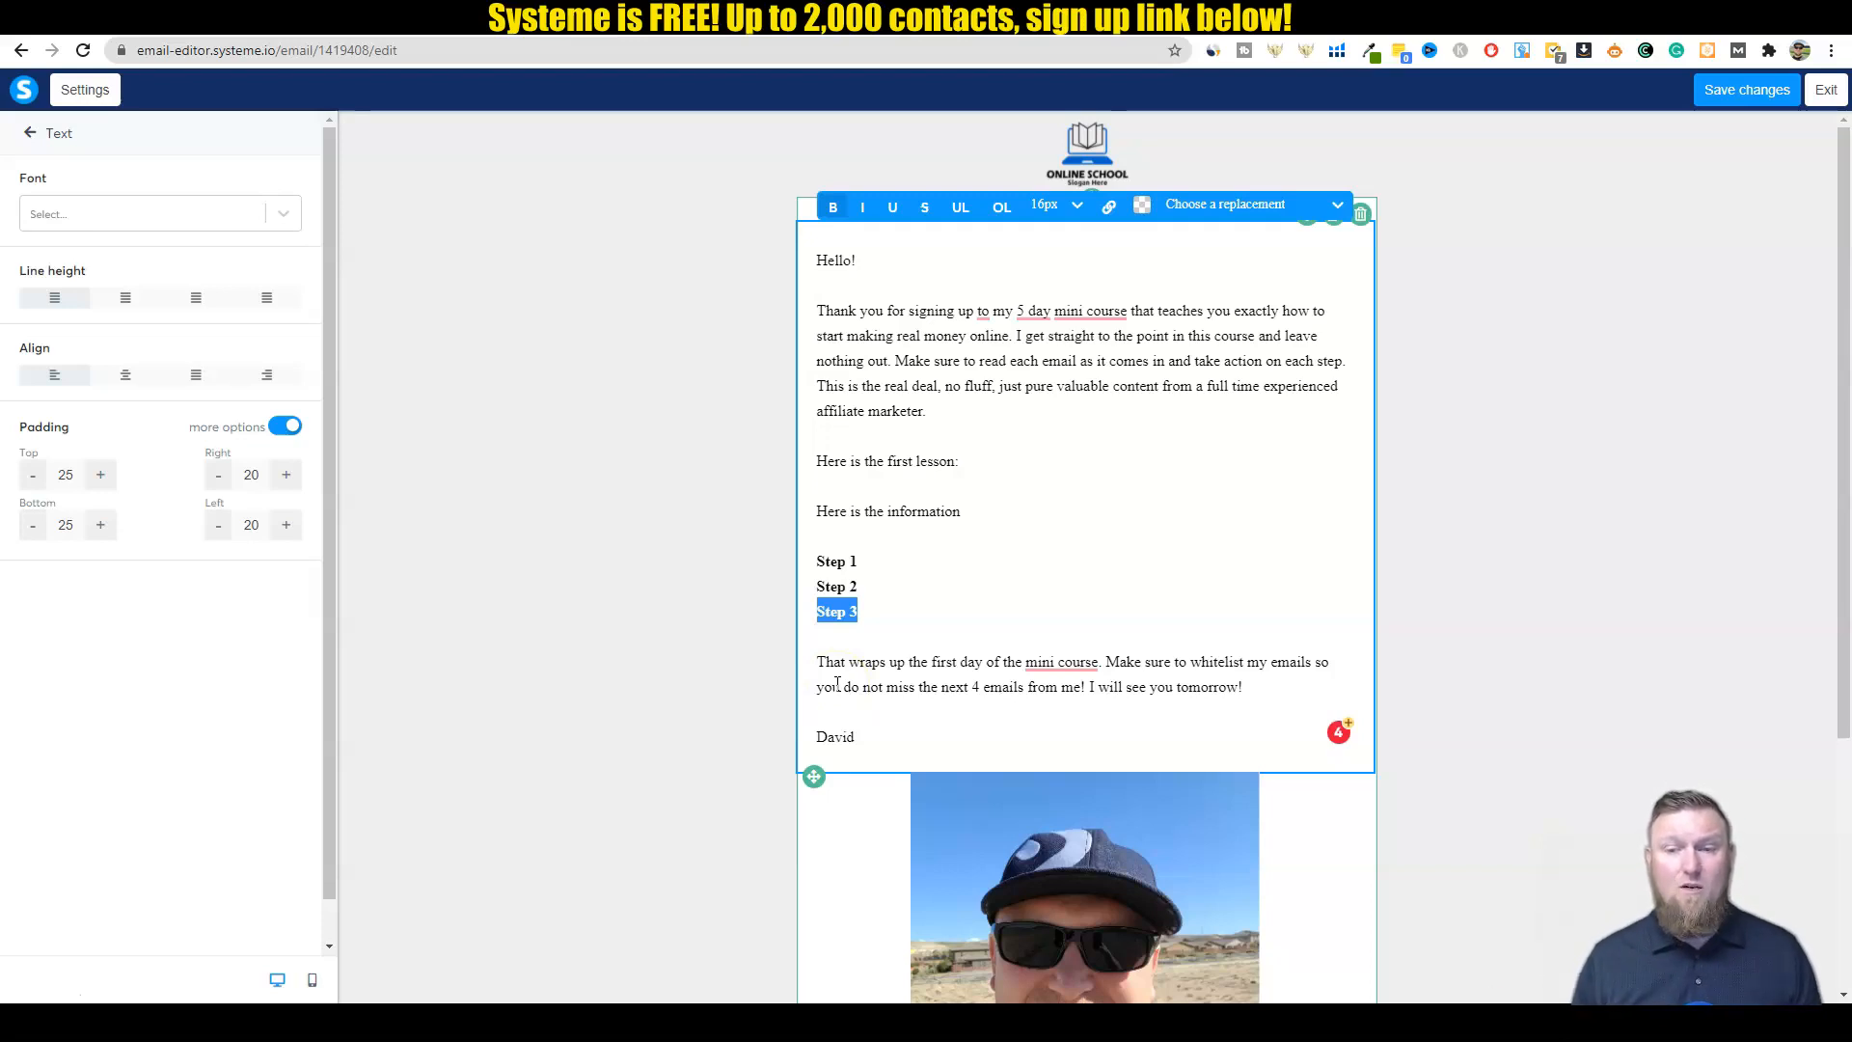
scroll("down", 3)
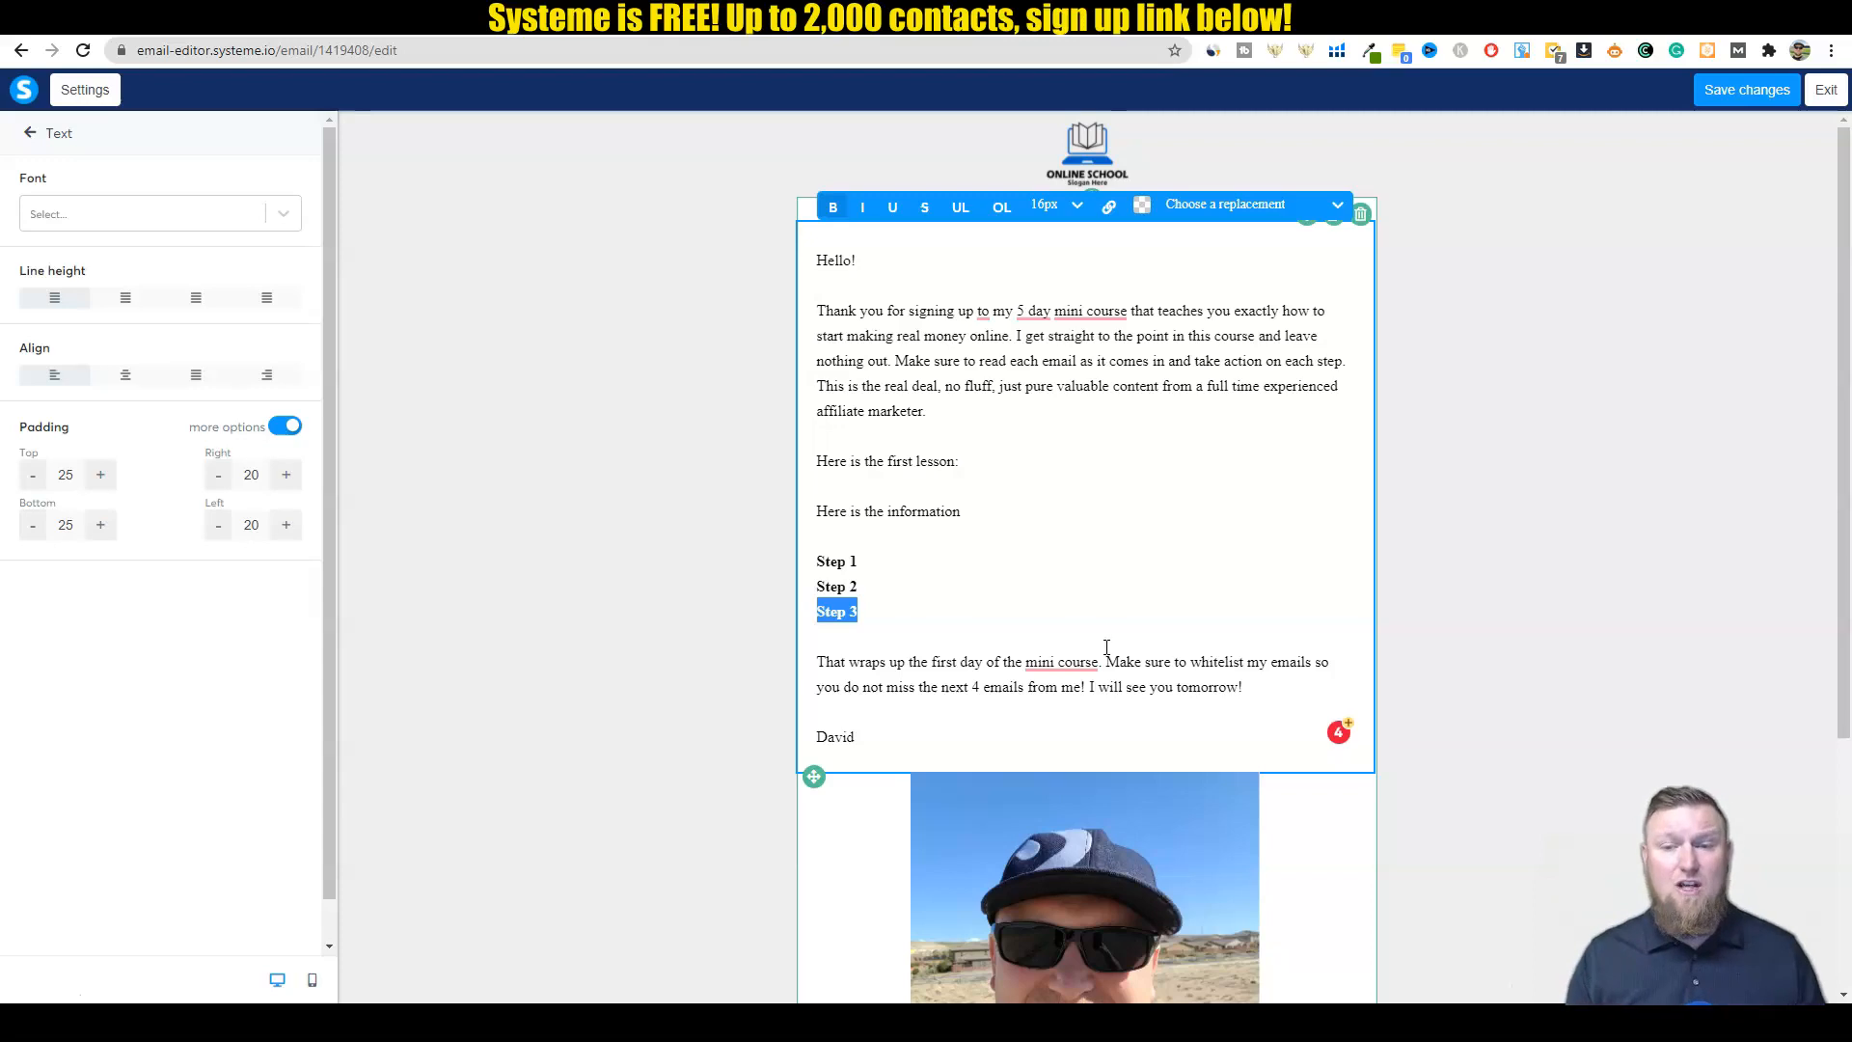
scroll("down", 3)
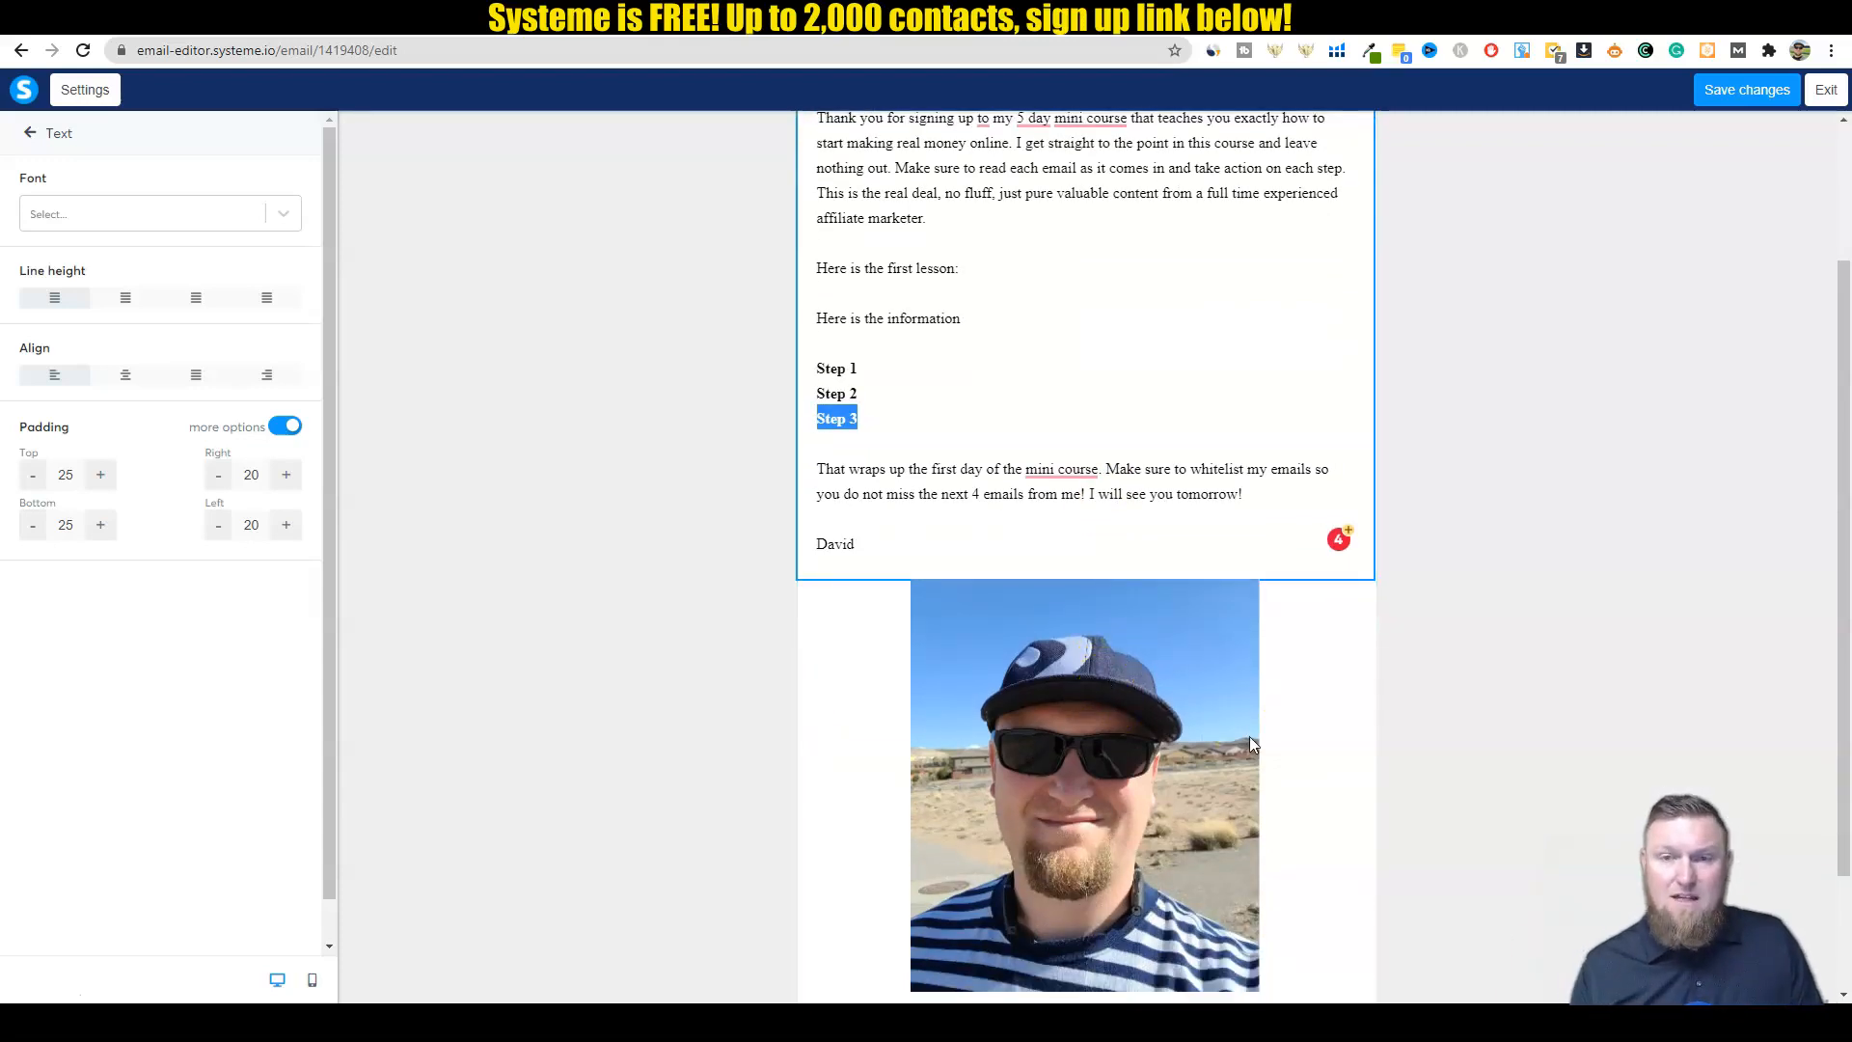
mouse_move(1462, 647)
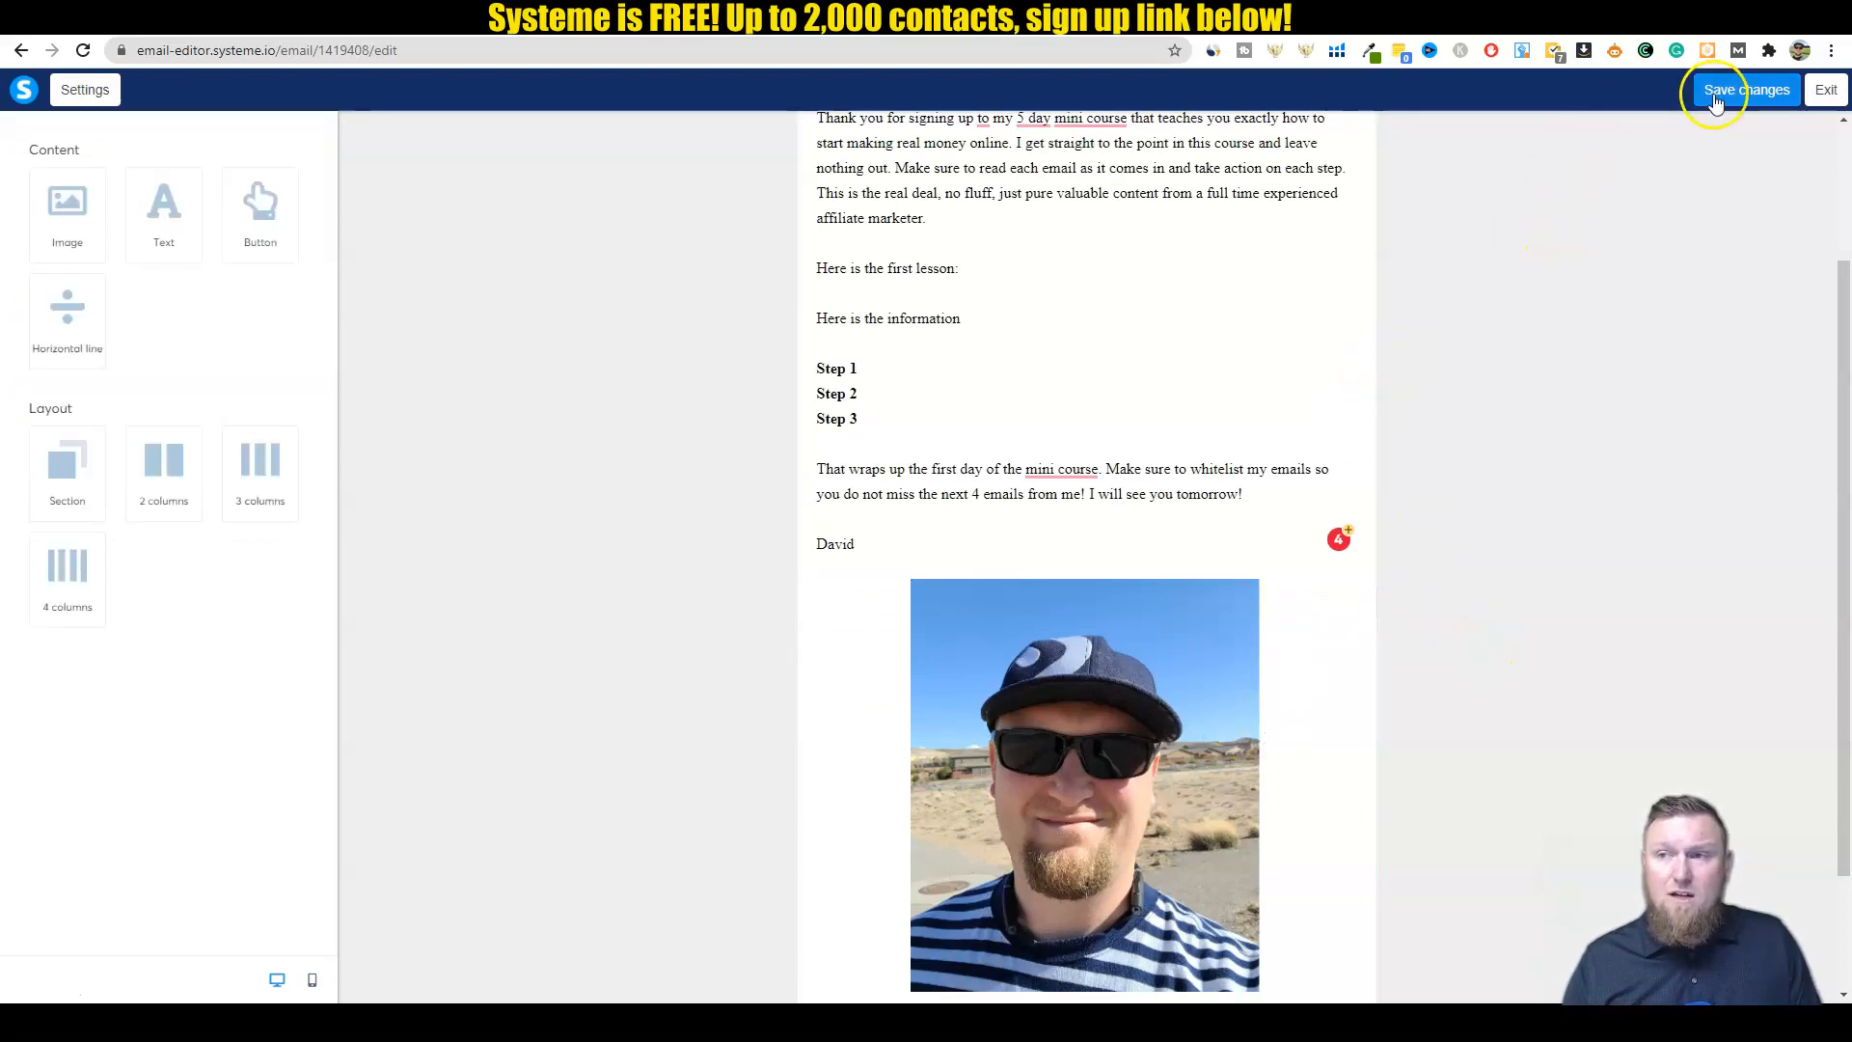
Step: Save the email design and exit the visual editor back to the campaign email
left_click(1746, 88)
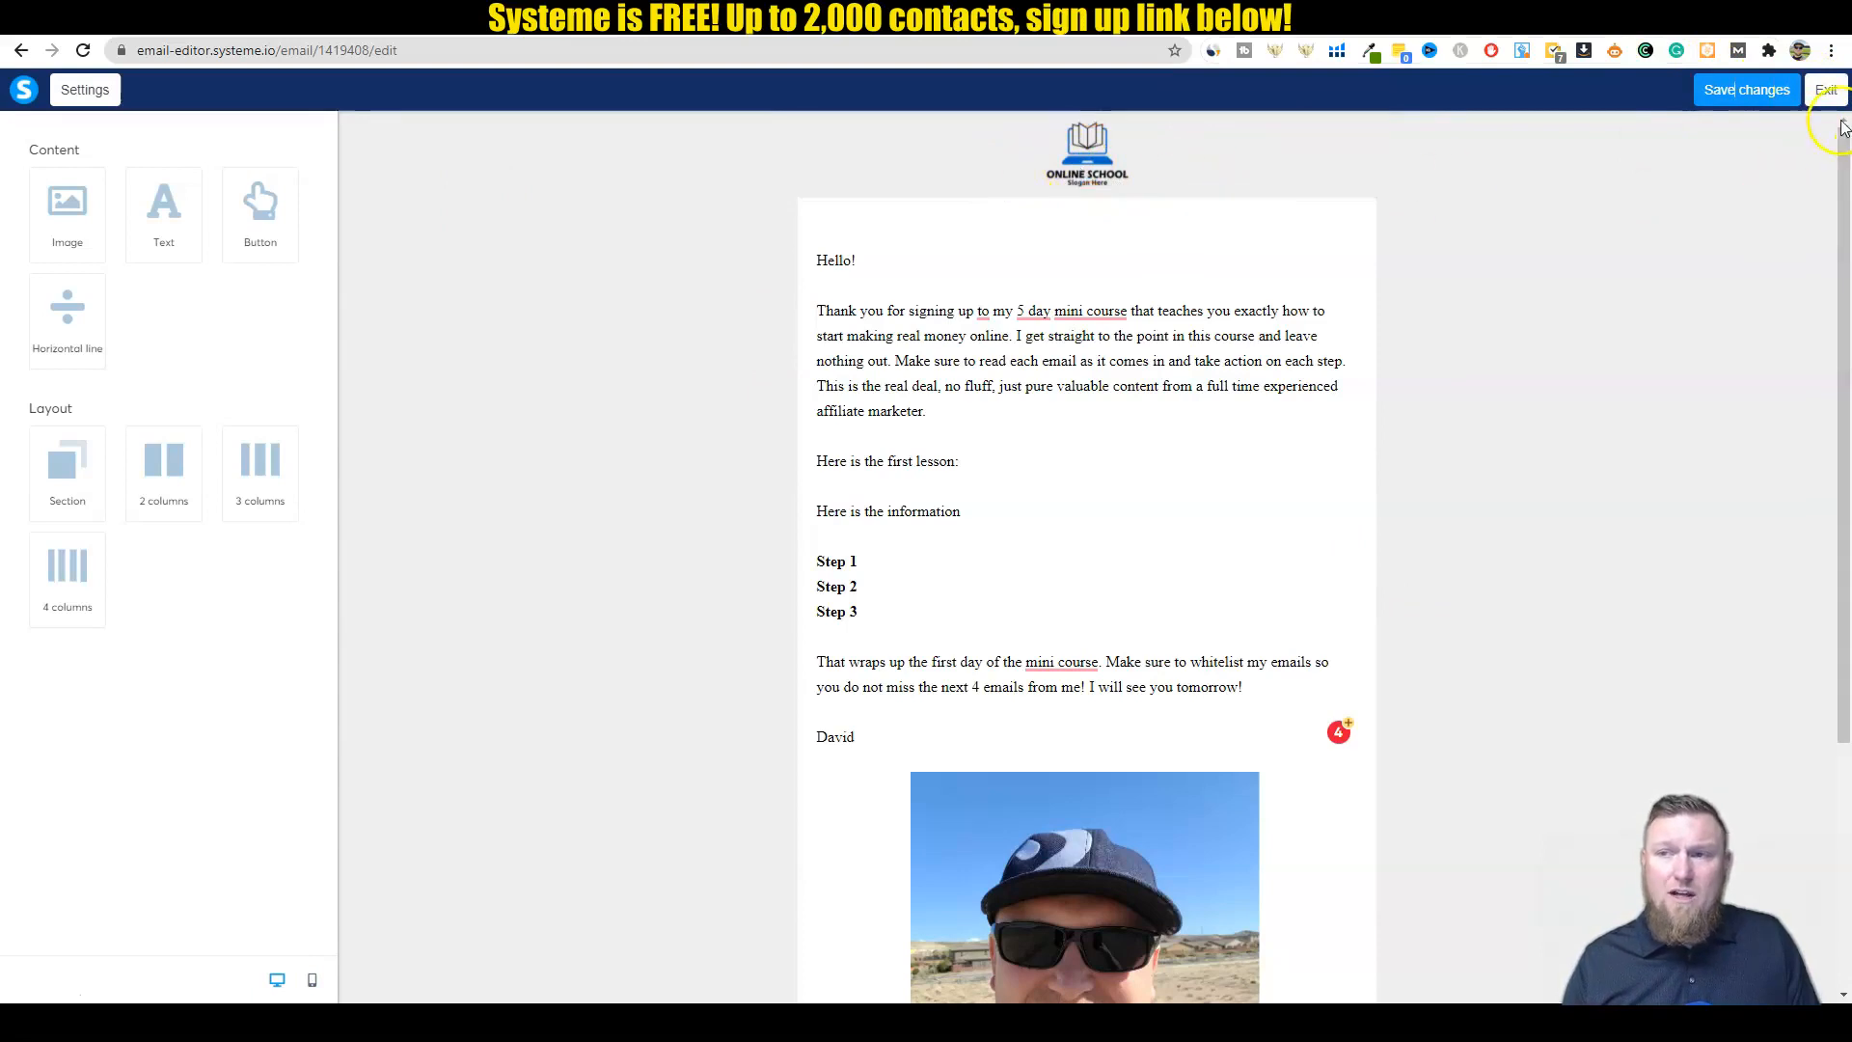
left_click(1823, 89)
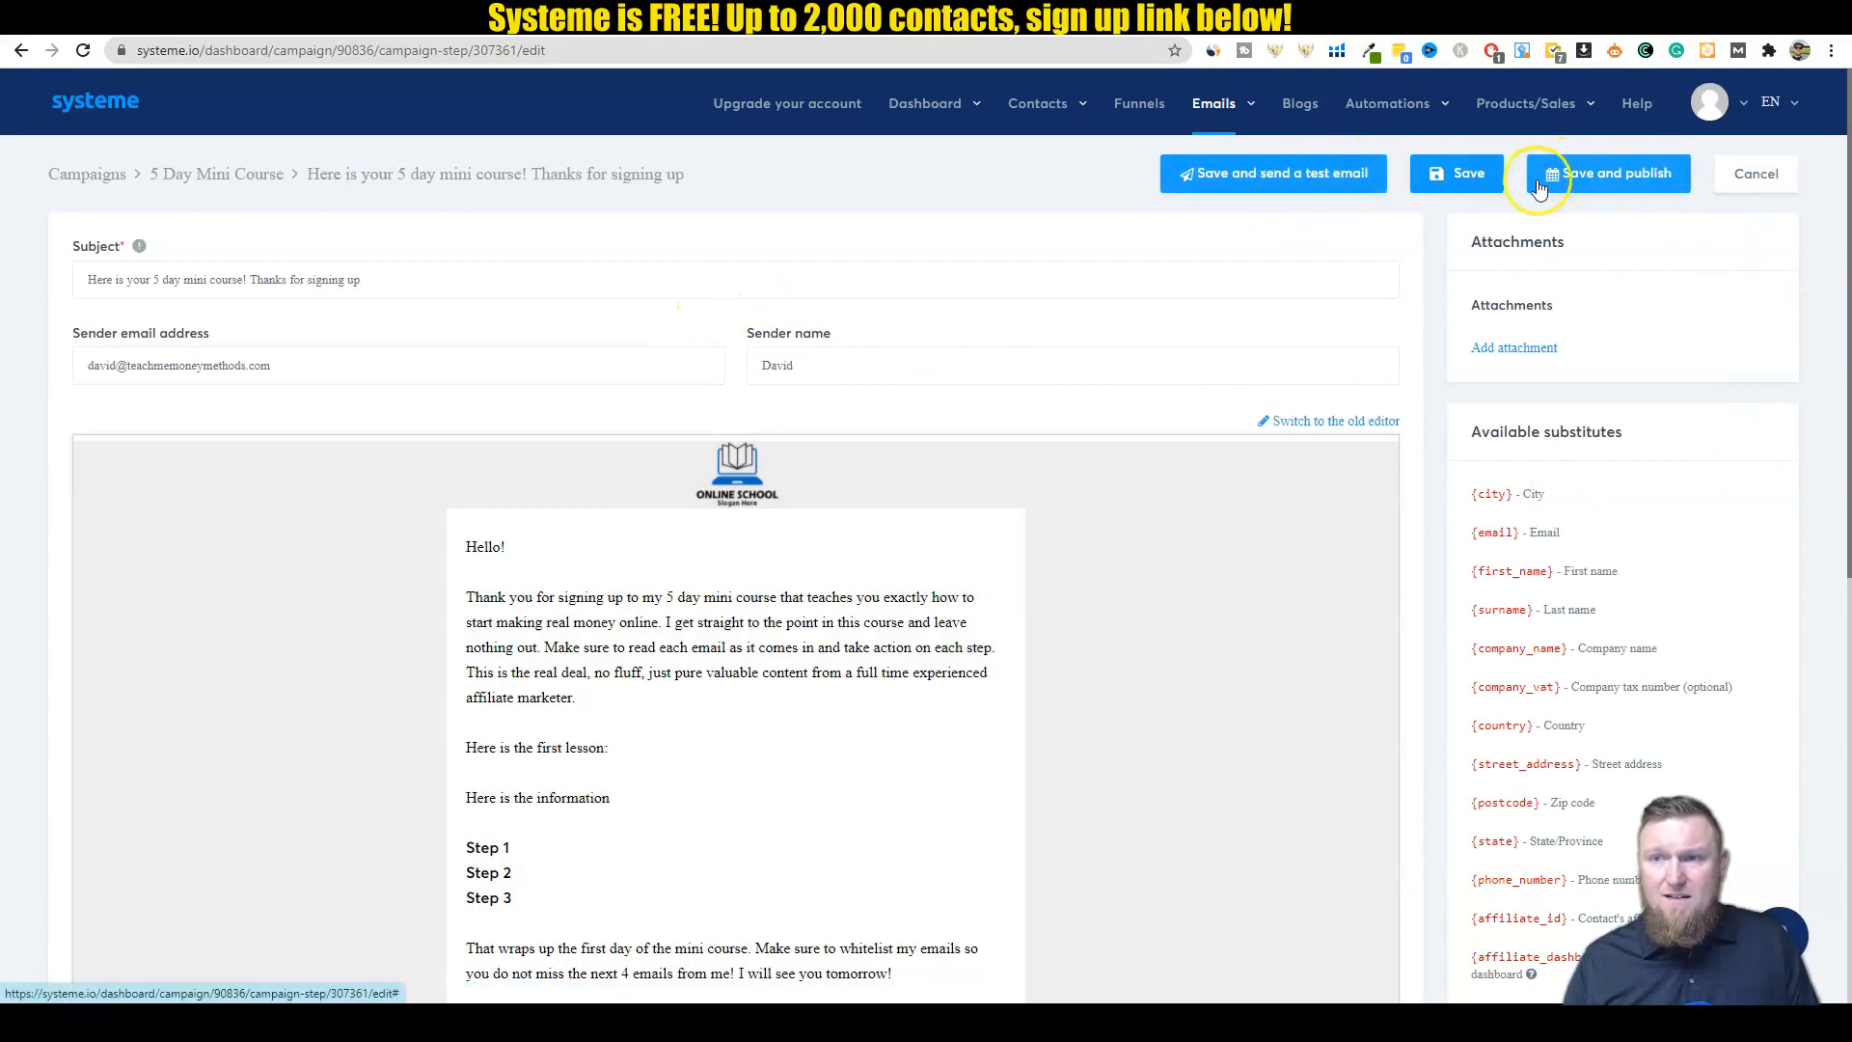
Step: Publish the welcome email with a delay of 0 hours
left_click(1608, 173)
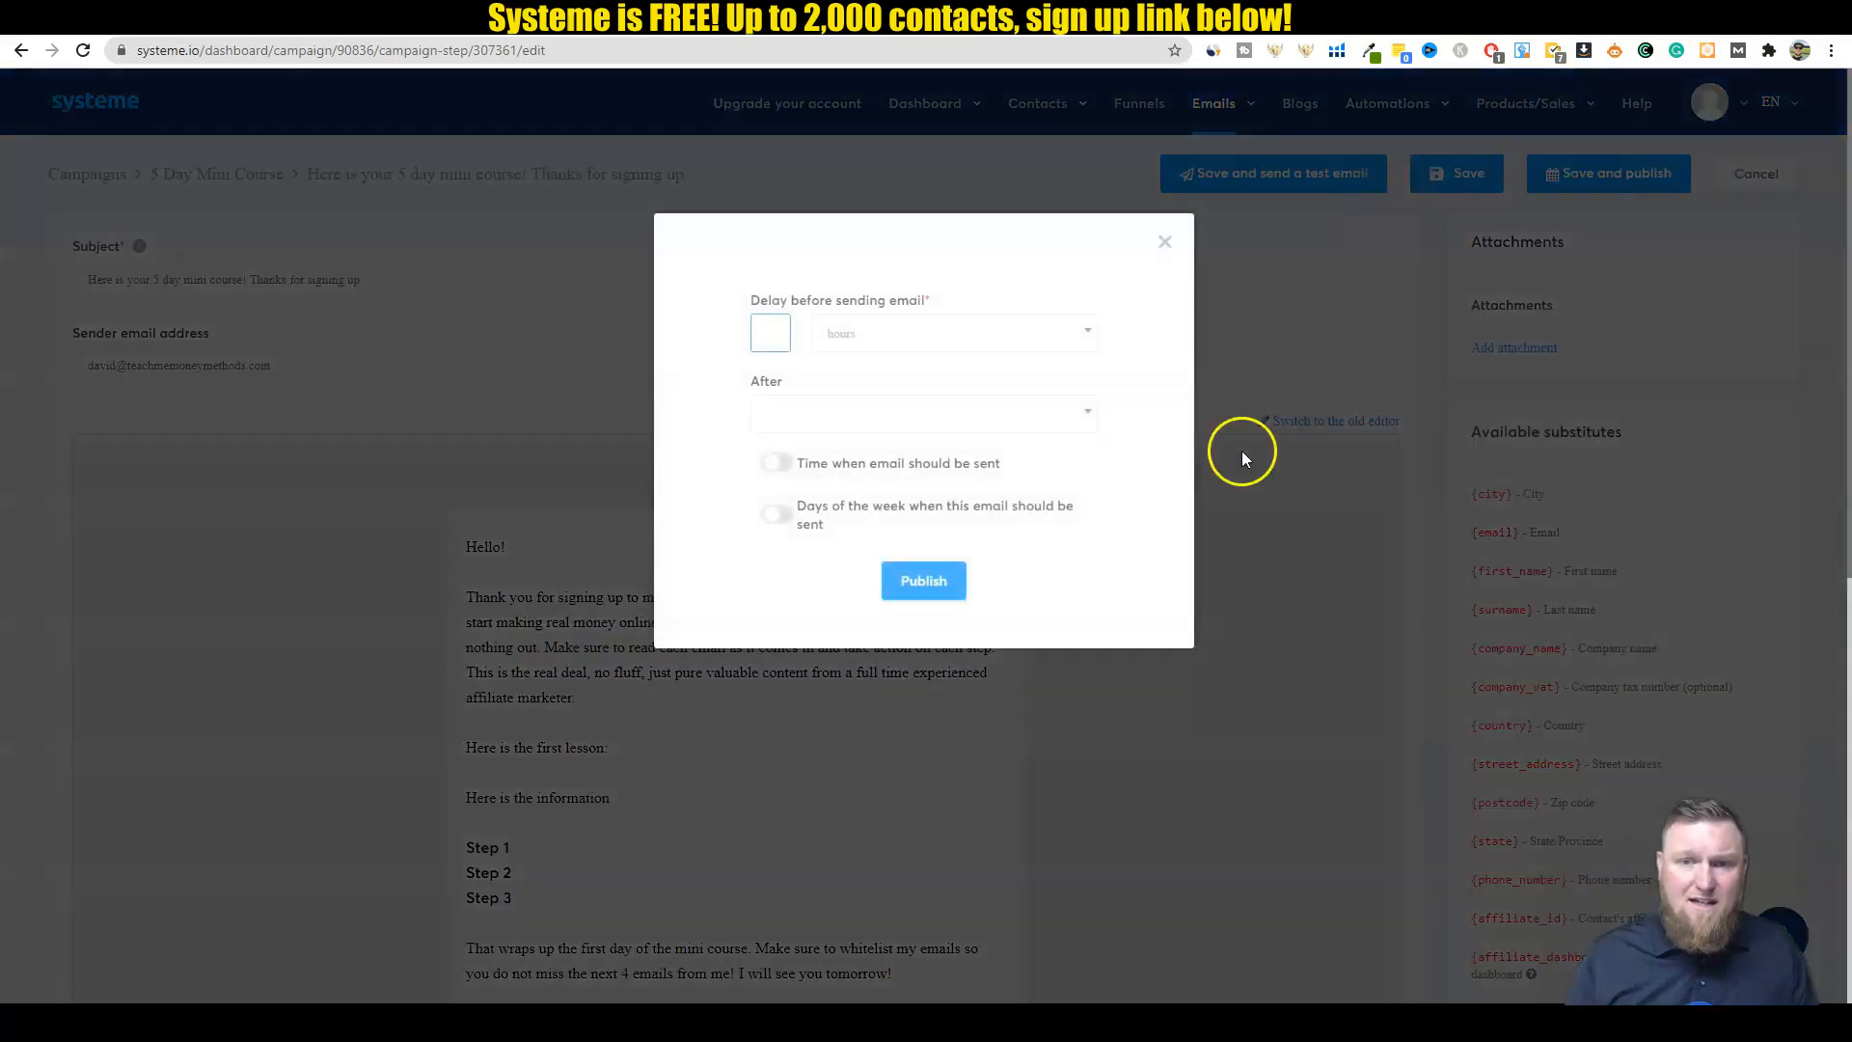
left_click(769, 332)
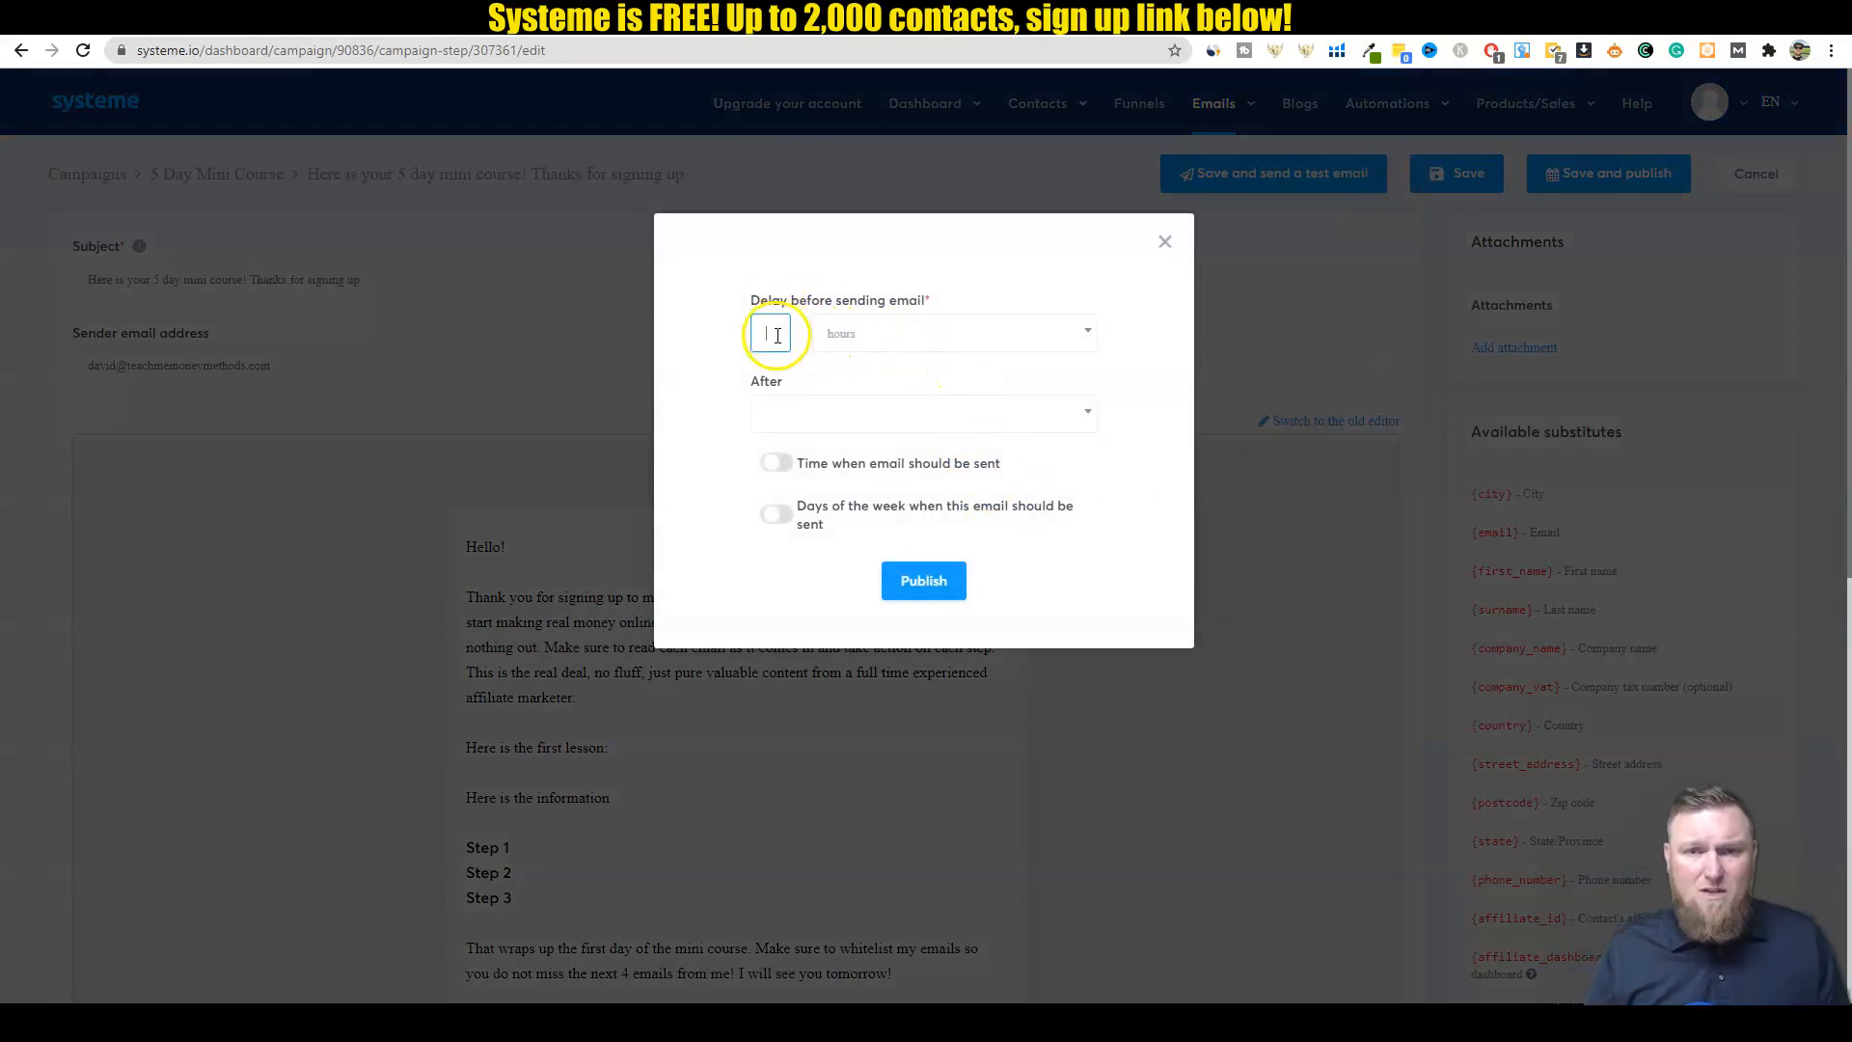
left_click(957, 333)
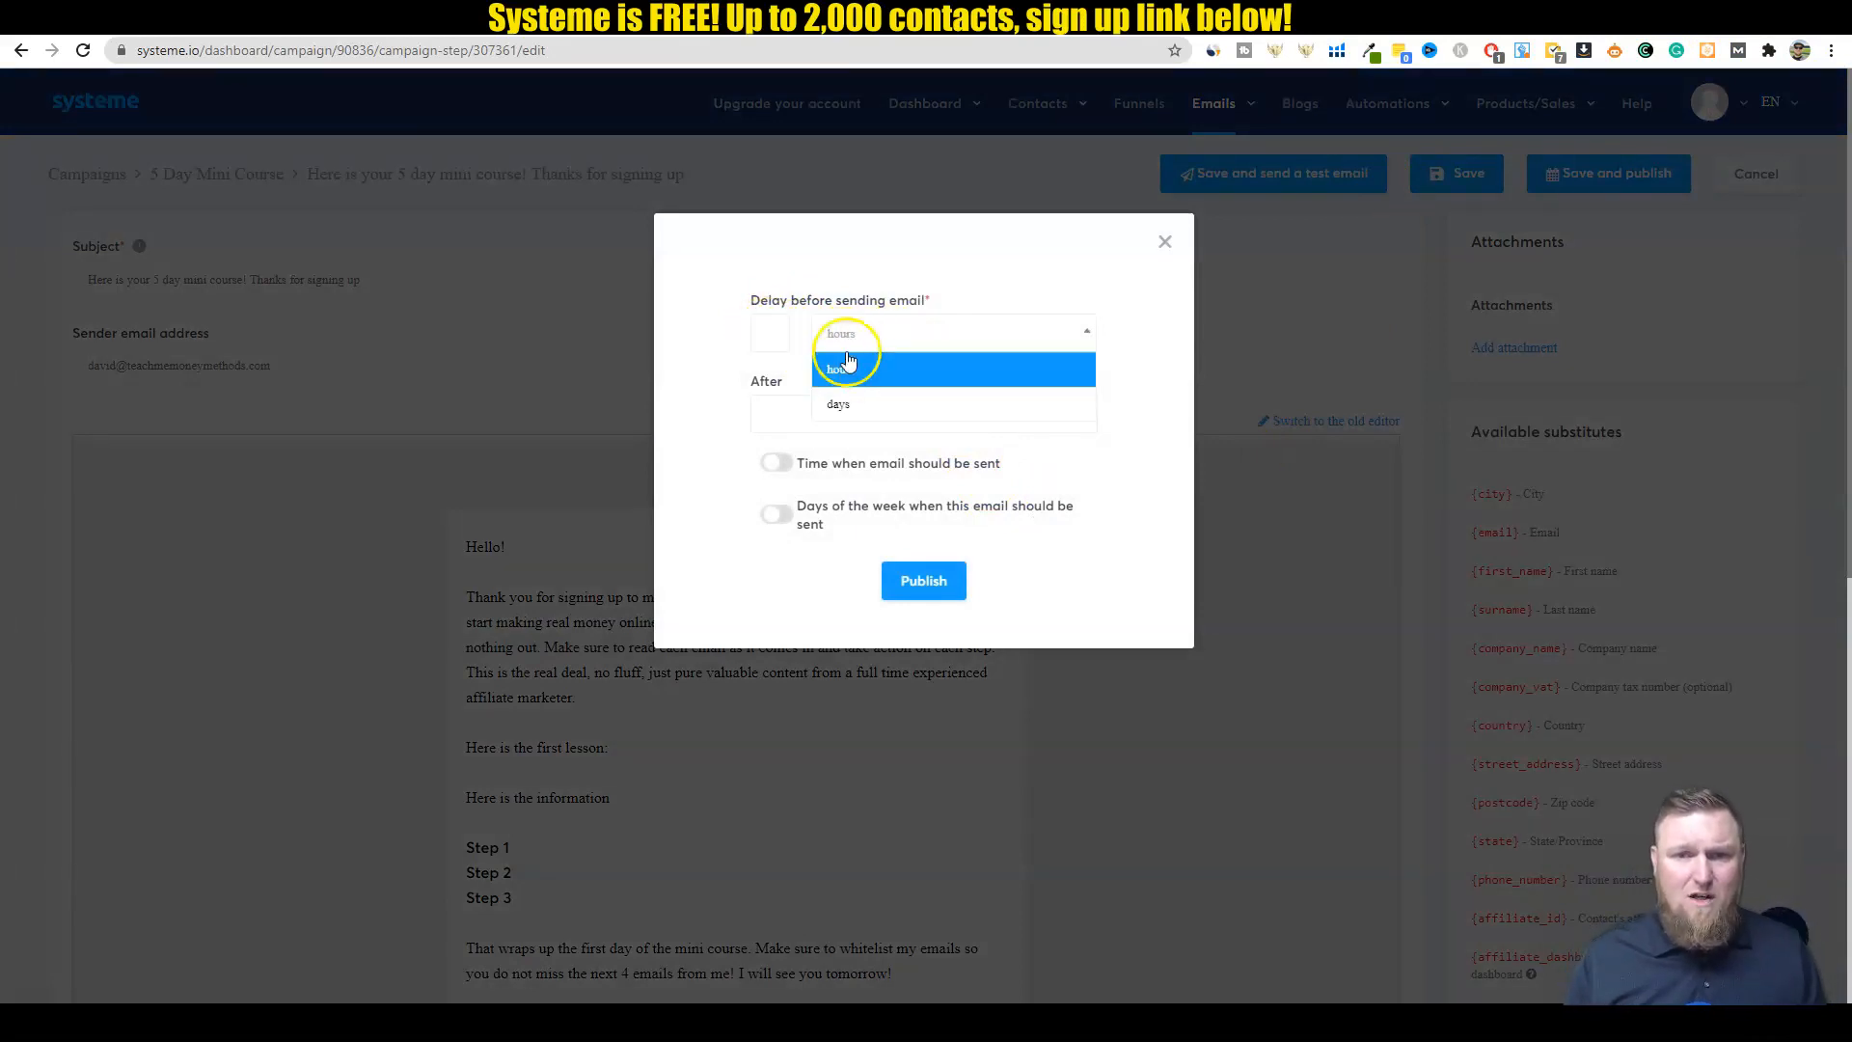
left_click(770, 333)
type("0")
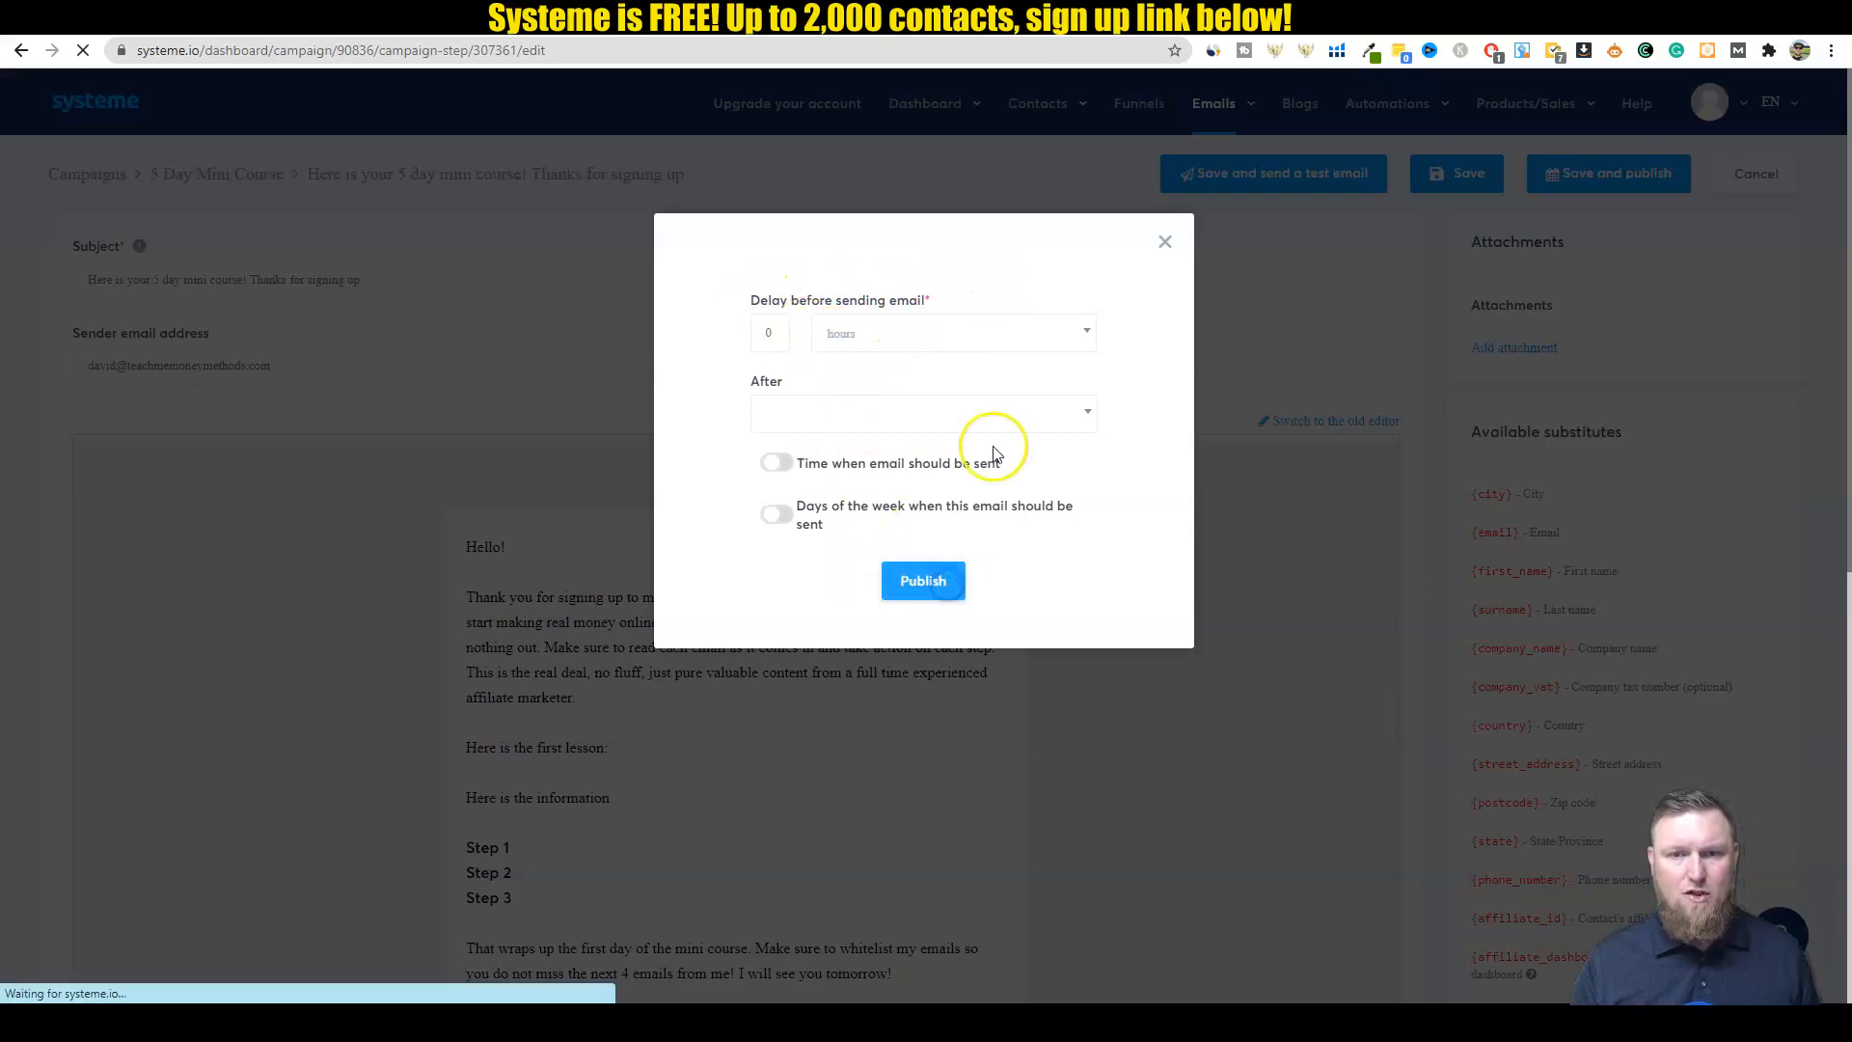
left_click(922, 579)
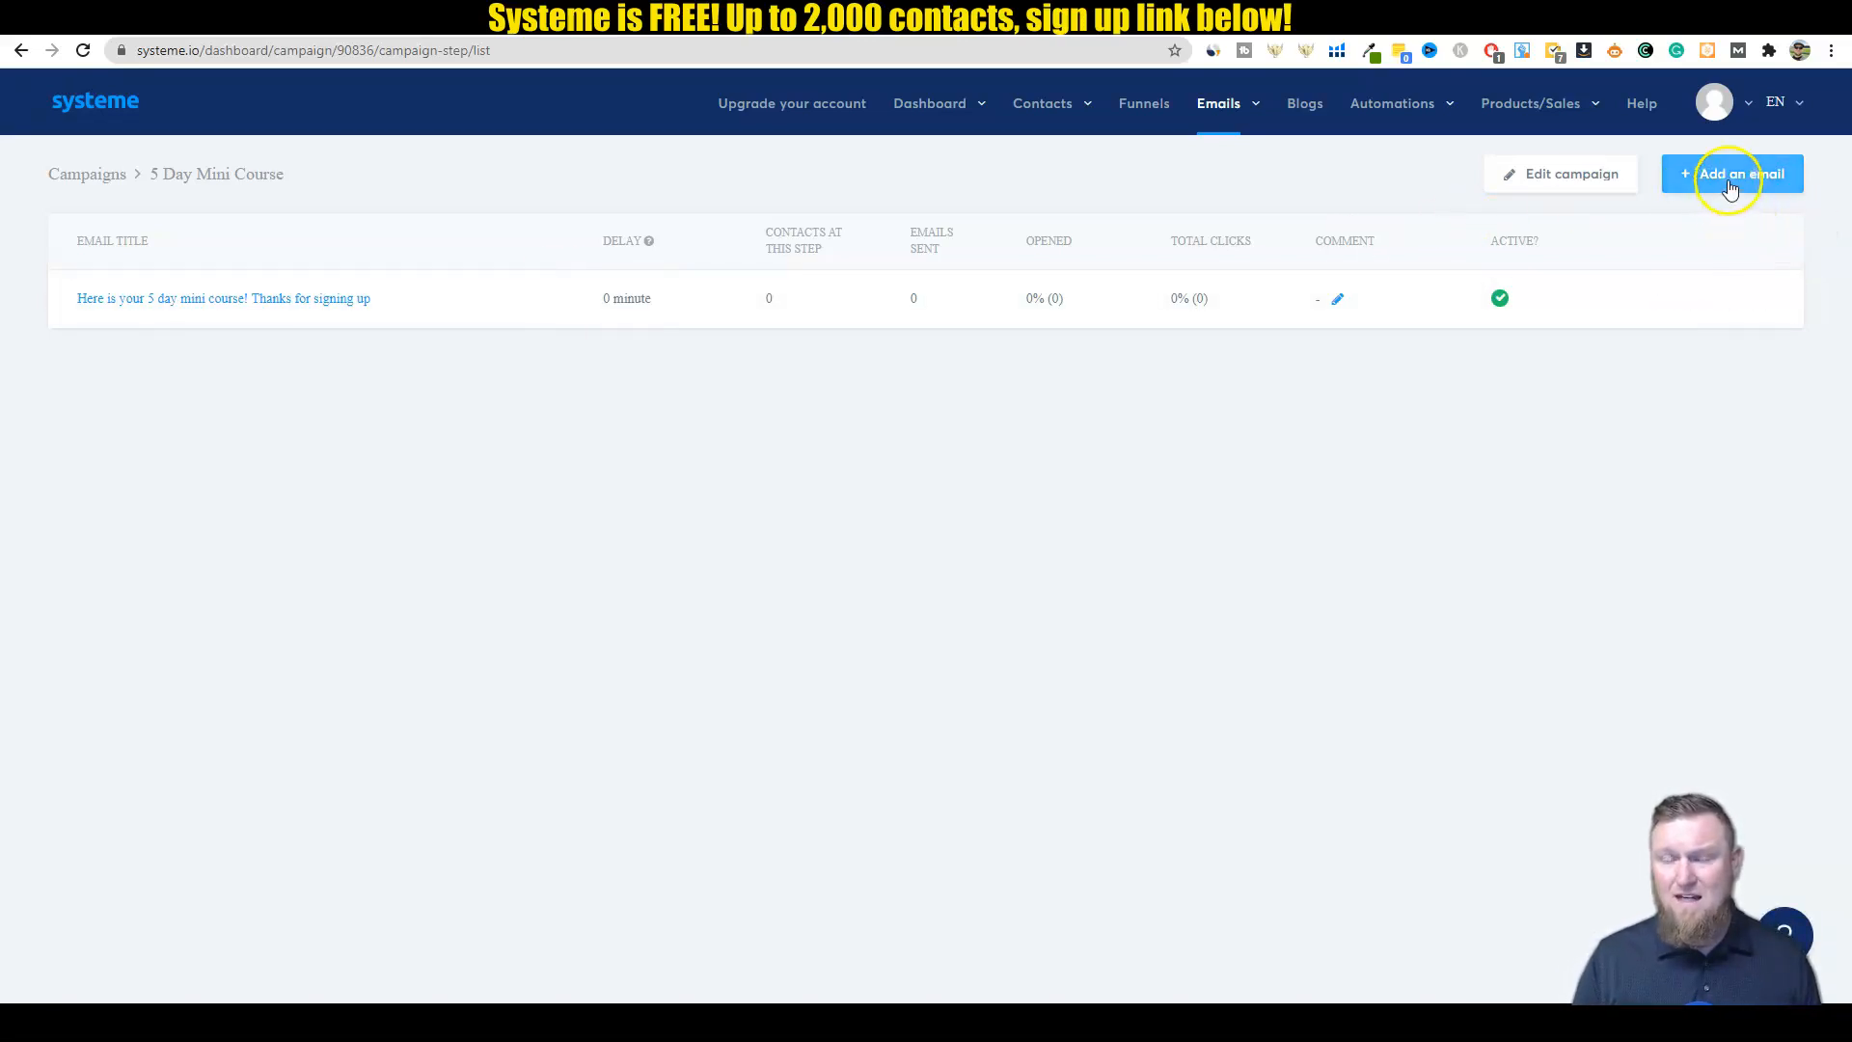
mouse_move(304, 790)
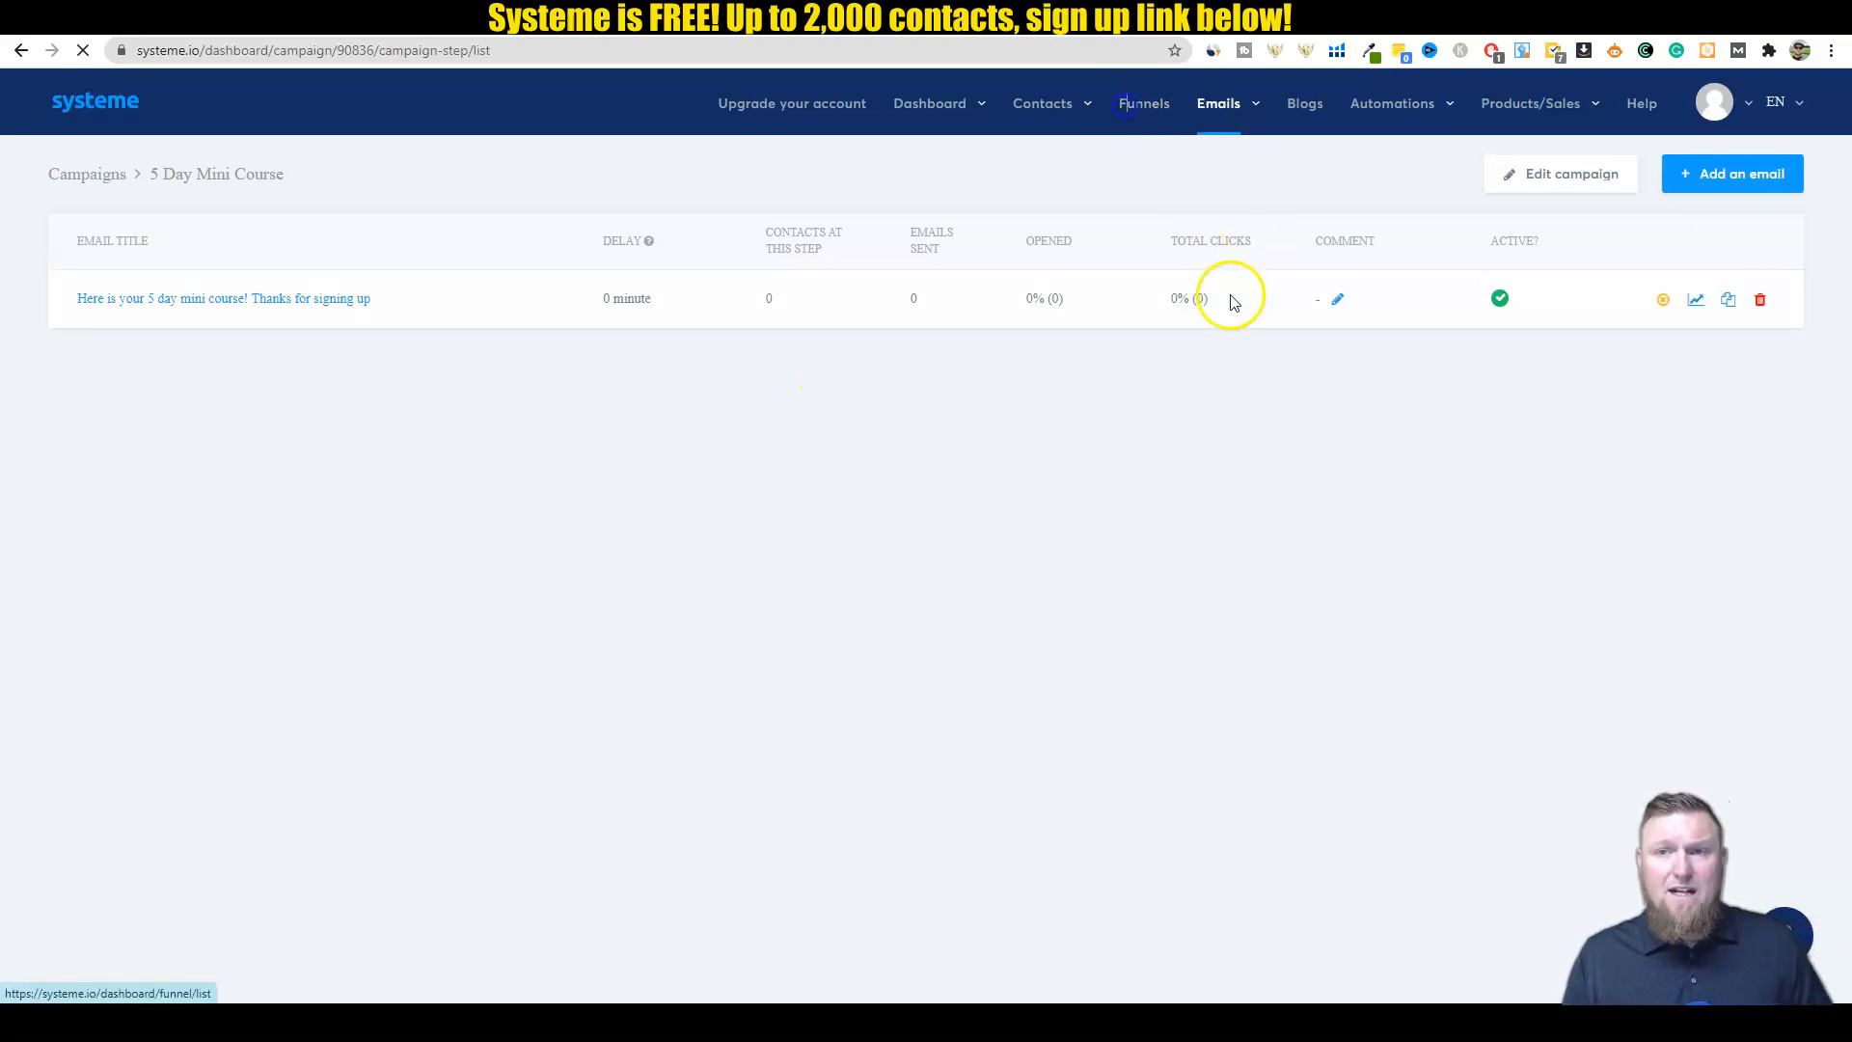
Step: Go to the Funnels overview from the top navigation bar
left_click(1142, 103)
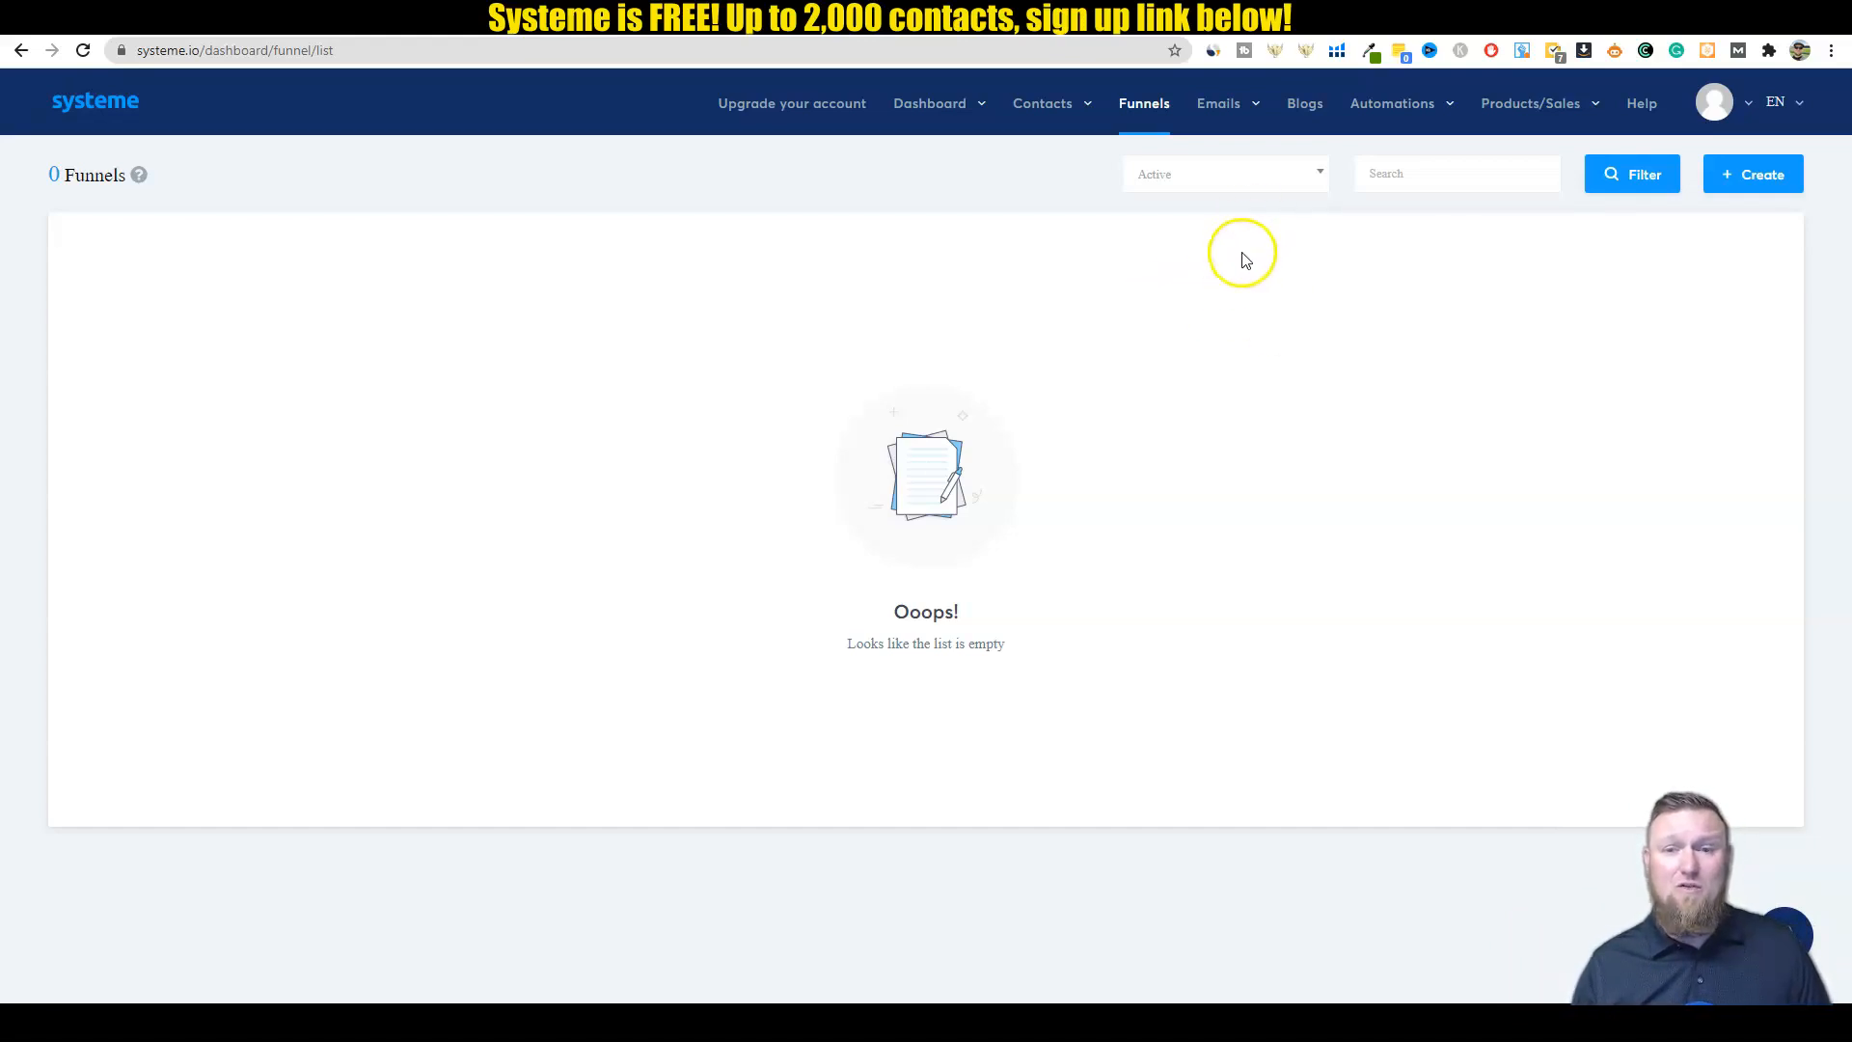
Step: Create a 'Build an audience' funnel named '5 Day Mini Course'
left_click(1751, 174)
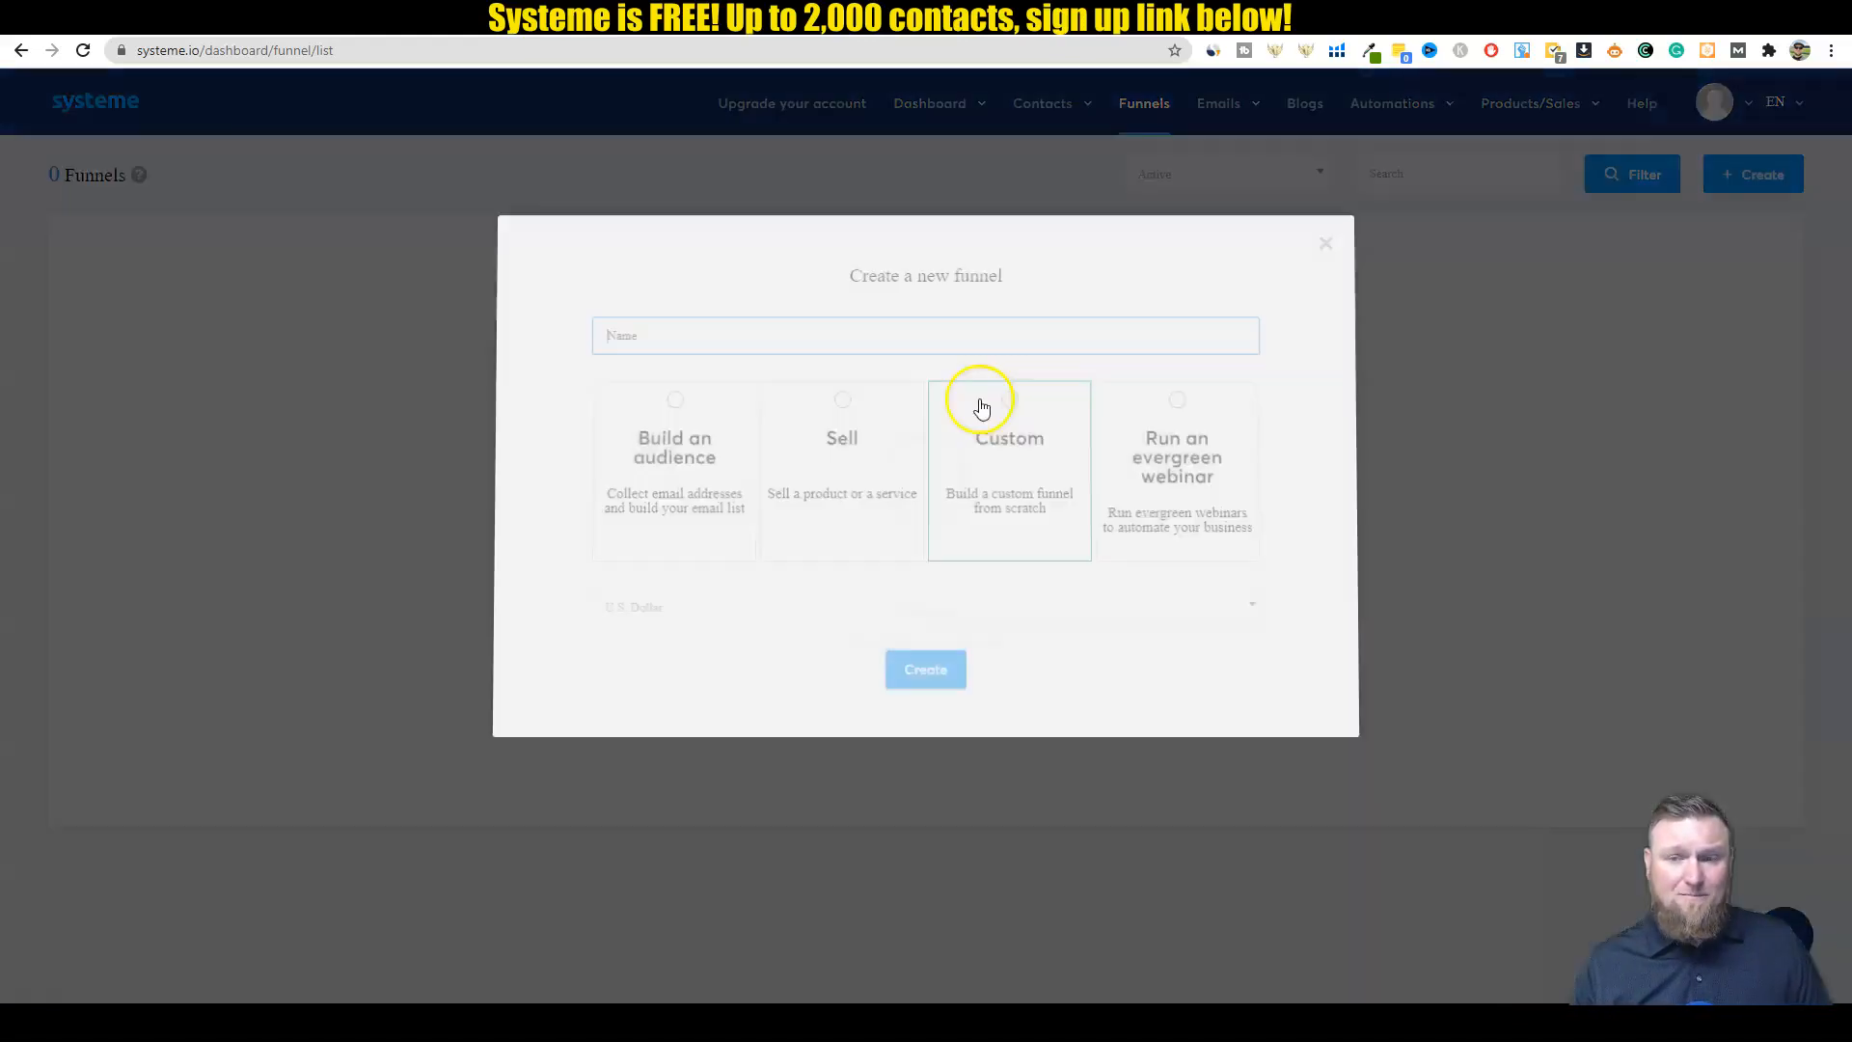
type("5 DA")
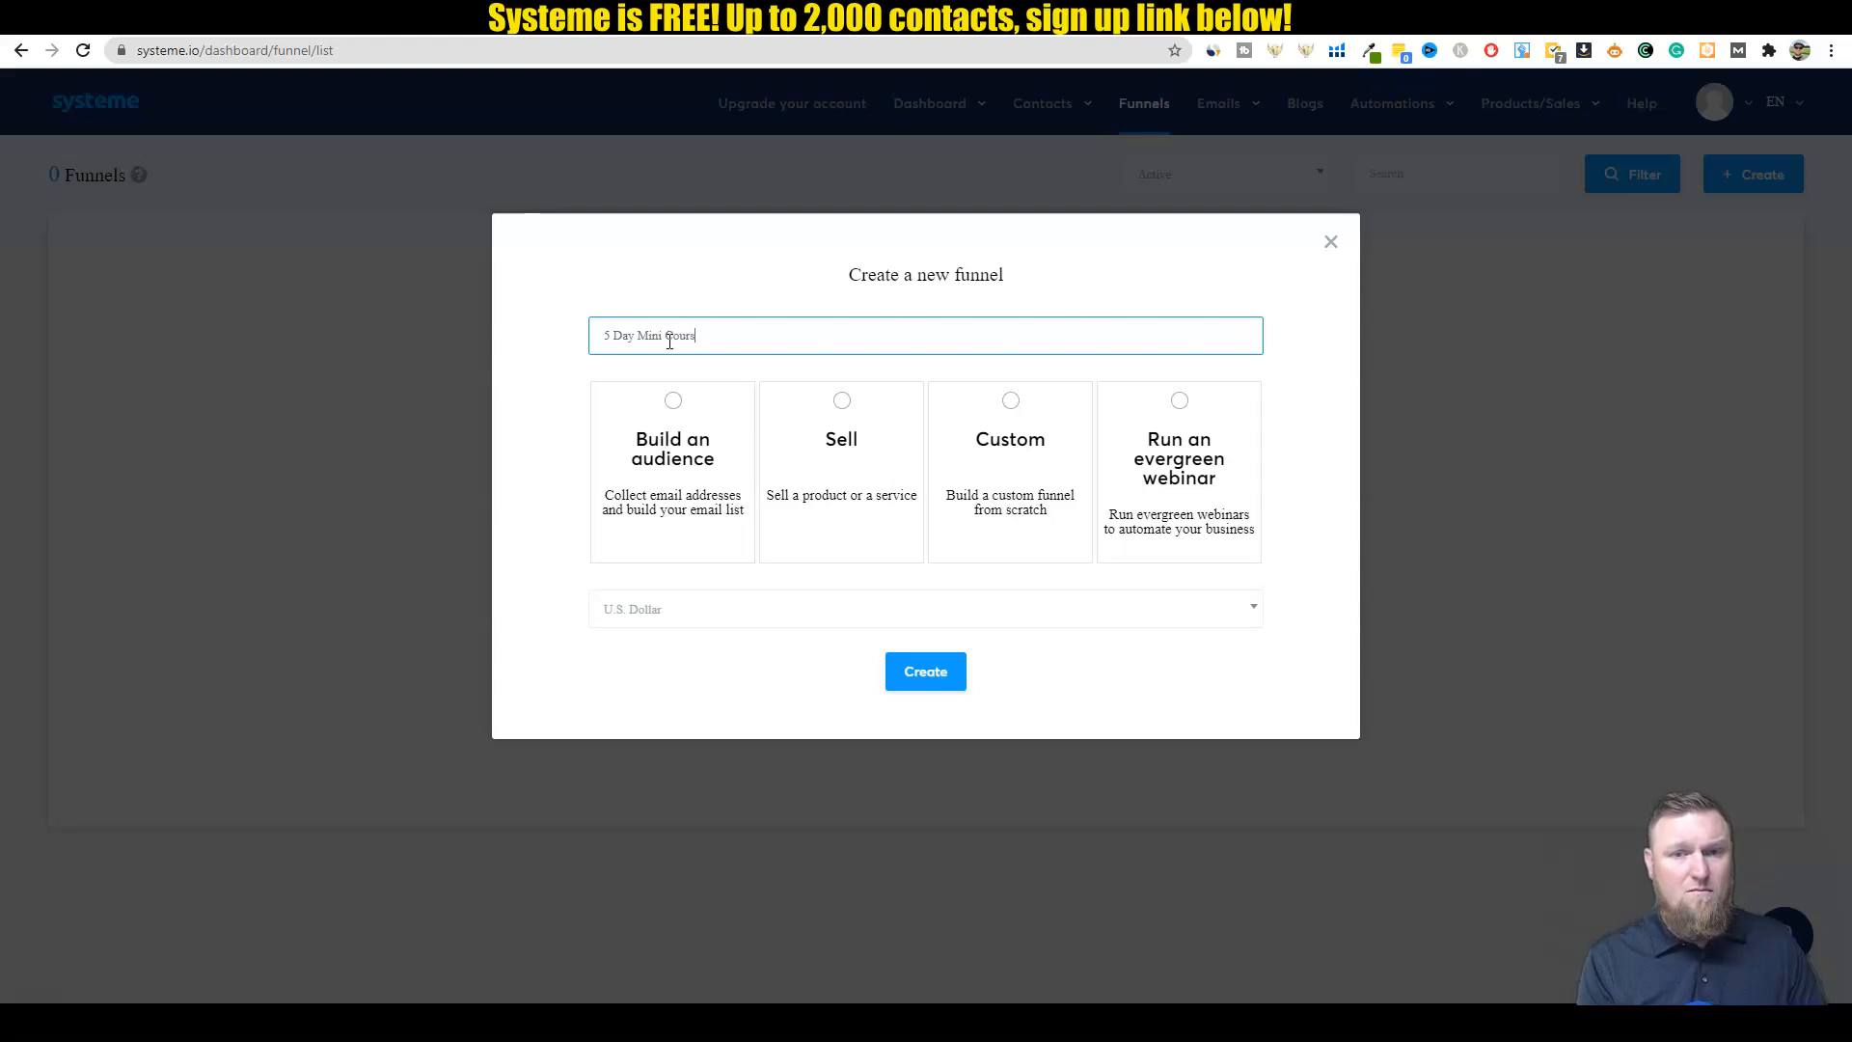
type("e")
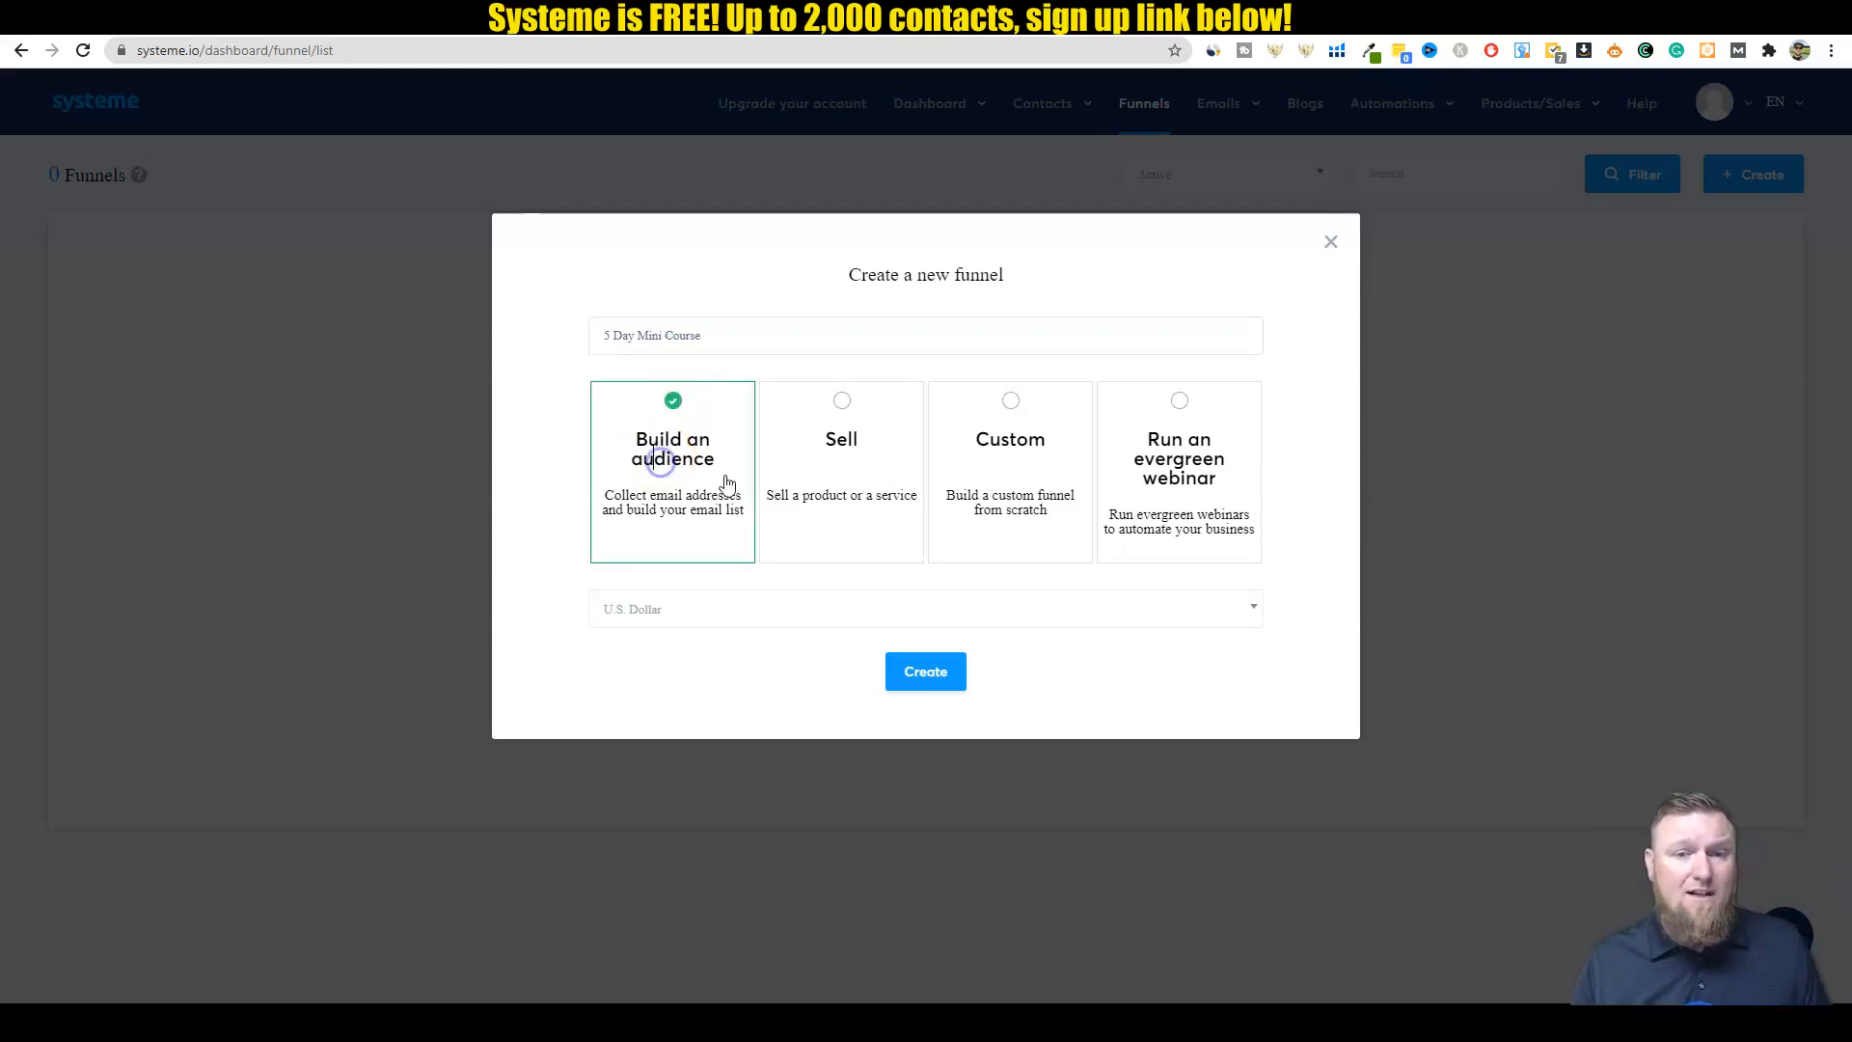
mouse_move(962, 651)
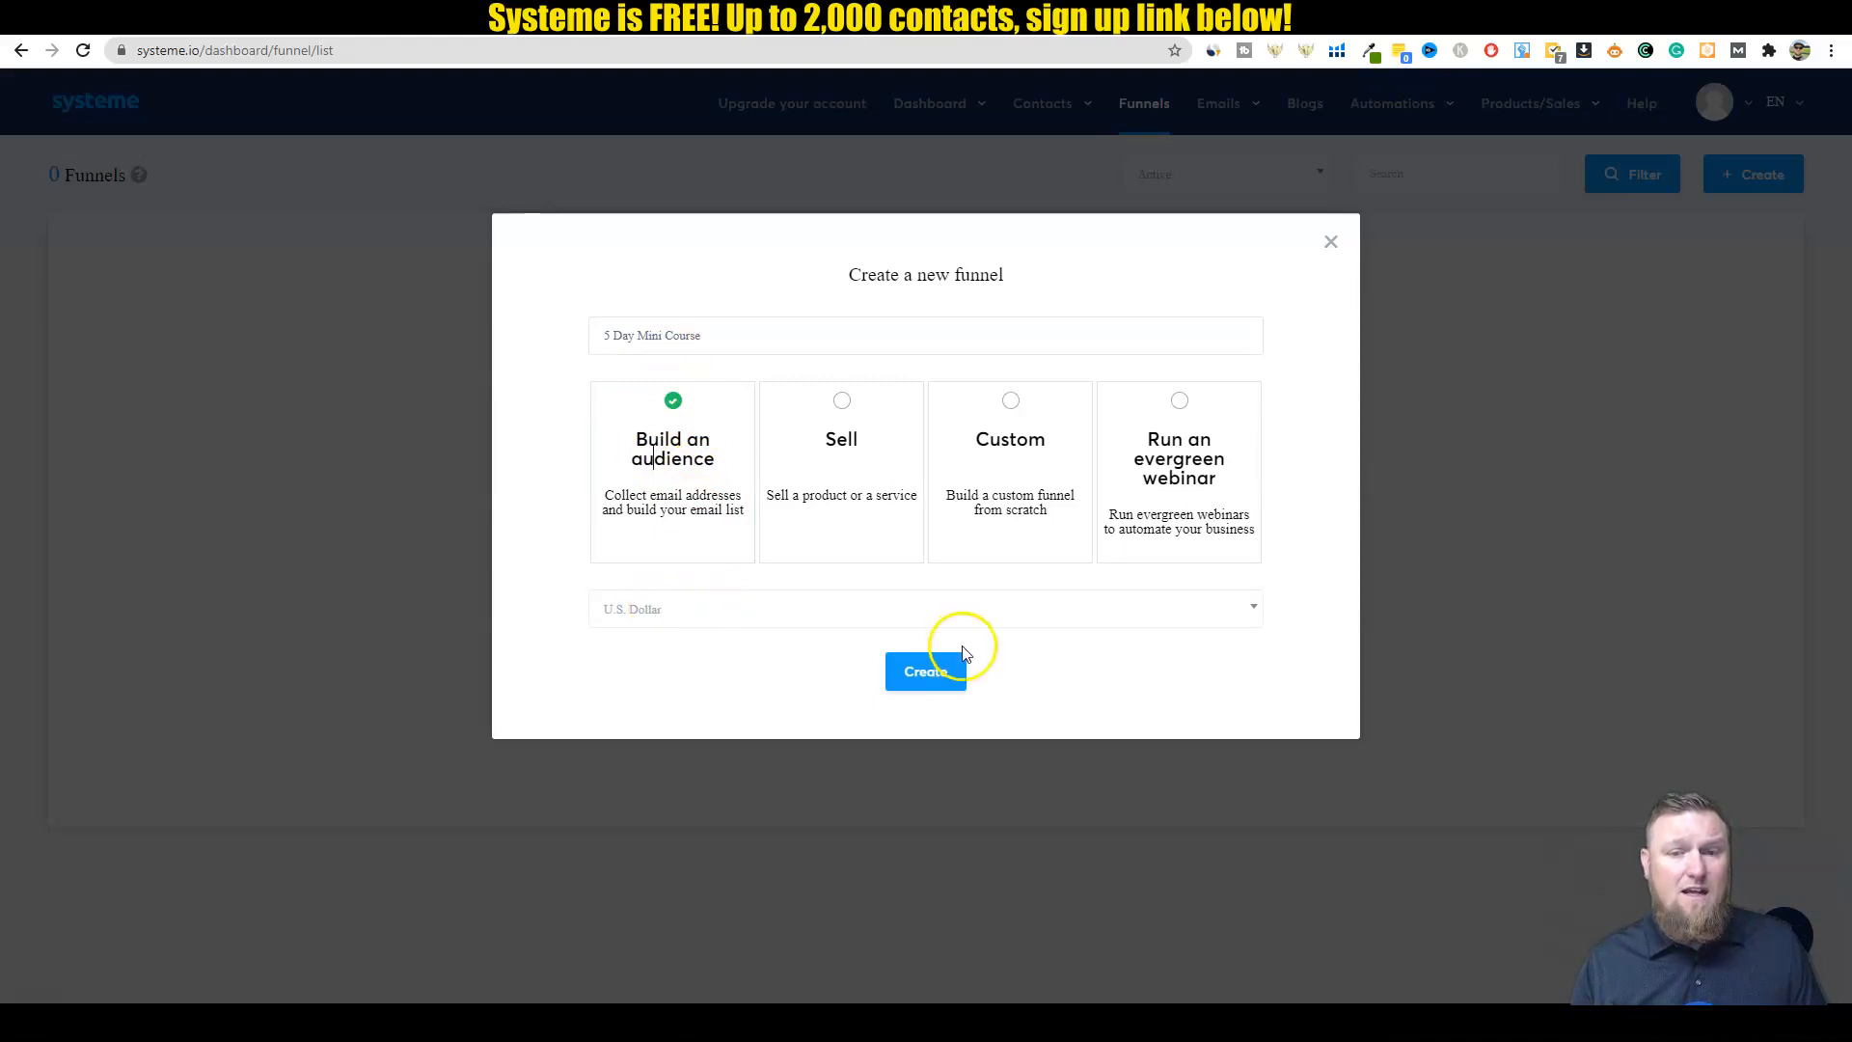
left_click(925, 671)
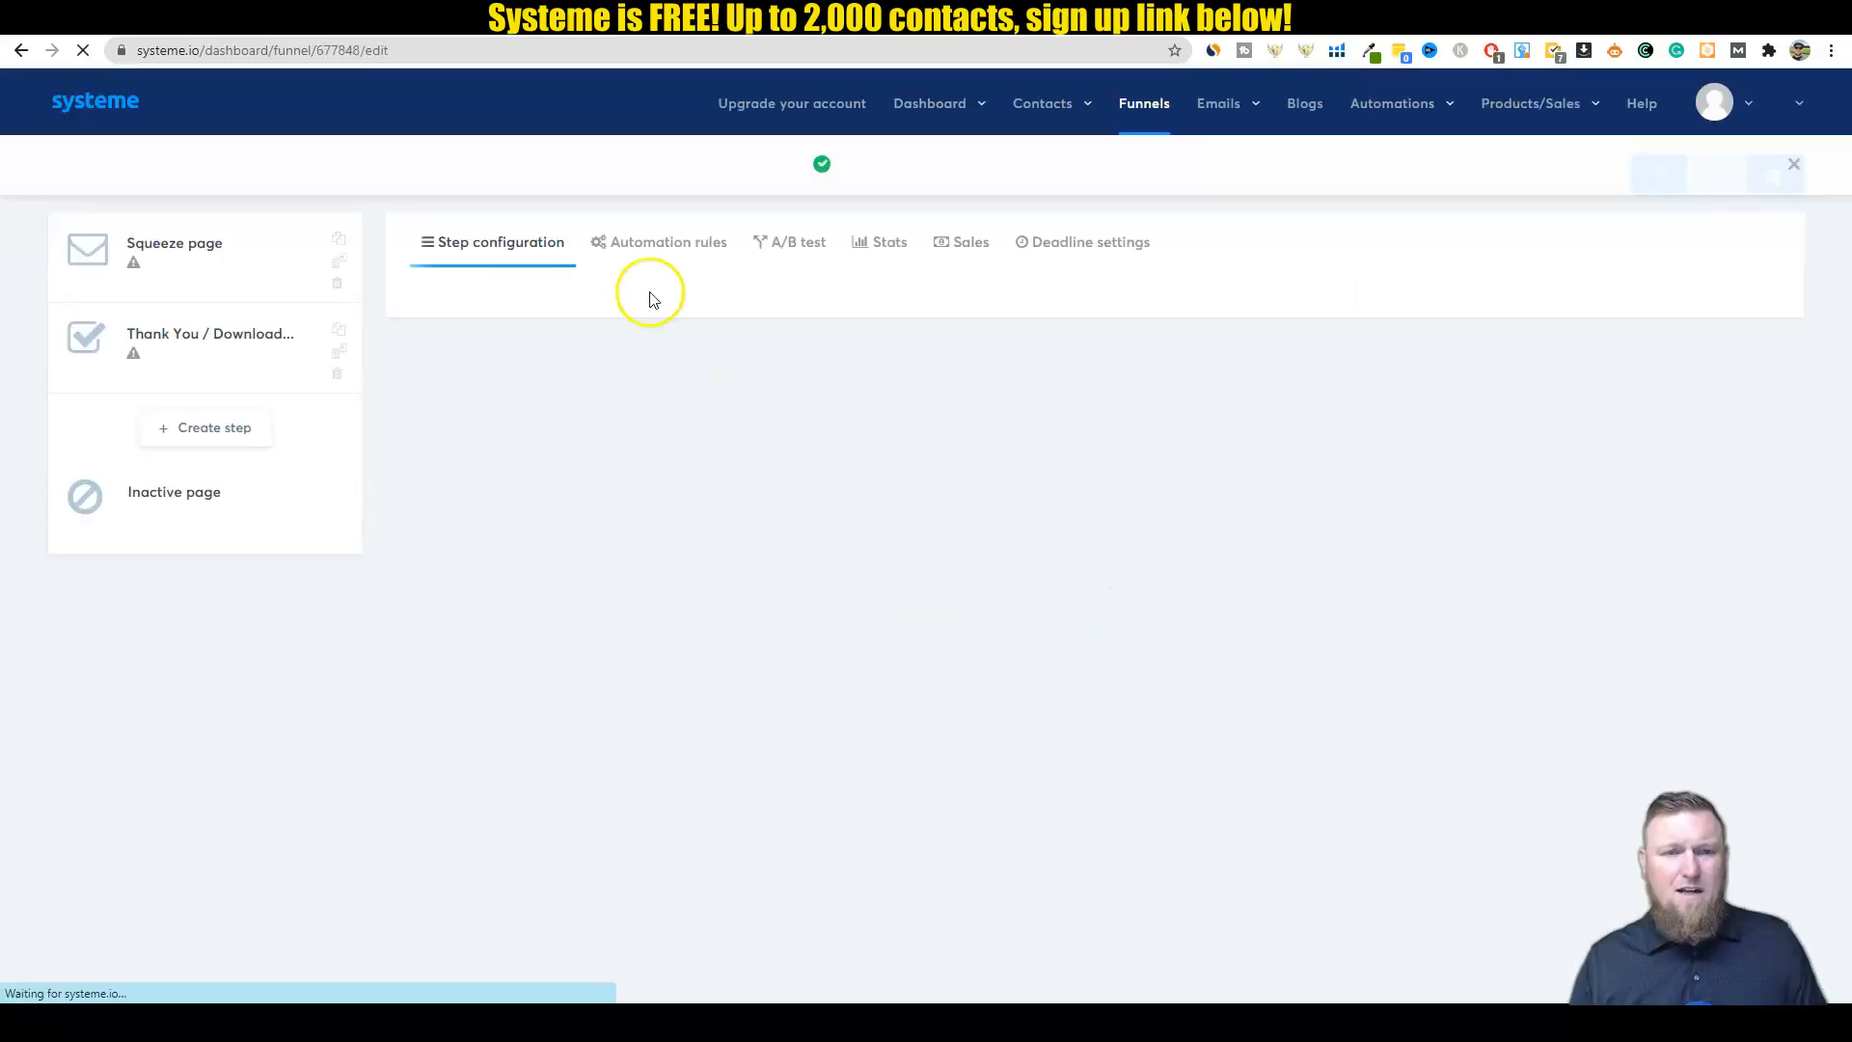
Step: Load the squeeze page step's templates and scroll through the template gallery
left_click(173, 249)
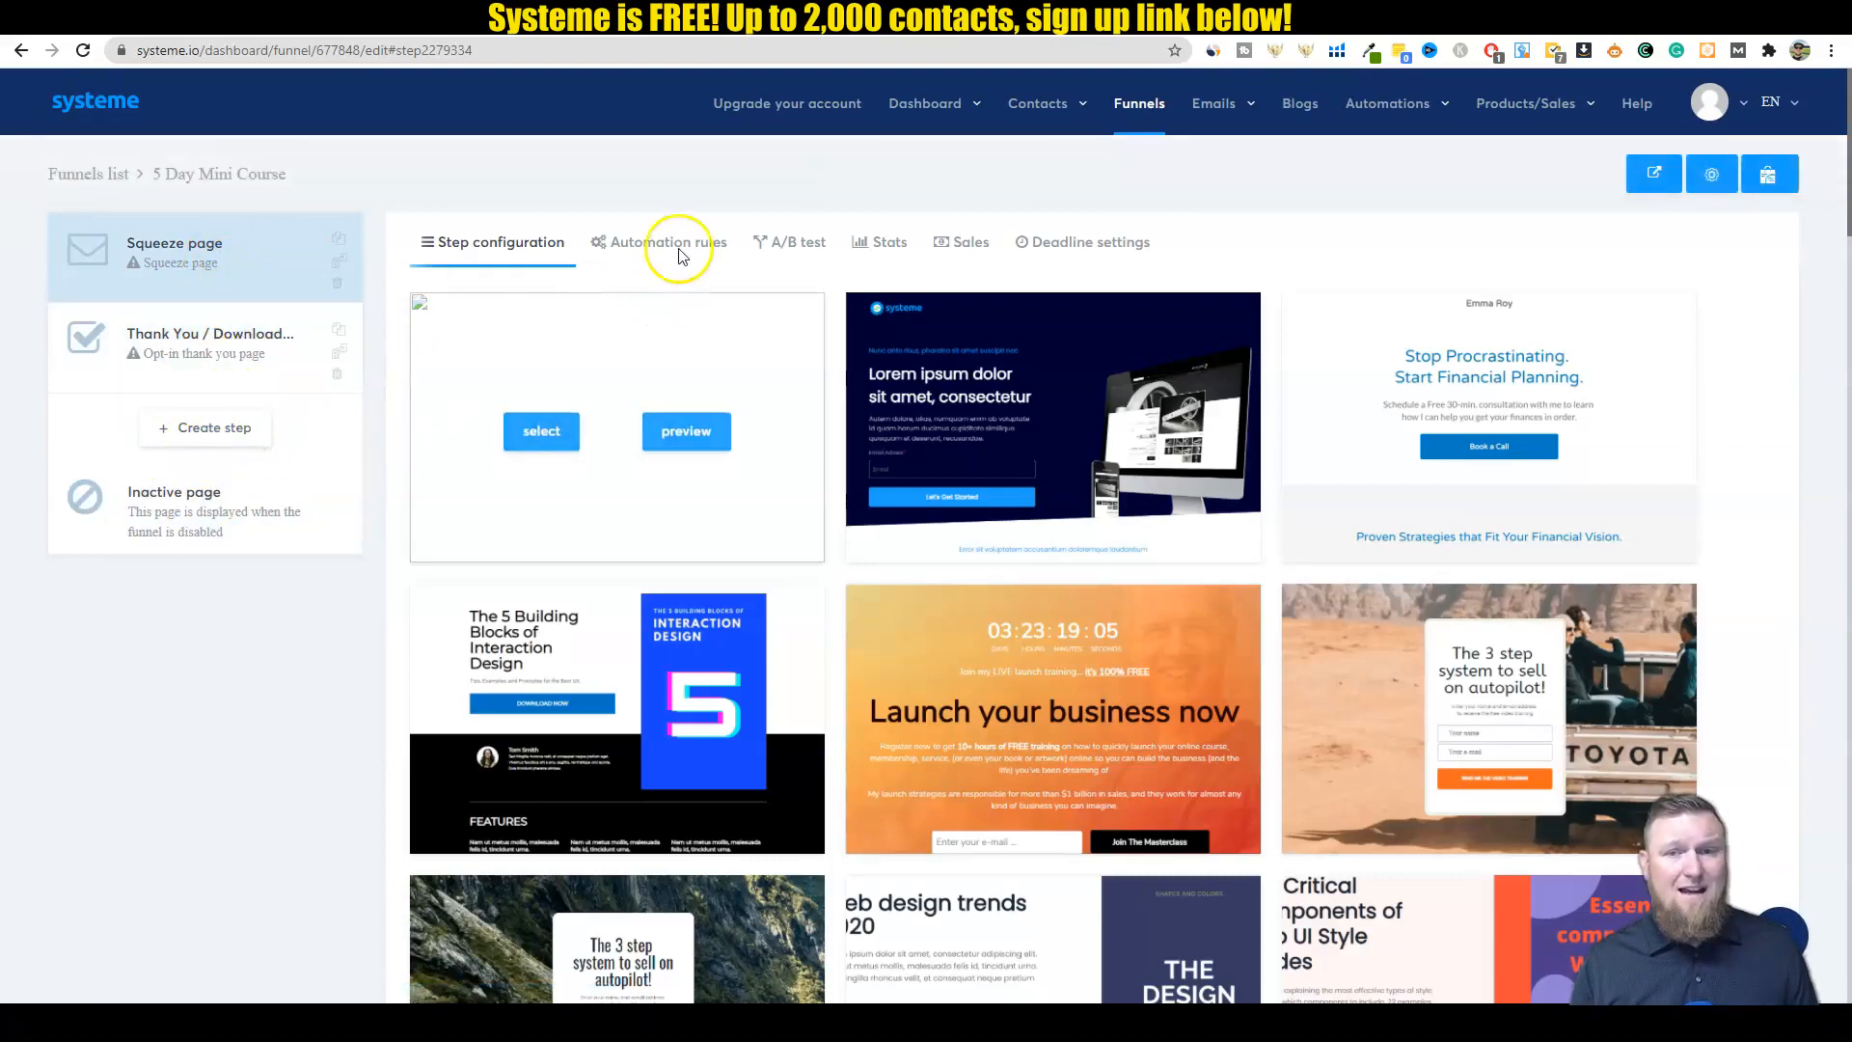
scroll("down", 3)
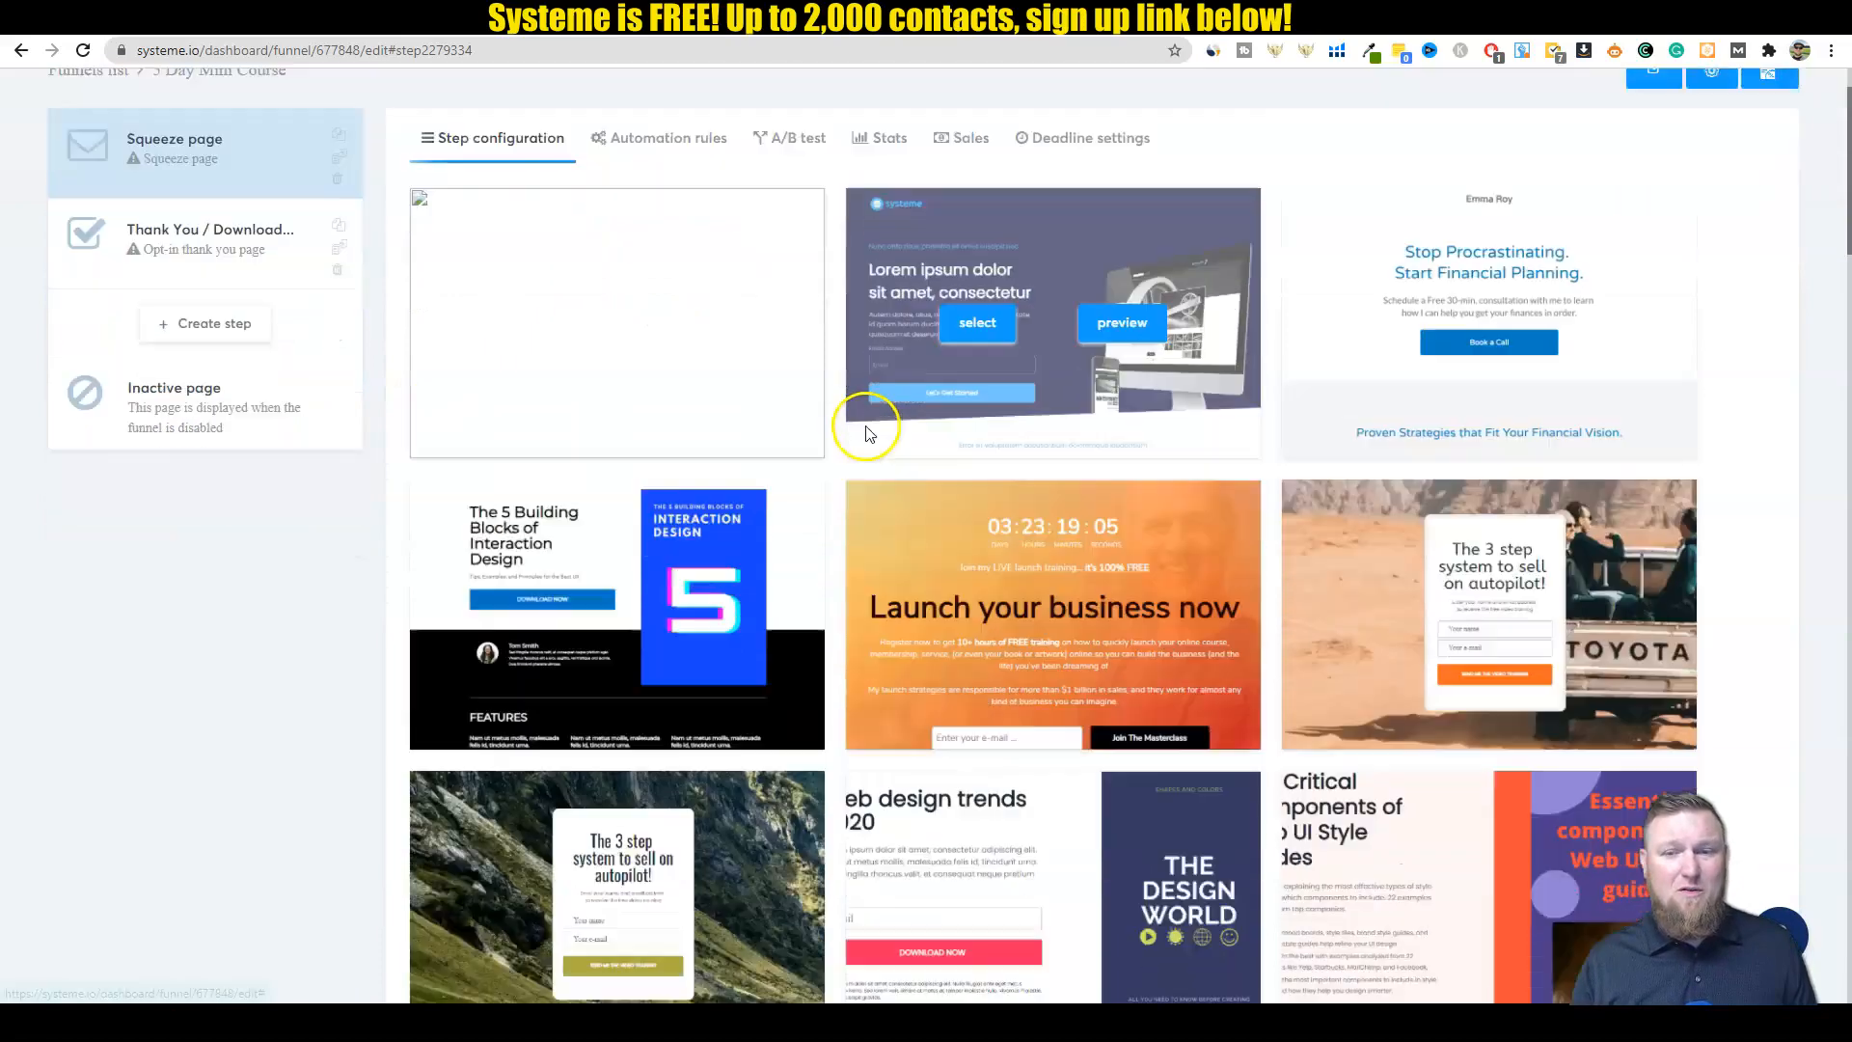
scroll("down", 3)
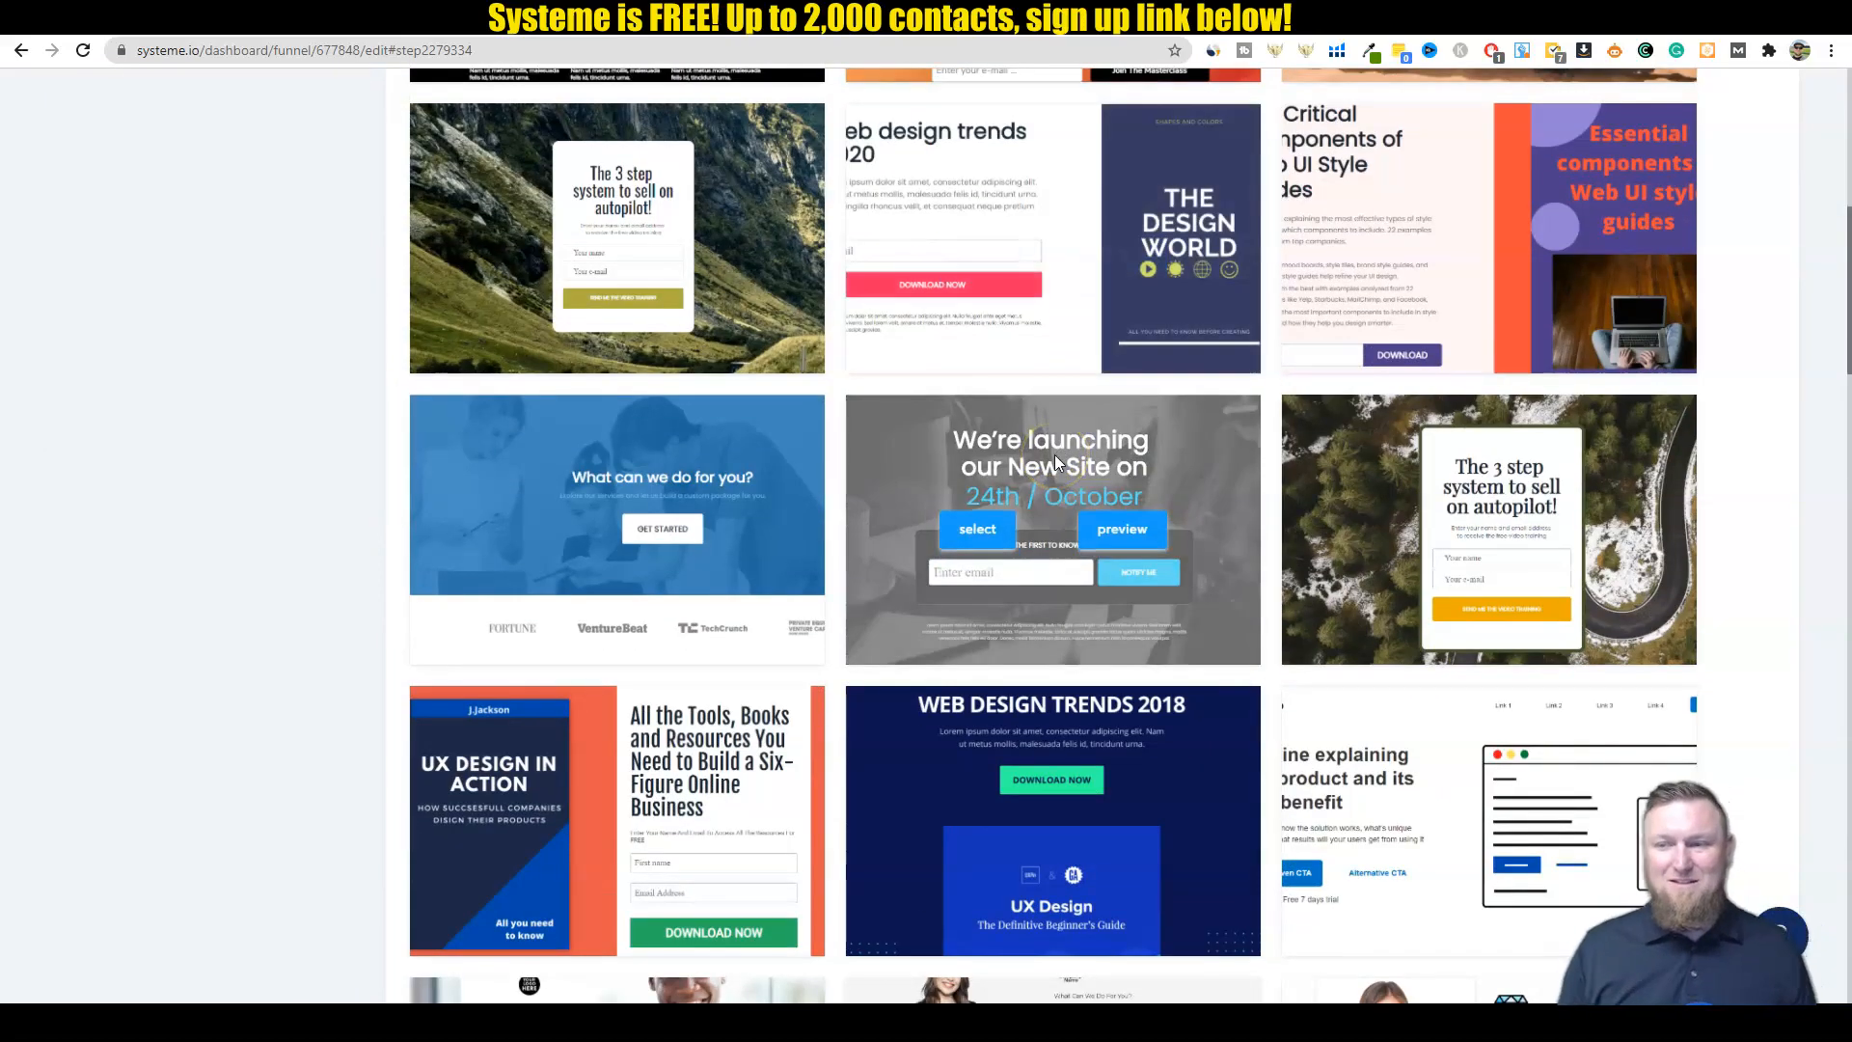
scroll("down", 3)
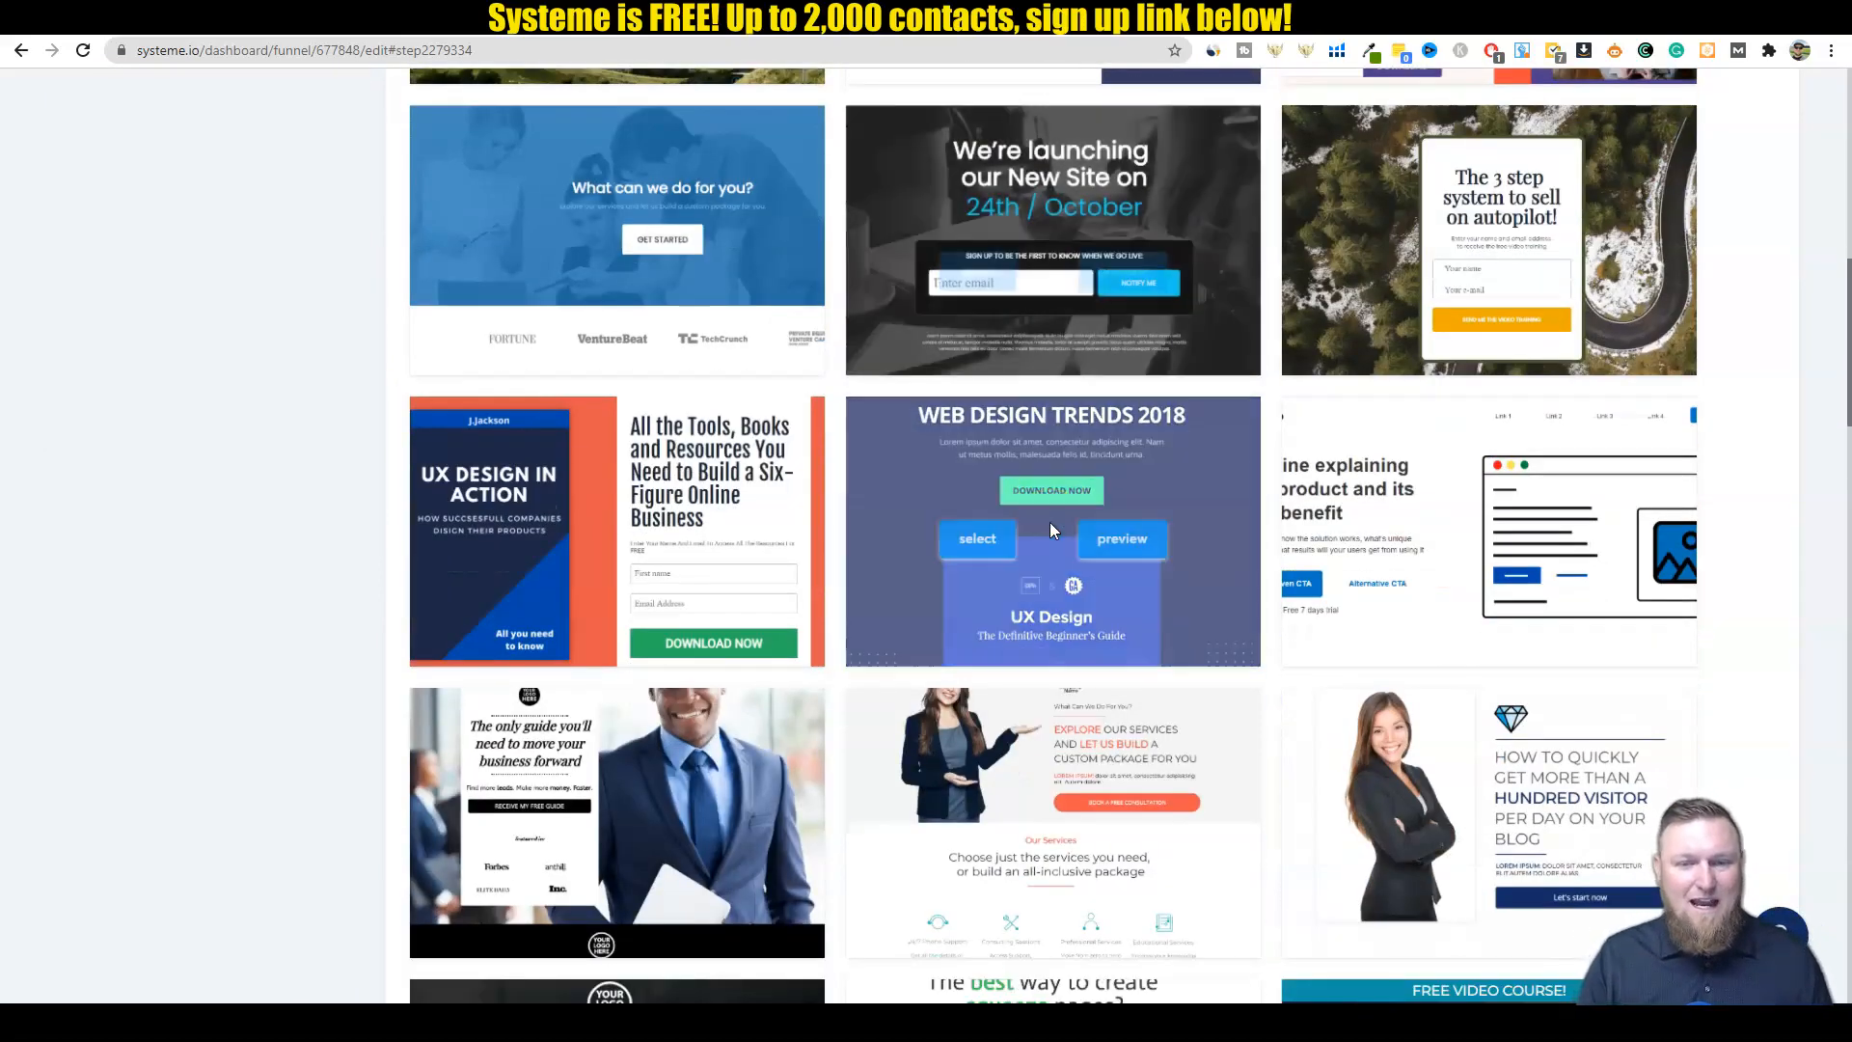
scroll("down", 3)
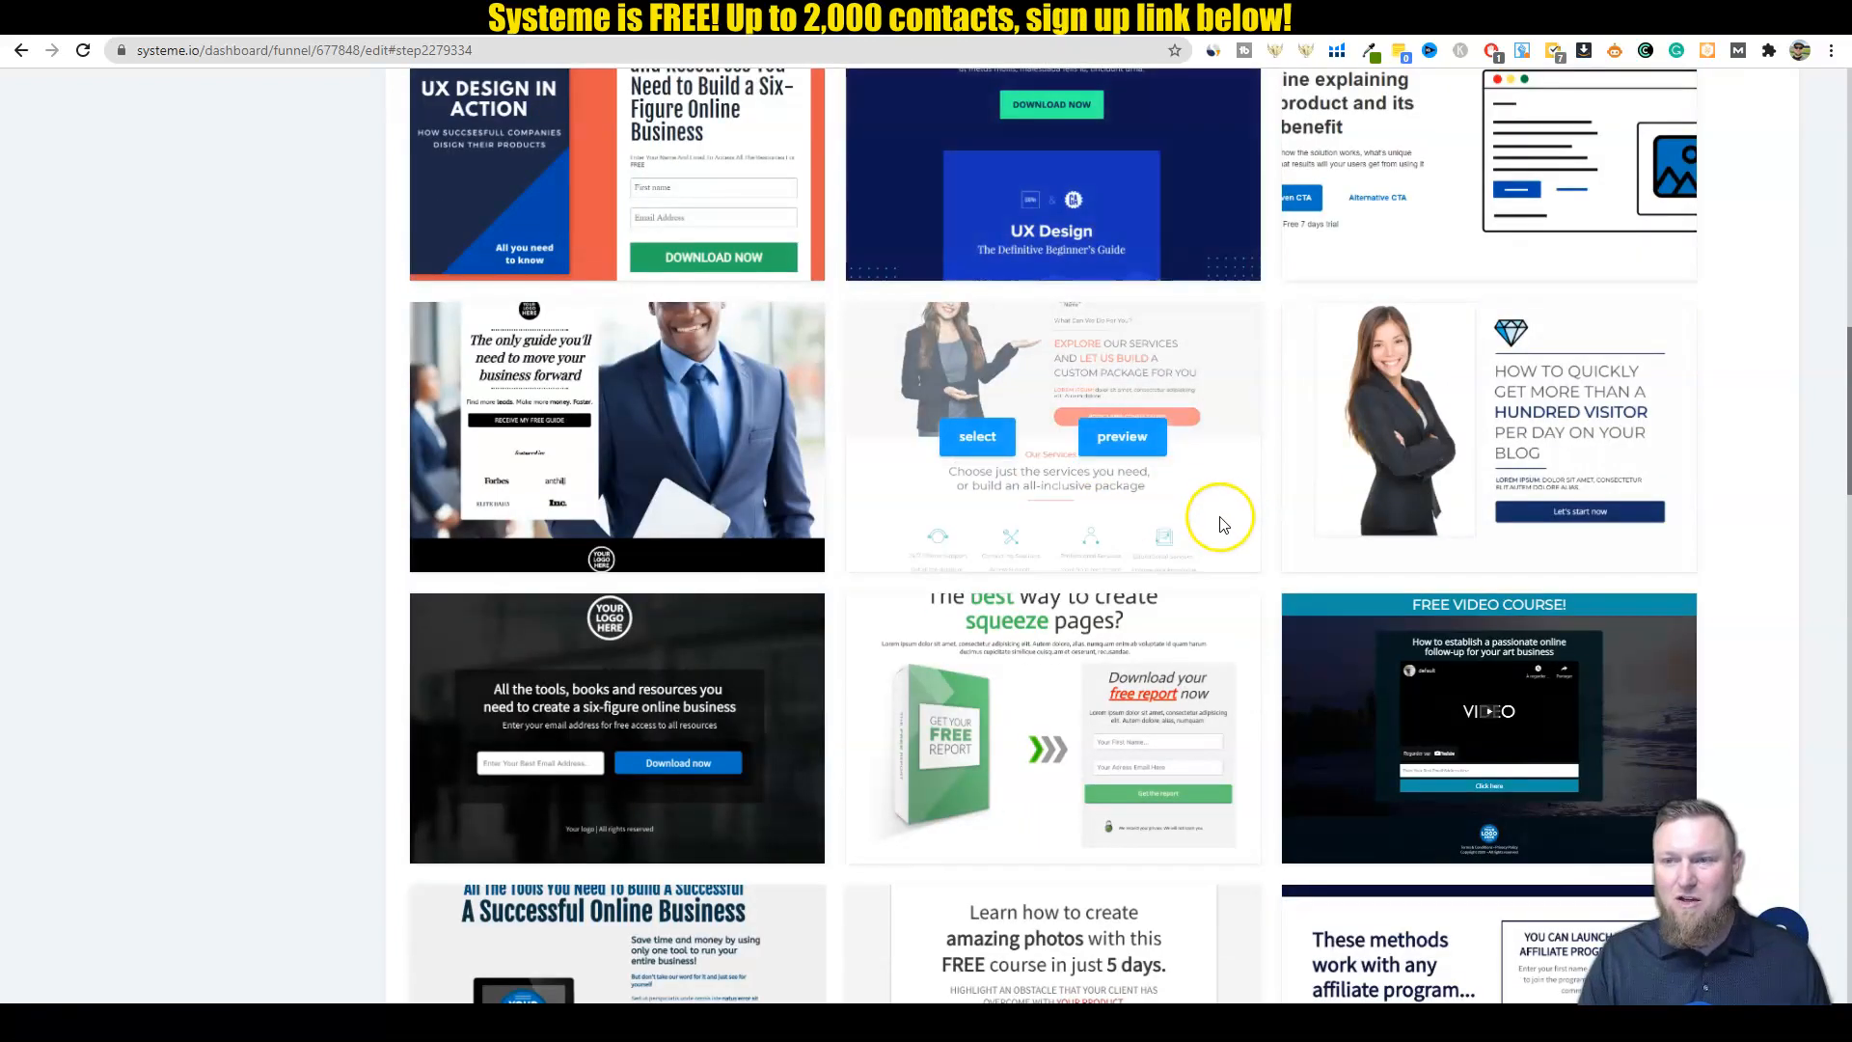
scroll("down", 3)
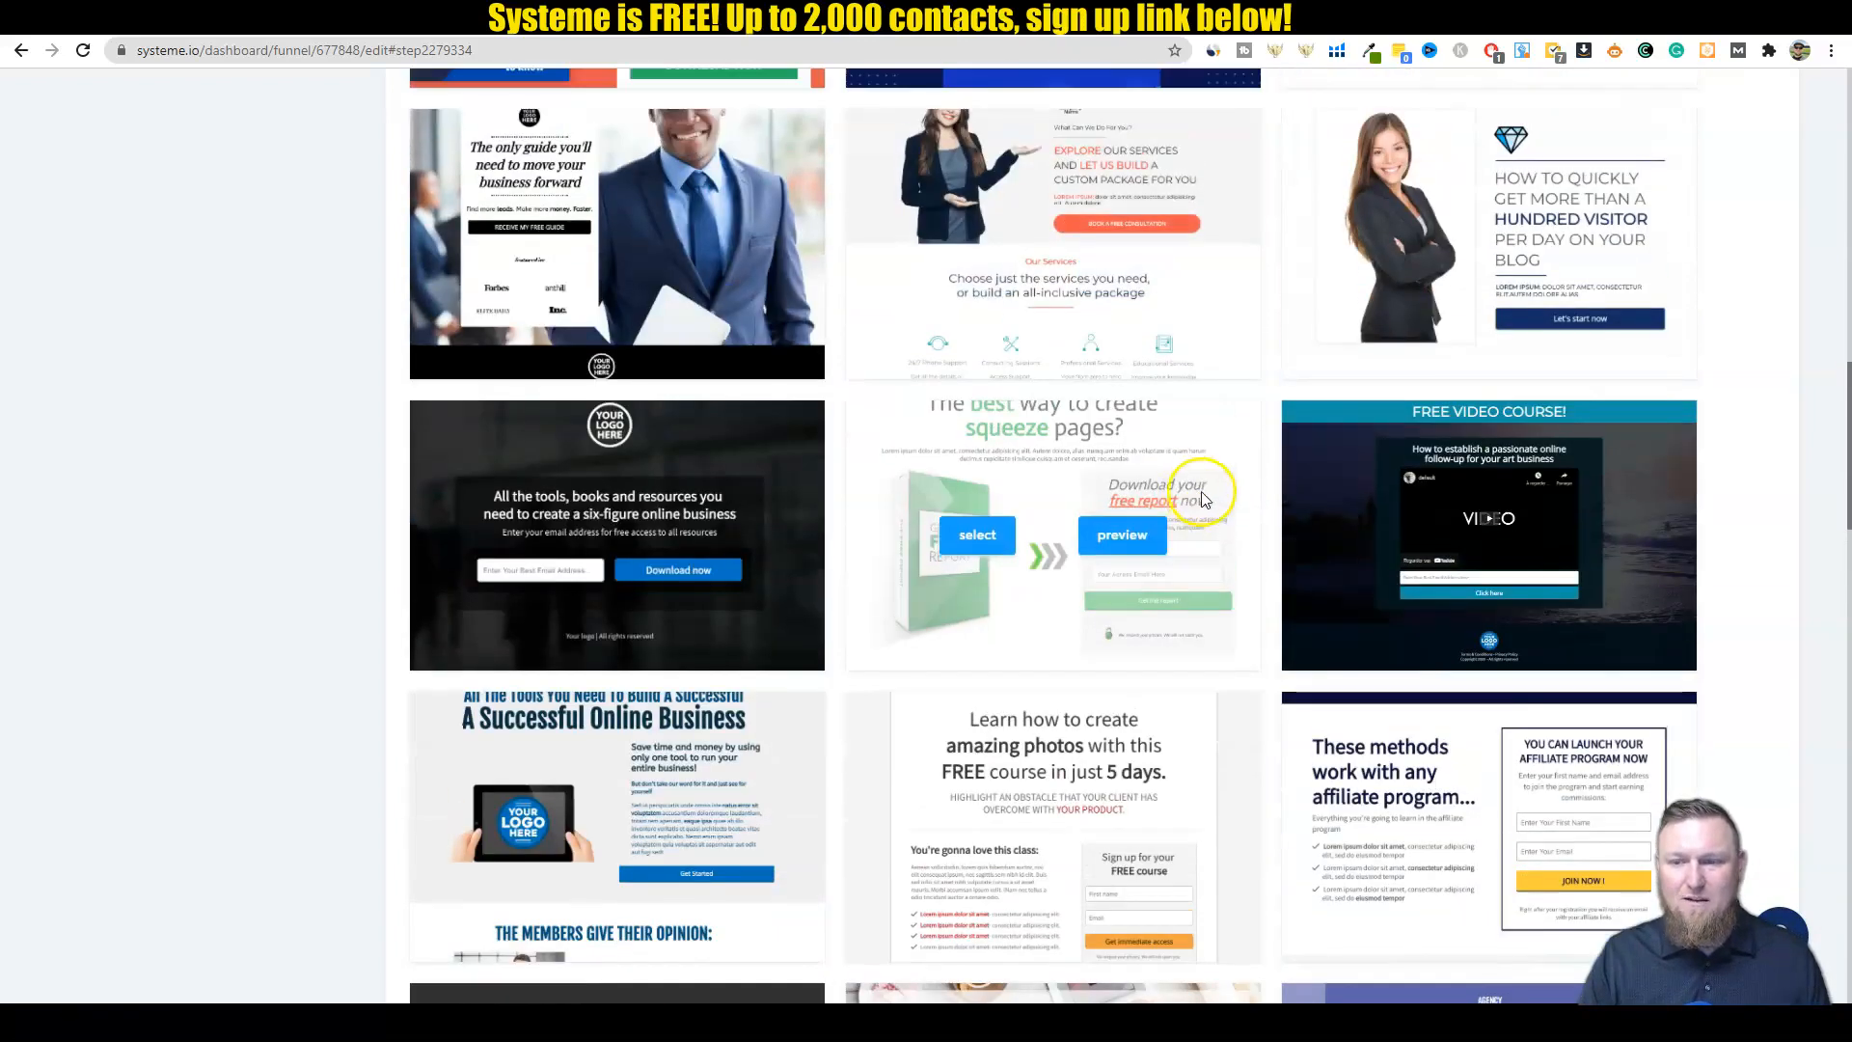
scroll("down", 3)
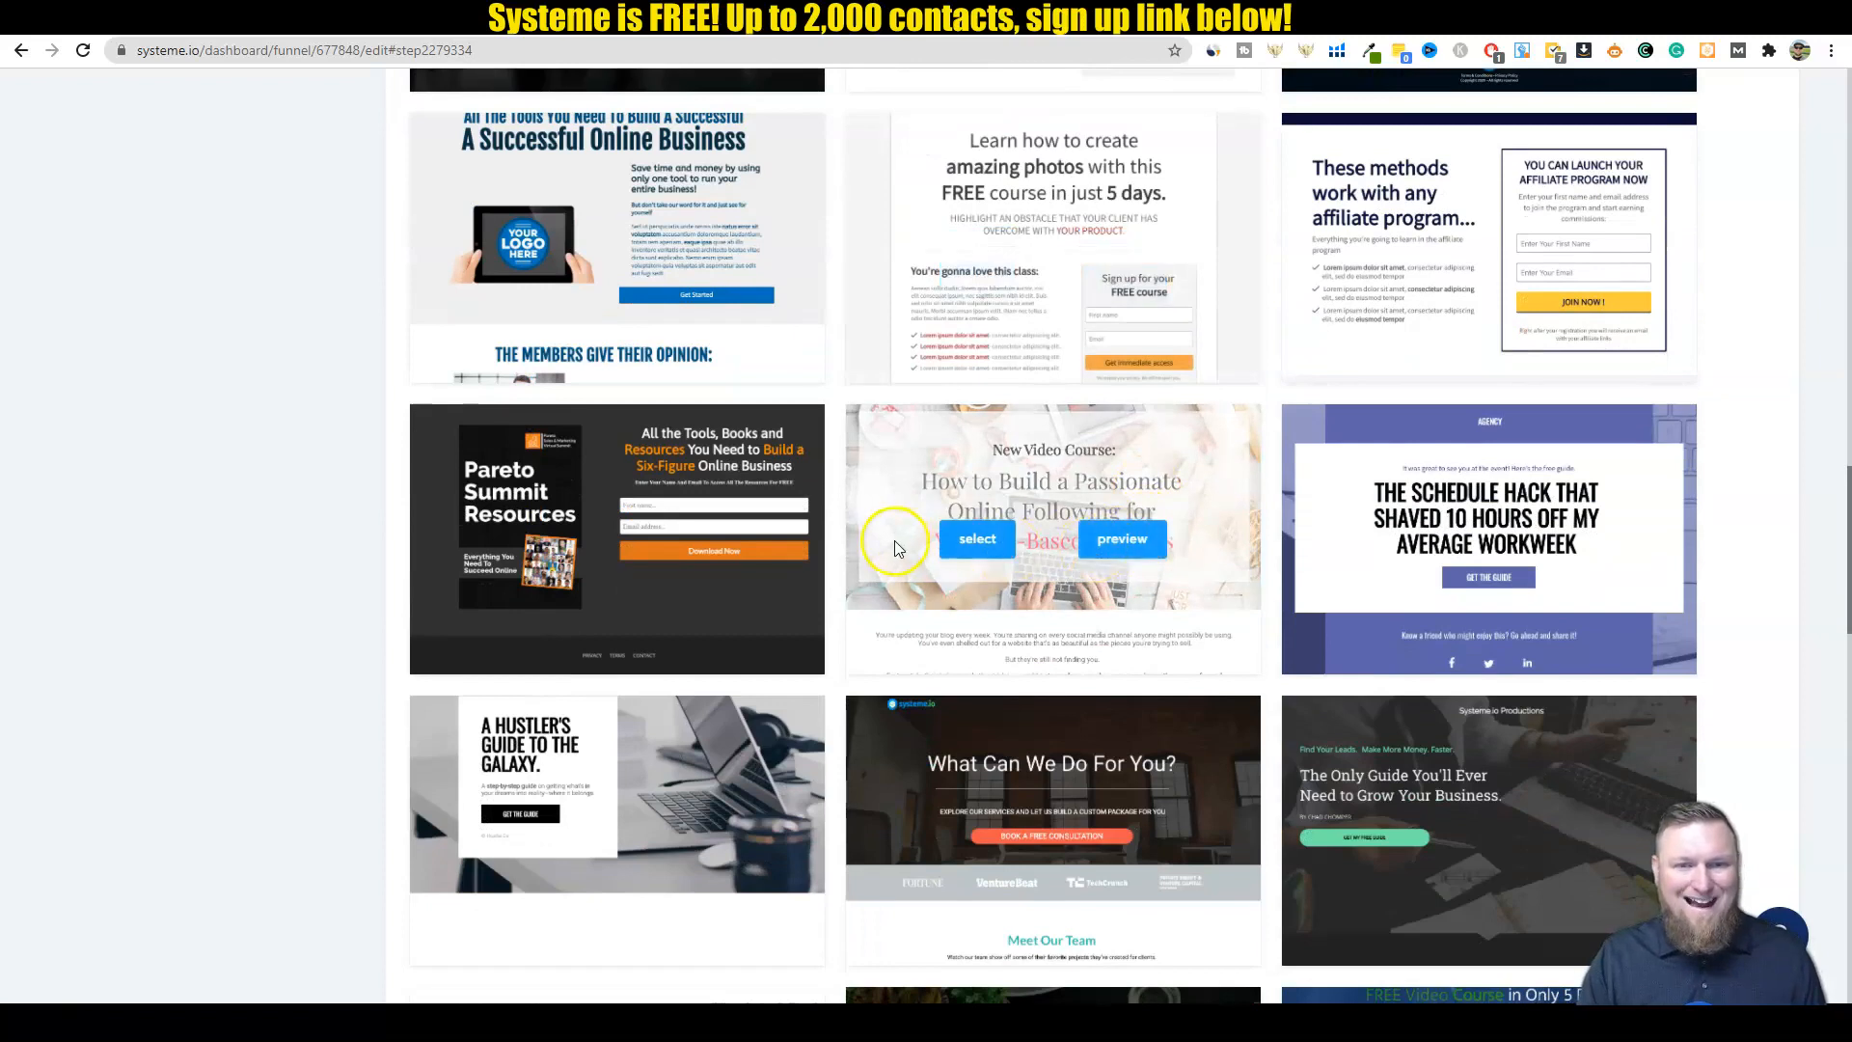
mouse_move(689, 579)
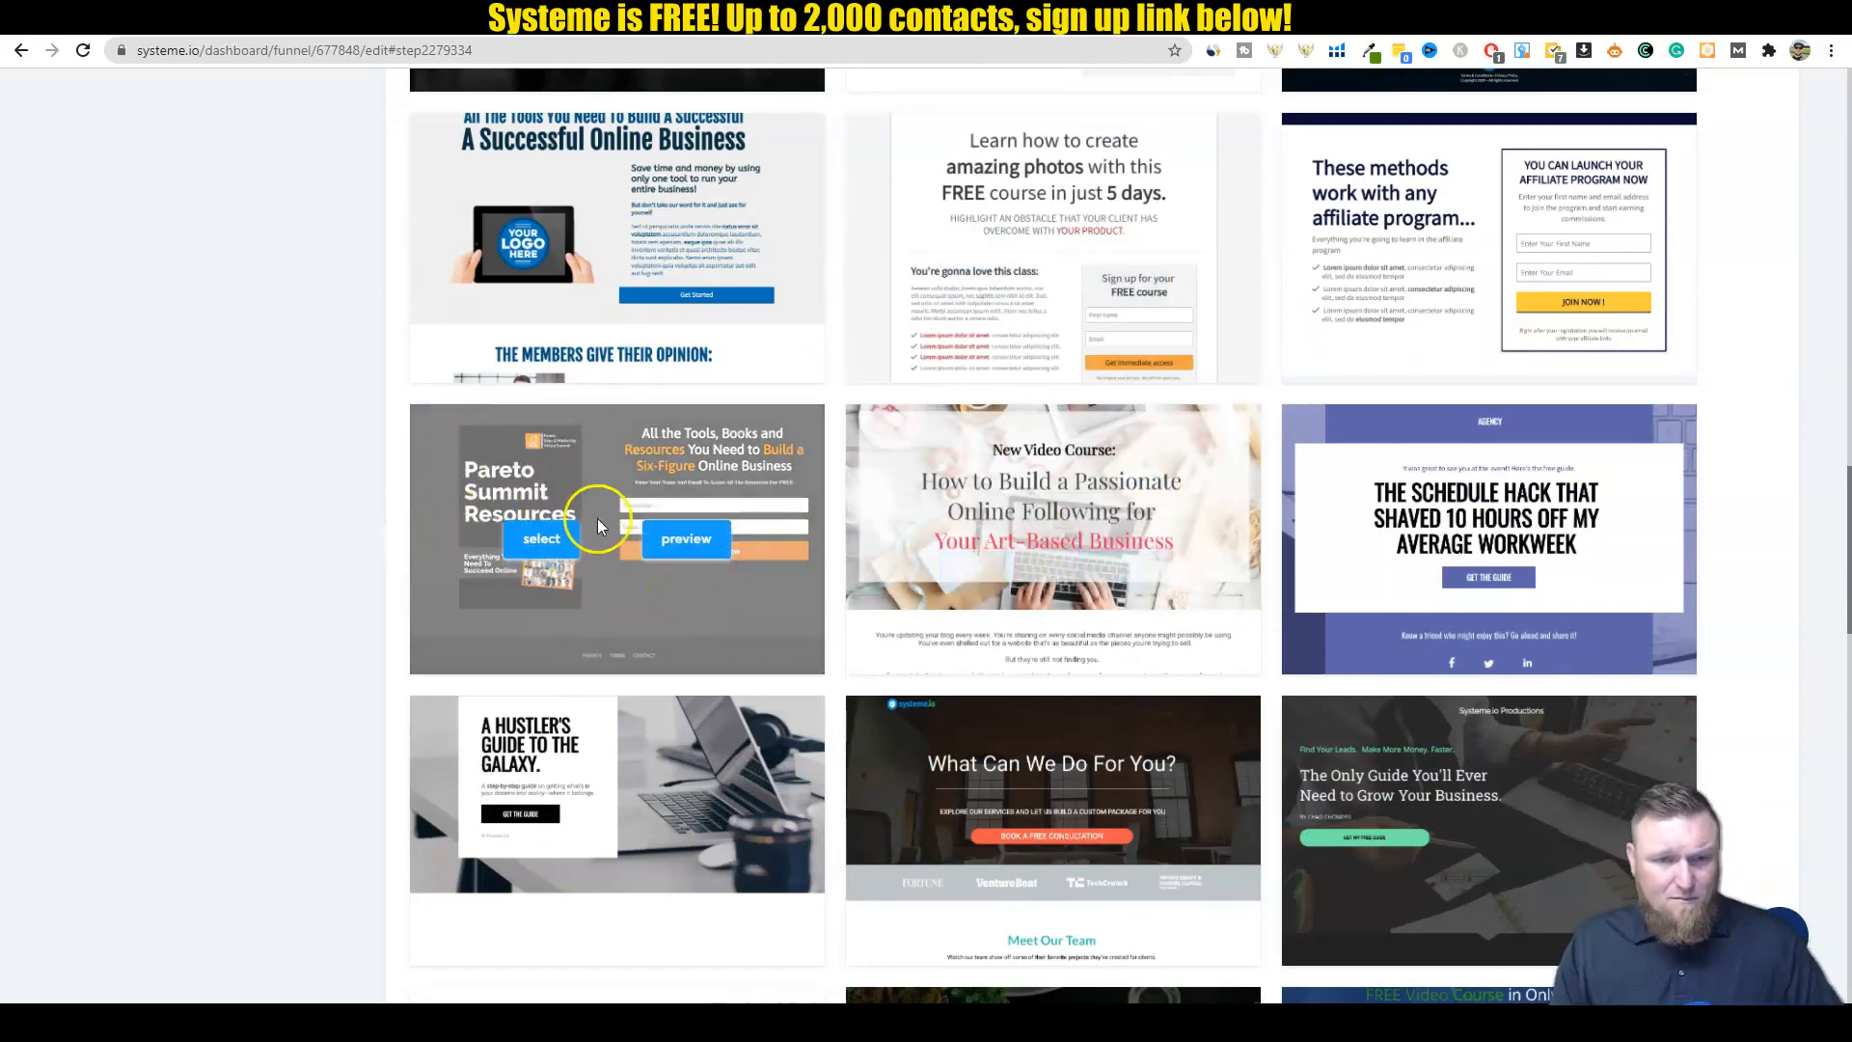
mouse_move(779, 721)
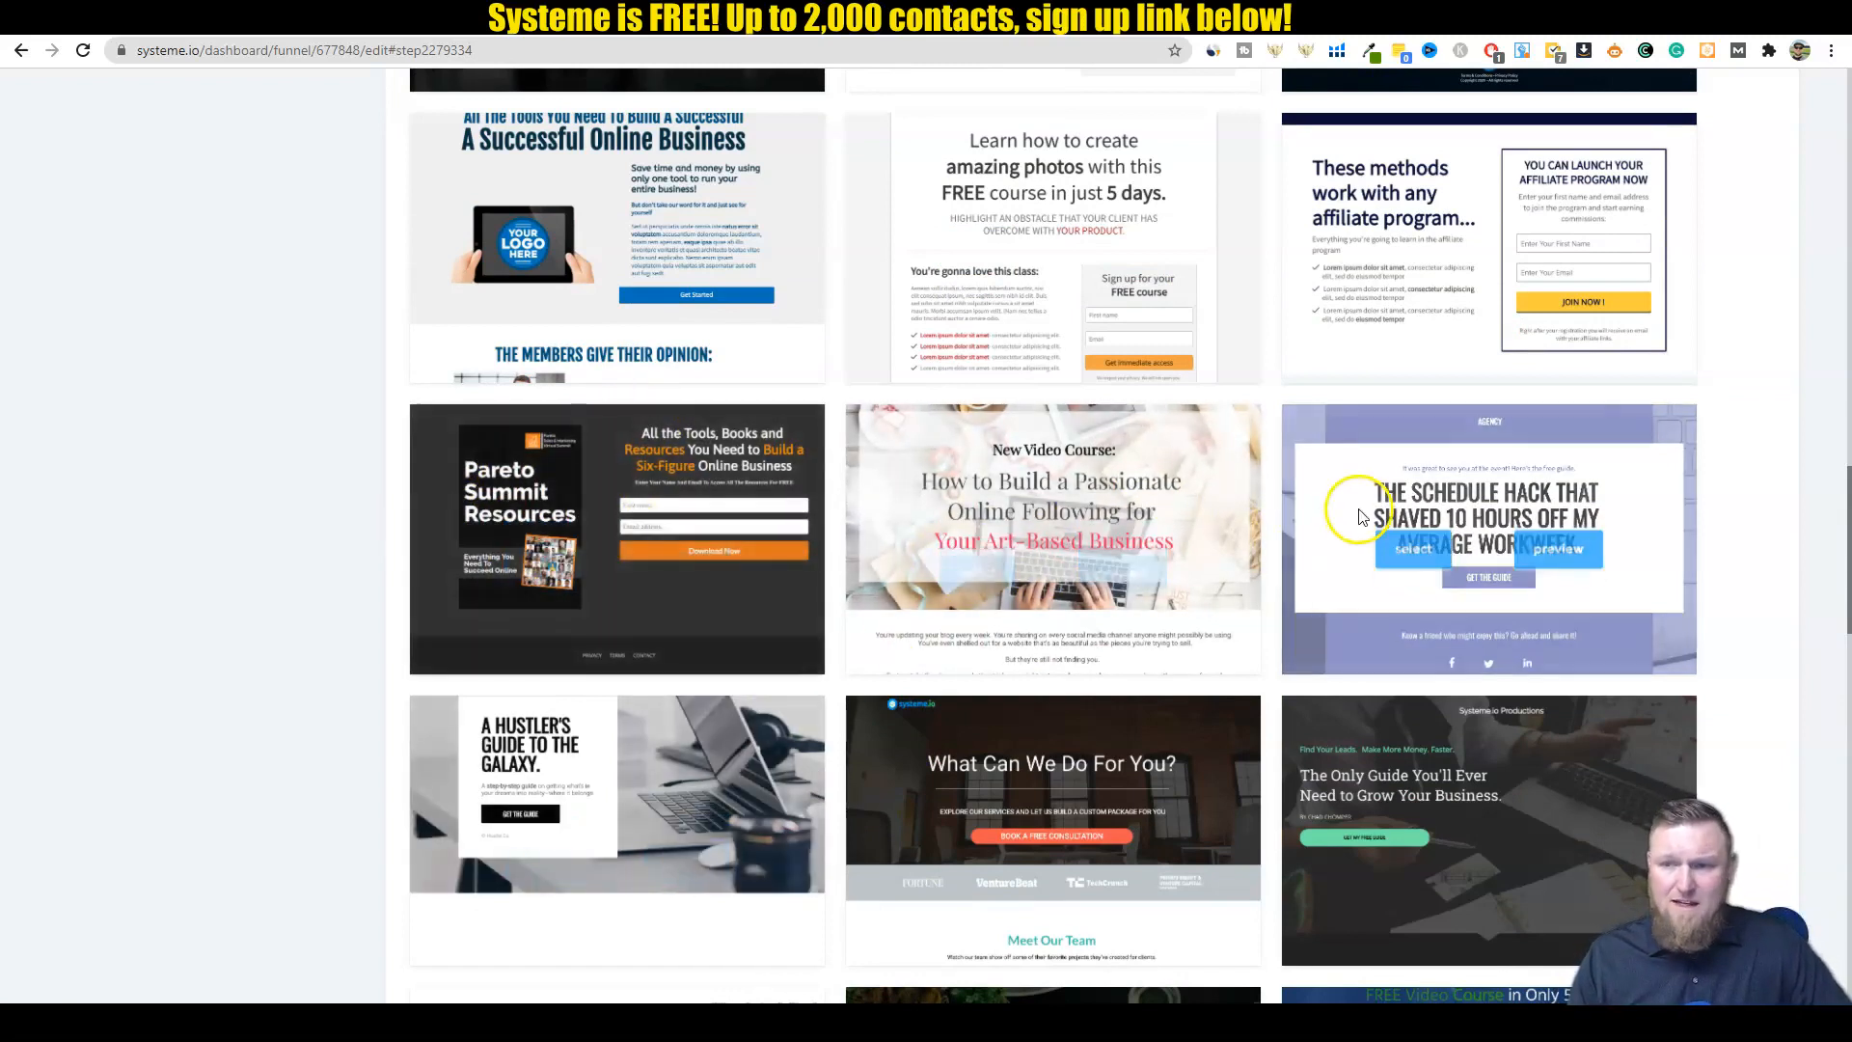
mouse_move(1325, 387)
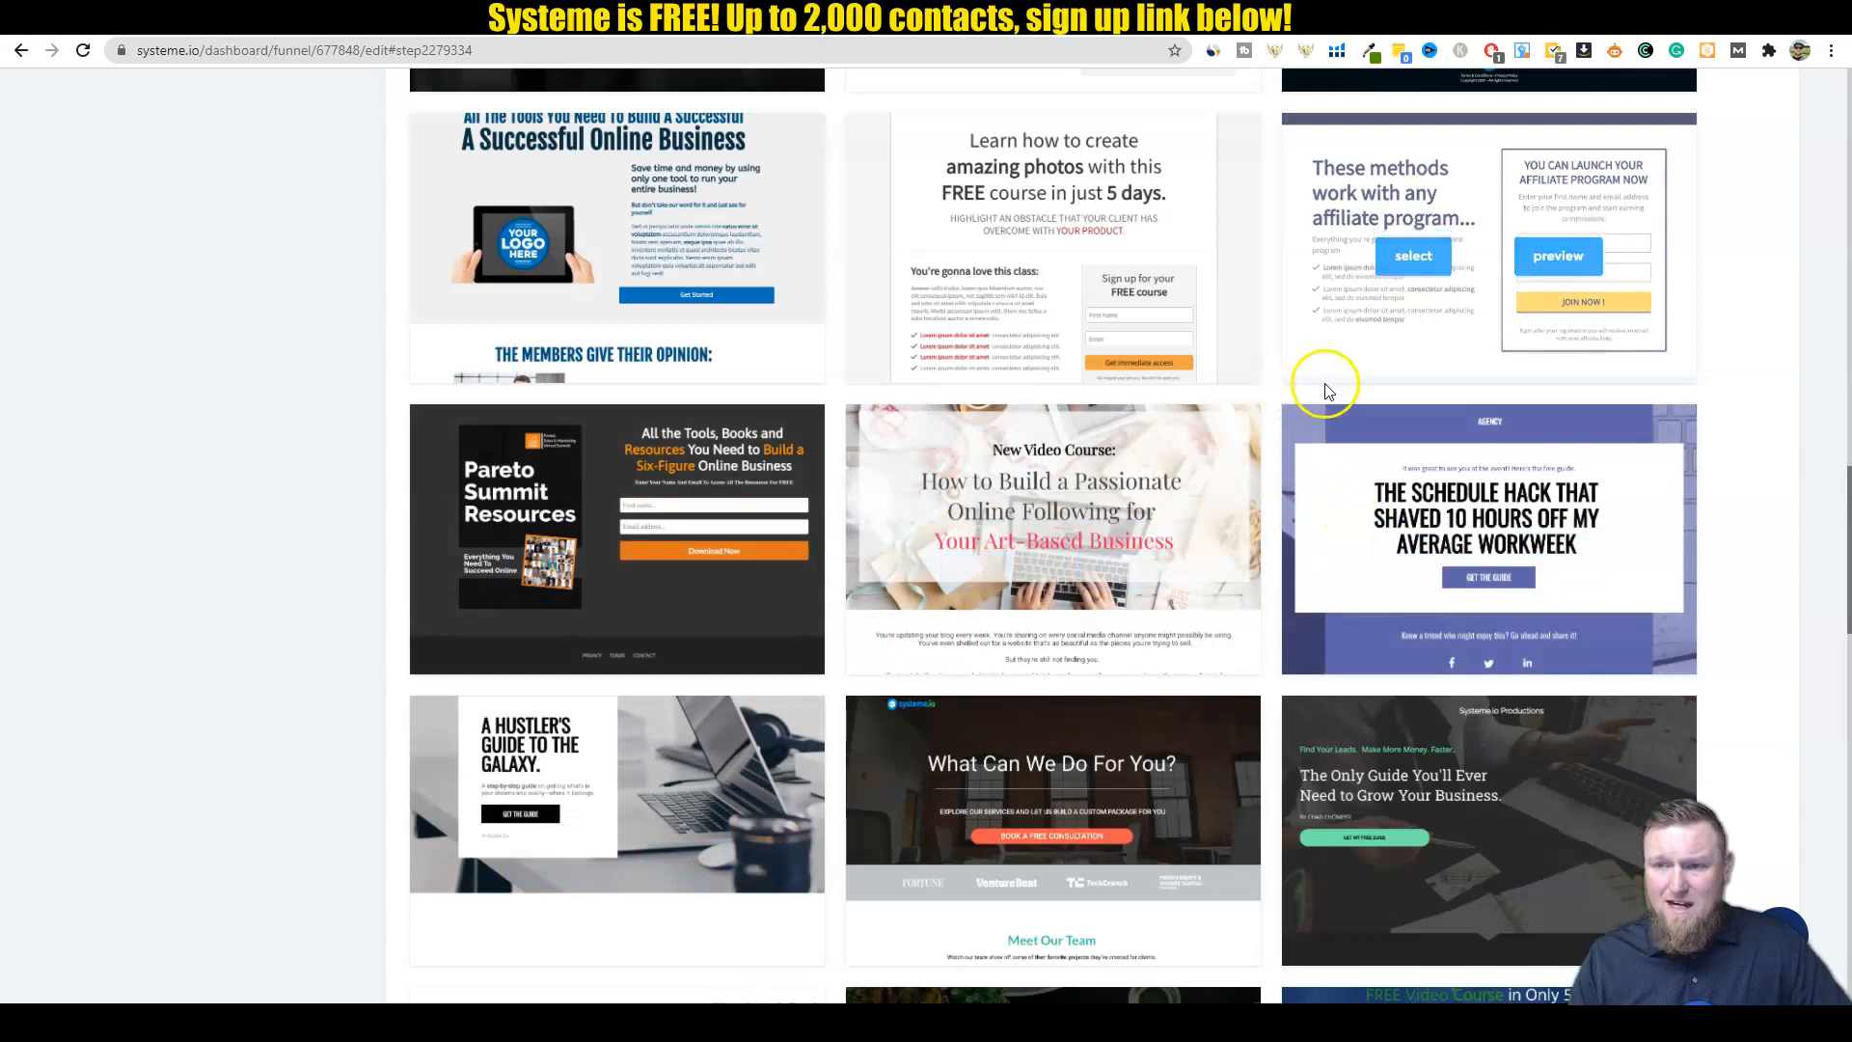
scroll("down", 3)
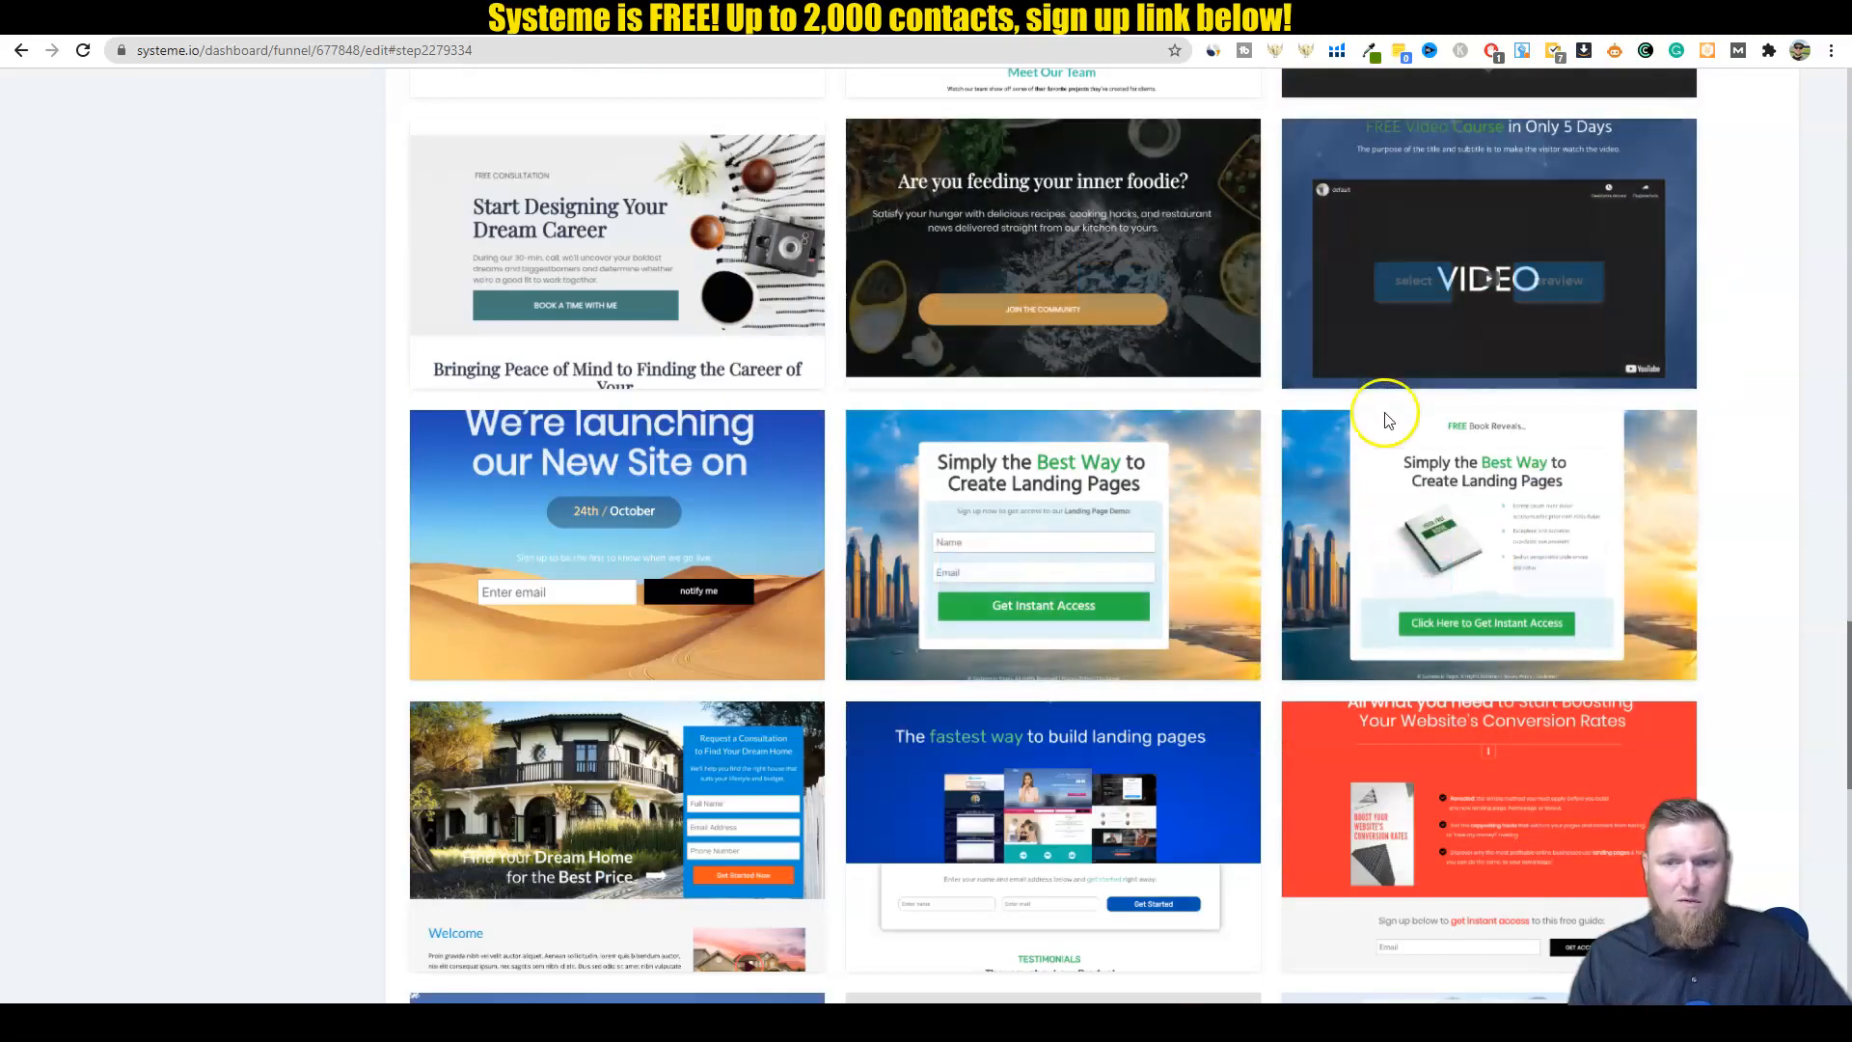
scroll("down", 3)
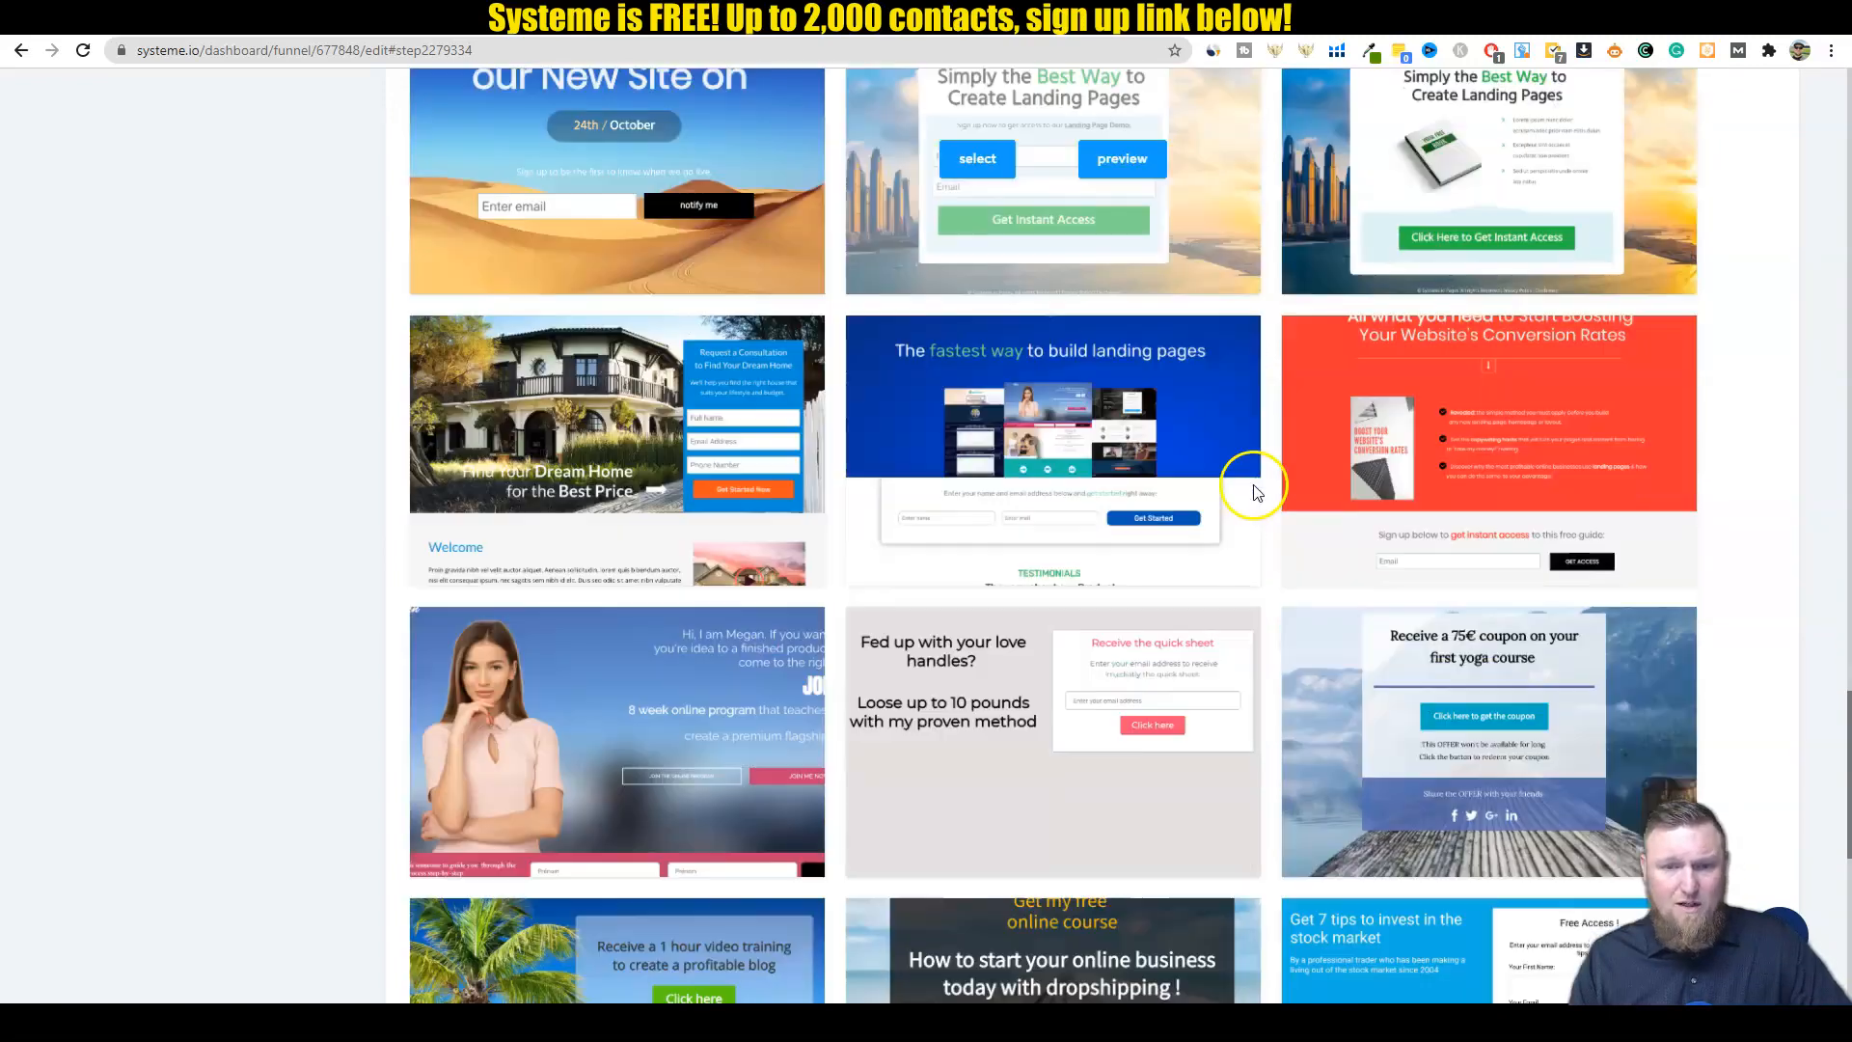
scroll("down", 3)
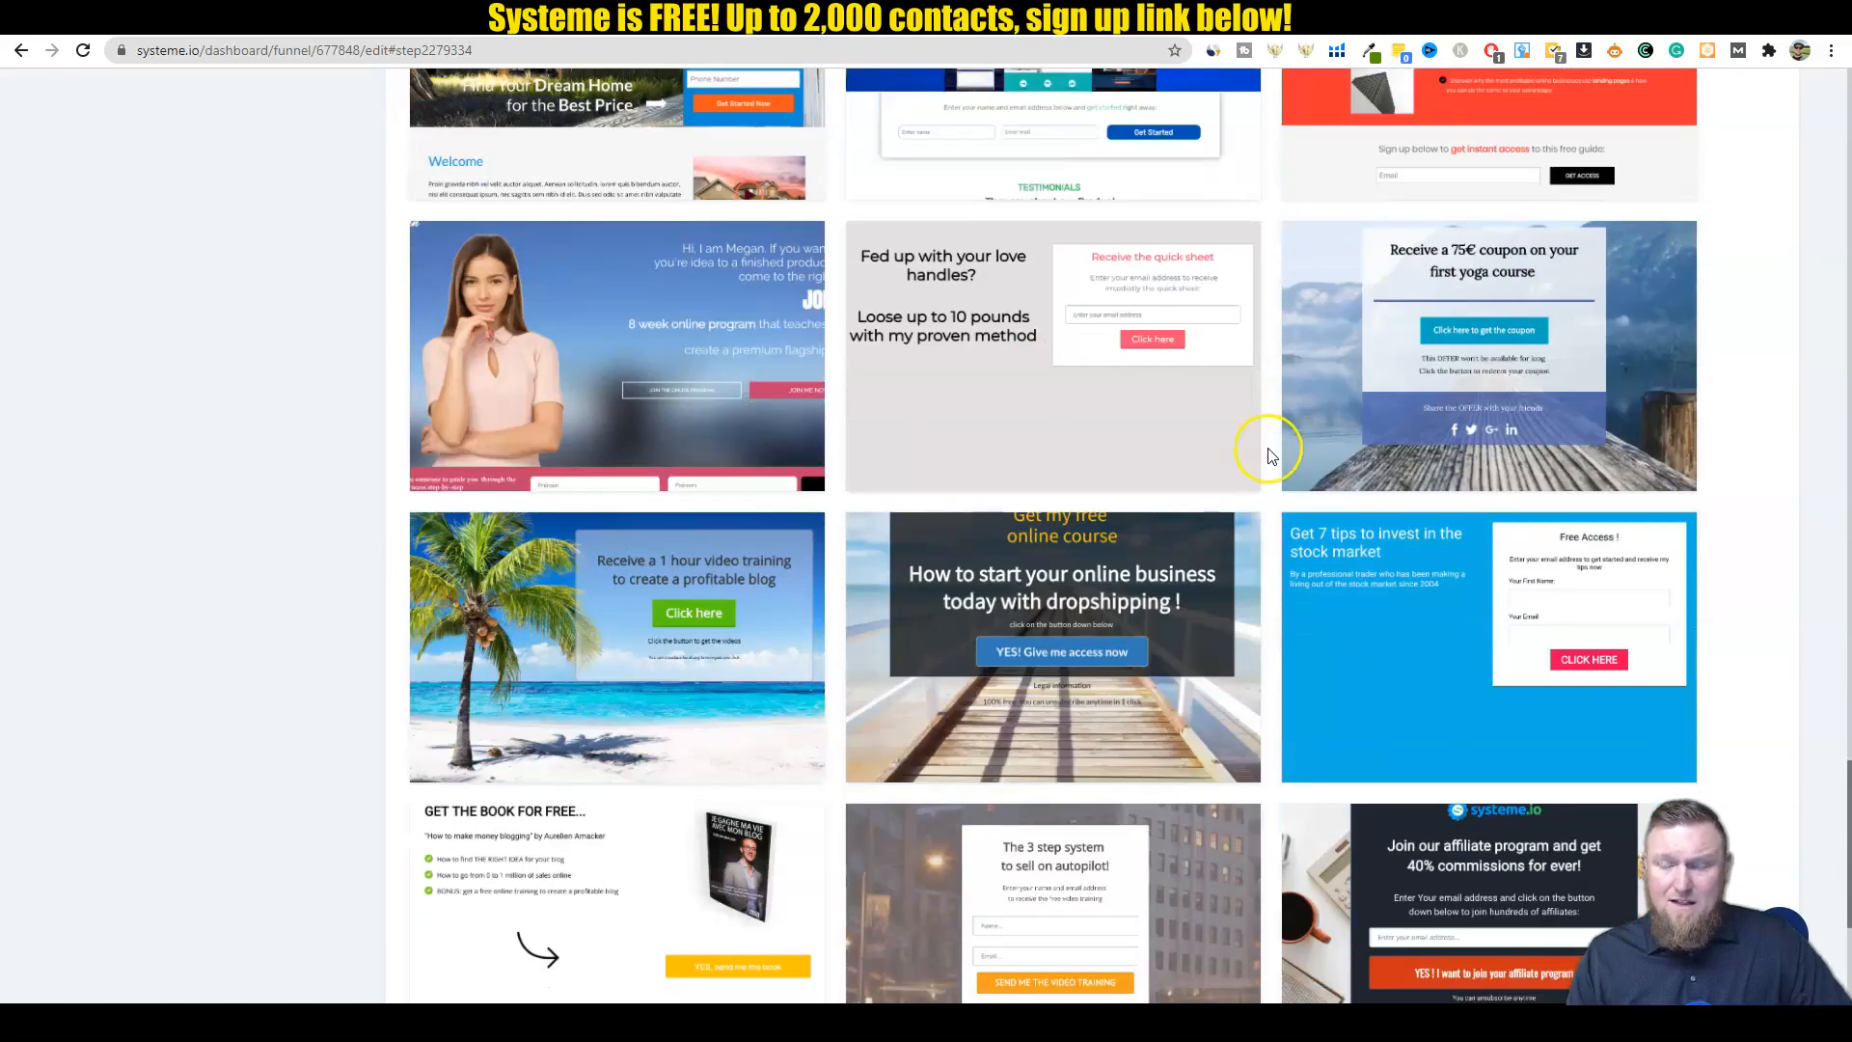
scroll("down", 3)
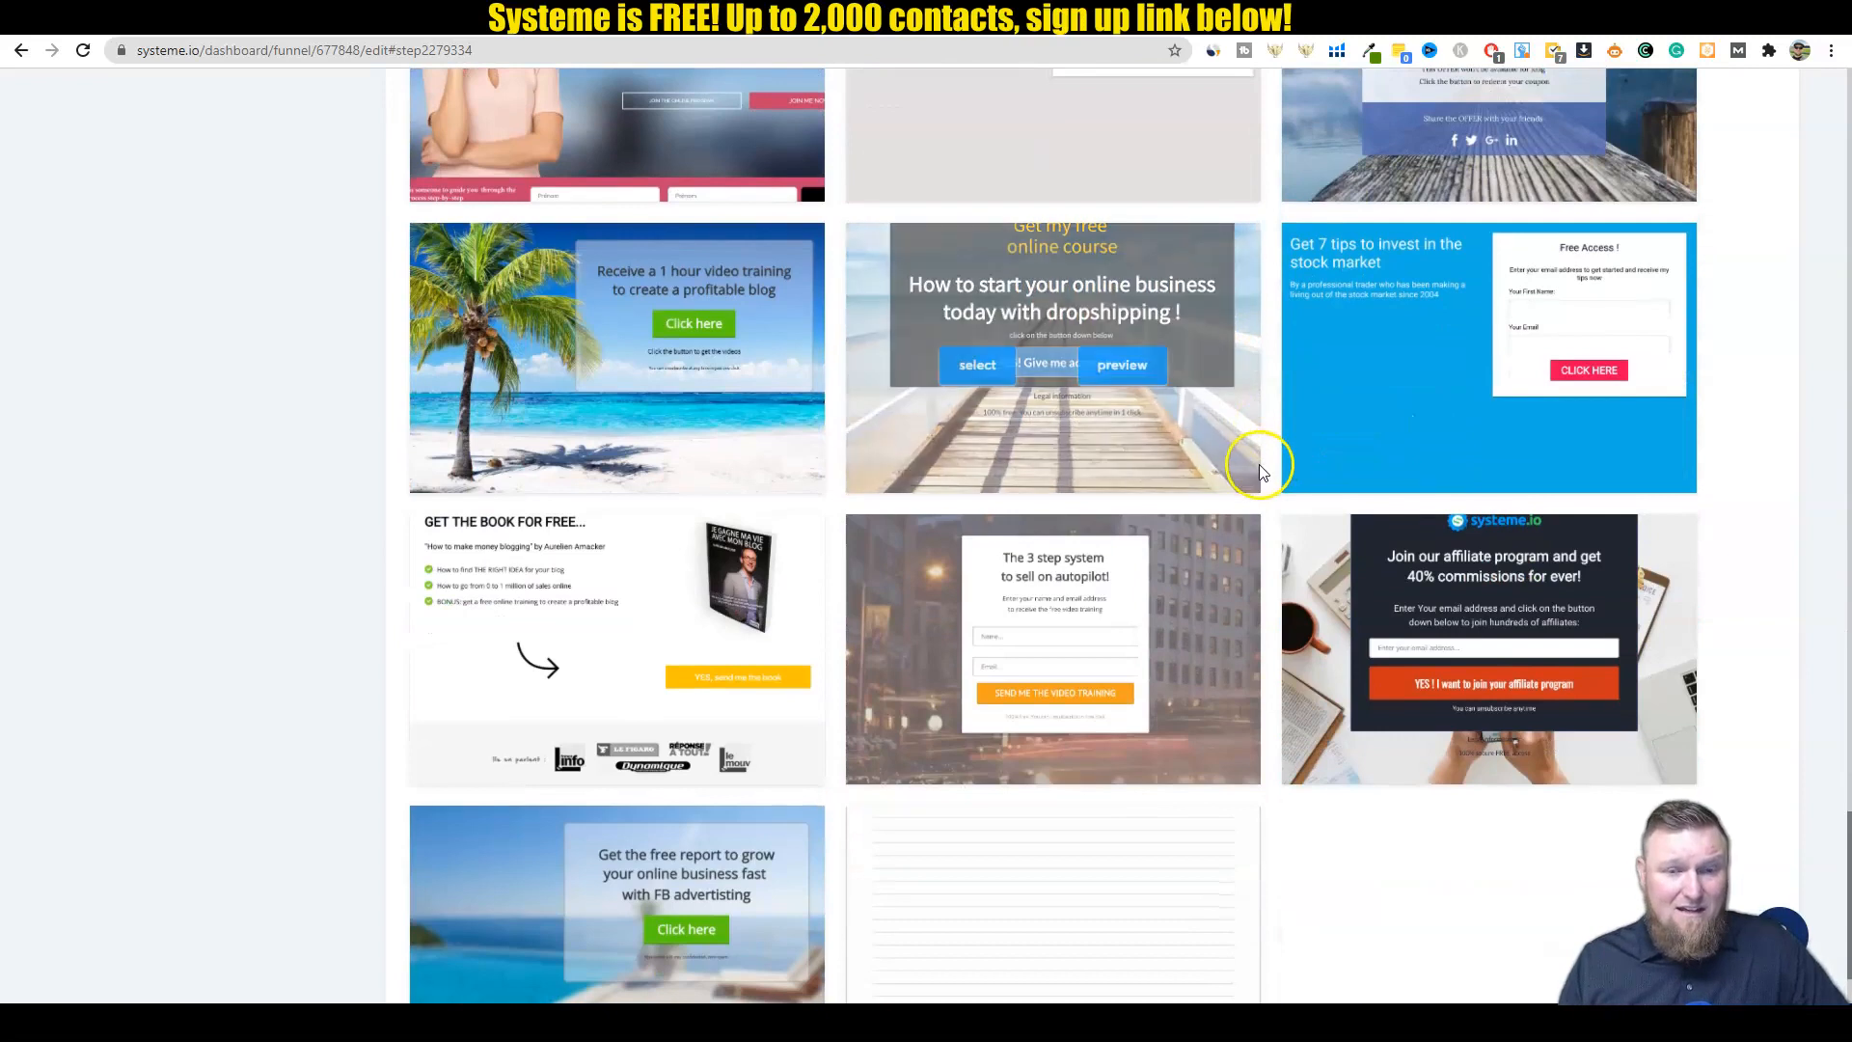
scroll("down", 3)
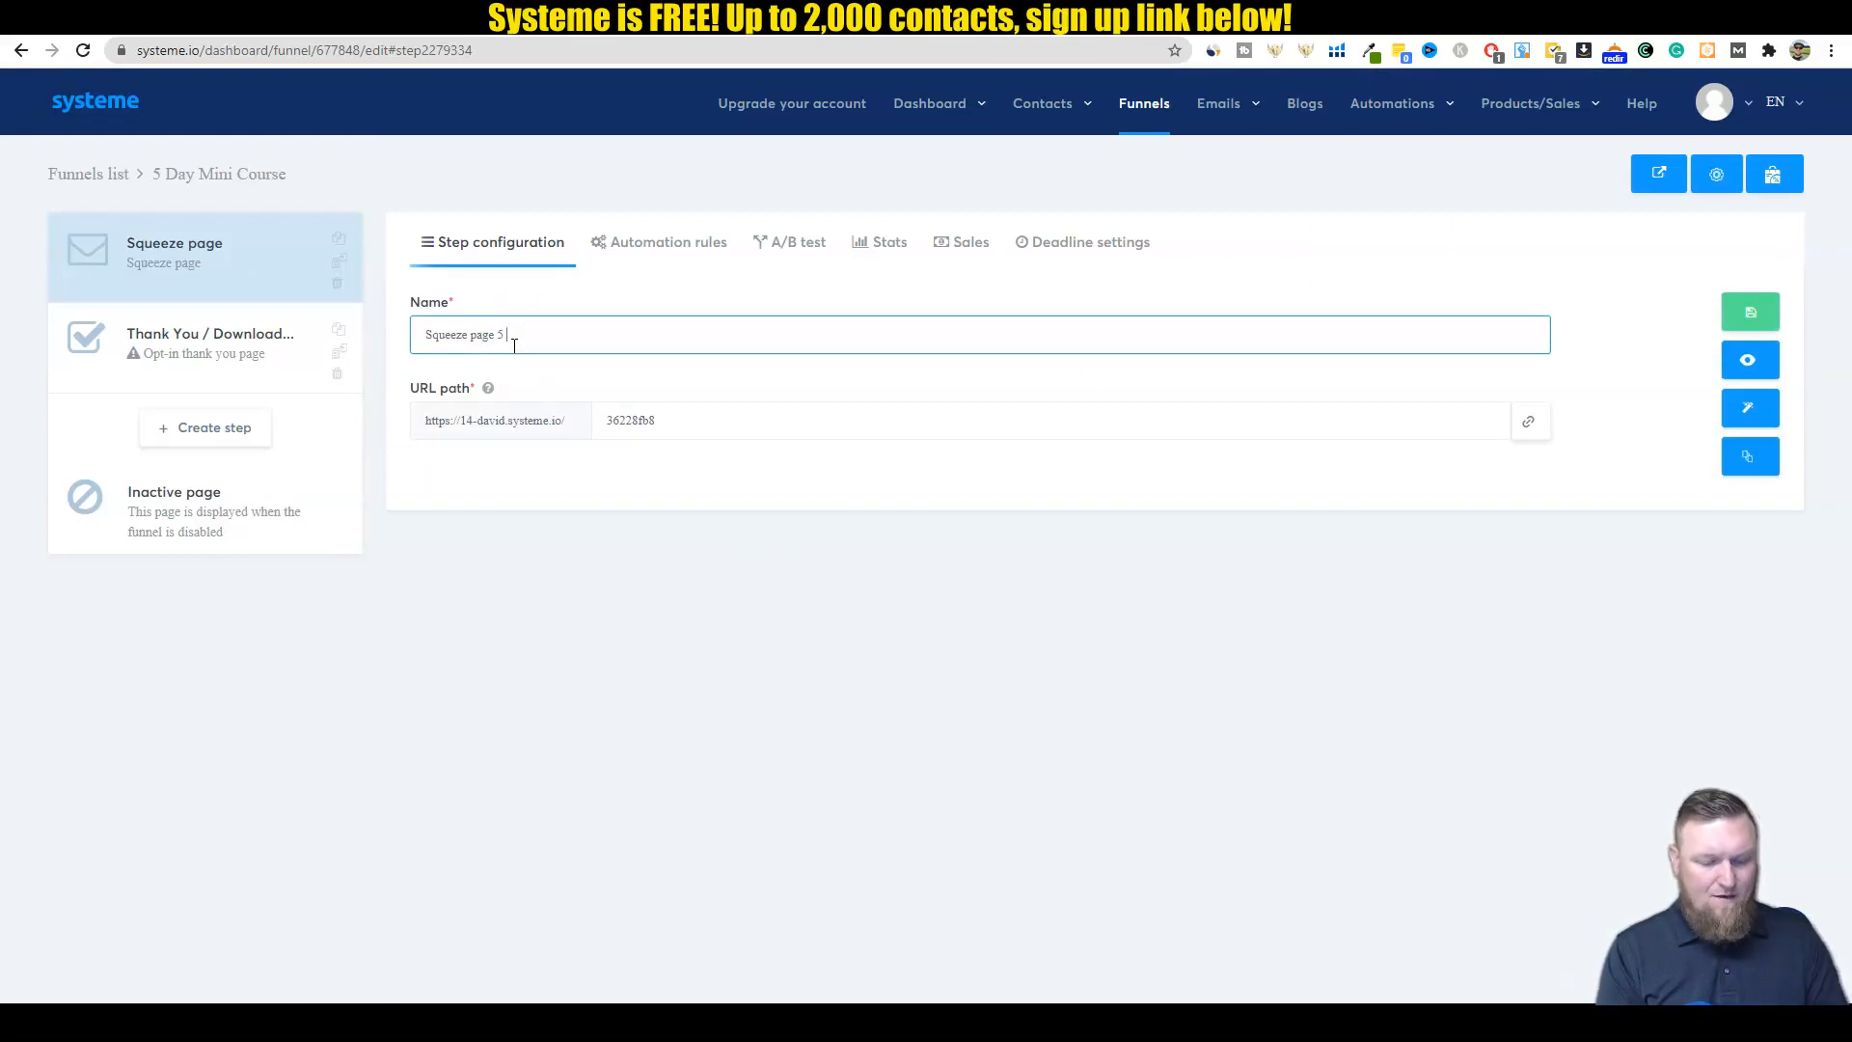
Step: Rename the squeeze page step to 'Squeeze page 5 day mini course' and save
type("day mini course")
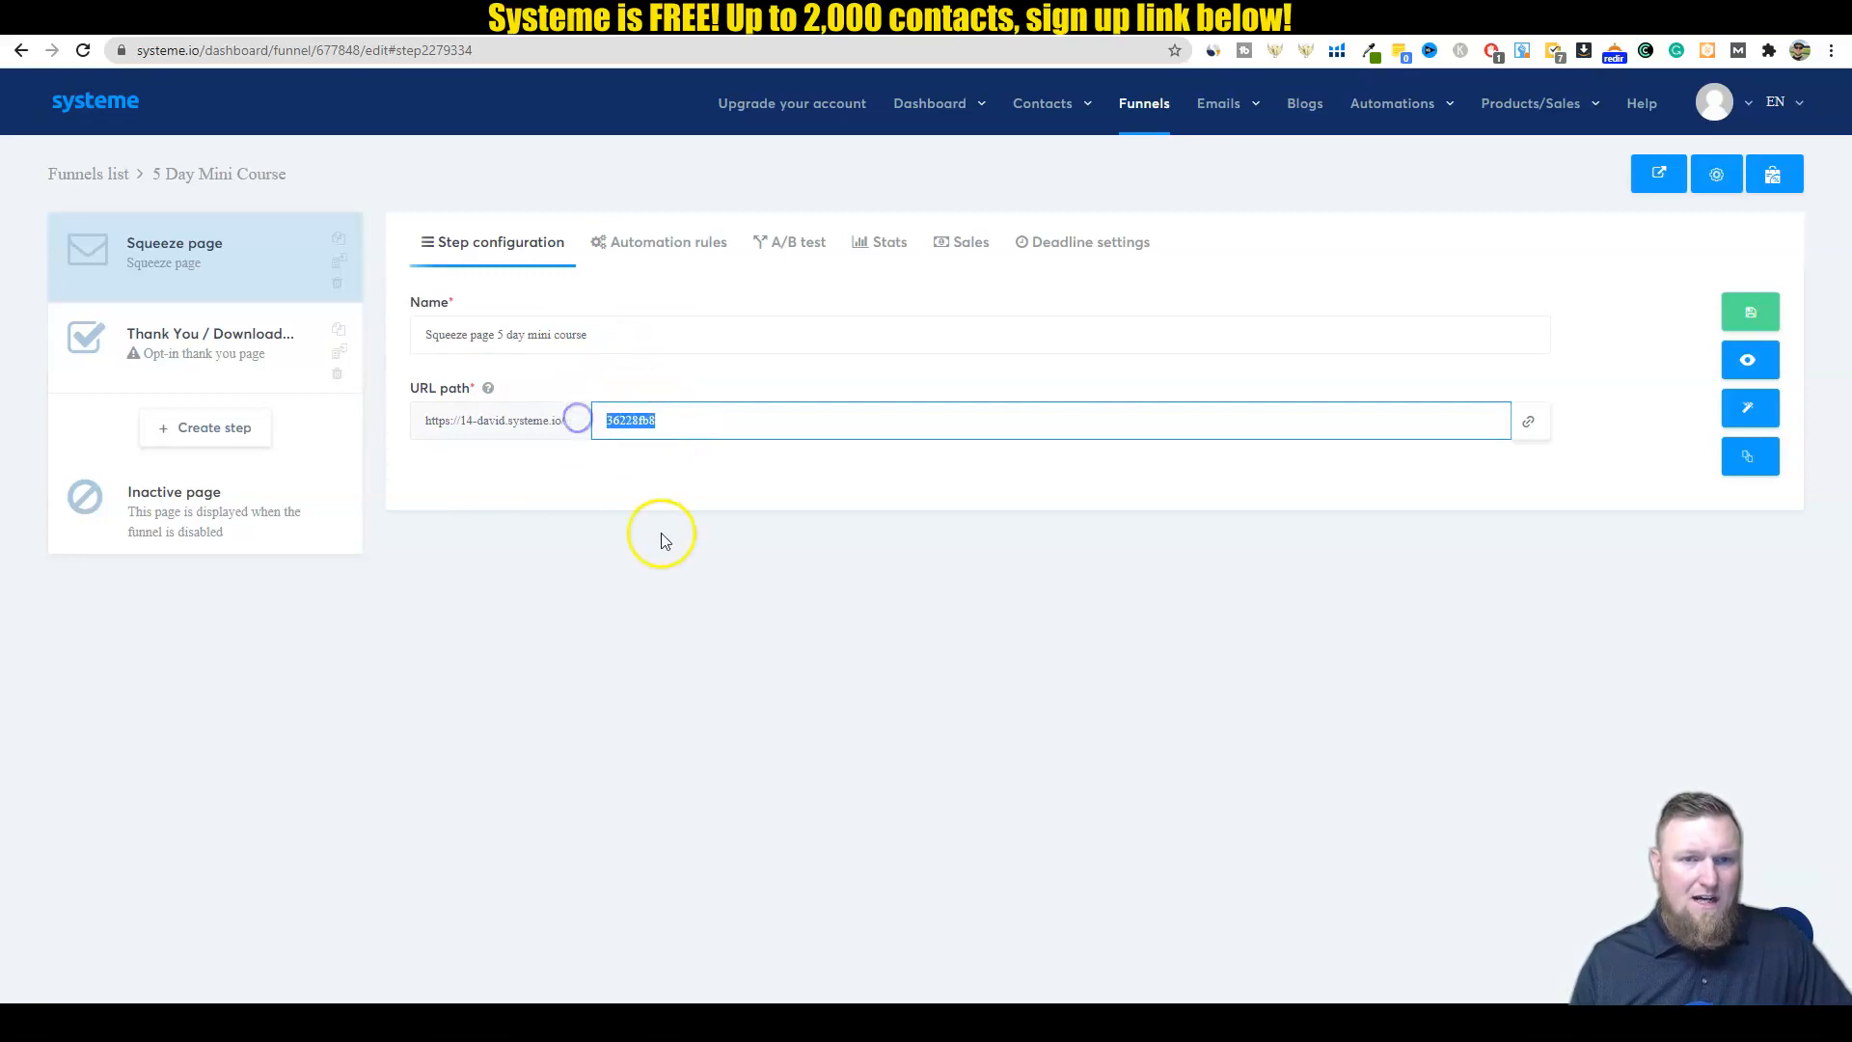
type("5 day mini course")
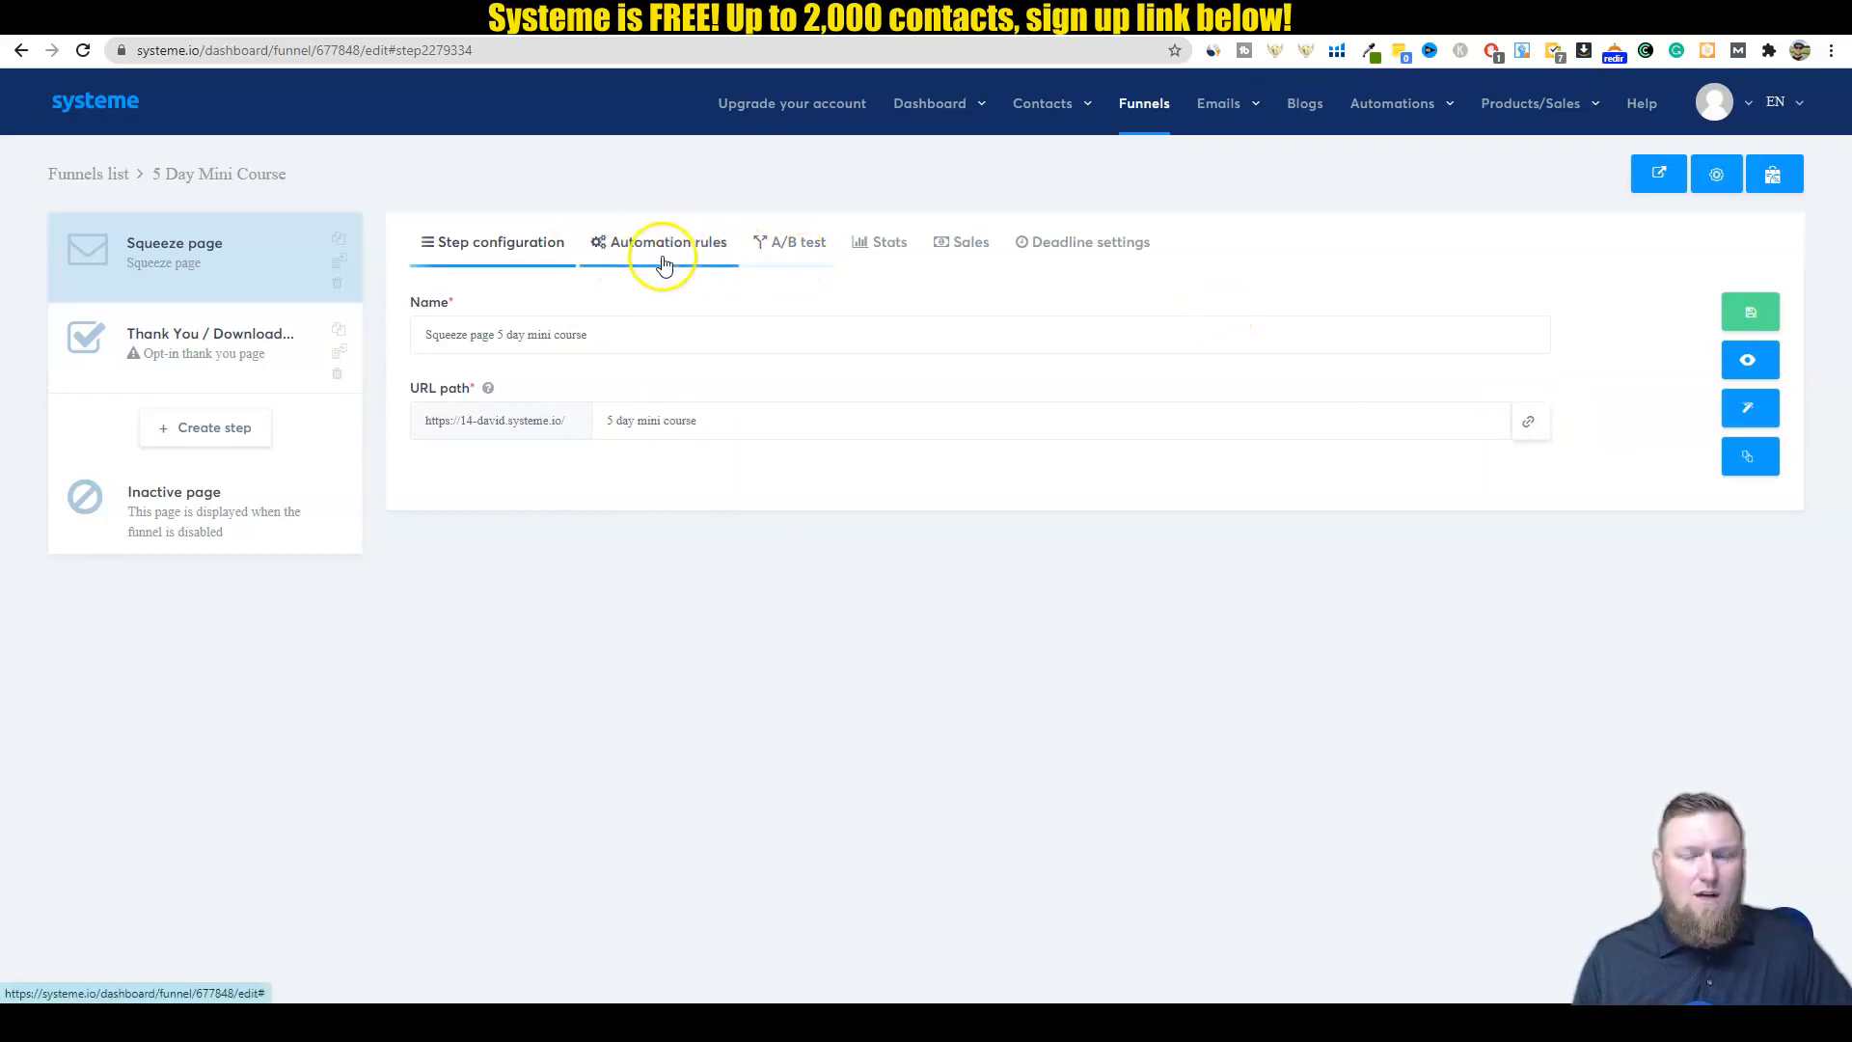
mouse_move(1145, 242)
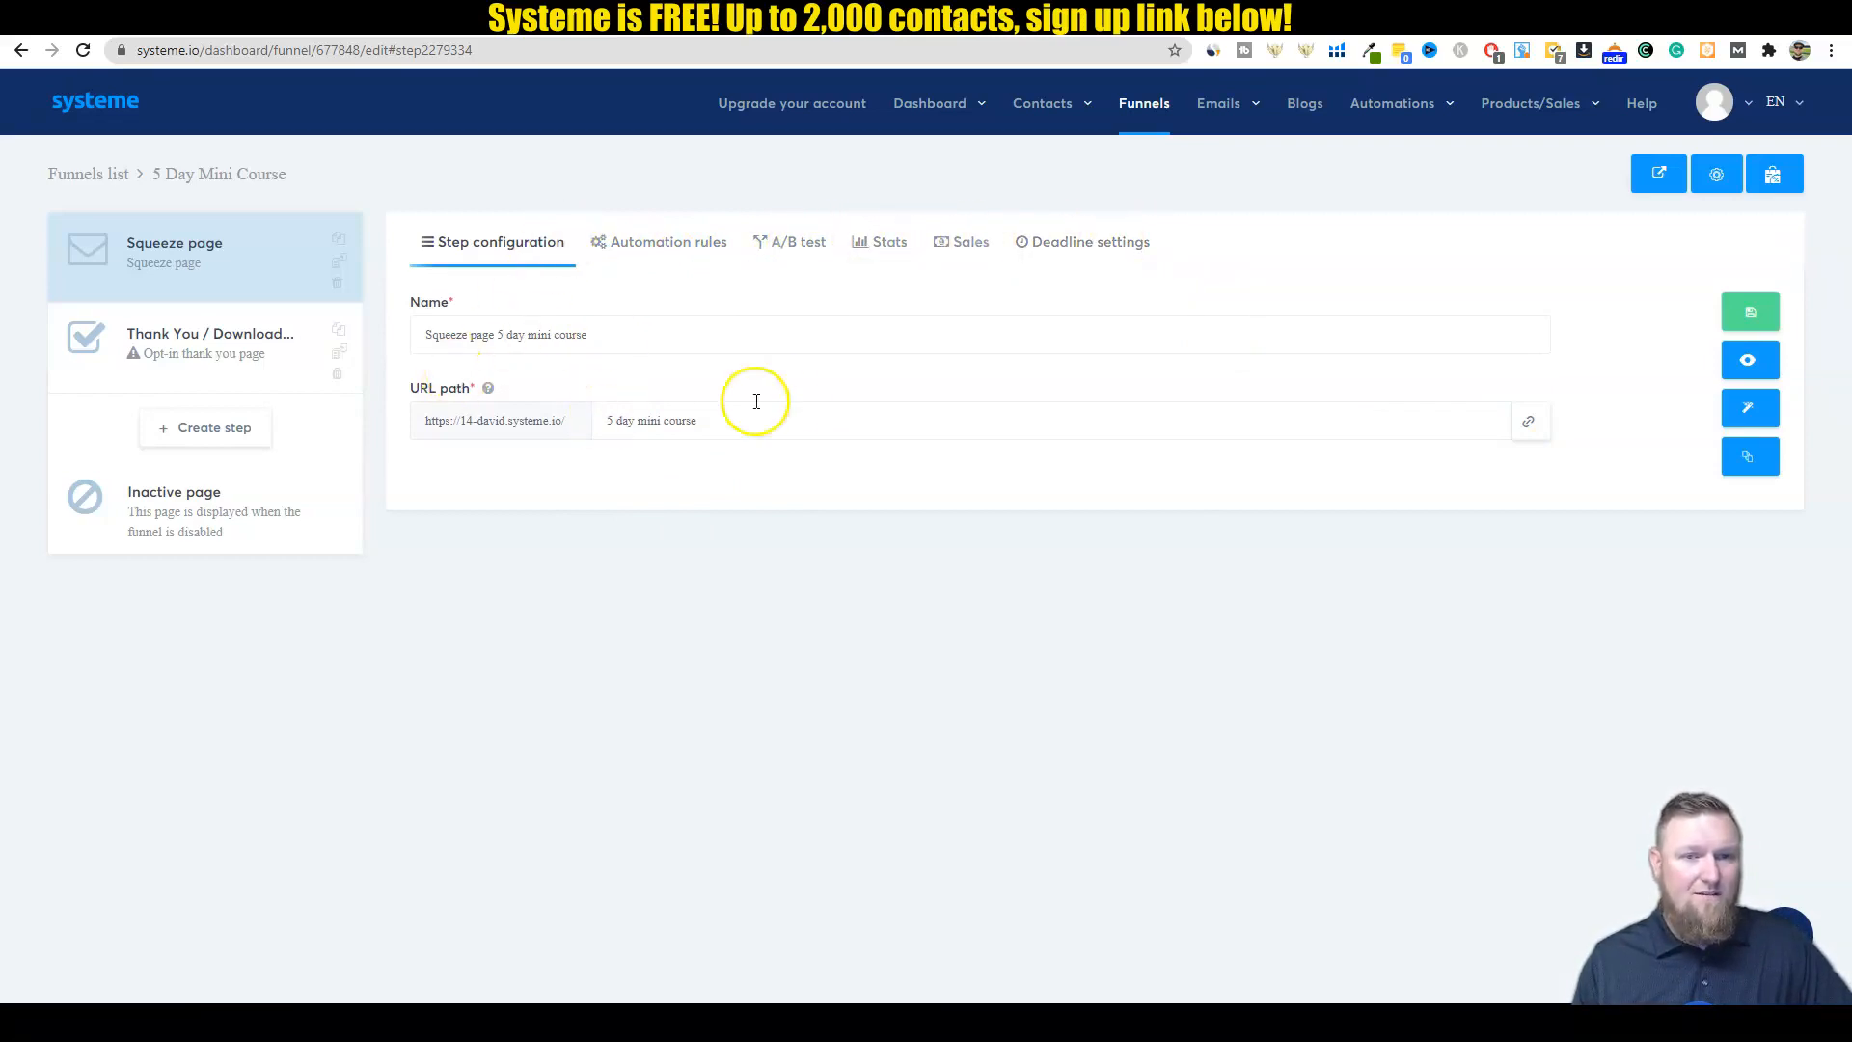
mouse_move(1201, 378)
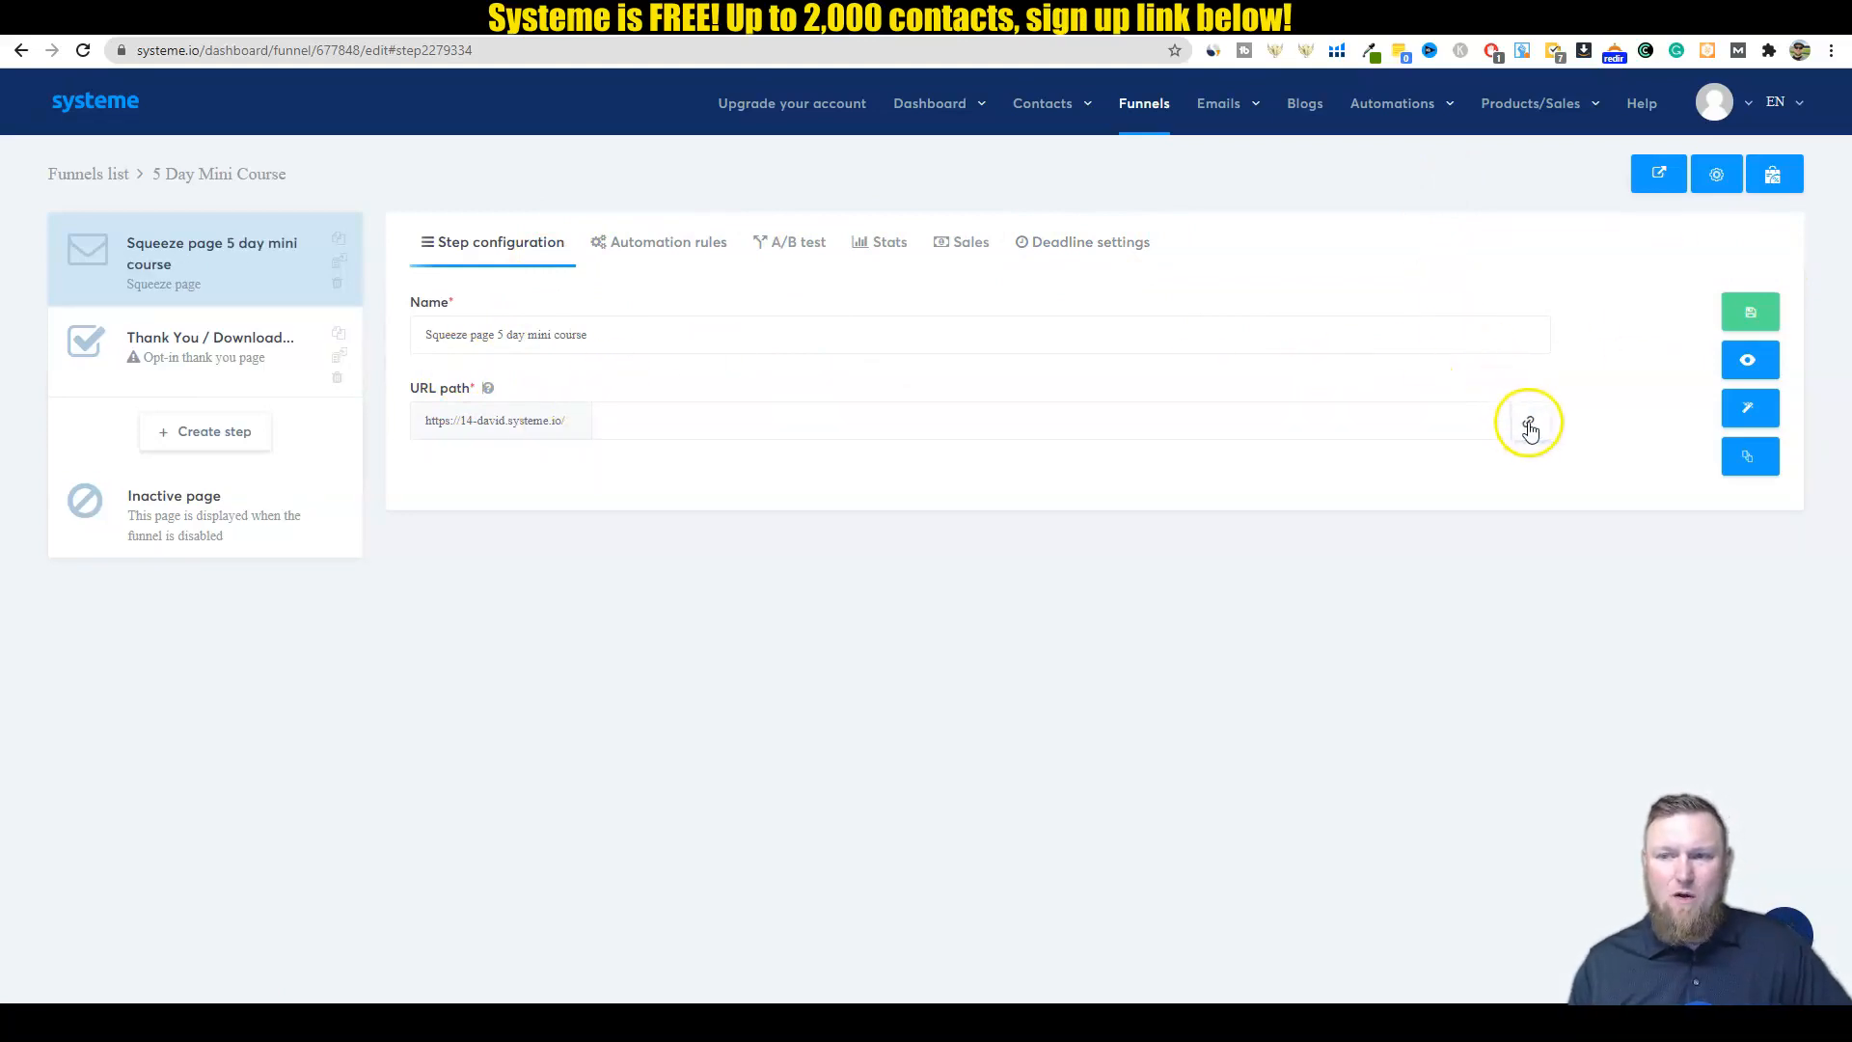
mouse_move(1753, 104)
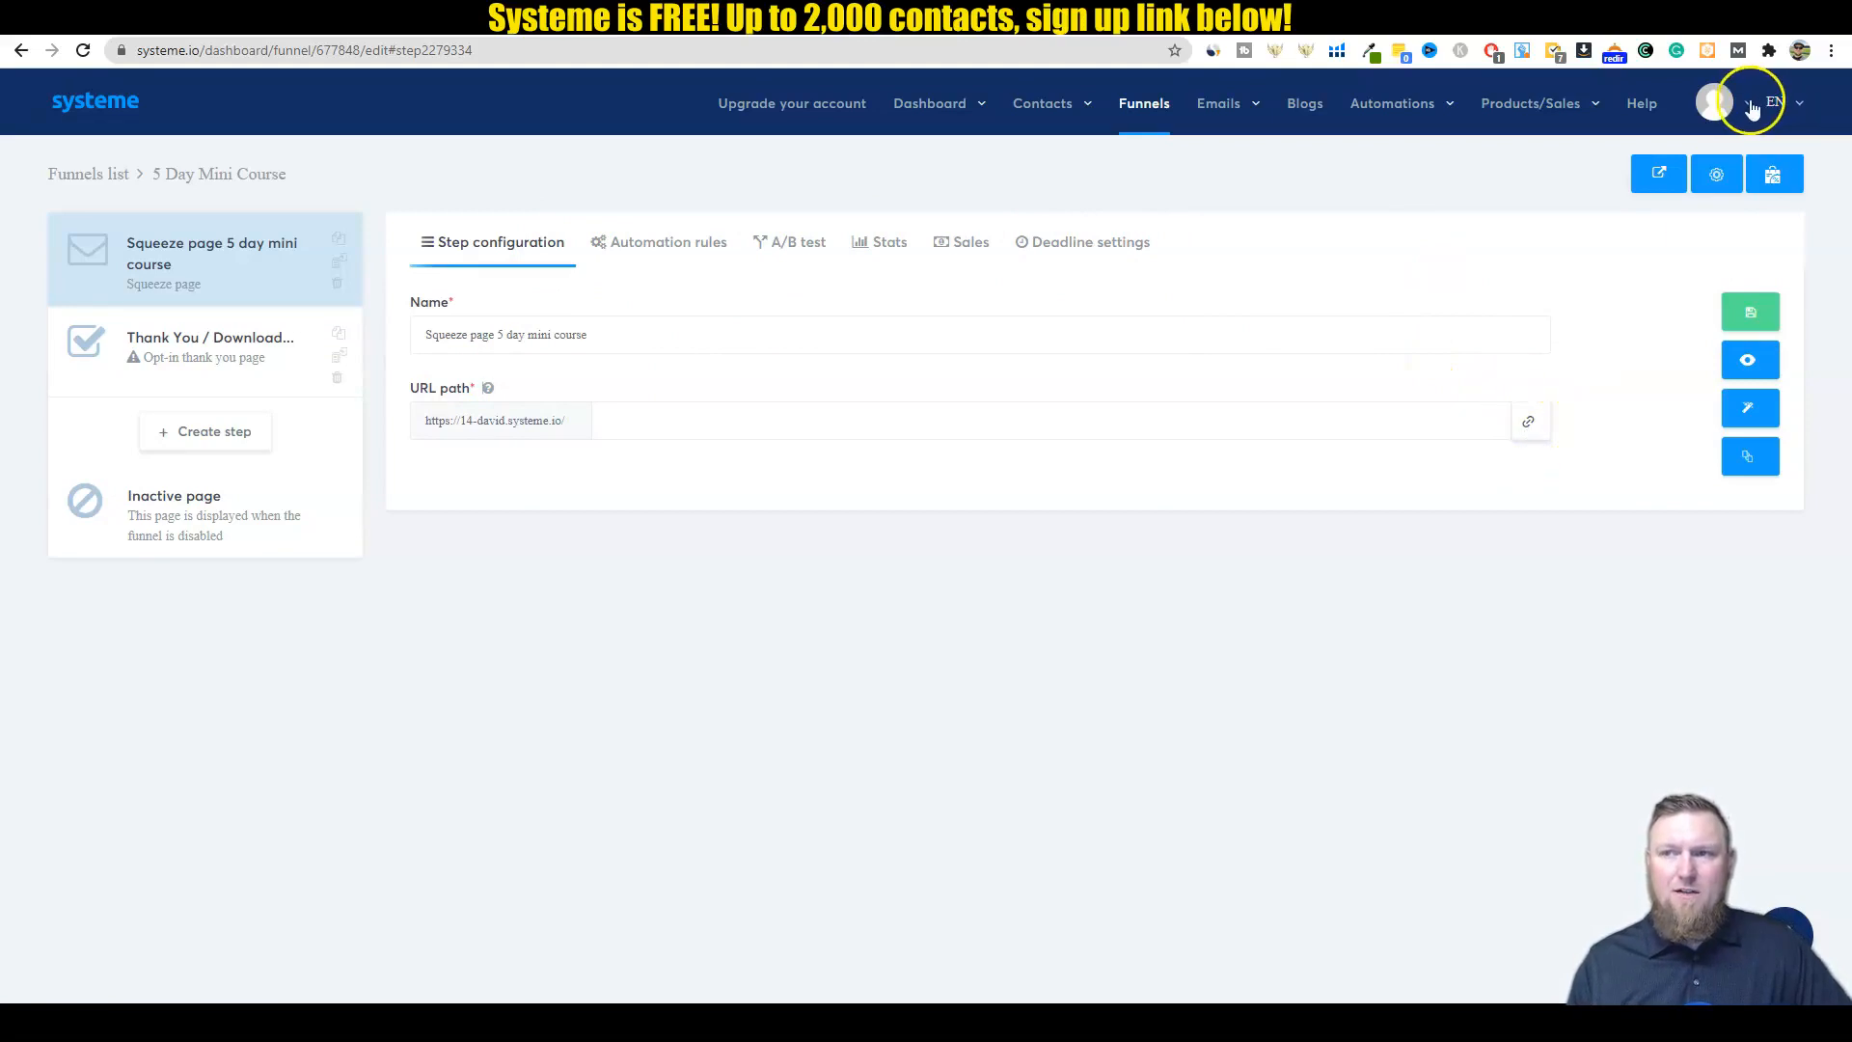
left_click(1713, 102)
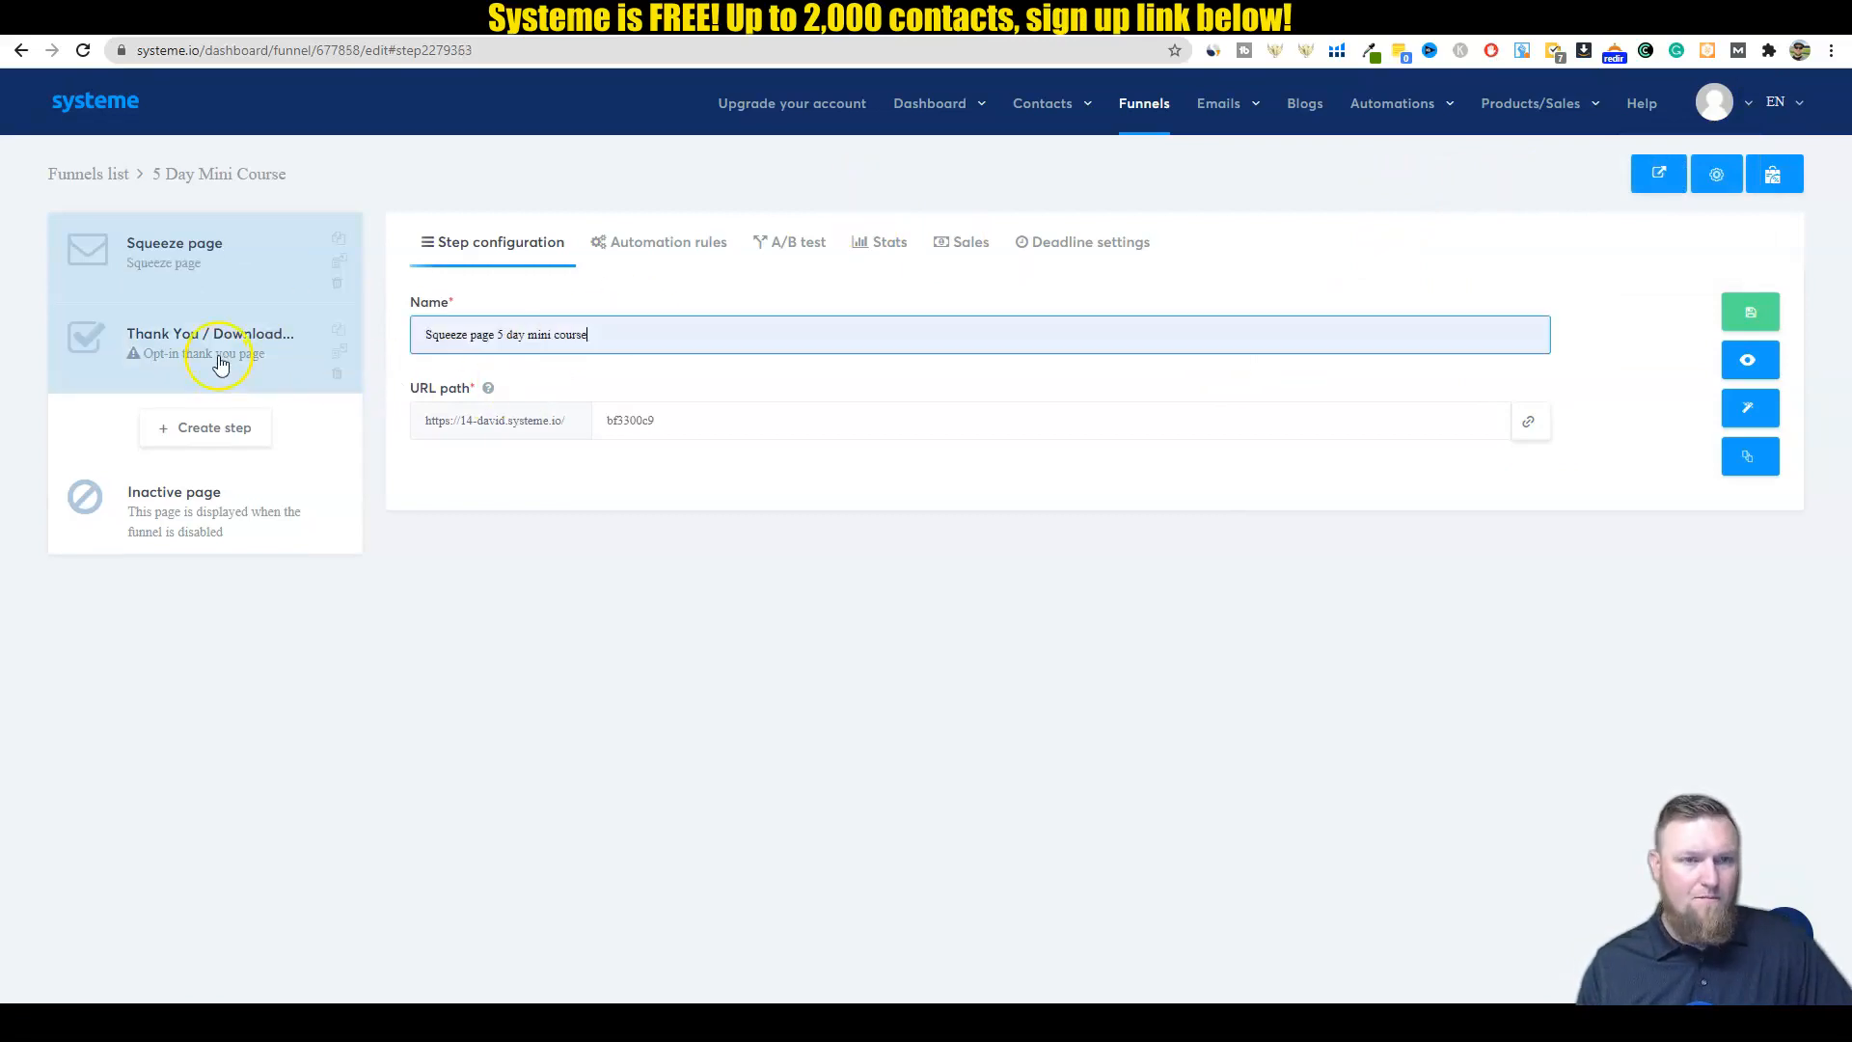
Step: Apply the blue 'Thank you for Signing Up!' template to the thank-you step, then return to the squeeze page
left_click(211, 343)
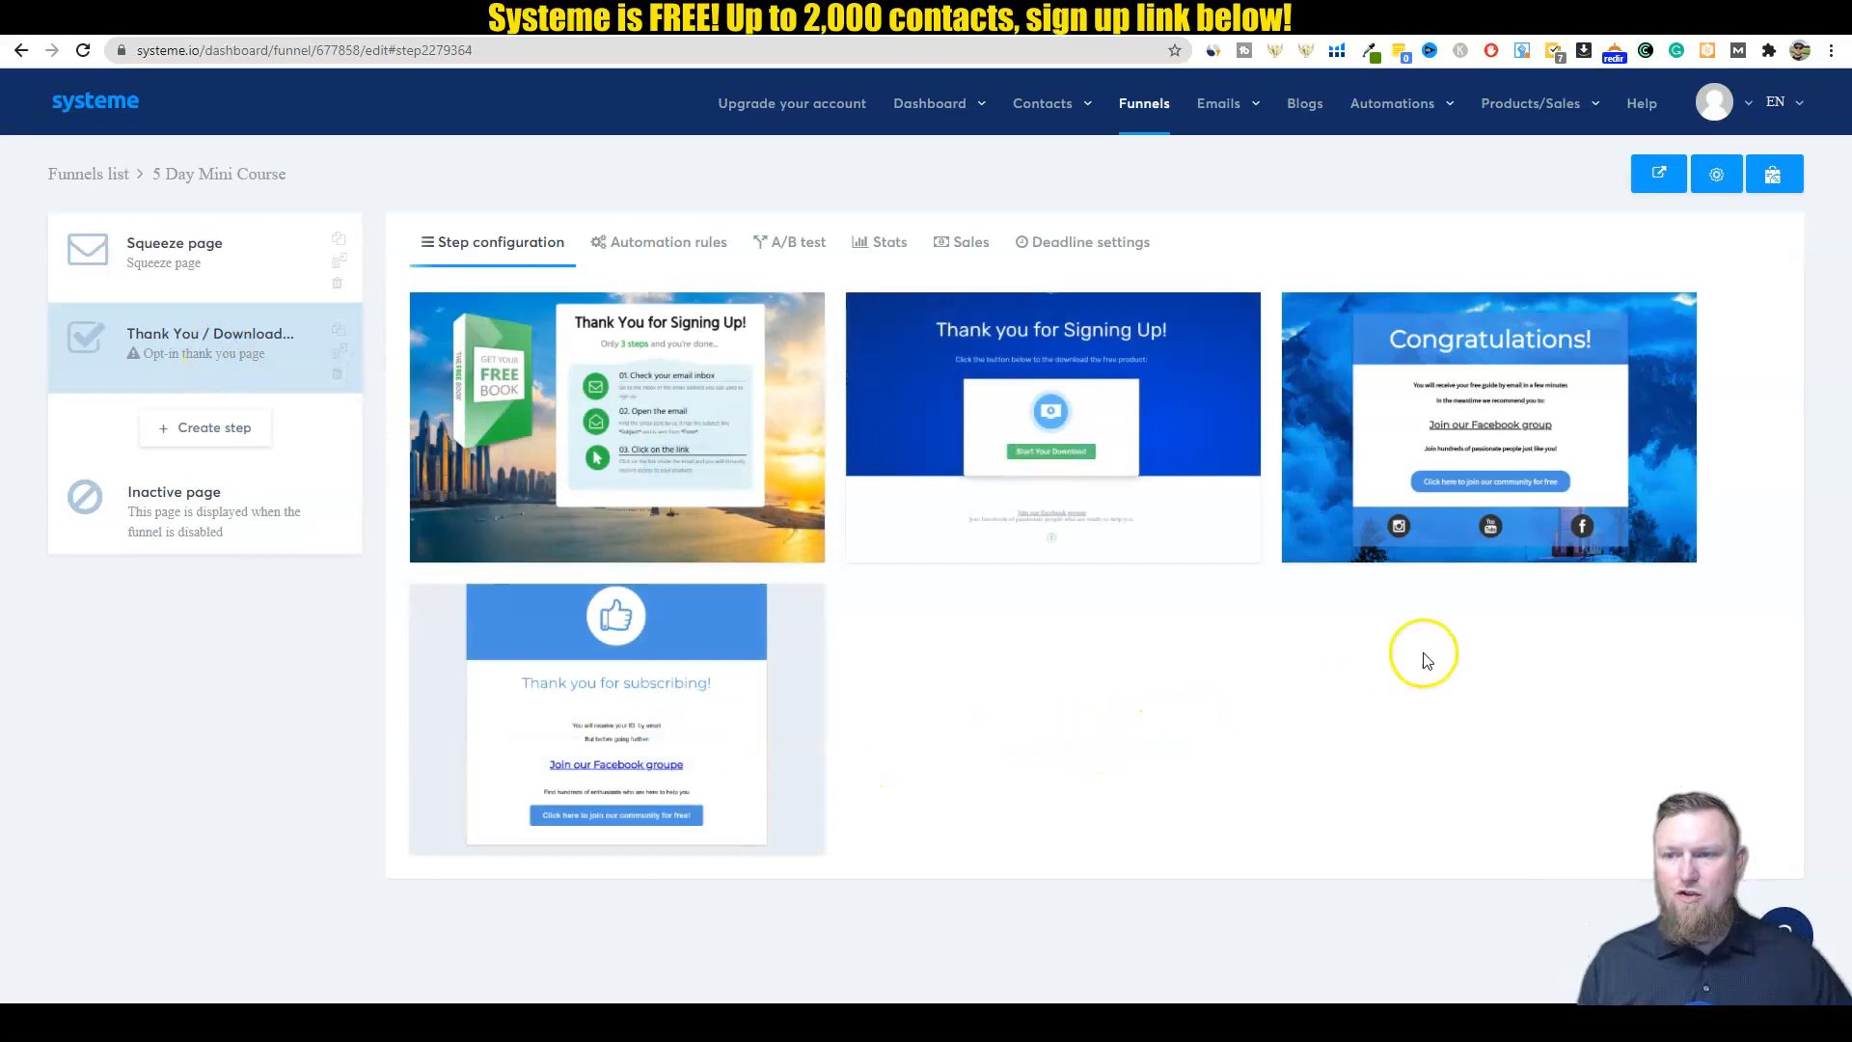
mouse_move(879, 632)
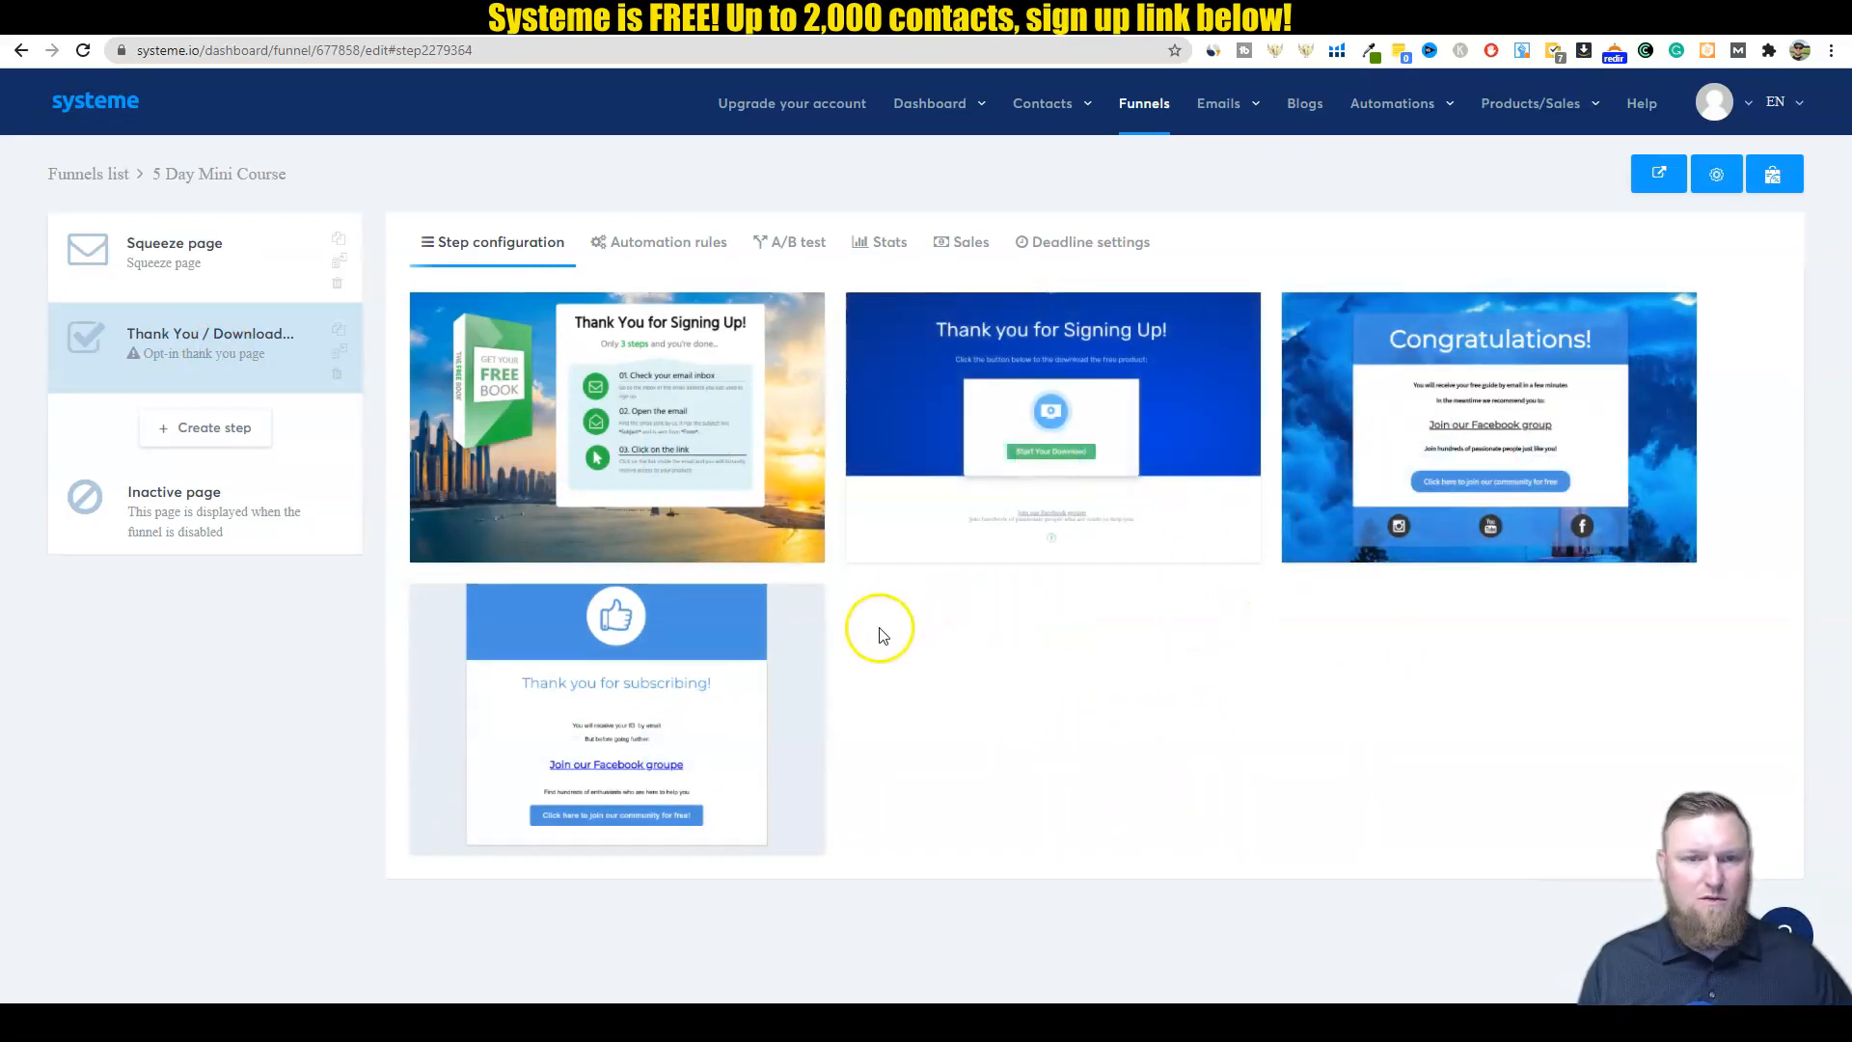
mouse_move(1051, 425)
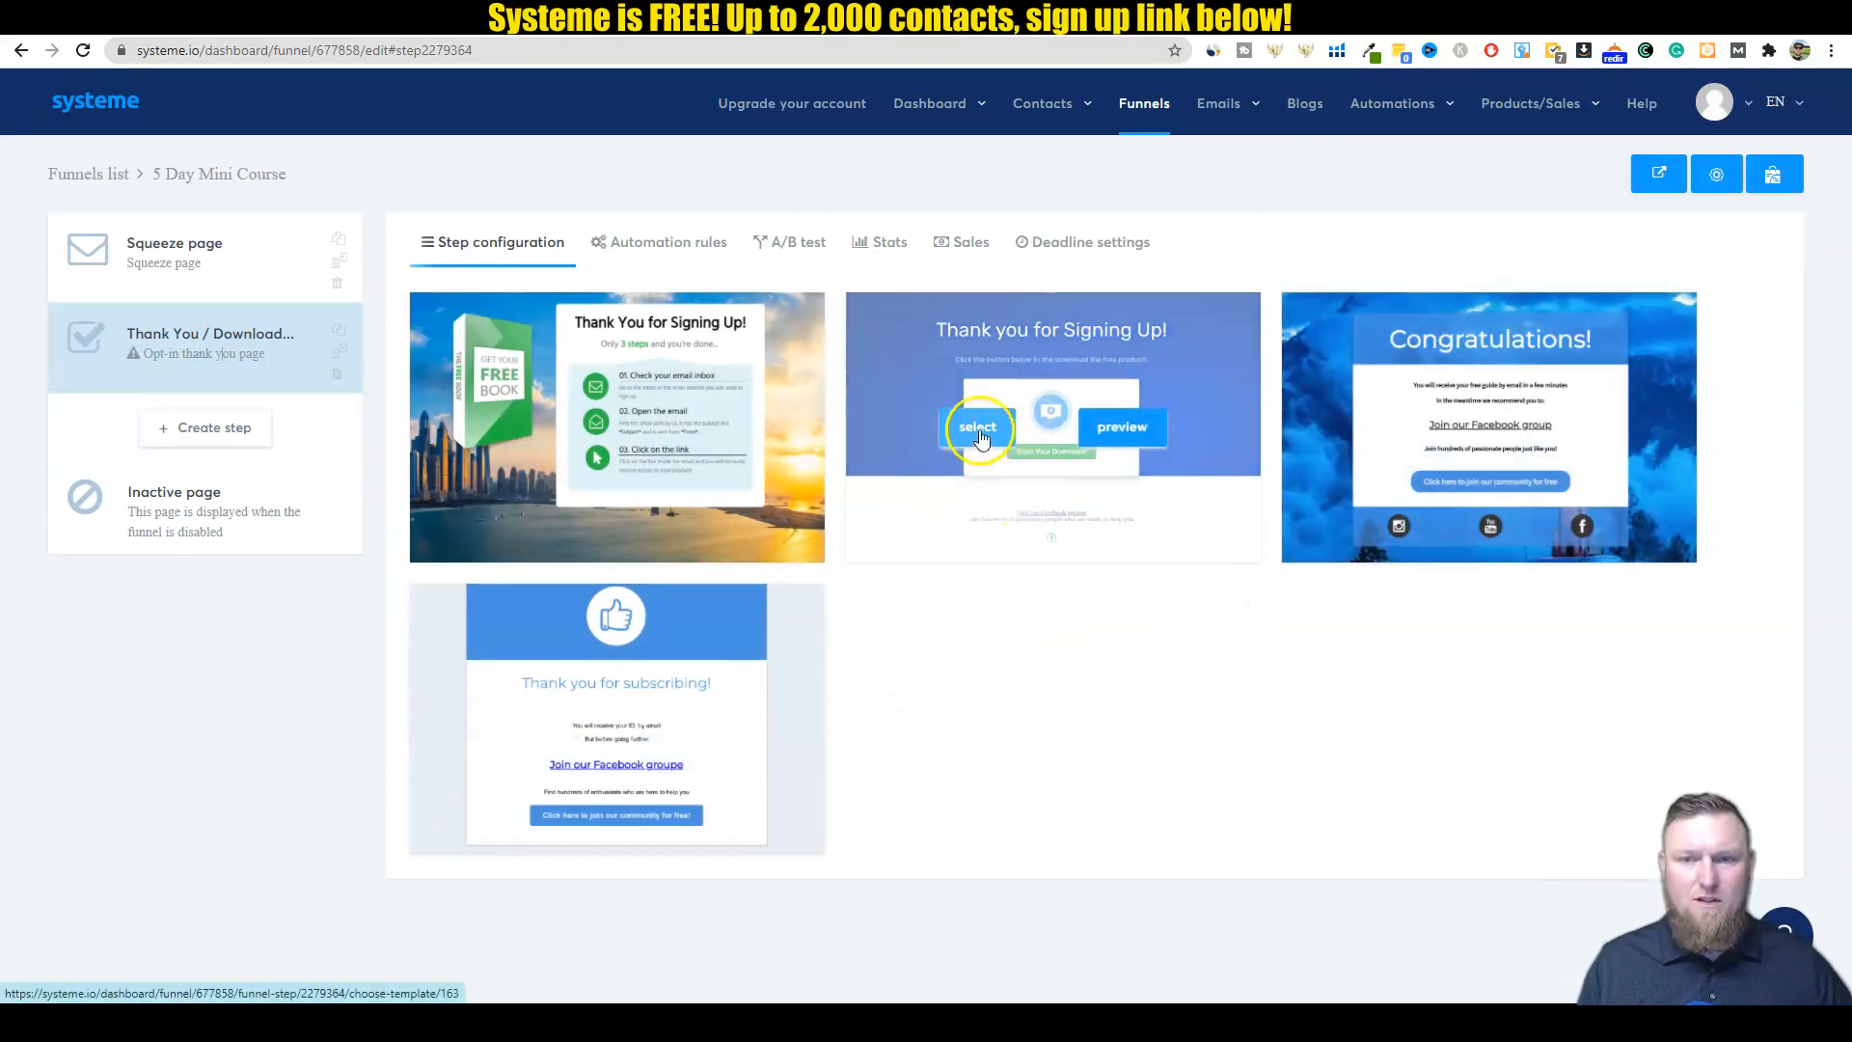
left_click(210, 343)
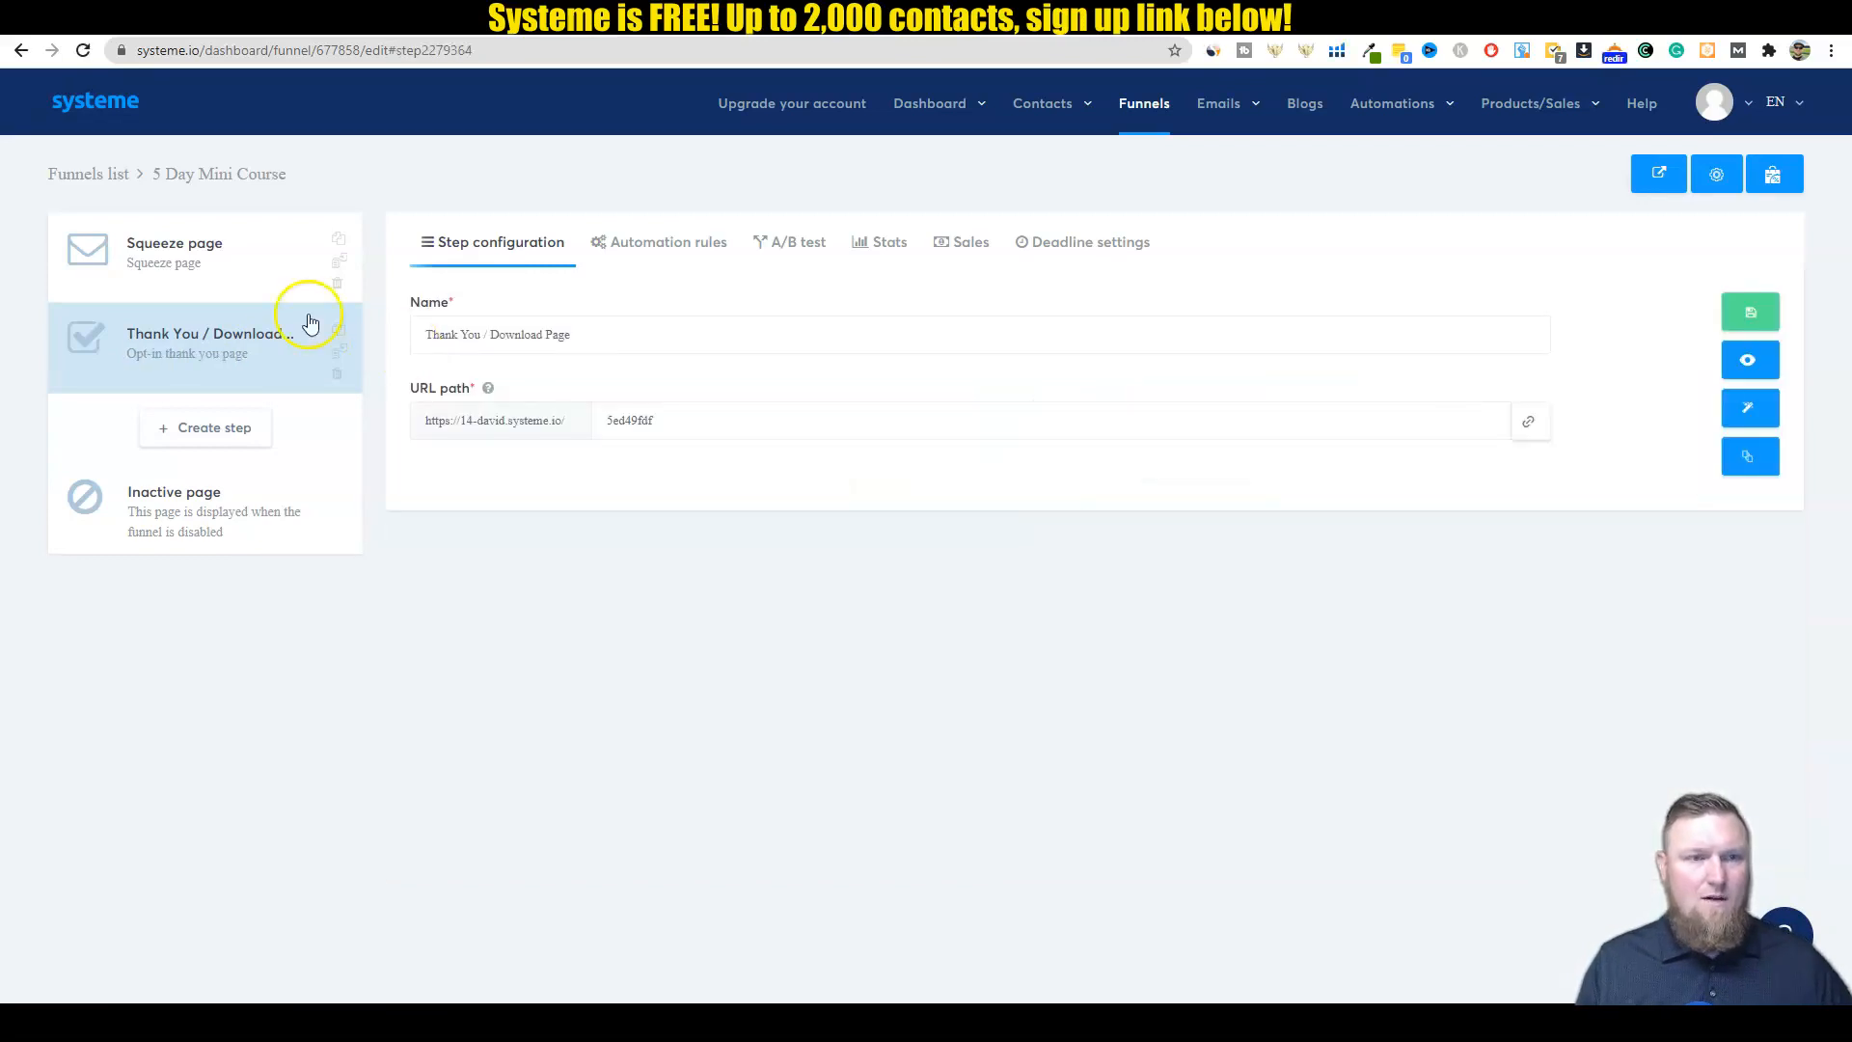
left_click(174, 251)
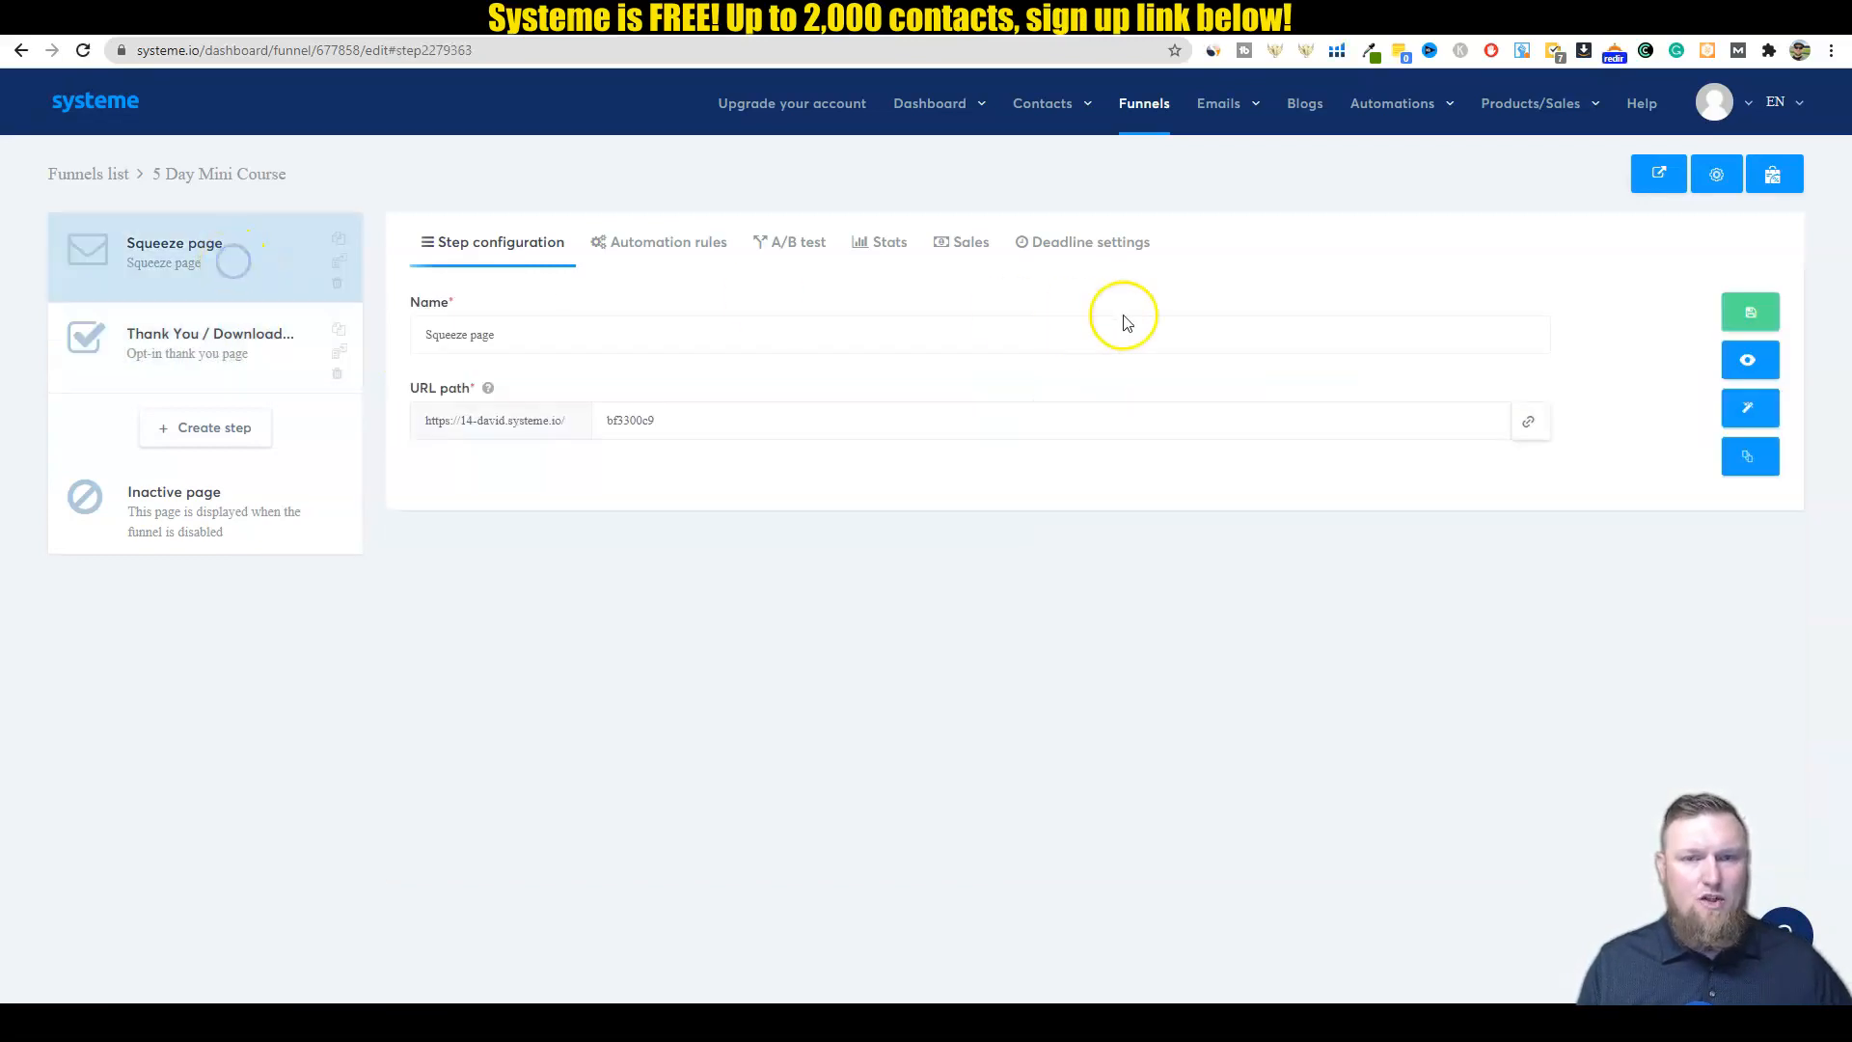
mouse_move(1748, 406)
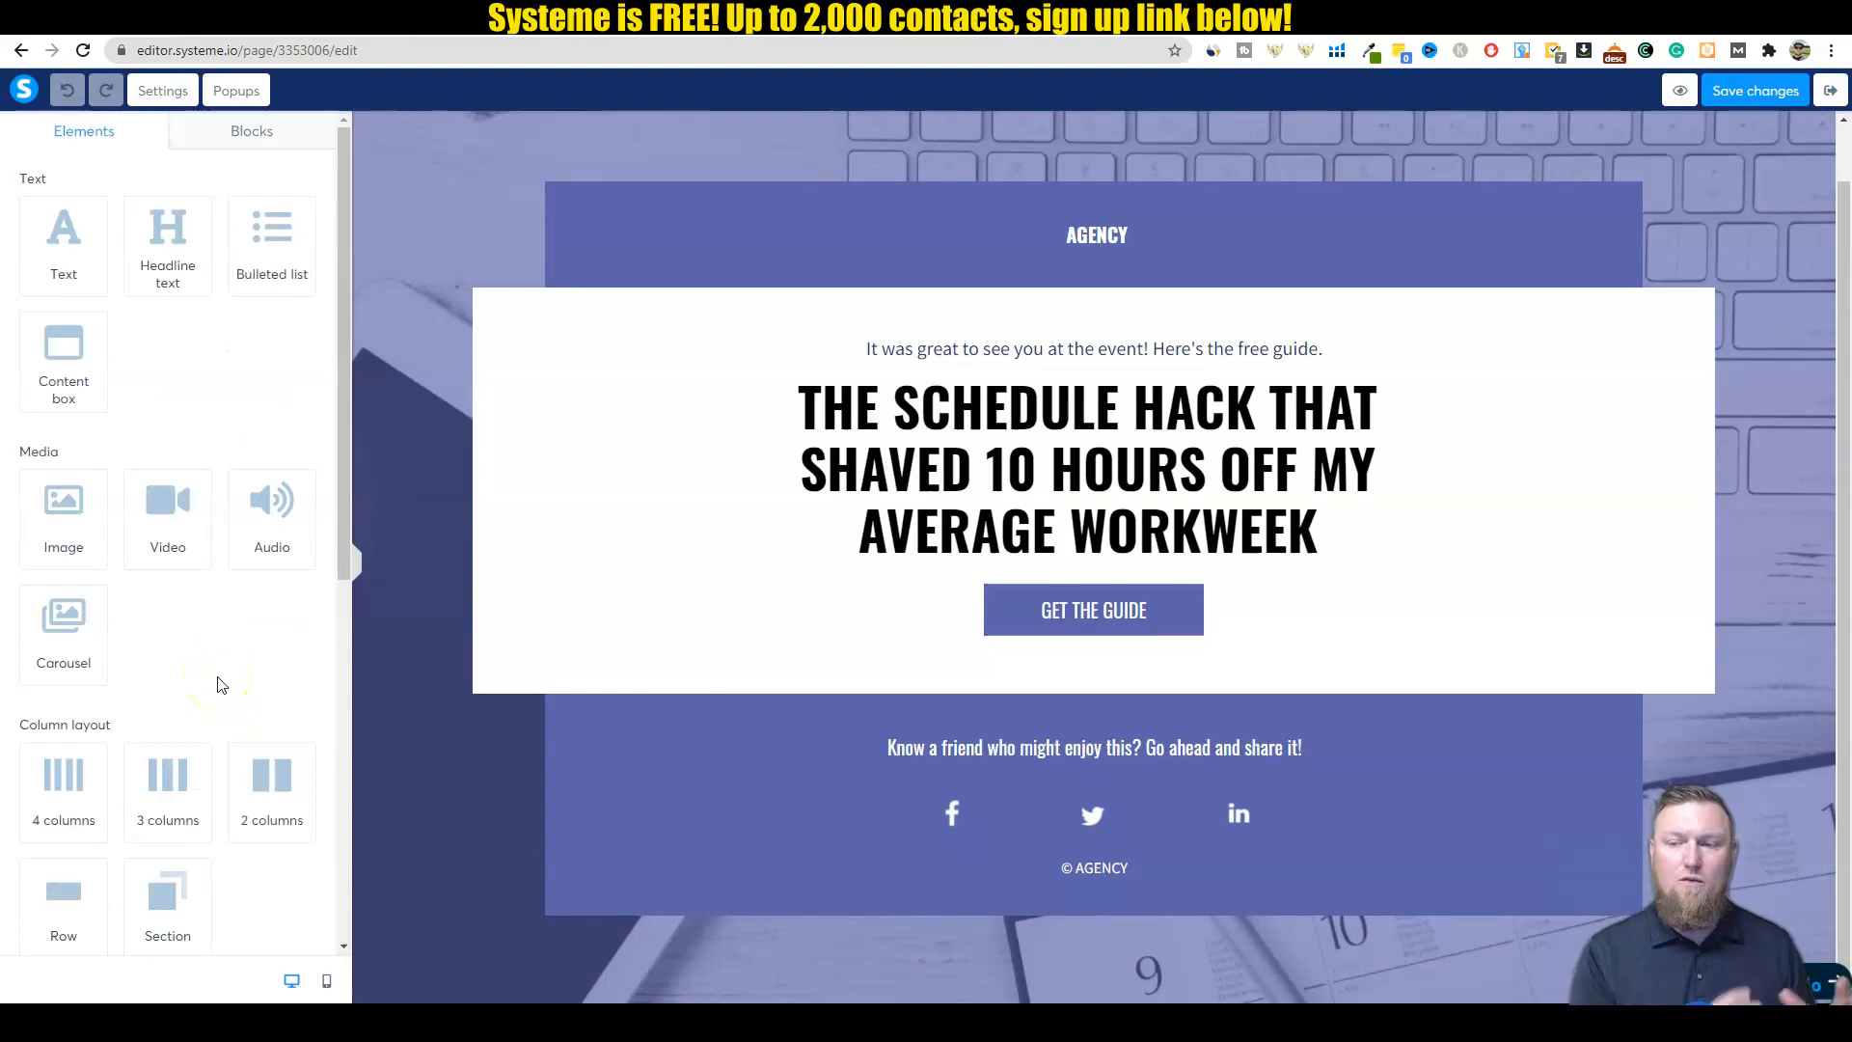
Step: Type a new headline beginning 'In Just 5 Days Learn Exactly'
left_click(1181, 414)
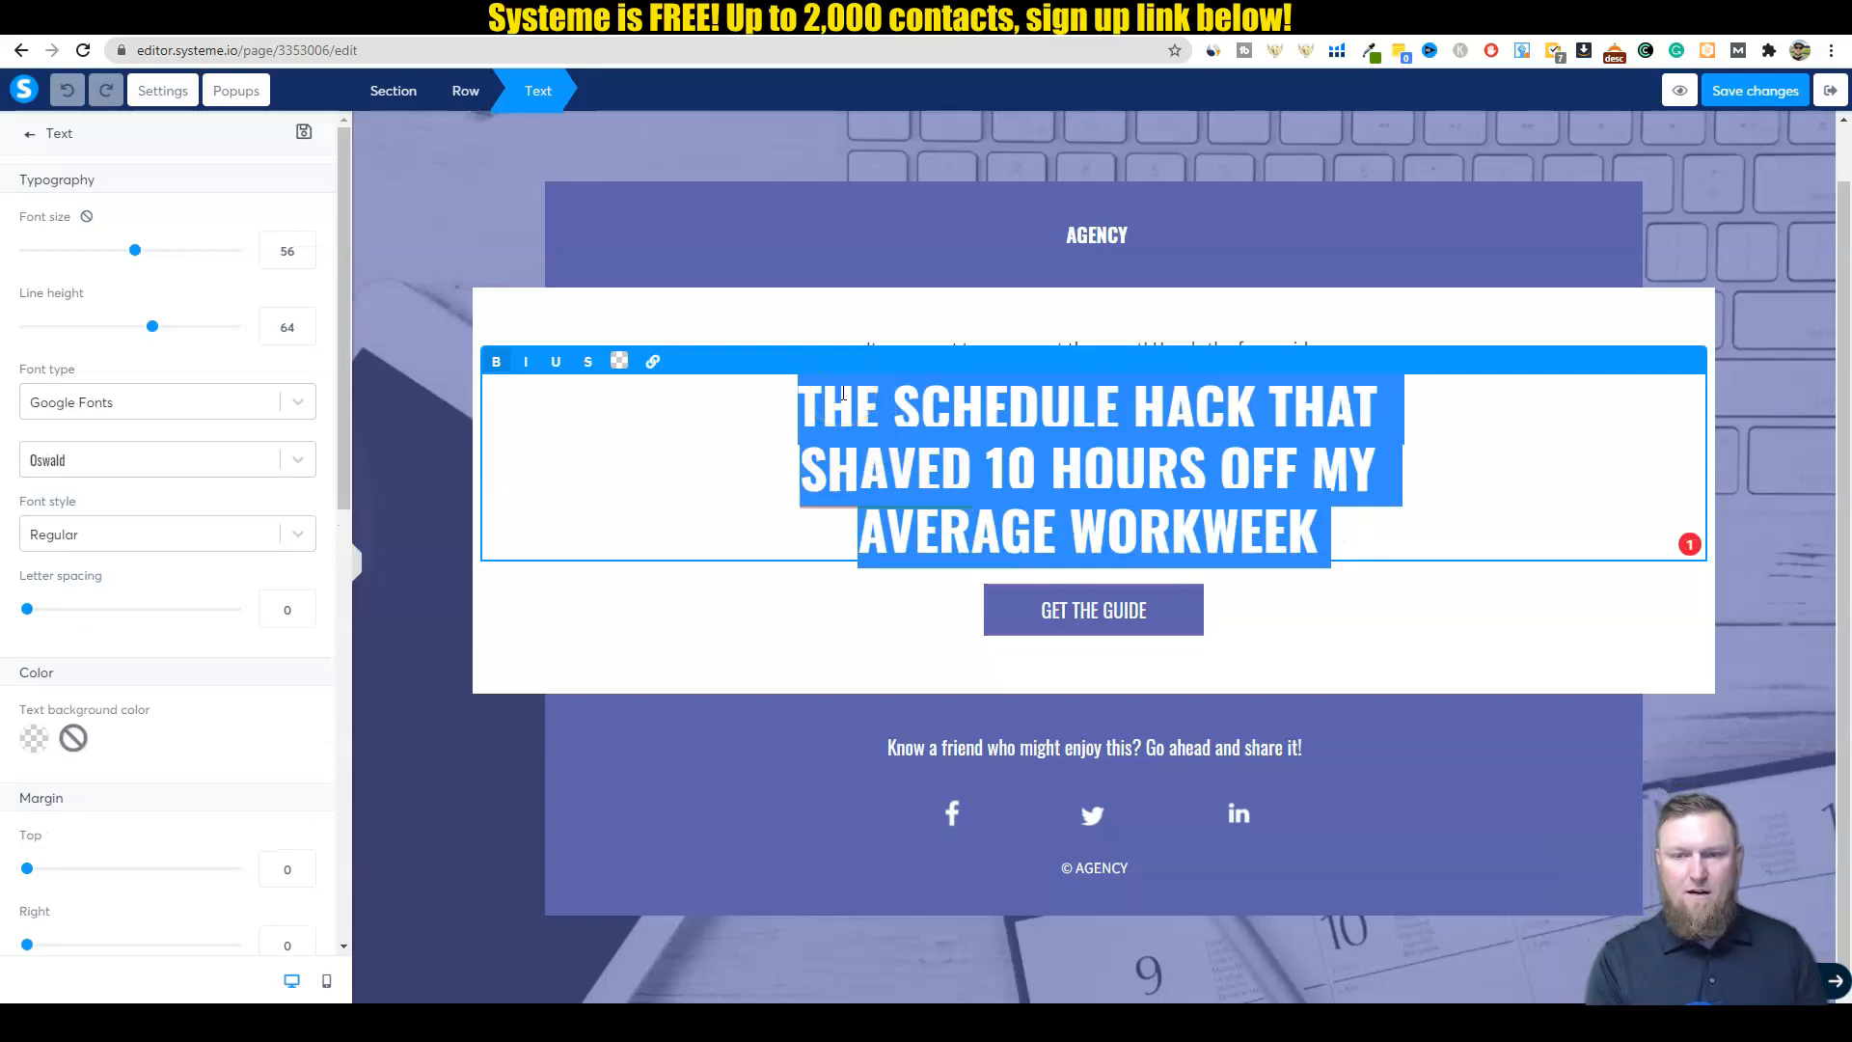
type("In Just")
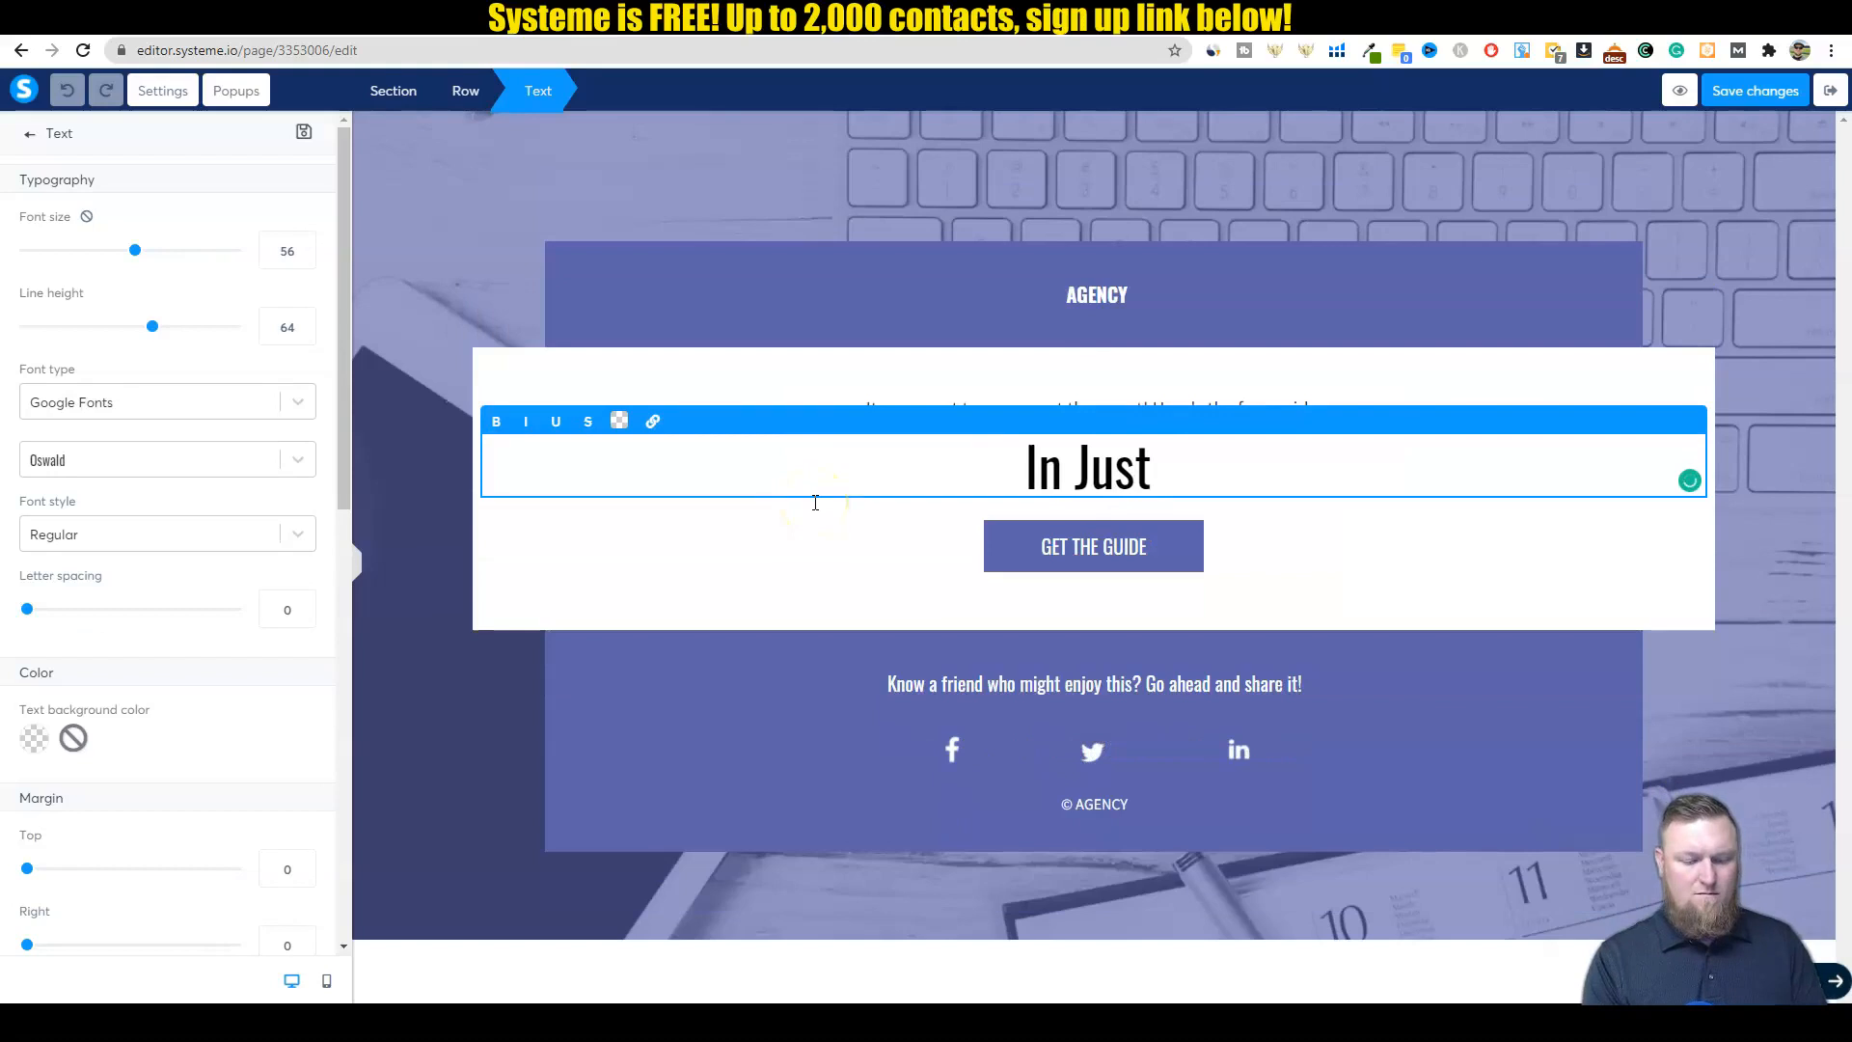
type("5 Days Learn")
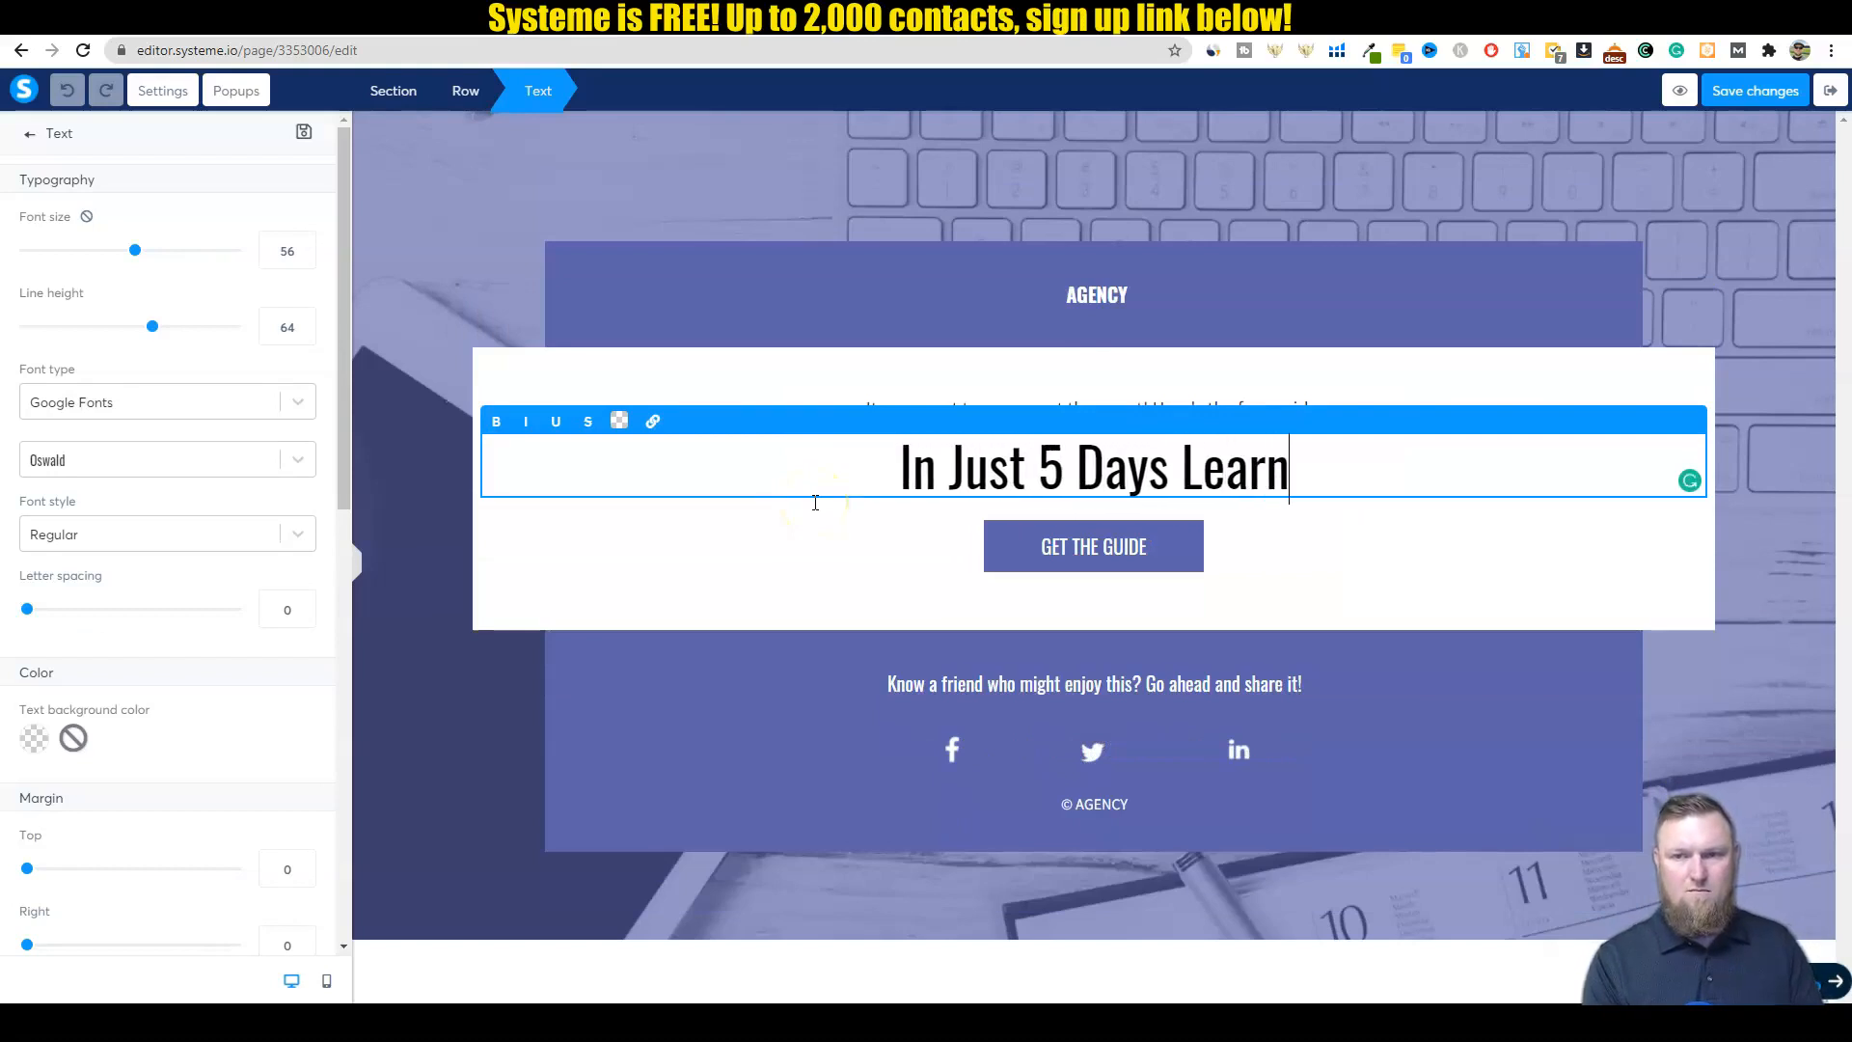
type("Exactly How to Start Earning Your First")
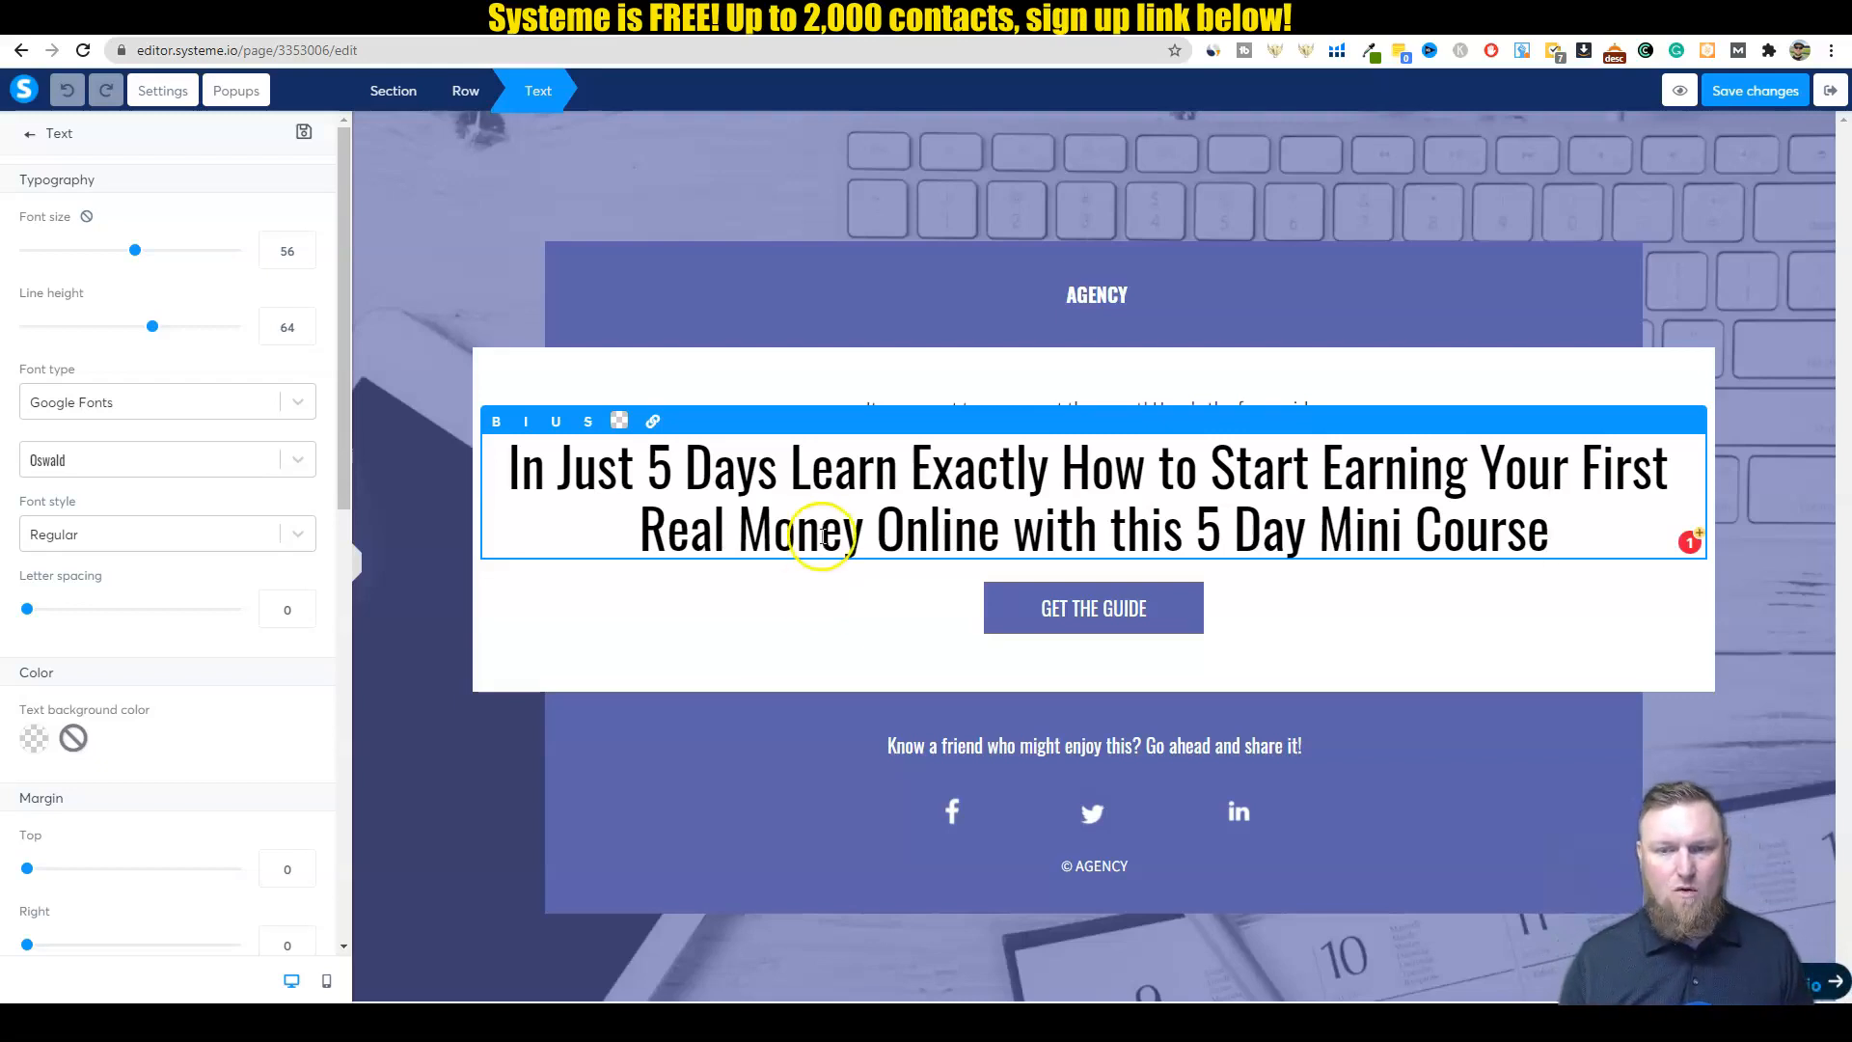
Step: Select '5 Day Mini Course' in the headline, adjust it, and finish editing
left_click_drag(1195, 530, 1547, 530)
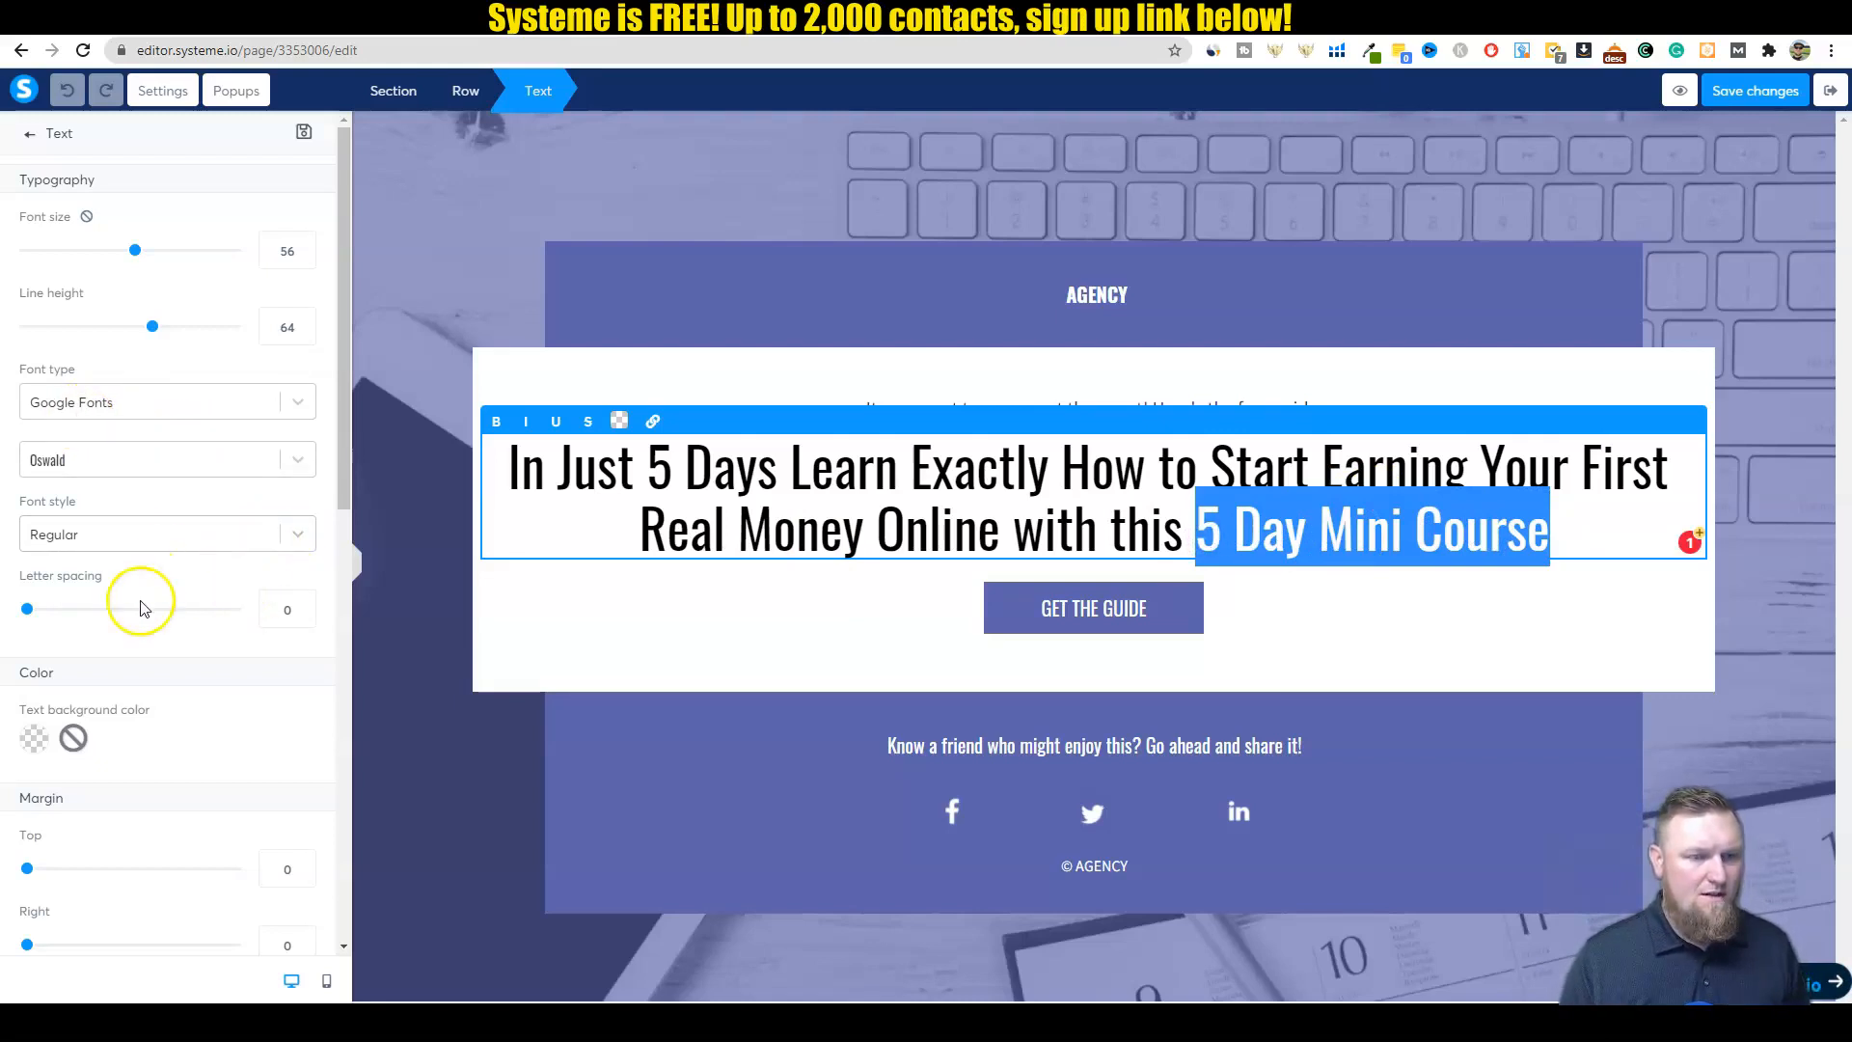
mouse_move(46, 762)
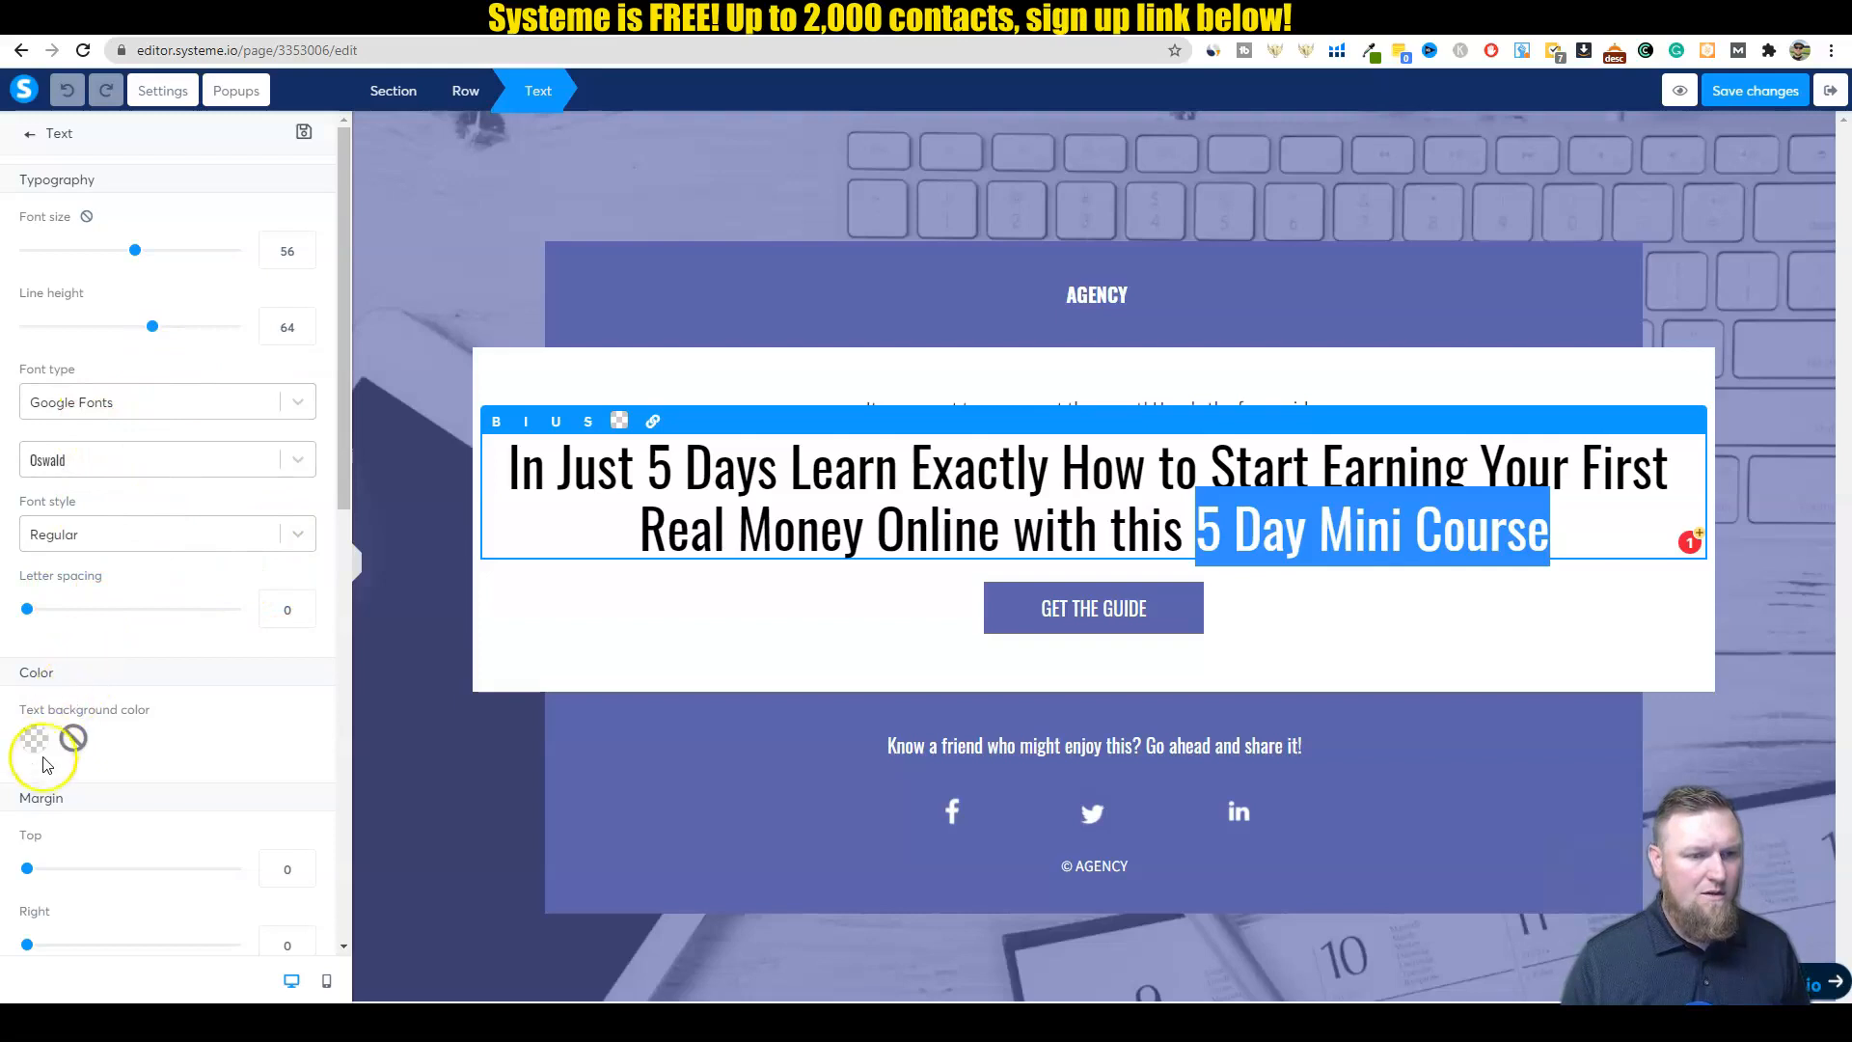
mouse_move(89, 346)
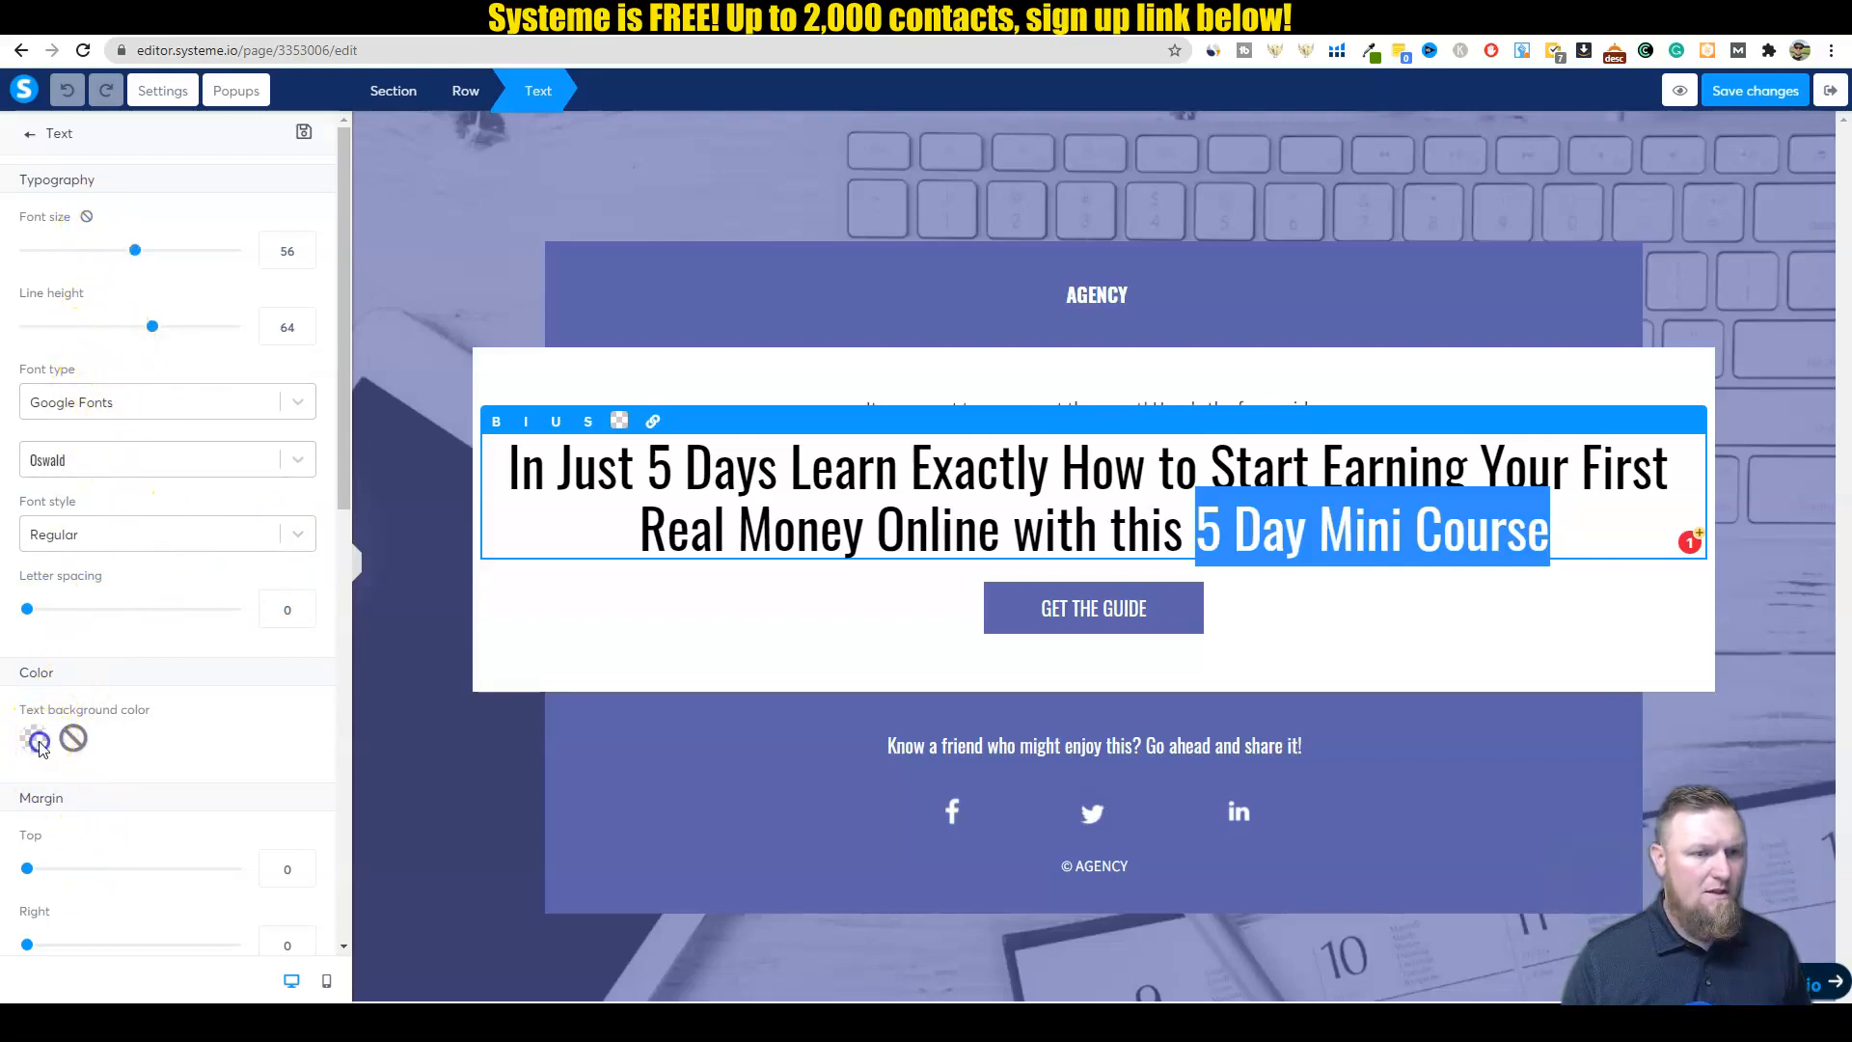
left_click(33, 737)
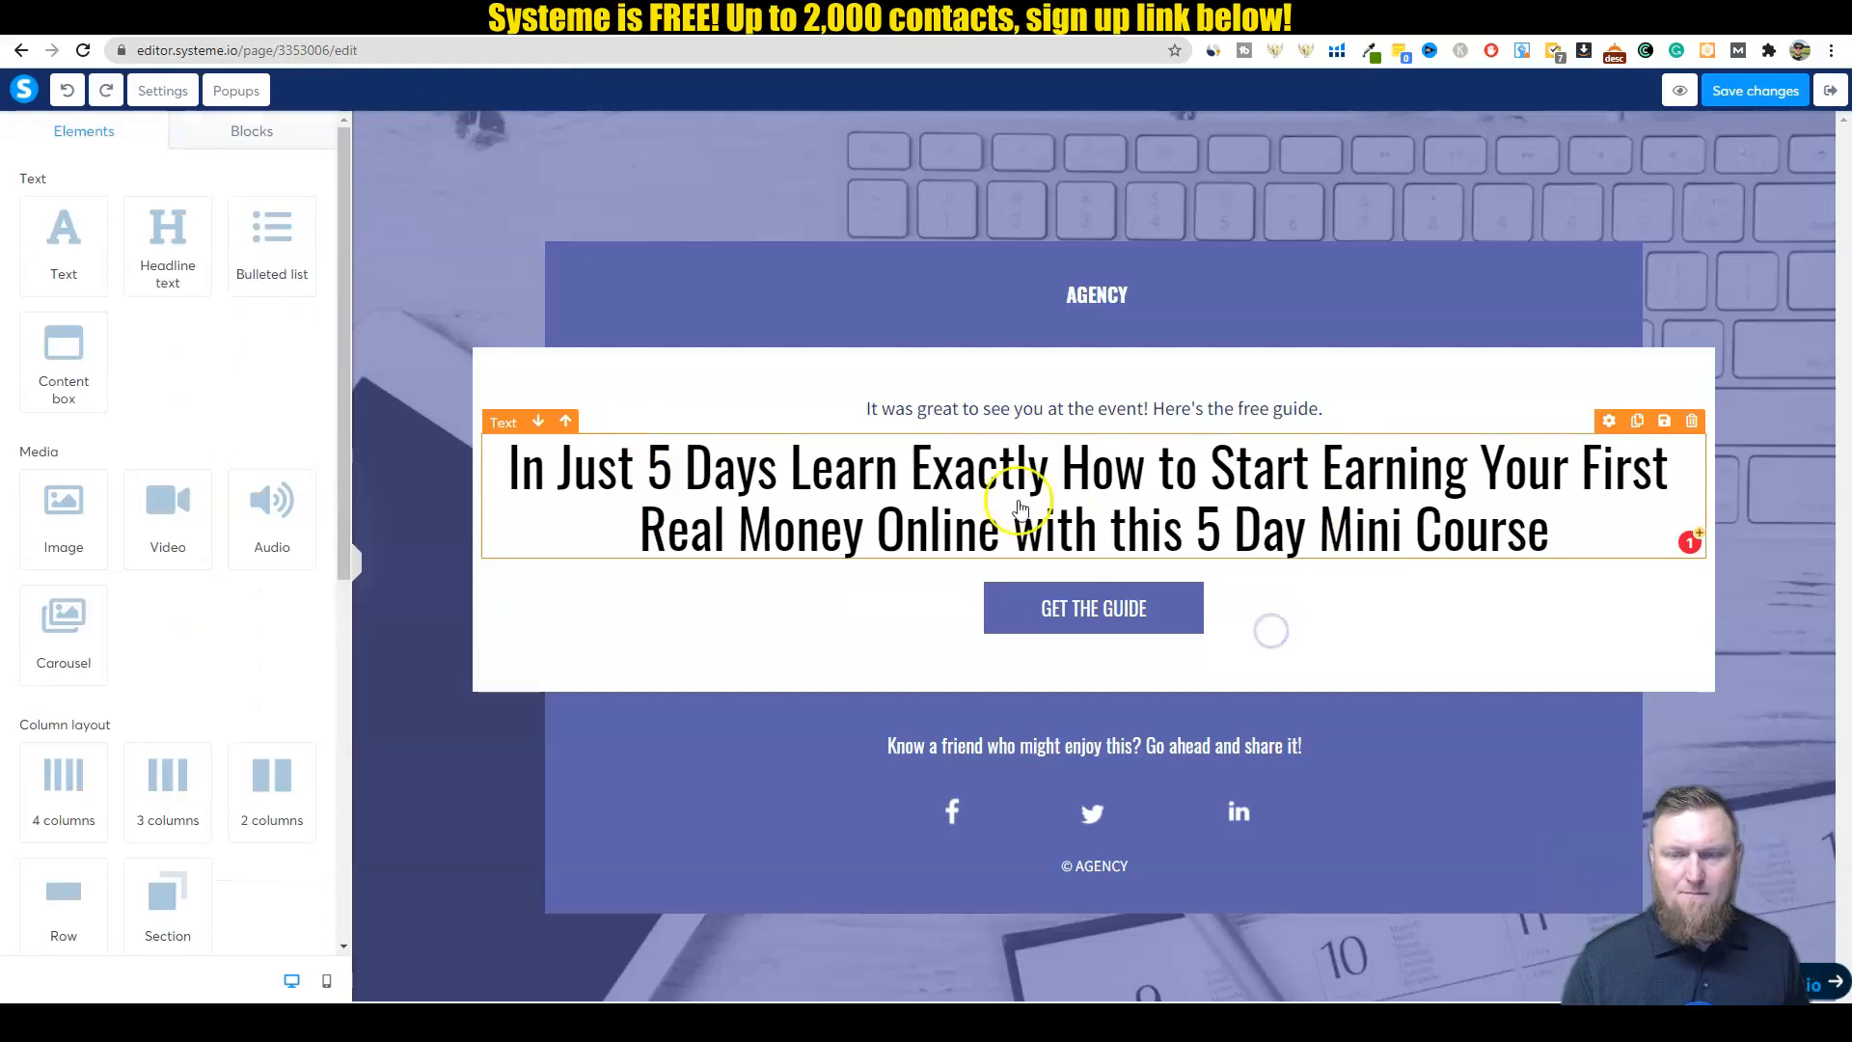
left_click(1091, 607)
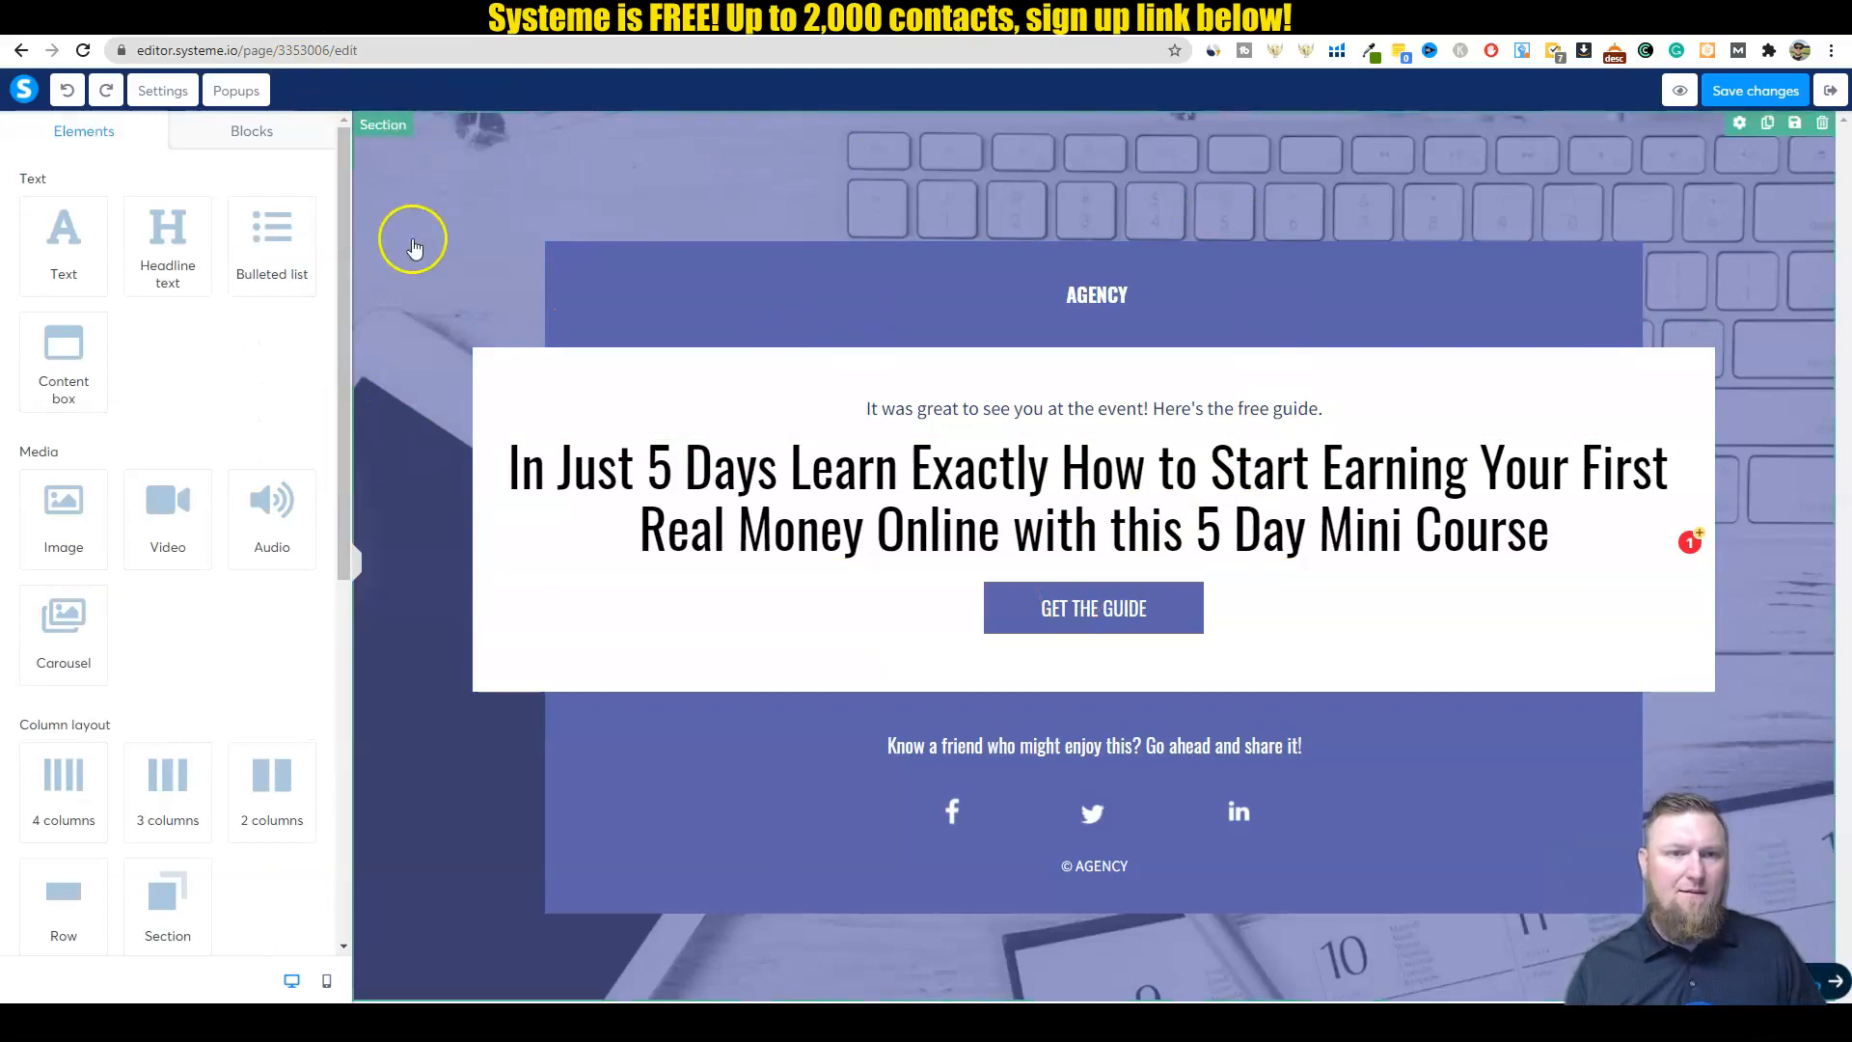
left_click(1025, 294)
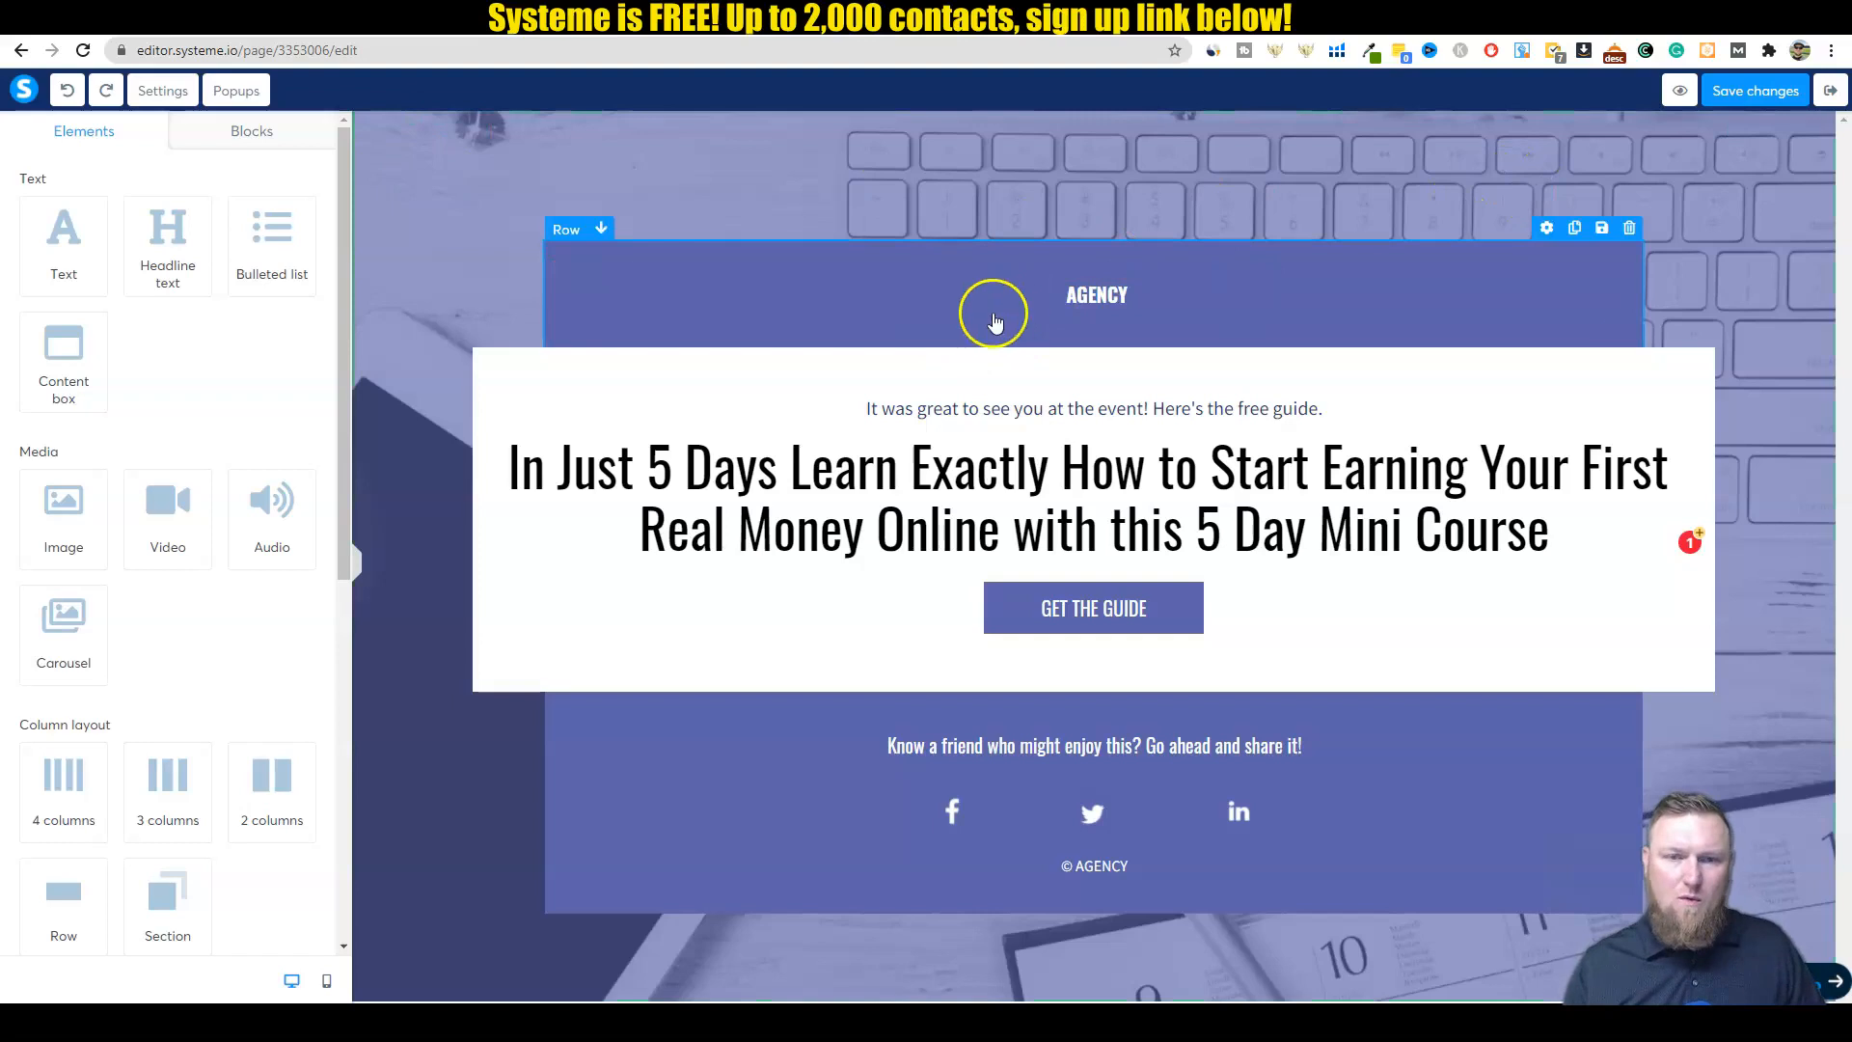
left_click(1093, 607)
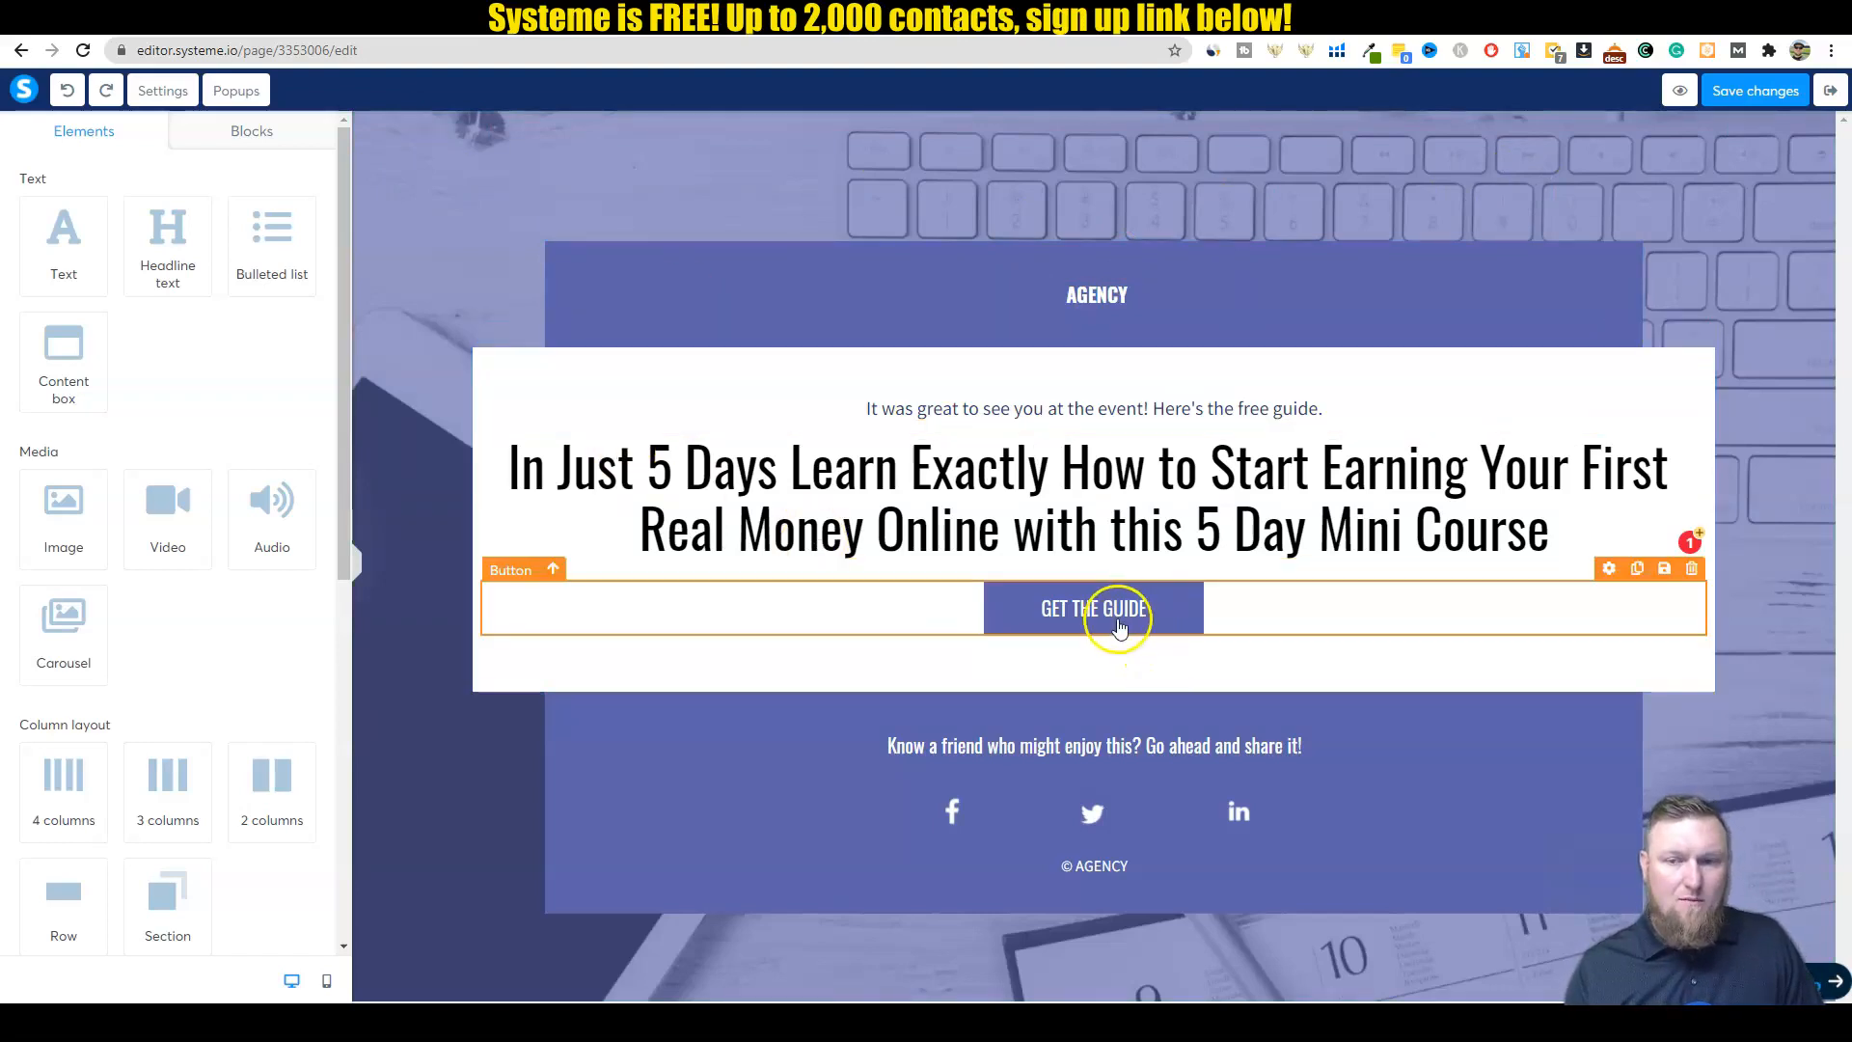
left_click(1093, 607)
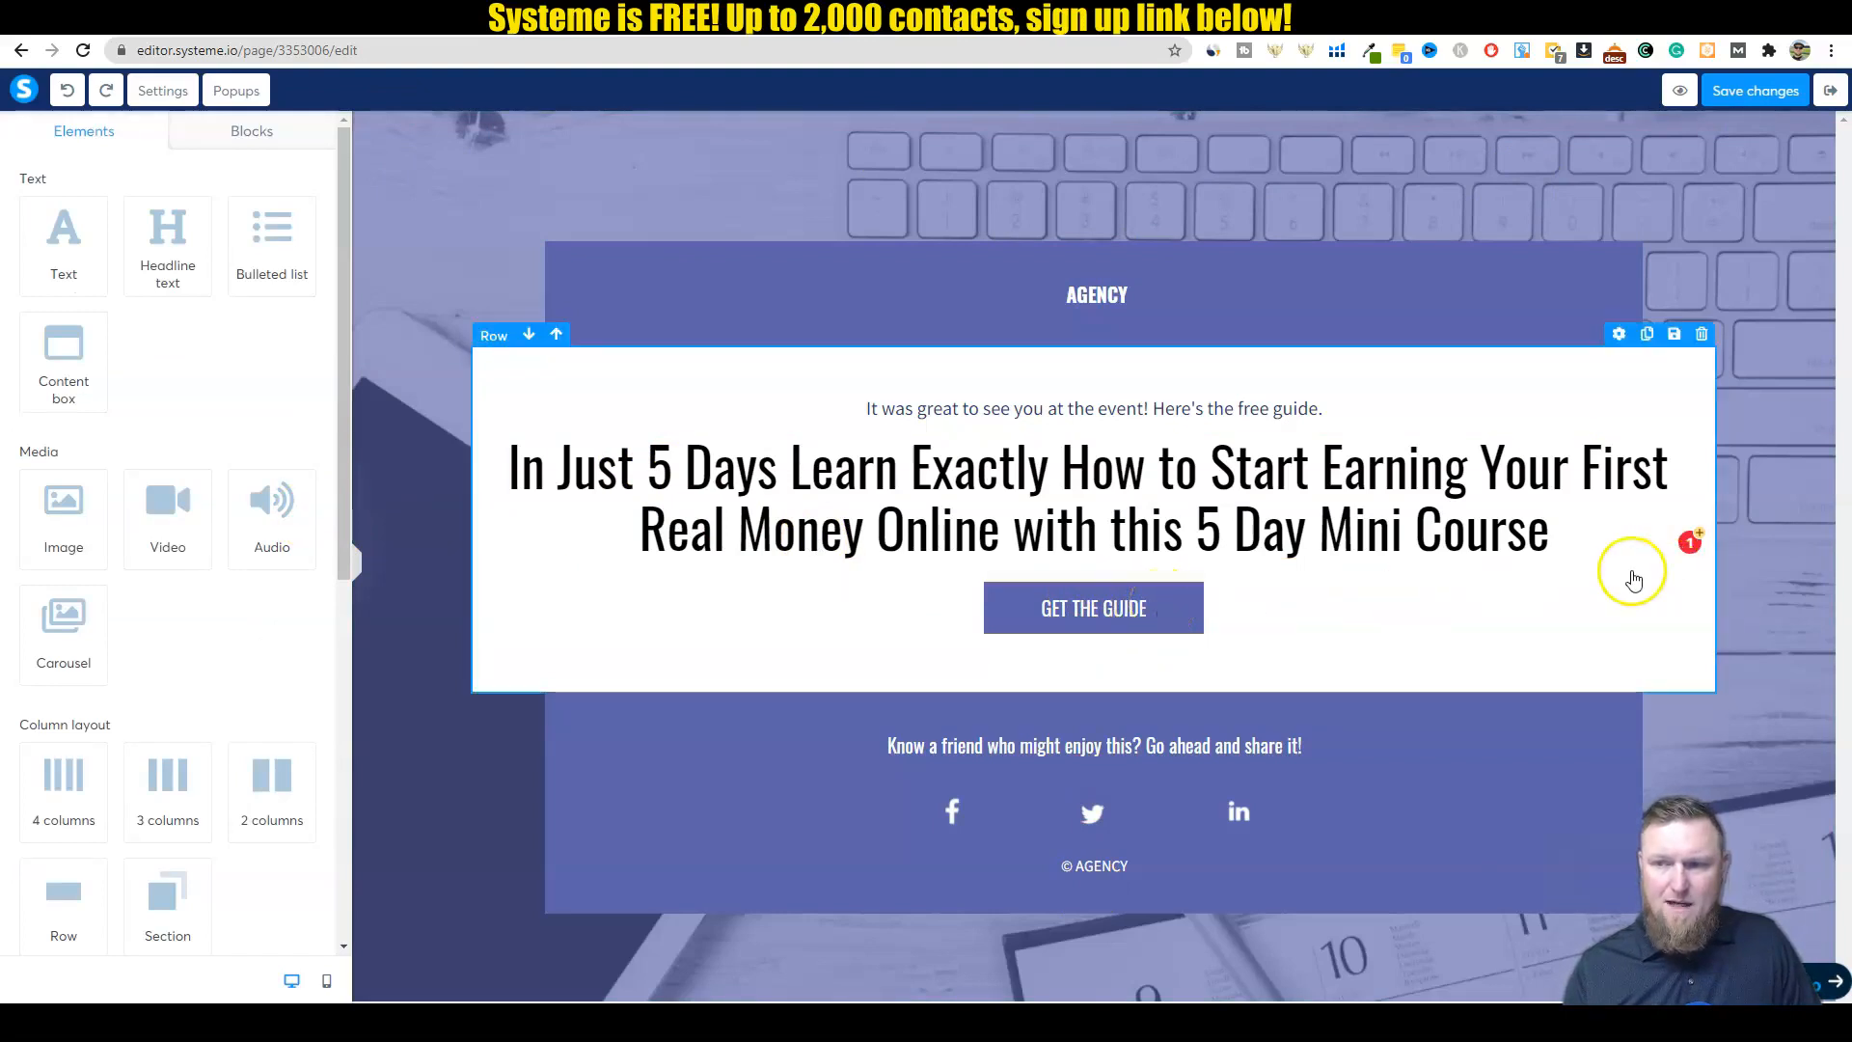
mouse_move(1595, 577)
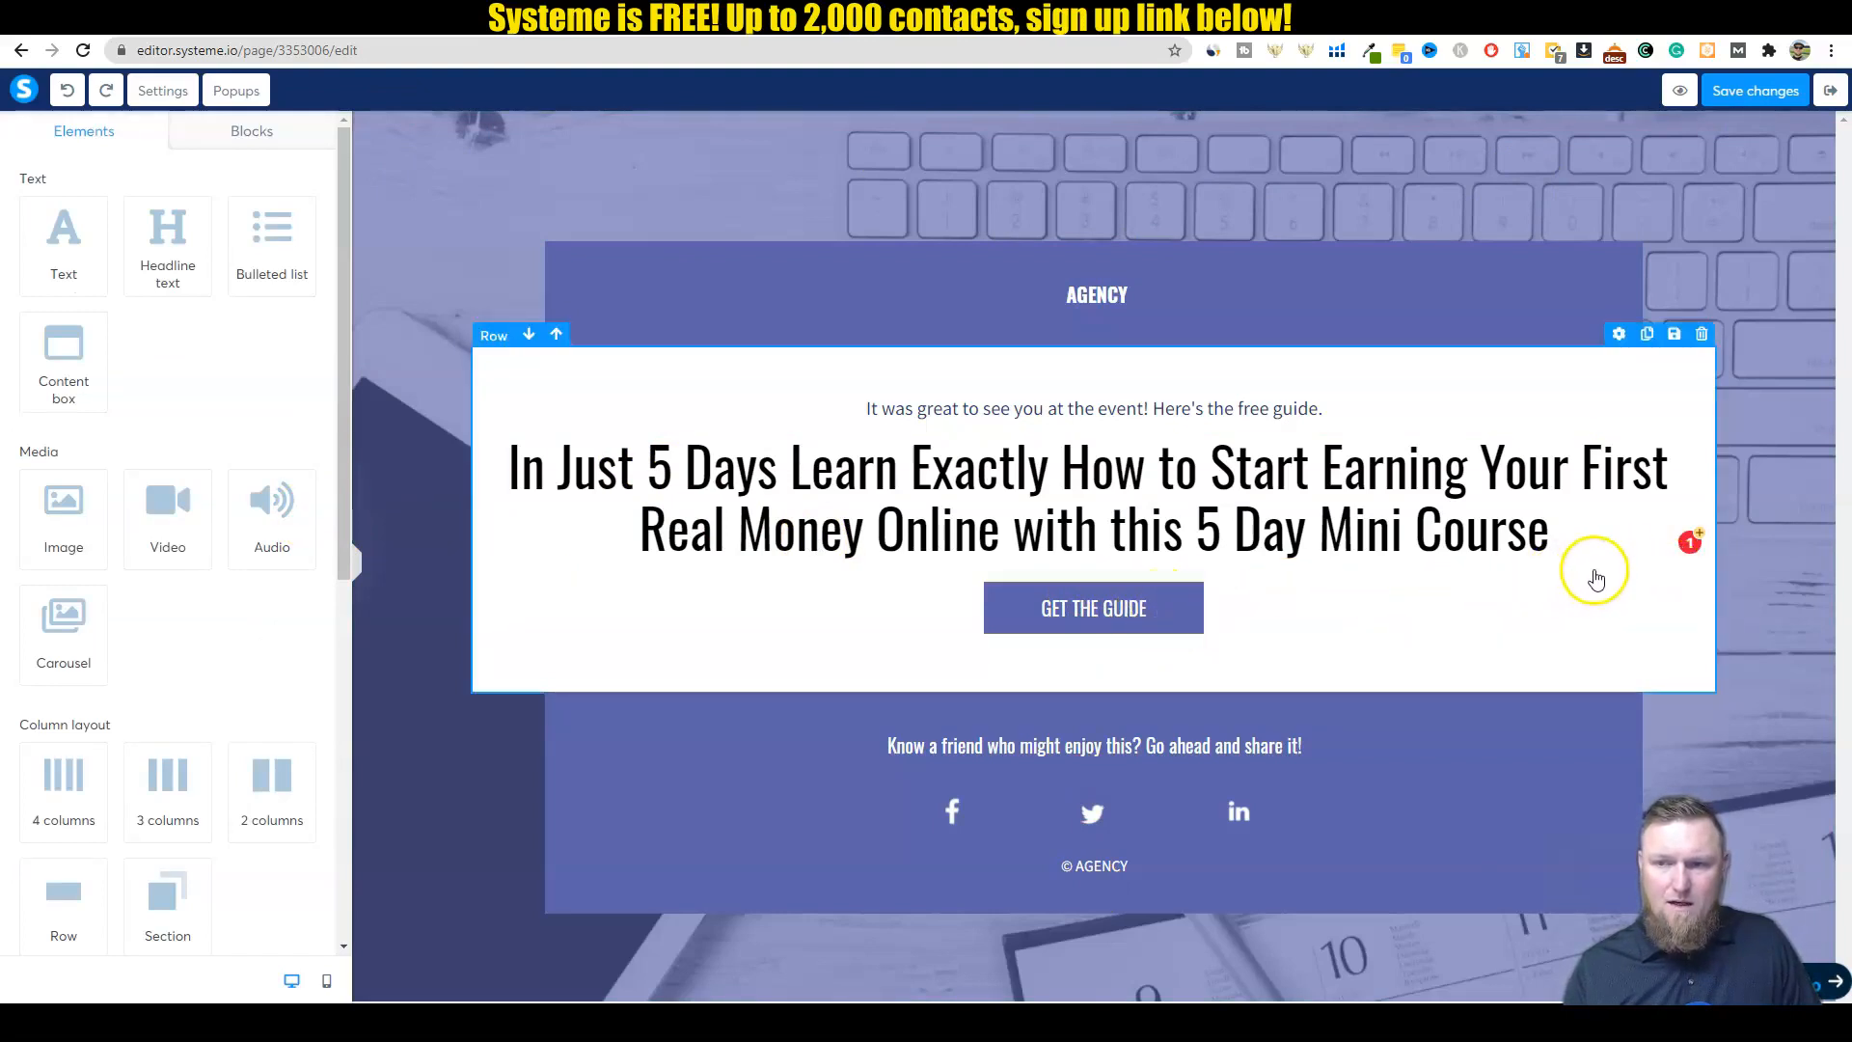
Step: Check the GET THE GUIDE button's click actions, keeping it set to show a popup
left_click(1093, 606)
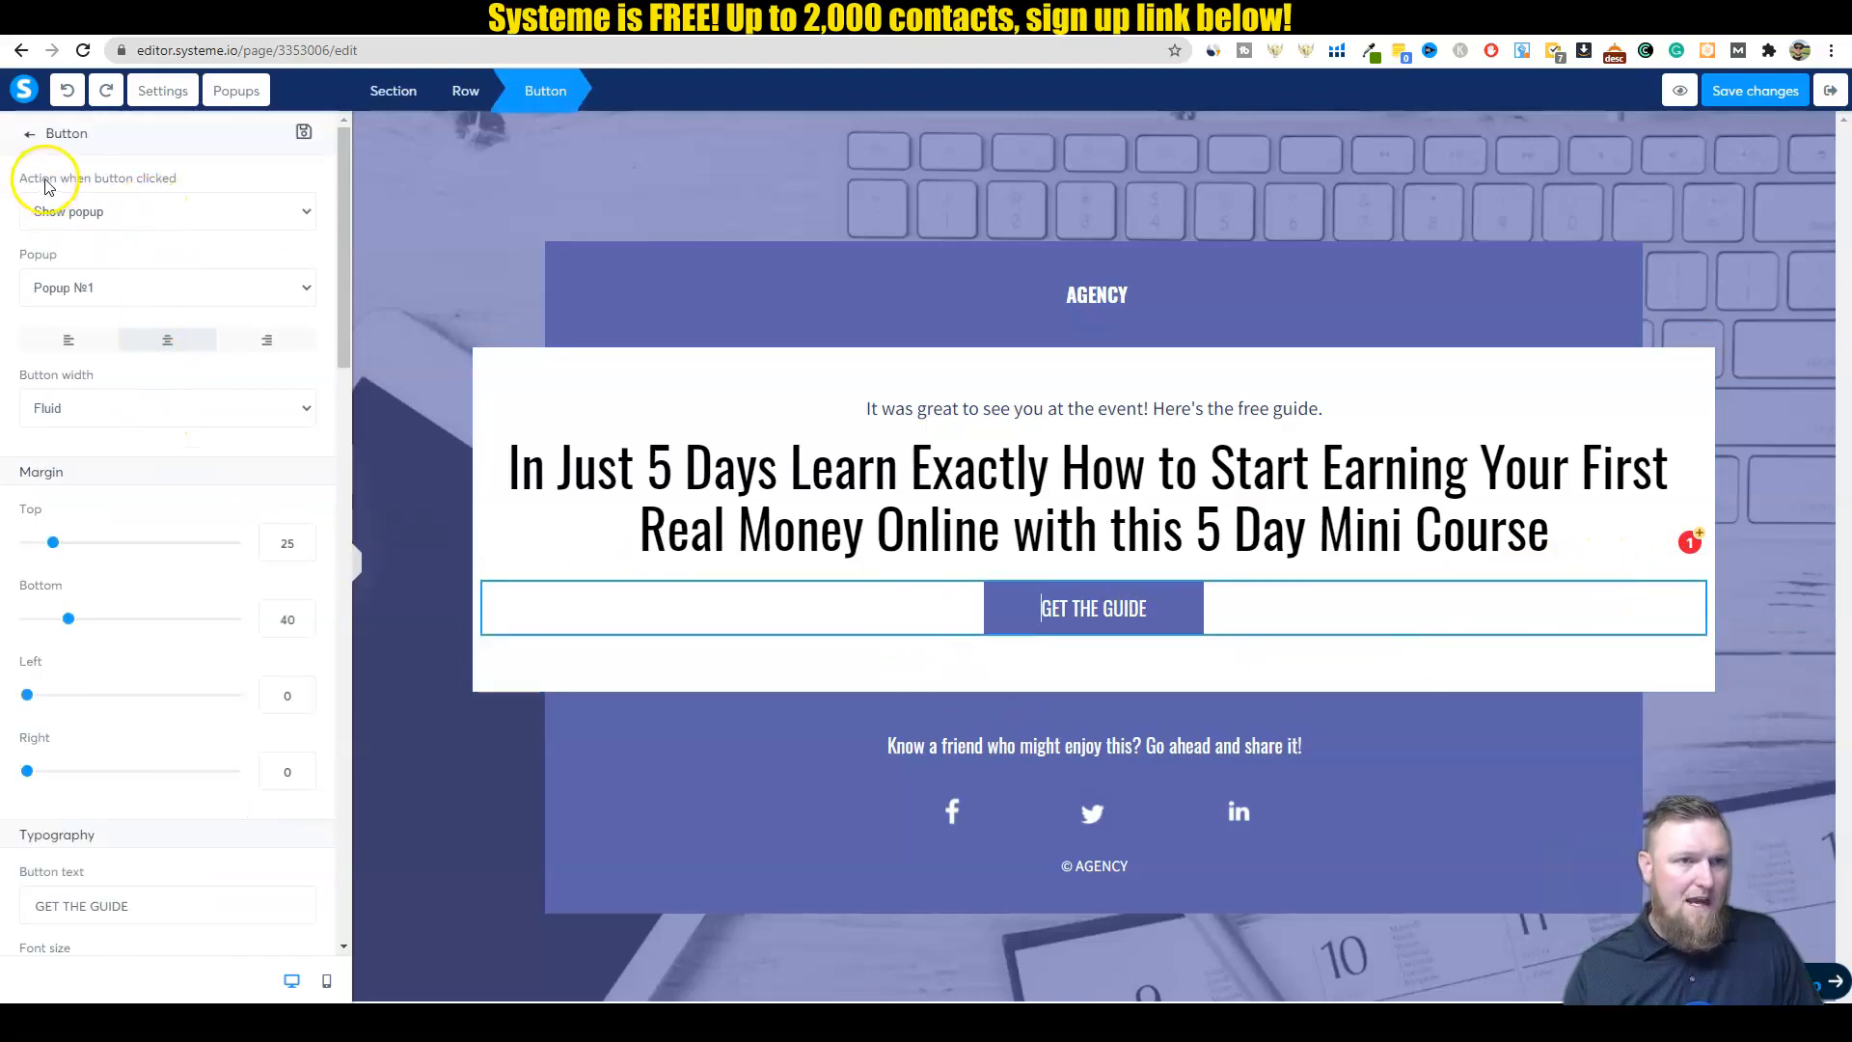
mouse_move(45, 320)
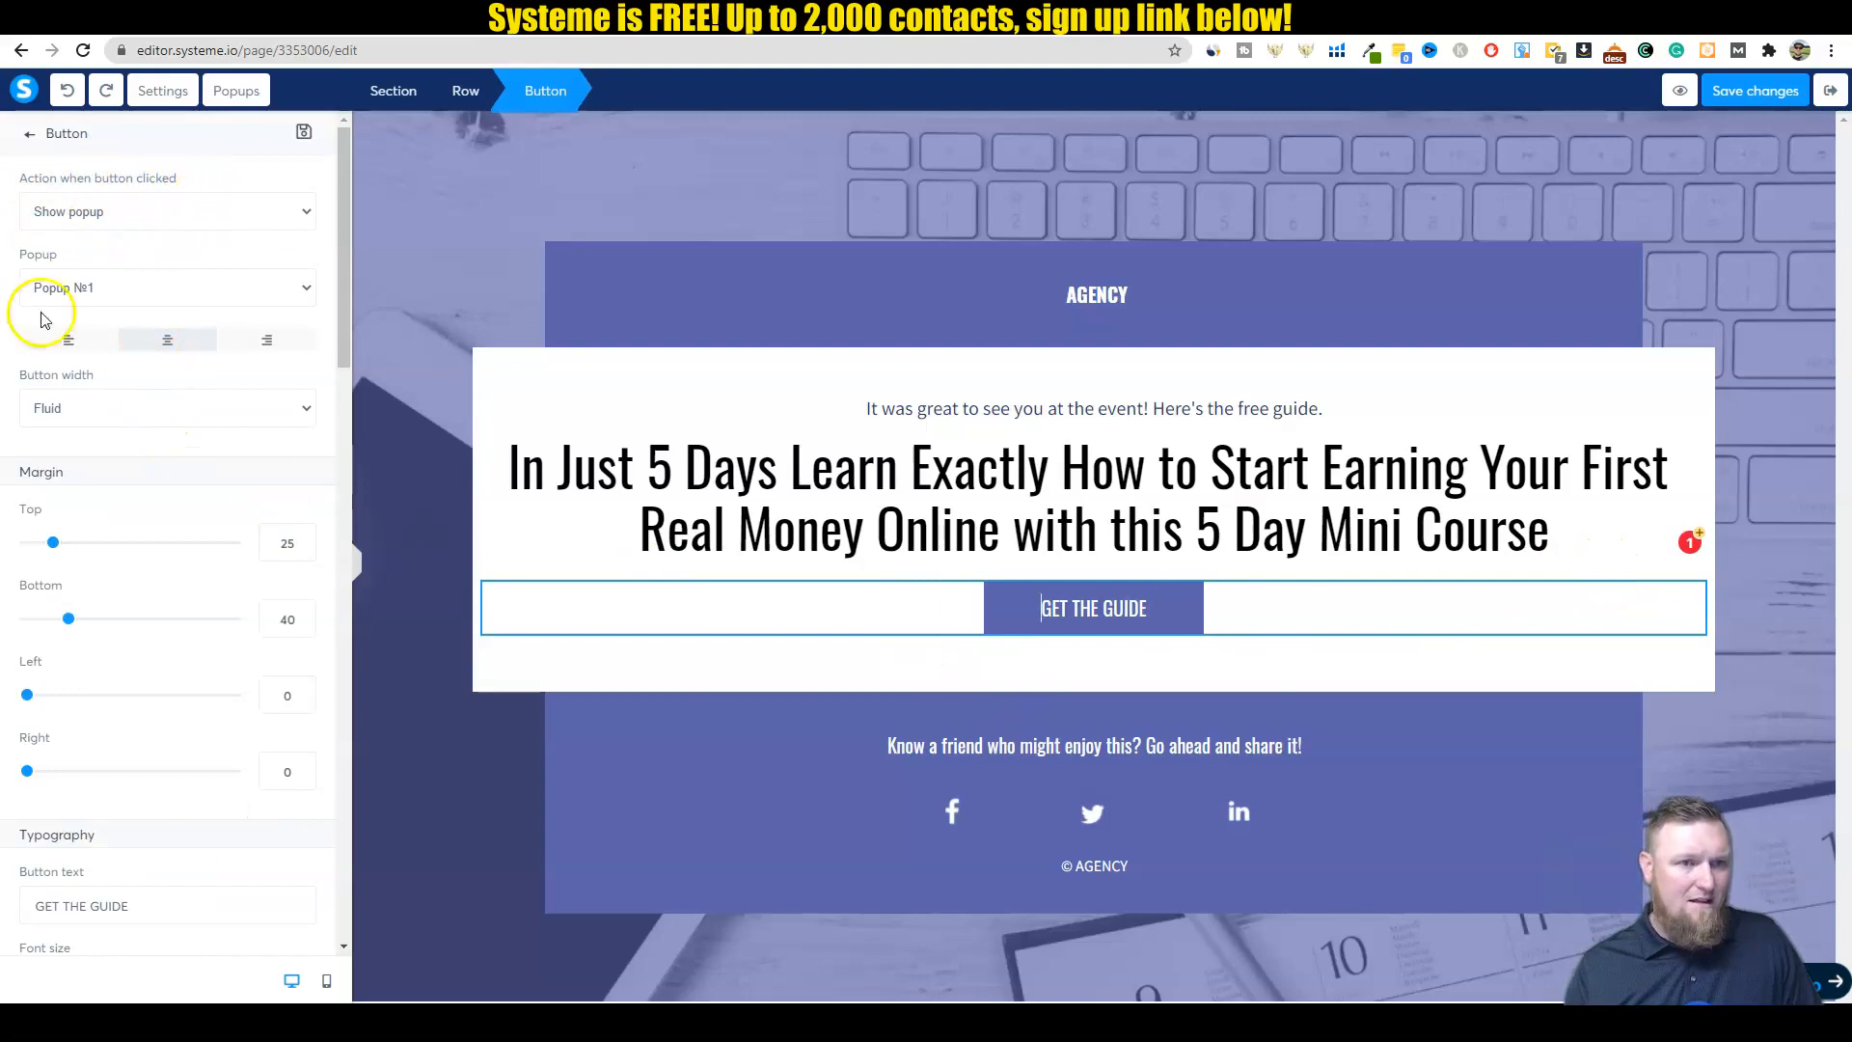
left_click(166, 212)
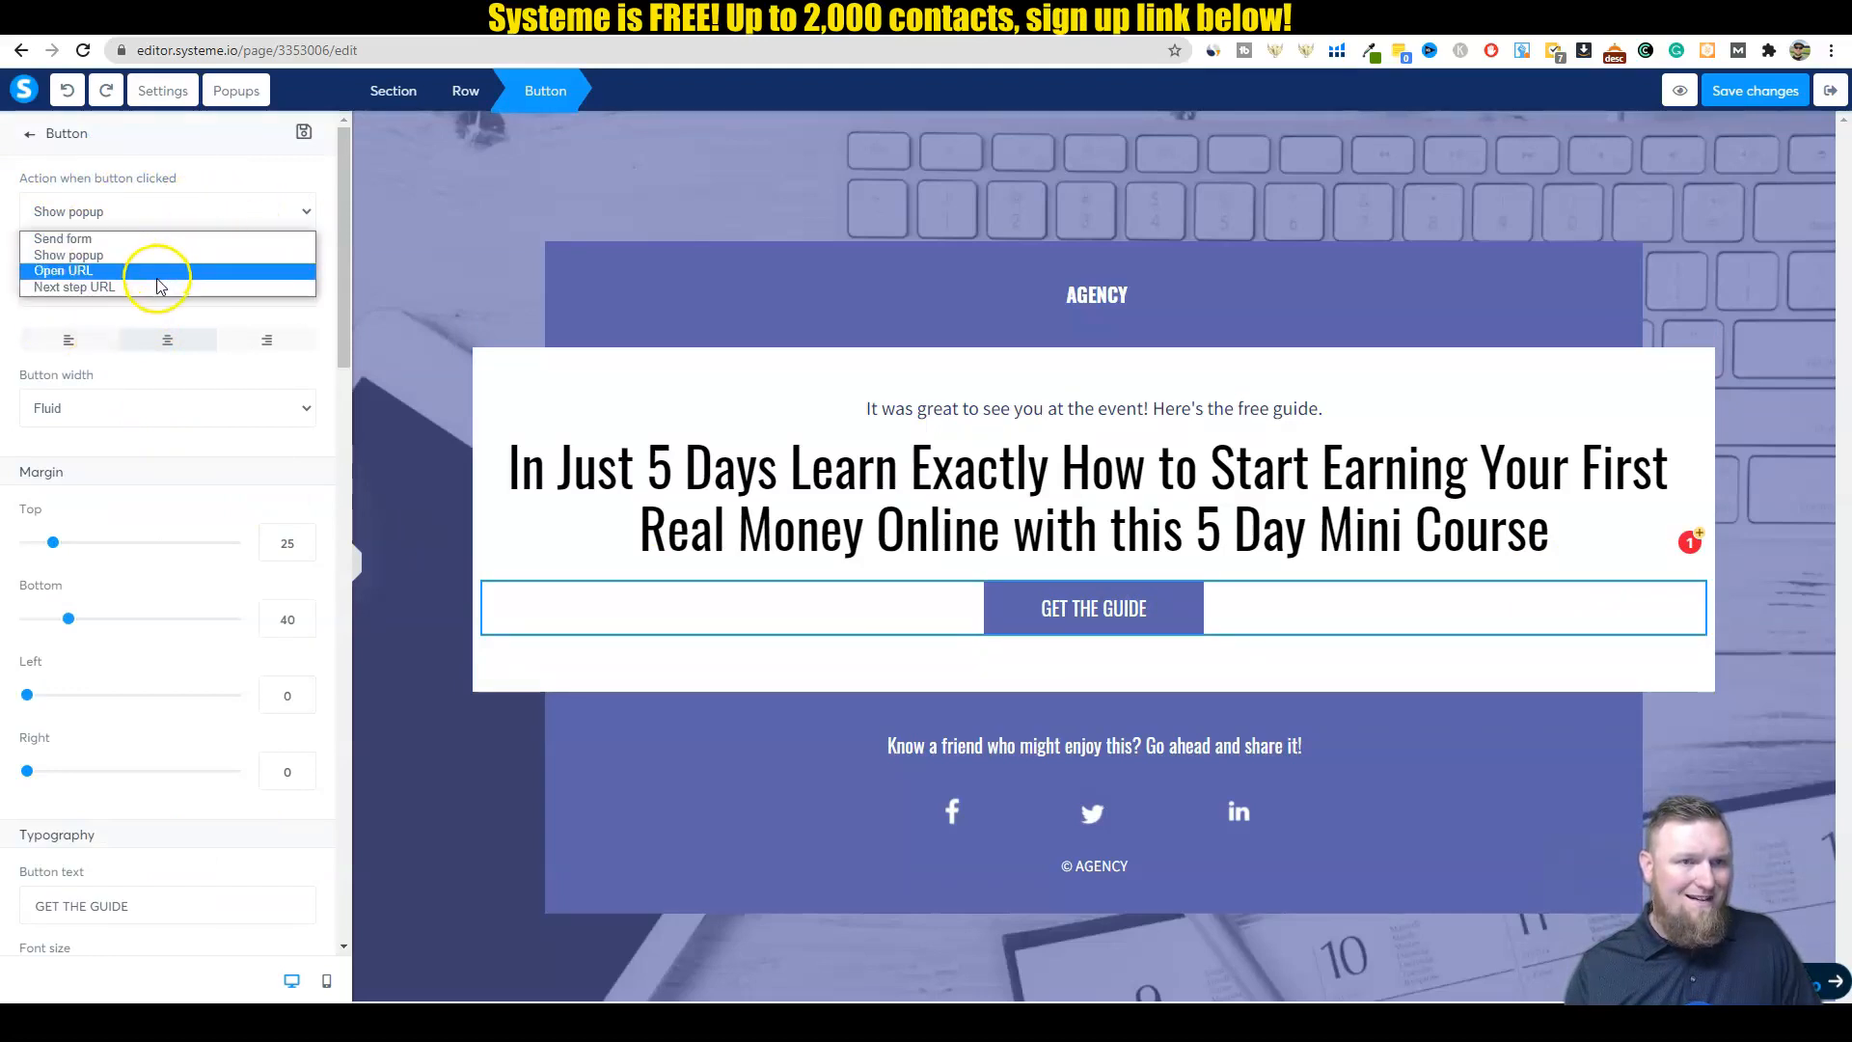
mouse_move(231, 212)
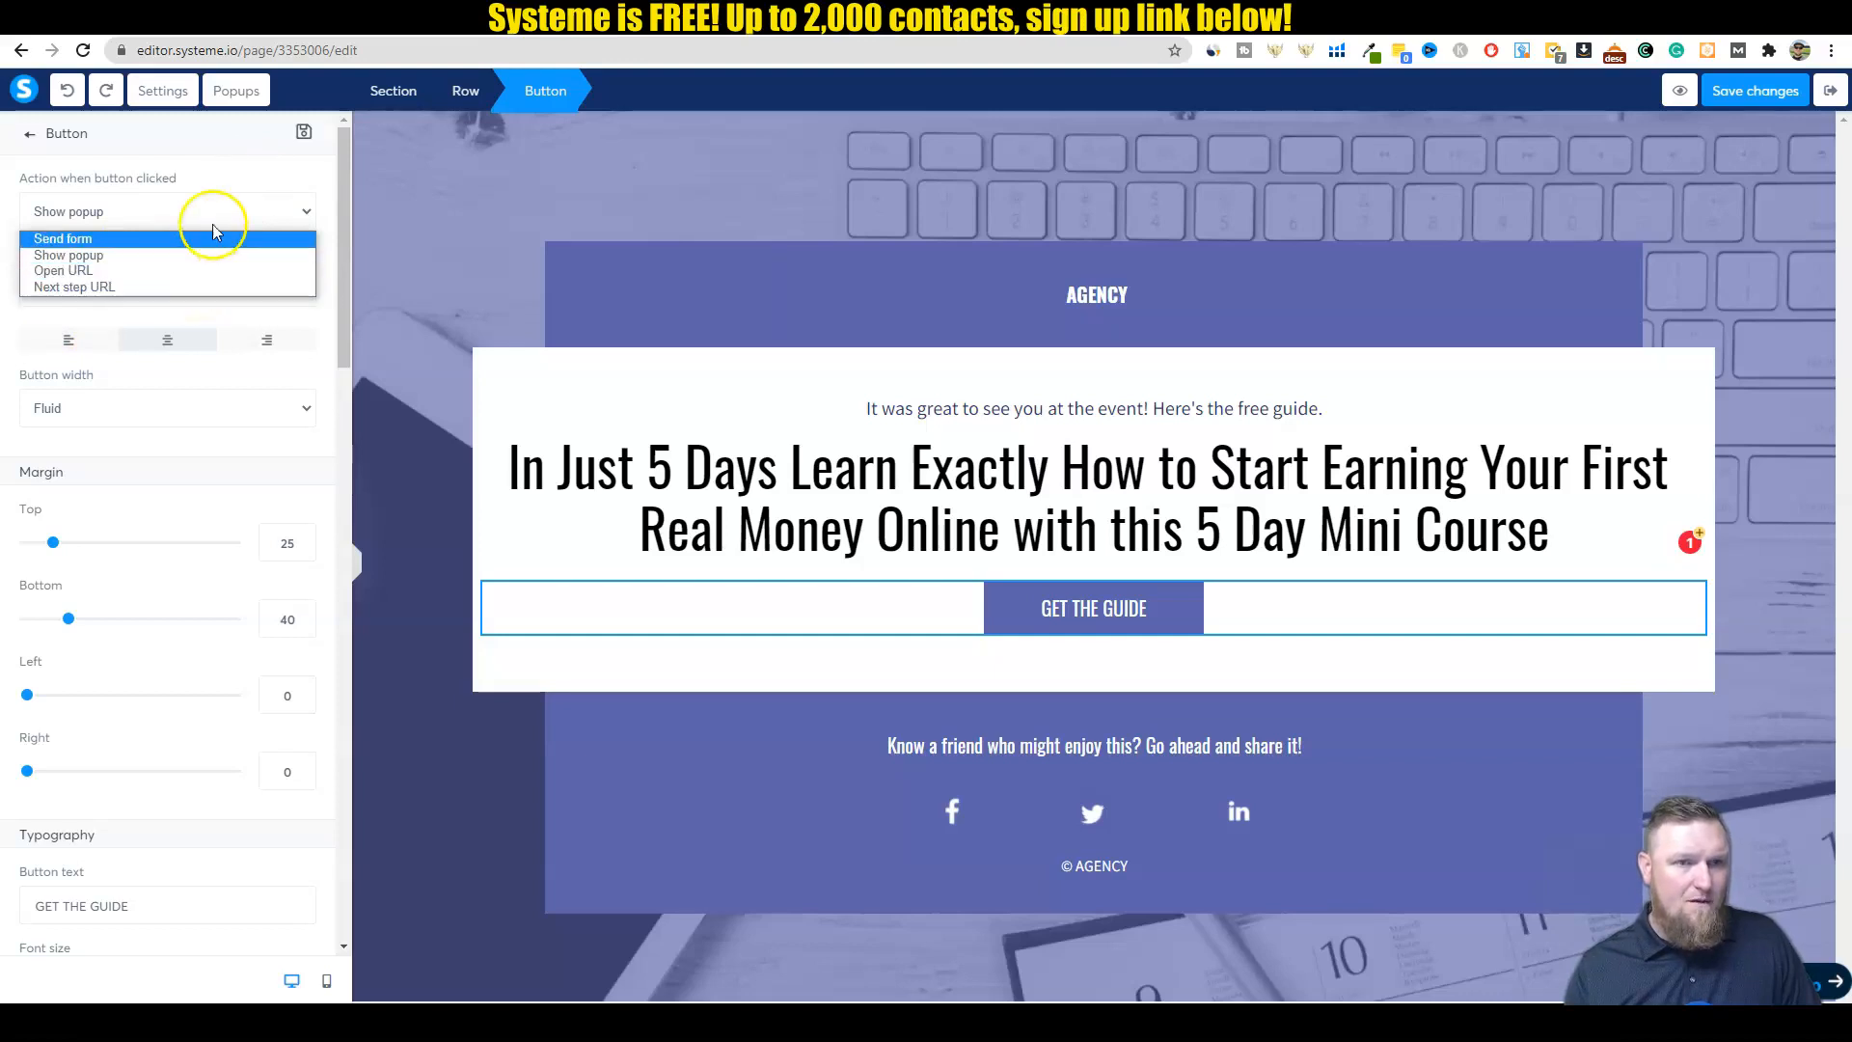
mouse_move(199, 179)
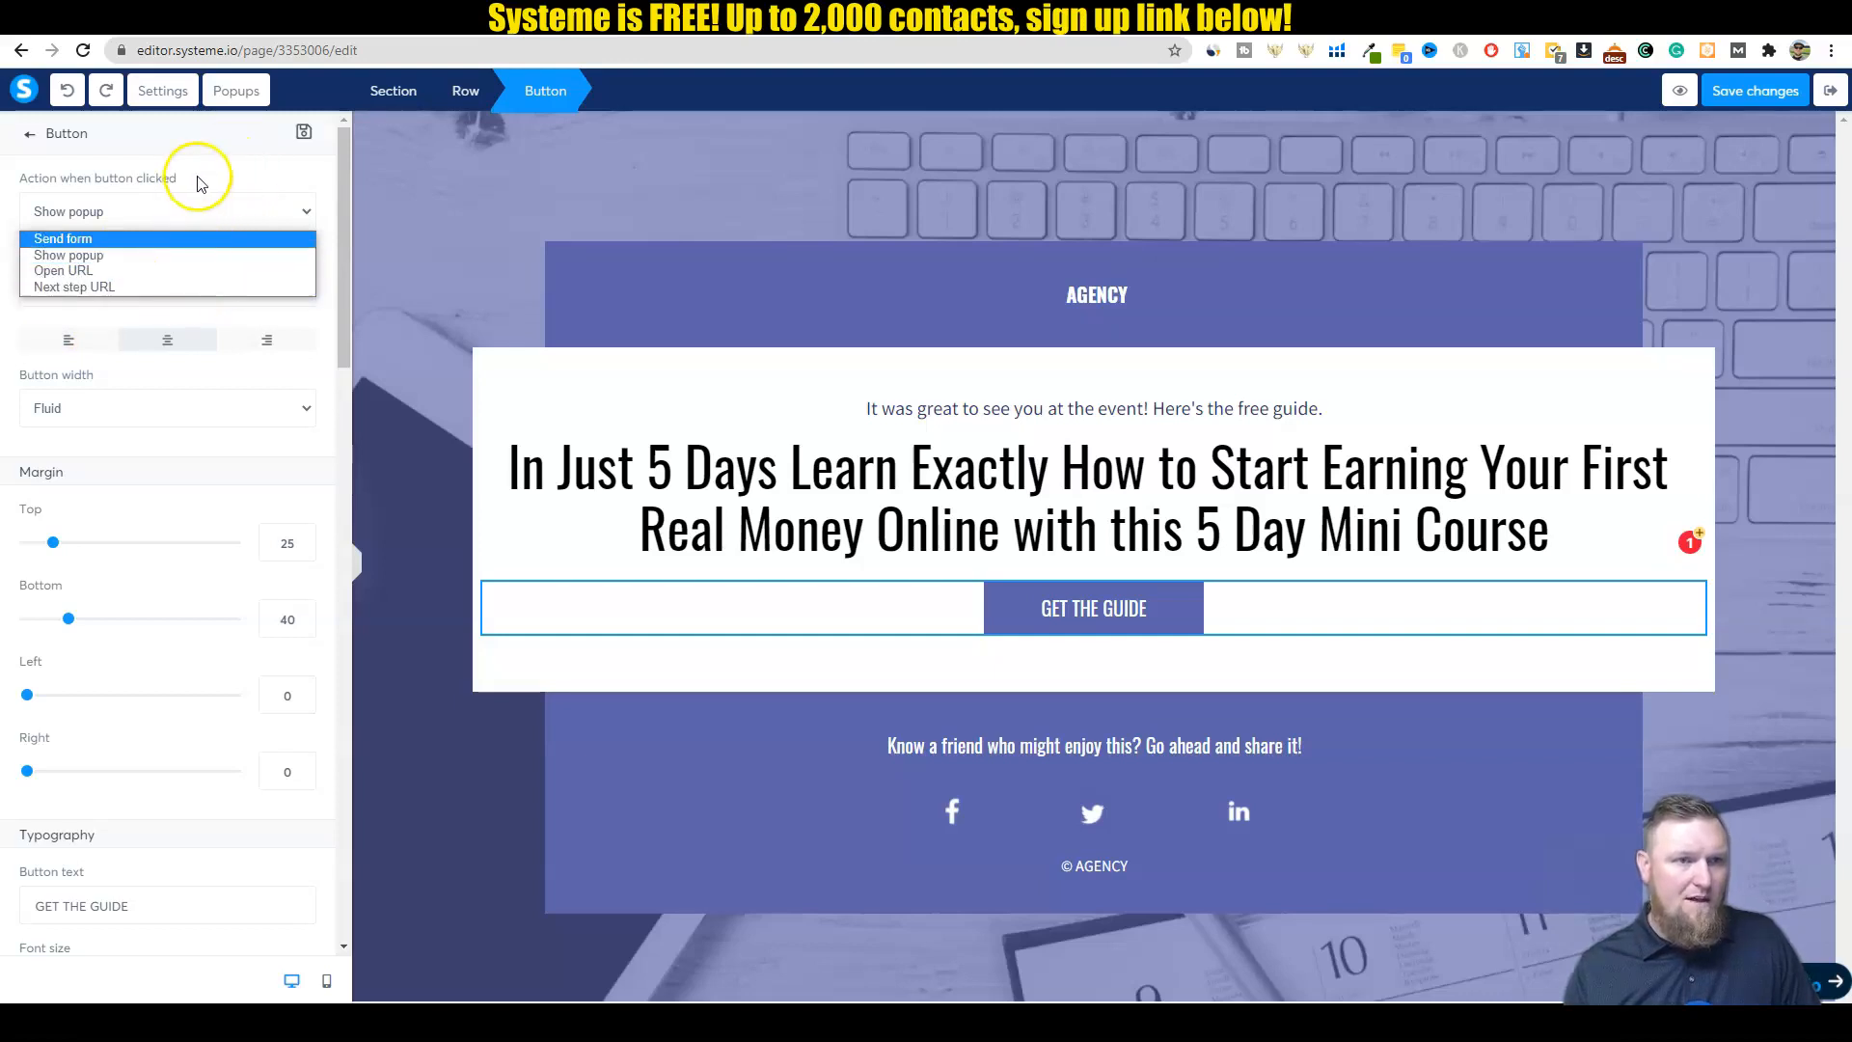
left_click(69, 255)
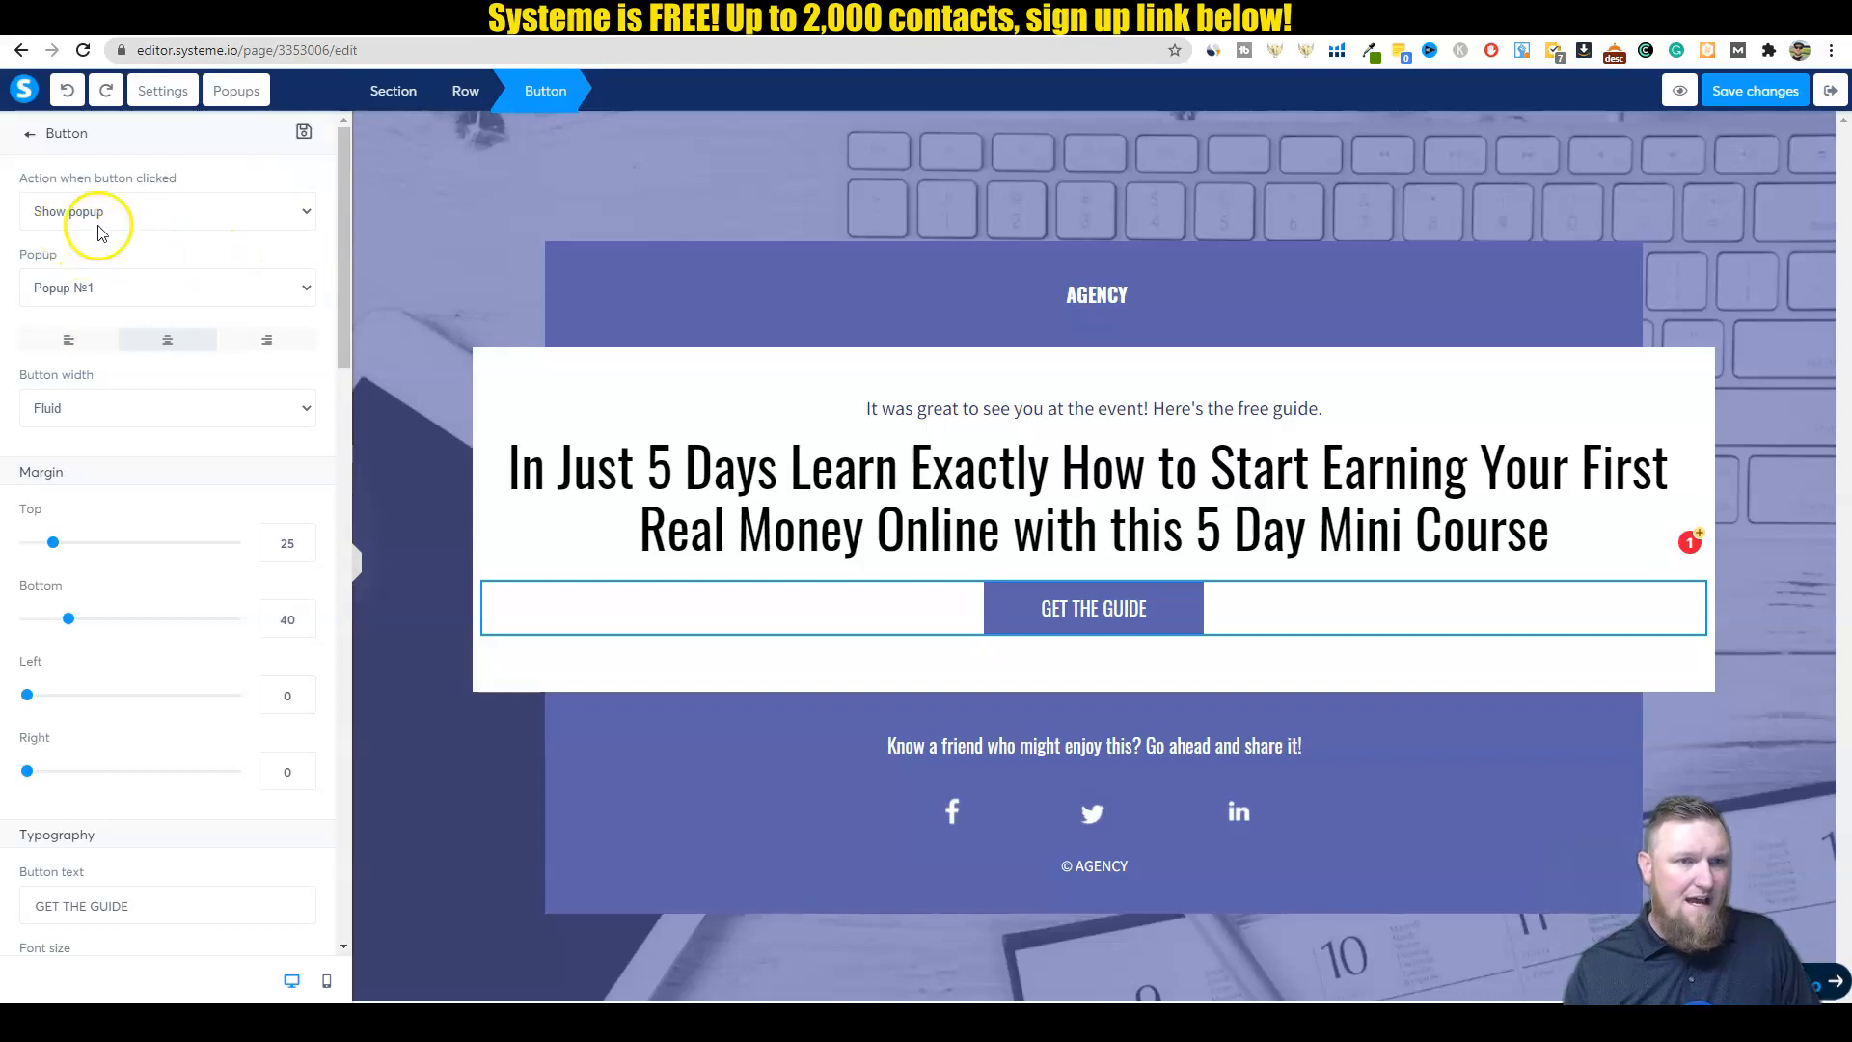
left_click(167, 210)
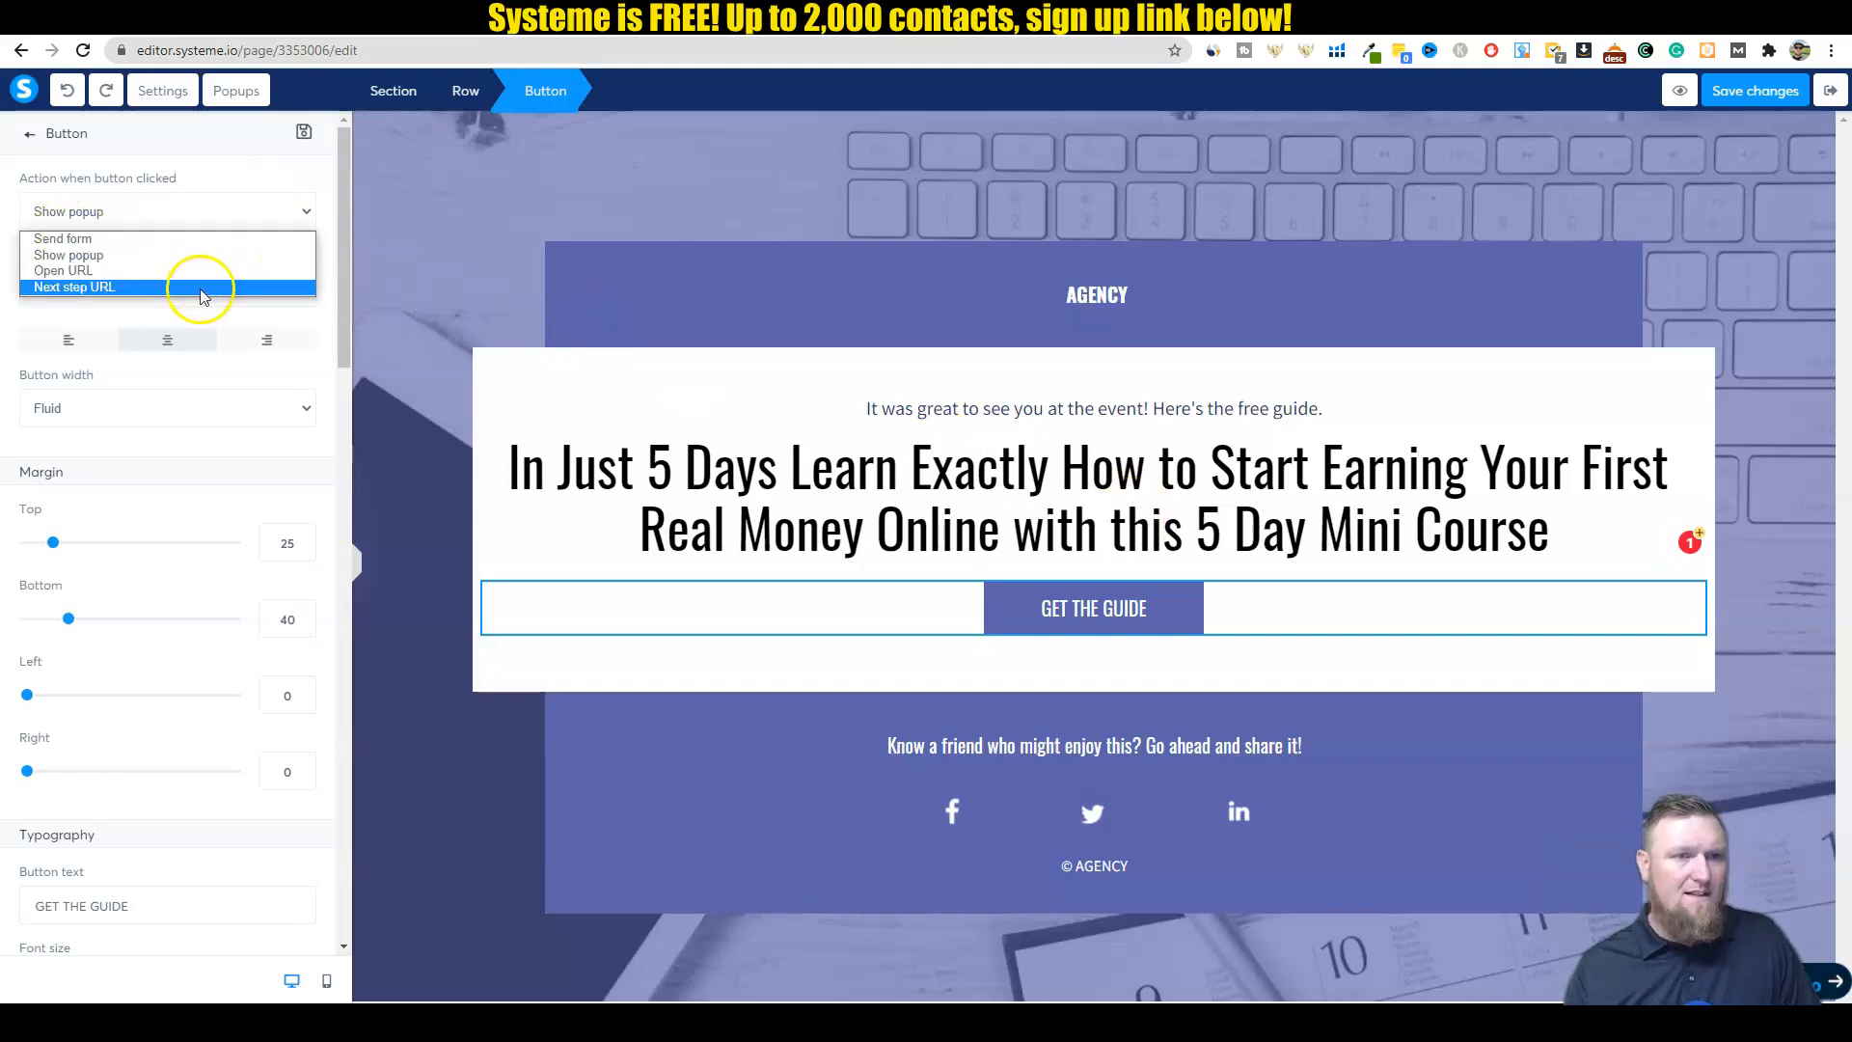
left_click(75, 288)
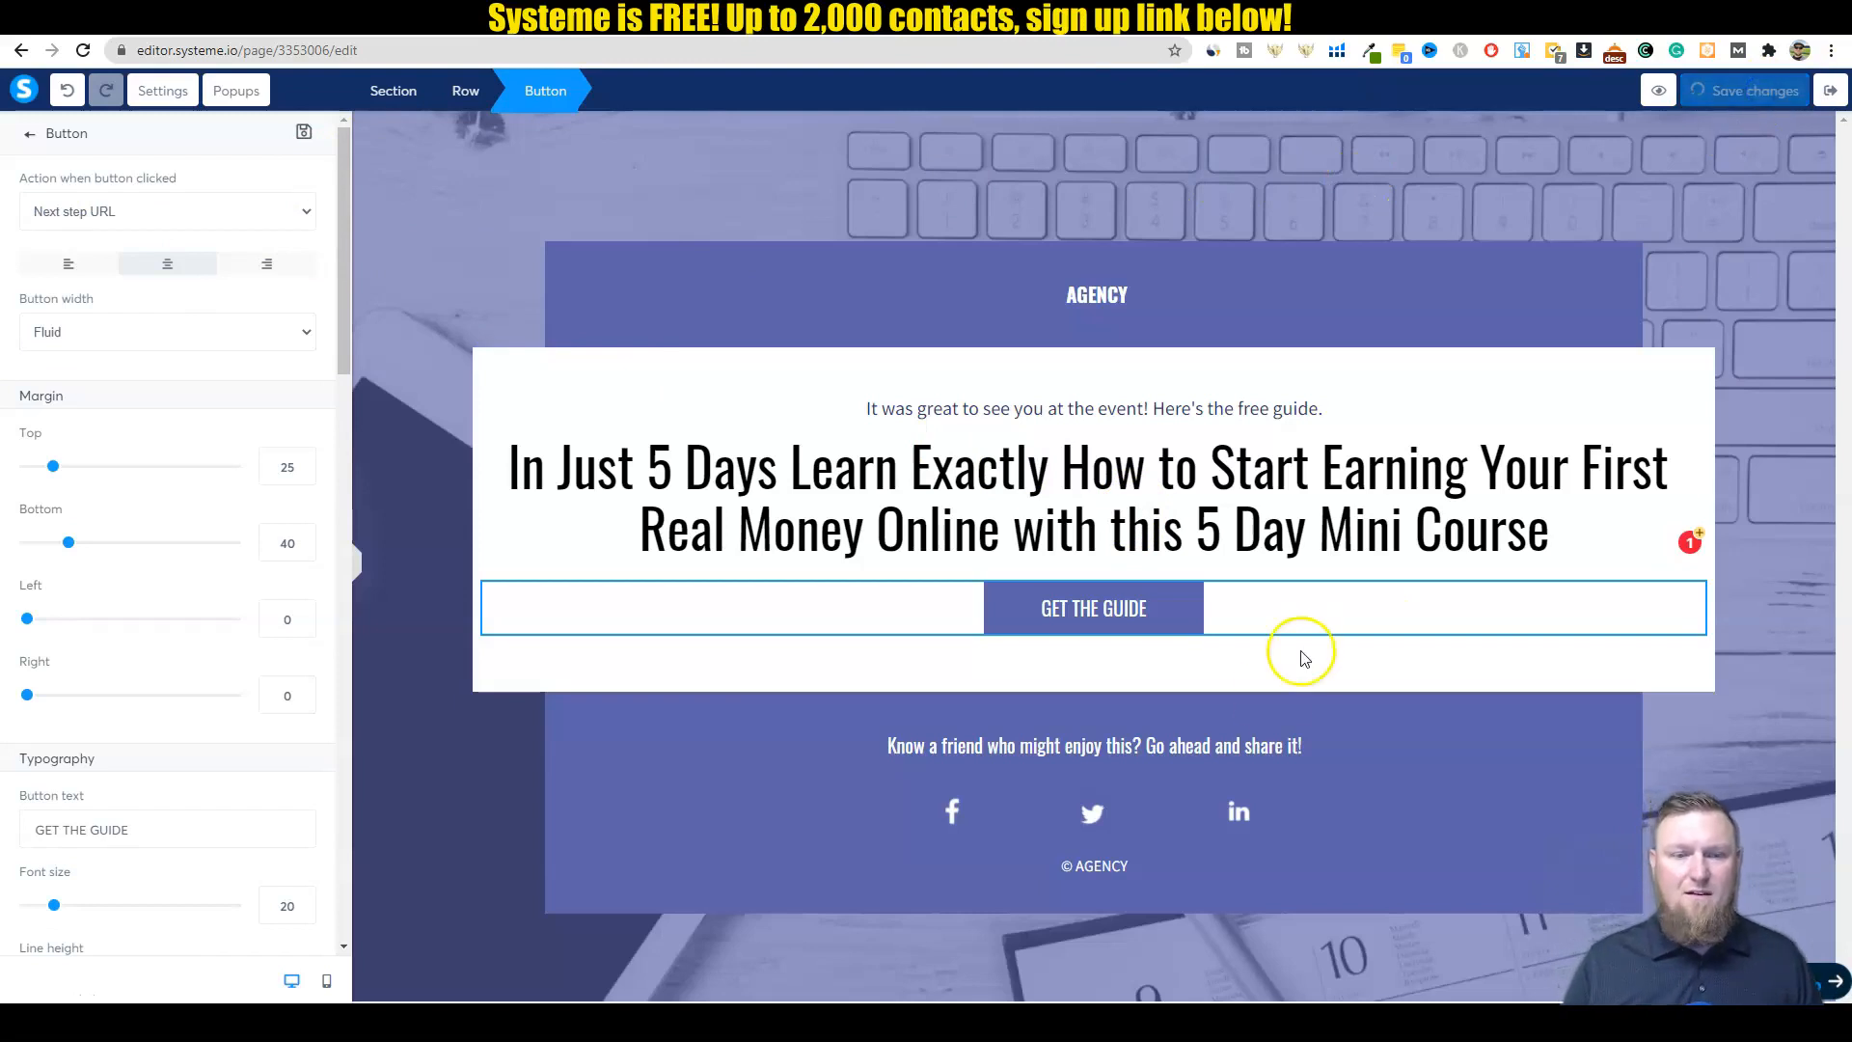
left_click(168, 212)
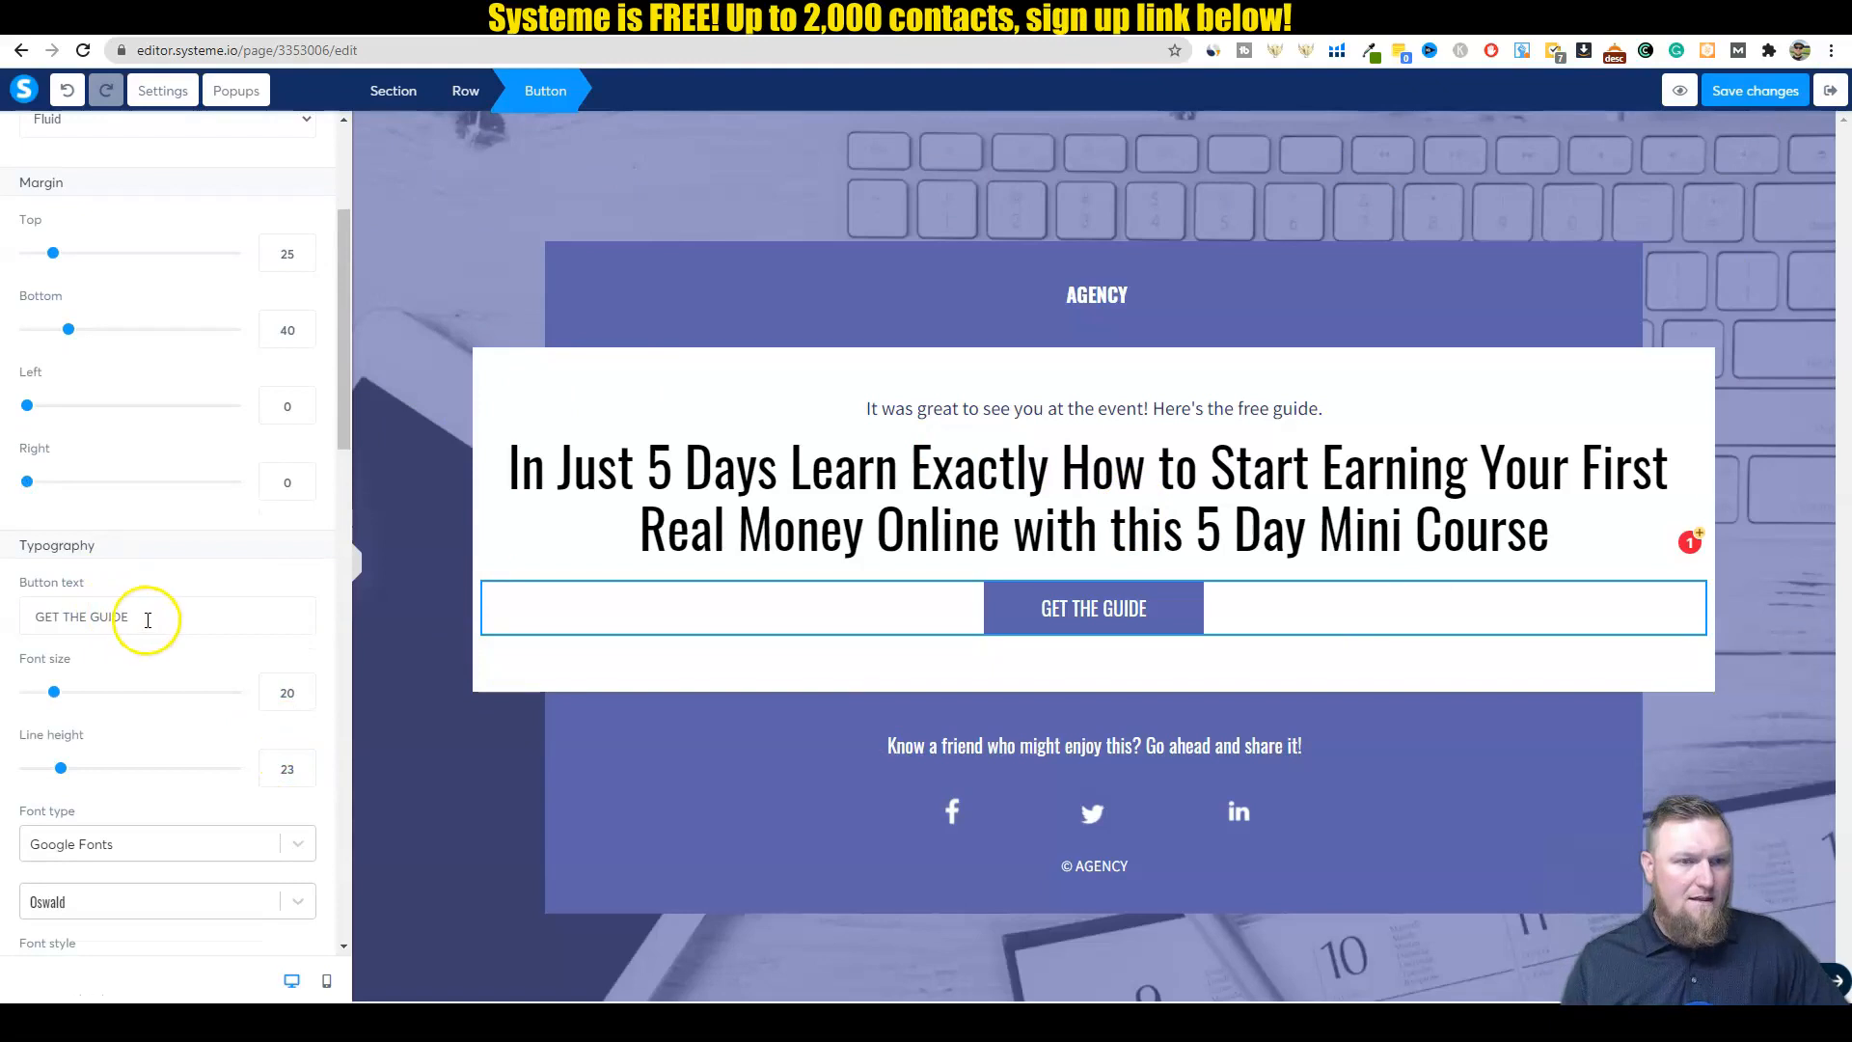
double_click(106, 615)
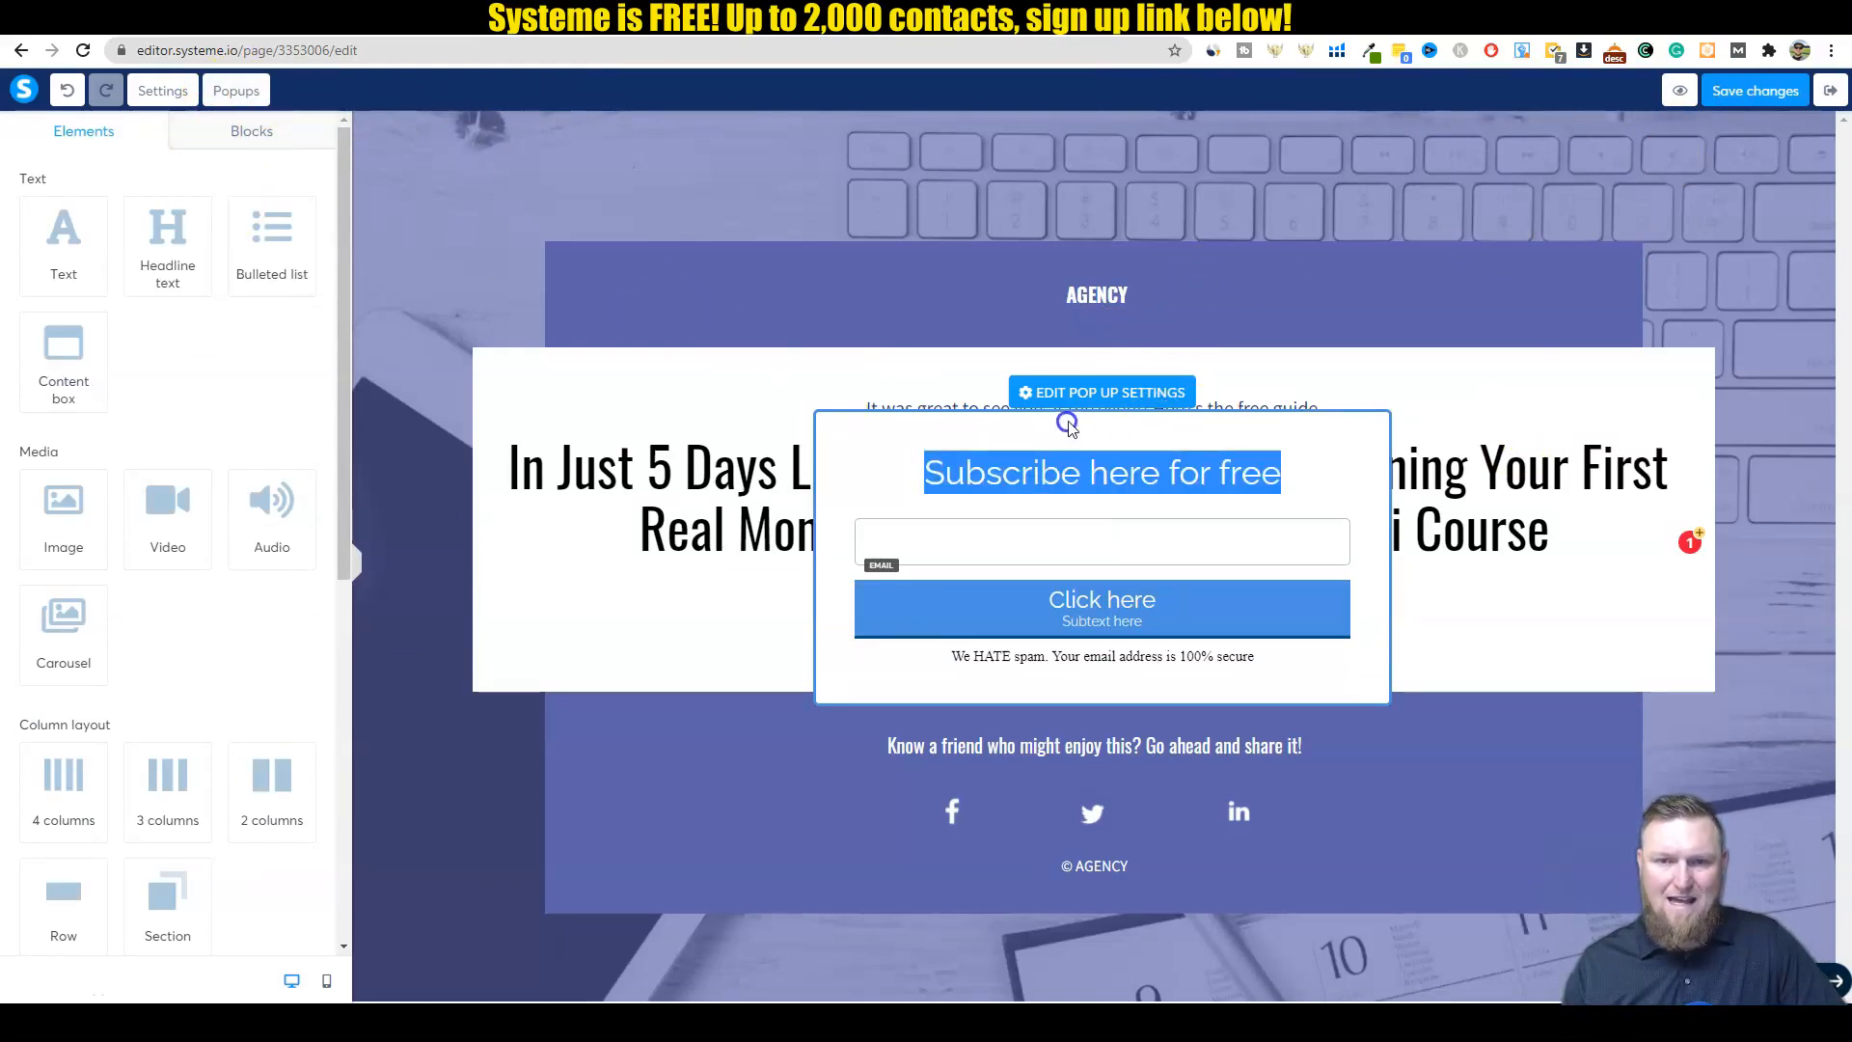
Step: Open the popup's email field settings to confirm Input type is Email
left_click(1101, 473)
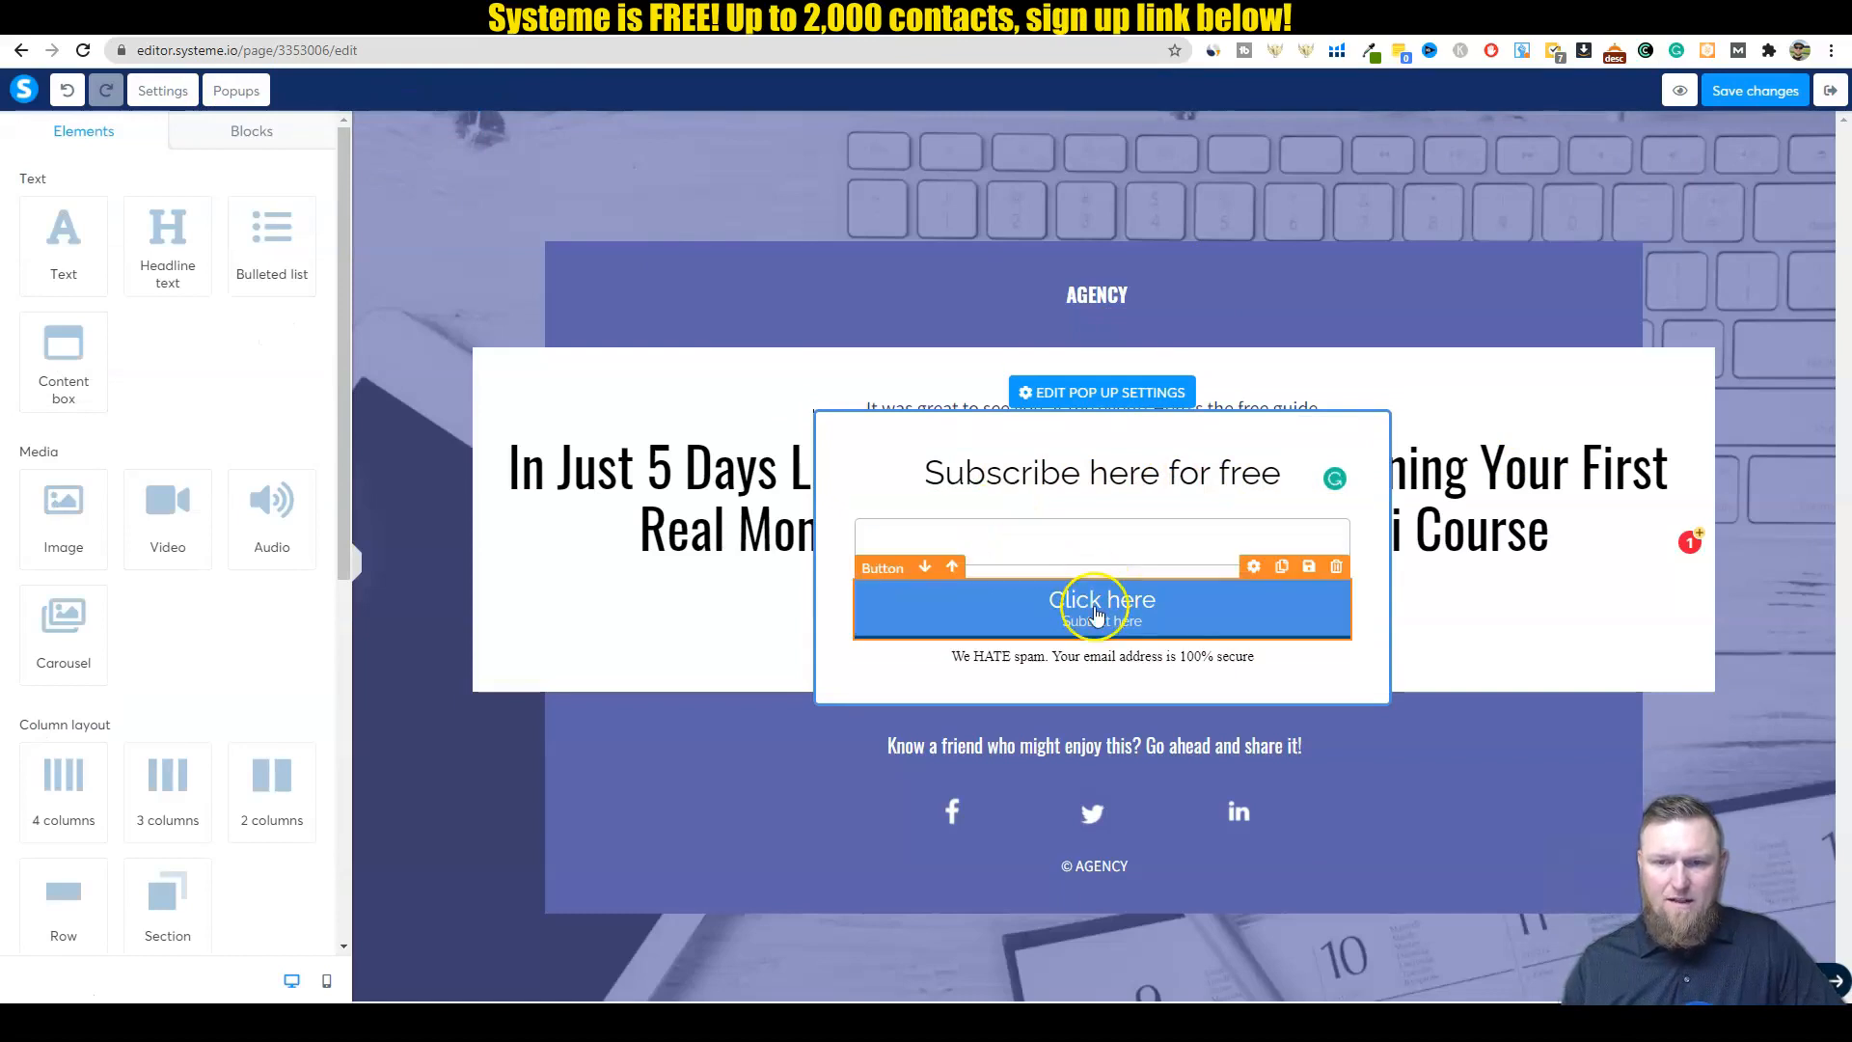
left_click(1099, 605)
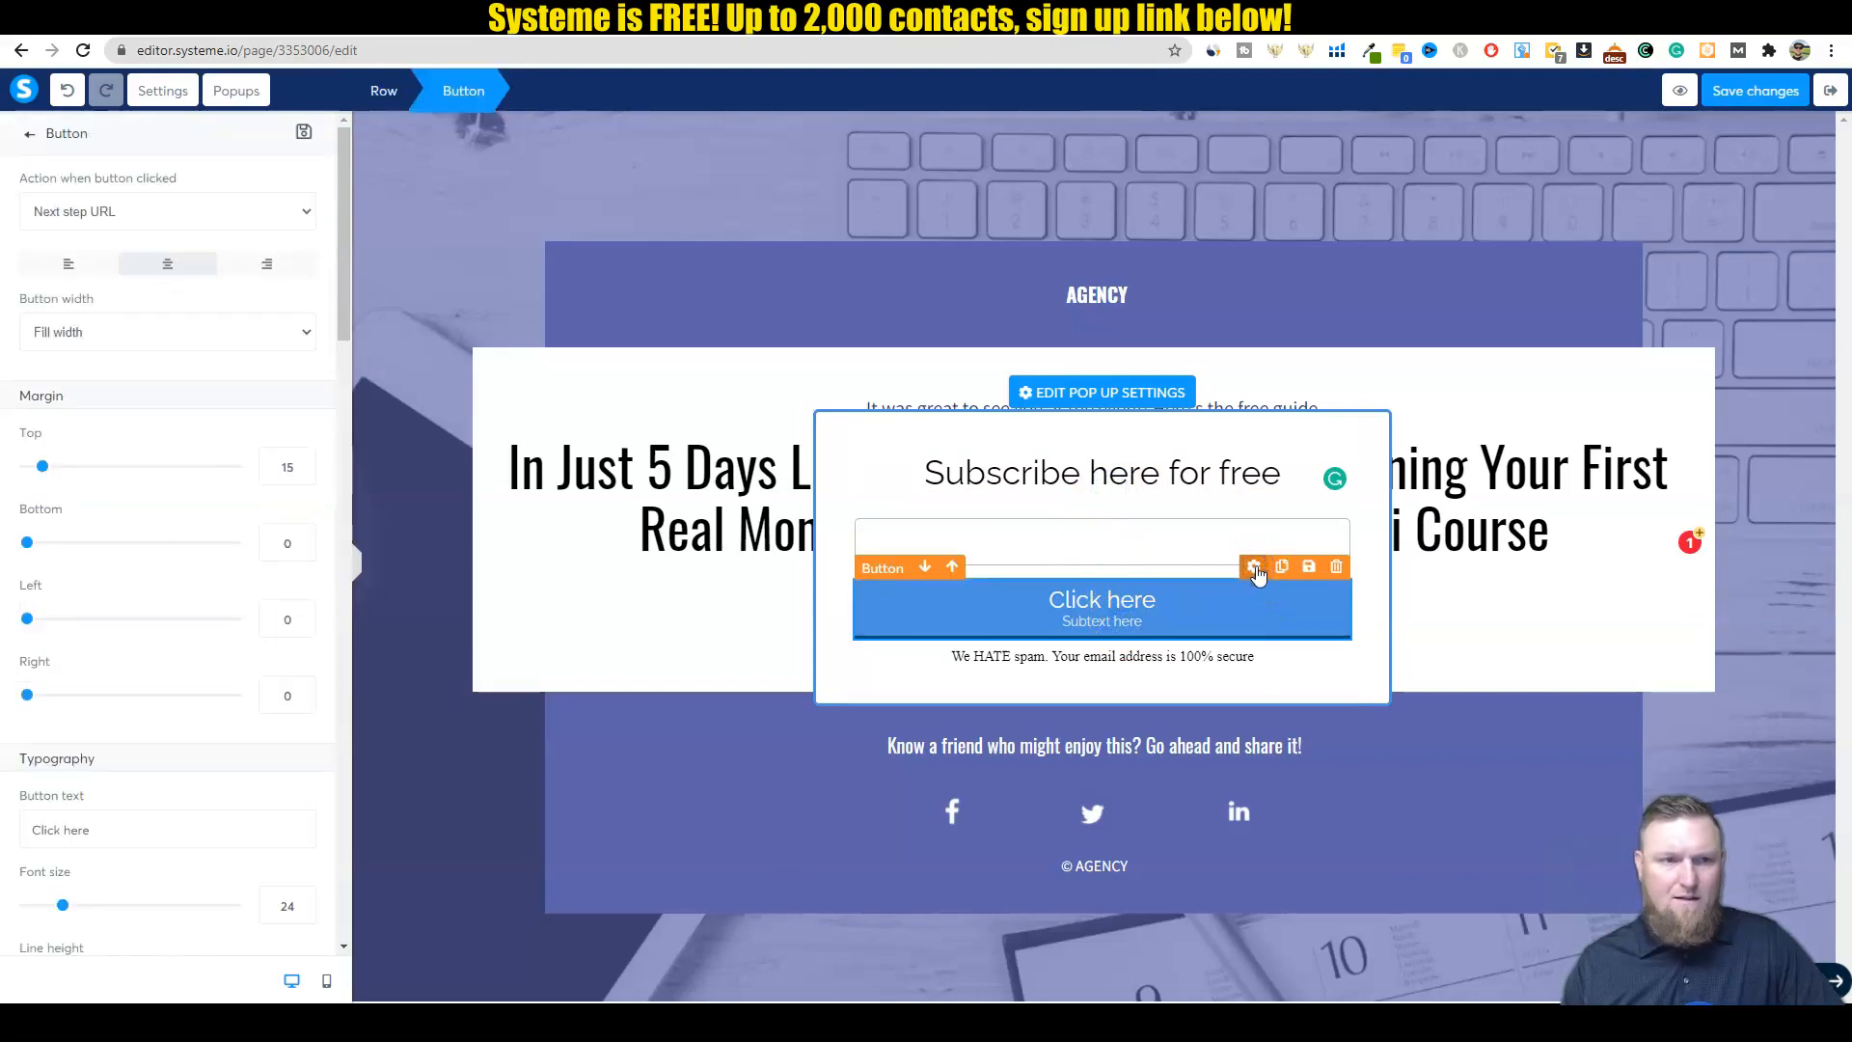
left_click(1100, 541)
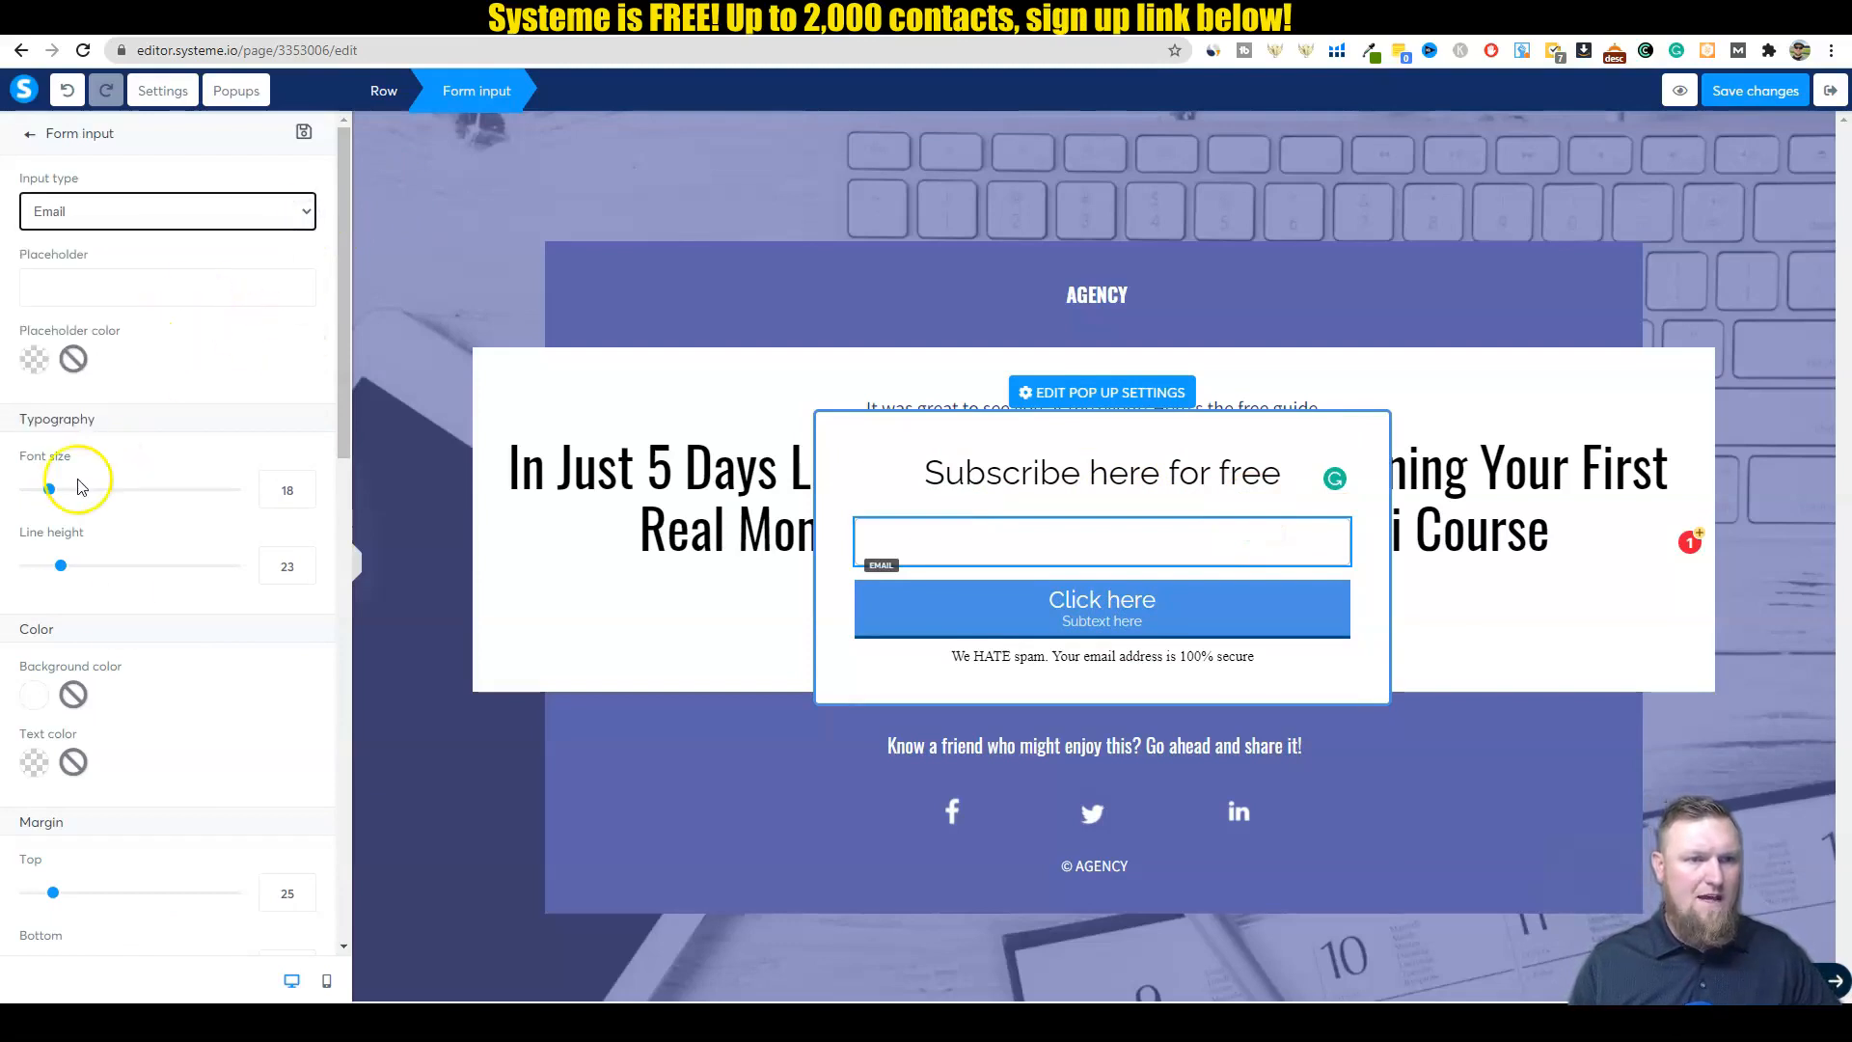
scroll("down", 3)
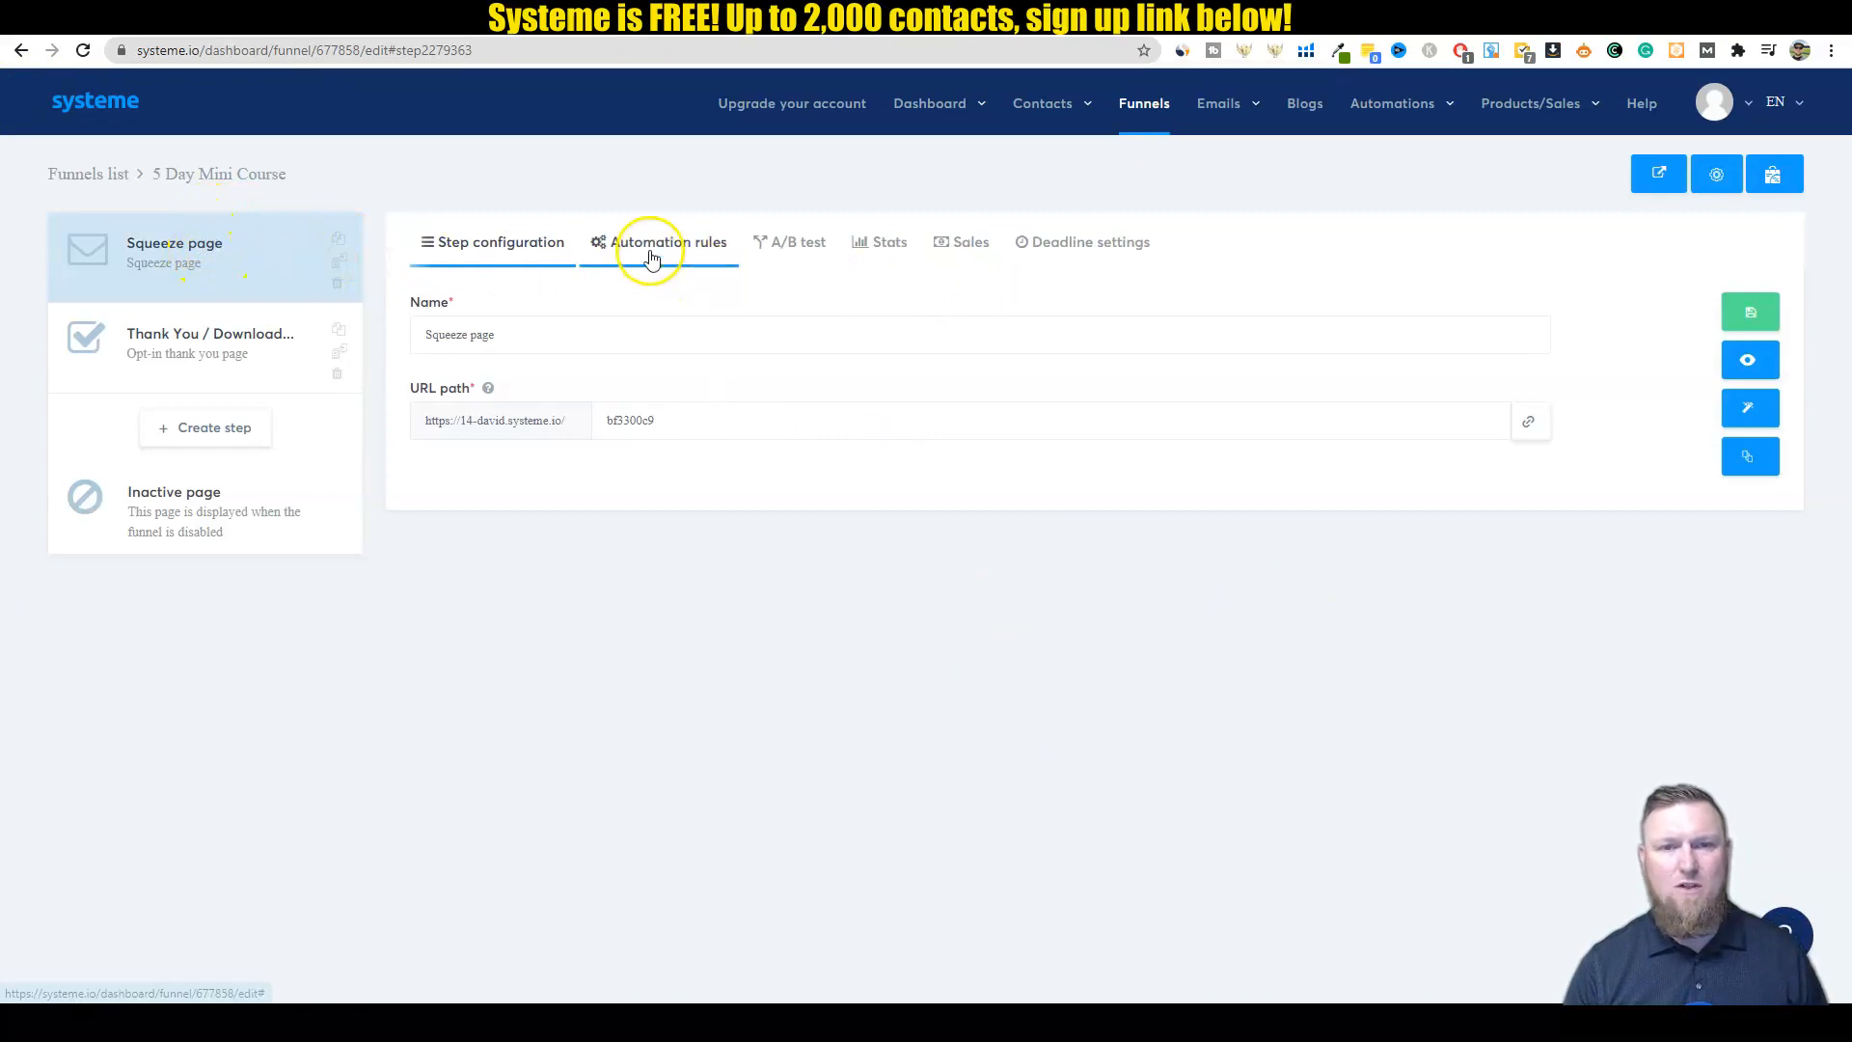
Step: Add a squeeze page rule: when the form is subscribed, add the Youtube - 5 Day Mini Course tag
left_click(667, 242)
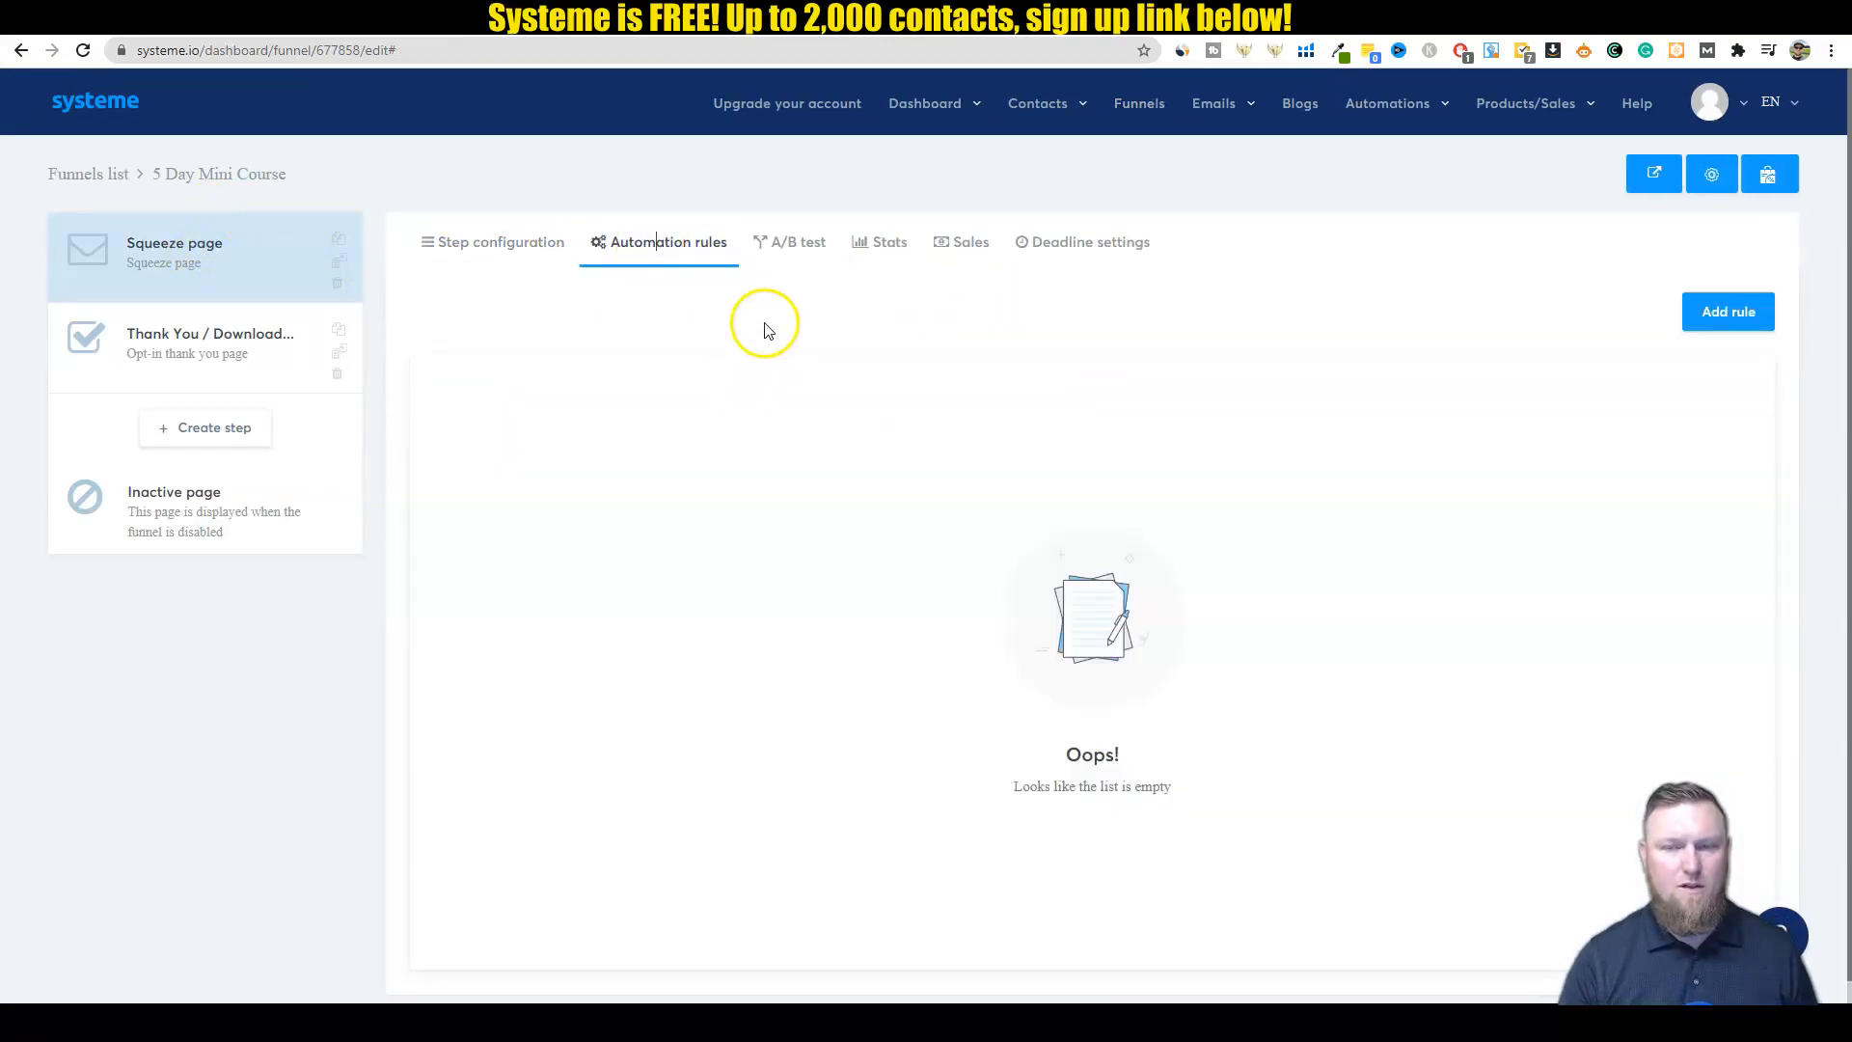
left_click(1725, 310)
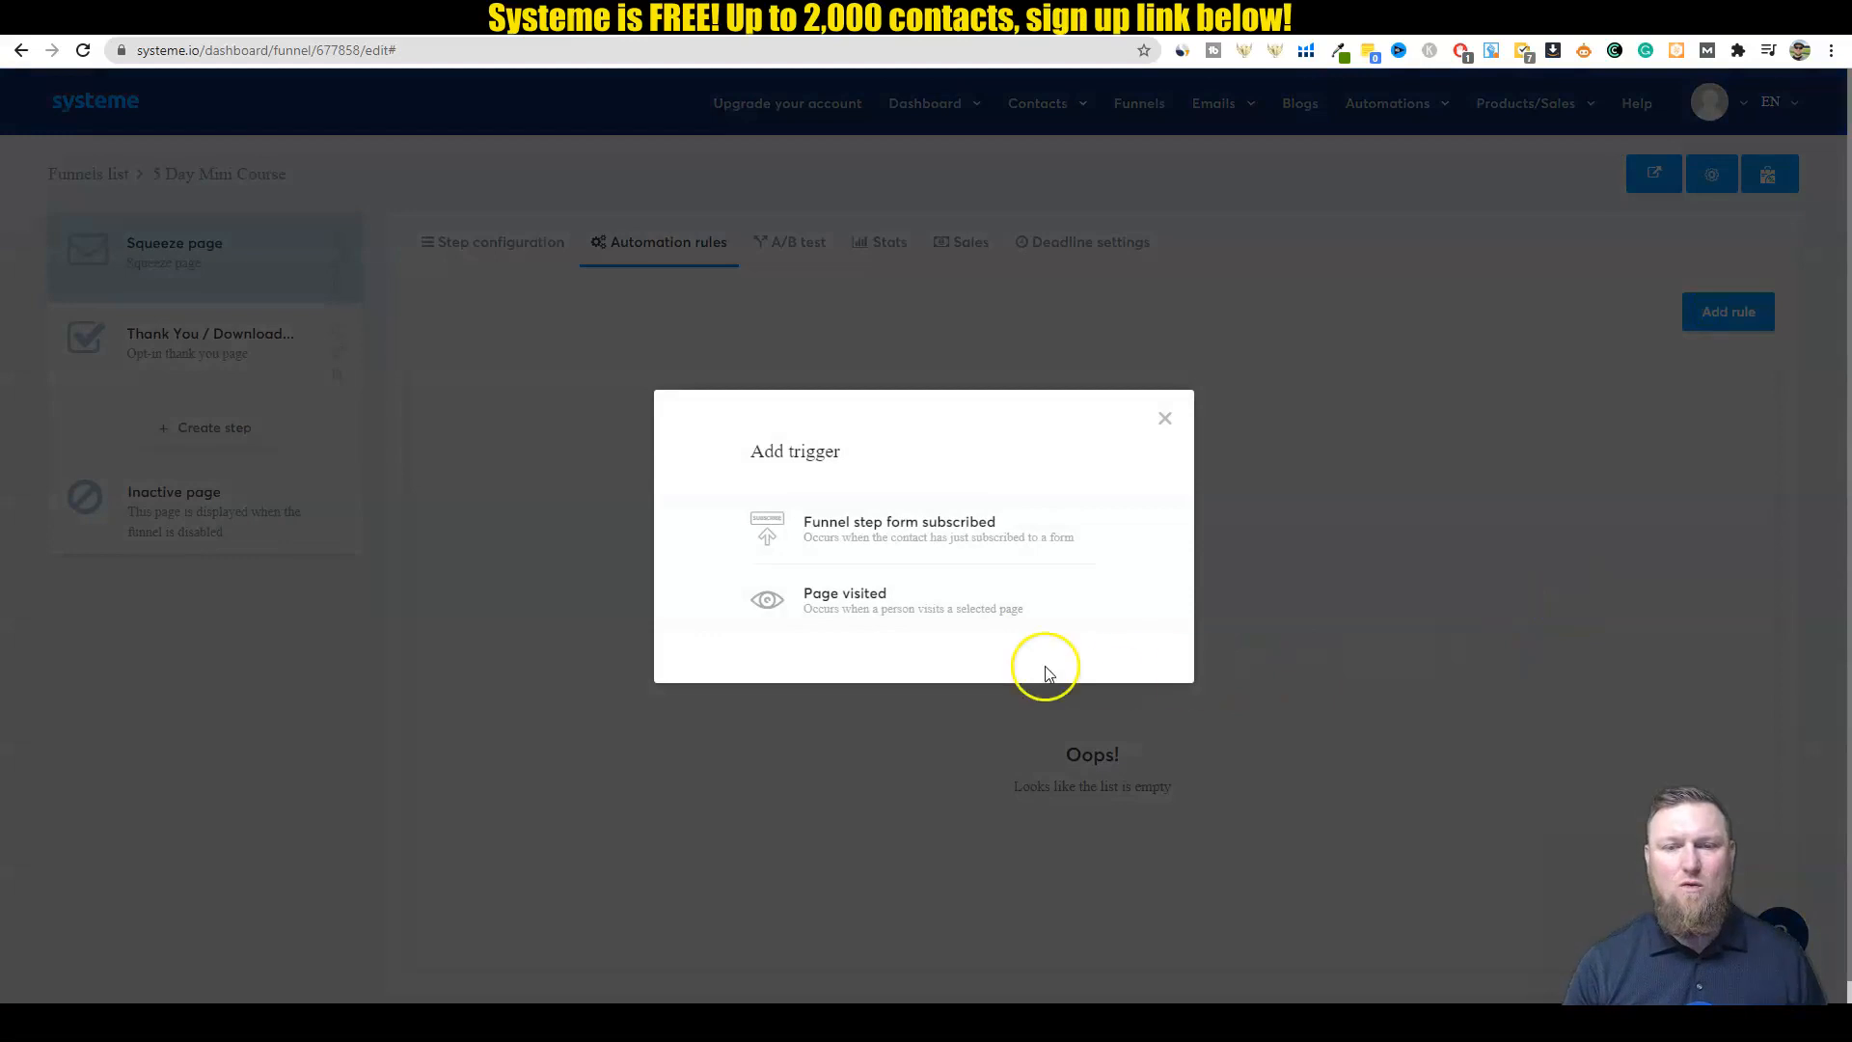
left_click(898, 529)
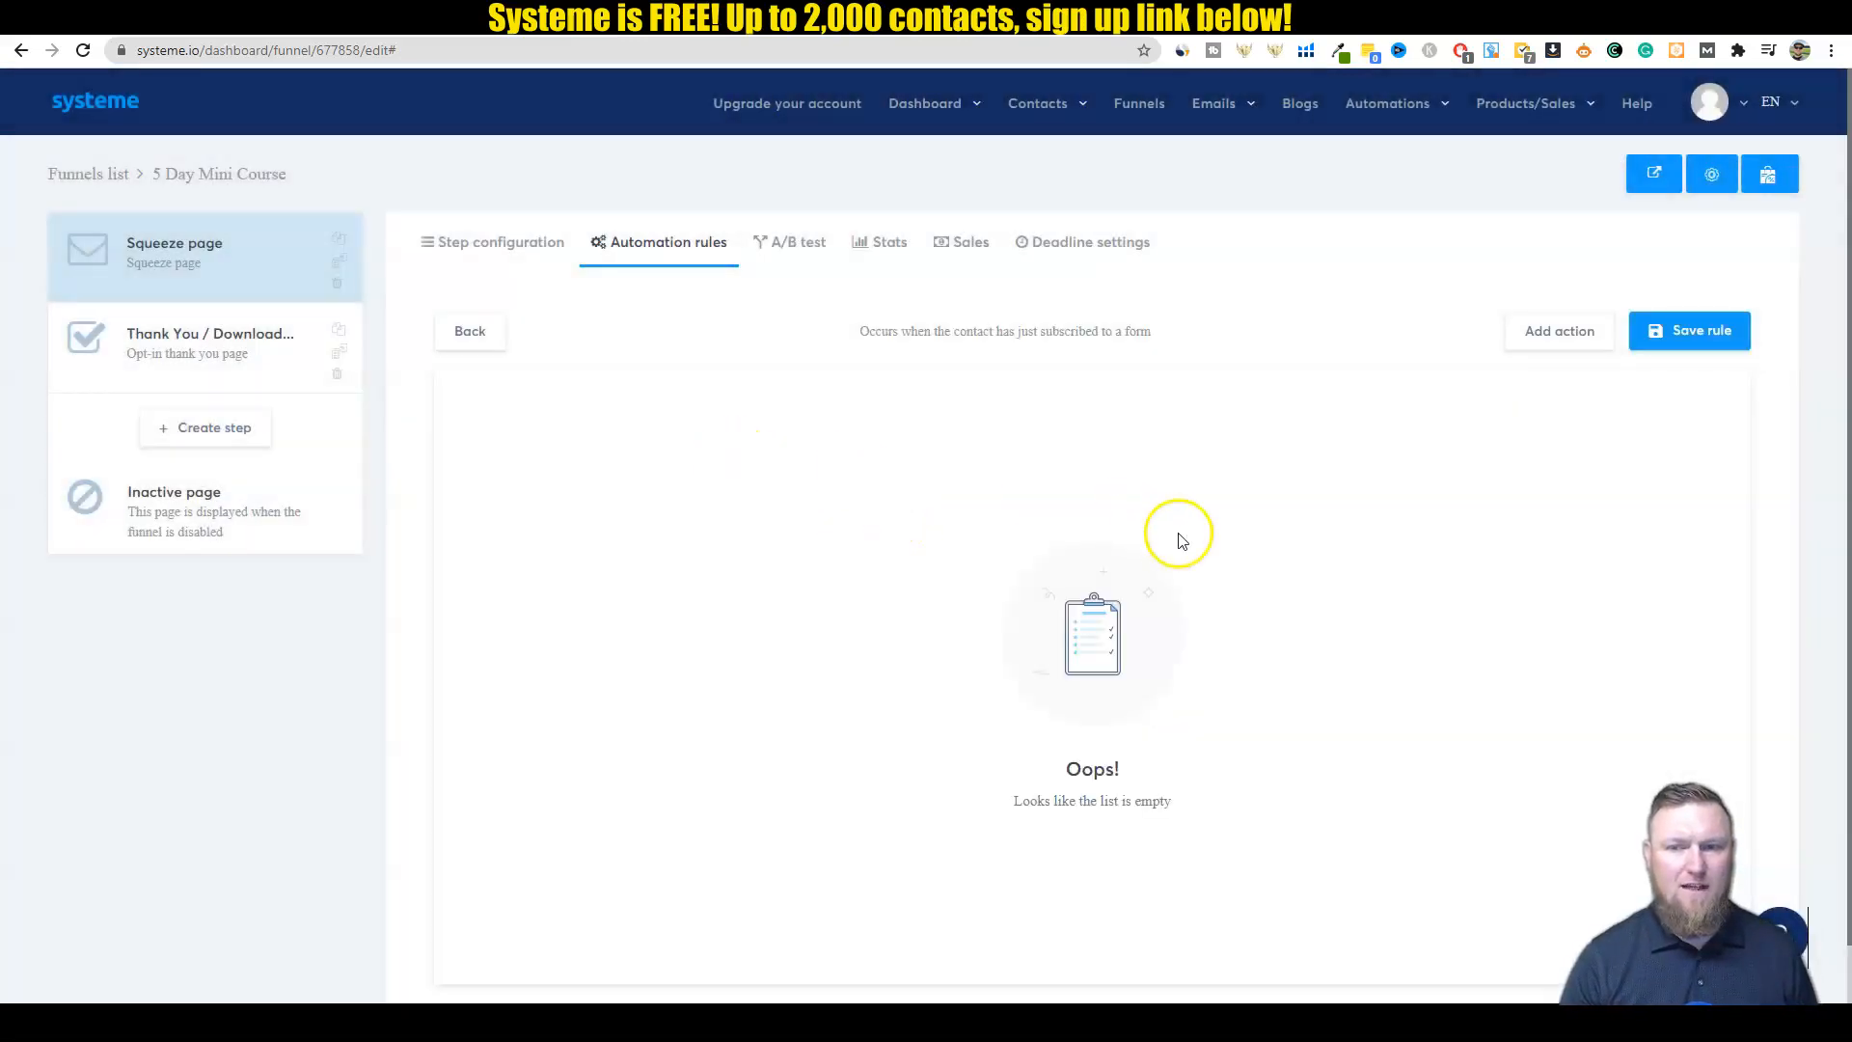
left_click(1557, 330)
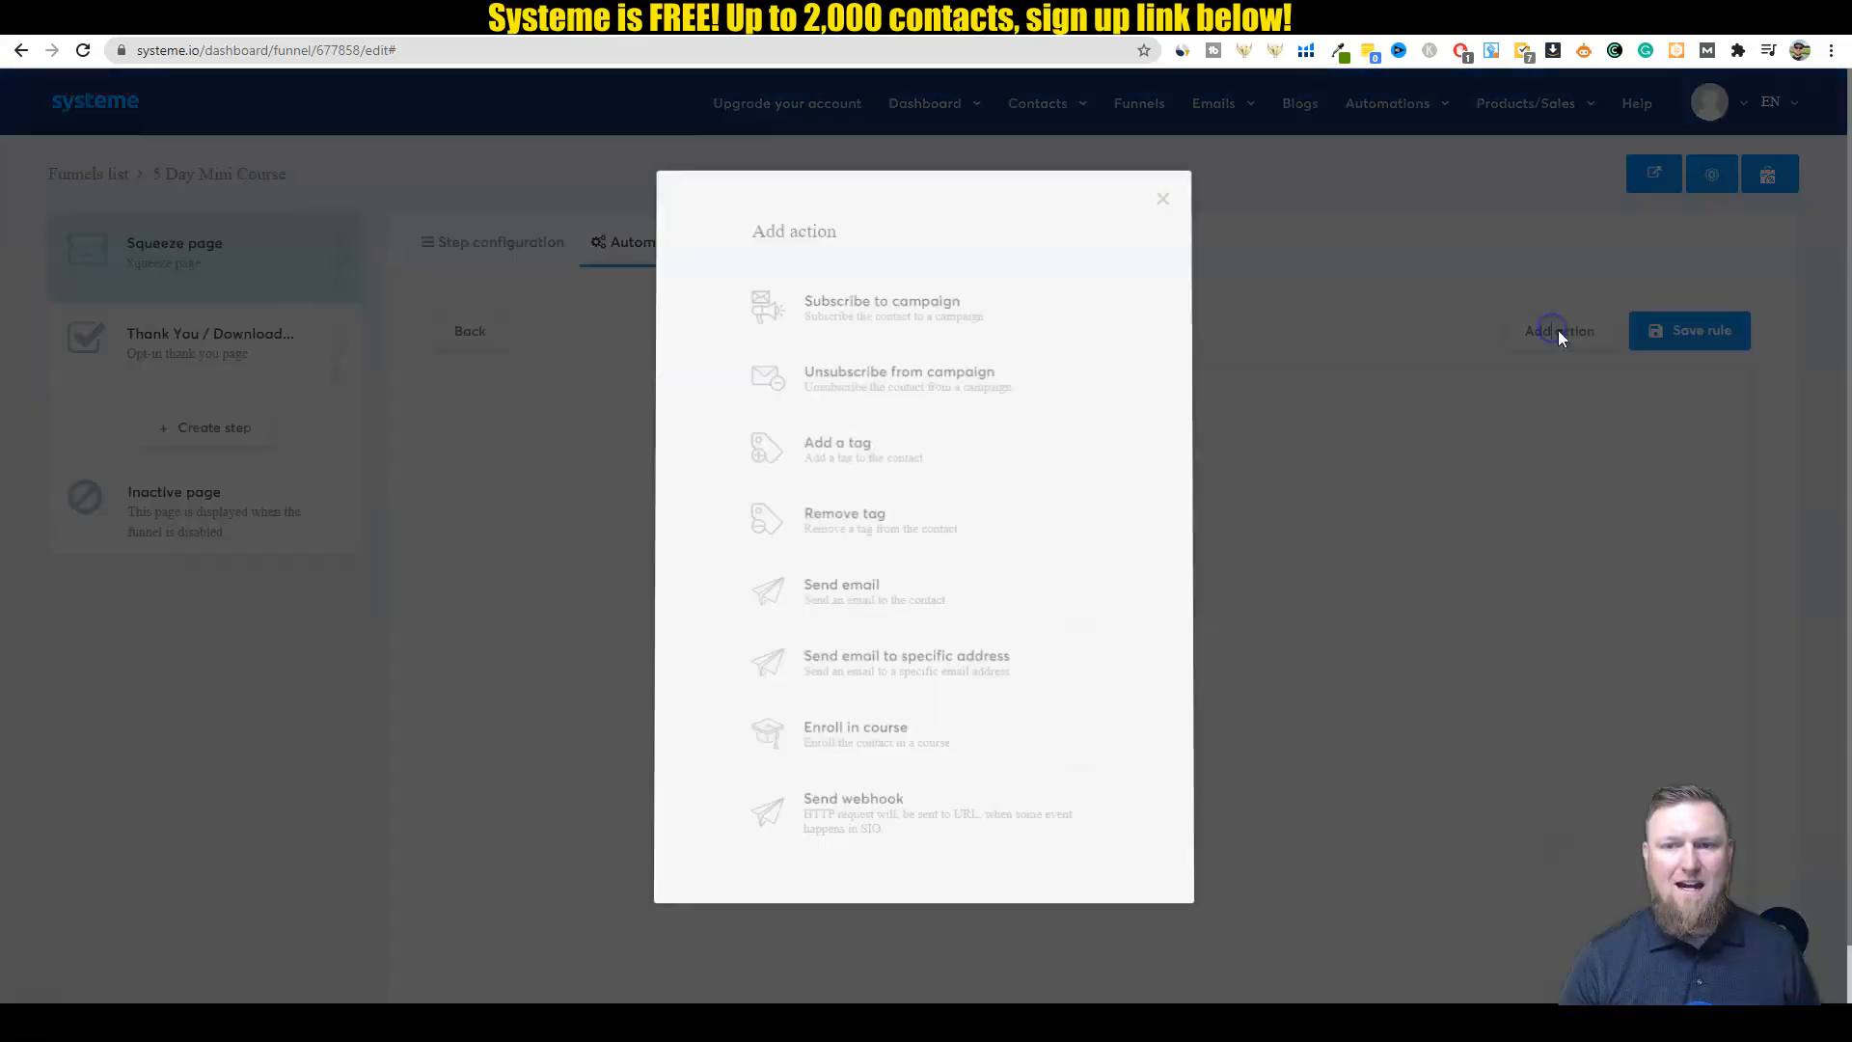
left_click(837, 448)
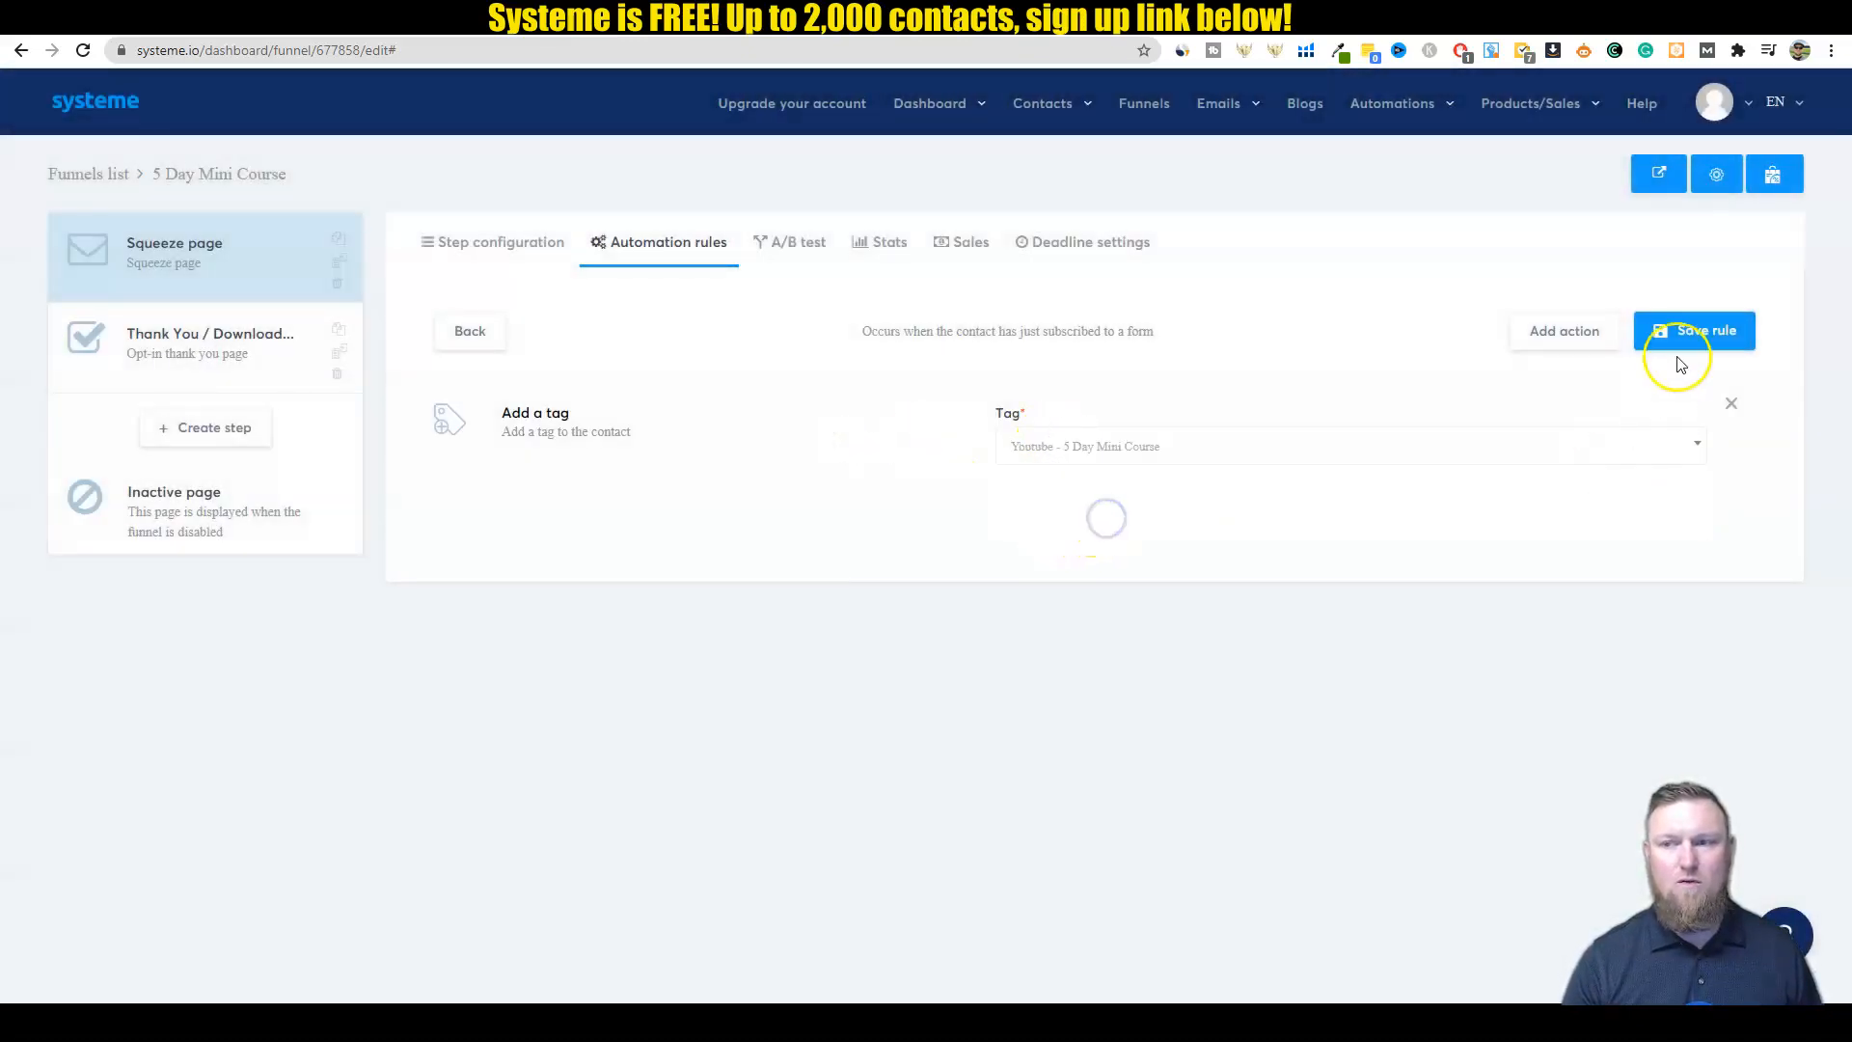
left_click(1694, 331)
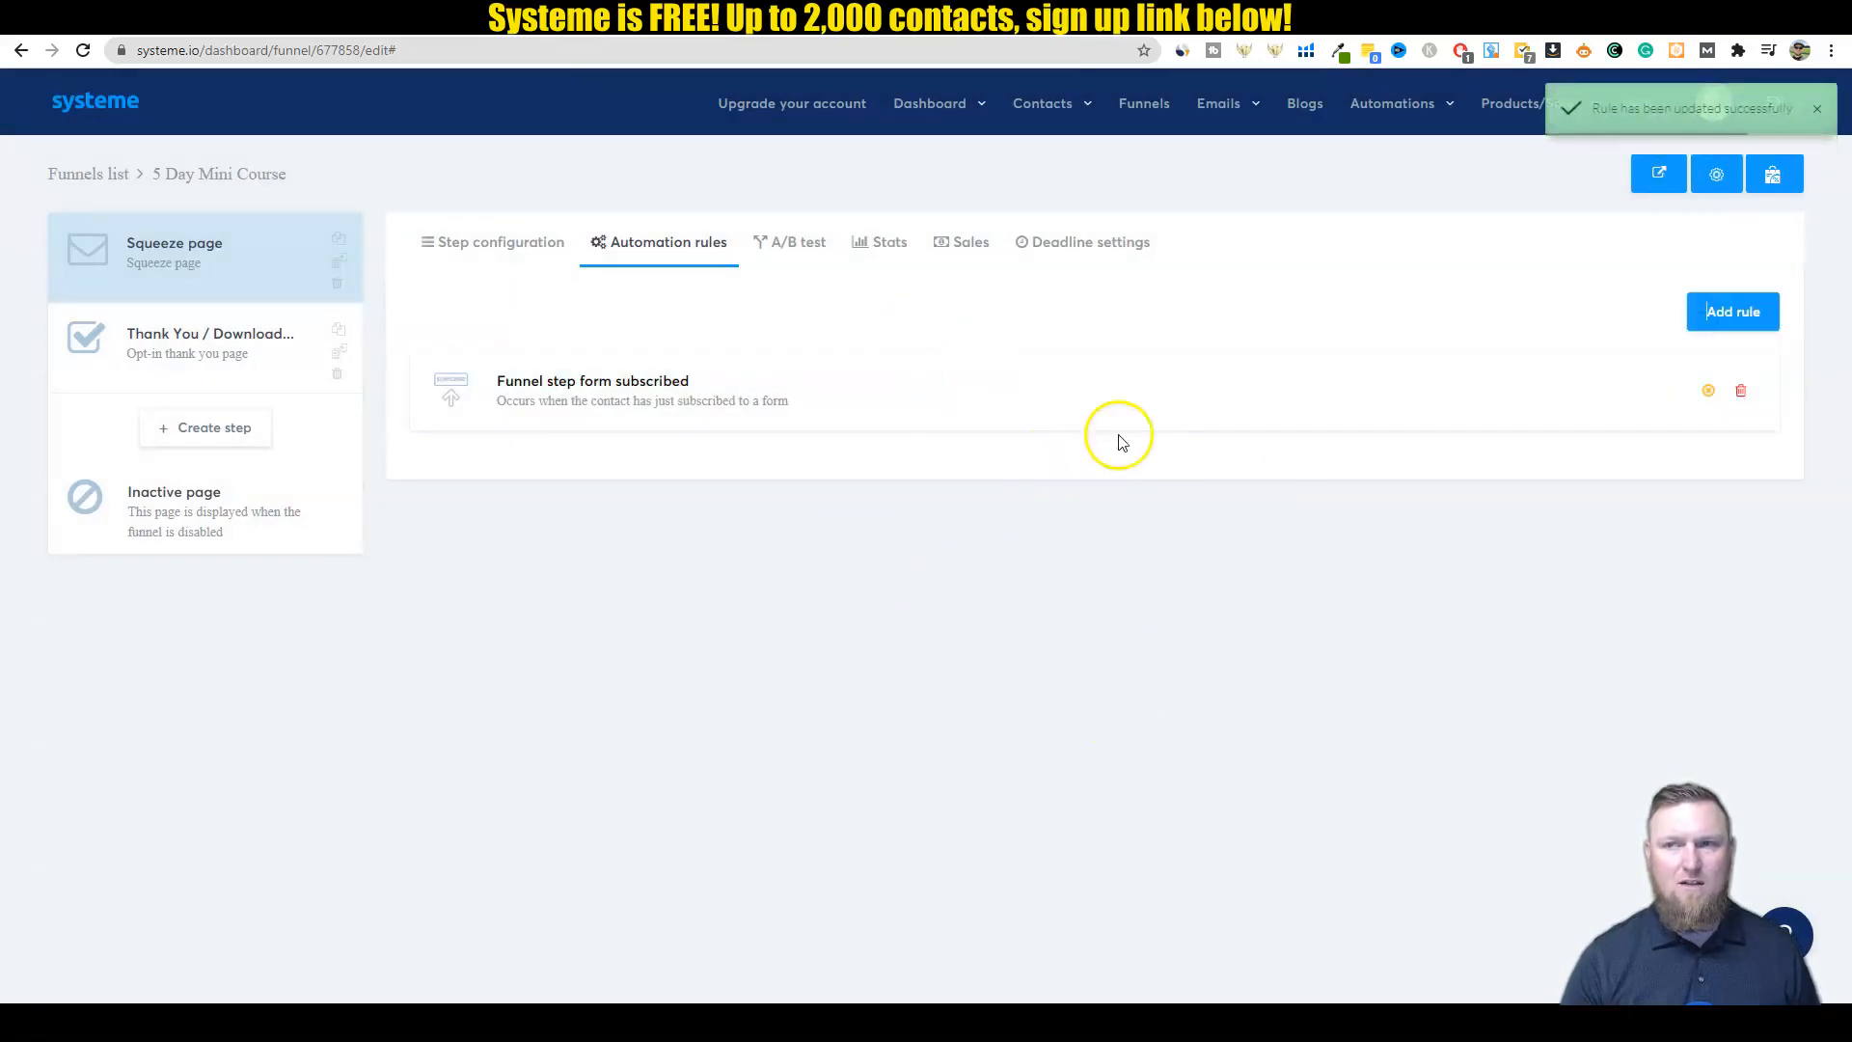
mouse_move(729, 519)
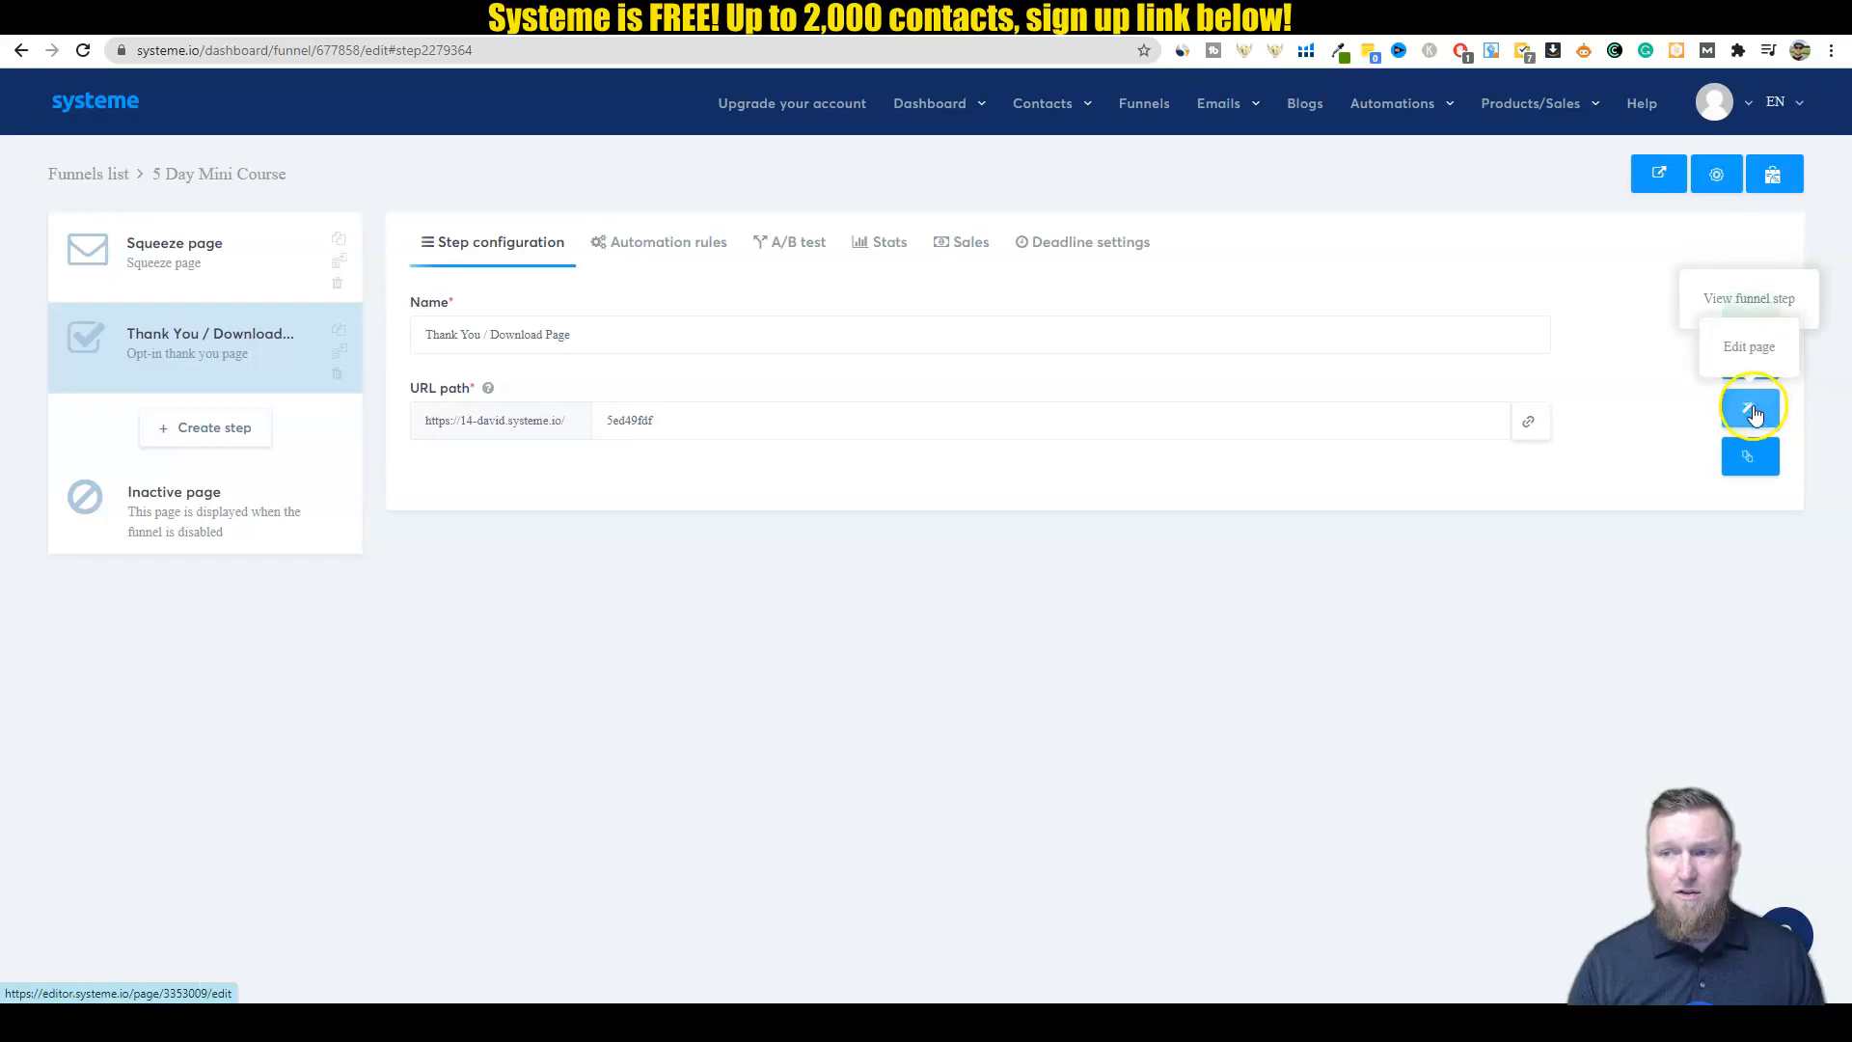
Step: Open the Thank You / Download Page step for editing
left_click(1750, 407)
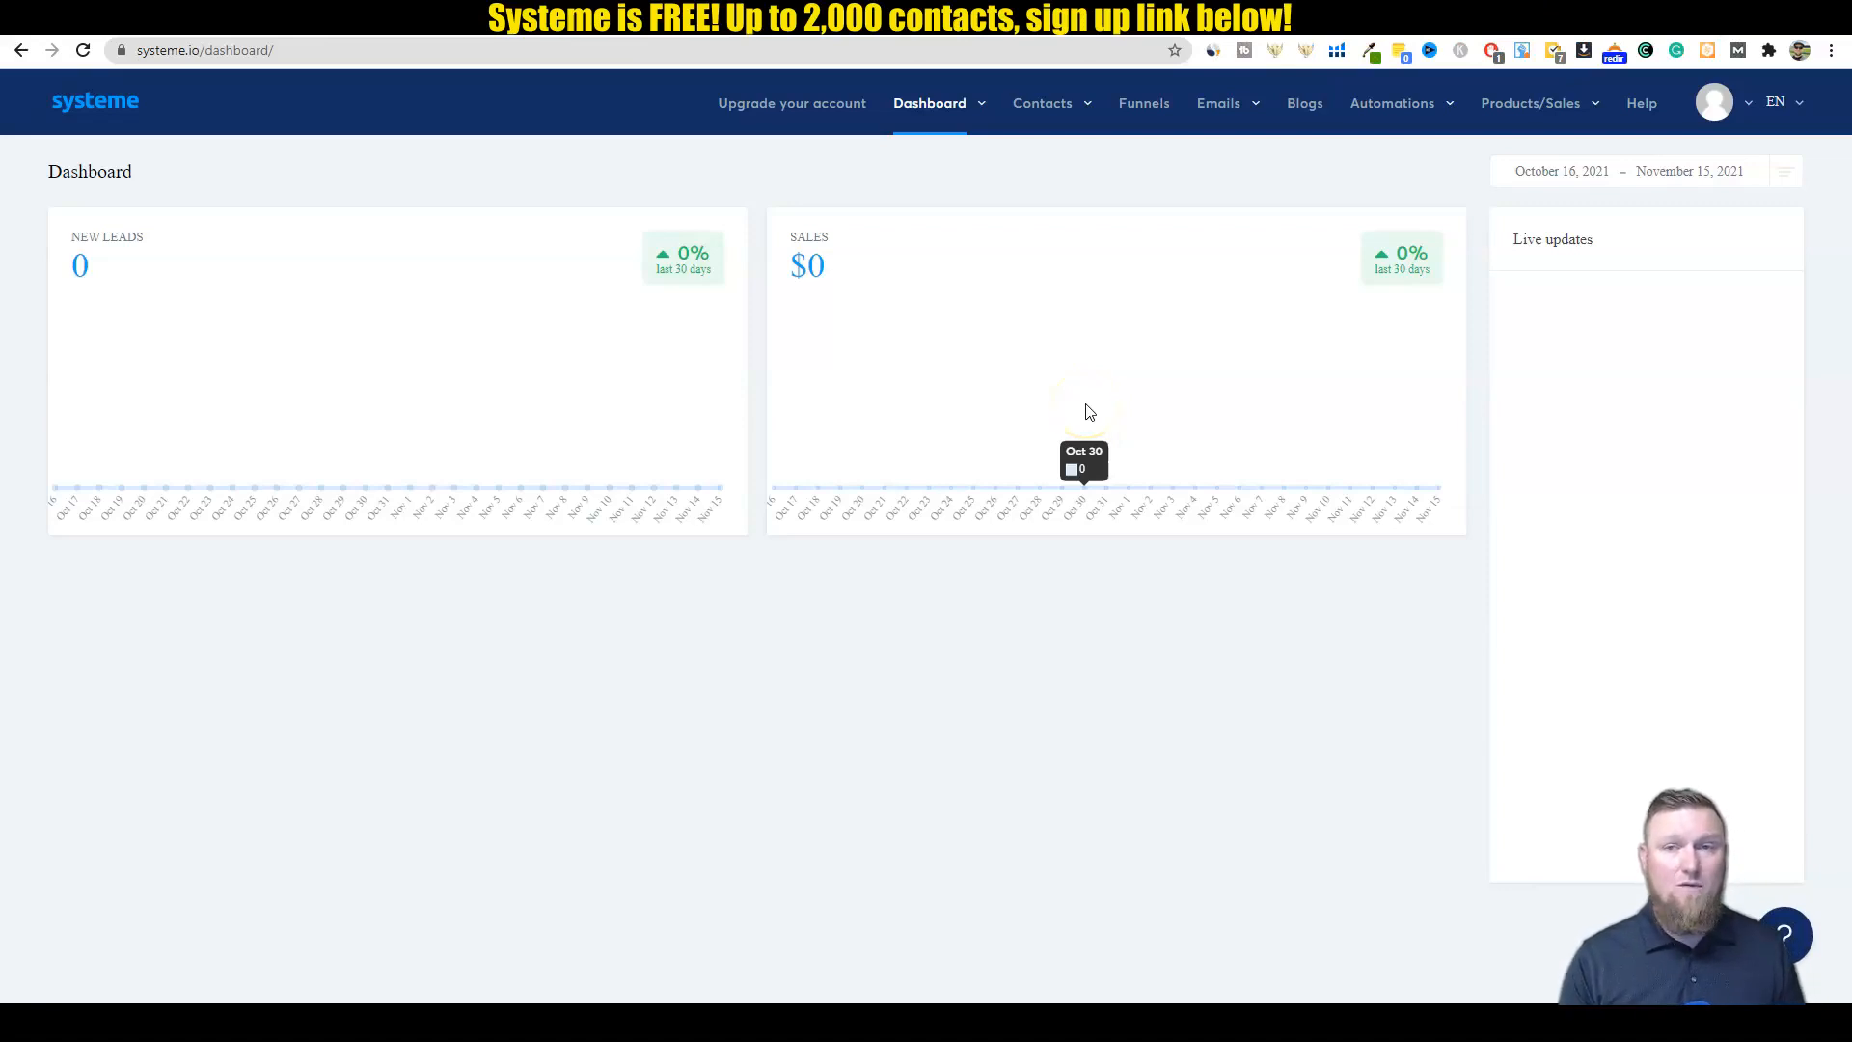
Step: Open the 'Online Course: Mastering Systeme.io' page through Help's Online training option
left_click(1530, 103)
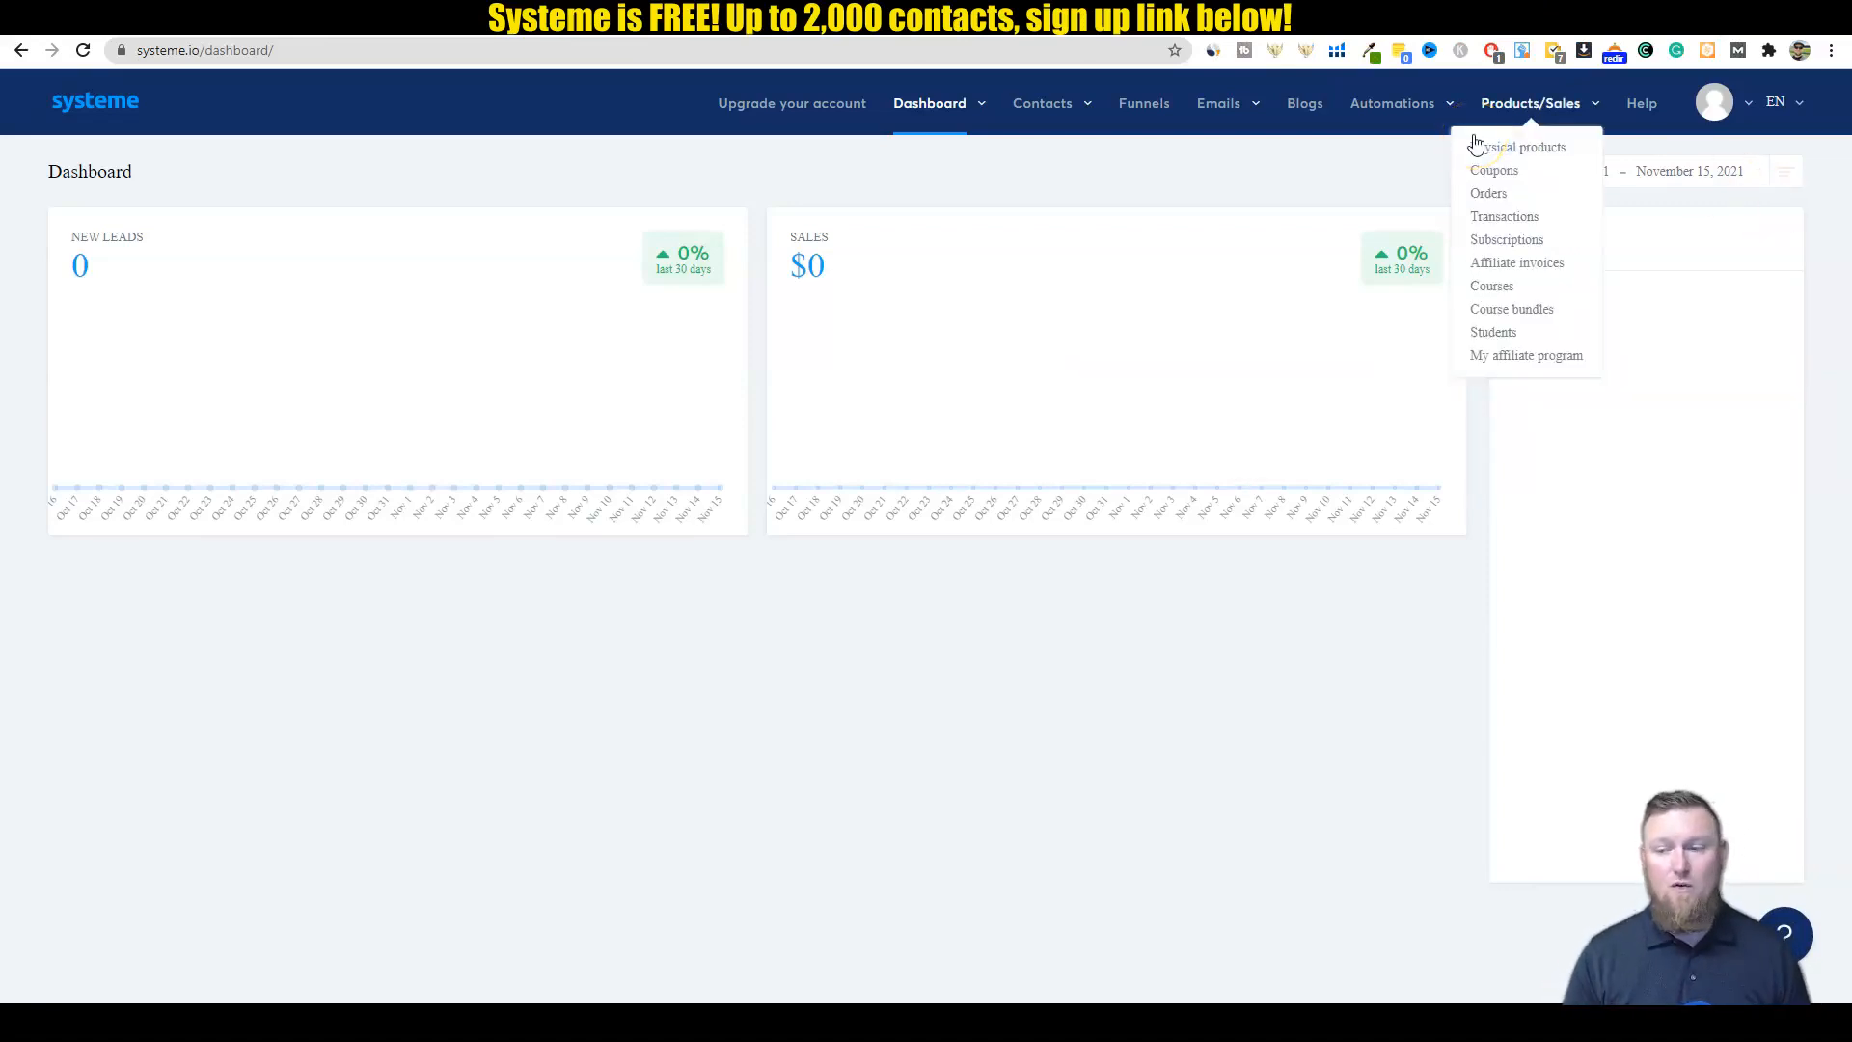
mouse_move(1641, 104)
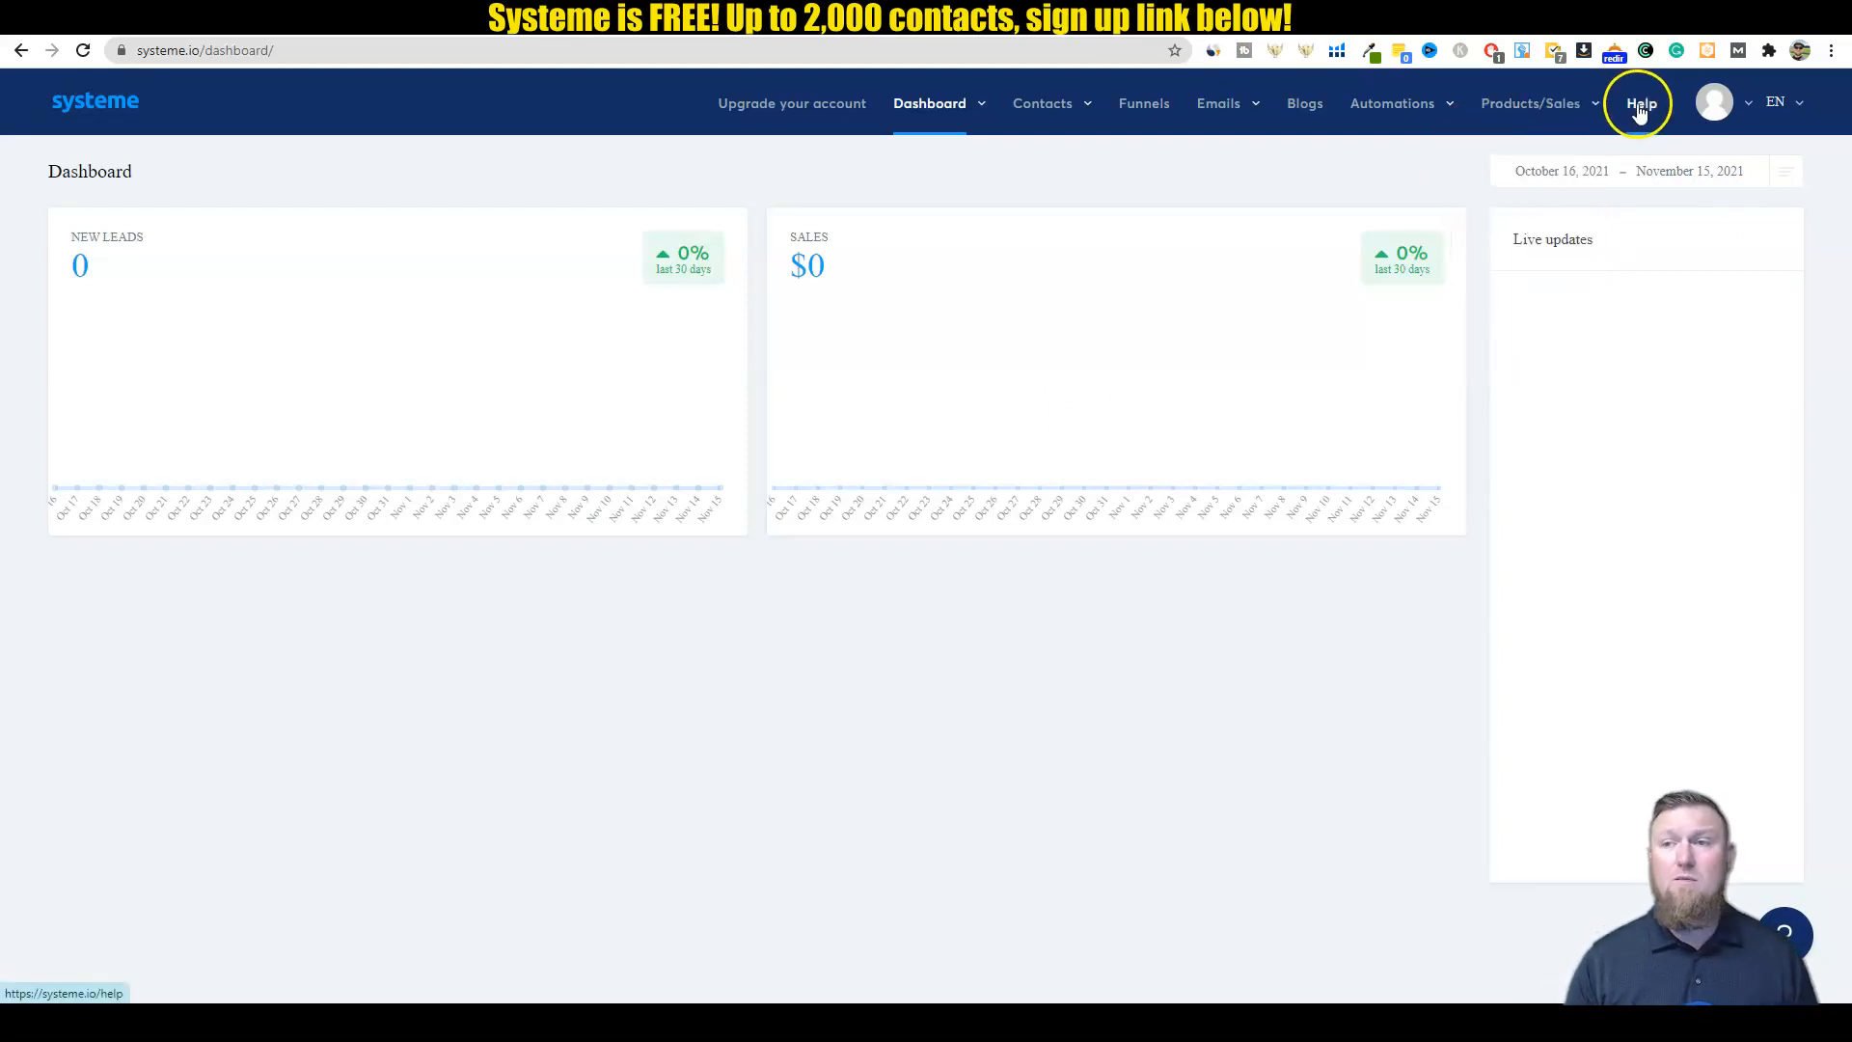
left_click(1641, 104)
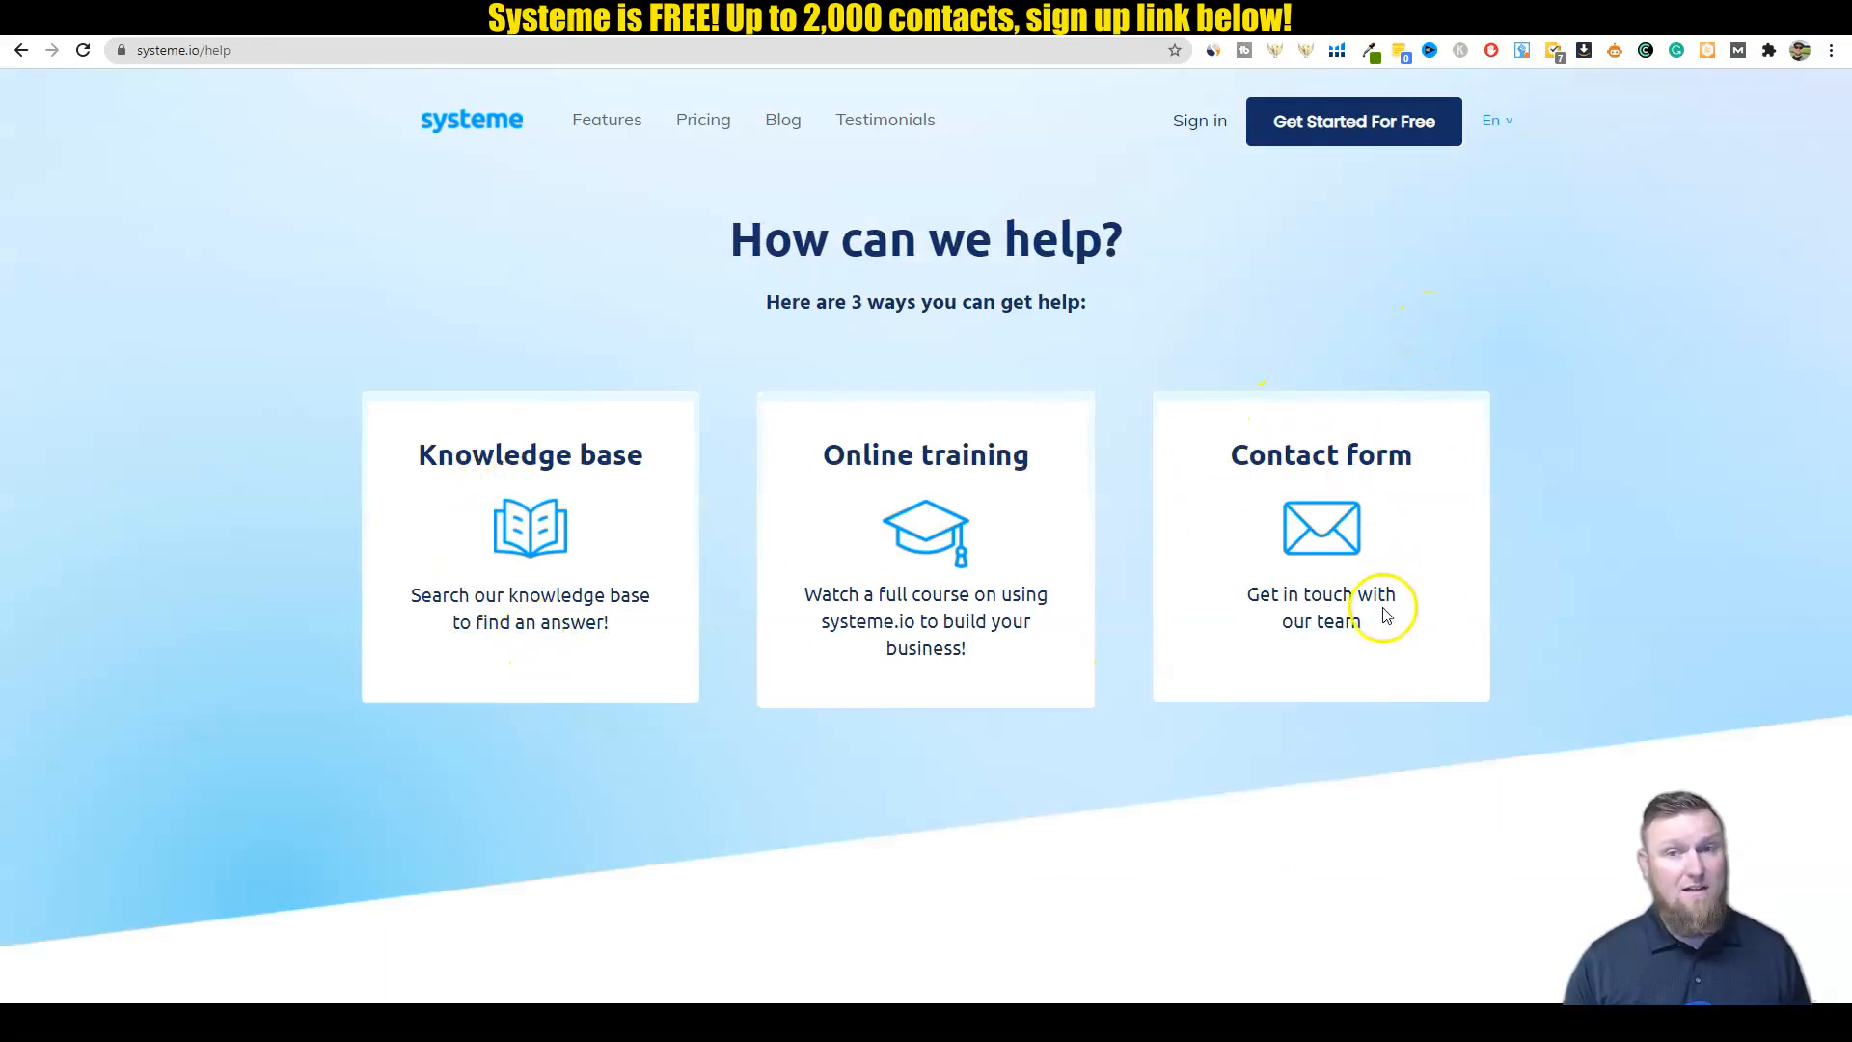
mouse_move(965, 563)
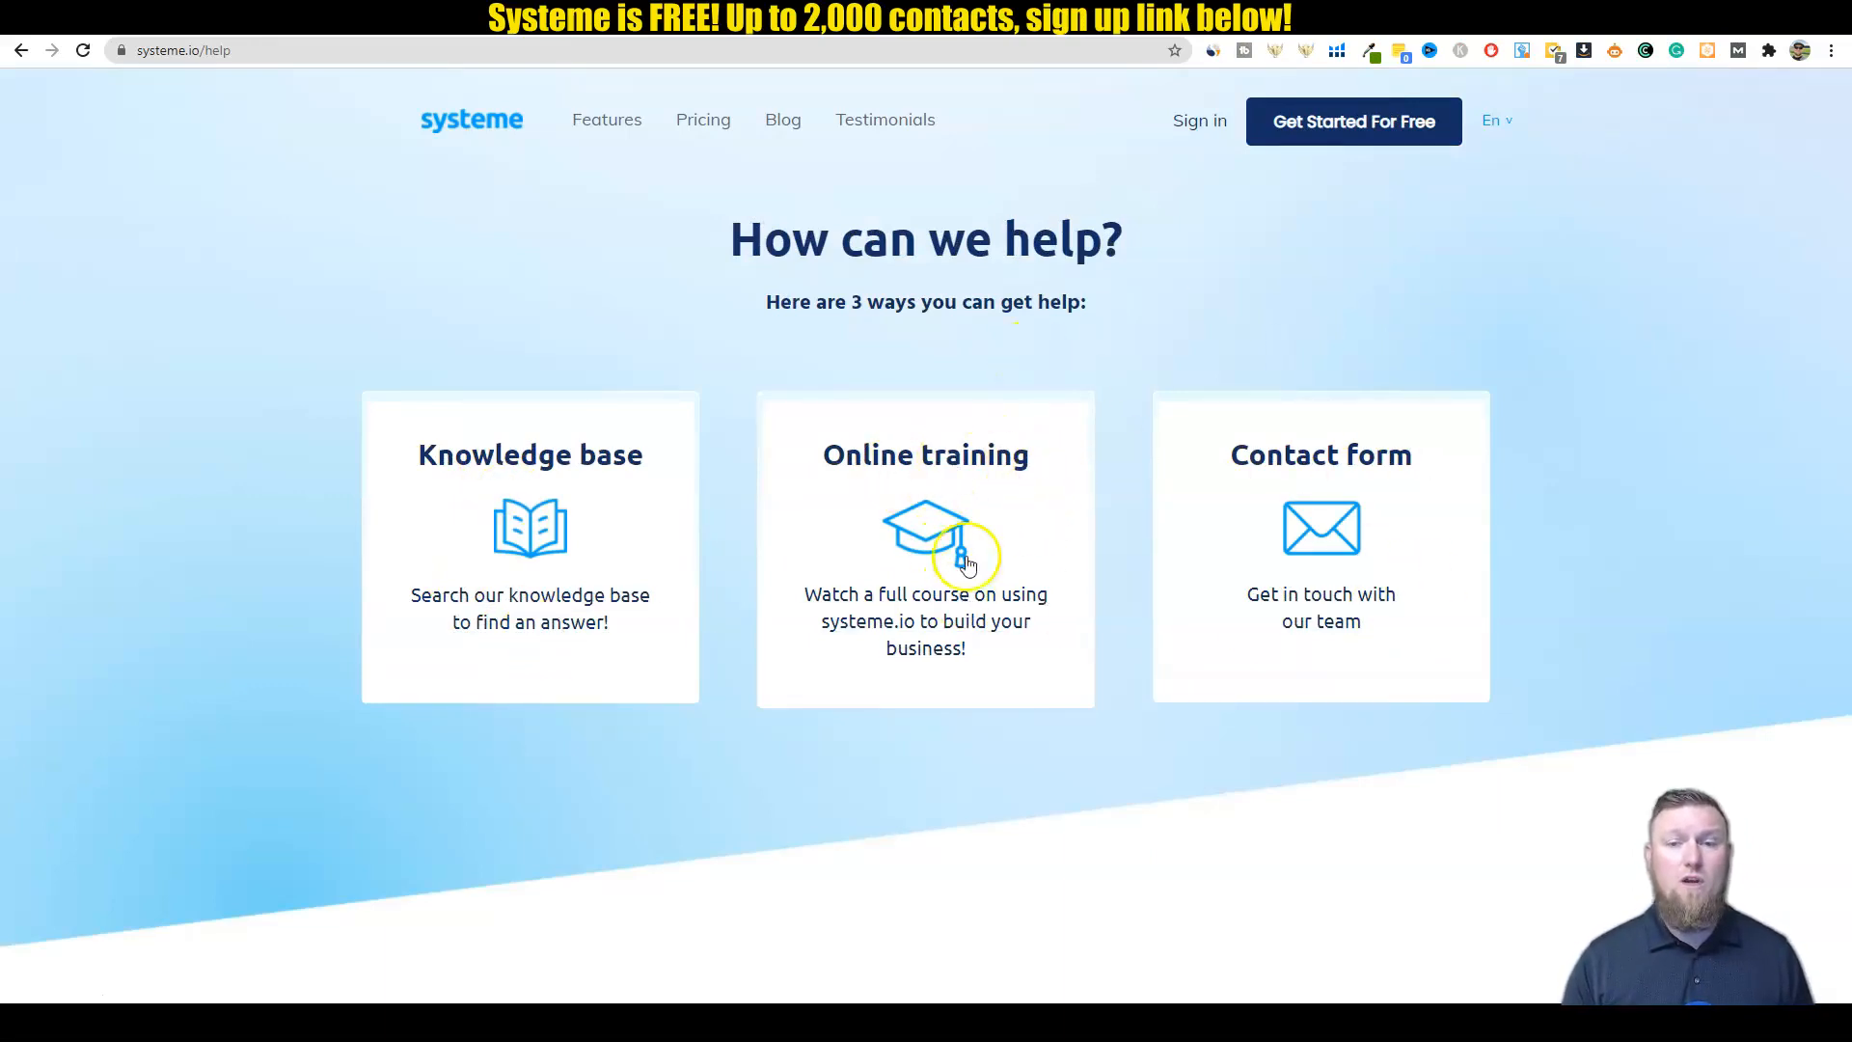
left_click(925, 543)
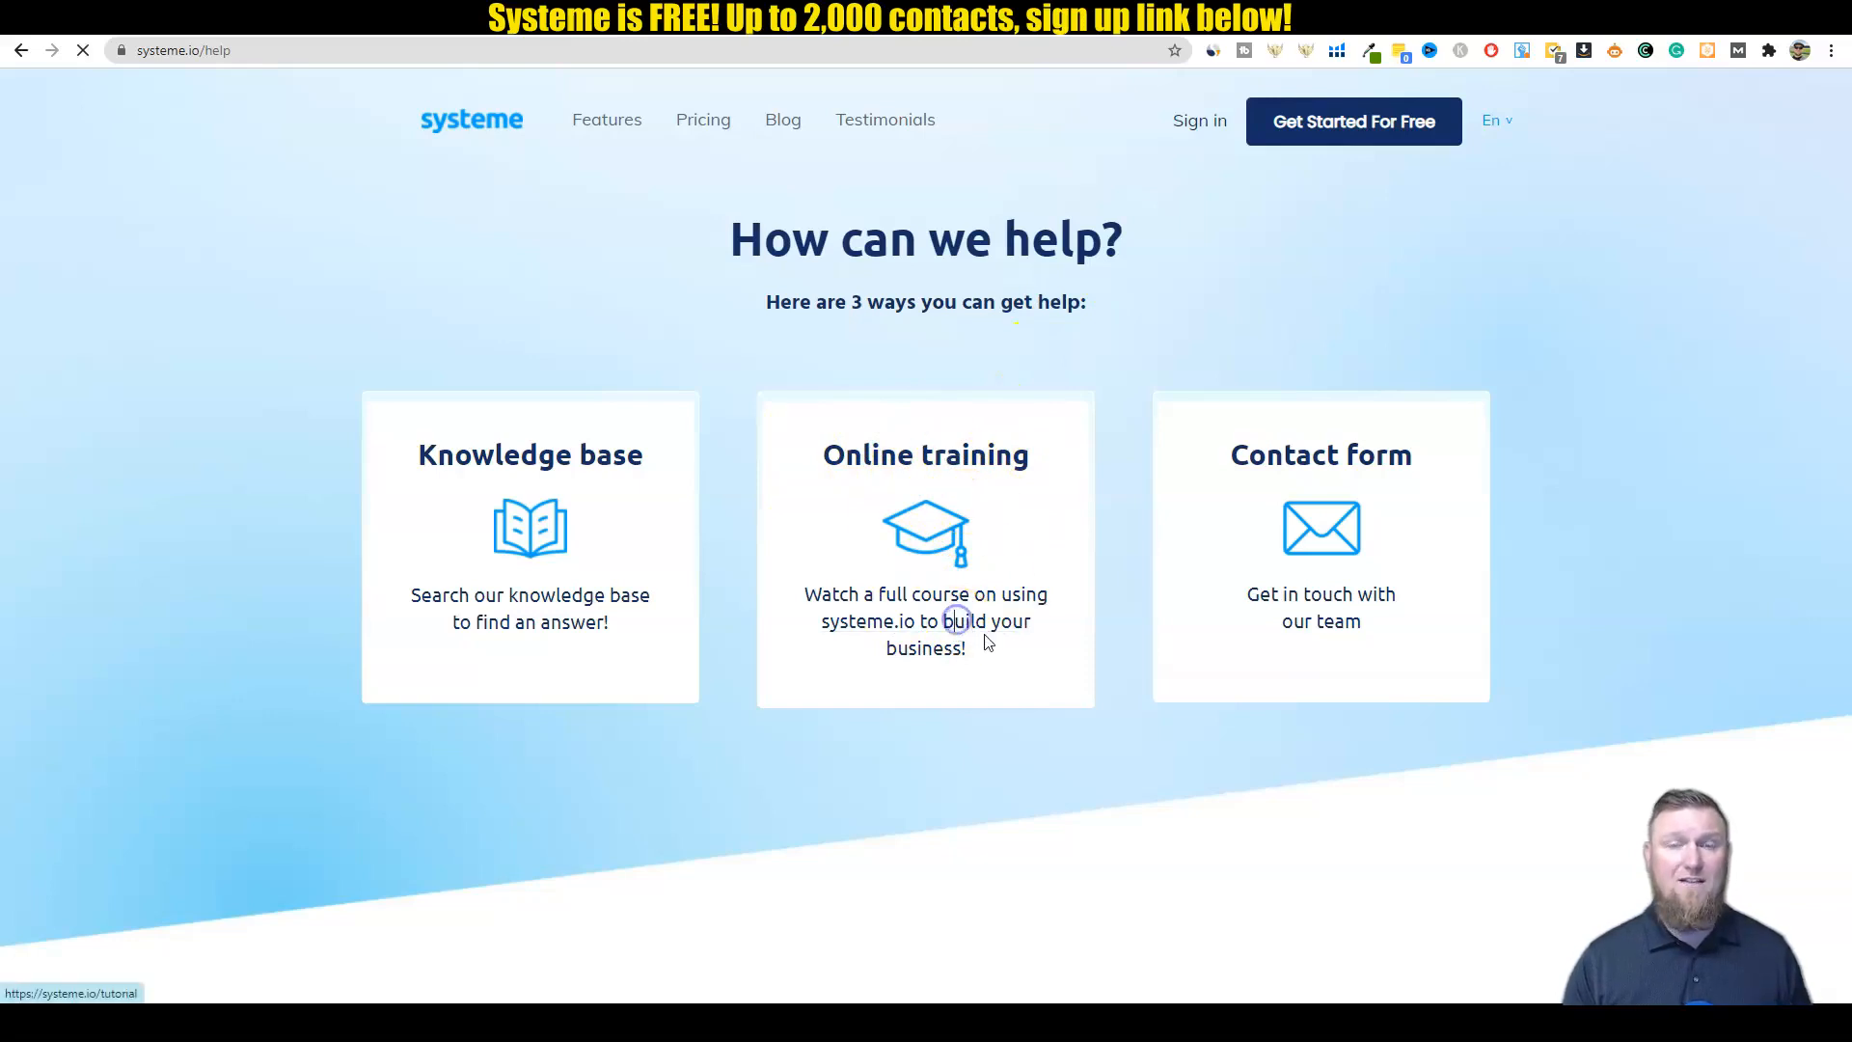
left_click(924, 548)
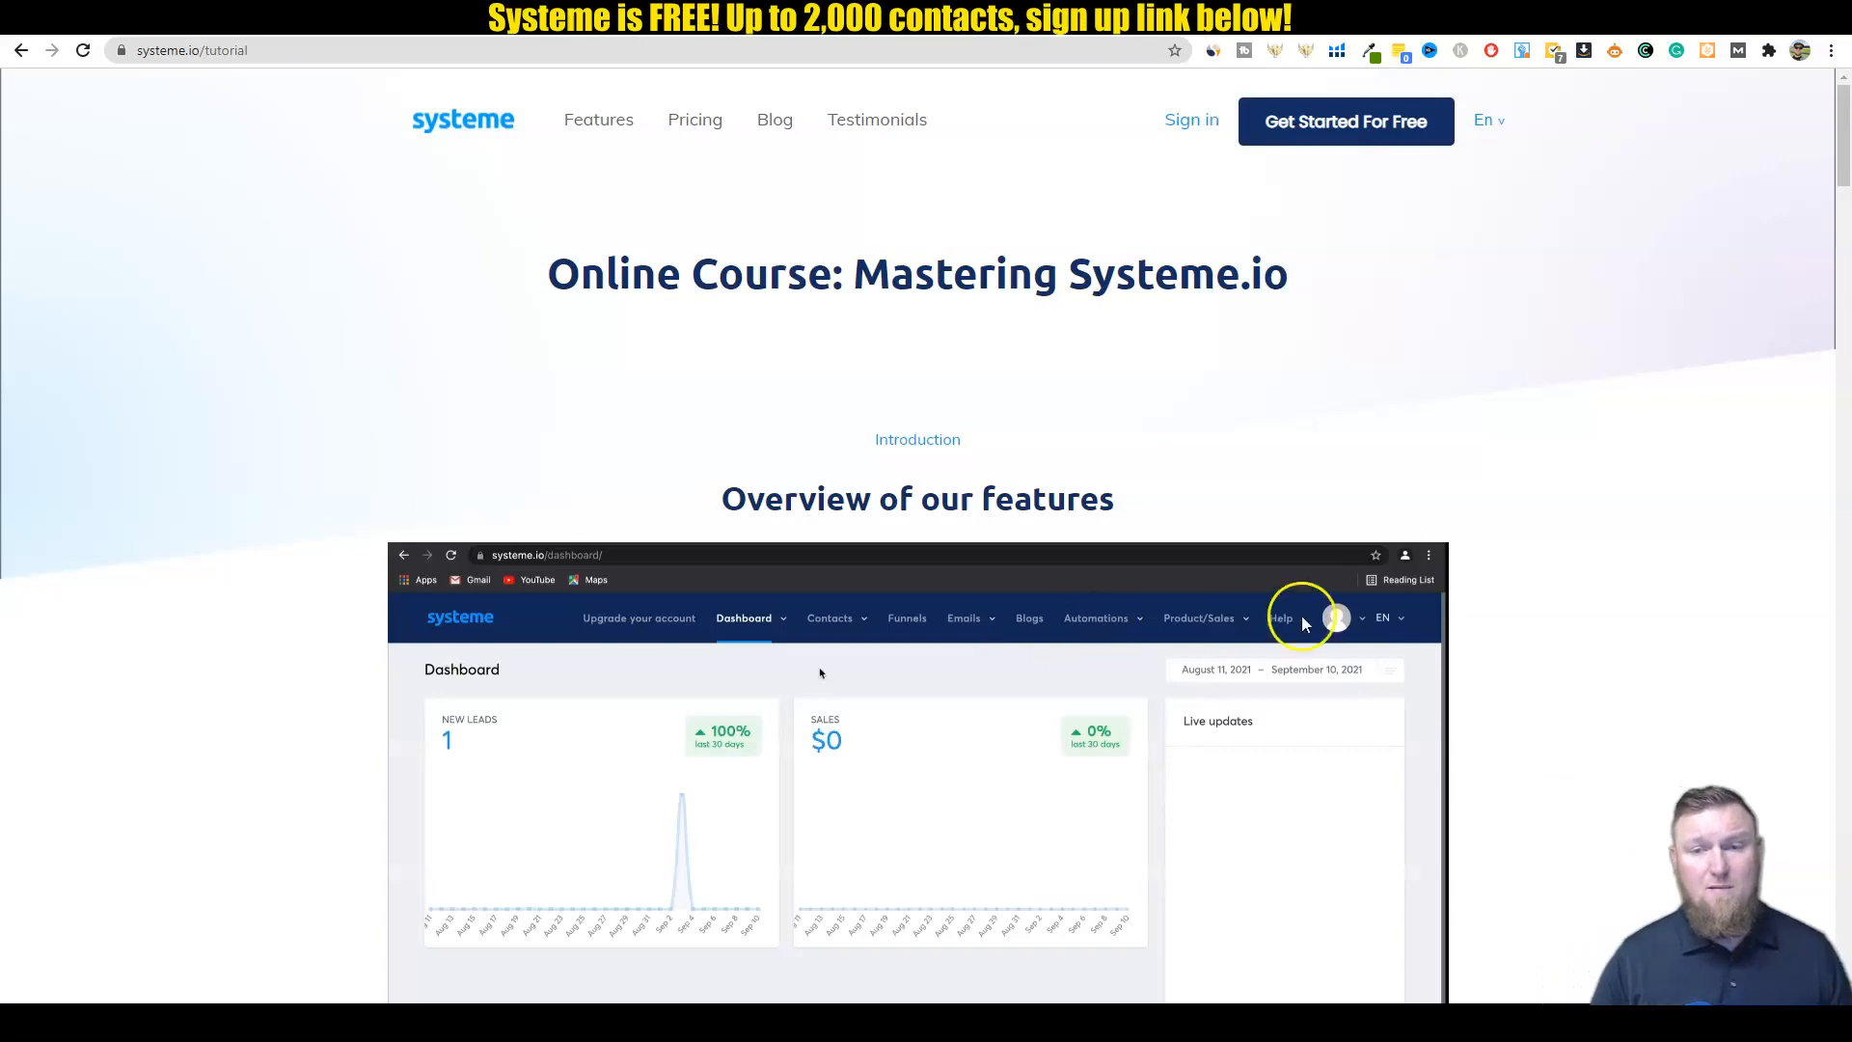
Step: Browse the tutorial course sections, then open the Free/Startup/Webinar/Enterprise pricing comparison
scroll("down", 3)
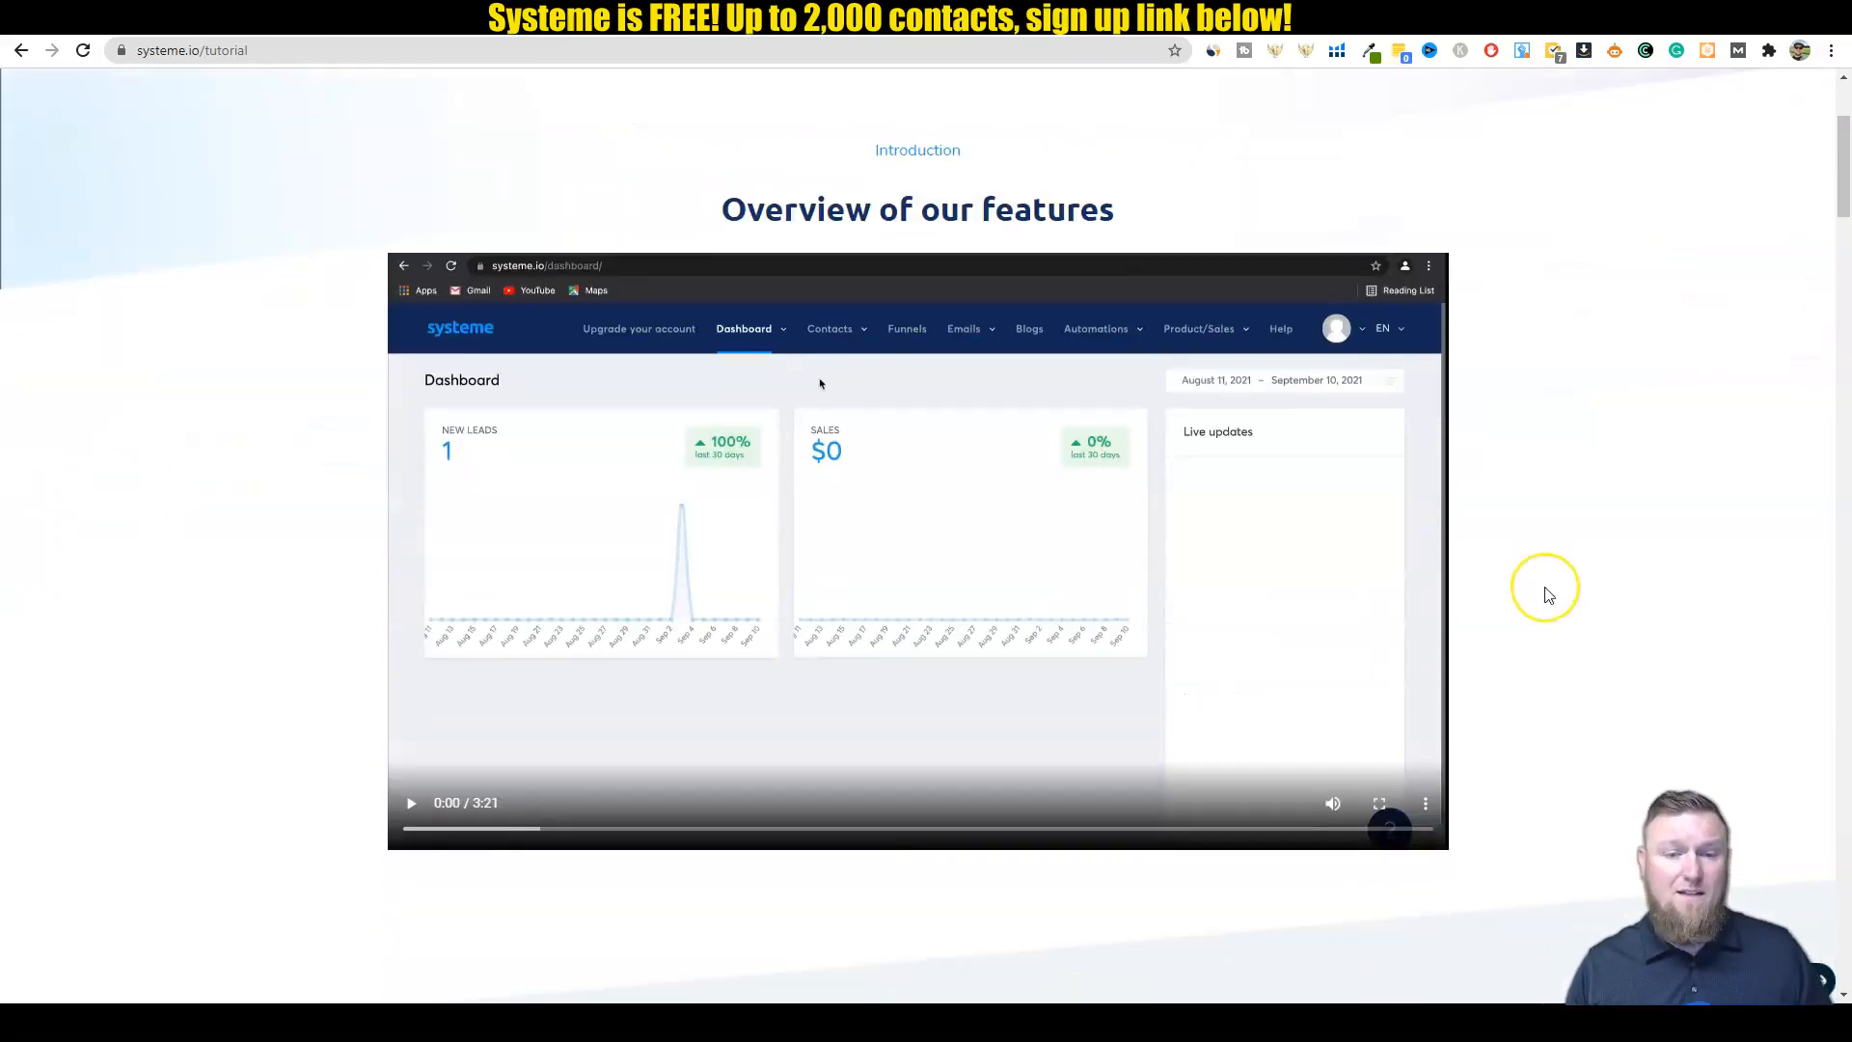
scroll("up", 3)
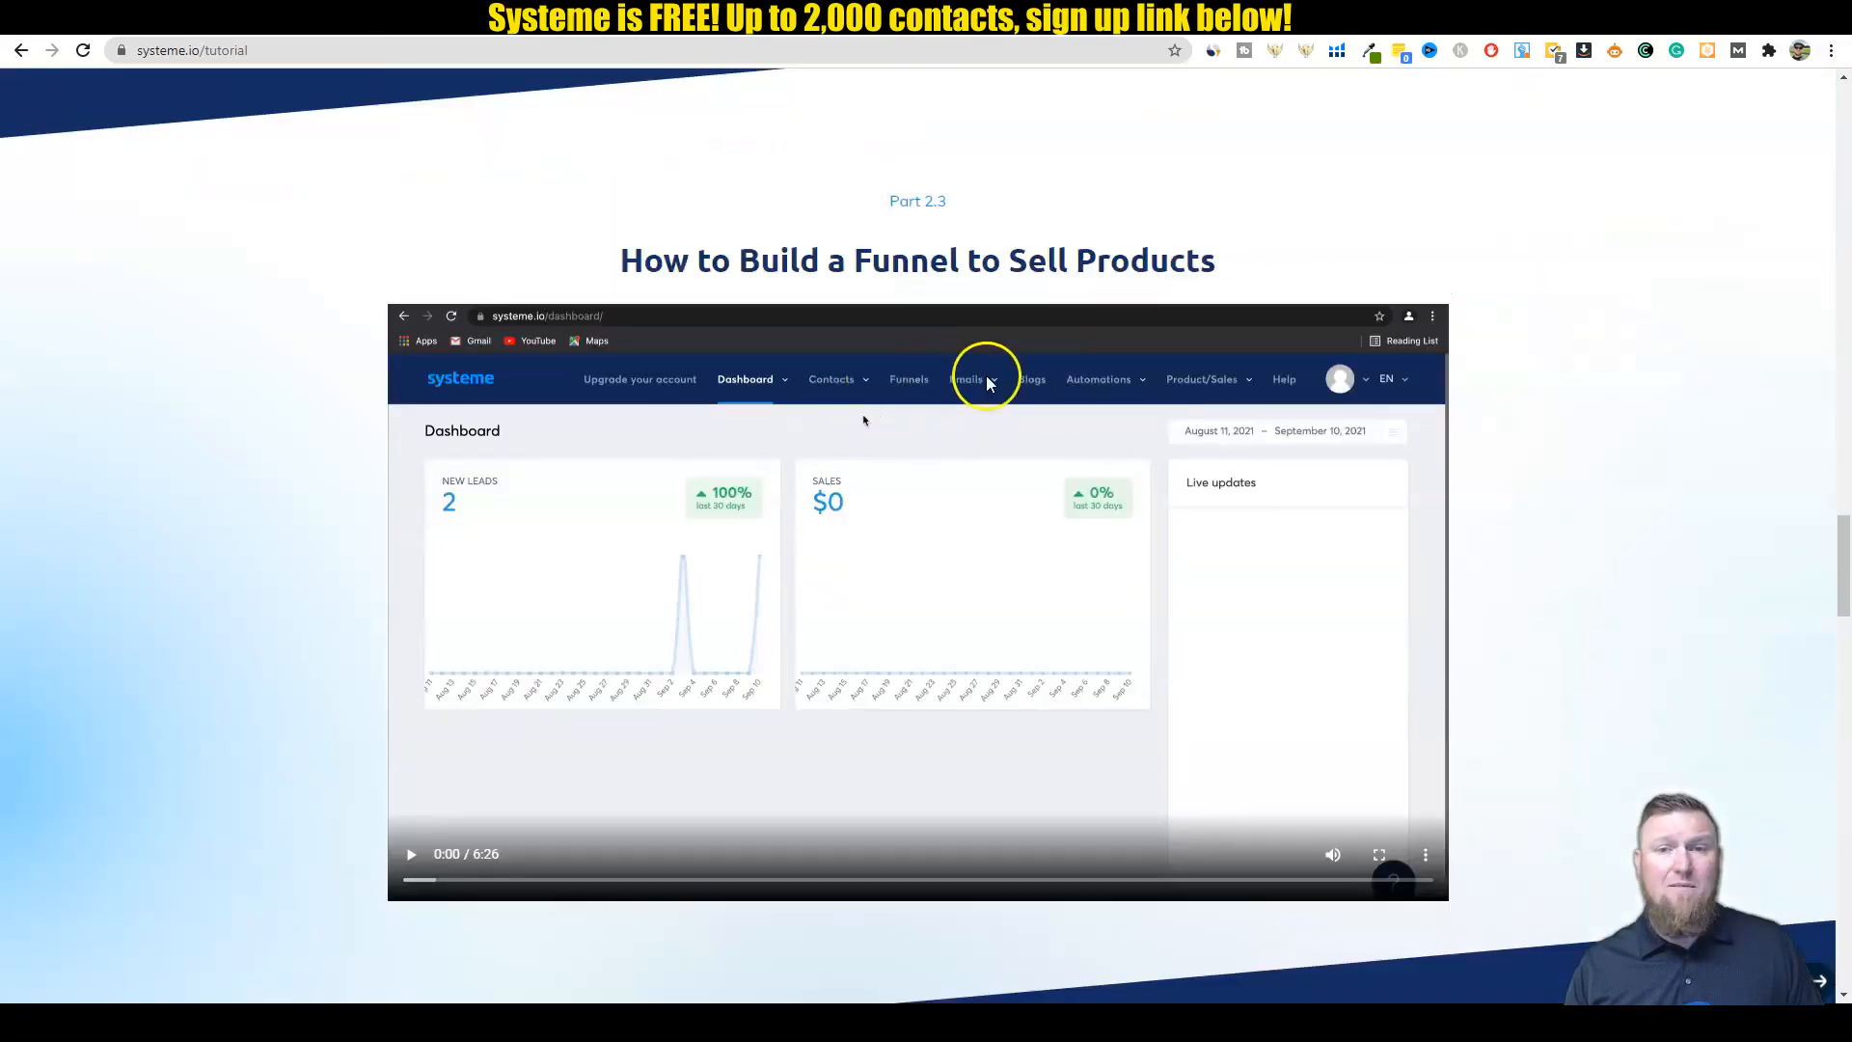
scroll("down", 3)
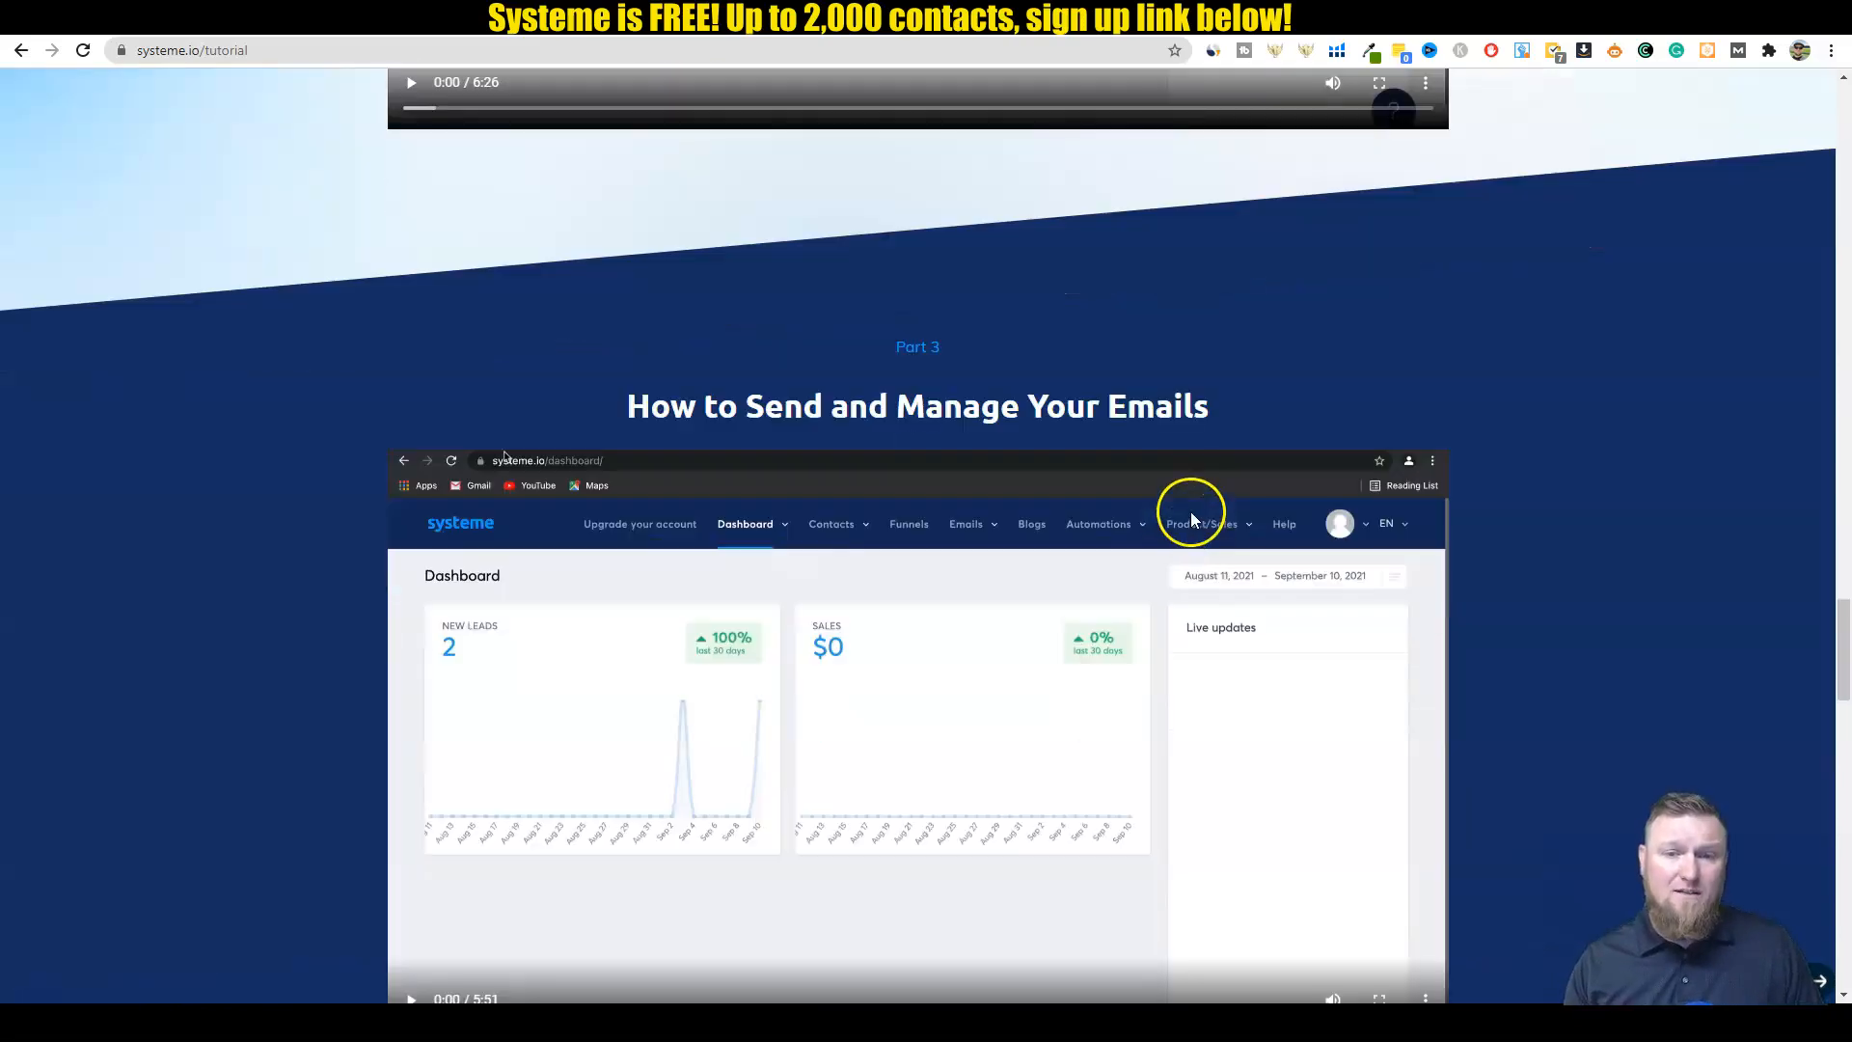
scroll("down", 3)
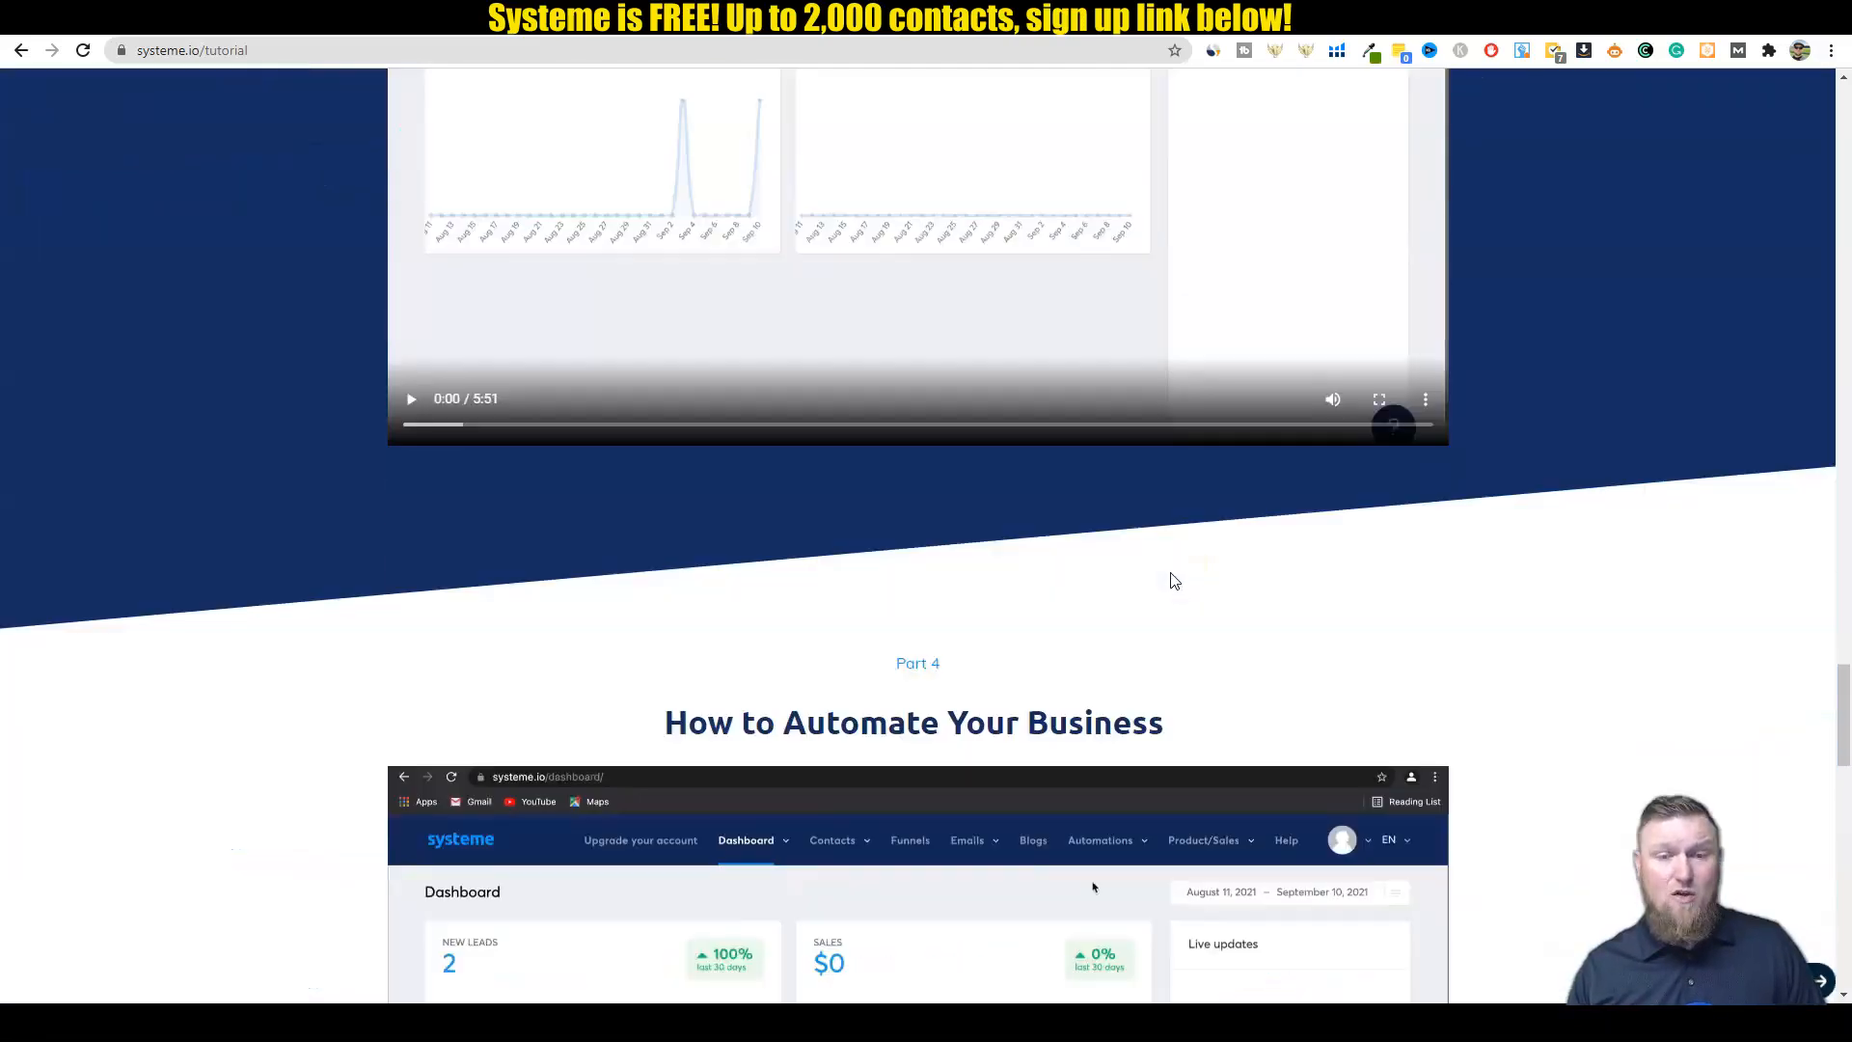
scroll("down", 3)
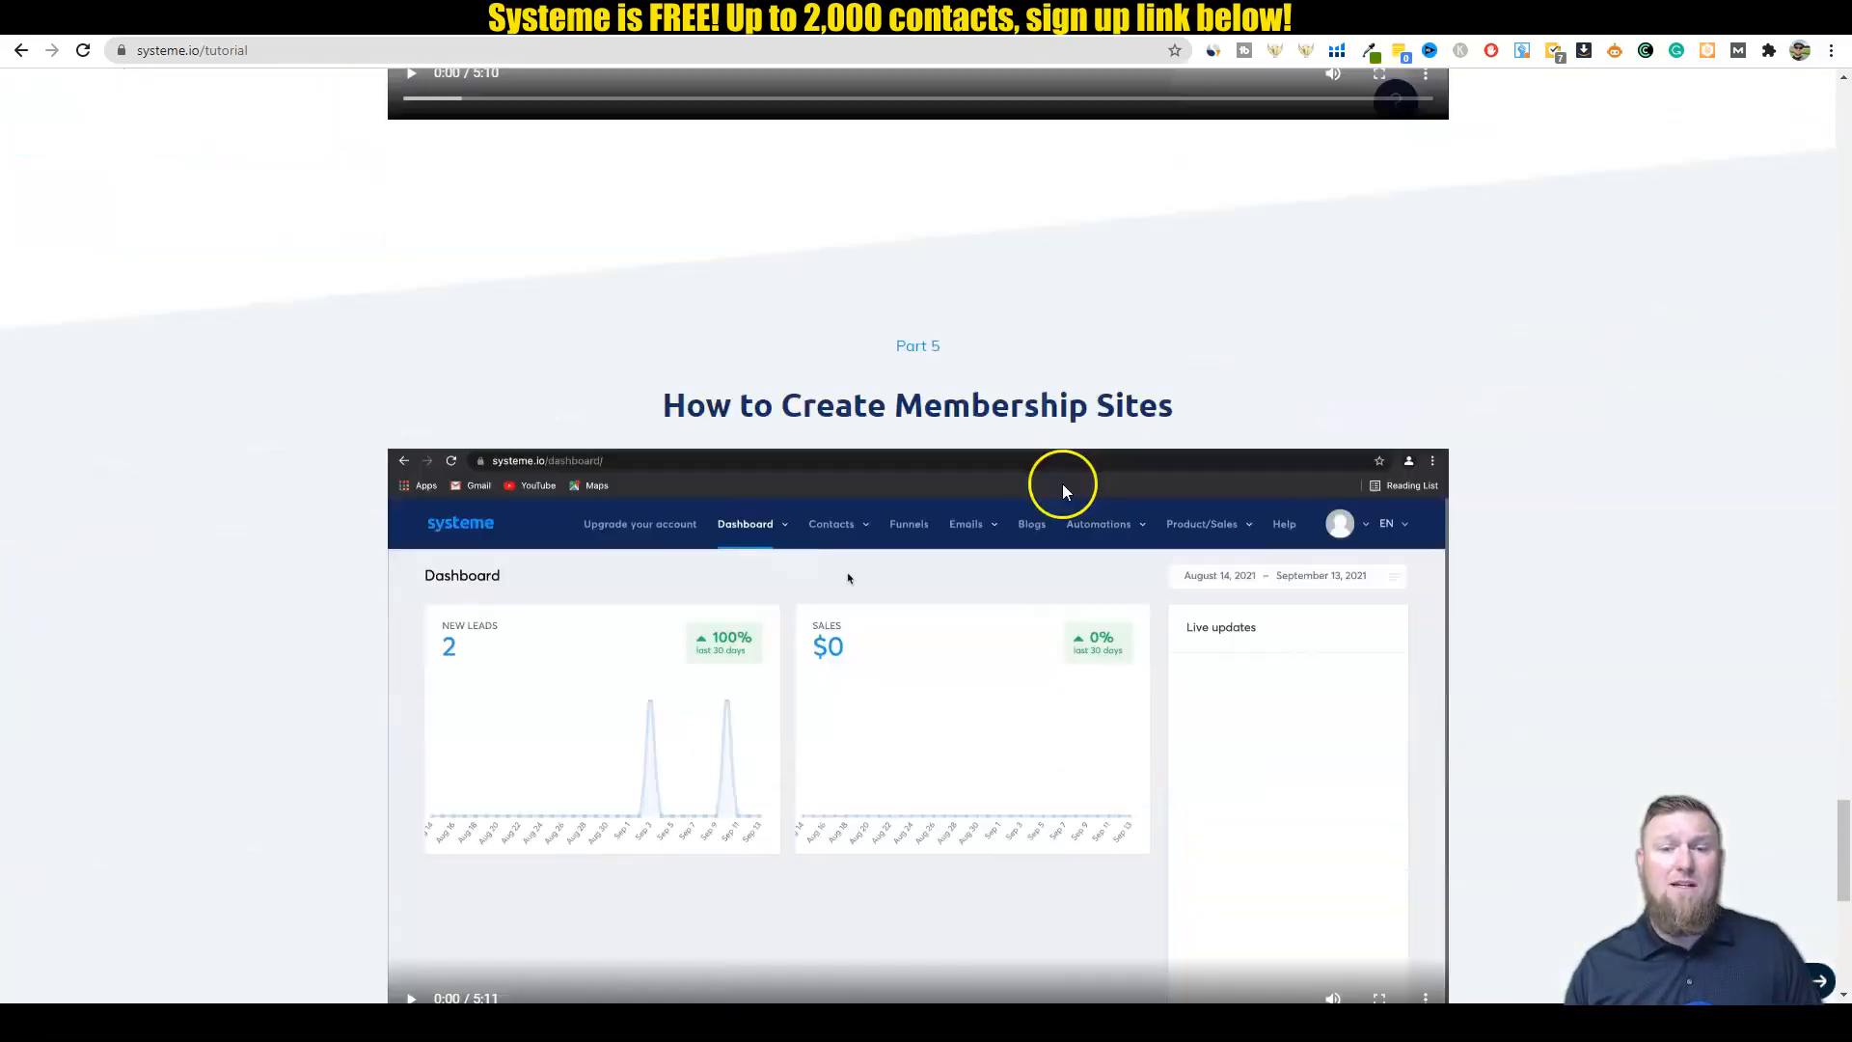
scroll("down", 3)
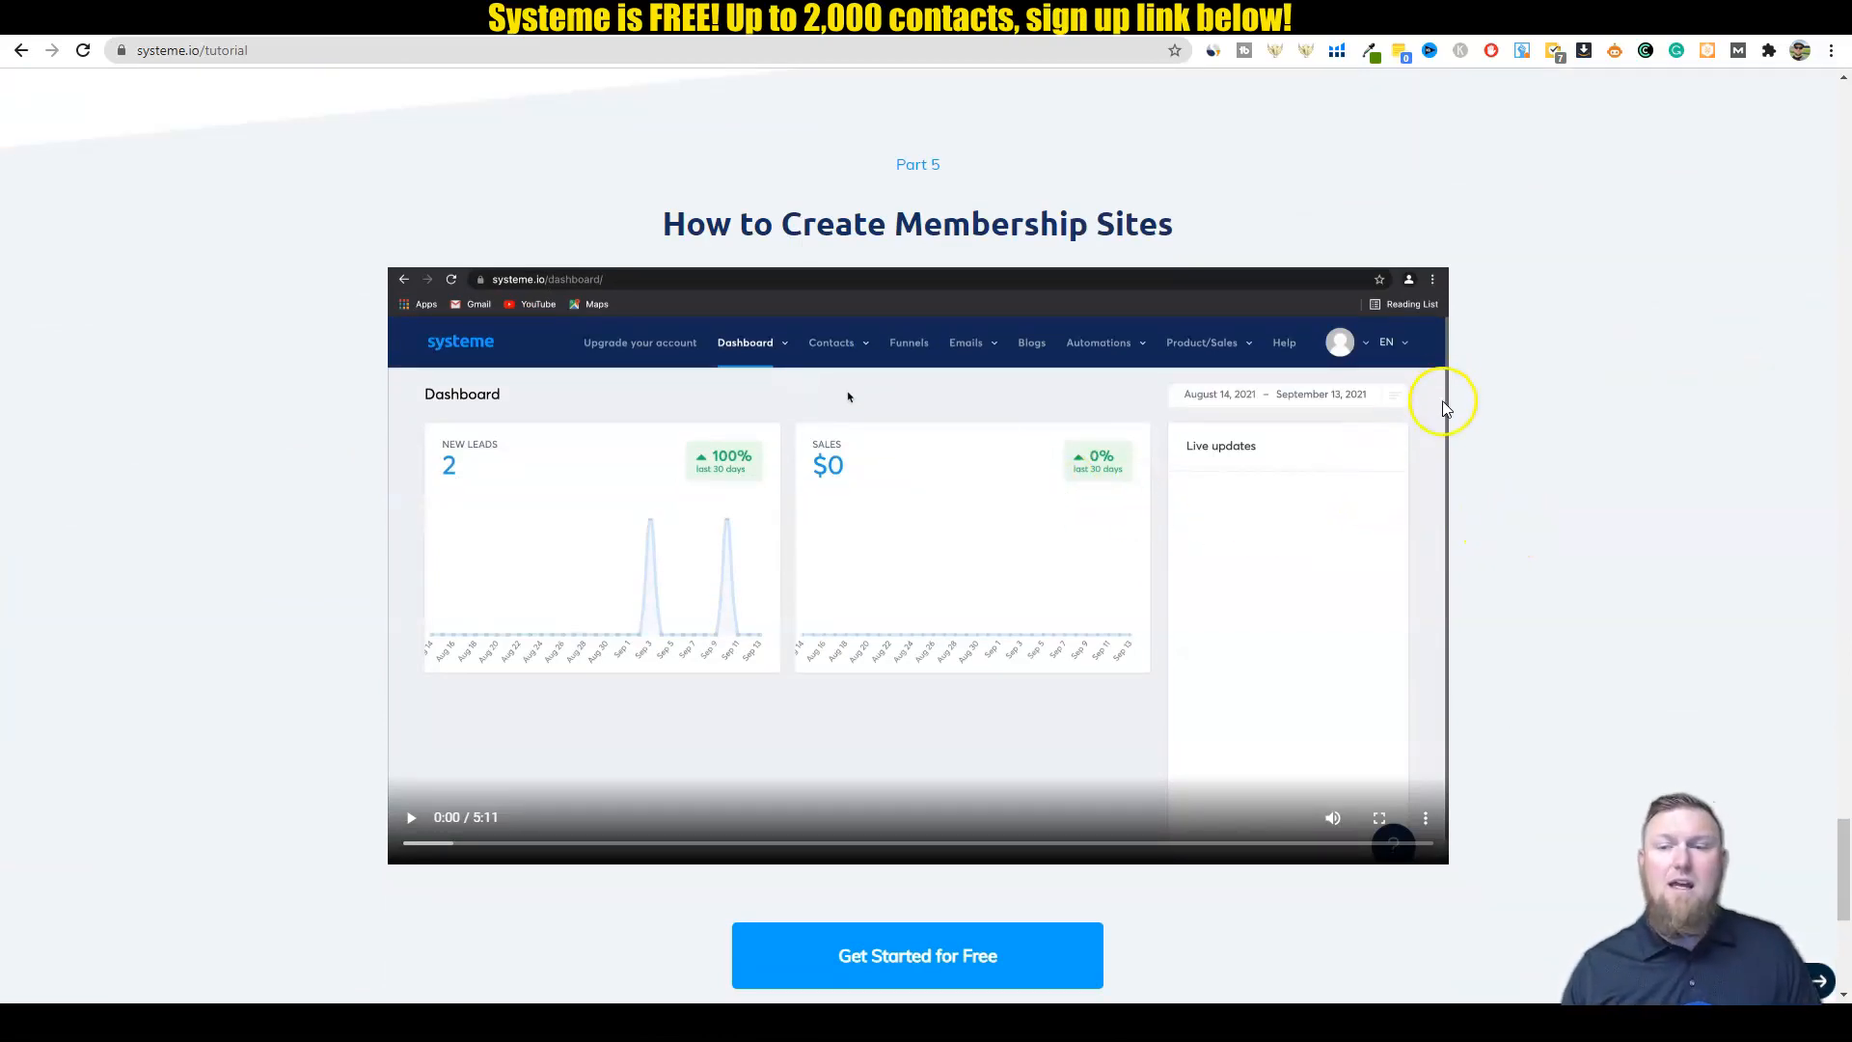
scroll("down", 3)
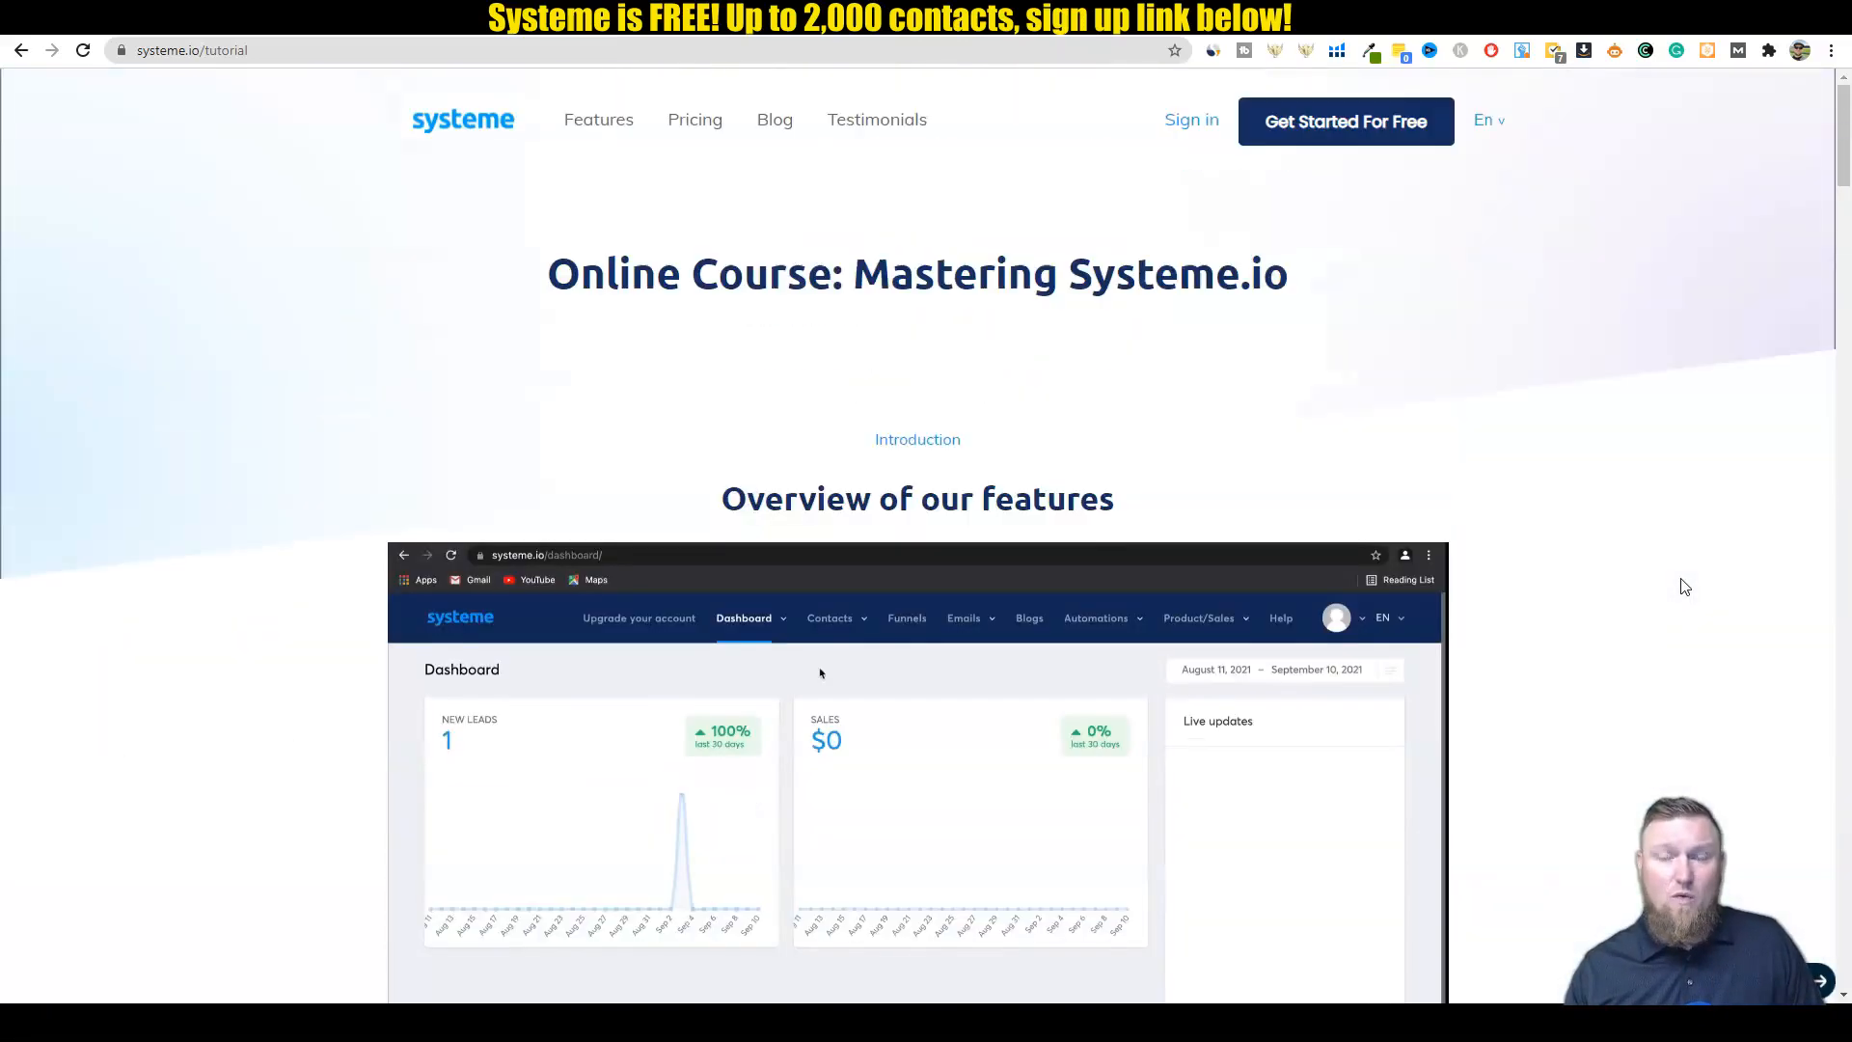
mouse_move(1547, 436)
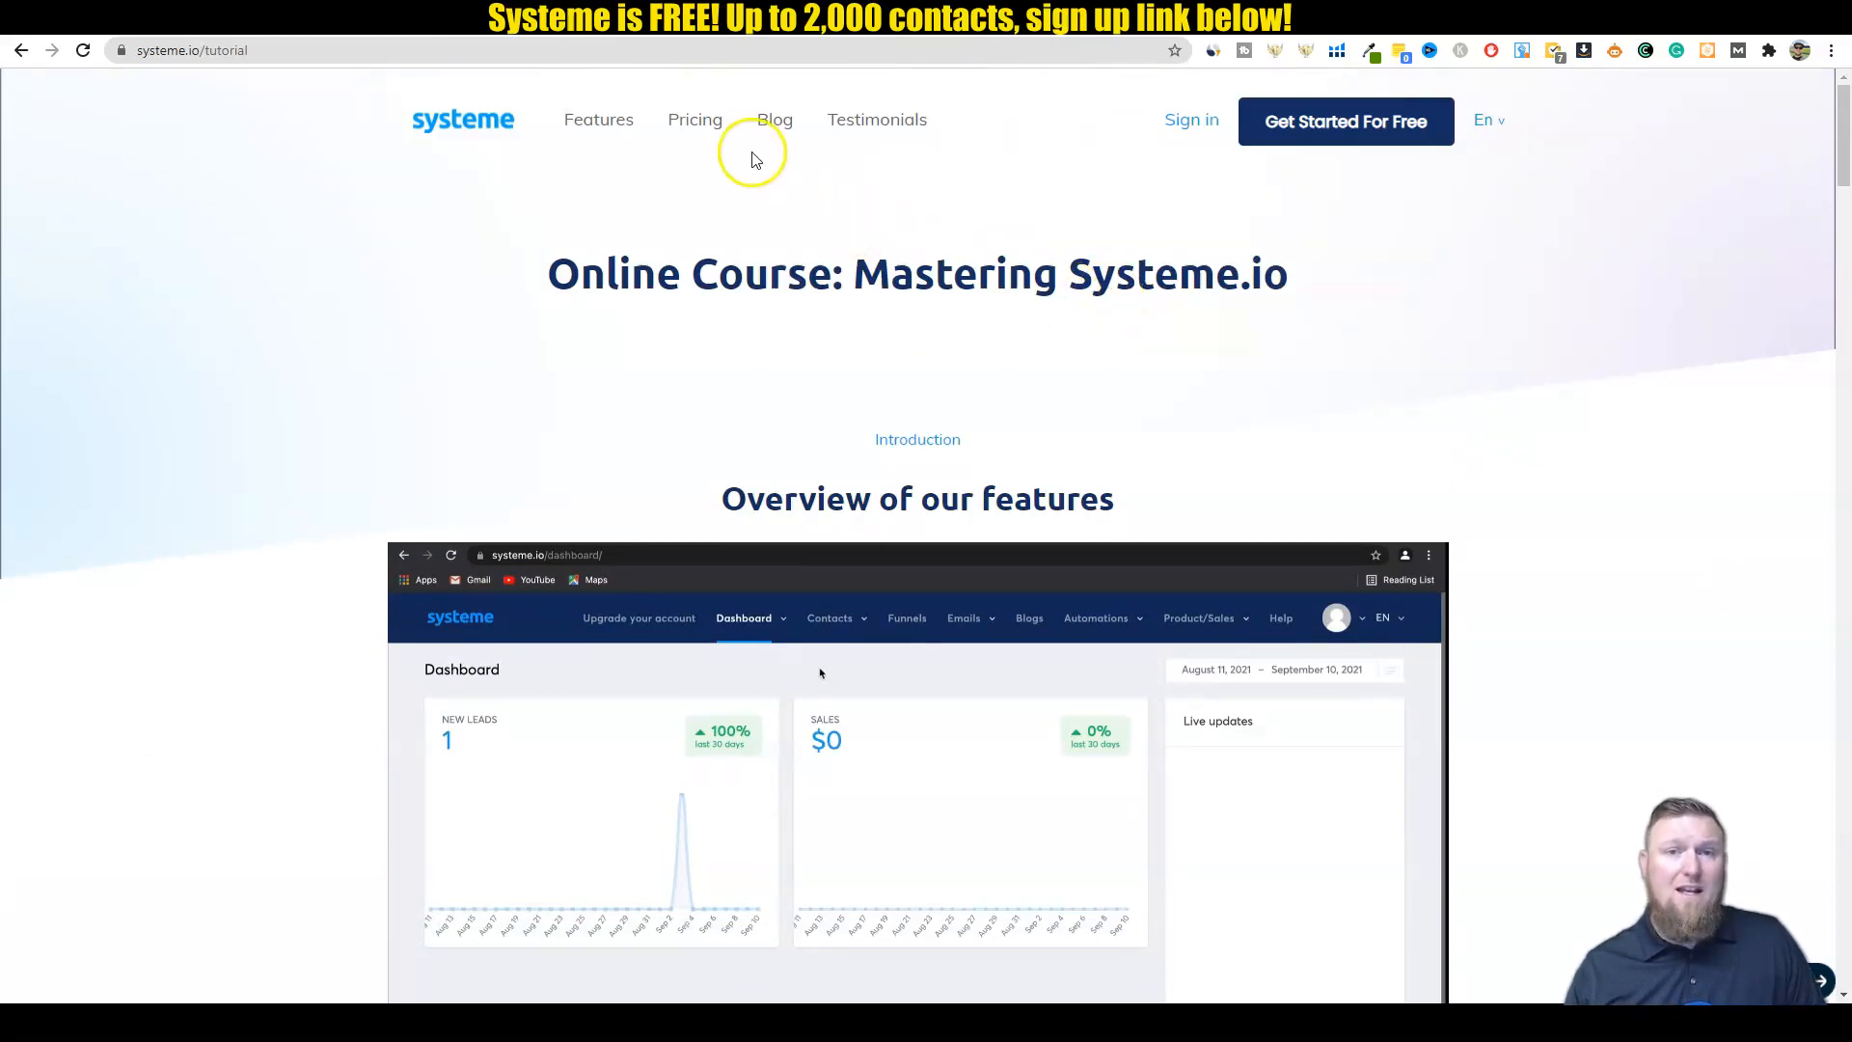
left_click(695, 120)
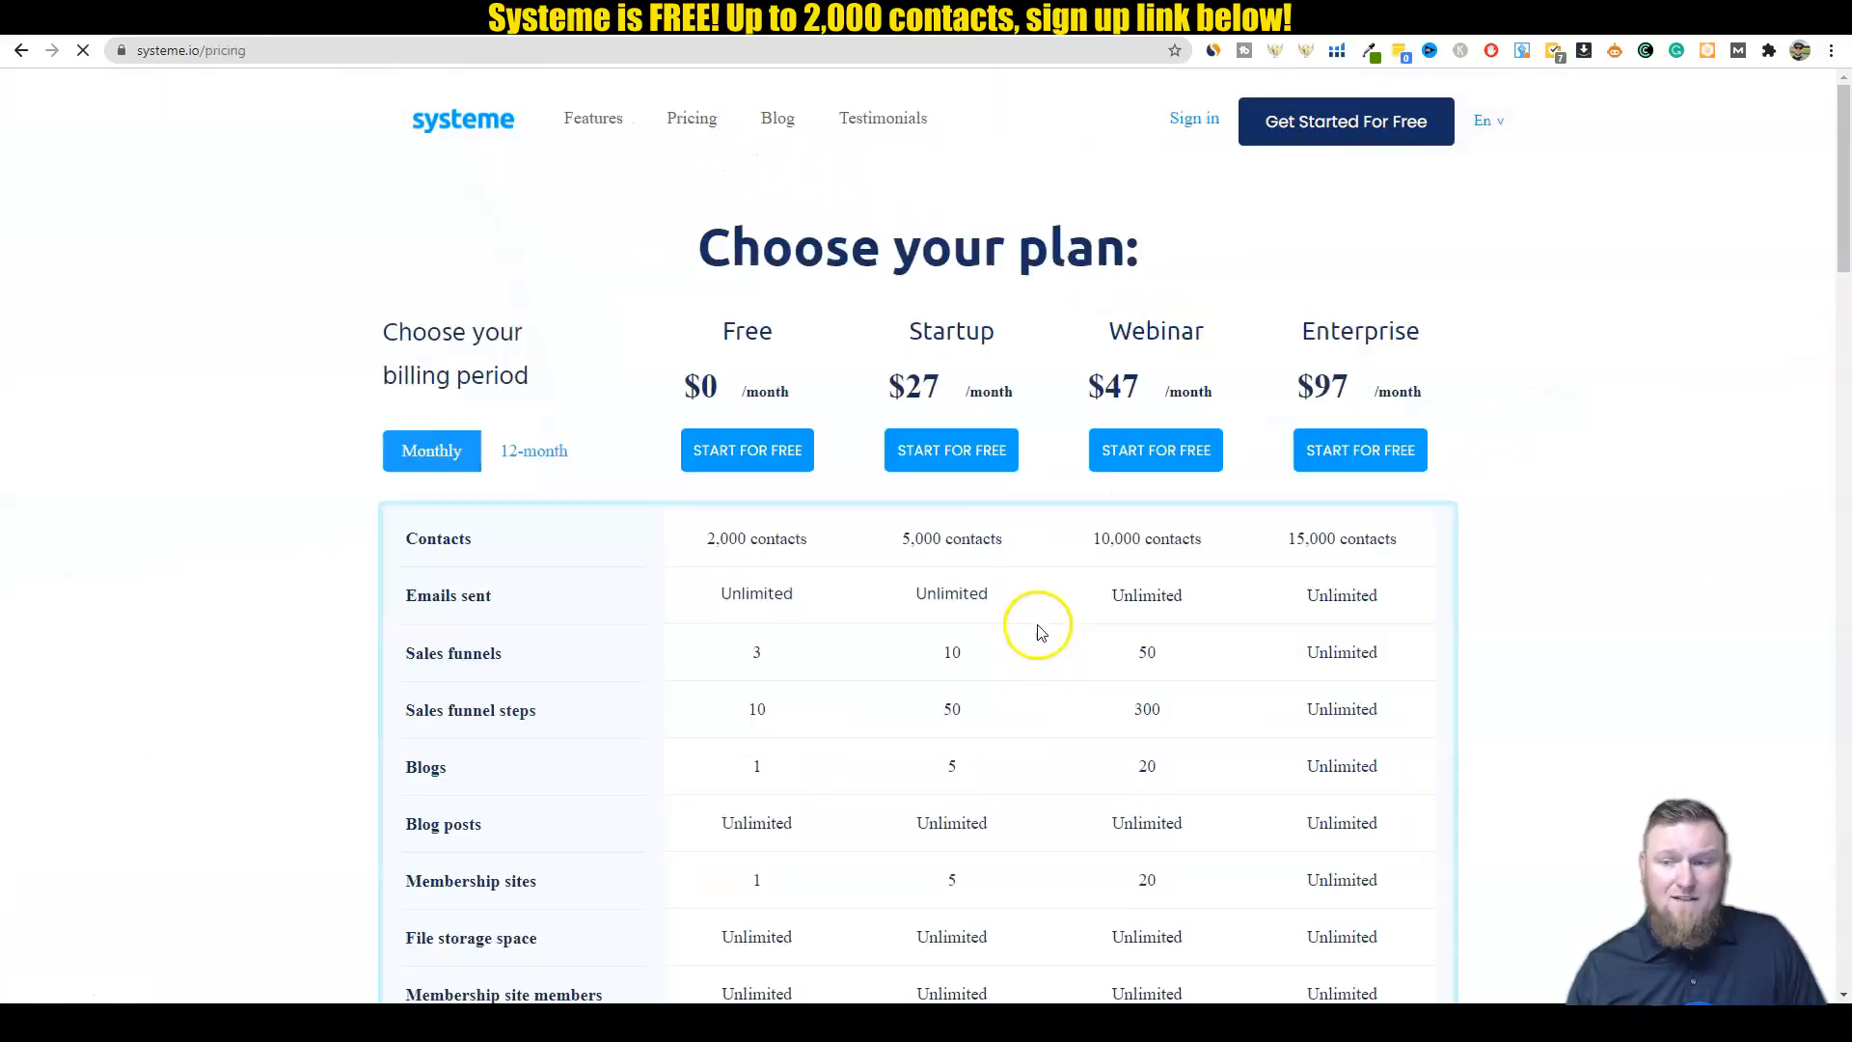